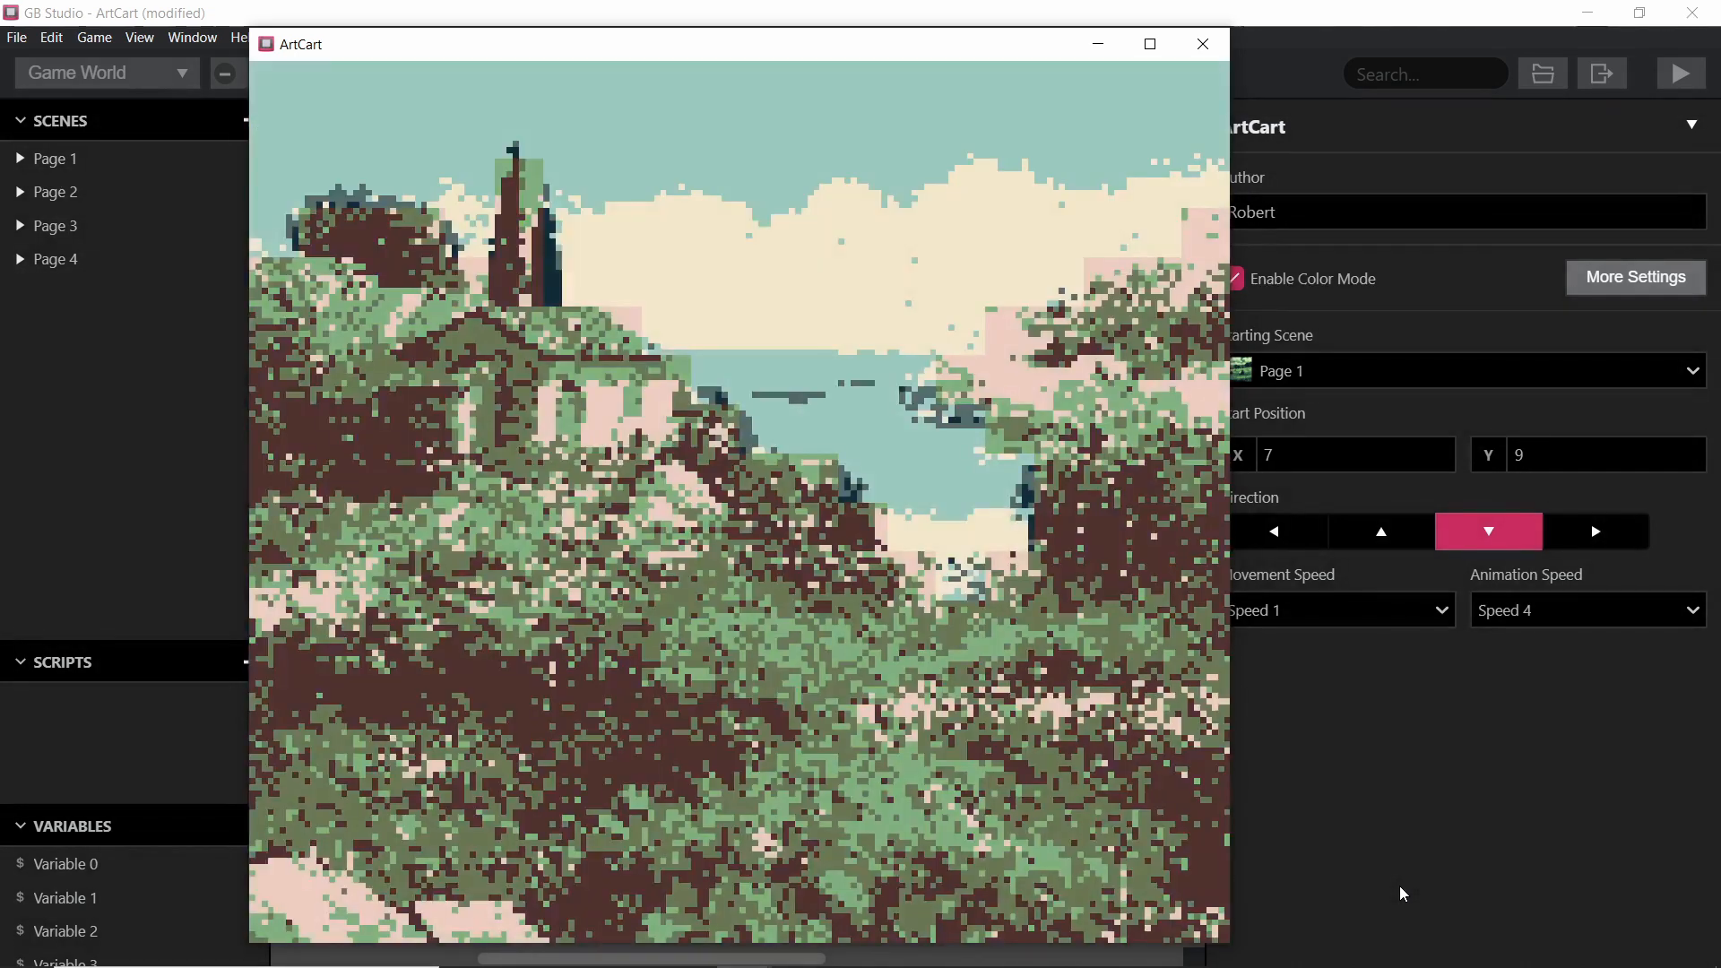
pyautogui.moveTo(1047, 230)
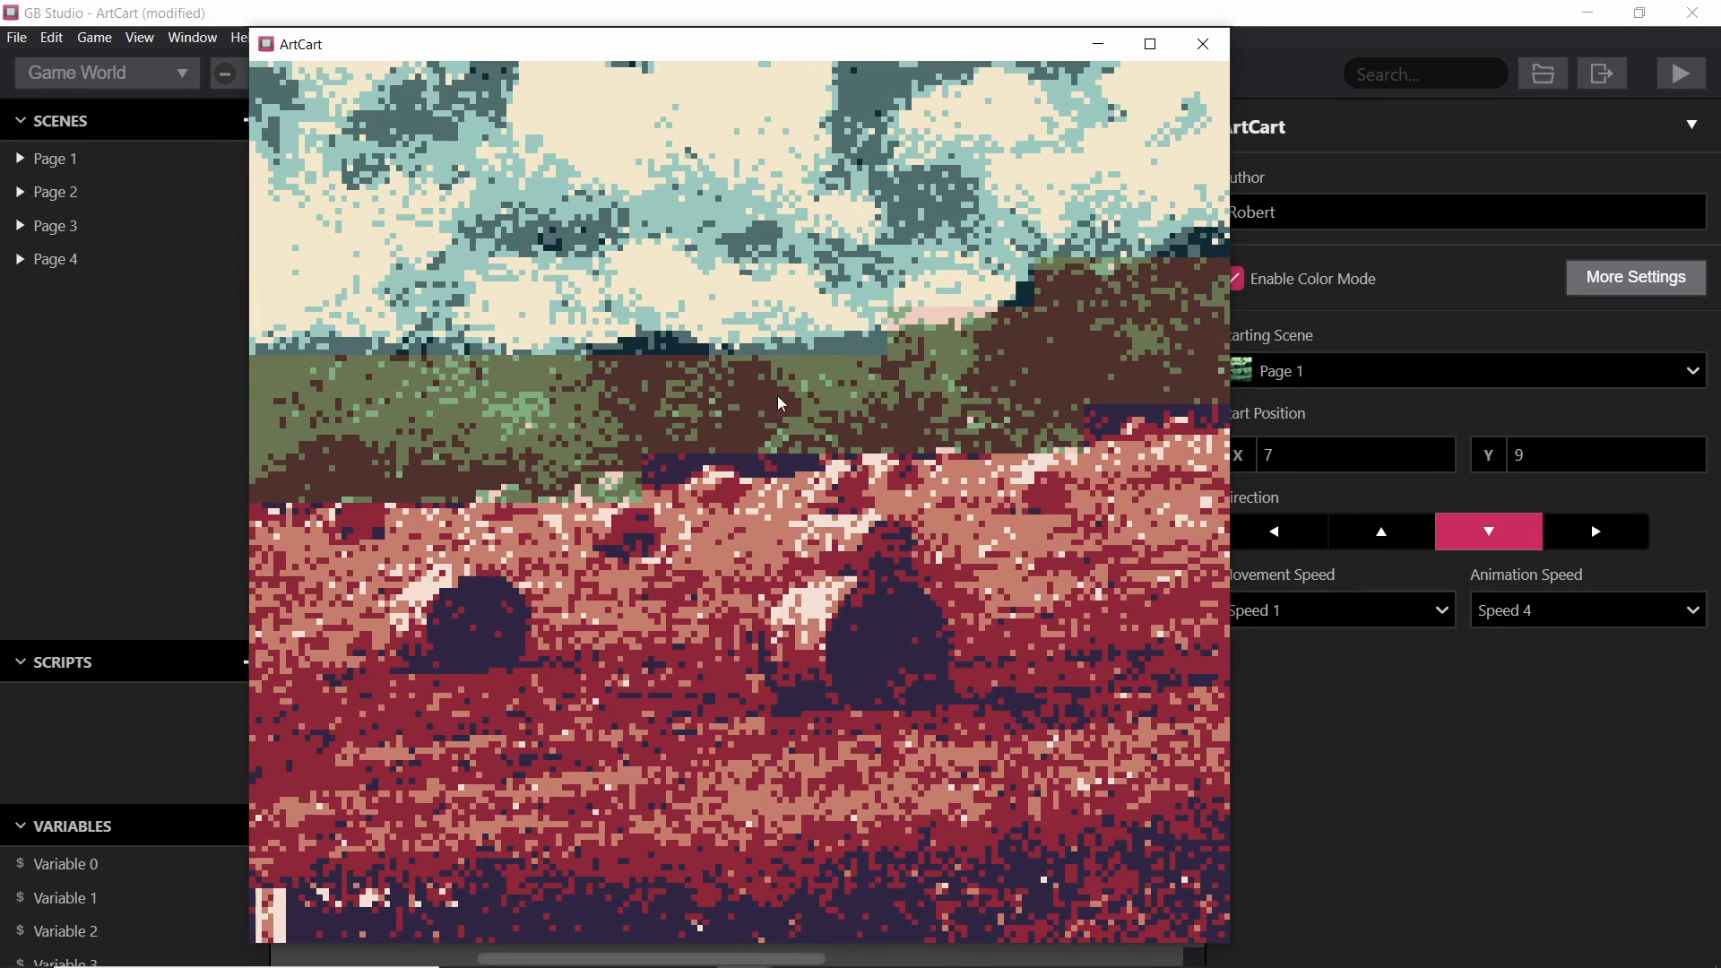
pyautogui.moveTo(691, 308)
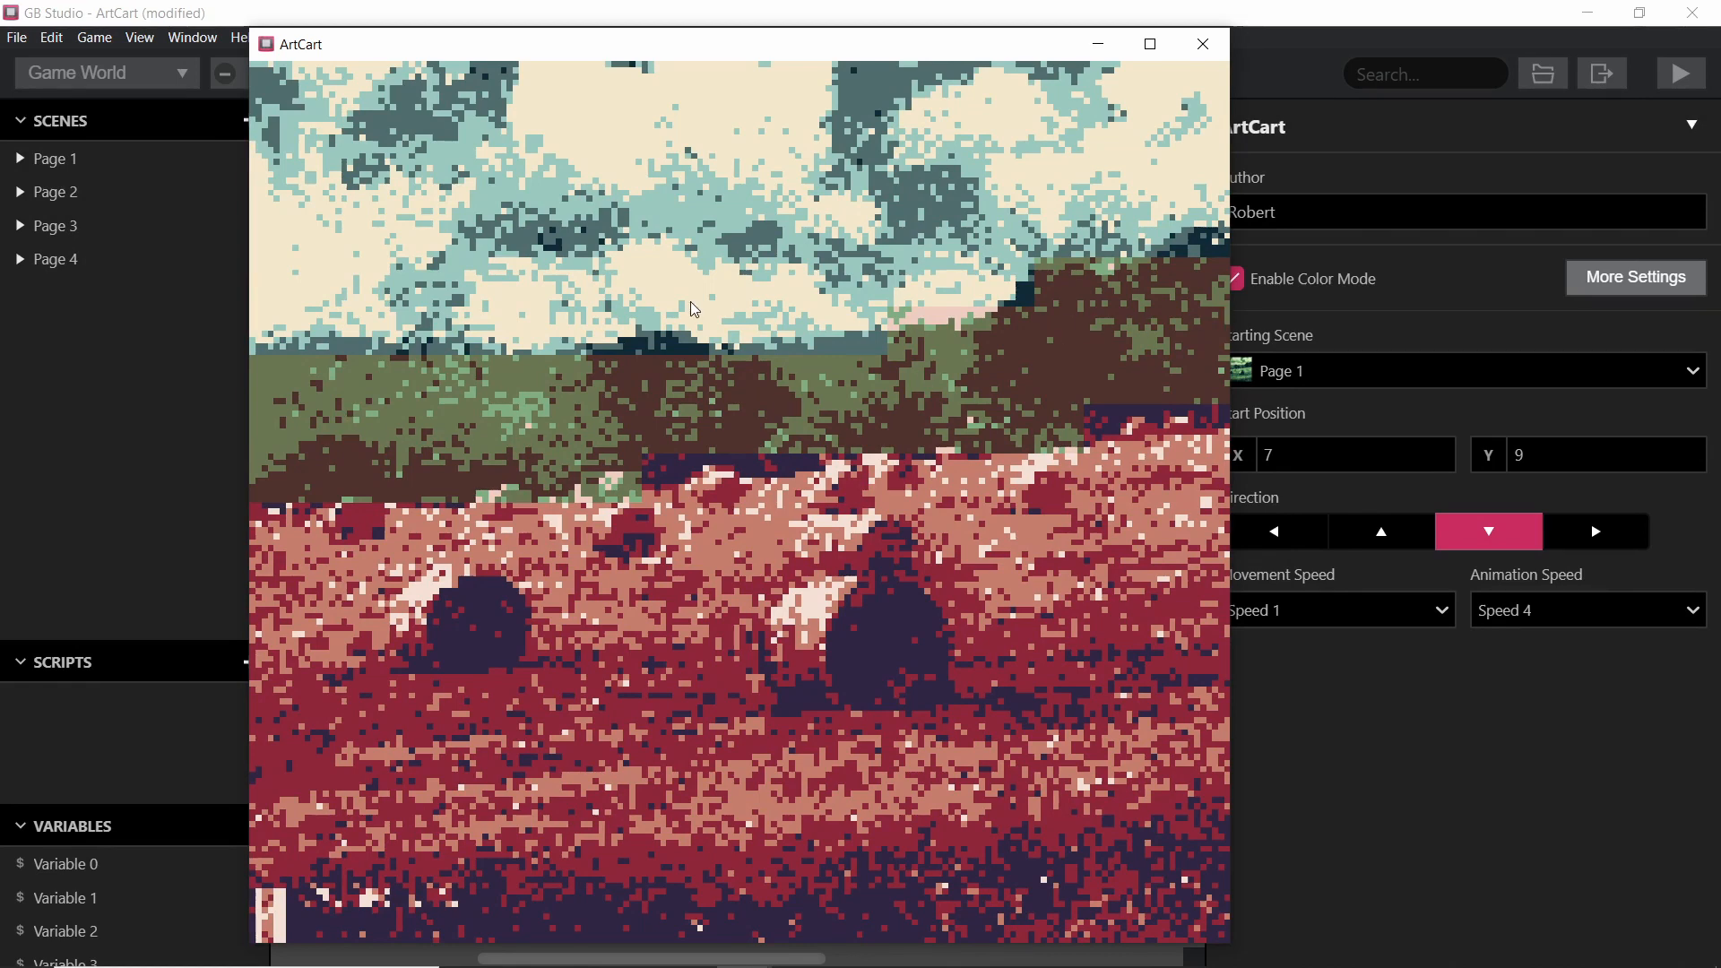
pyautogui.moveTo(1043, 637)
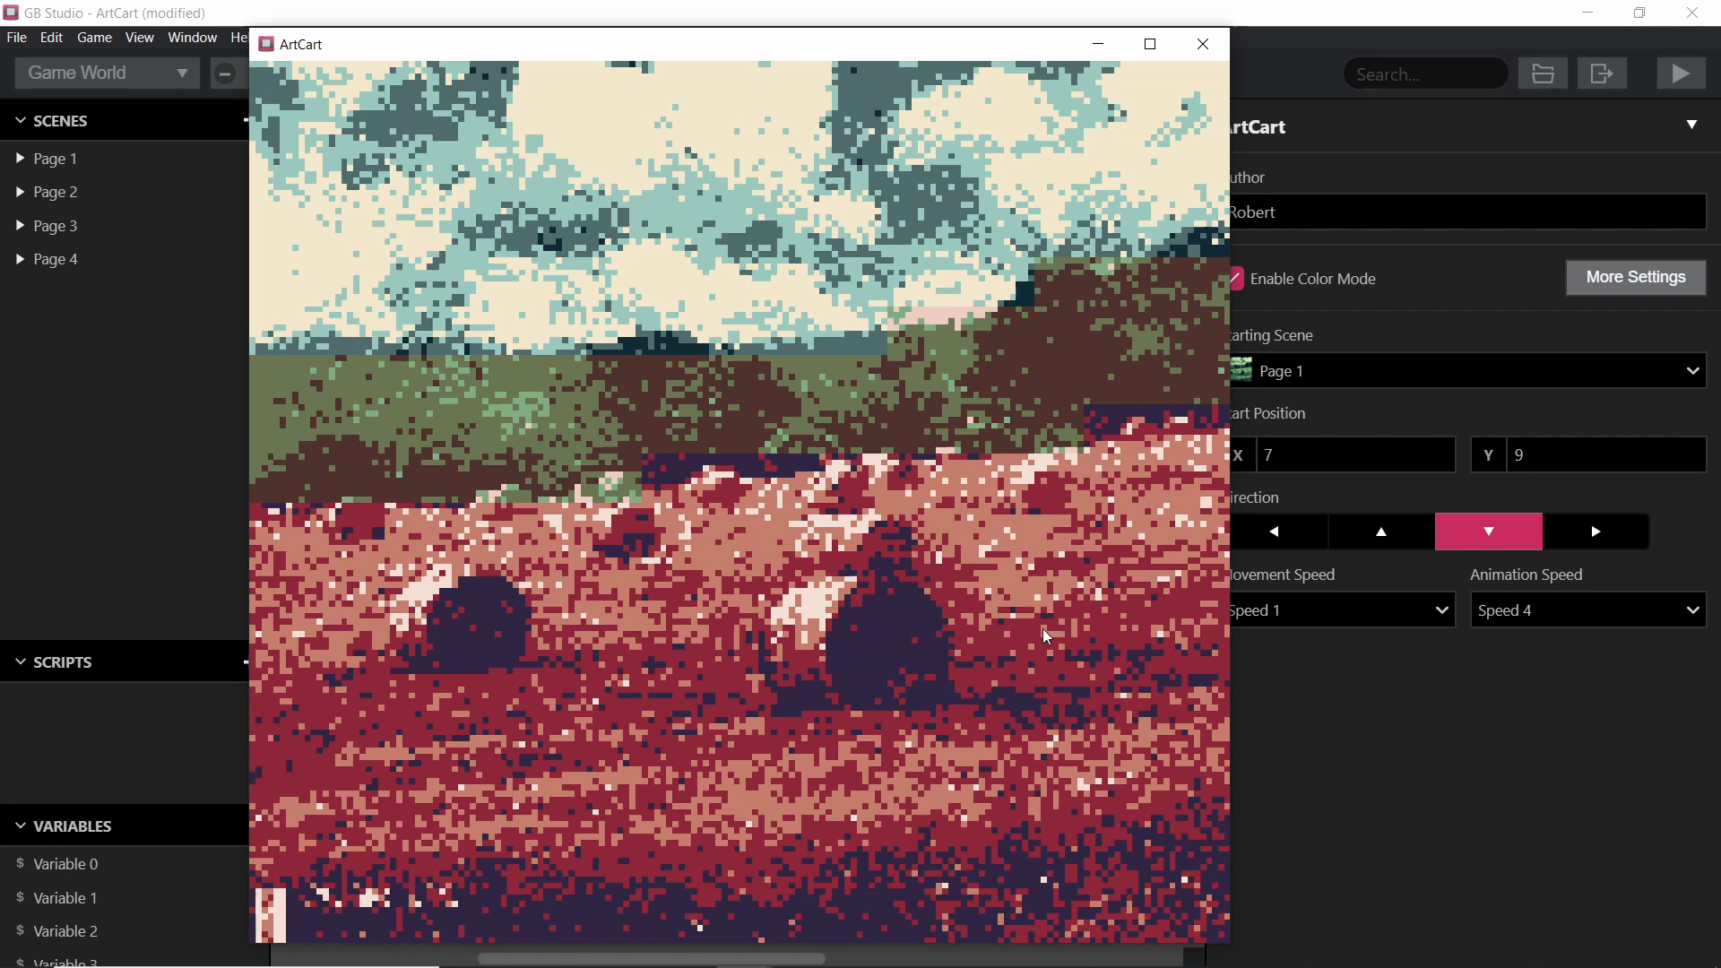
pyautogui.moveTo(956, 275)
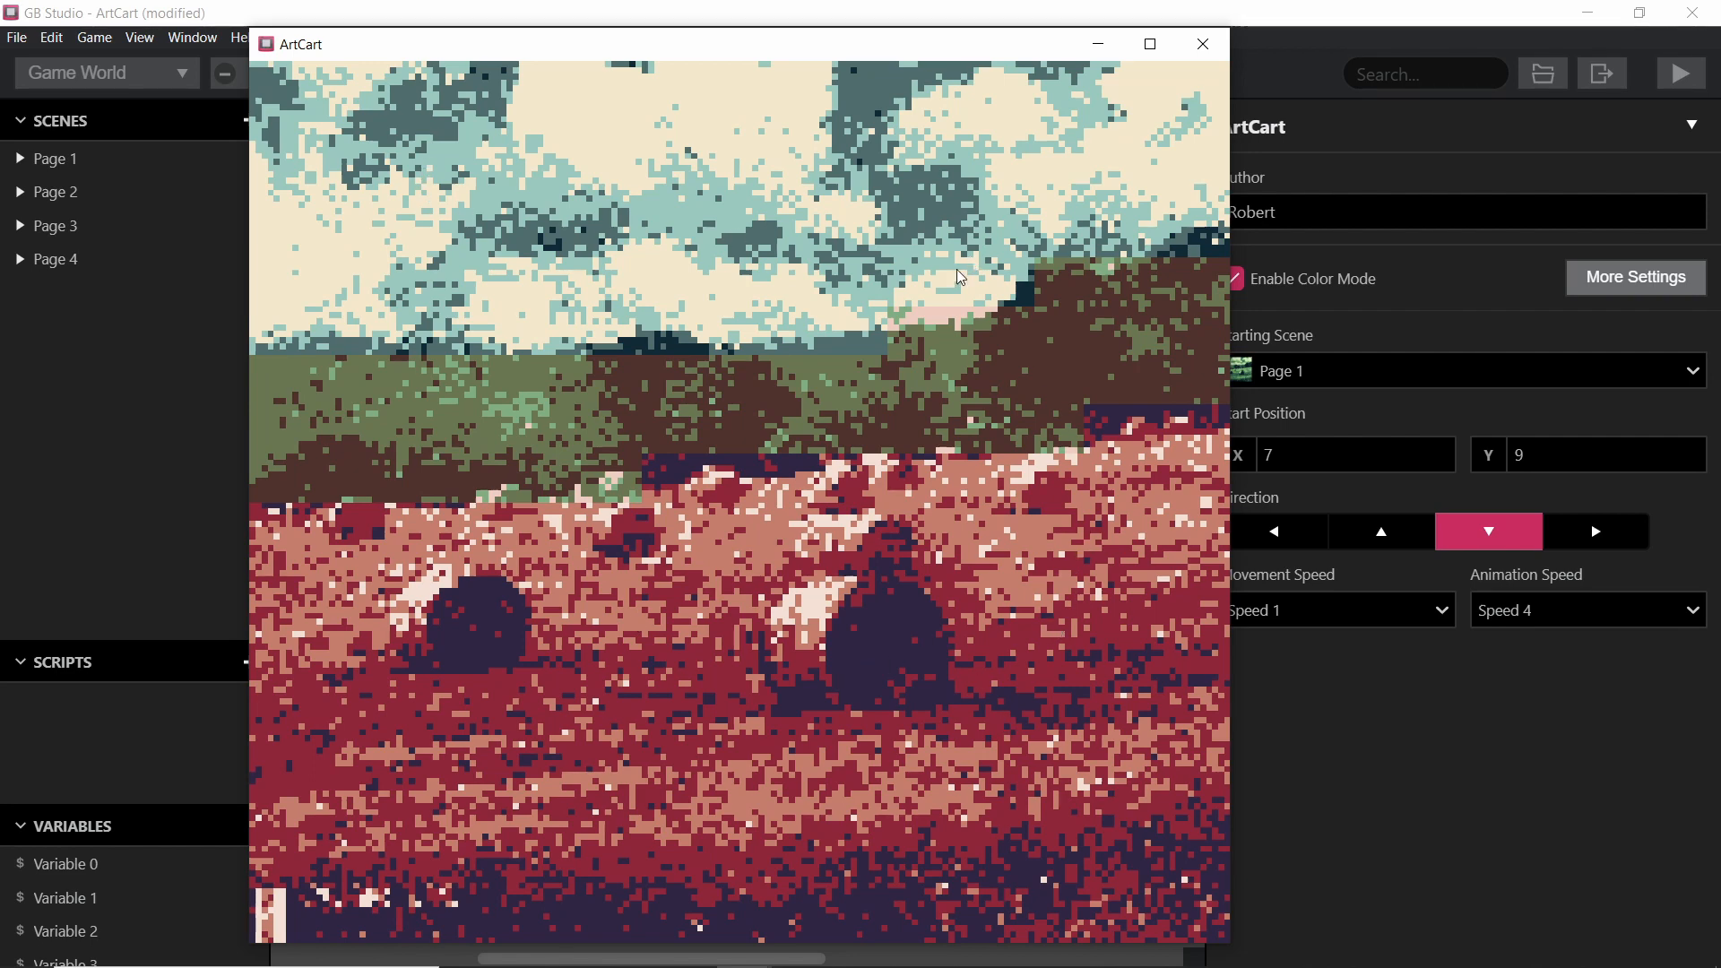
pyautogui.moveTo(1080, 671)
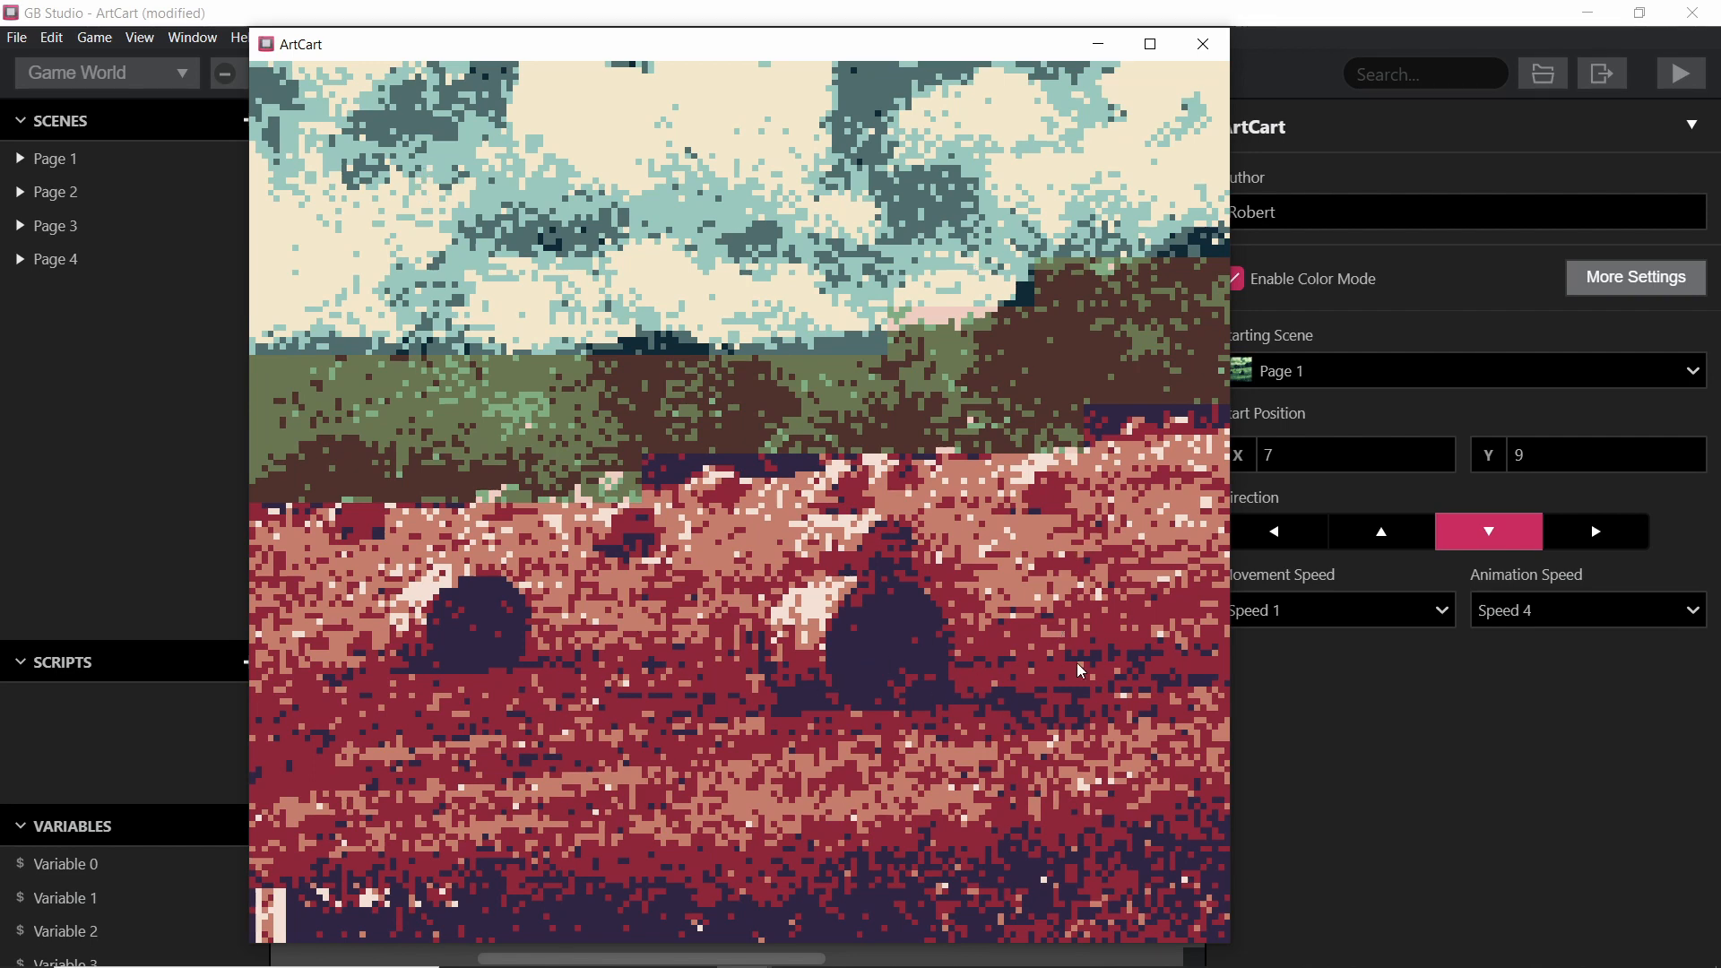
pyautogui.moveTo(1070, 304)
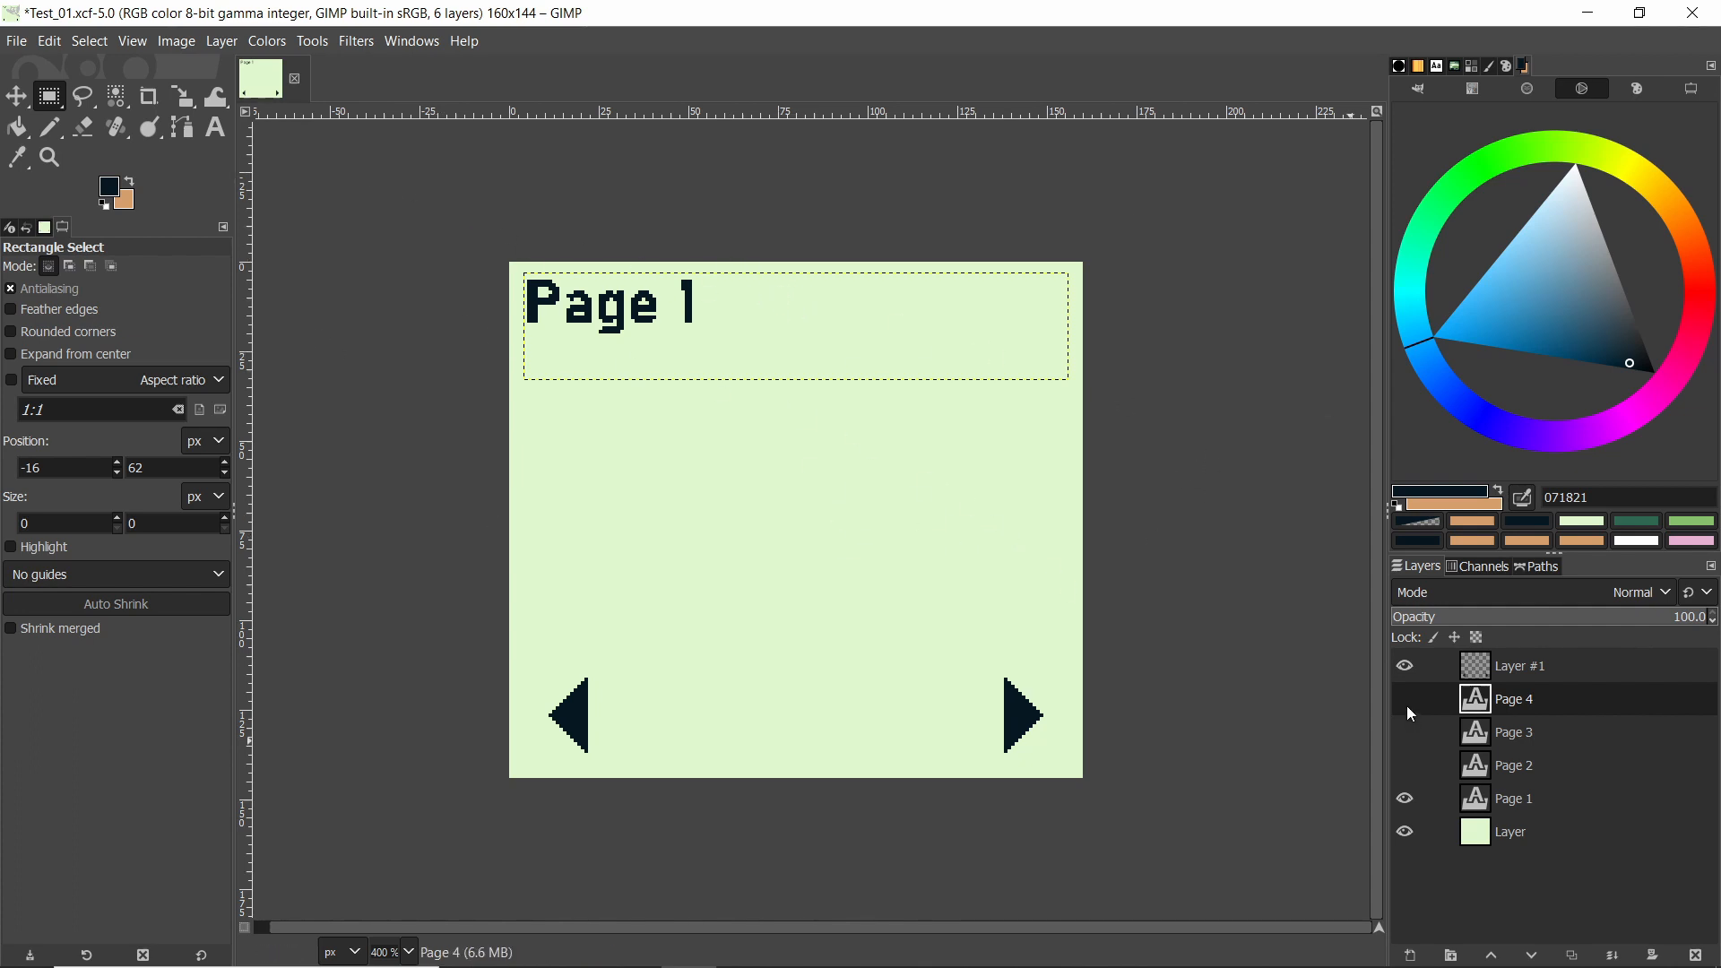
# Step: Toggle the Page 2, Page 3 and Page 1 title layers in GIMP to preview each heading
pyautogui.click(1404, 765)
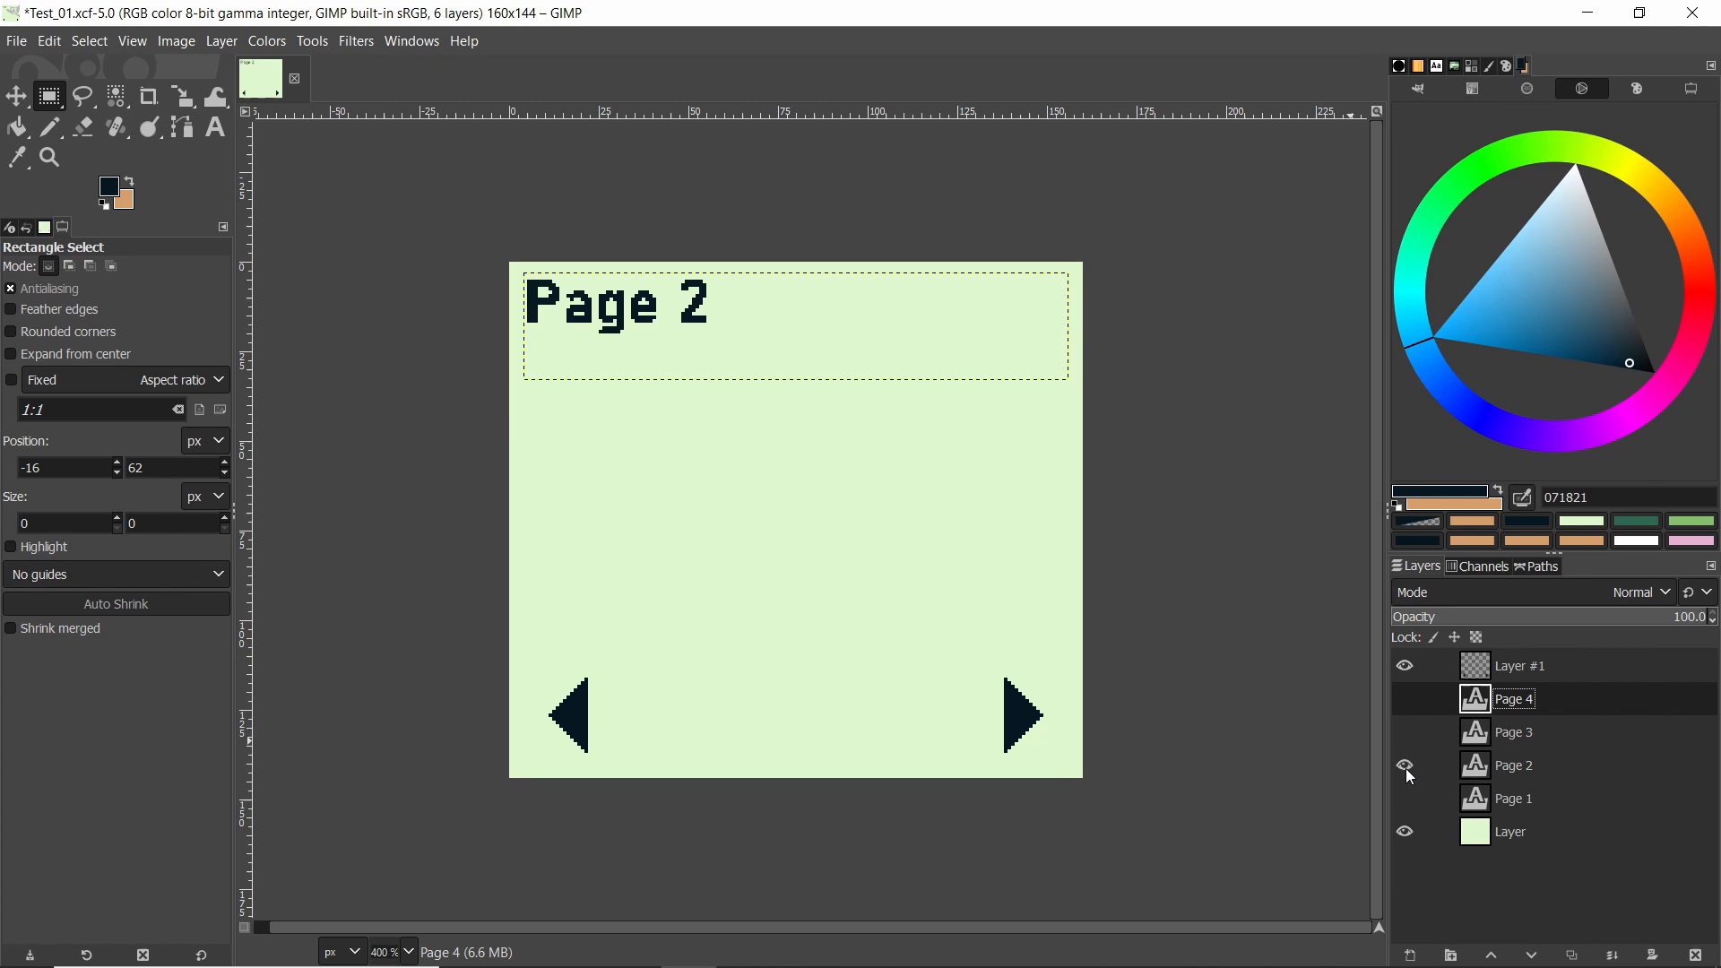
pyautogui.click(1405, 732)
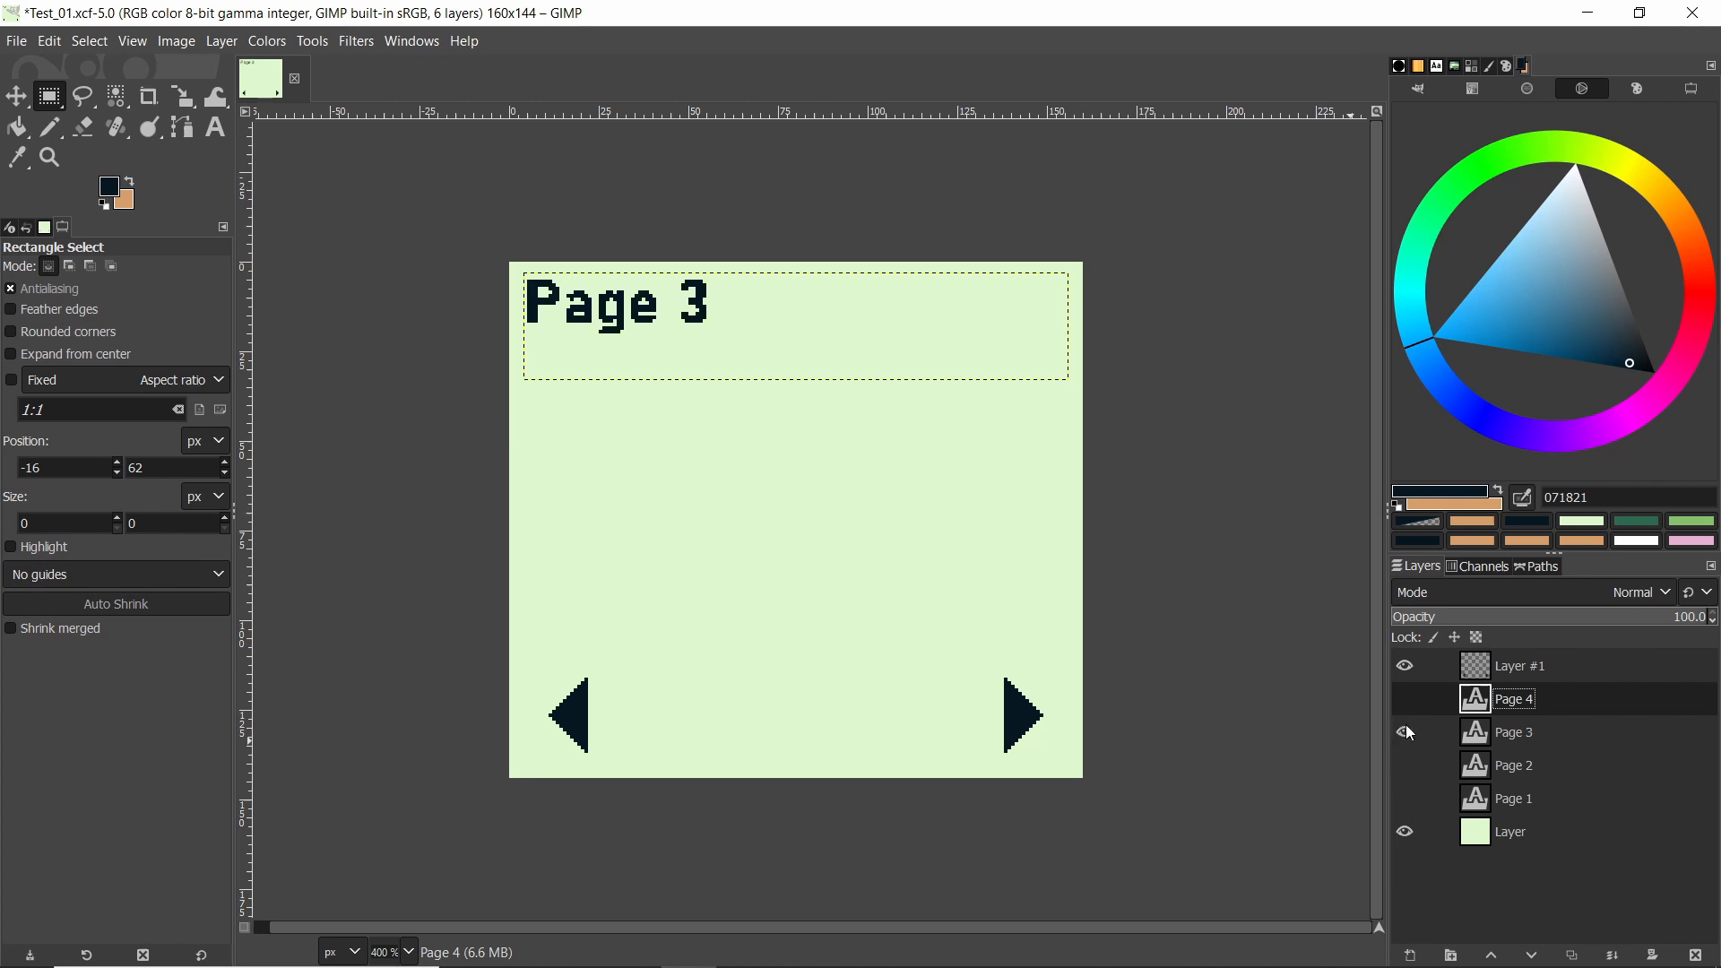
pyautogui.click(1404, 699)
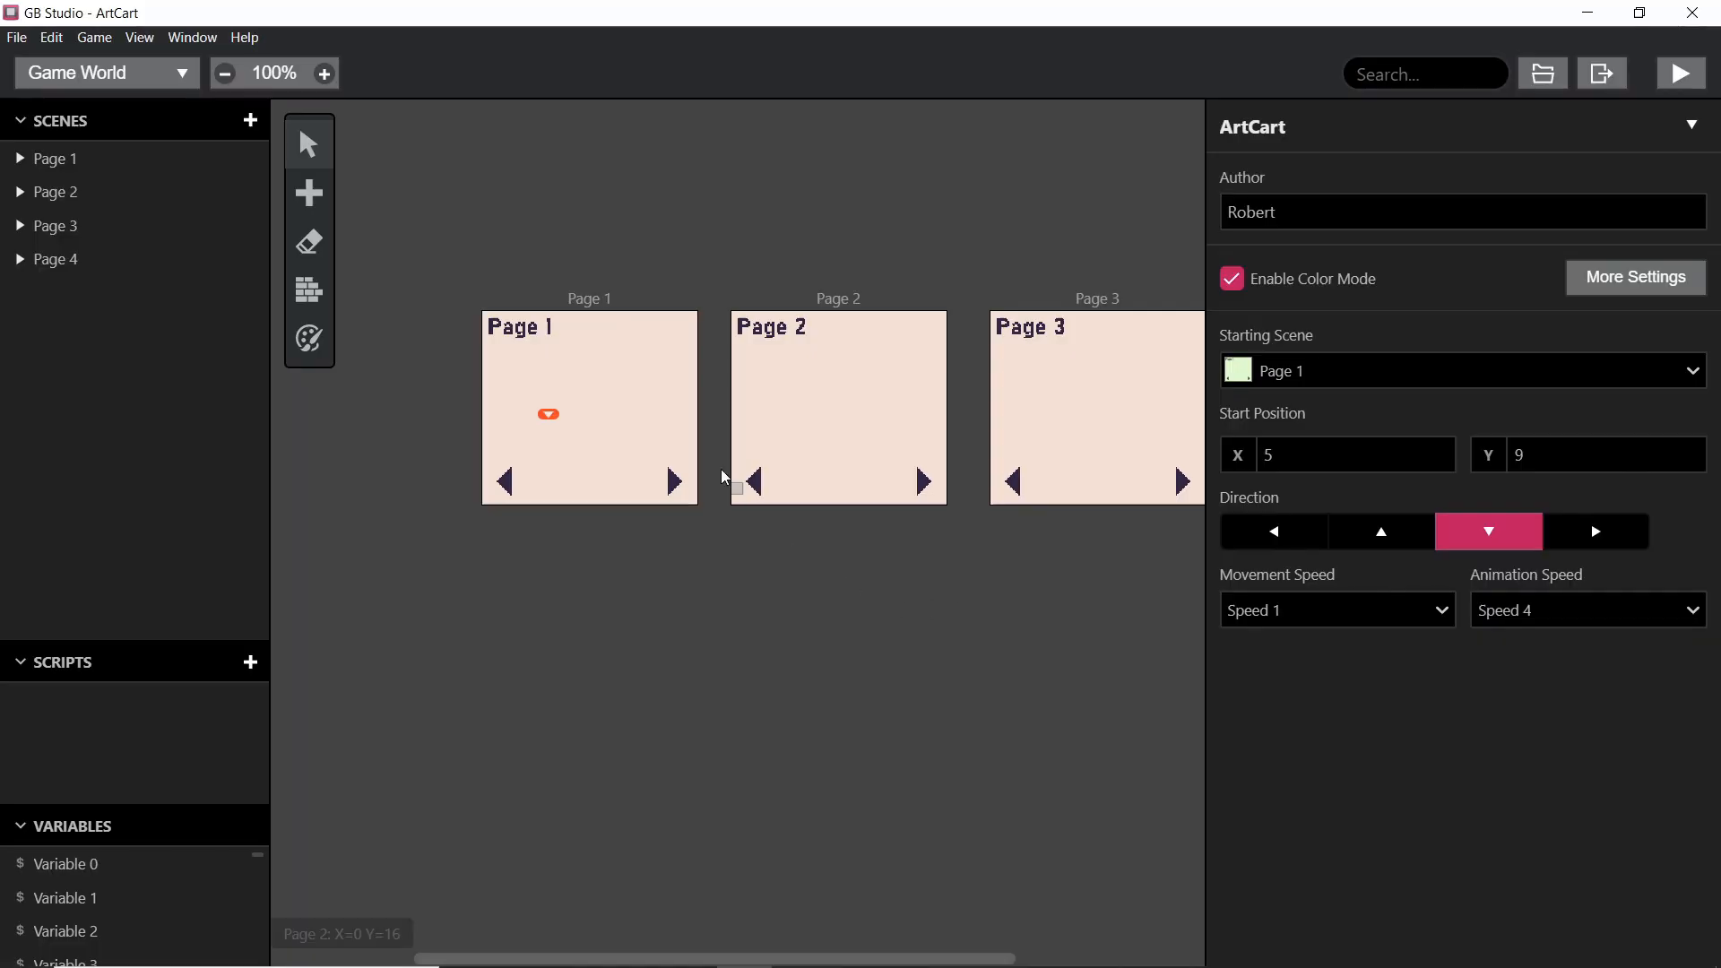
# Step: Select the Page 1 scene and open its scene Type list, currently set to Logo
pyautogui.click(588, 406)
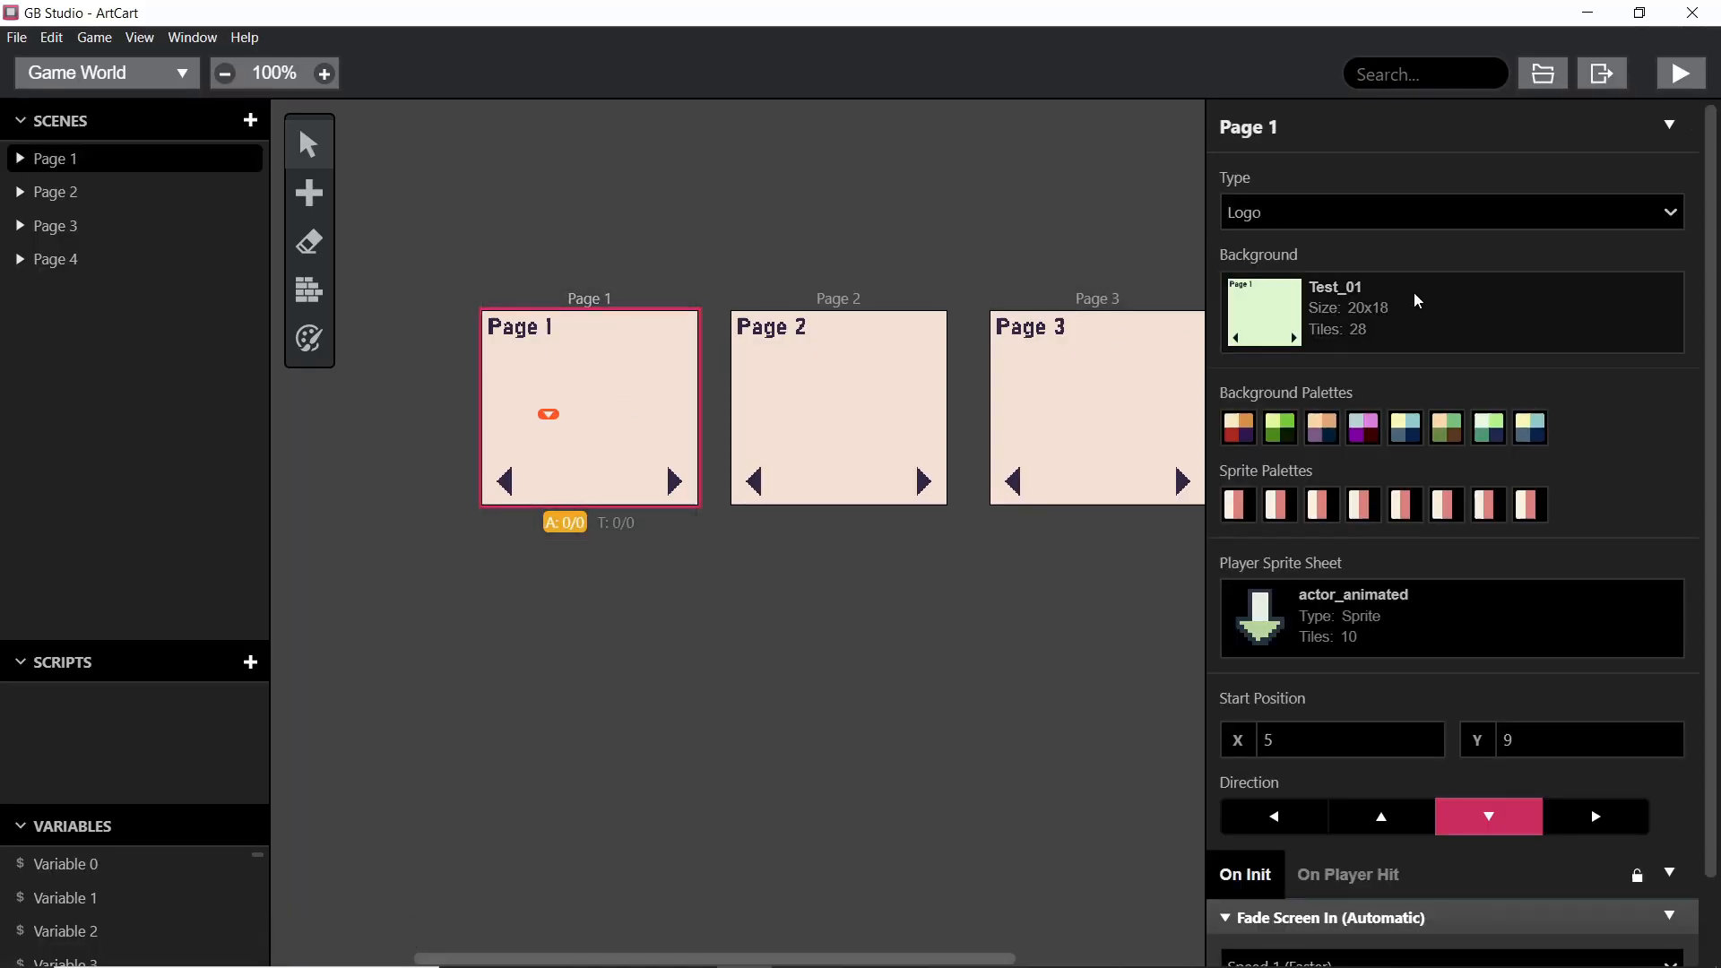
pyautogui.click(1448, 212)
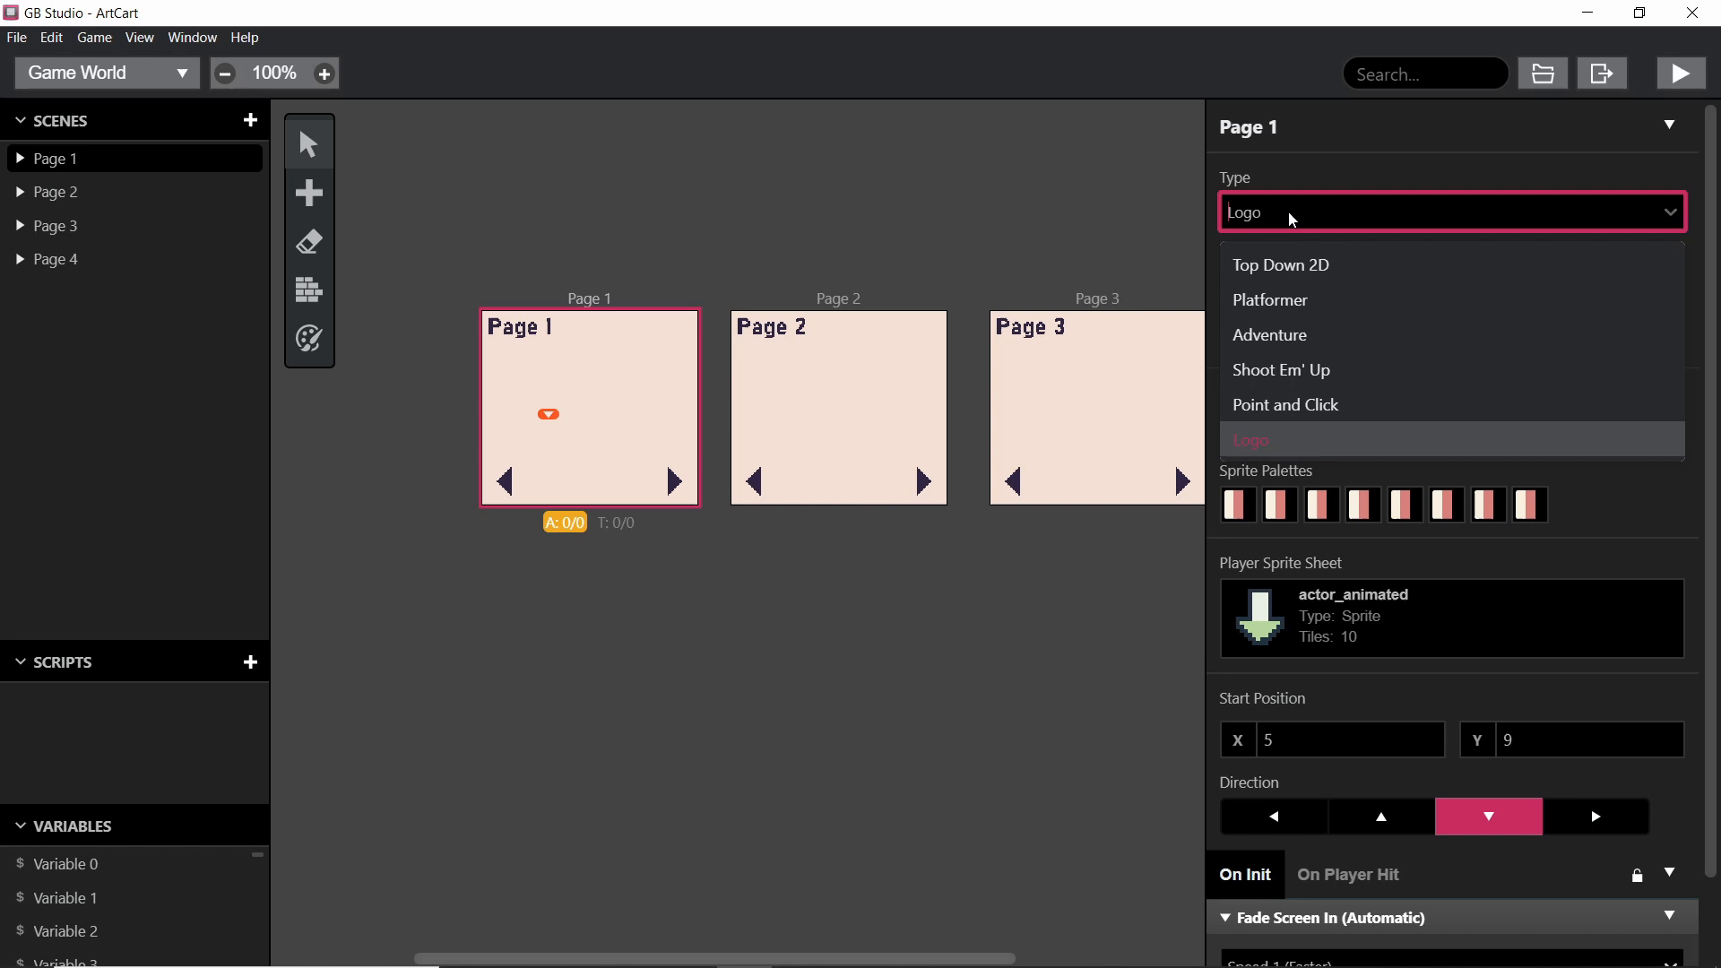
pyautogui.moveTo(1247, 207)
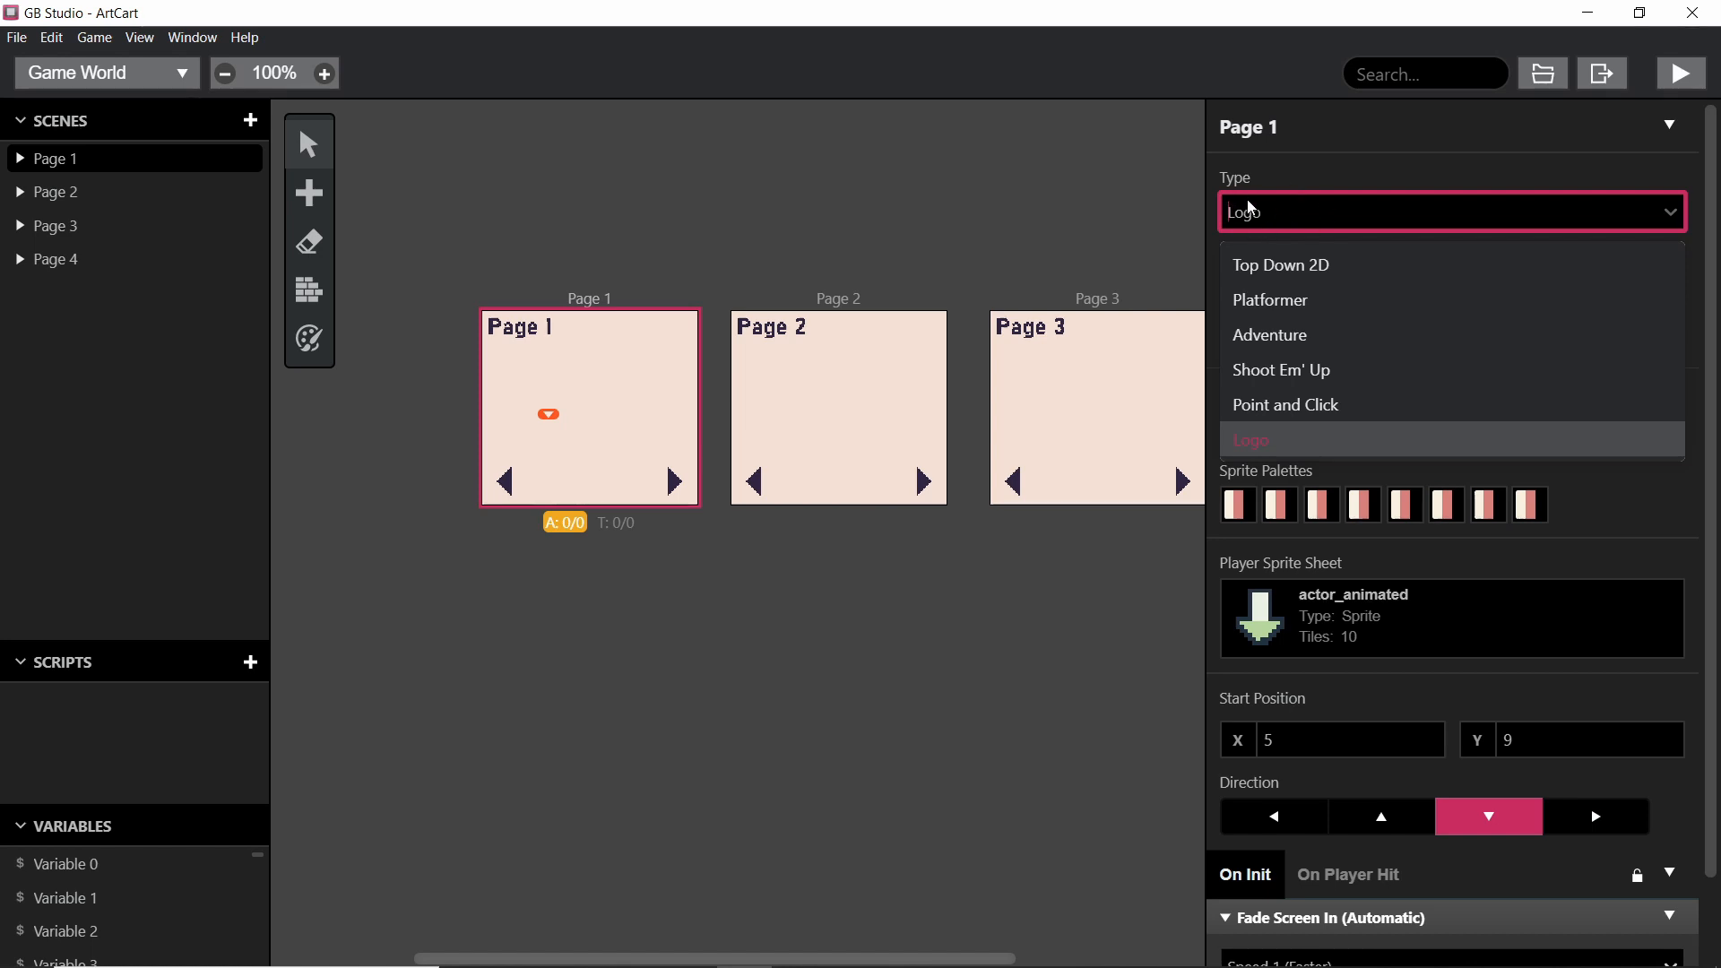
pyautogui.moveTo(733, 673)
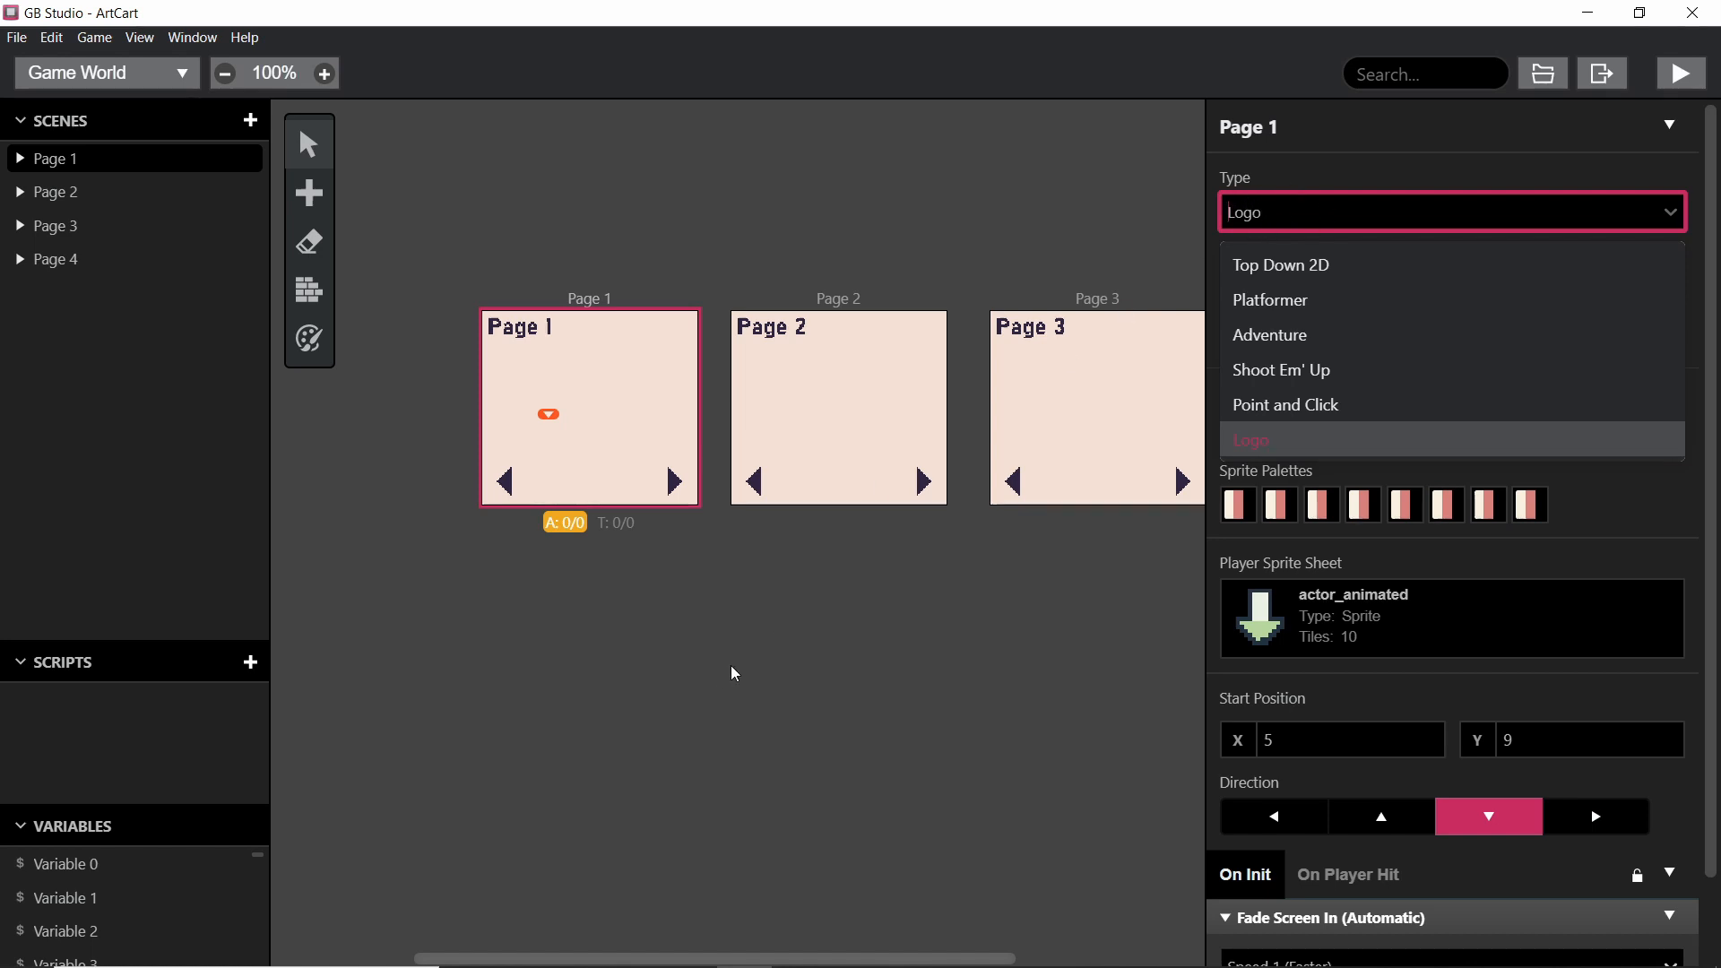
pyautogui.moveTo(802, 656)
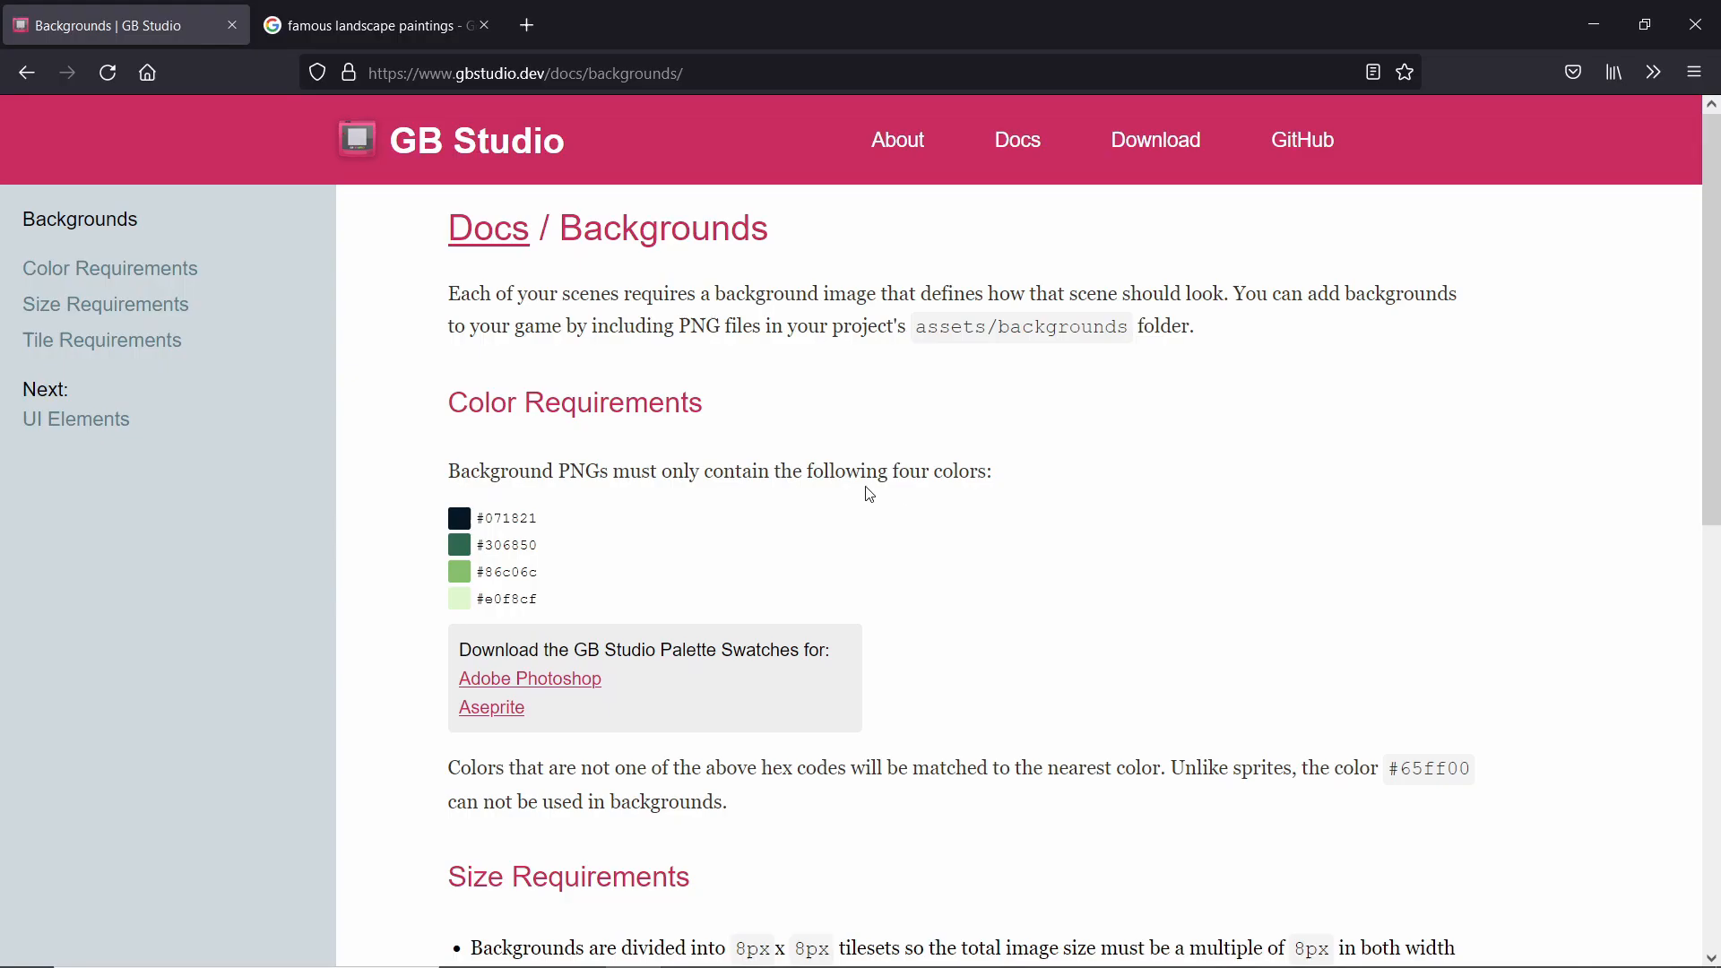
# Step: Scroll to Tile Requirements and highlight the Logo exception: unlimited tiles, no actors or players
pyautogui.scroll(-3)
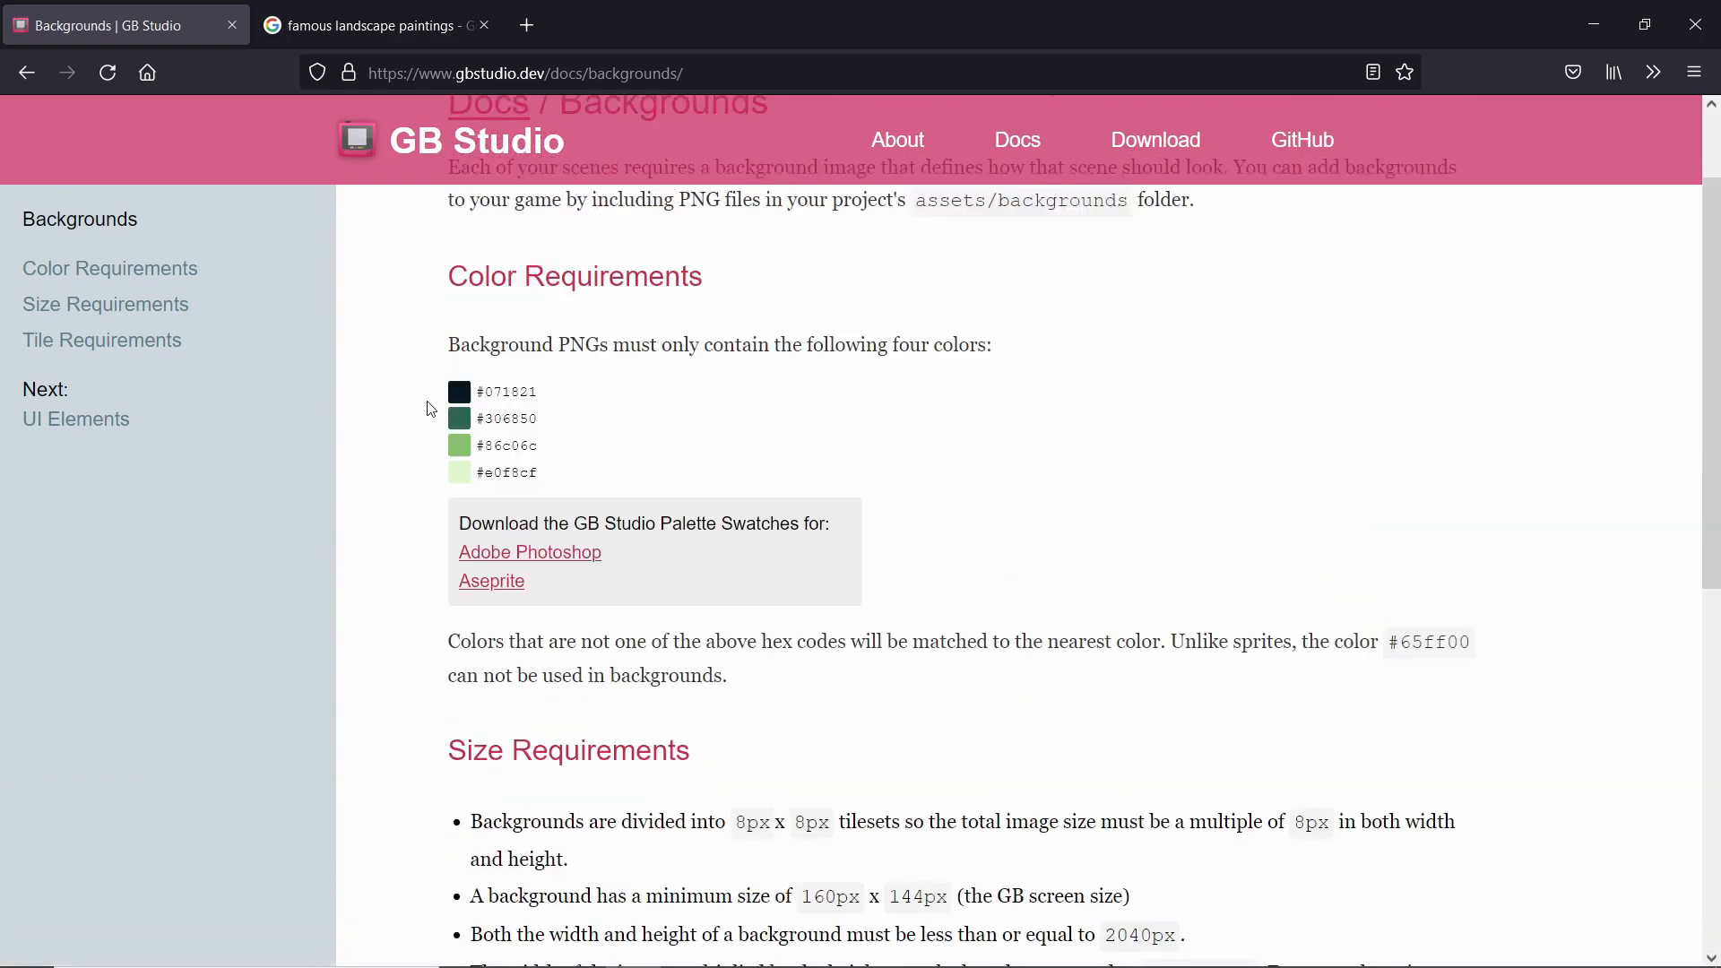
pyautogui.scroll(3)
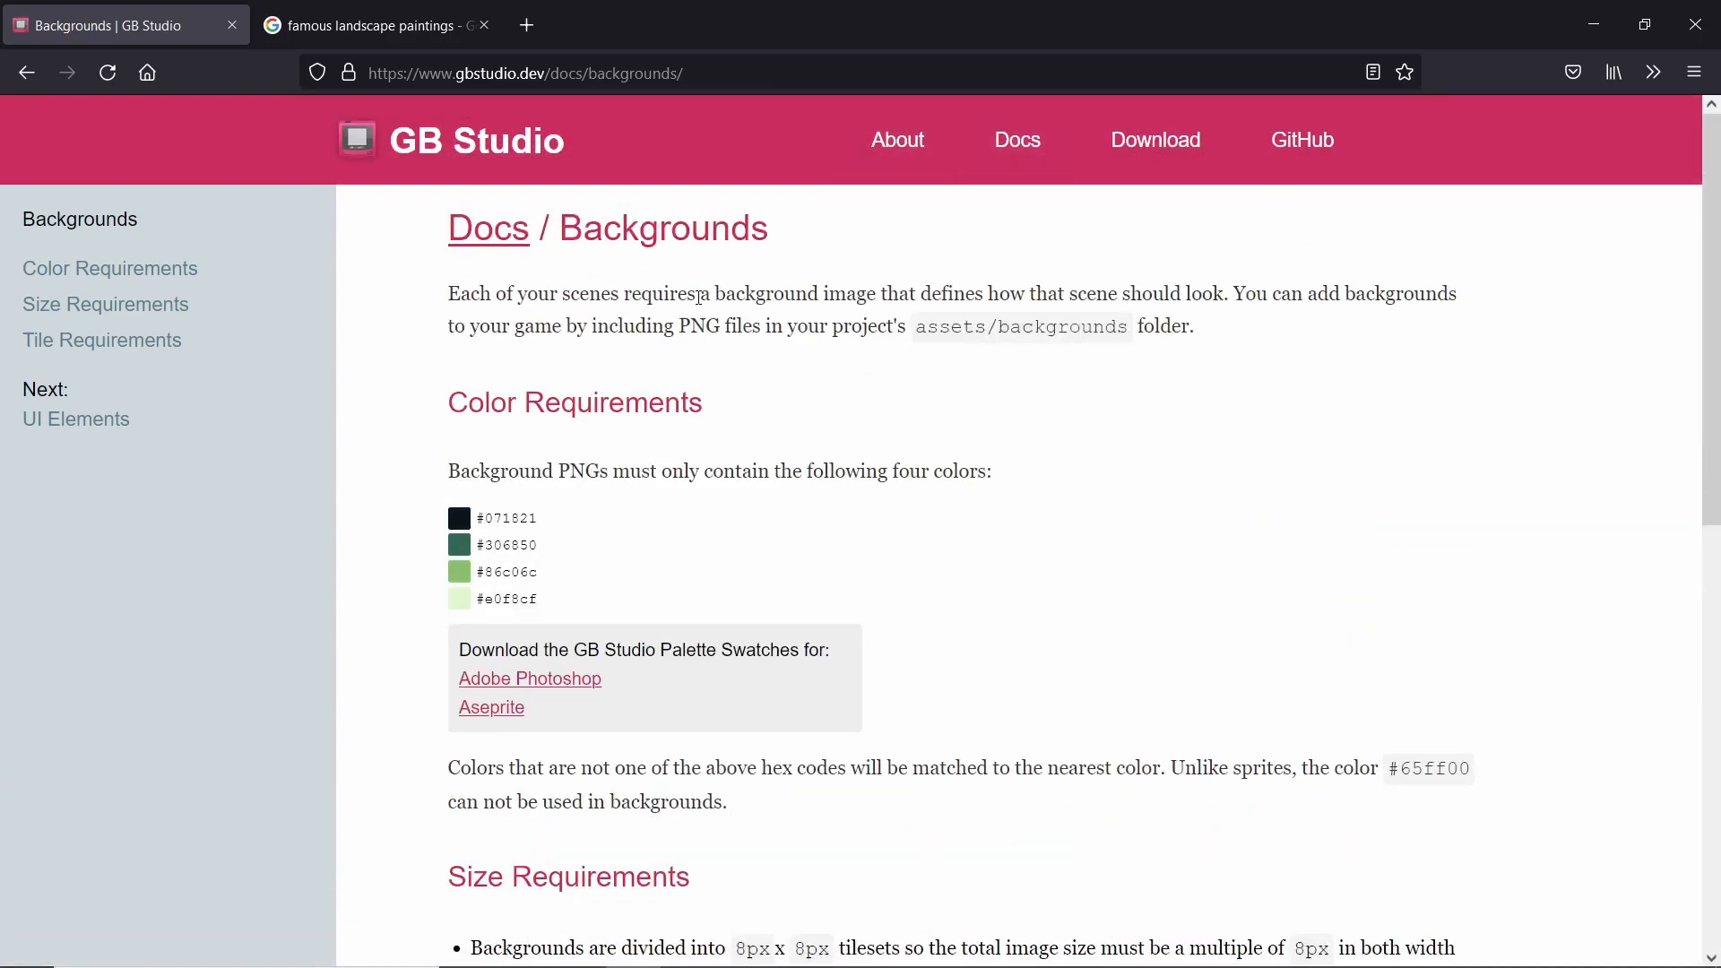
pyautogui.scroll(-3)
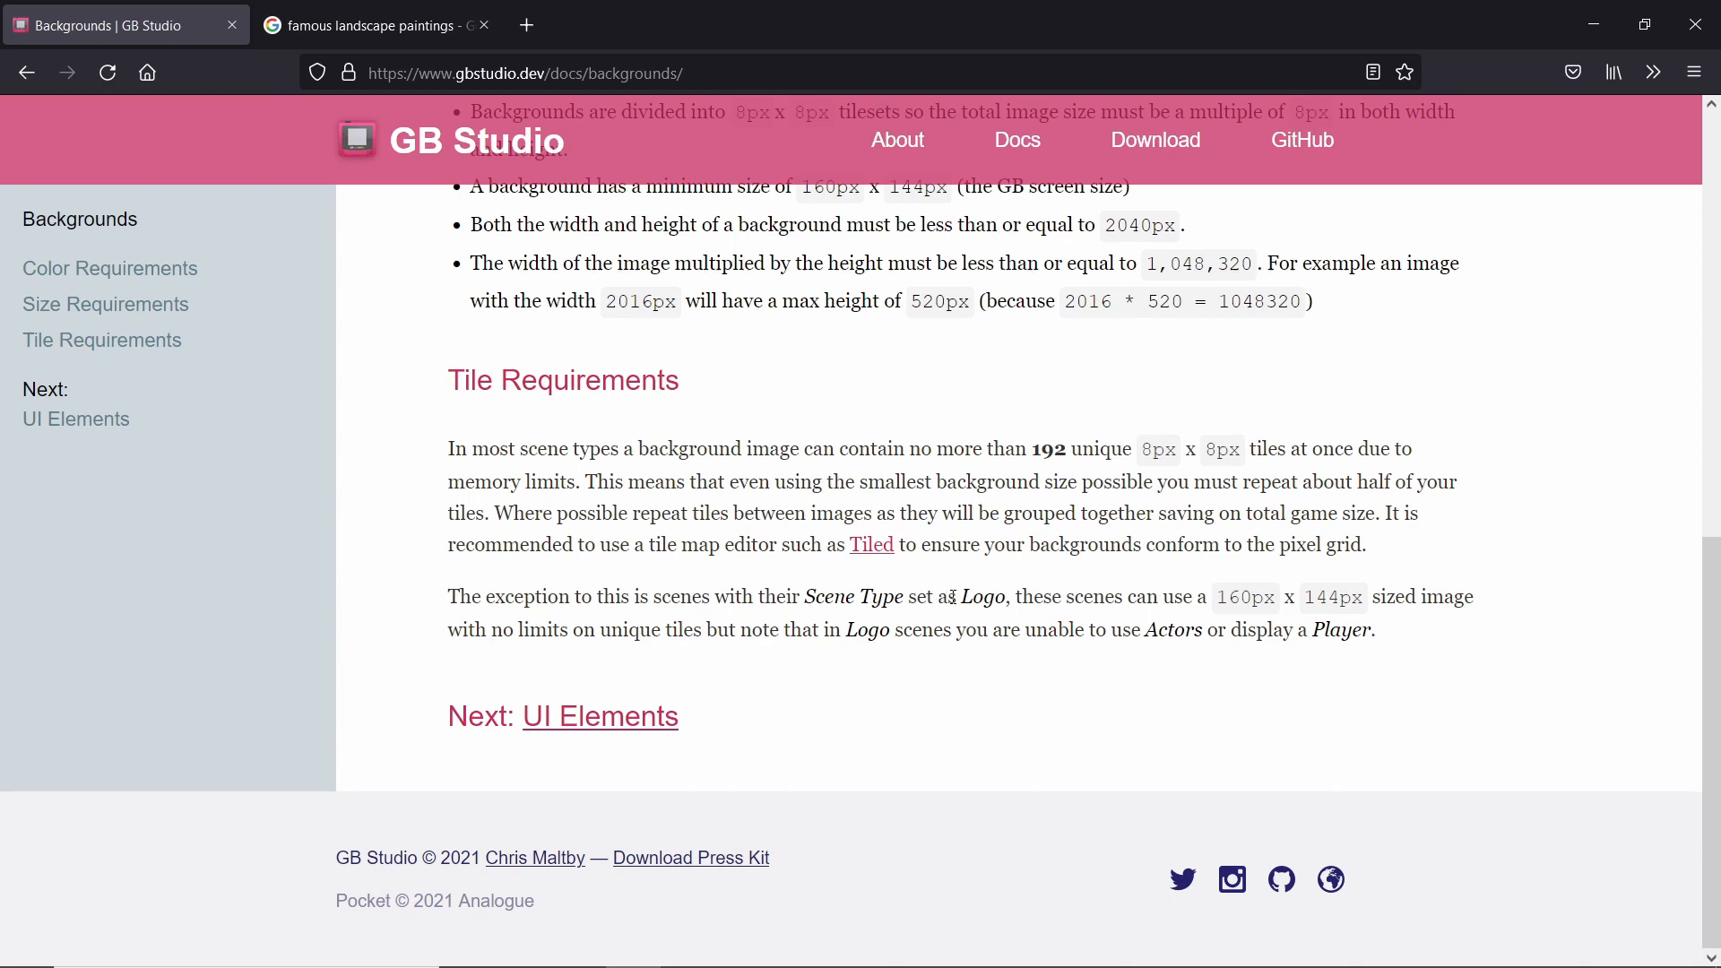
pyautogui.moveTo(1168, 592)
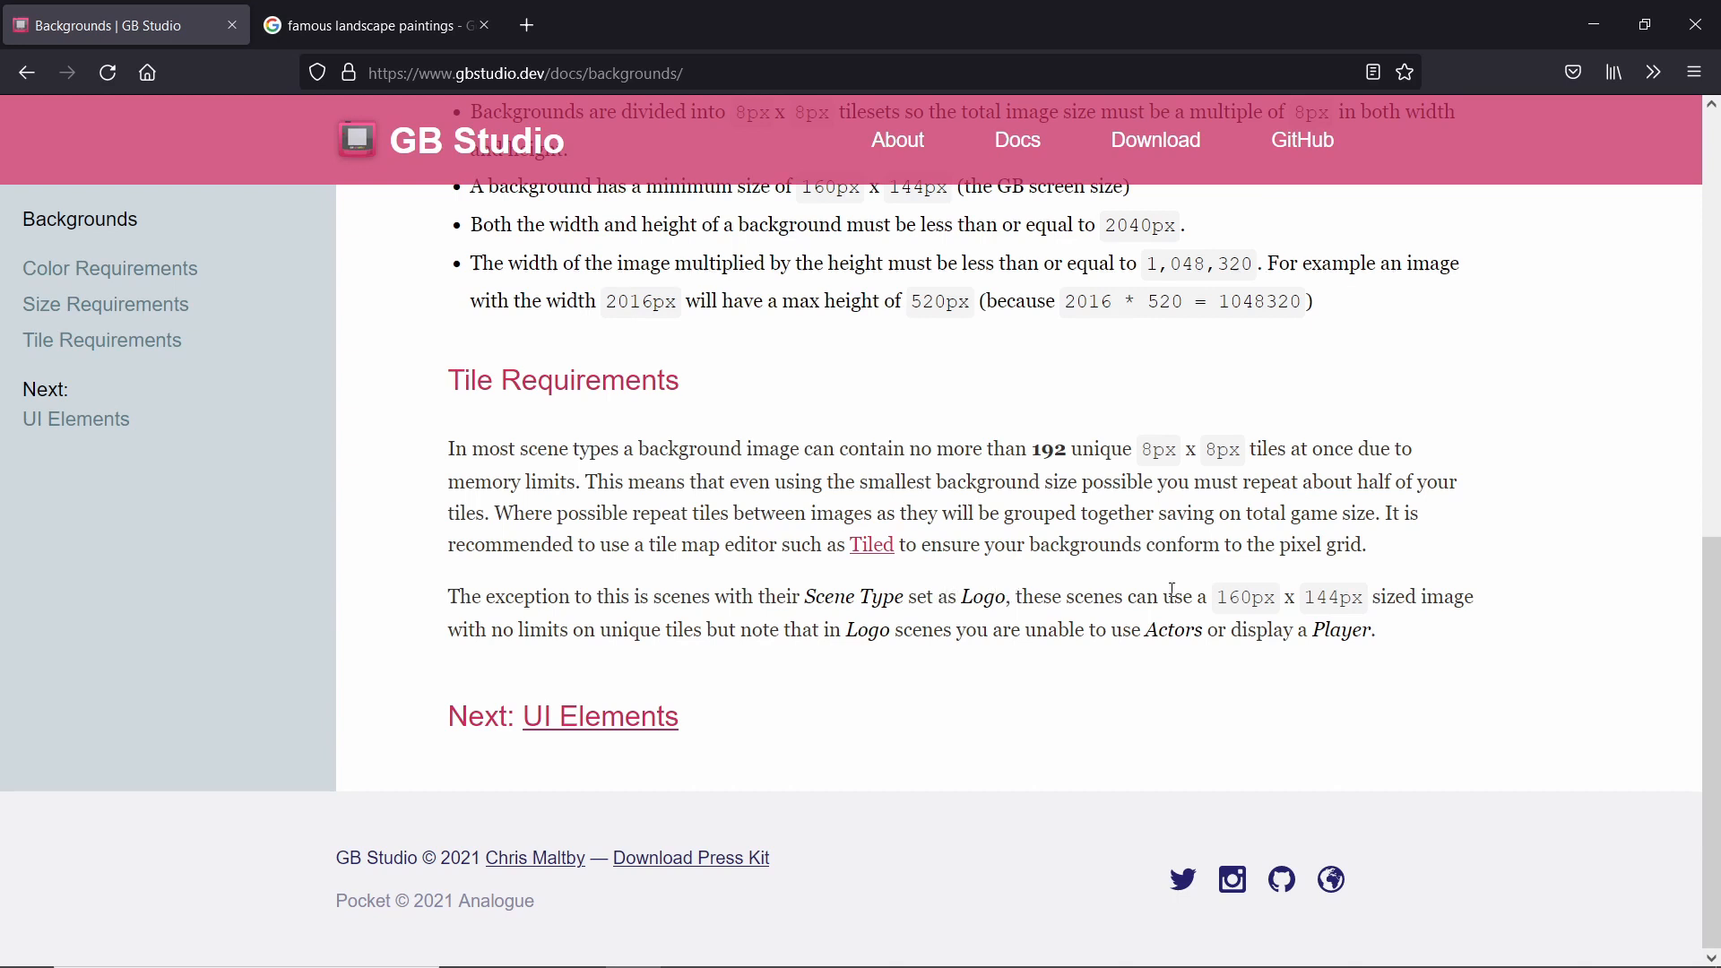
pyautogui.doubleClick(1242, 597)
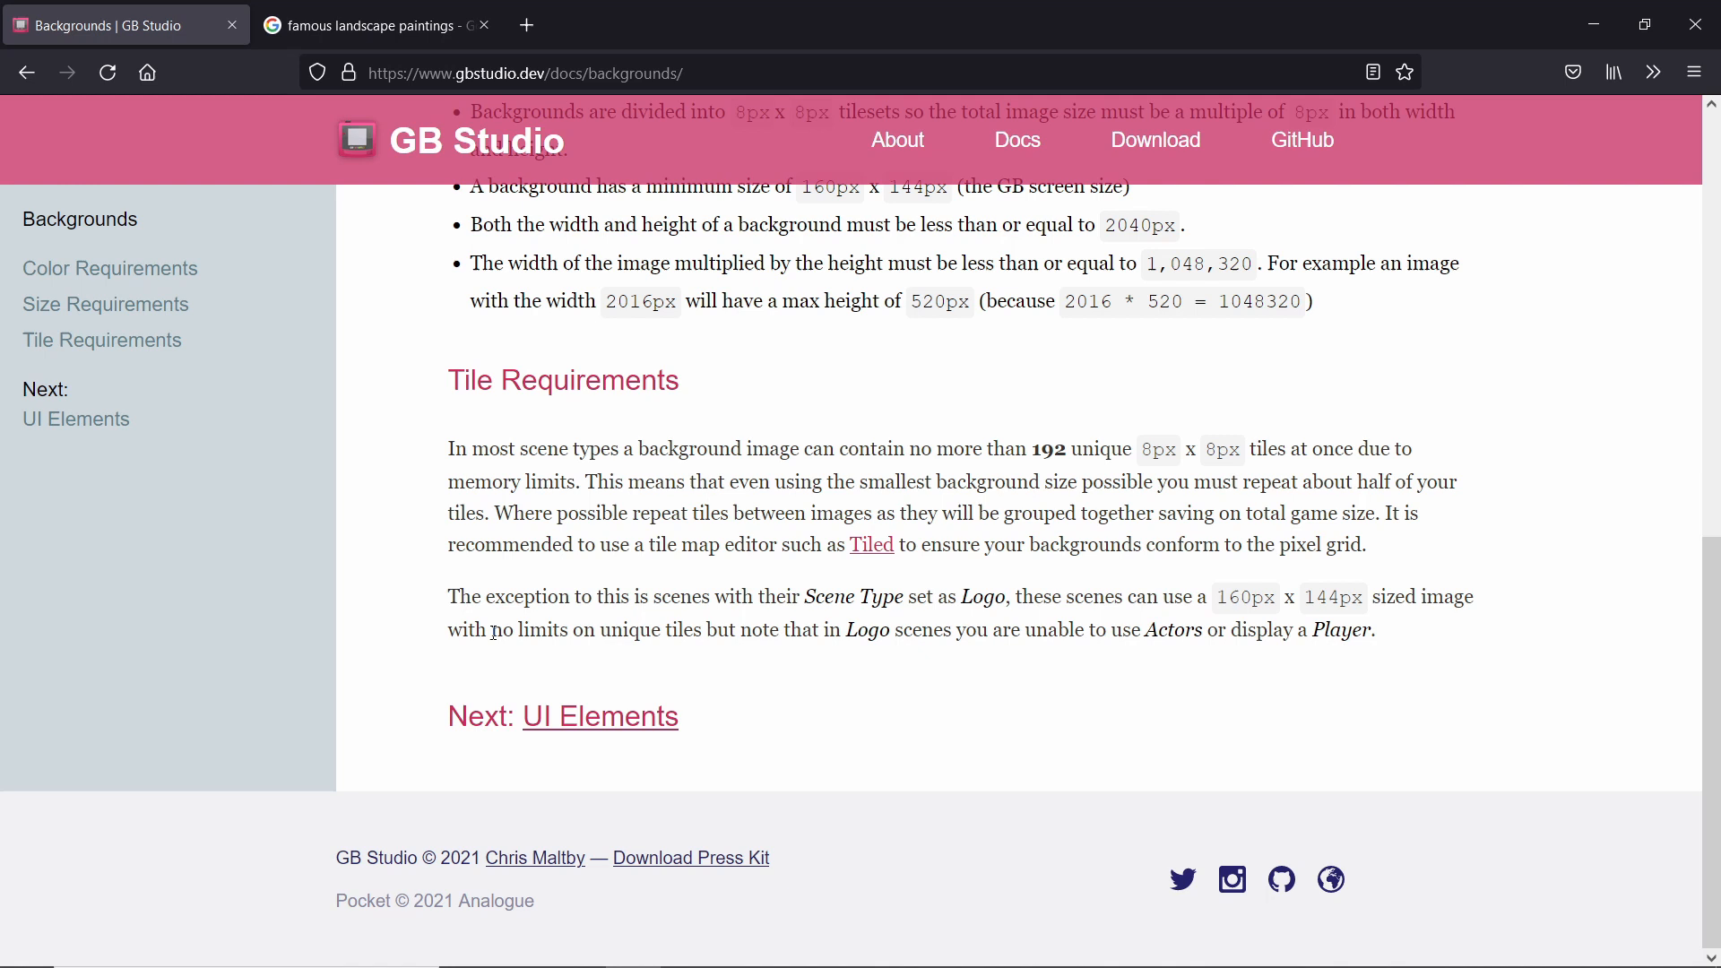
pyautogui.moveTo(469, 629); pyautogui.dragTo(749, 629)
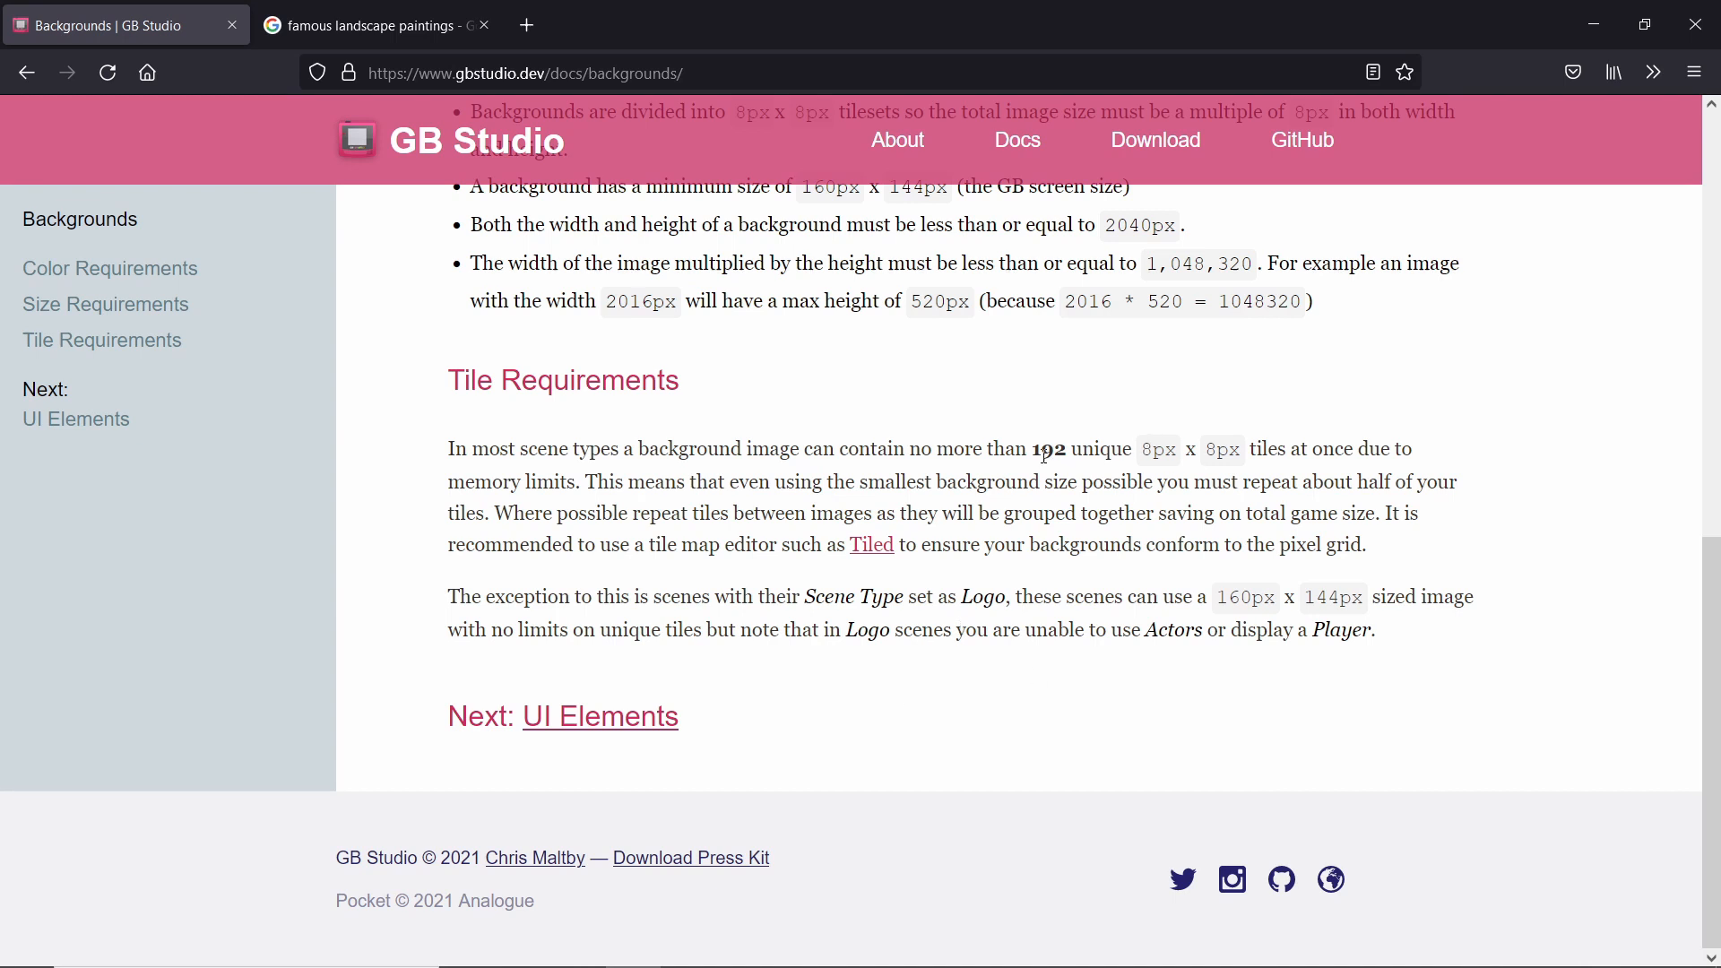
pyautogui.moveTo(1045, 448)
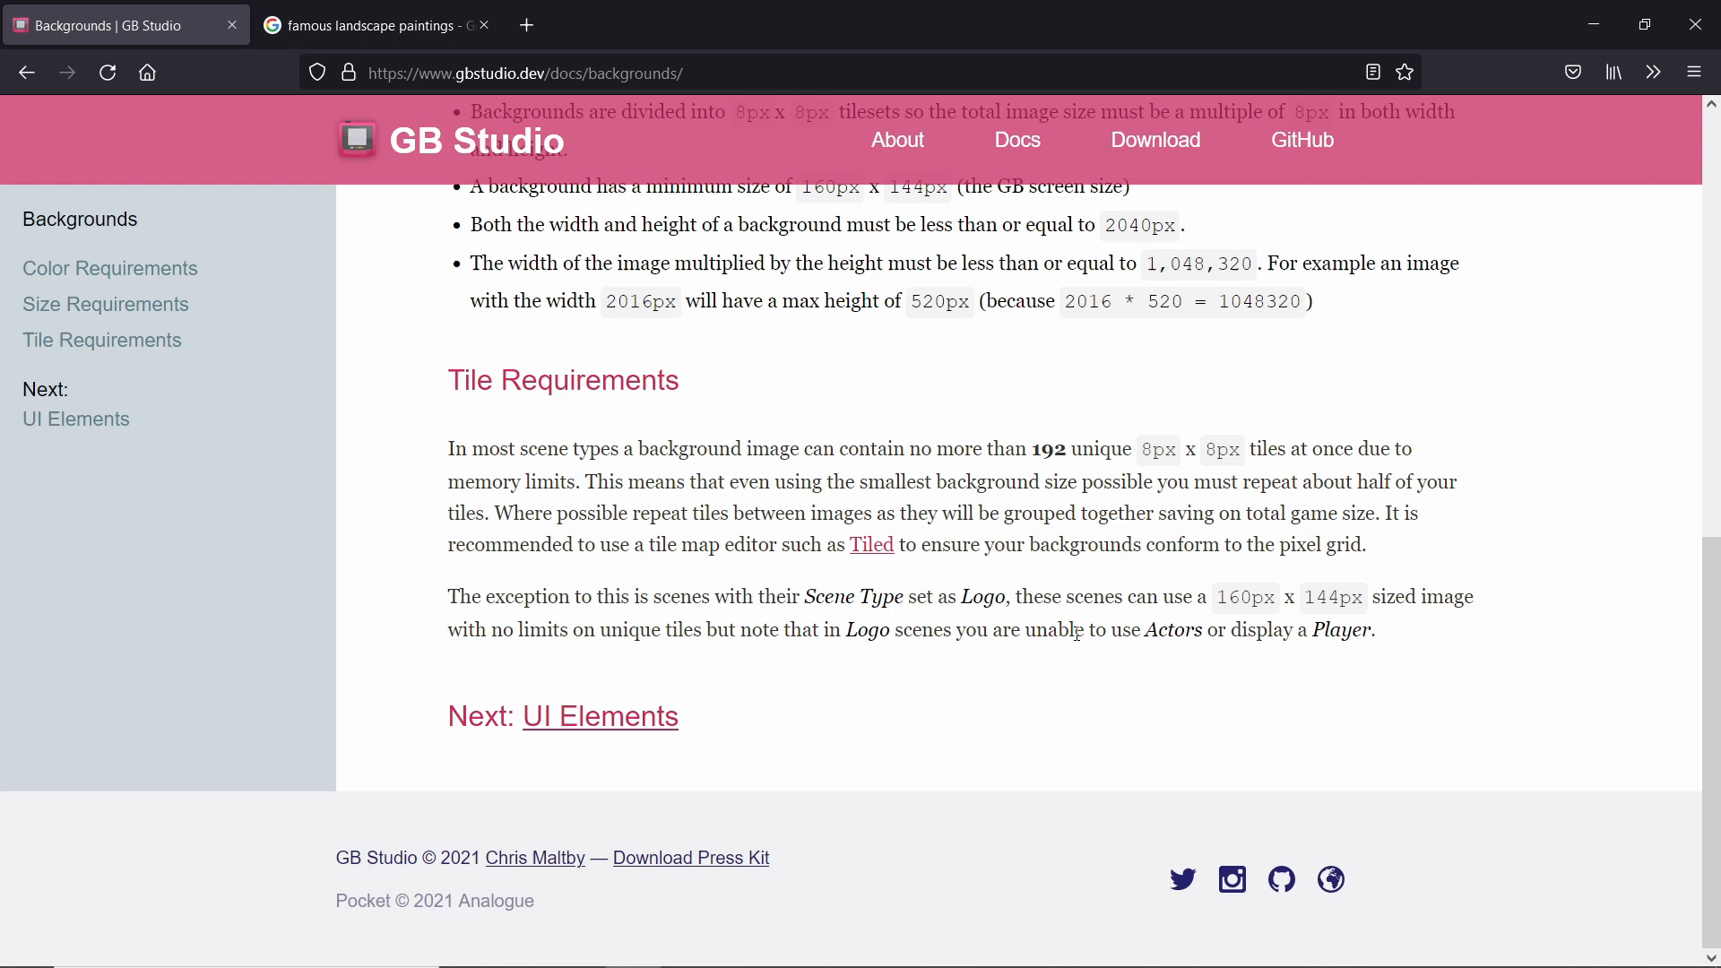
pyautogui.moveTo(851, 625)
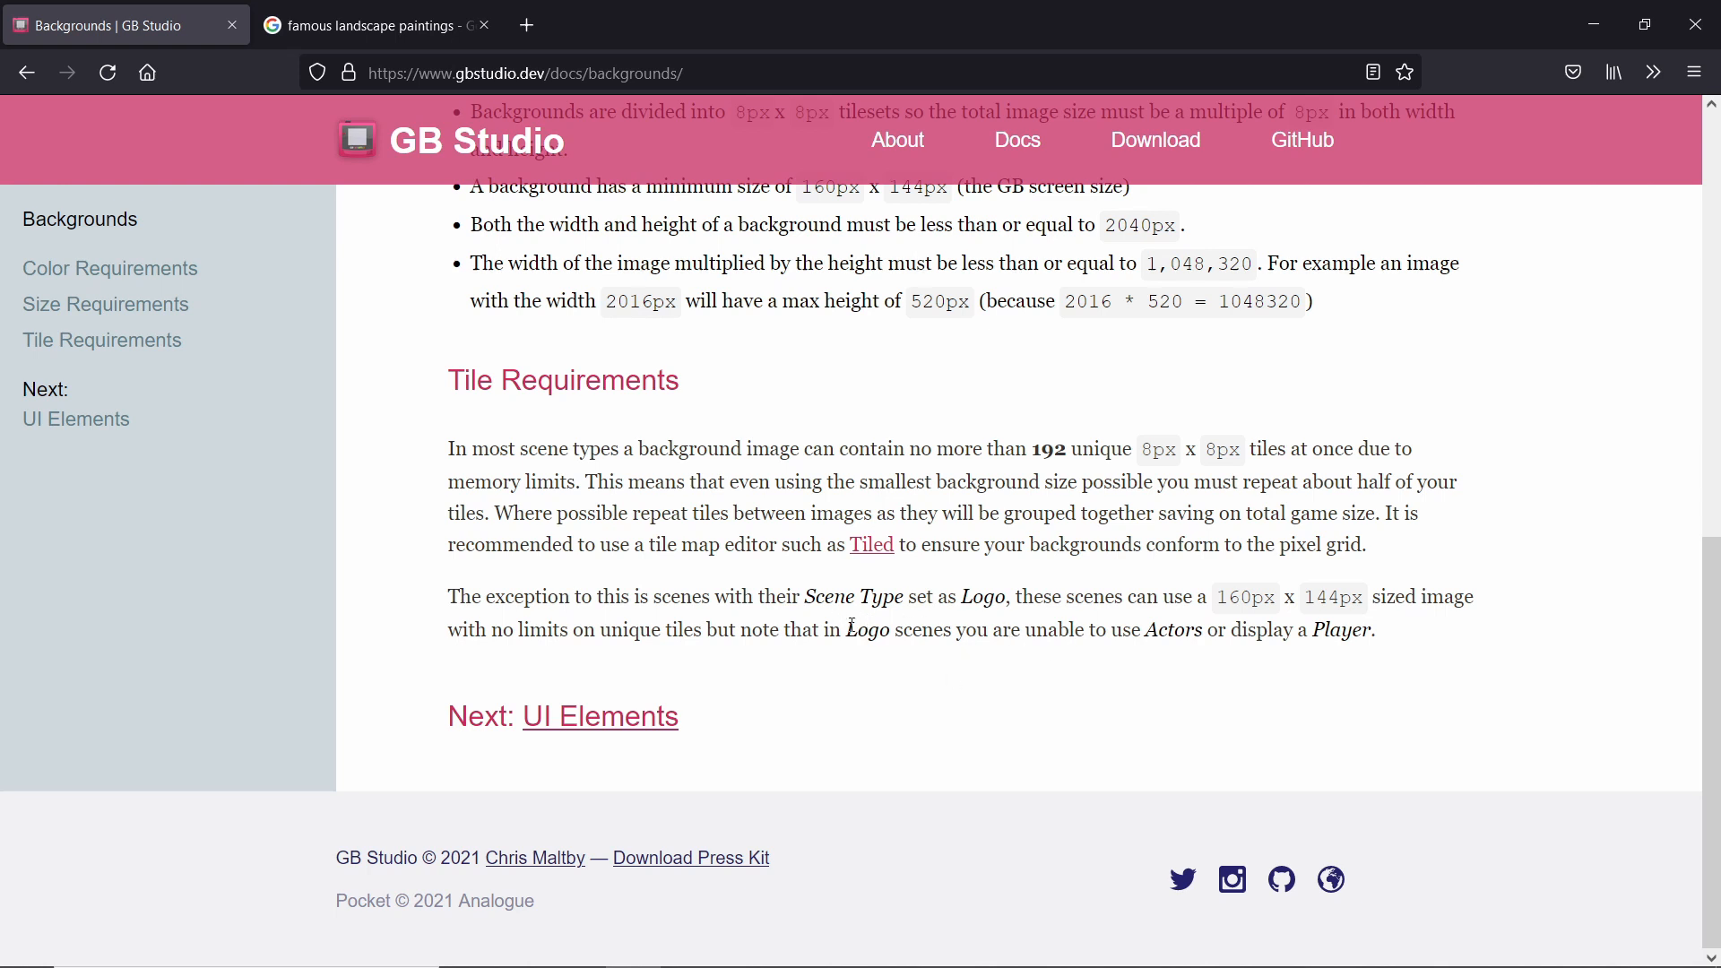
pyautogui.moveTo(984, 617)
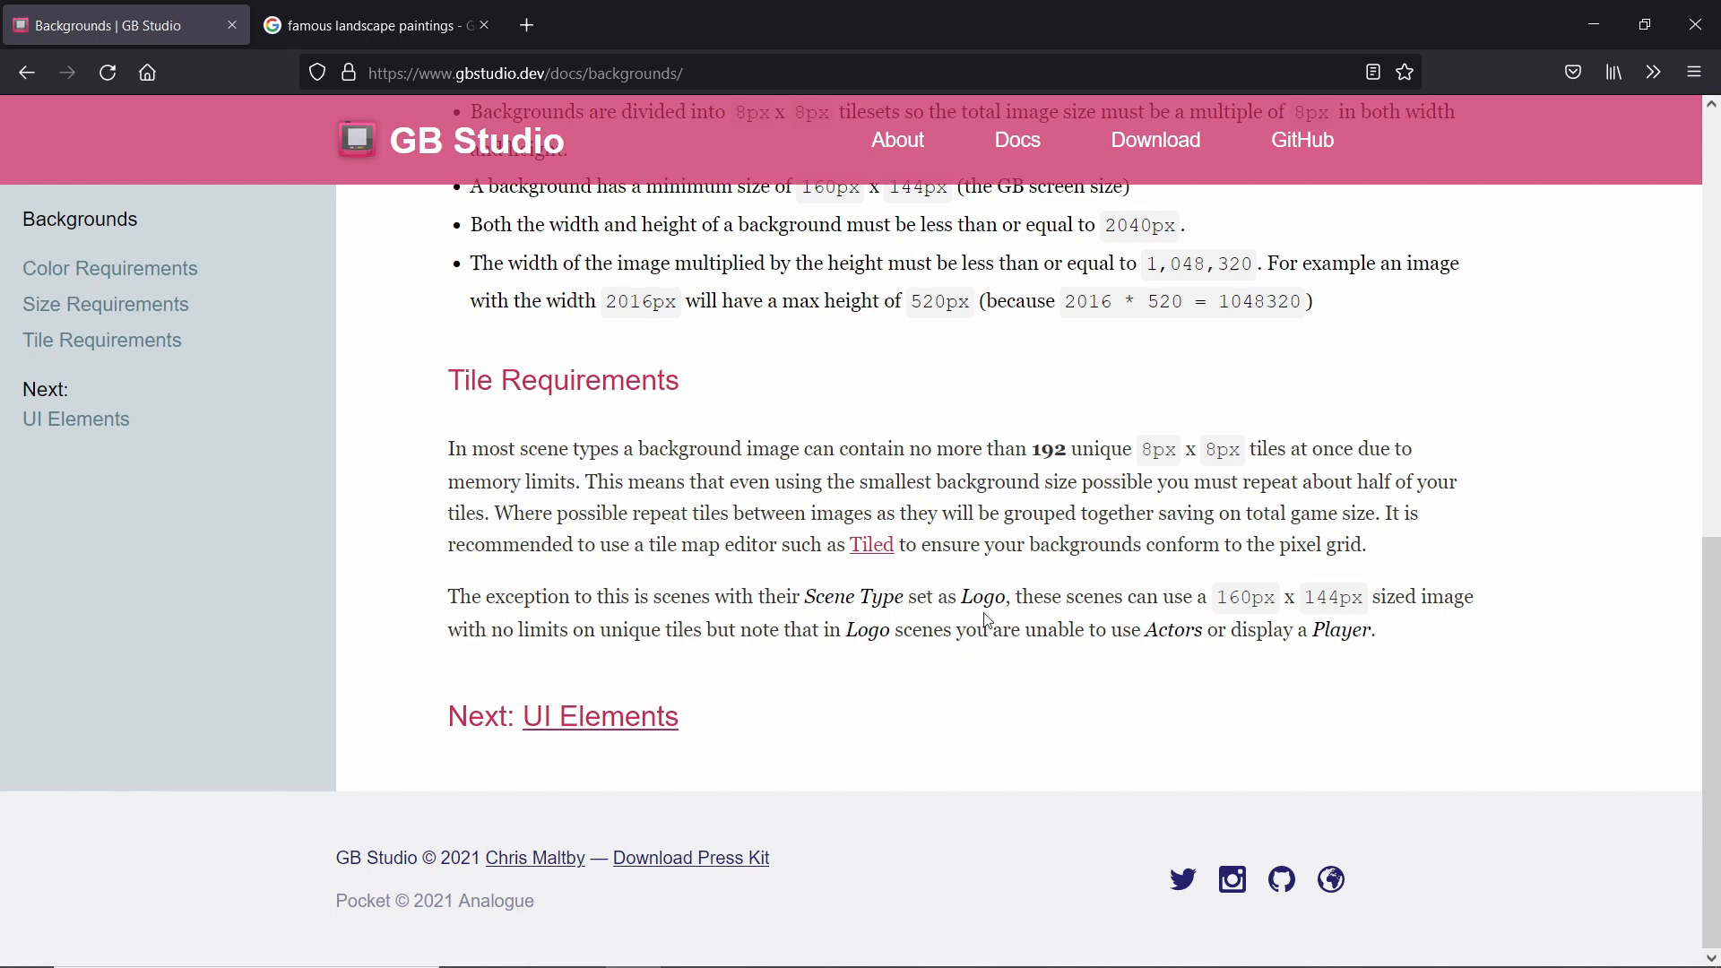
pyautogui.moveTo(1007, 616)
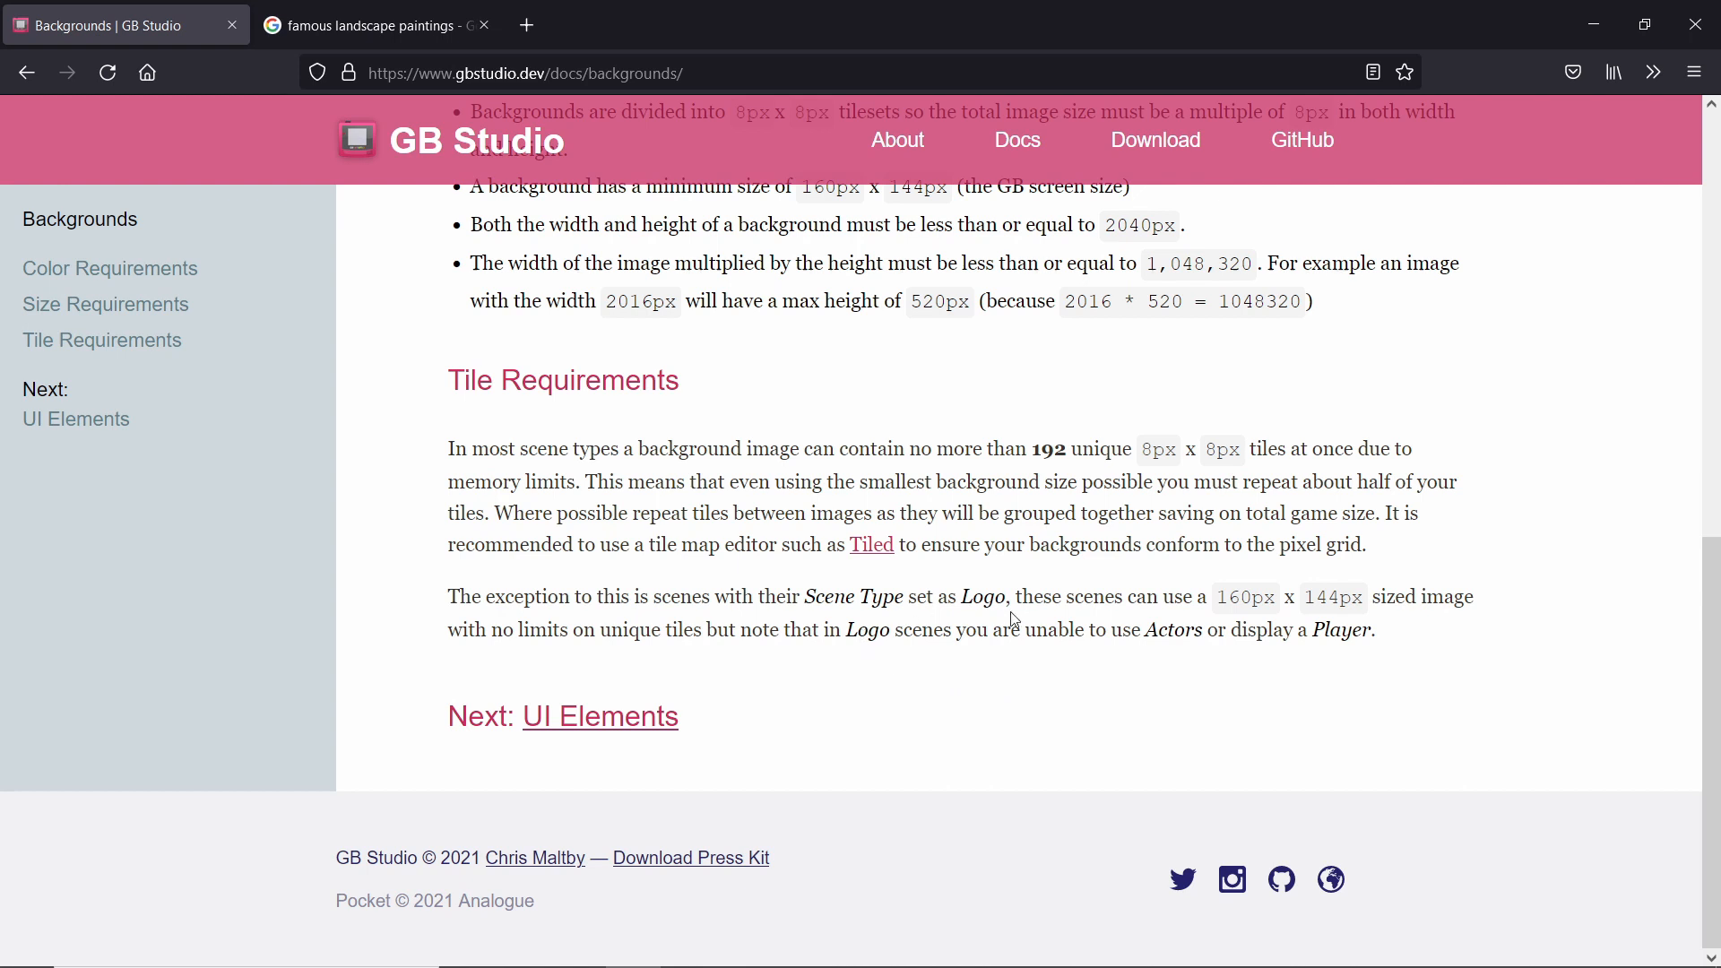
pyautogui.doubleClick(1169, 629)
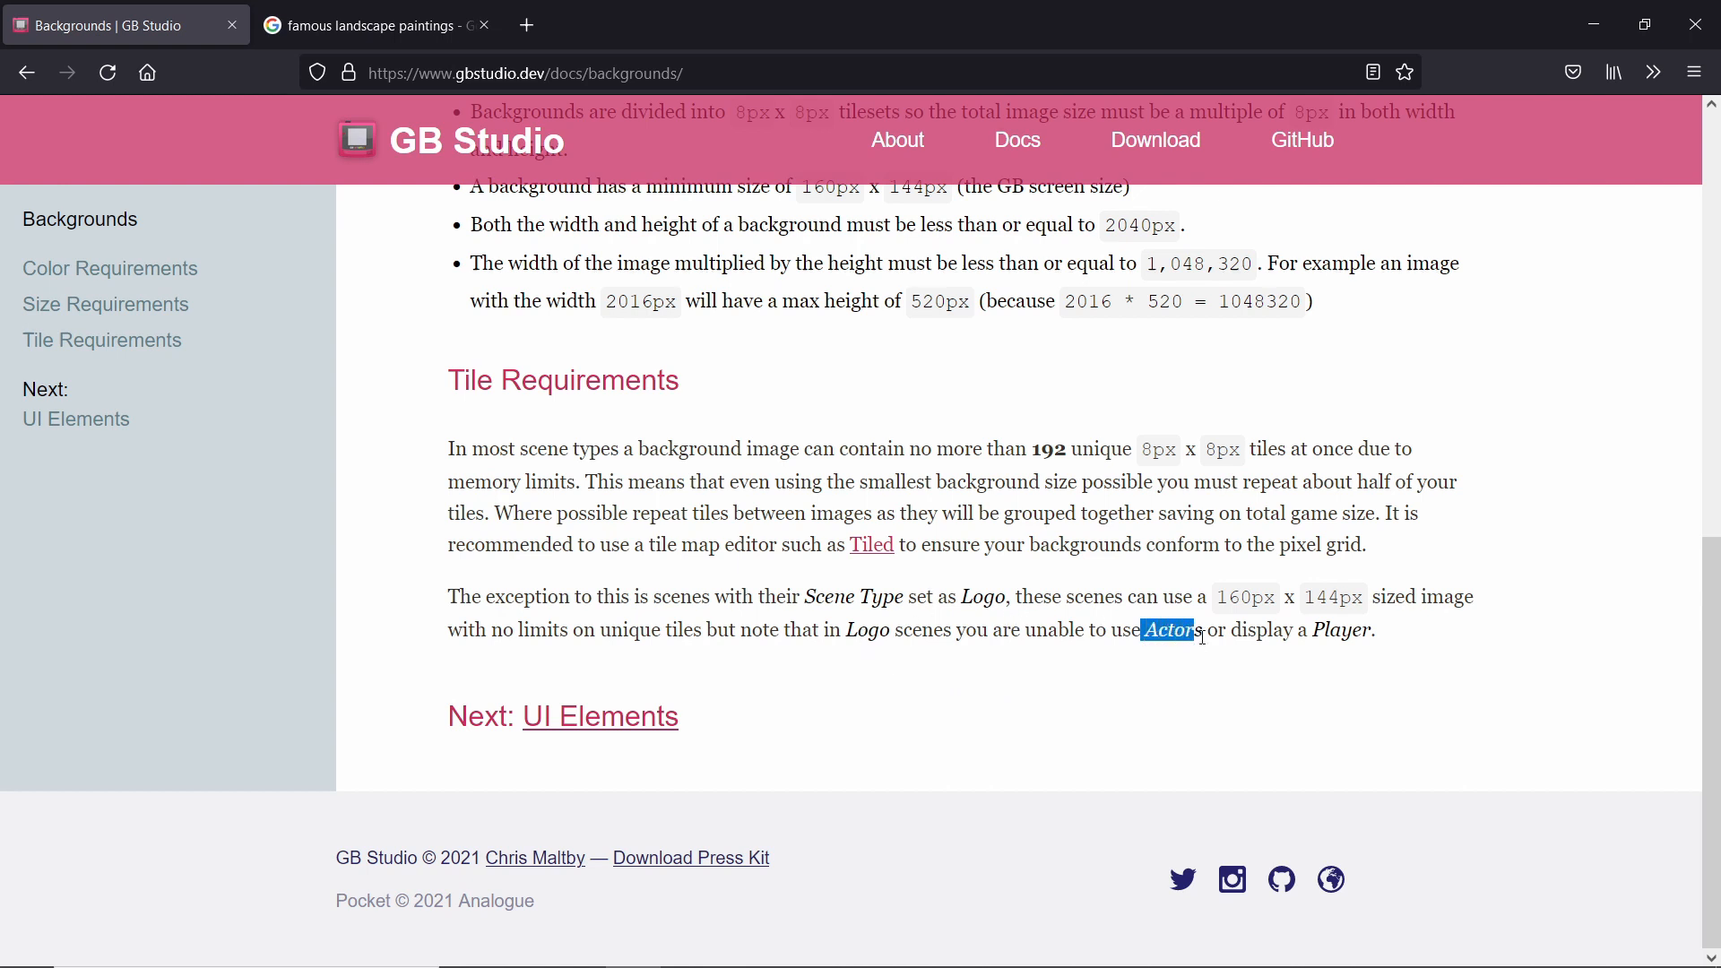
pyautogui.moveTo(1201, 630); pyautogui.dragTo(1378, 630)
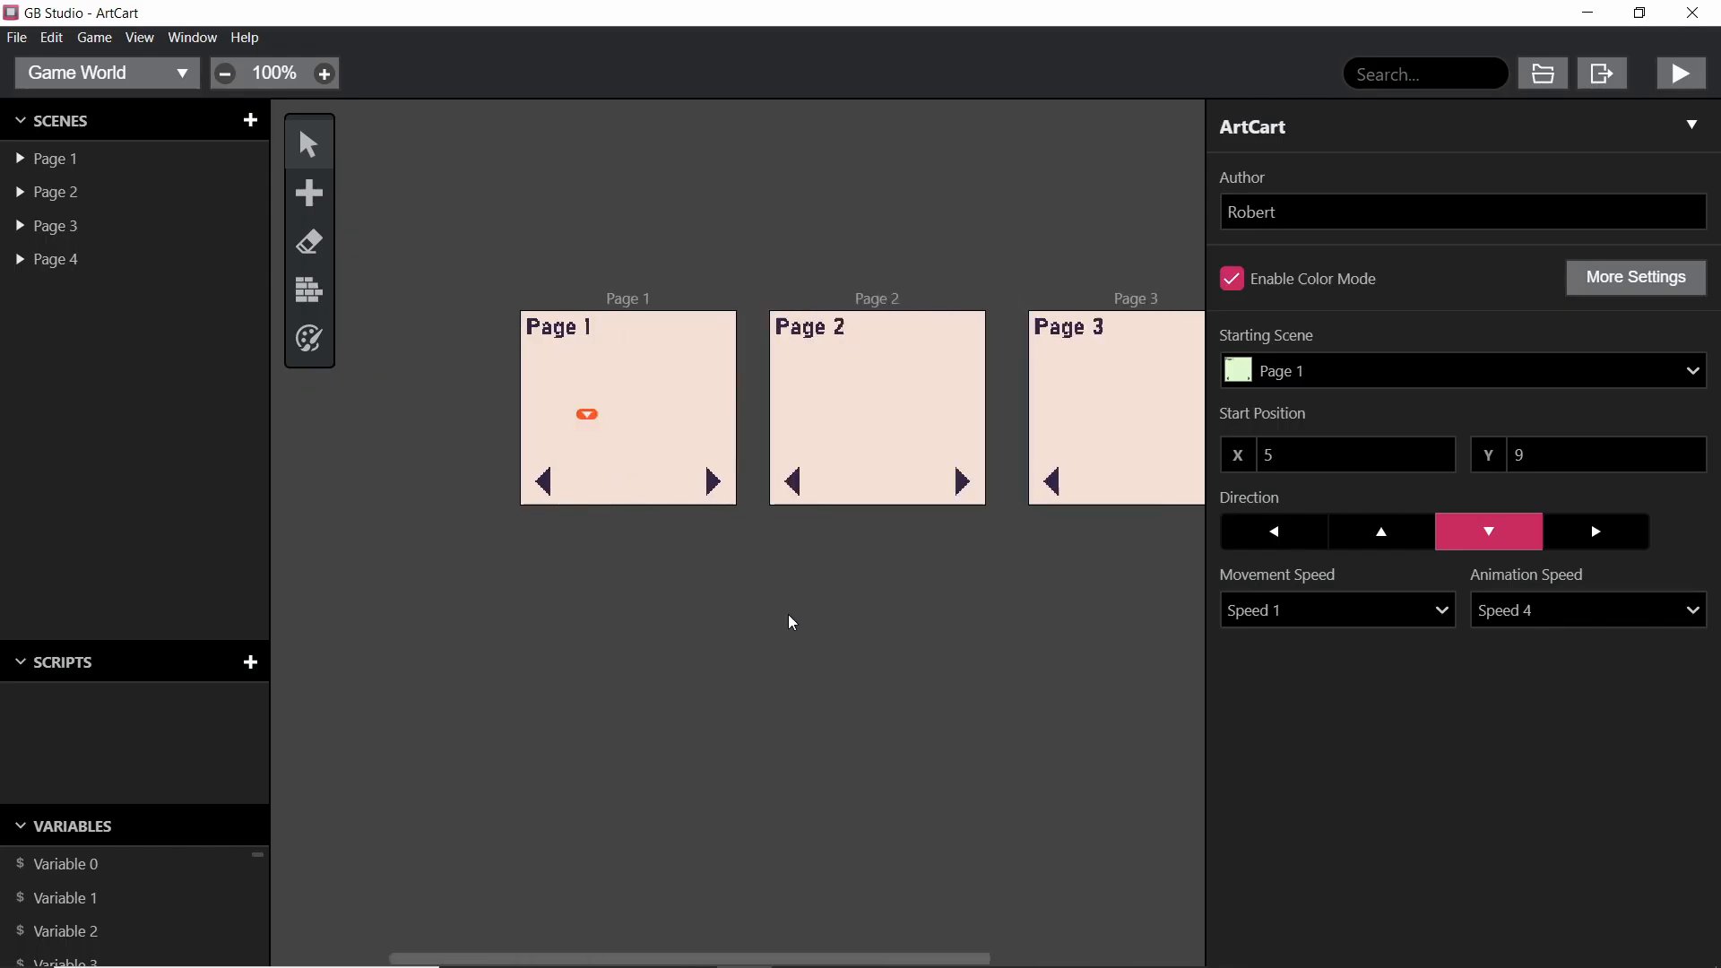
# Step: Scroll the world right and deselect scenes to show project settings with Pages 1–4
pyautogui.hscroll(3)
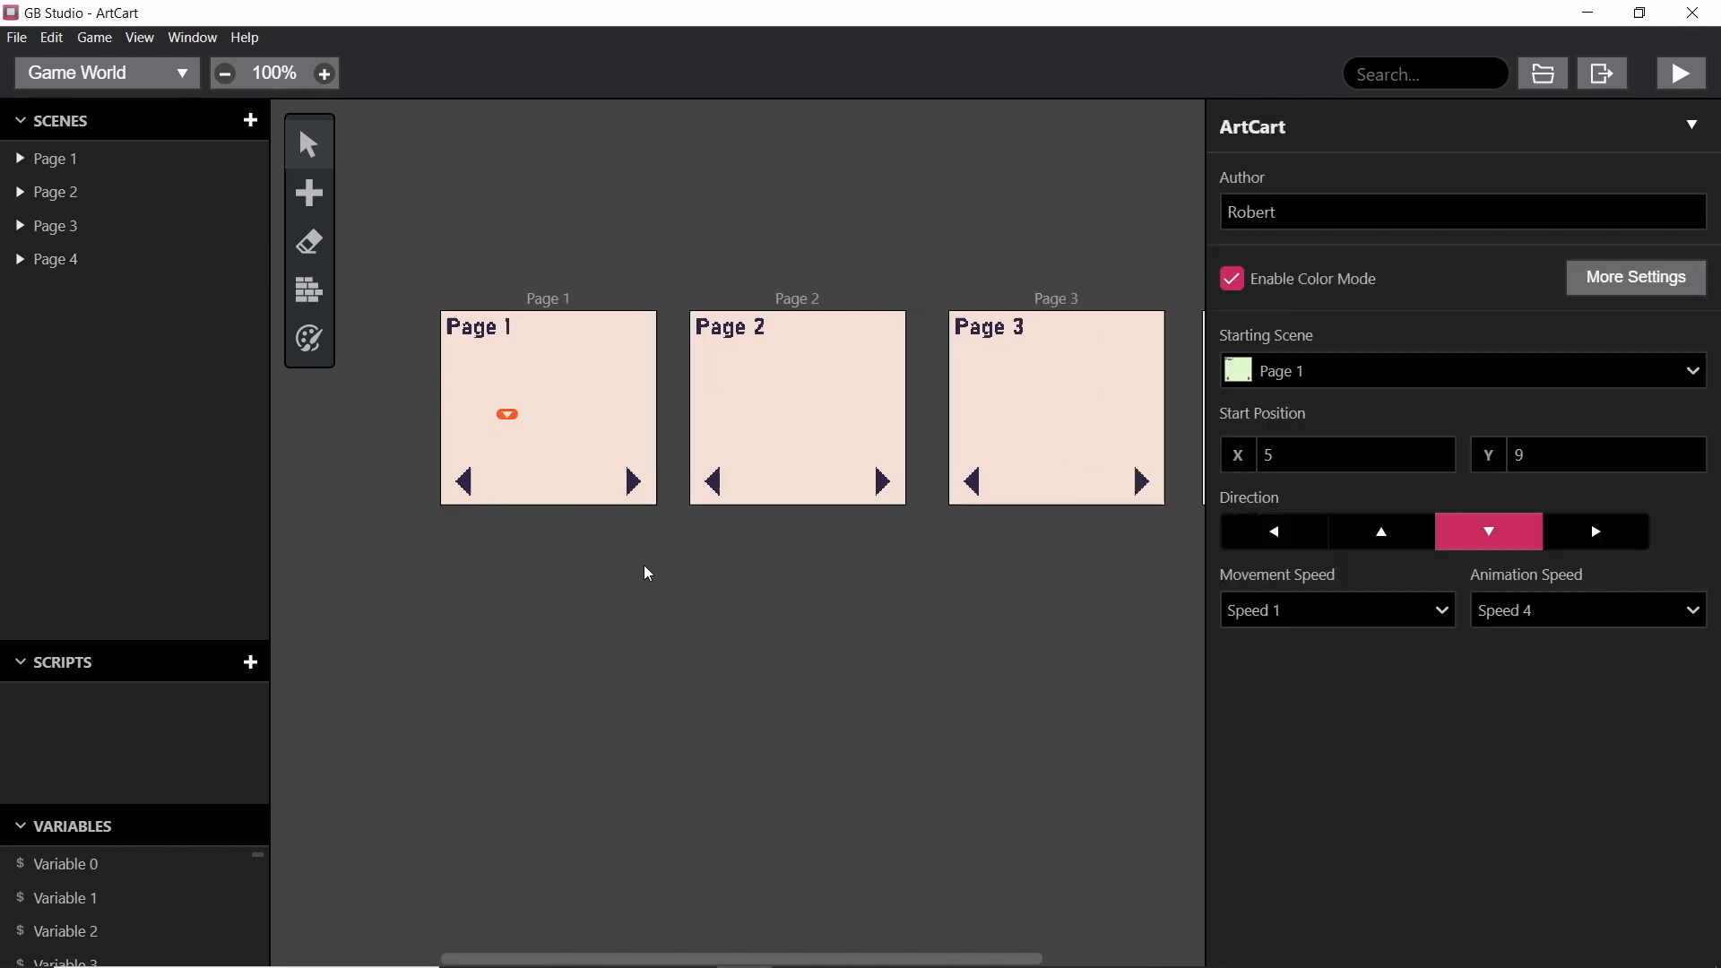
pyautogui.moveTo(626, 548)
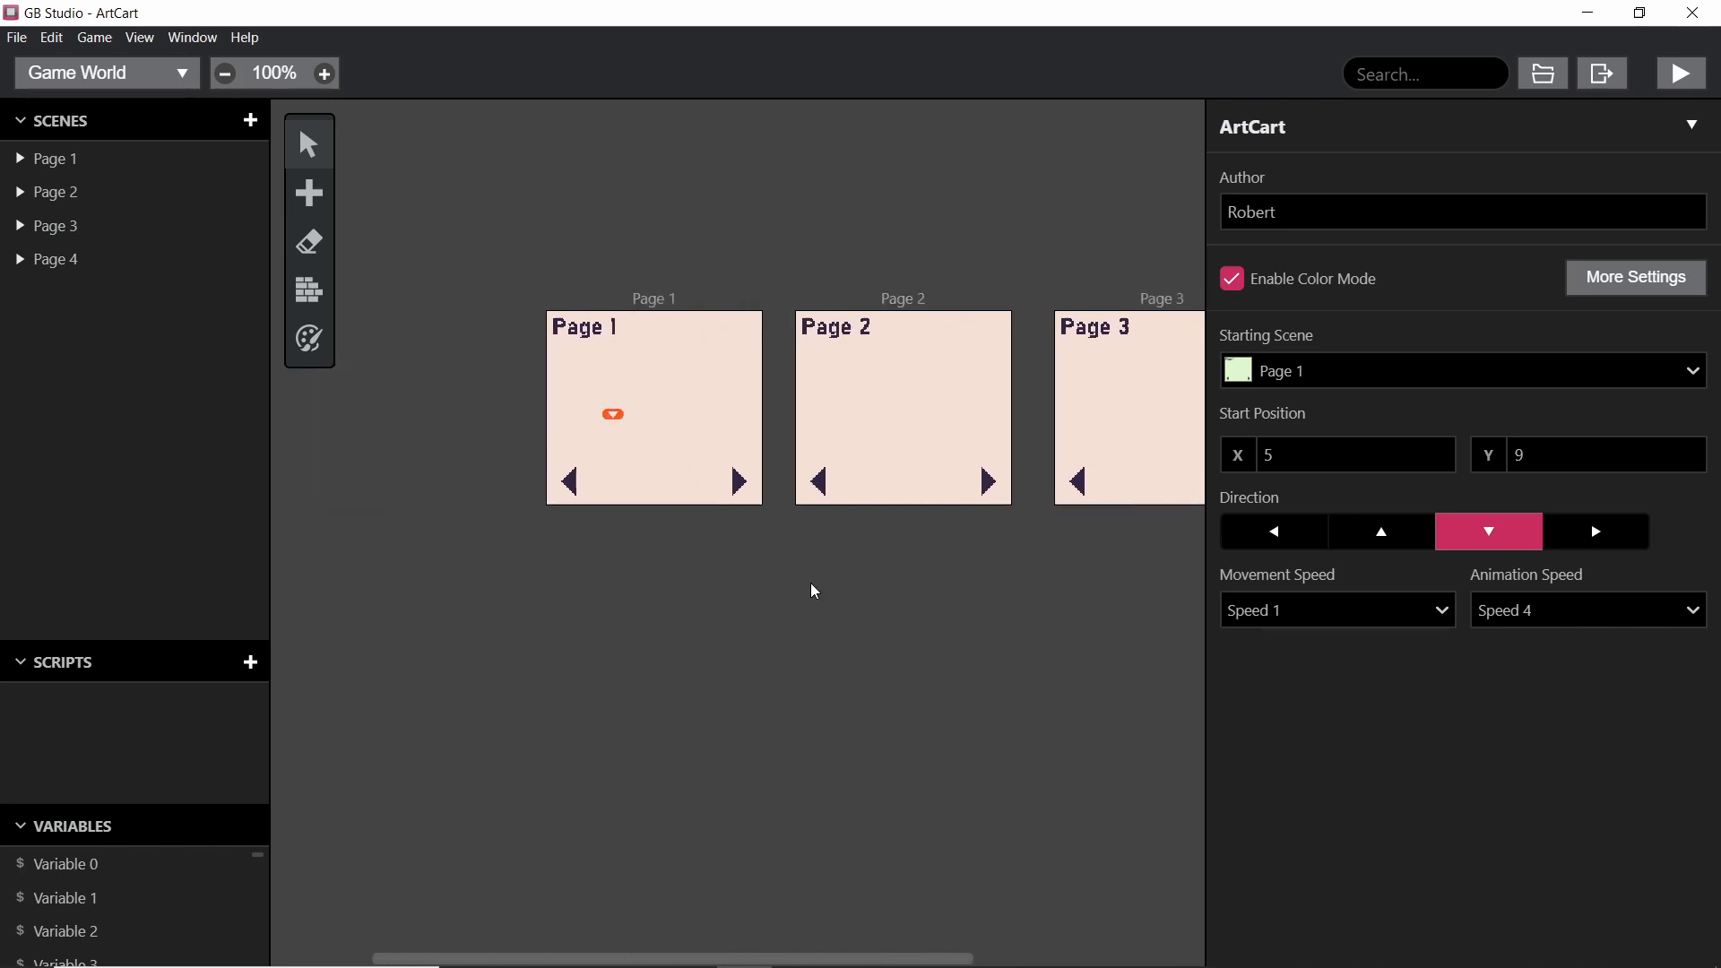
pyautogui.moveTo(766, 562)
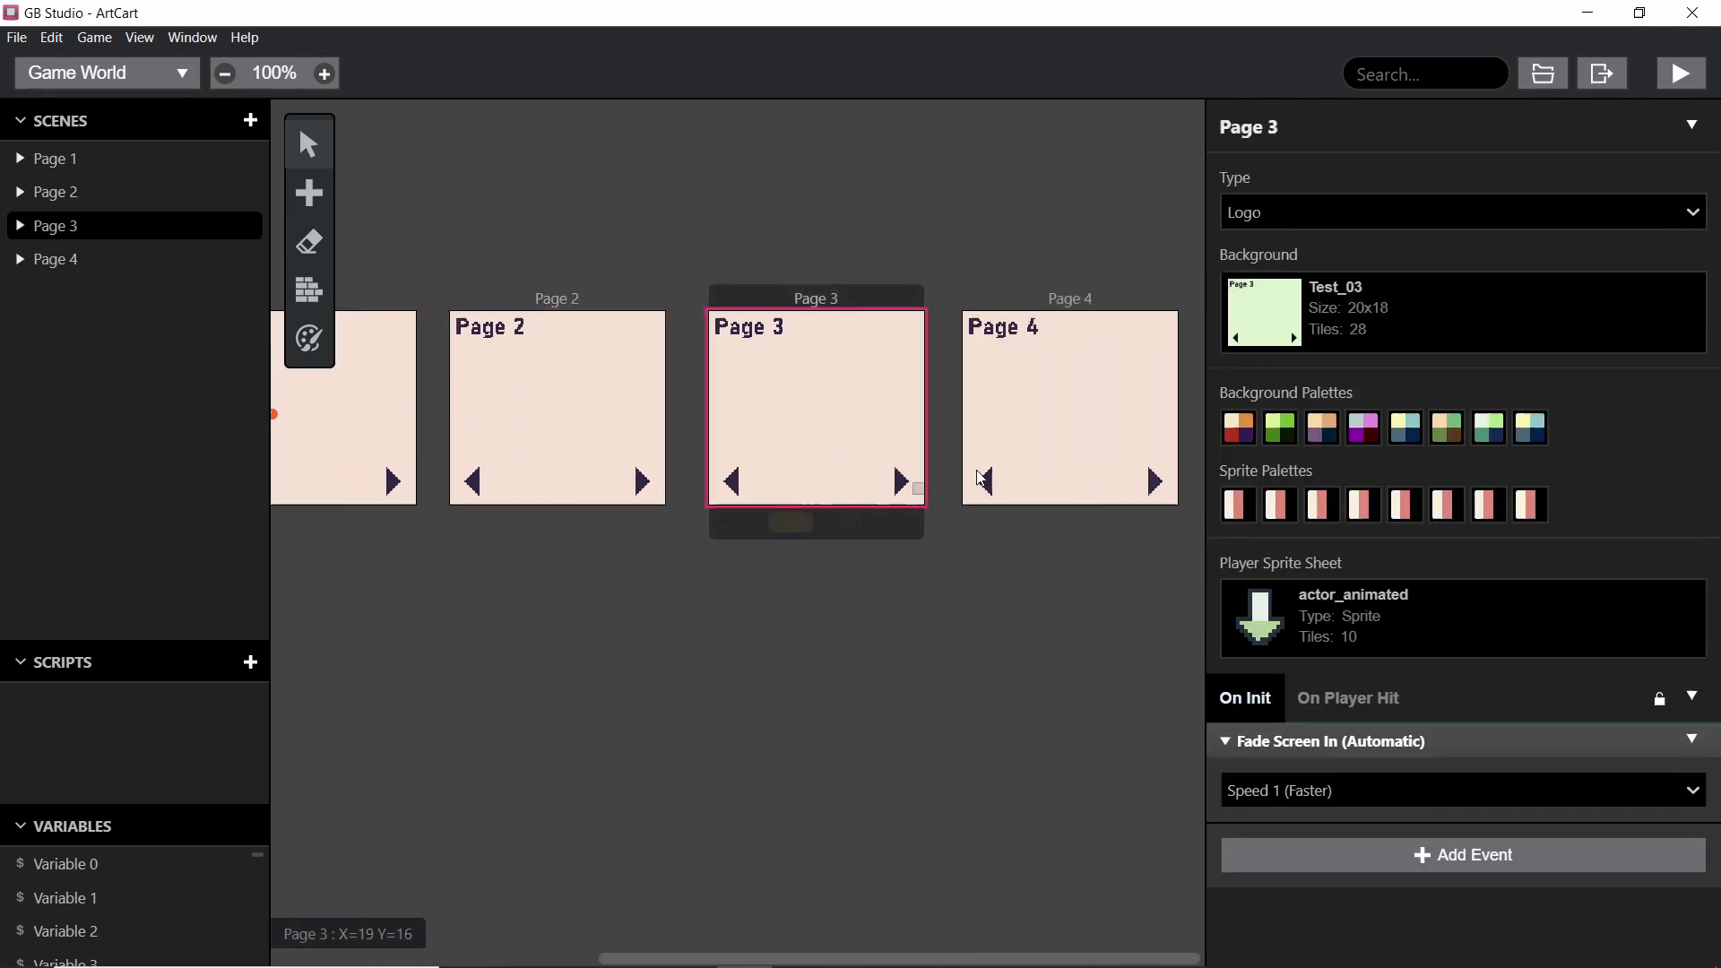
pyautogui.click(866, 626)
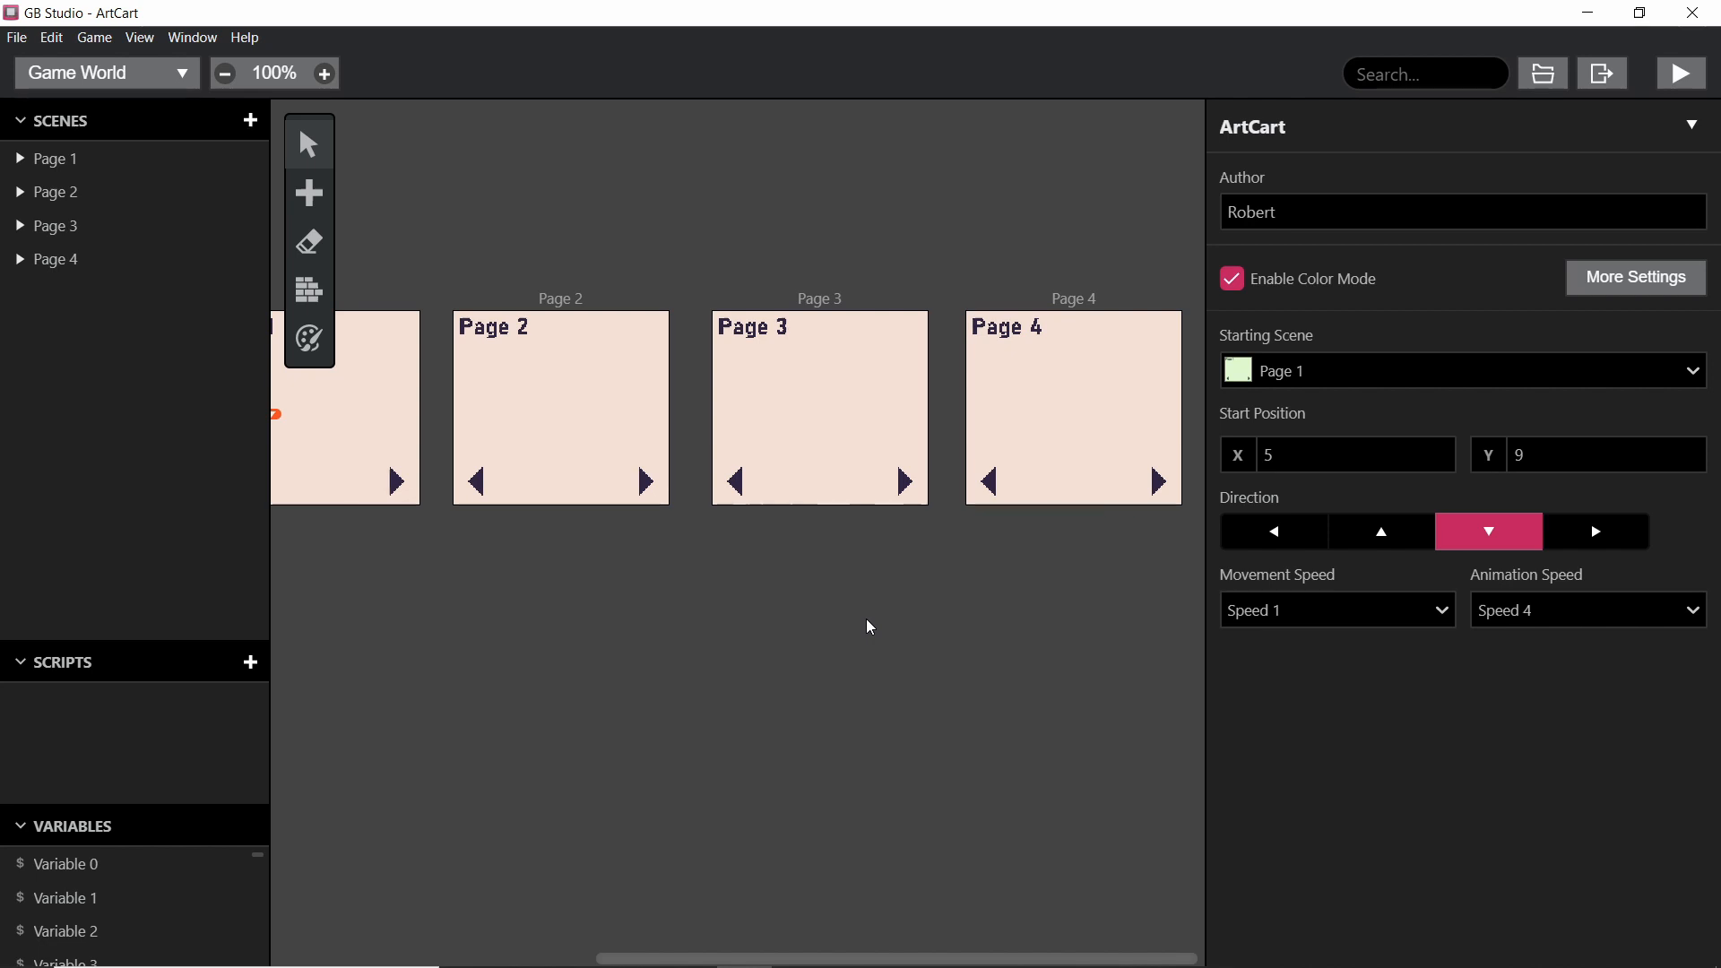
pyautogui.moveTo(752, 608)
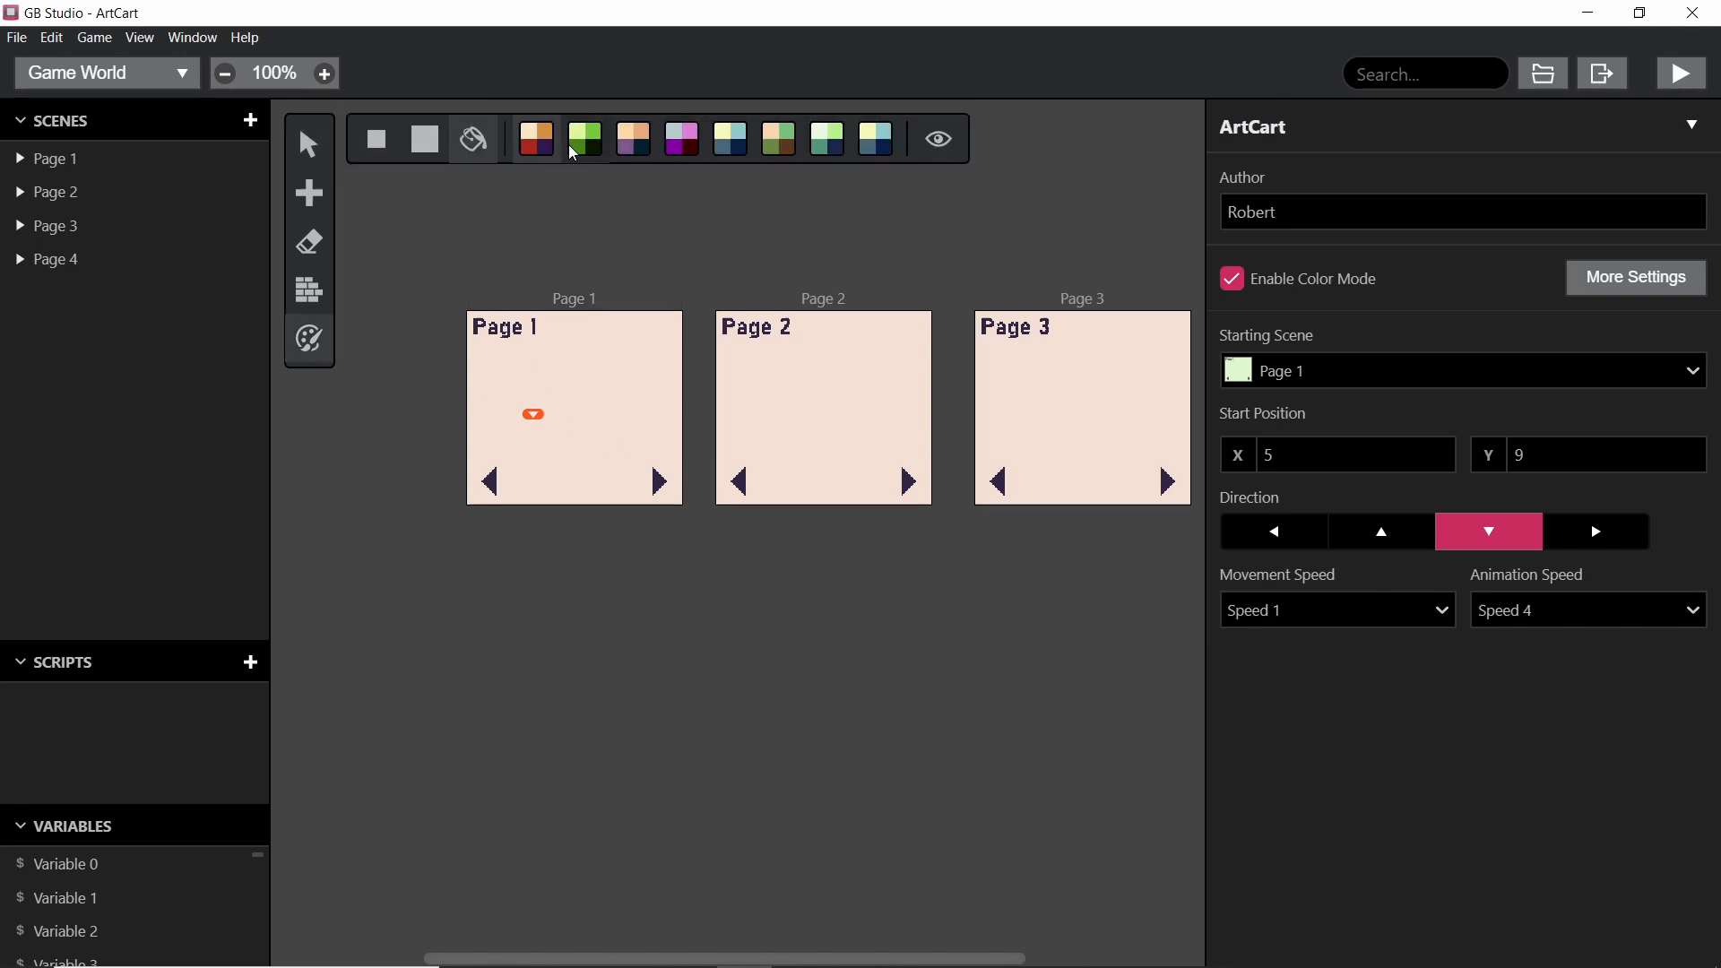
pyautogui.moveTo(601, 152)
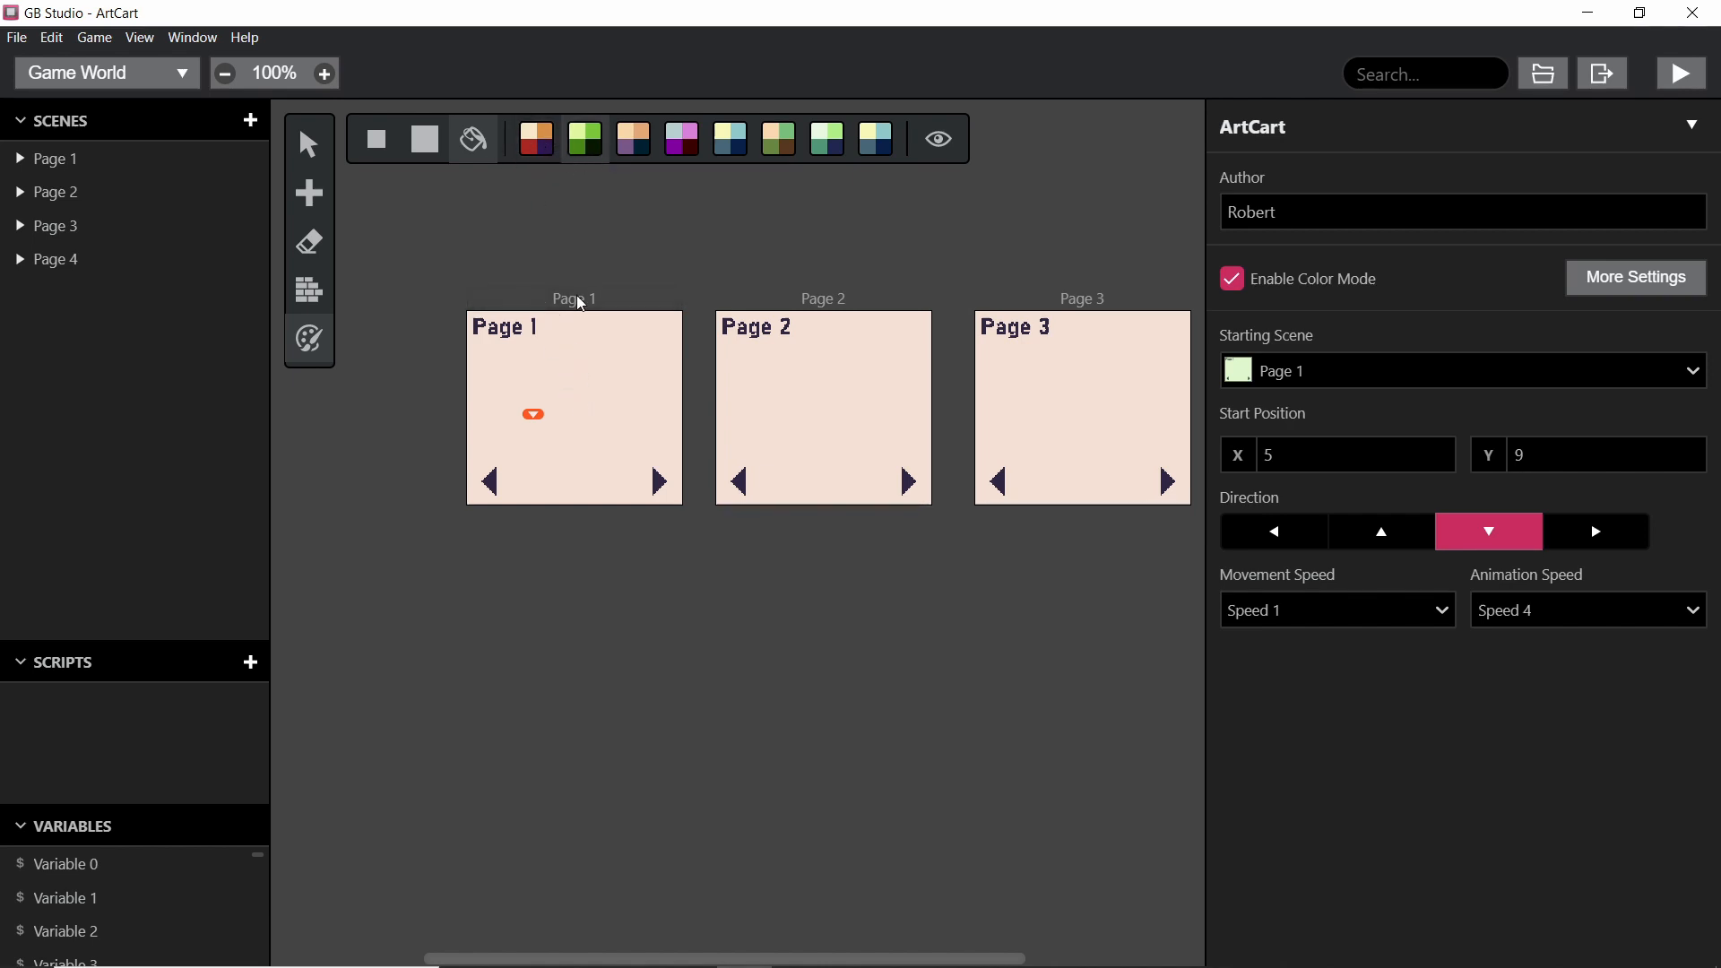
# Step: Paint a different background palette onto the Page 1 scene with the Colorize tool
pyautogui.click(573, 406)
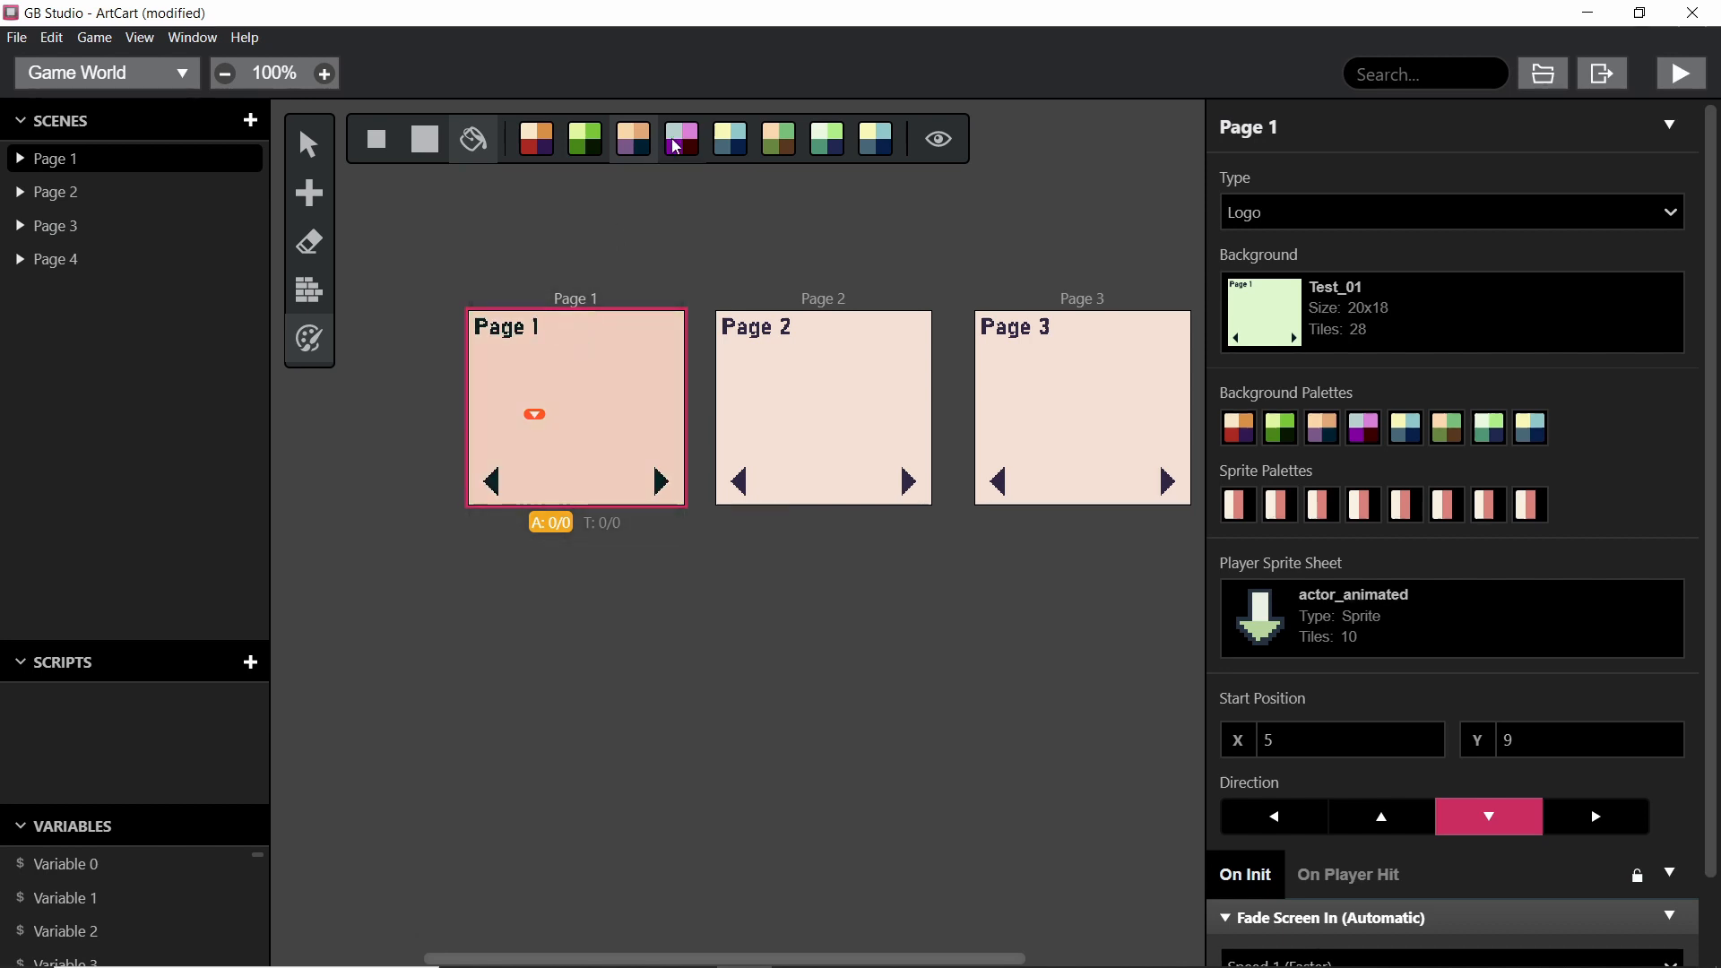
pyautogui.click(424, 140)
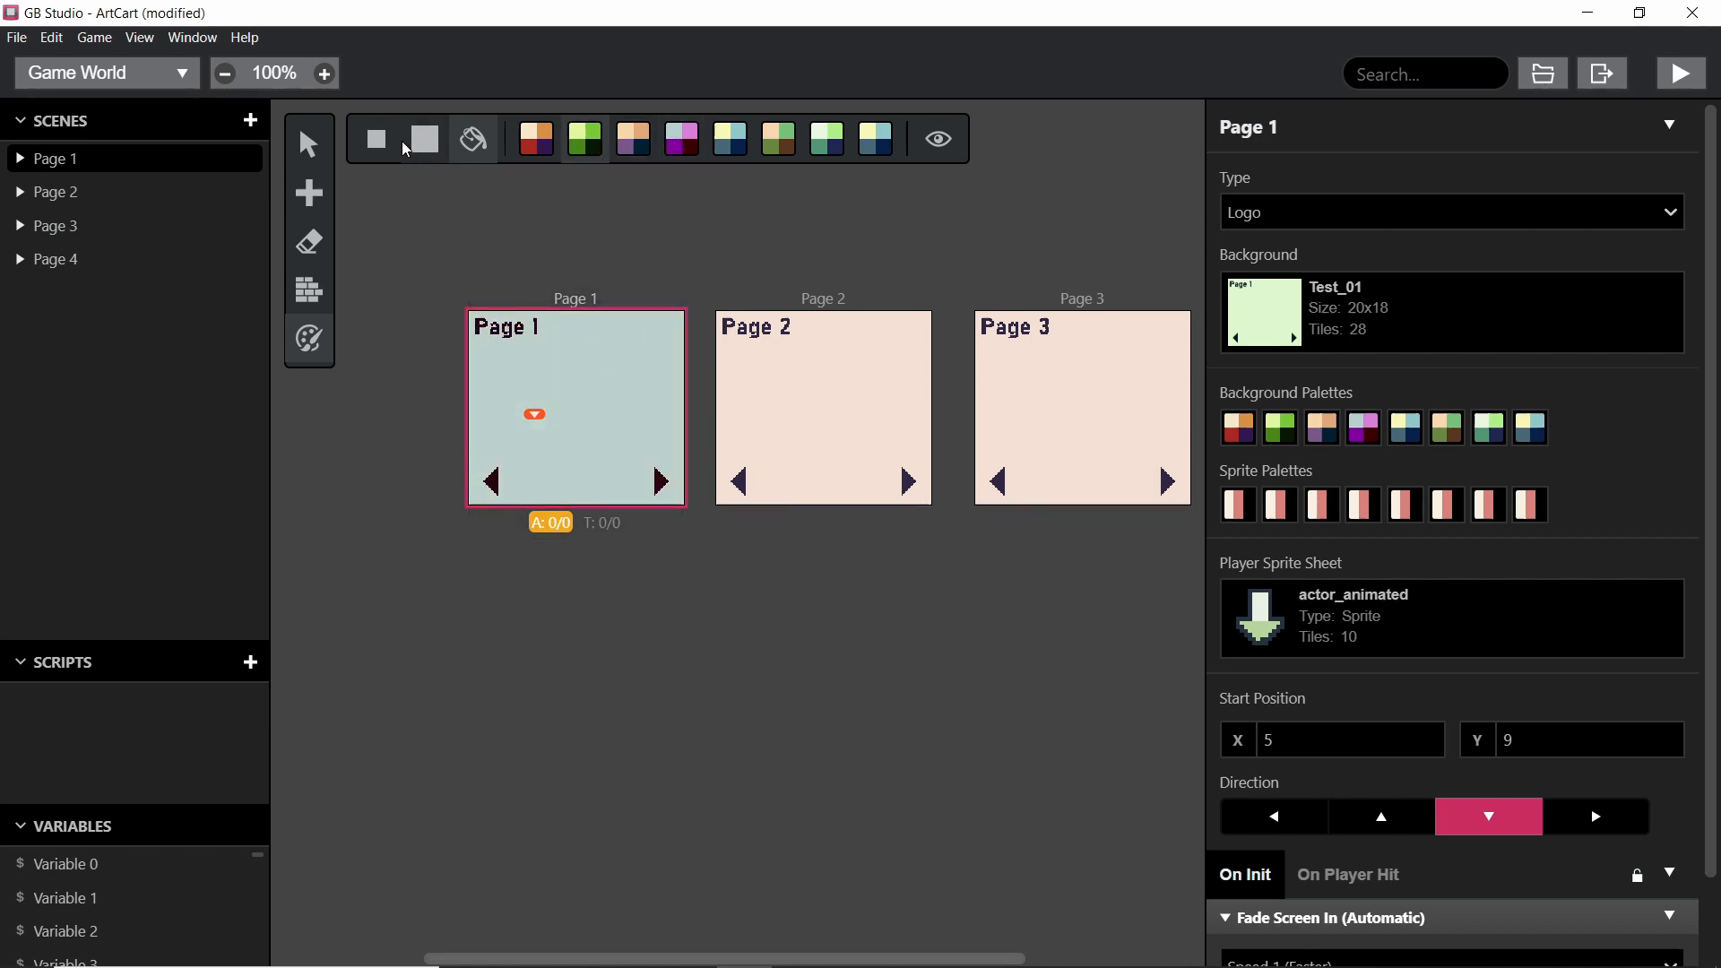
pyautogui.click(324, 73)
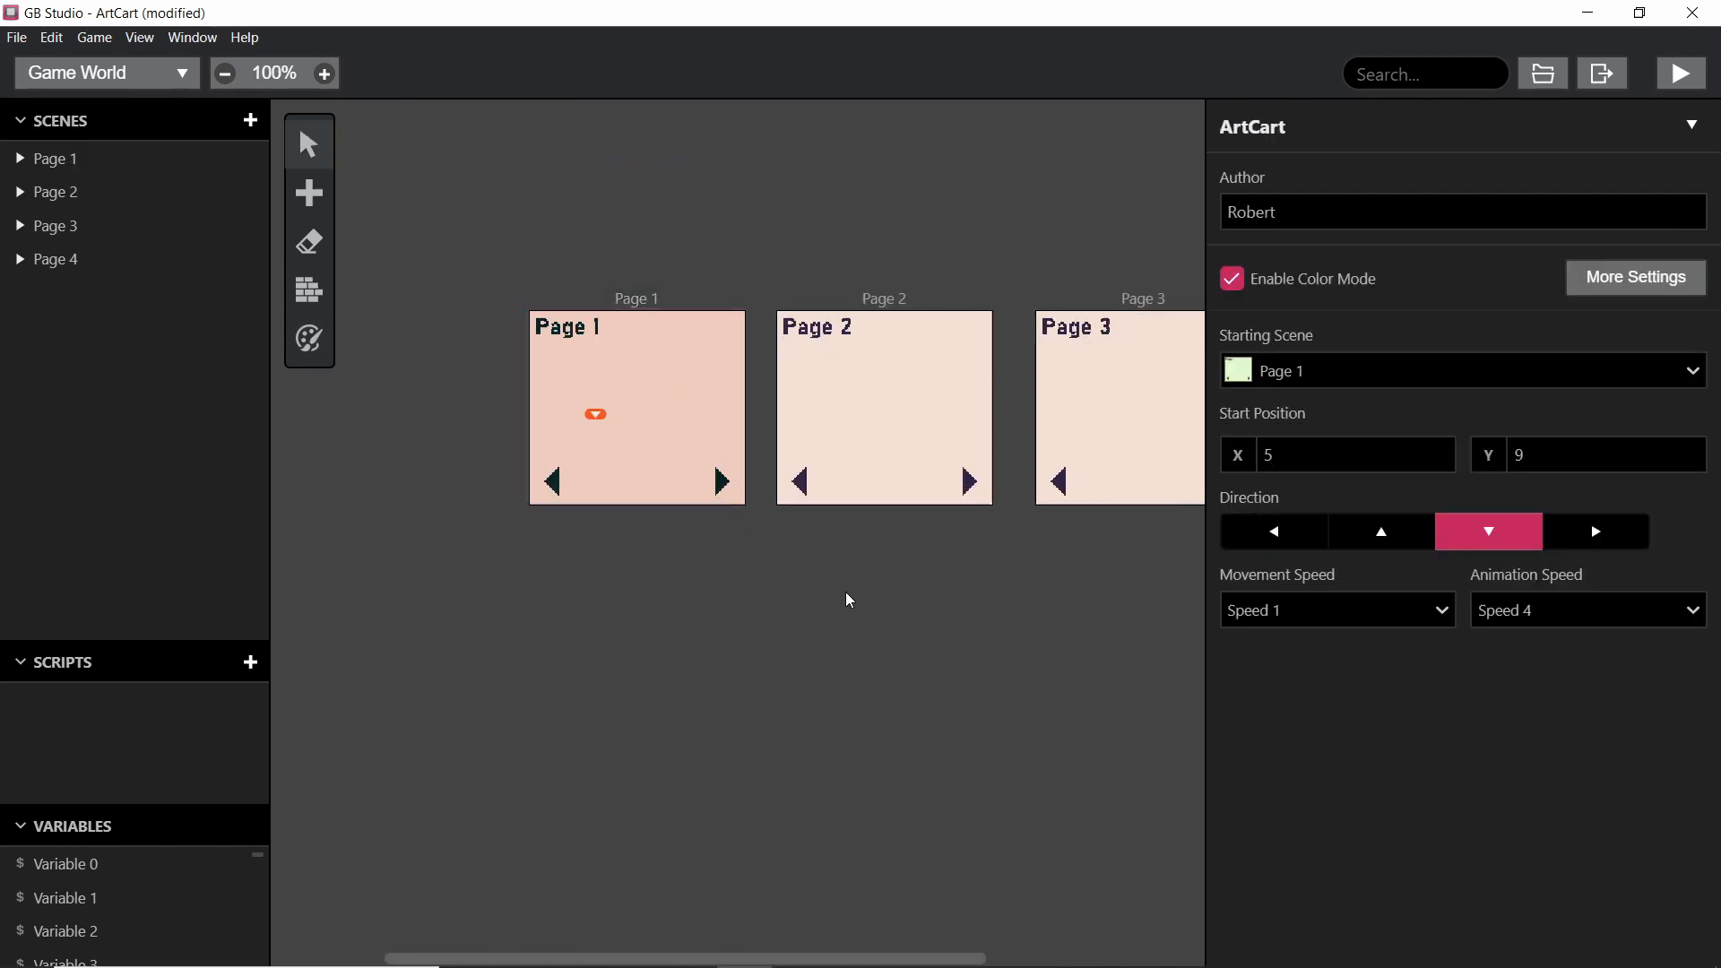
# Step: Select Page 1, scroll to its On Init script and bring up the Add Event list
pyautogui.click(630, 406)
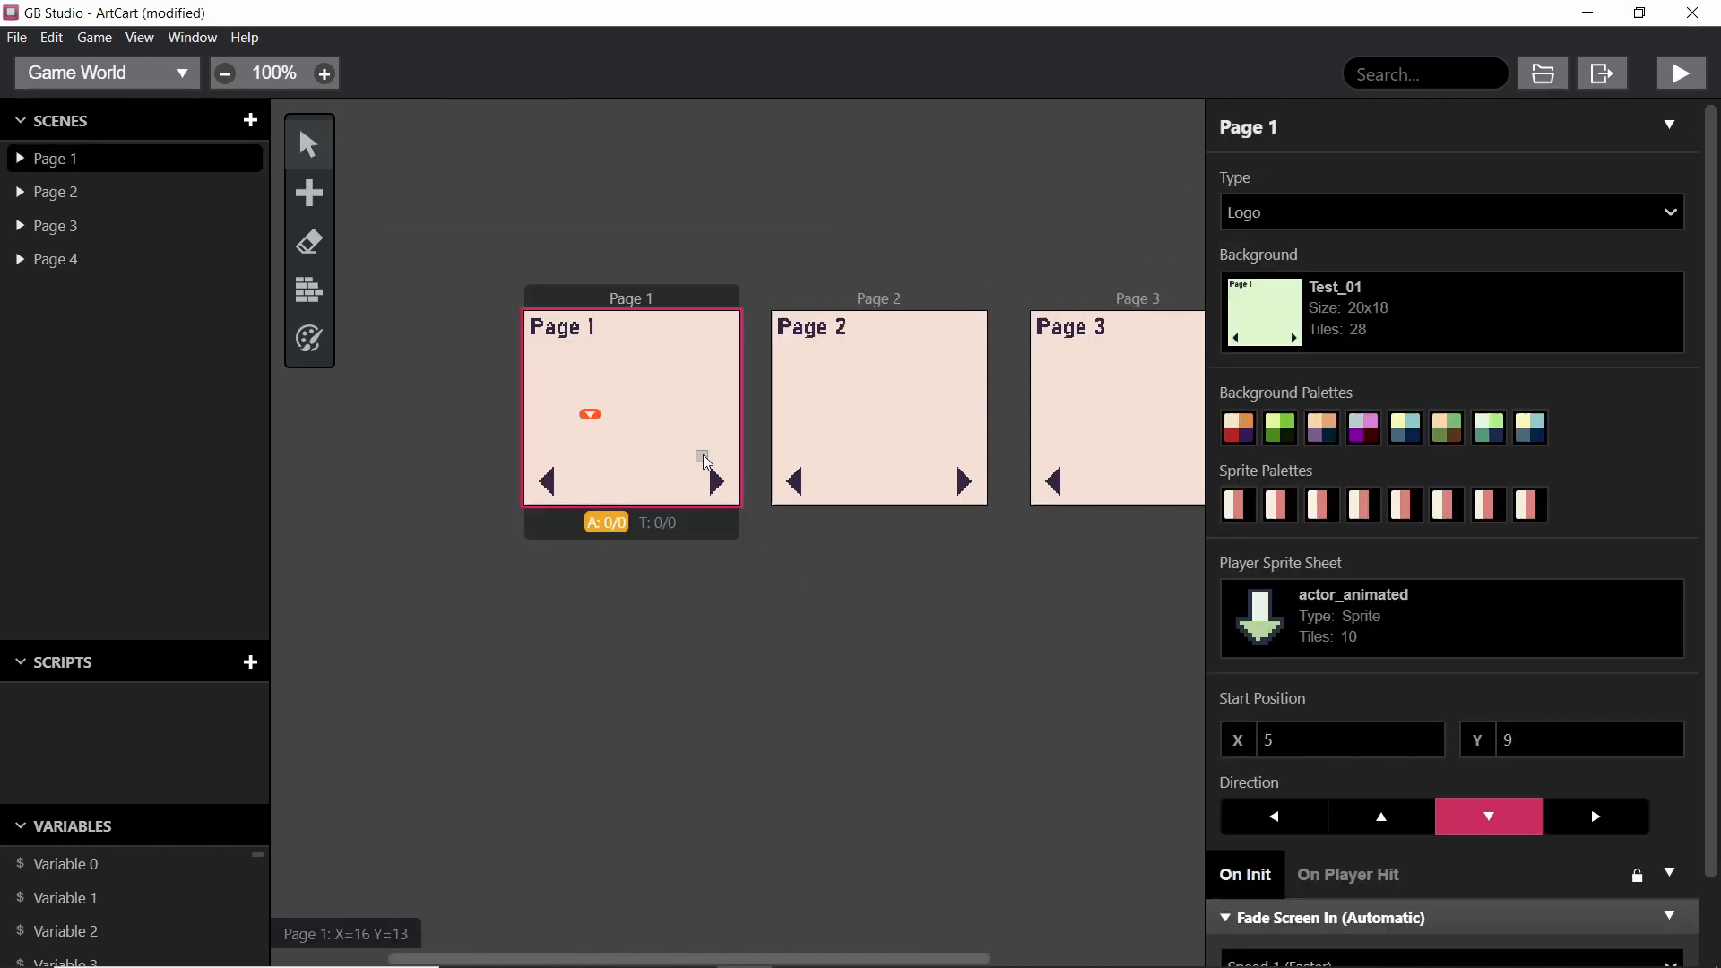
pyautogui.scroll(-3)
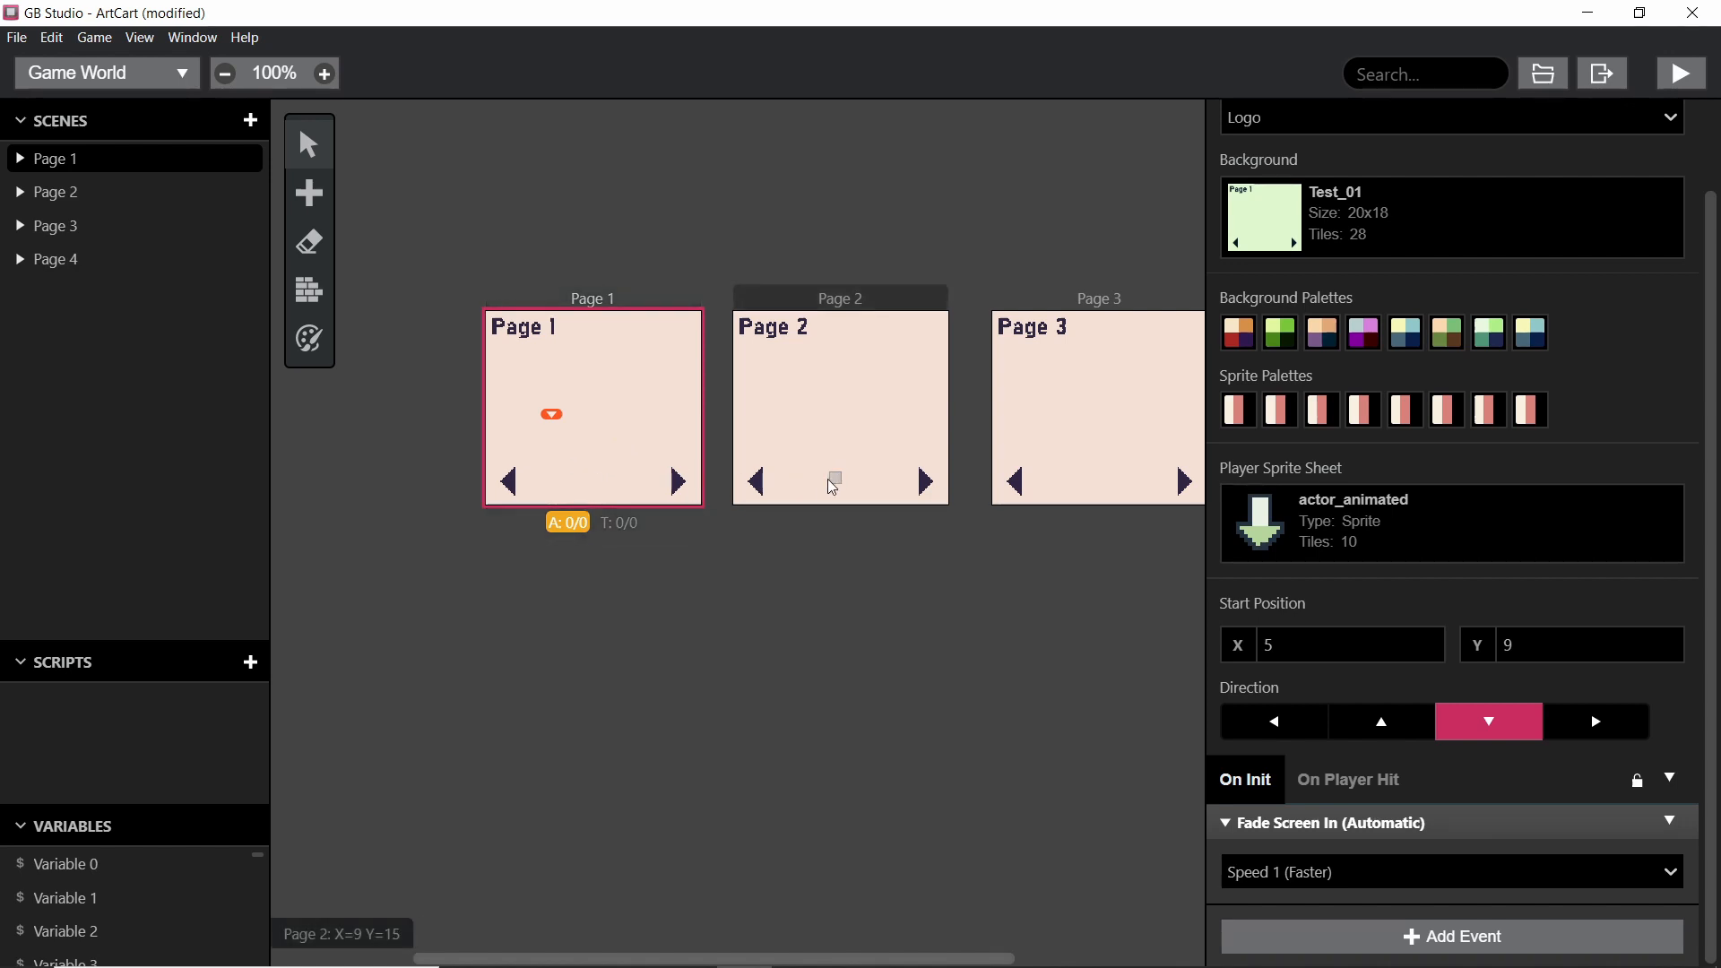
pyautogui.moveTo(1480, 557)
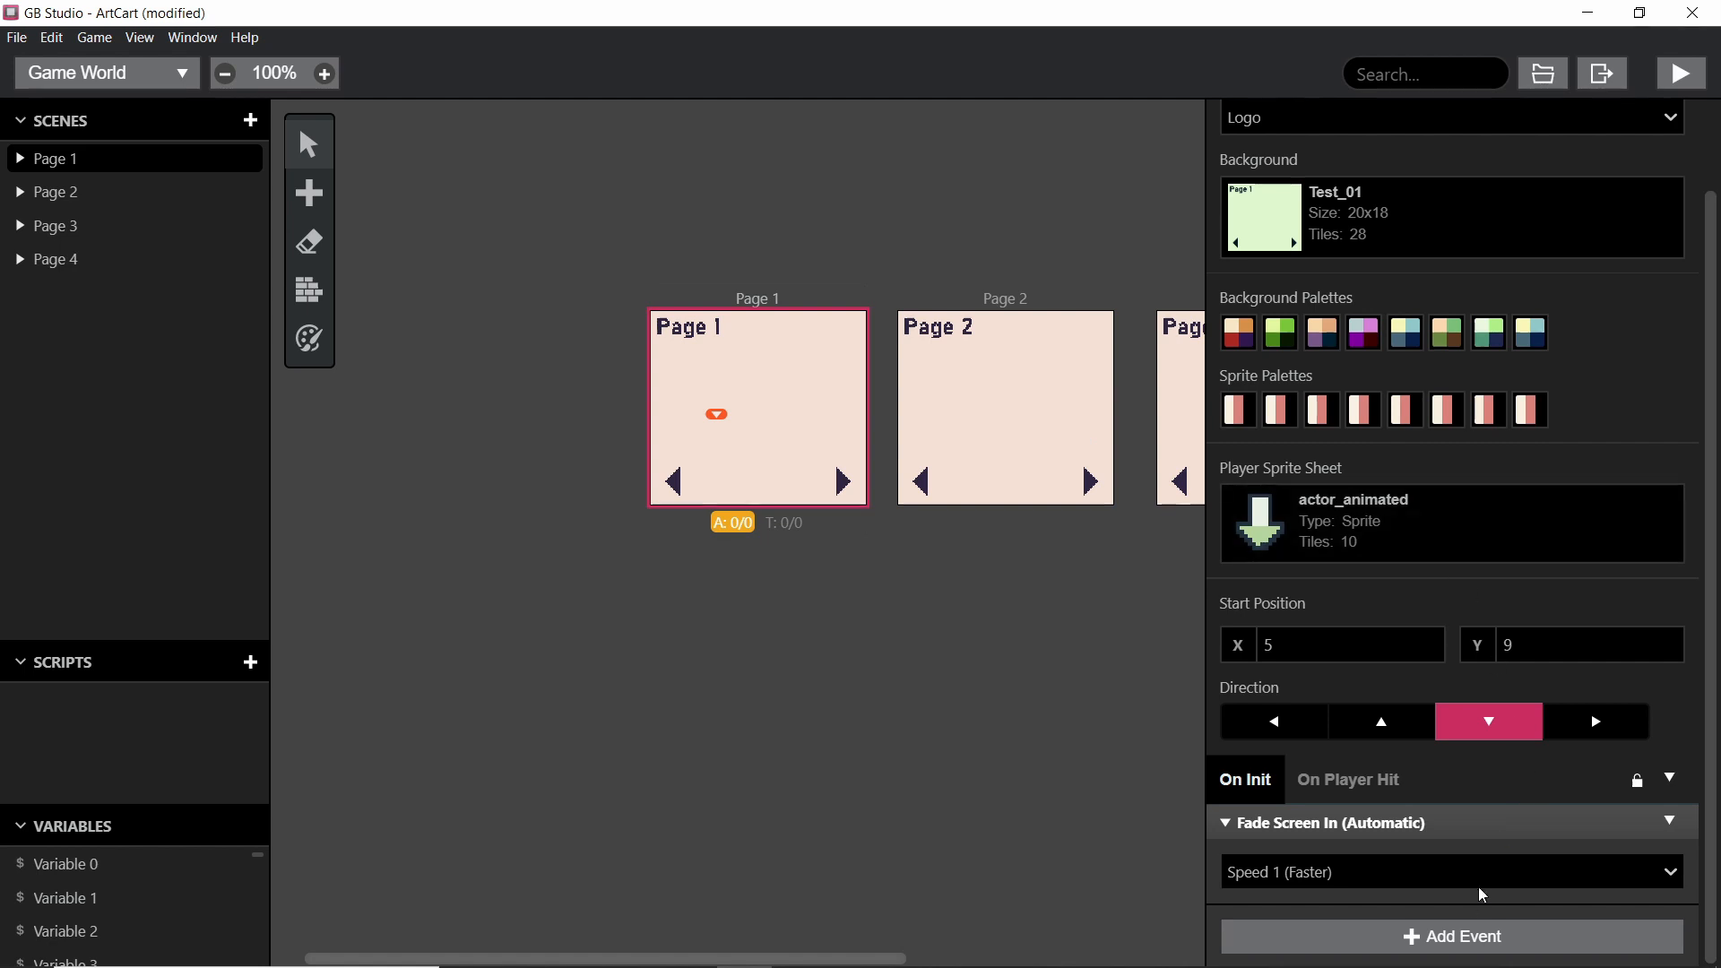
pyautogui.click(1451, 935)
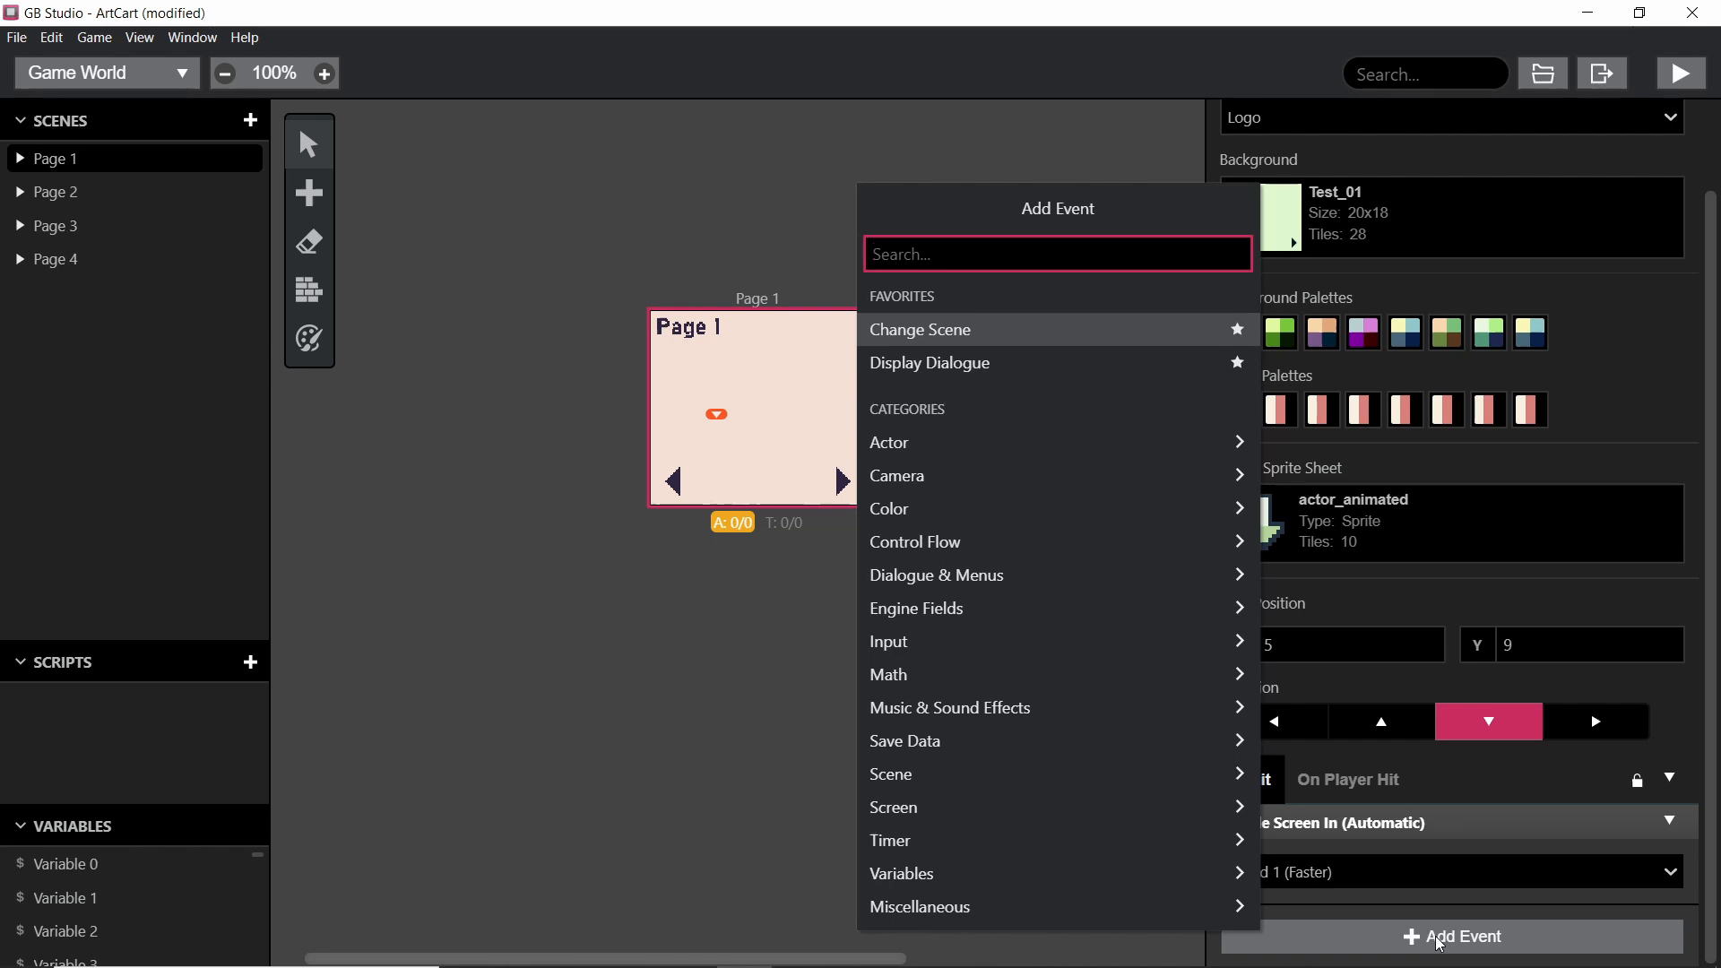
# Step: Attach a Right-button script to Page 1 that changes scene to Page 2
pyautogui.write('att')
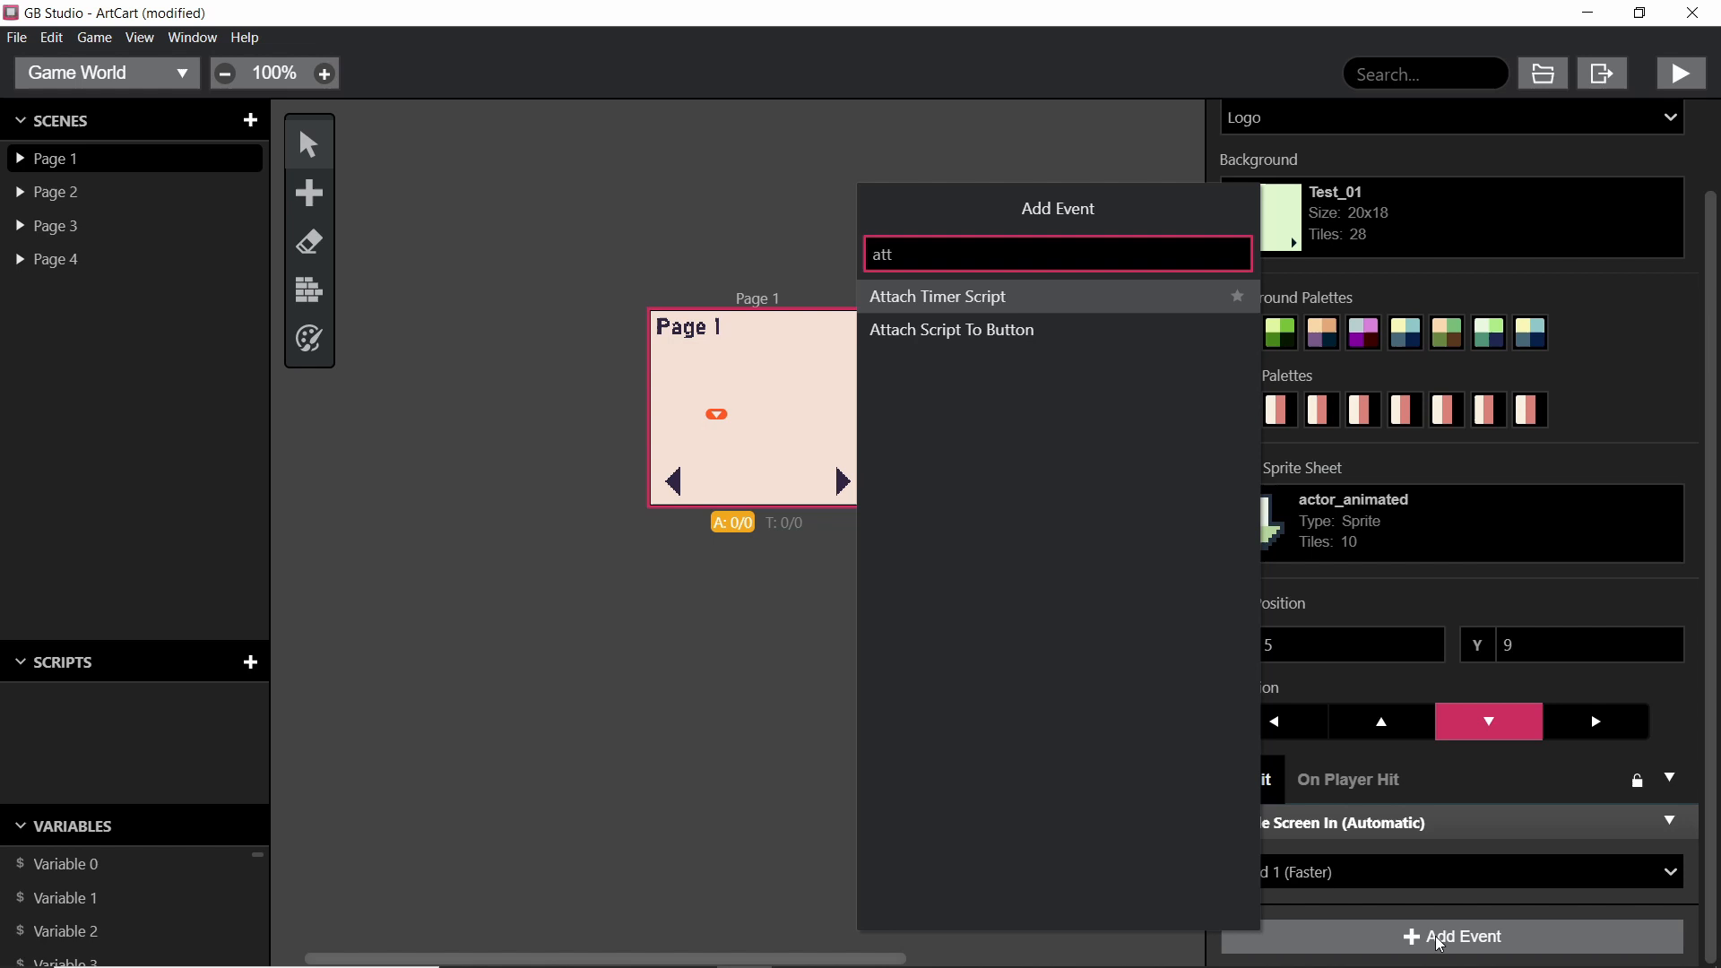
pyautogui.click(950, 329)
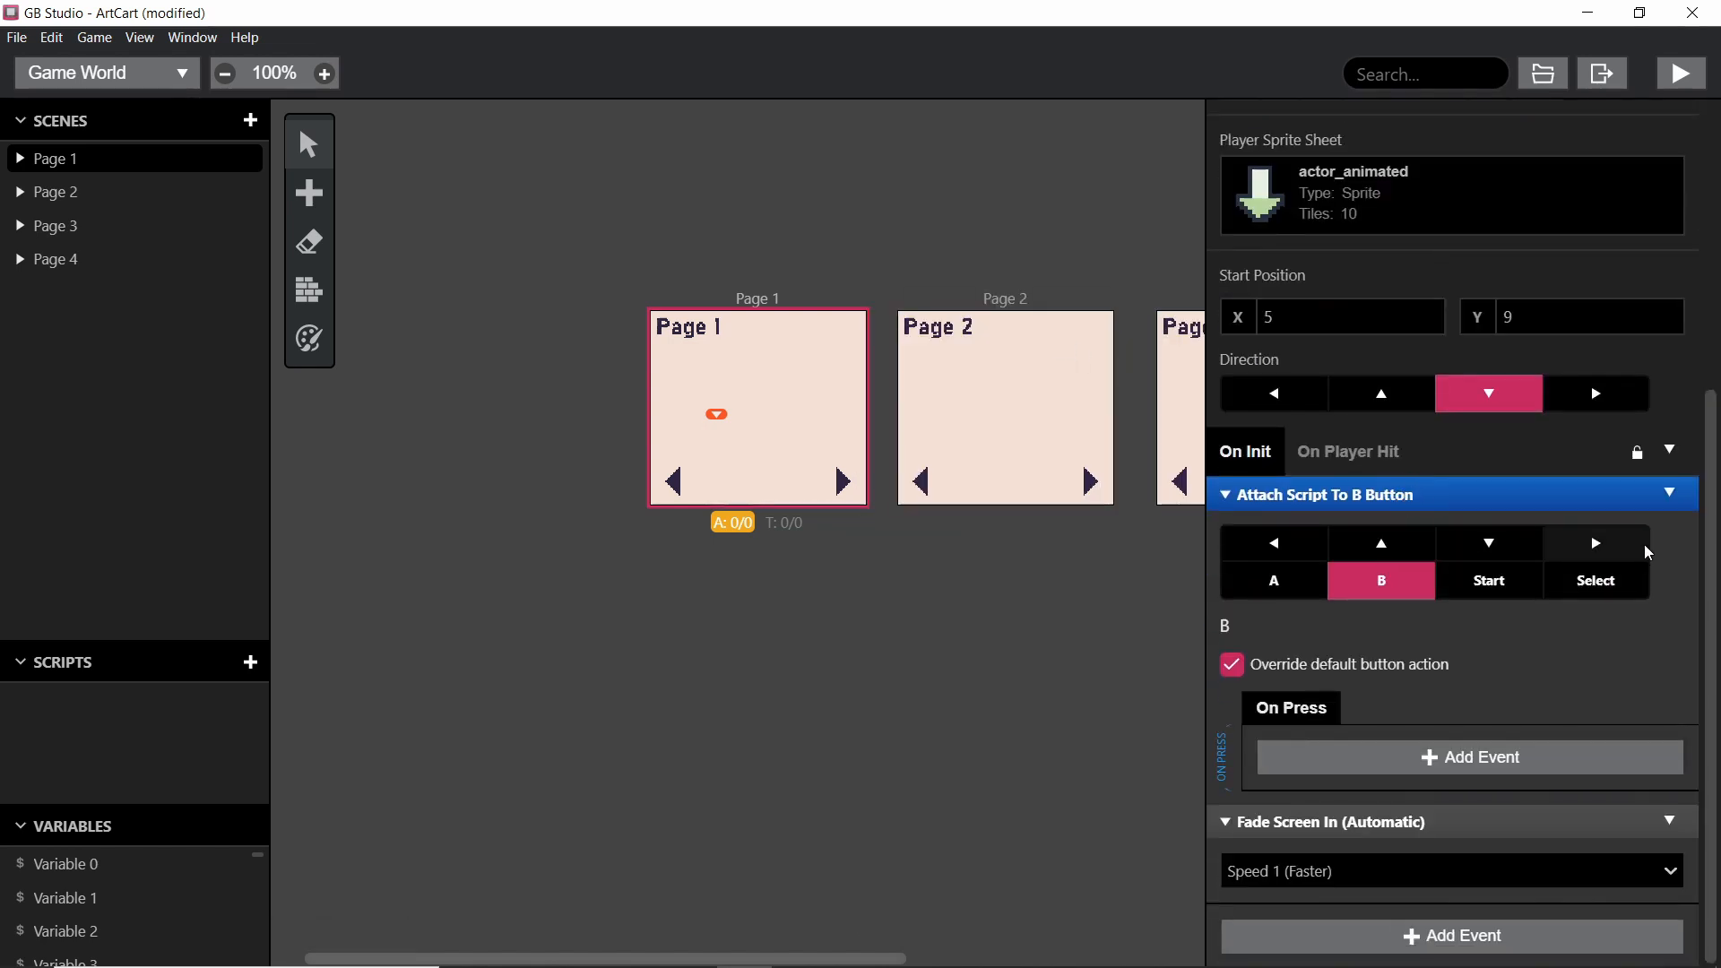
pyautogui.click(1594, 543)
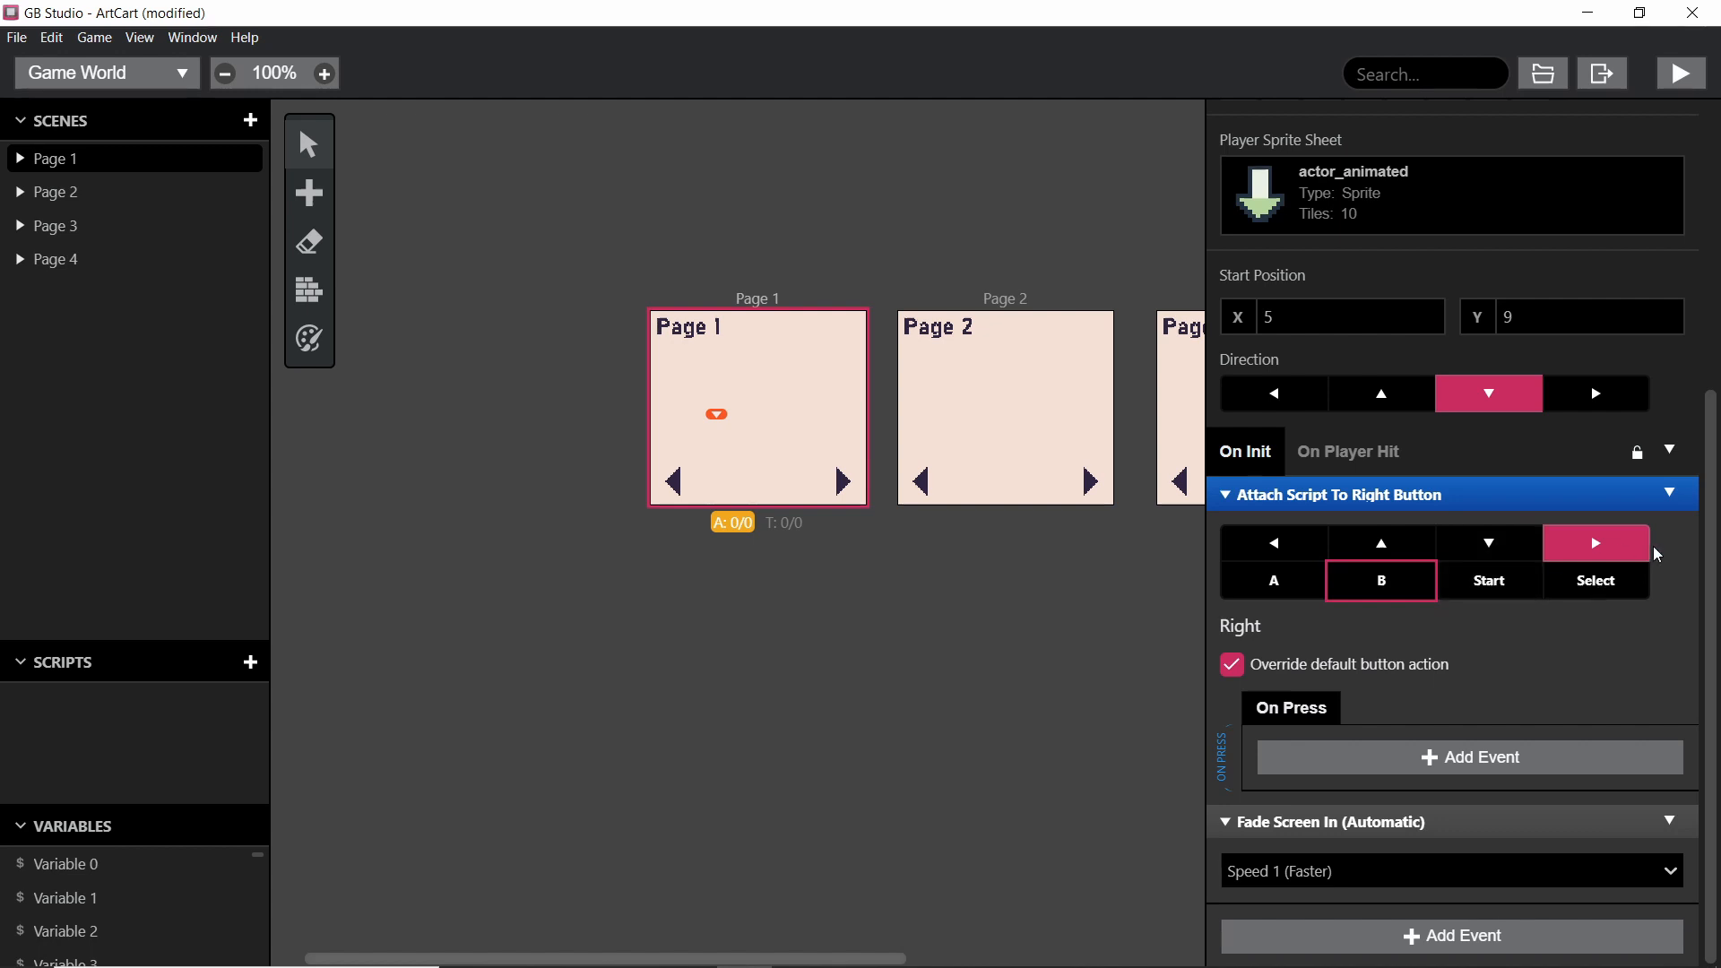
pyautogui.click(1467, 757)
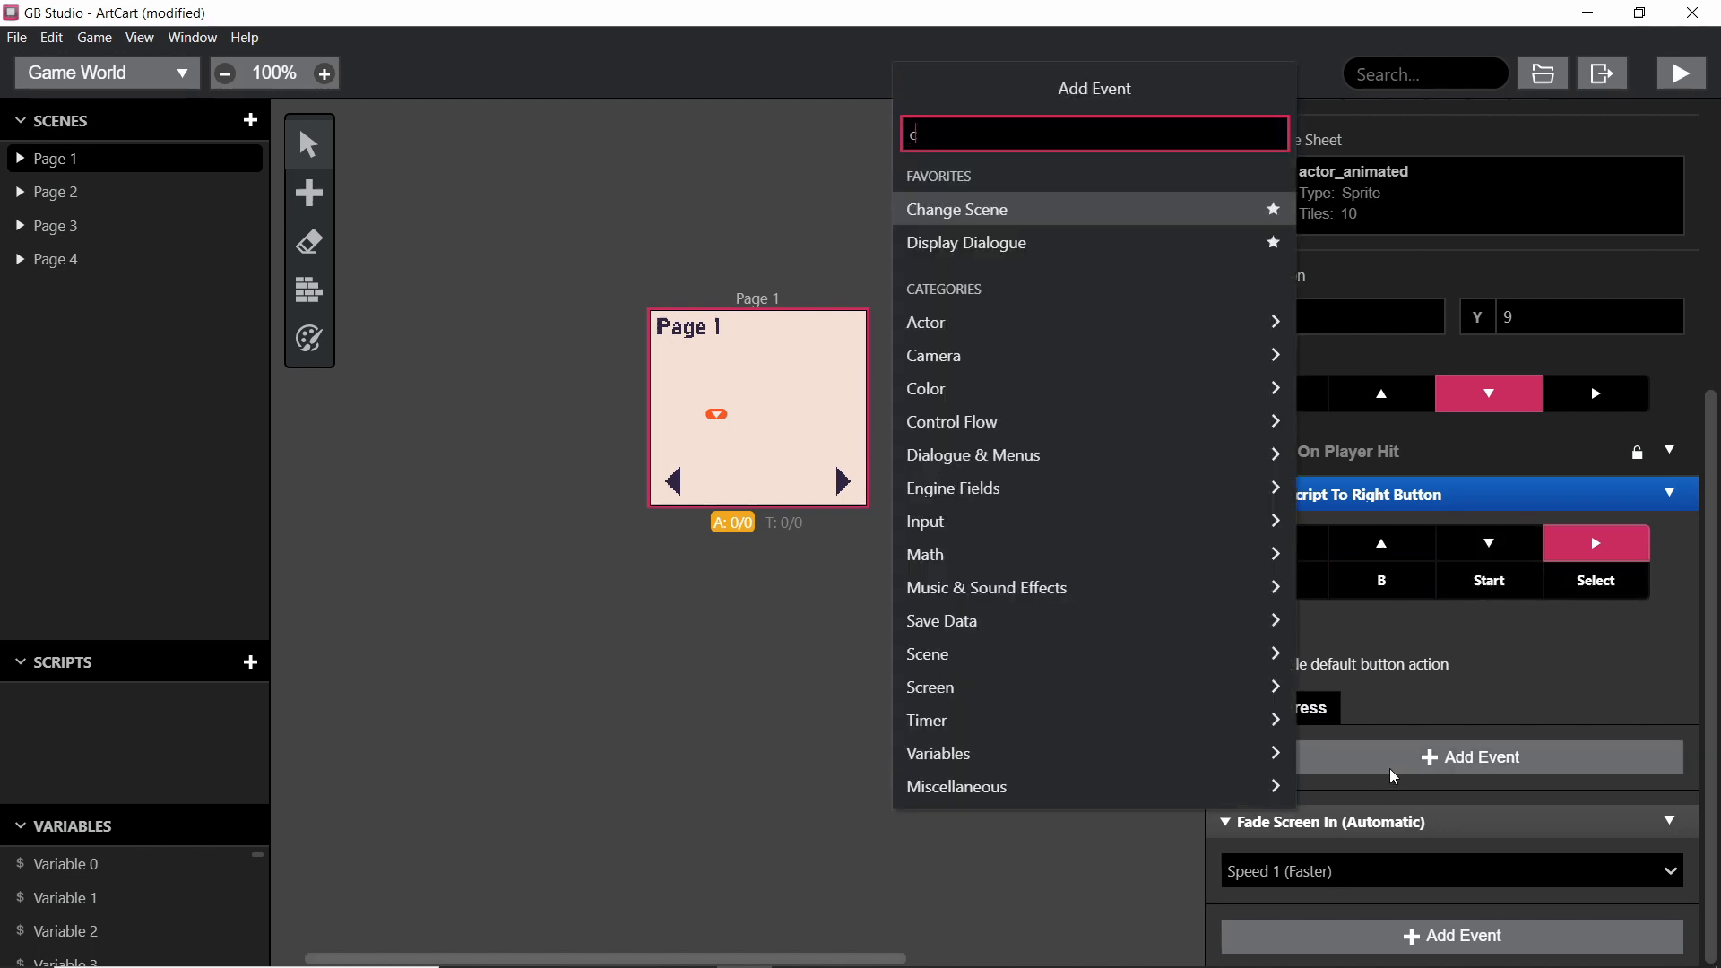
pyautogui.write('ha')
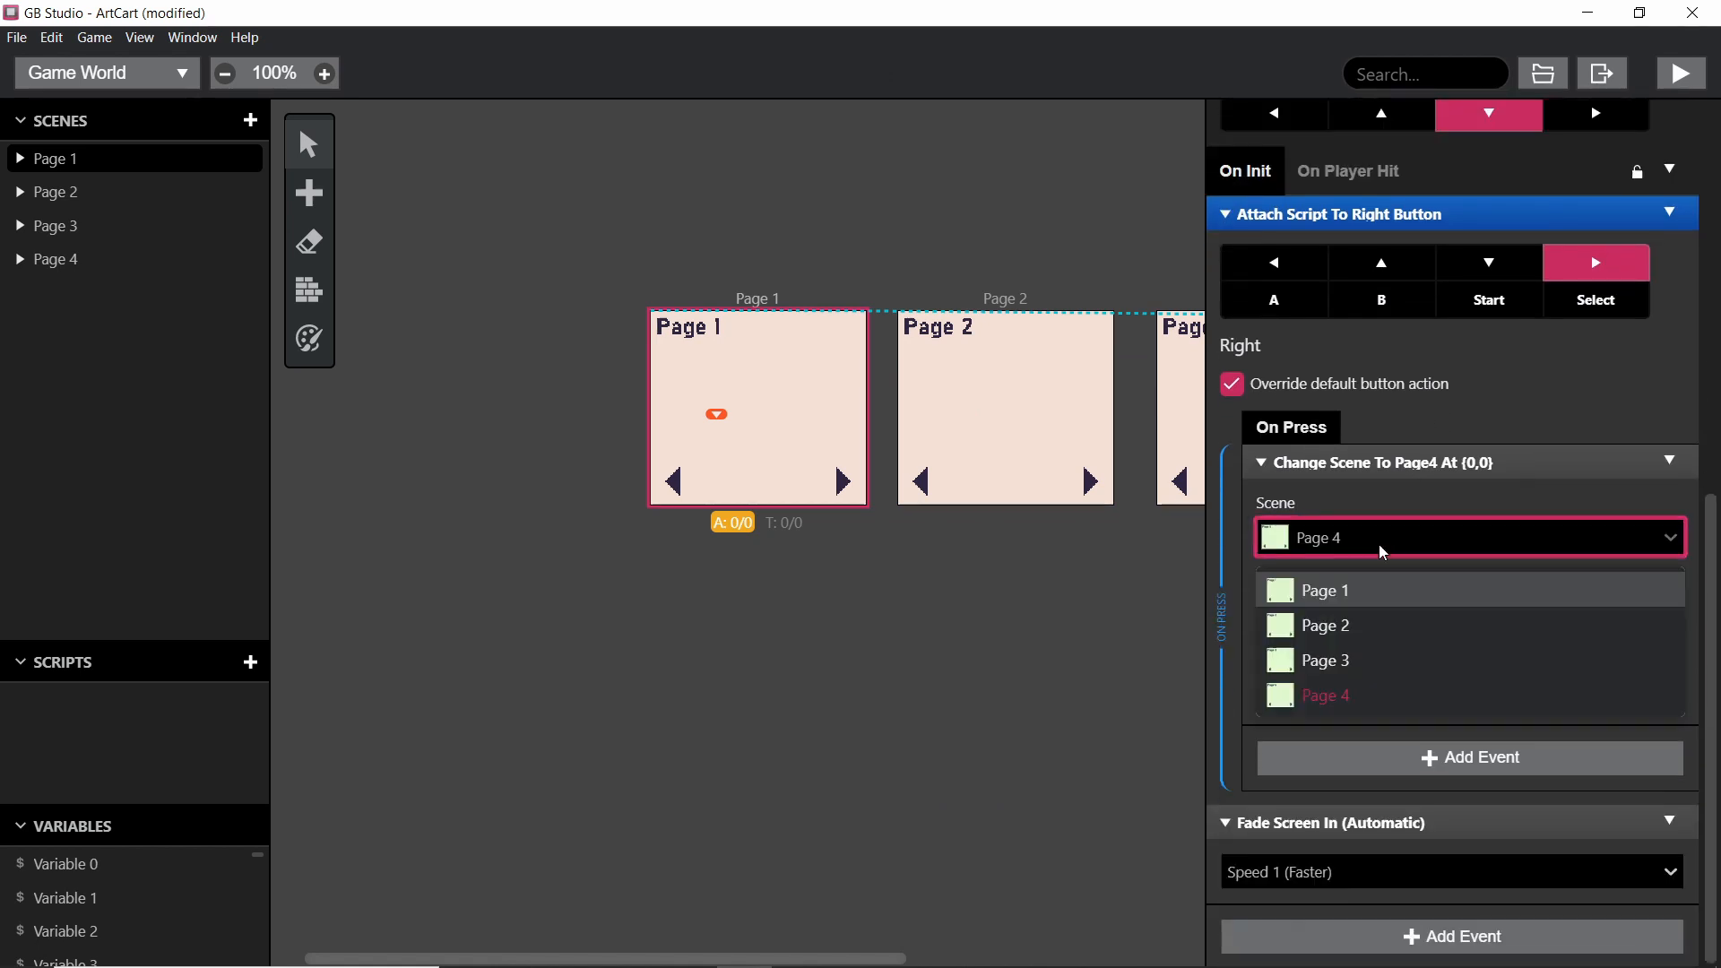
pyautogui.click(1324, 625)
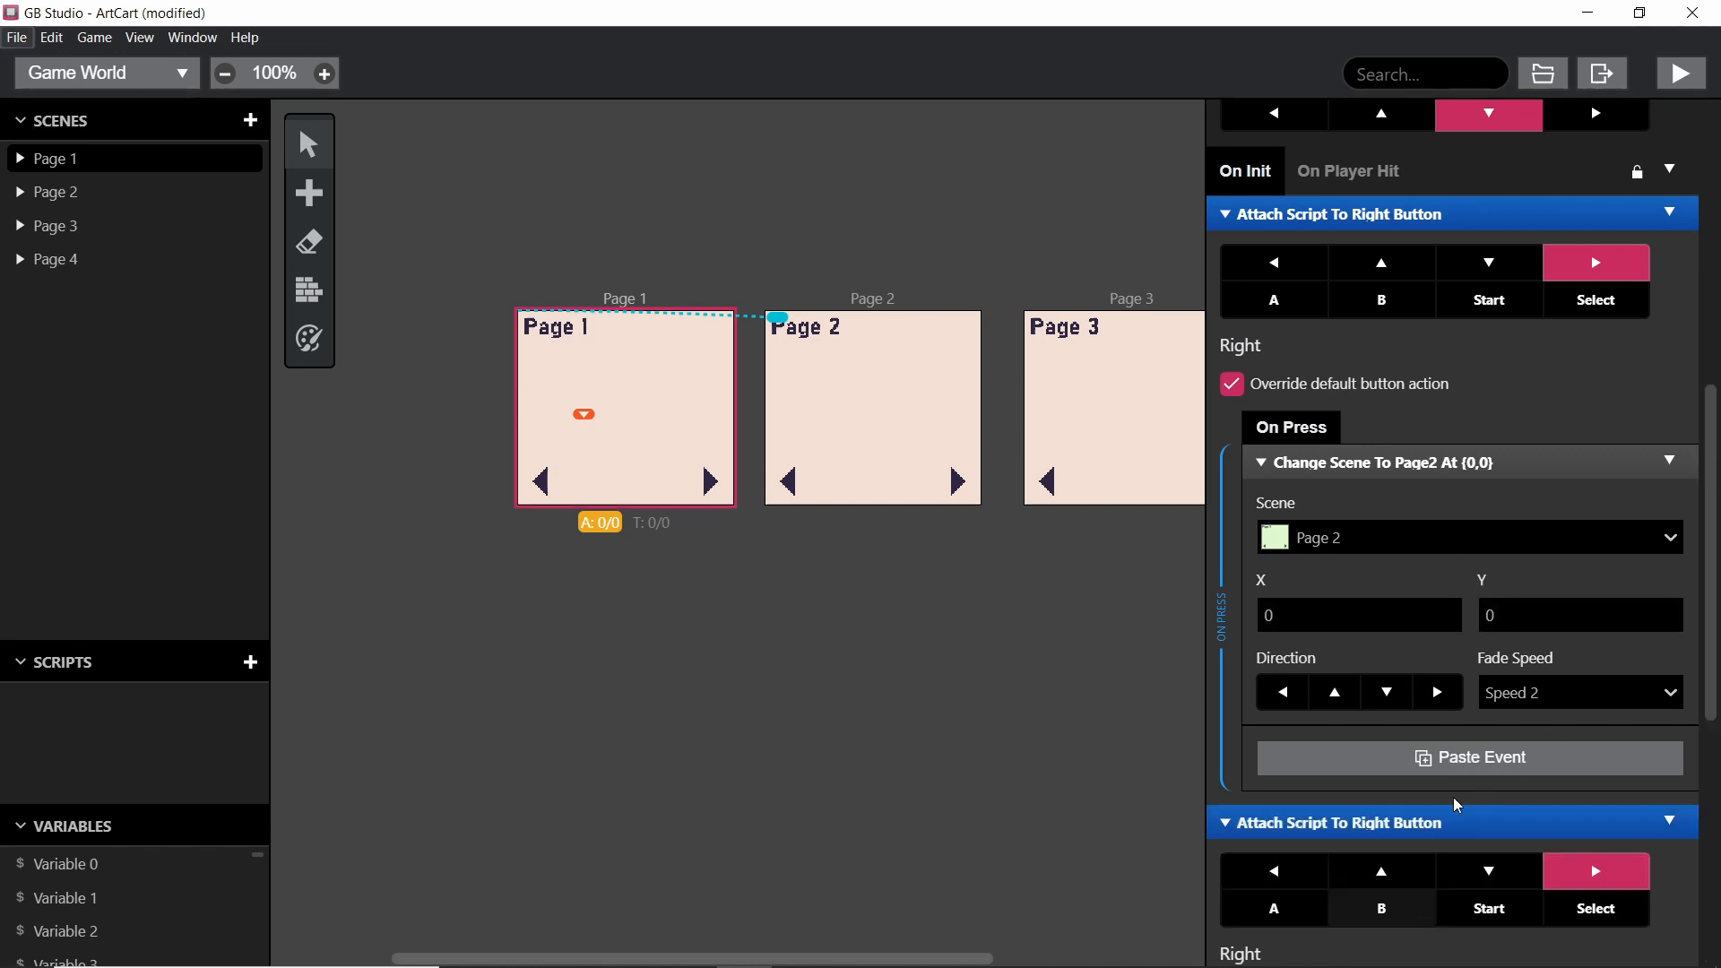
# Step: Point the Left-button script's scene change to Page 4
pyautogui.scroll(-3)
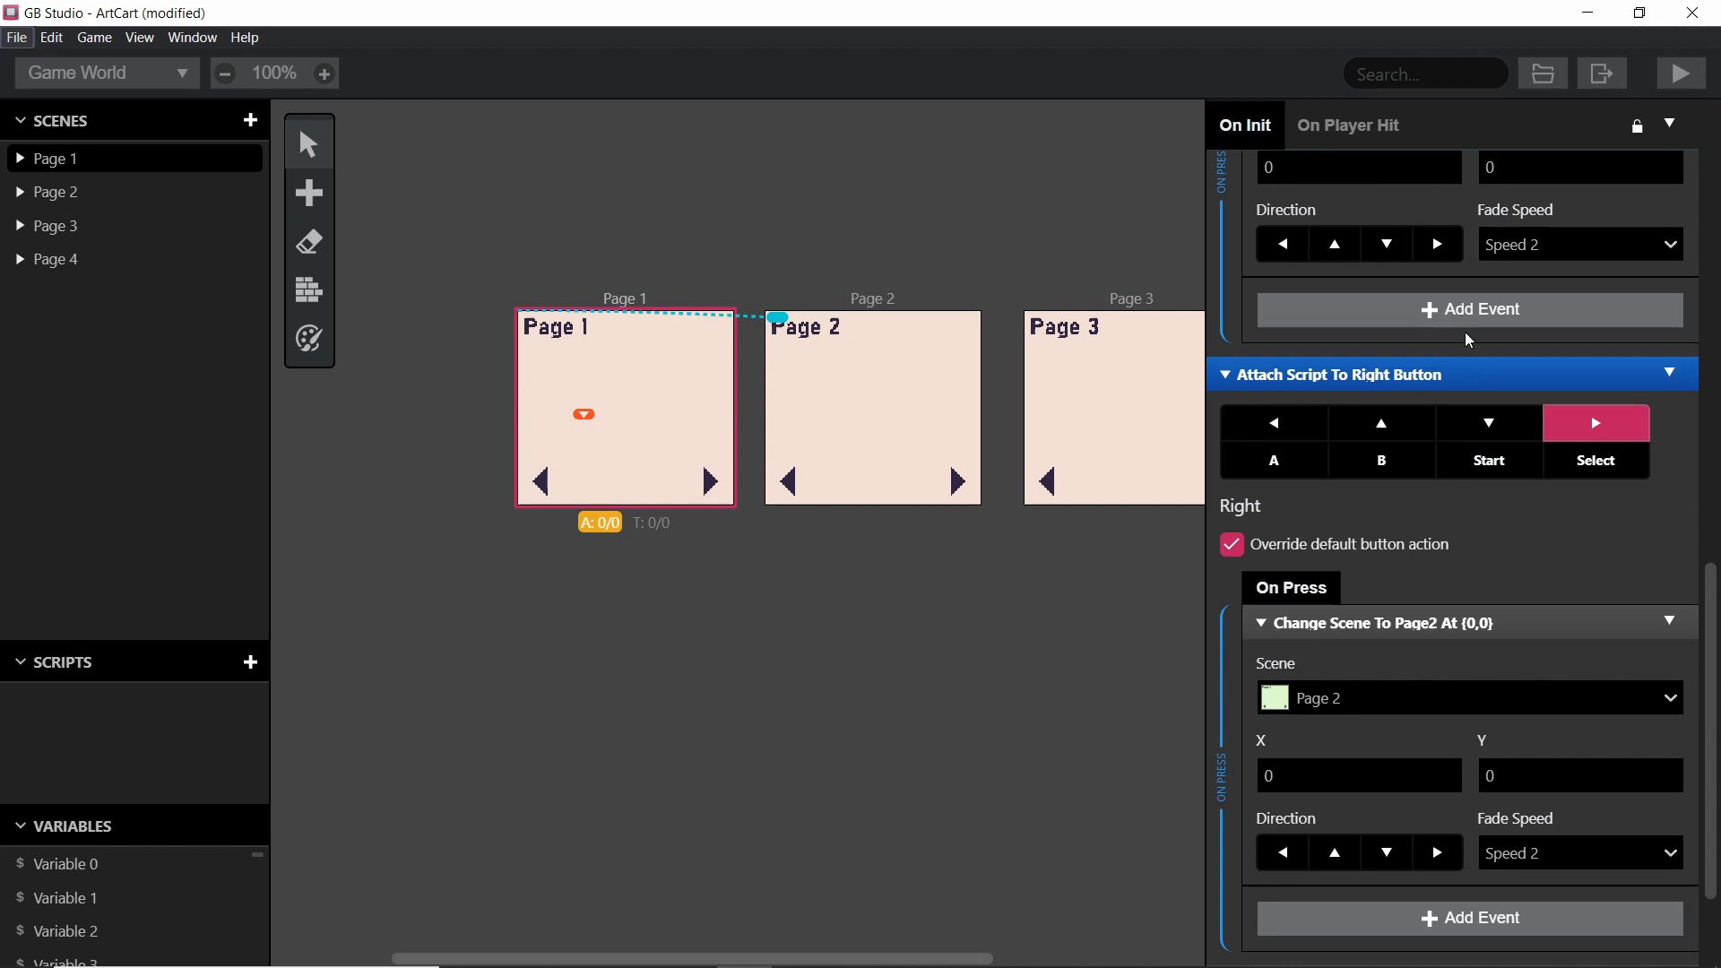
pyautogui.scroll(-3)
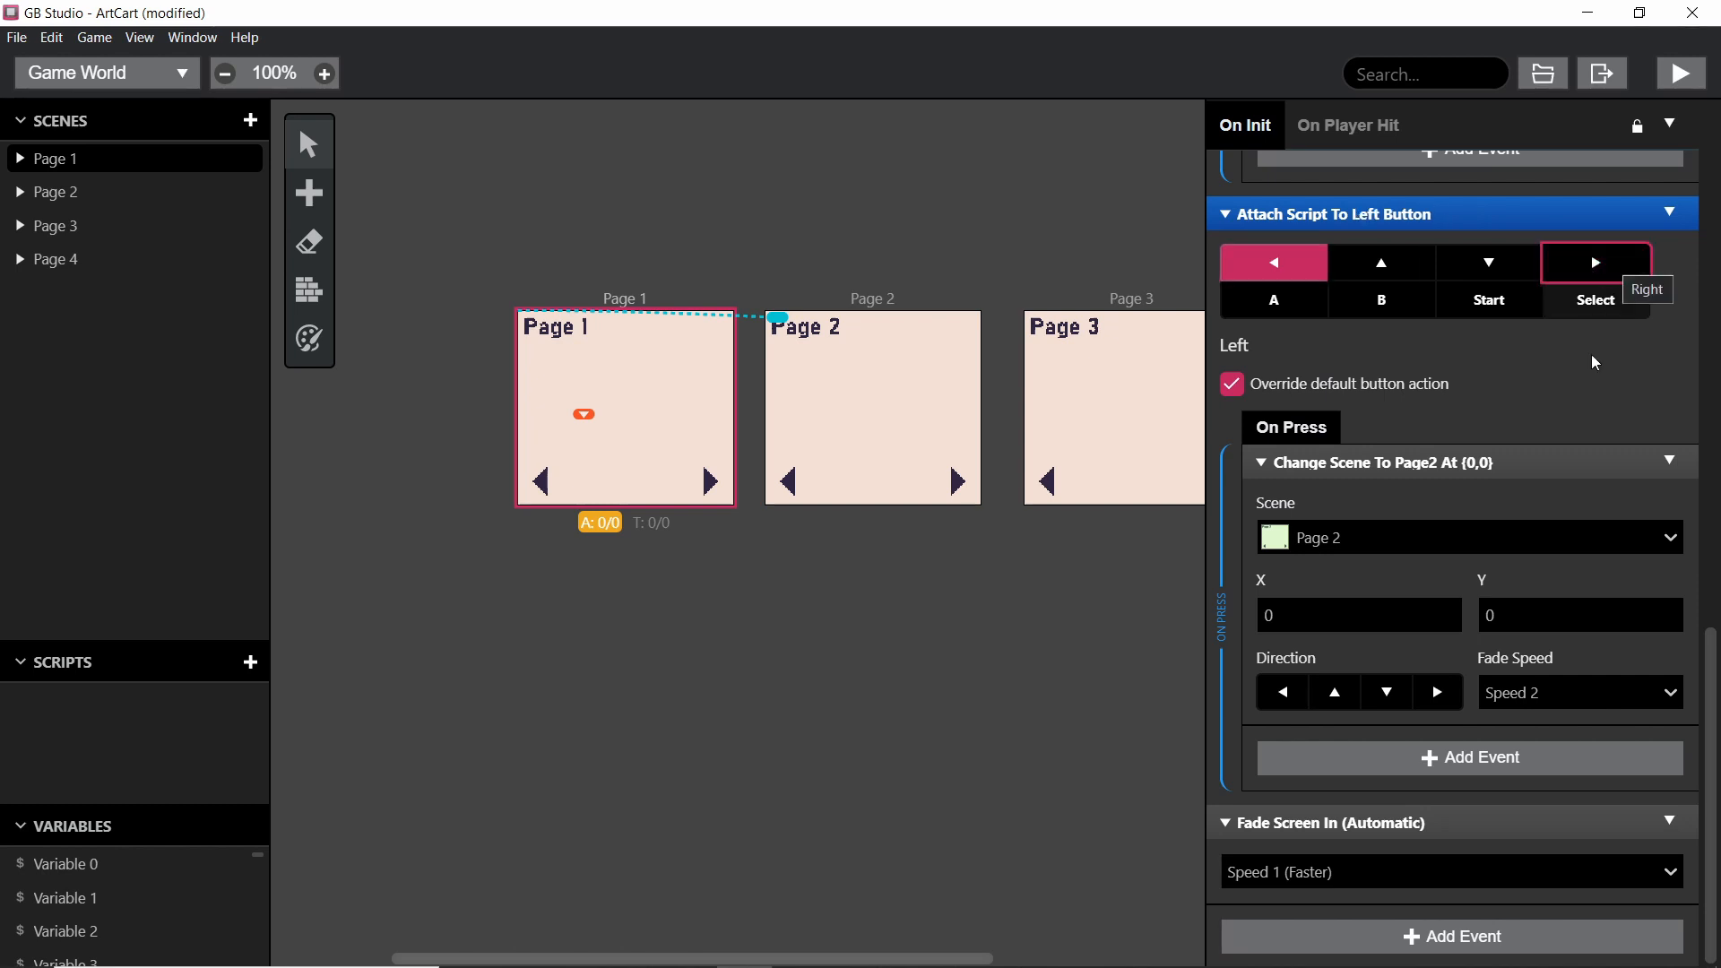
pyautogui.click(1467, 537)
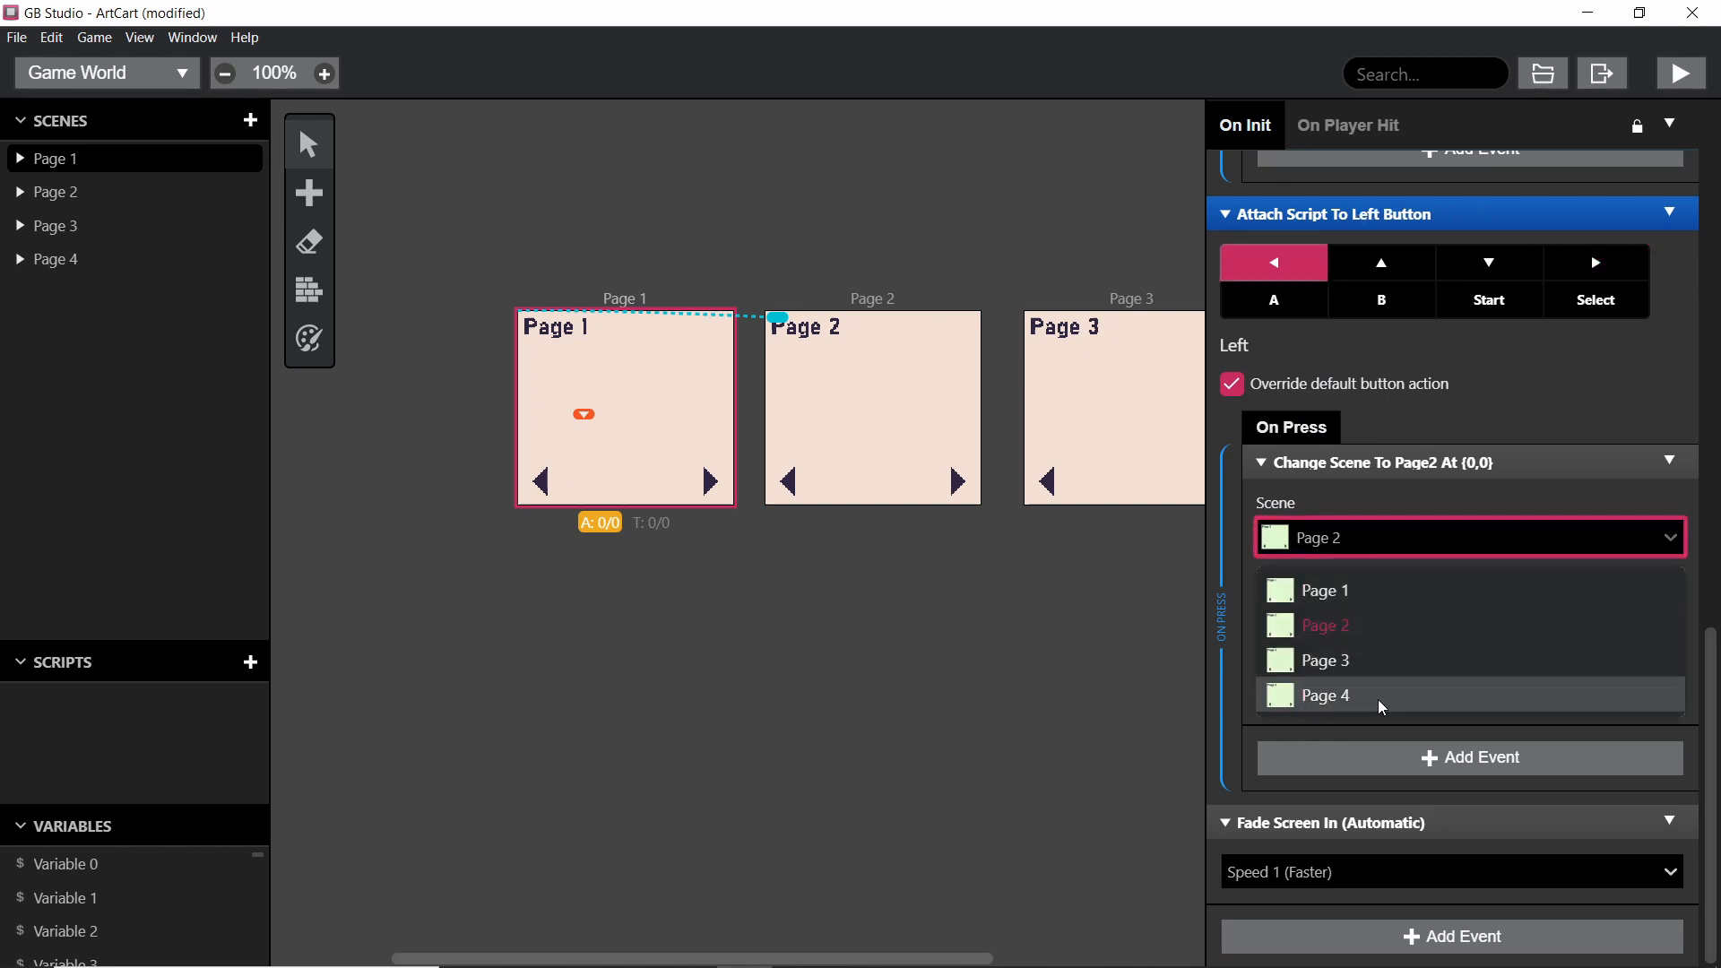
pyautogui.click(1321, 694)
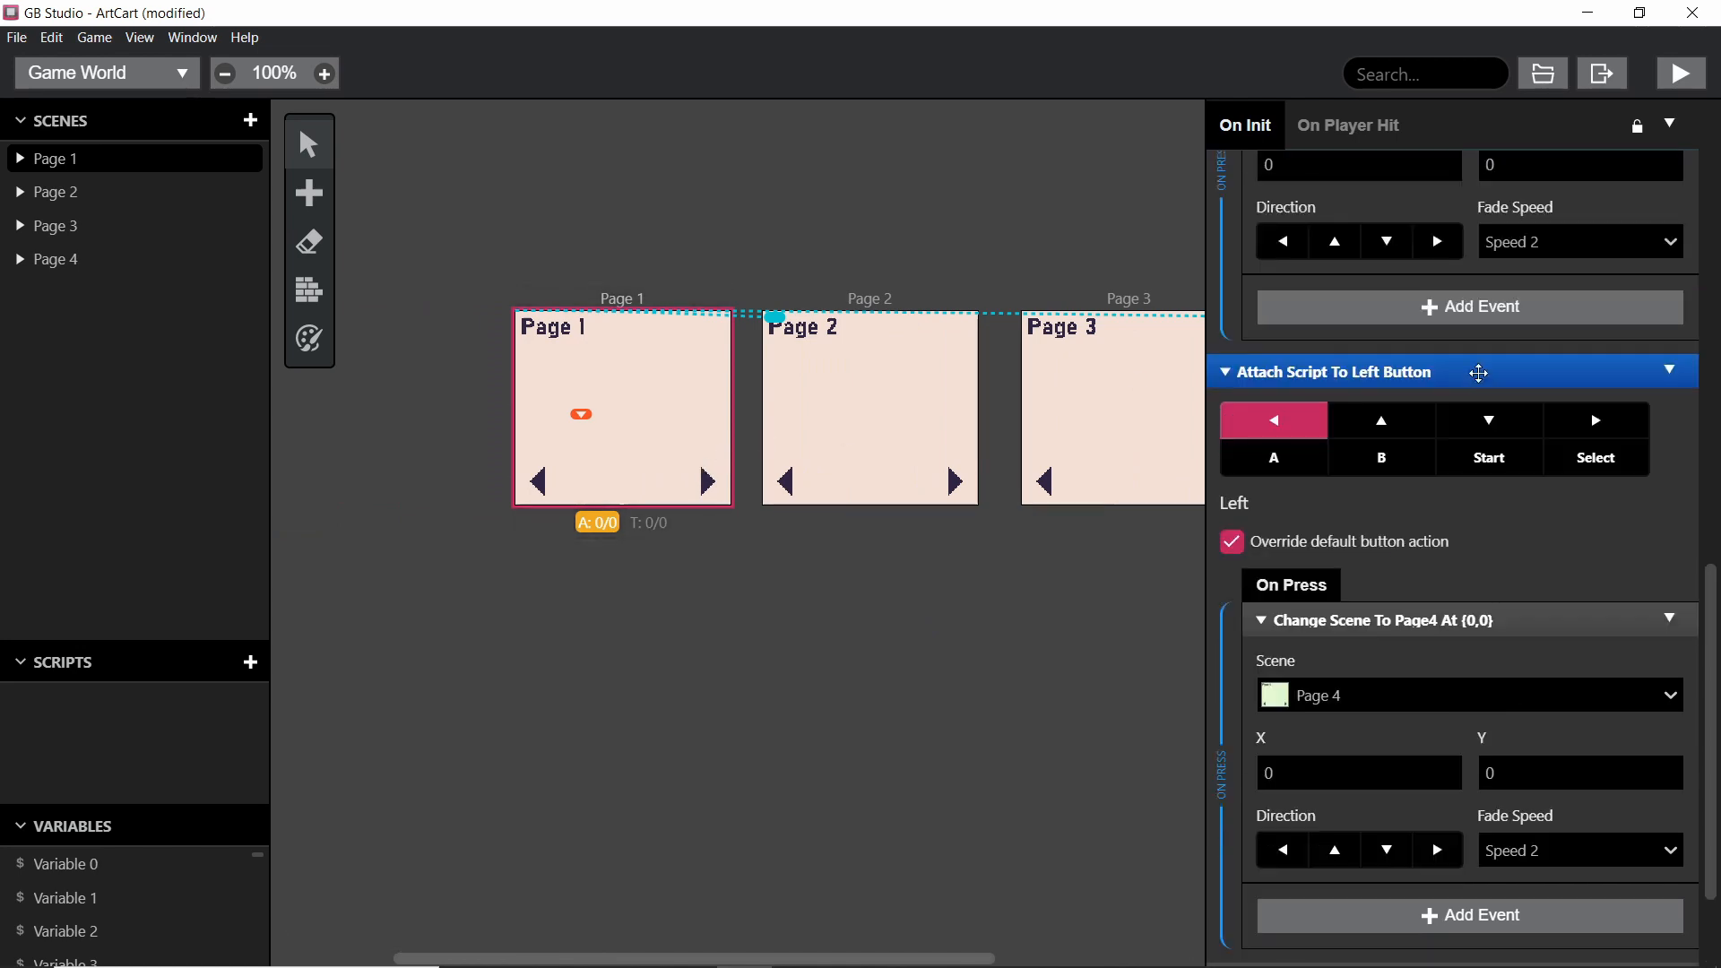
# Step: Select Page 2 and retarget its right-button scene change to Page 3
pyautogui.click(867, 409)
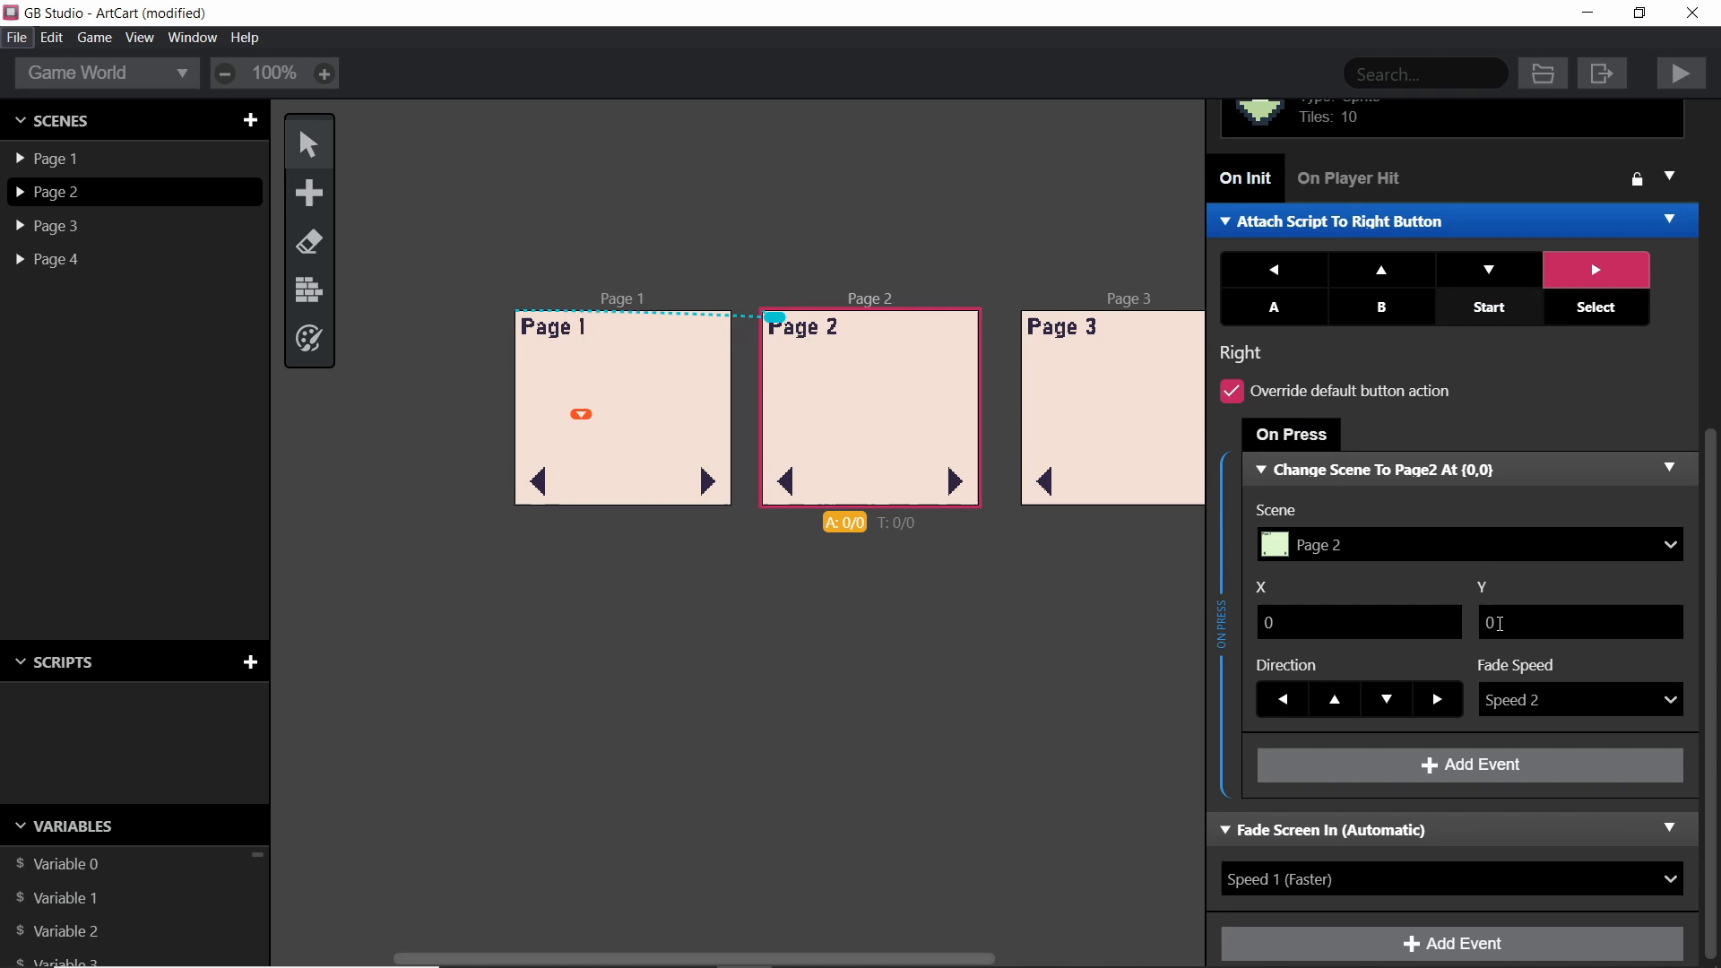
pyautogui.click(1465, 544)
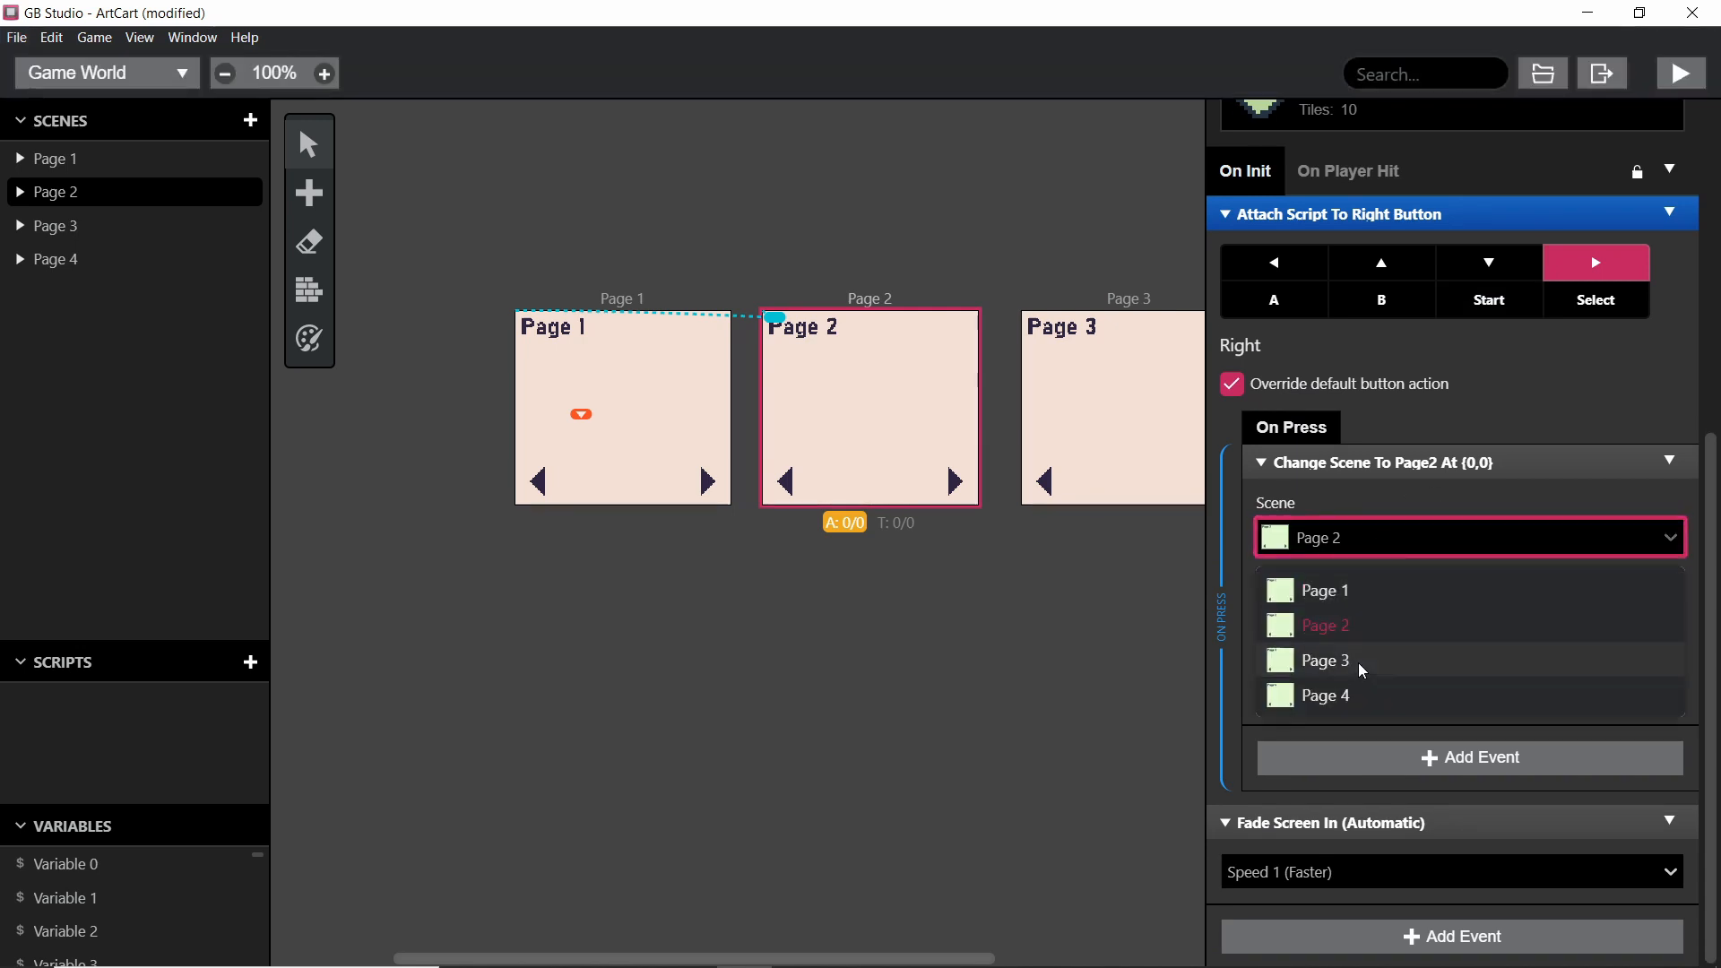
pyautogui.click(1322, 659)
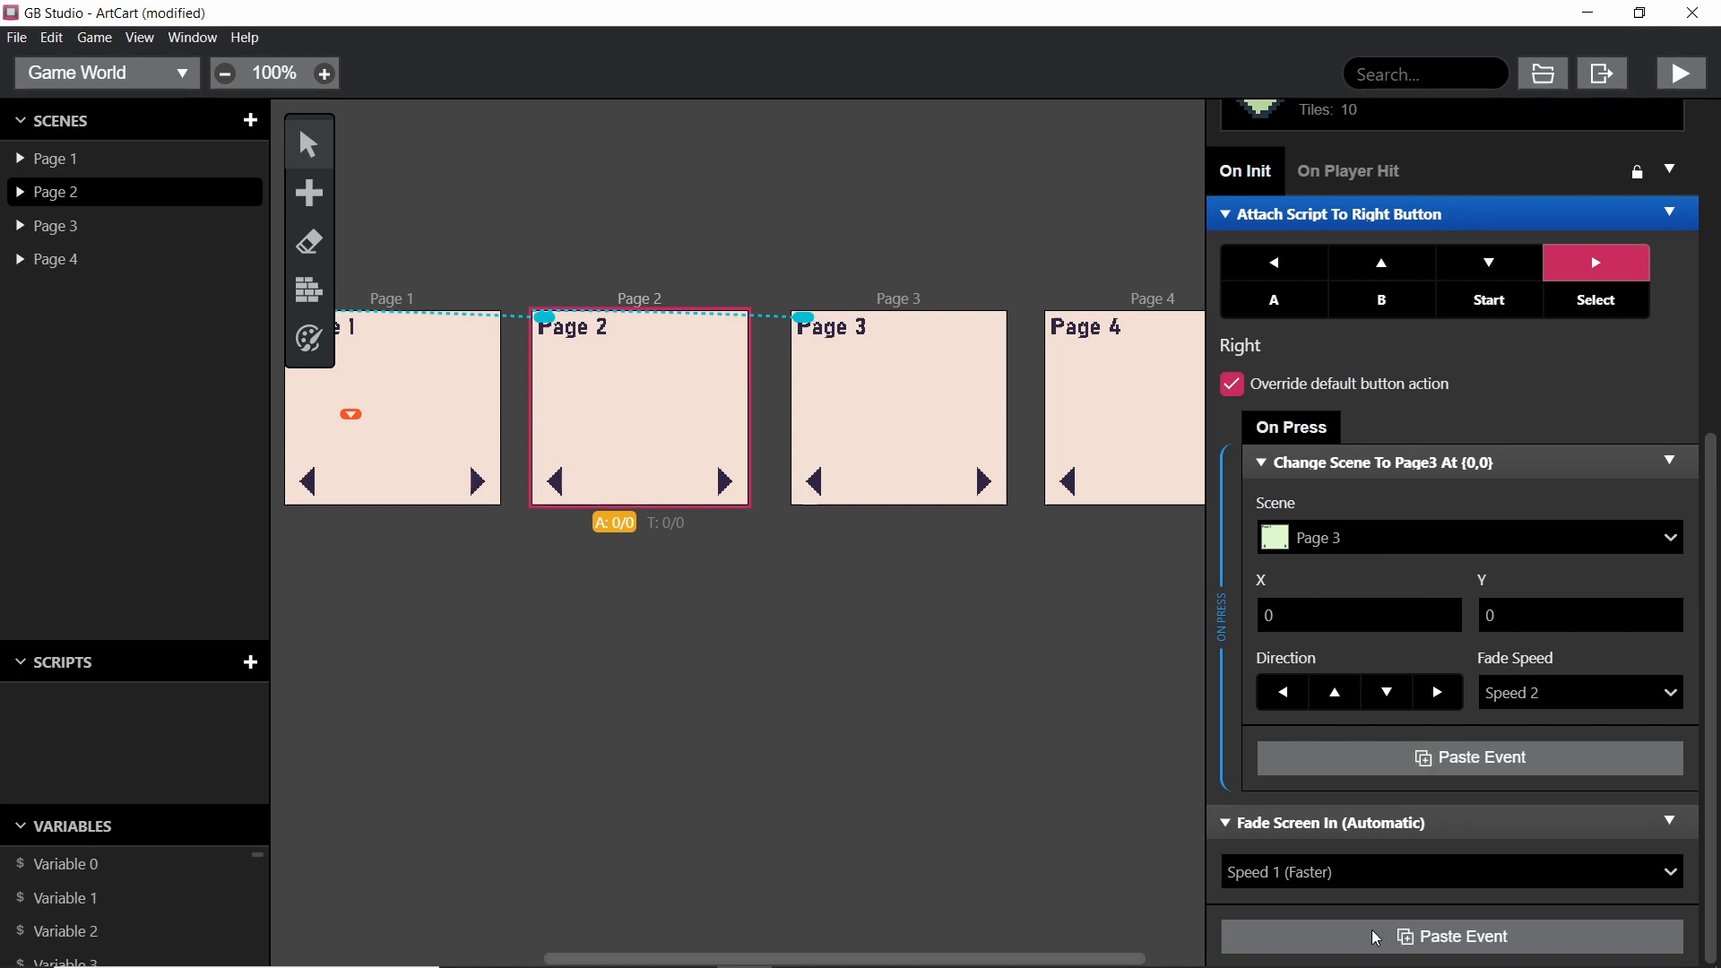
# Step: Paste a second button script into Page 2 and limit it to the Left button
pyautogui.click(1271, 311)
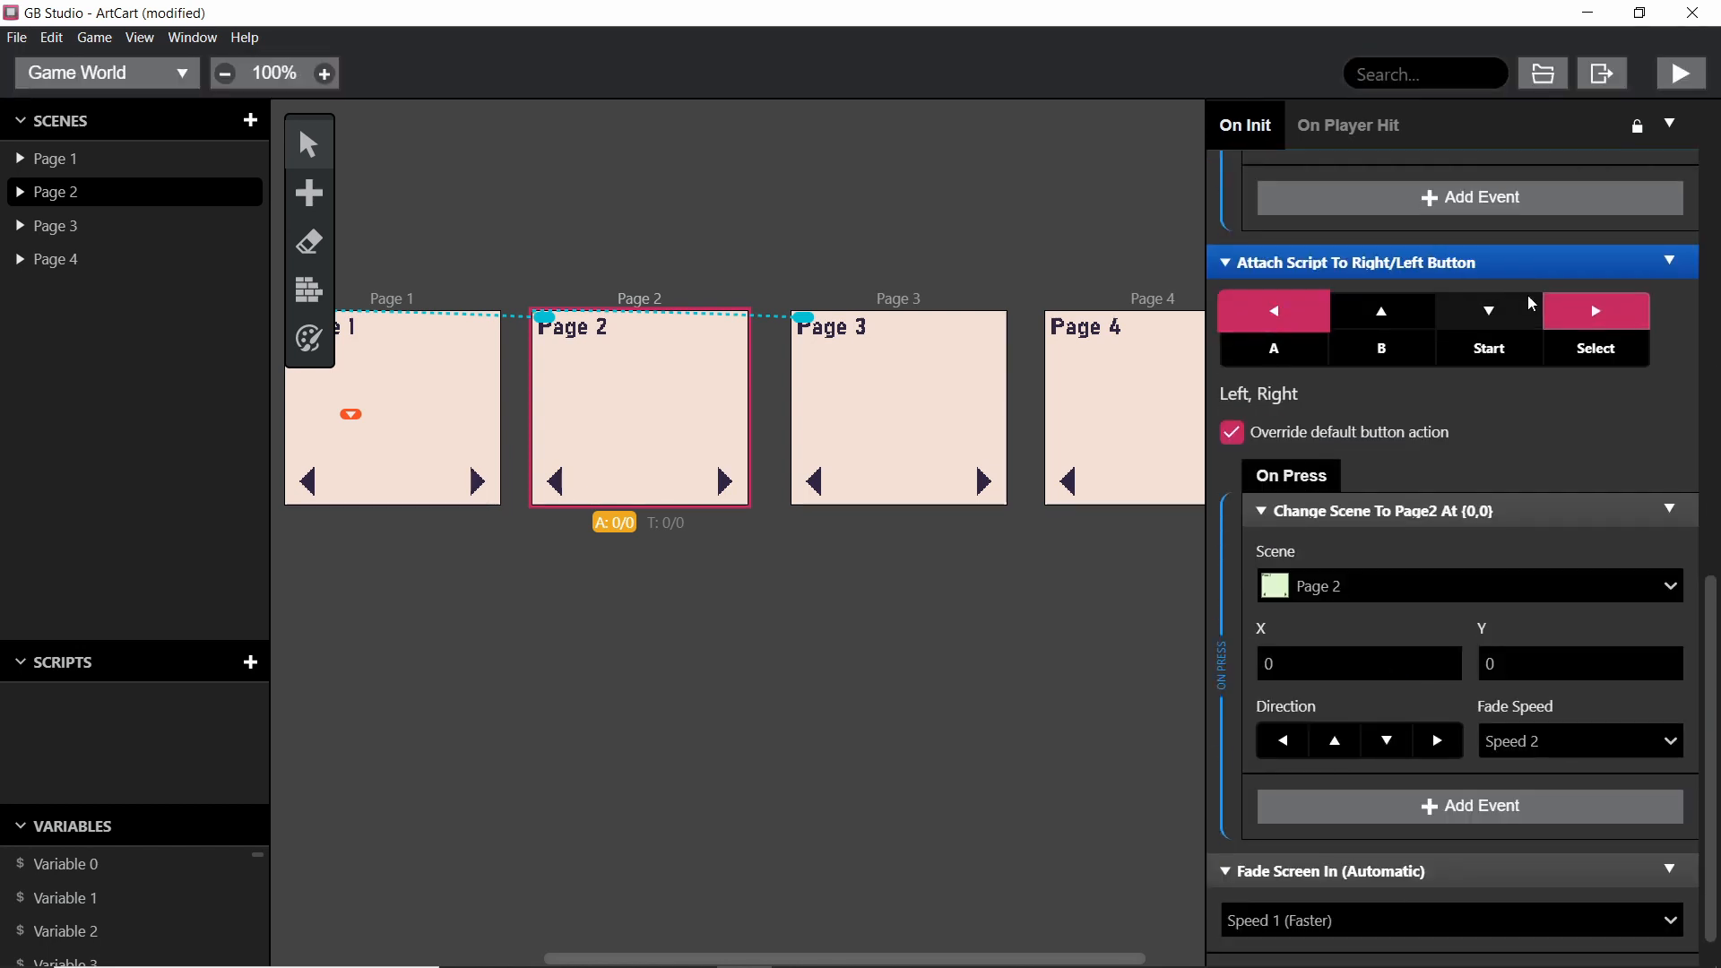
pyautogui.click(1594, 311)
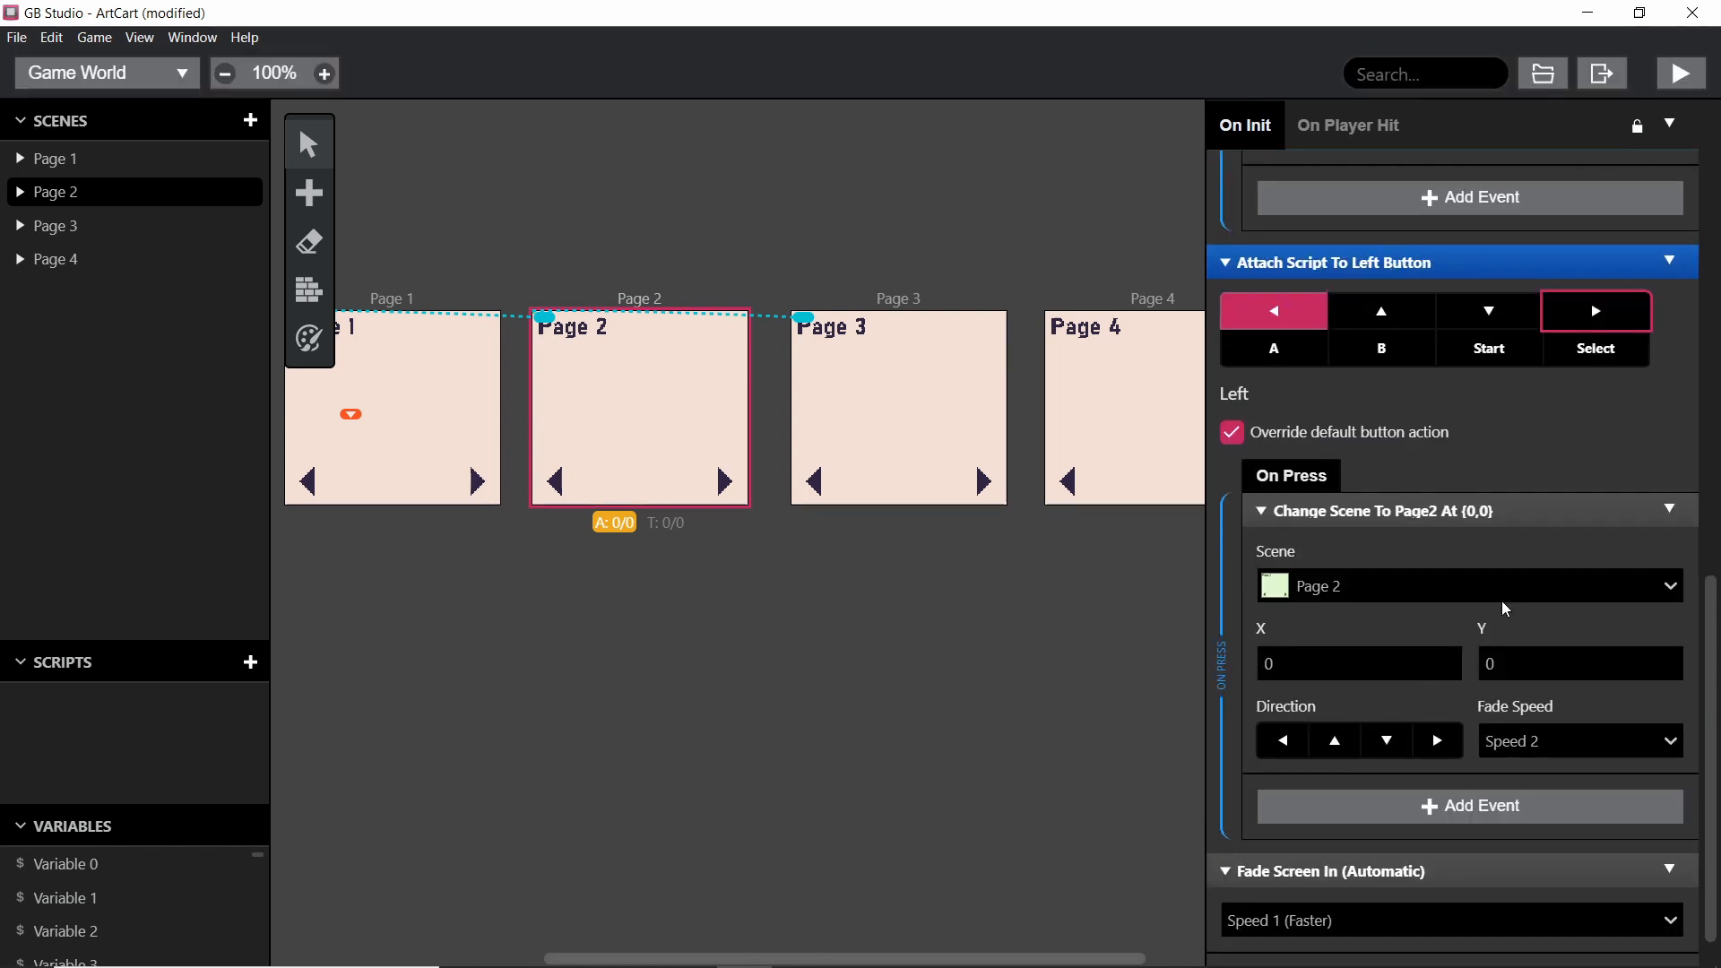
pyautogui.click(1468, 585)
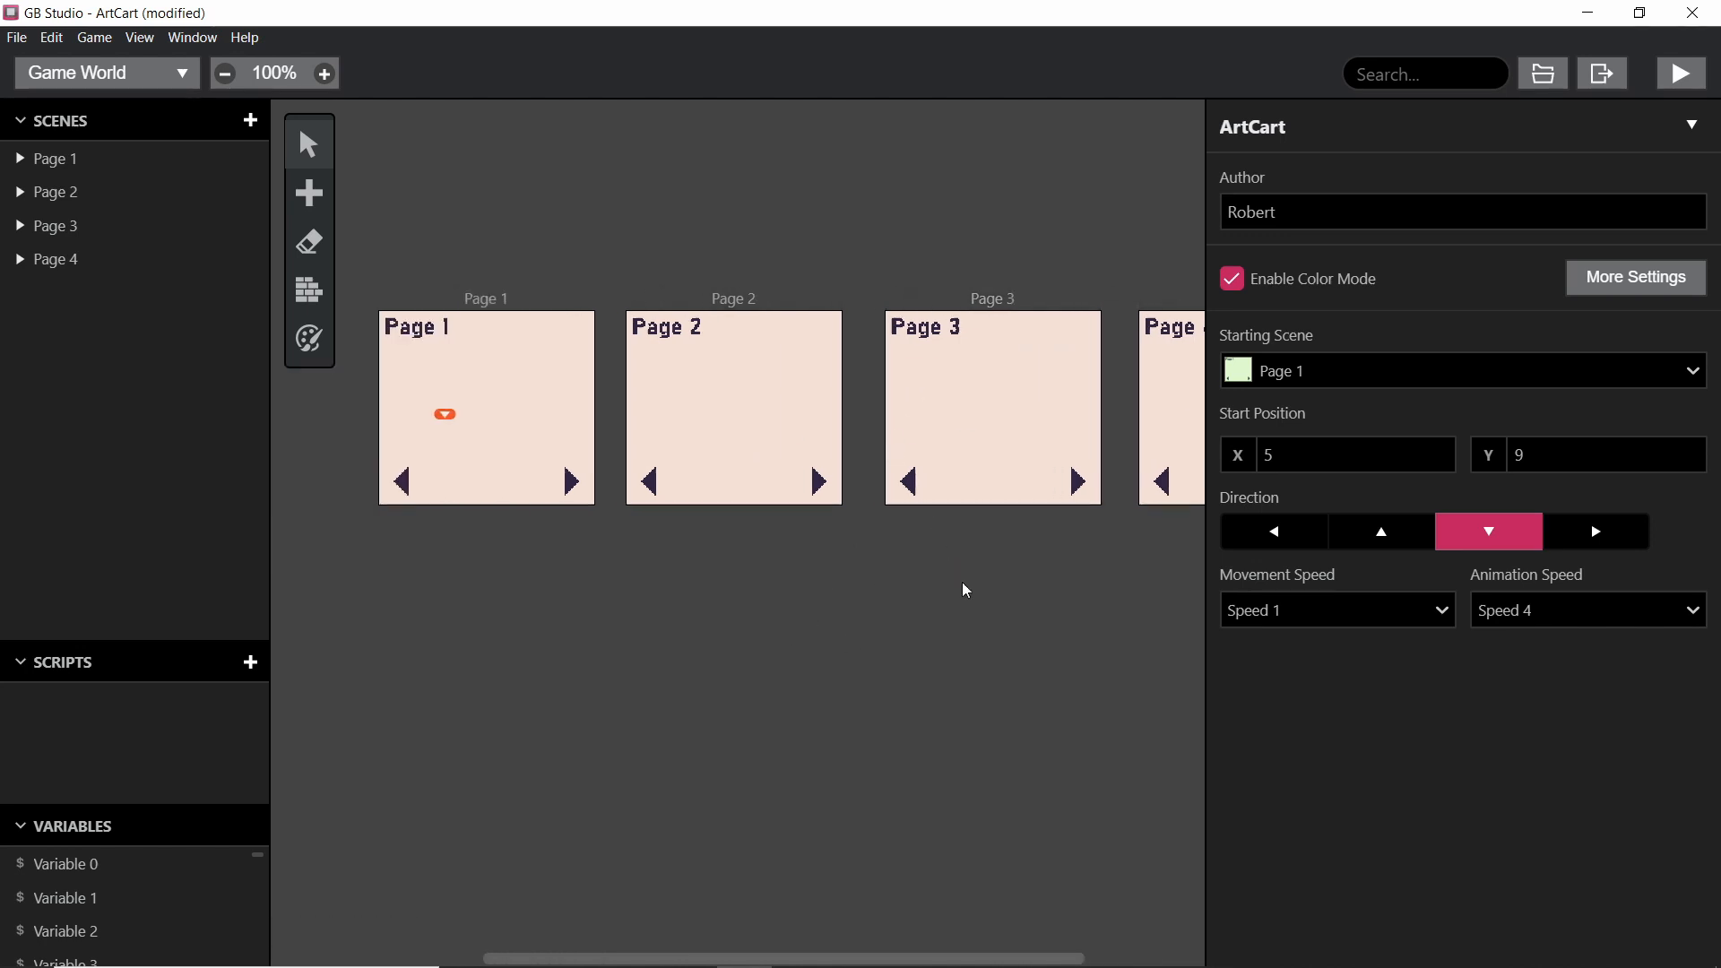
# Step: Select Page 3, whose pasted right-button scene change still targets Page 2
pyautogui.click(988, 407)
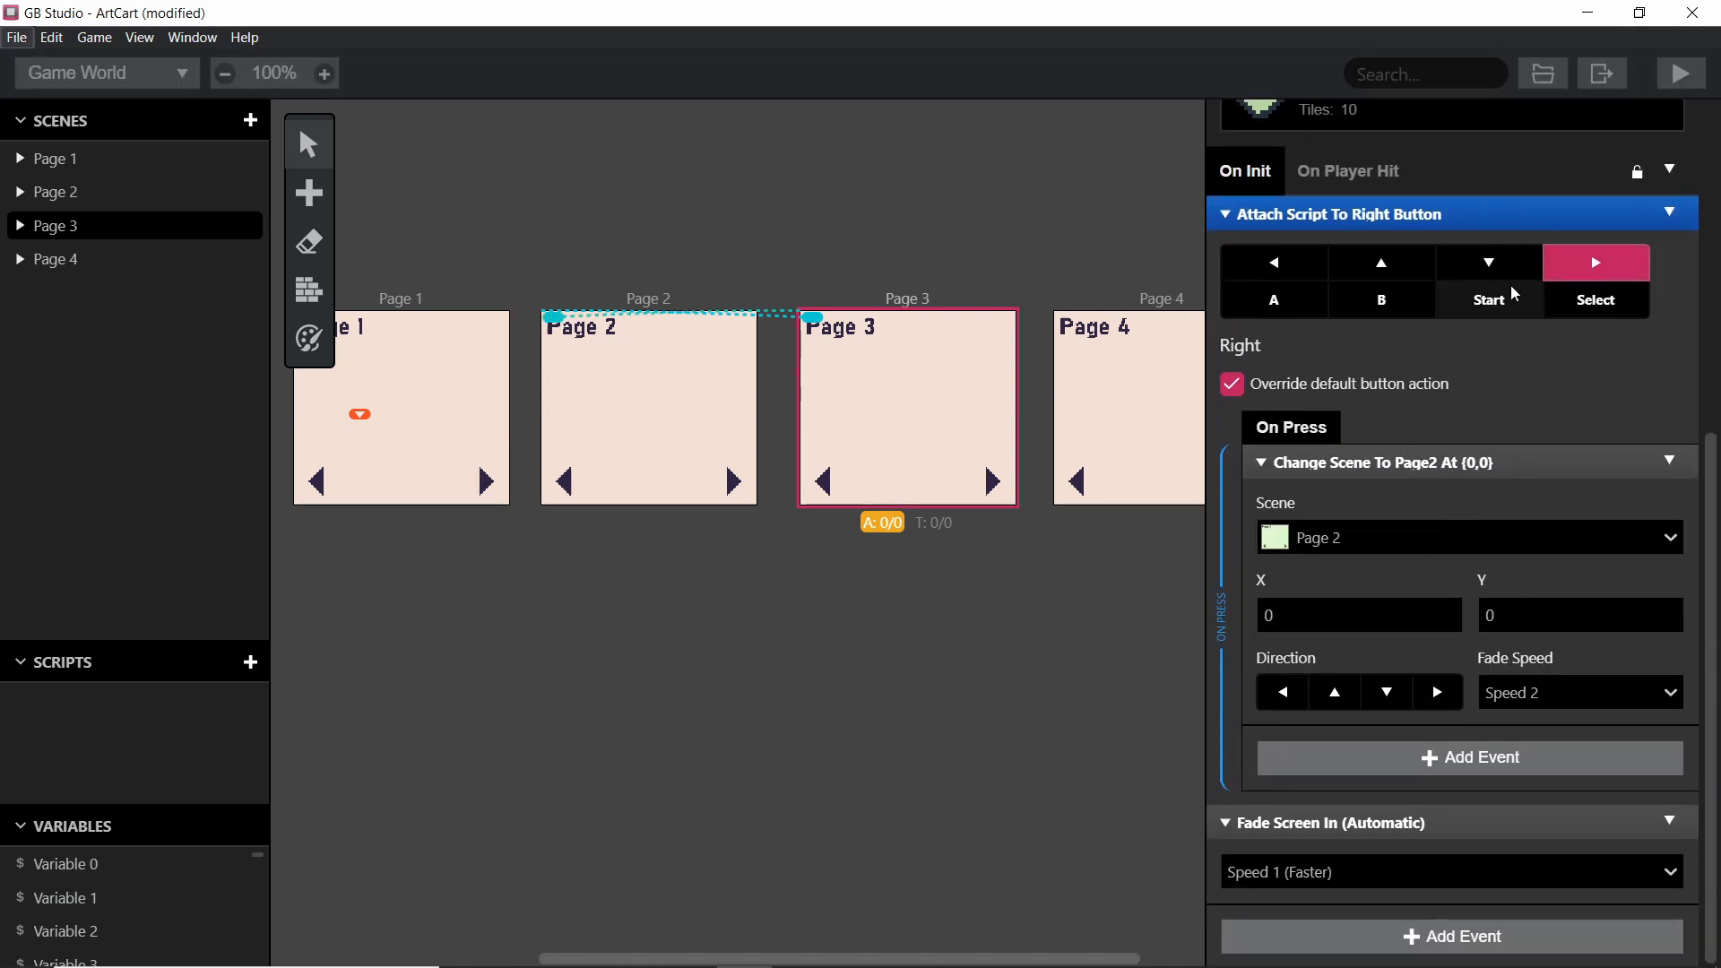
pyautogui.moveTo(1382, 299)
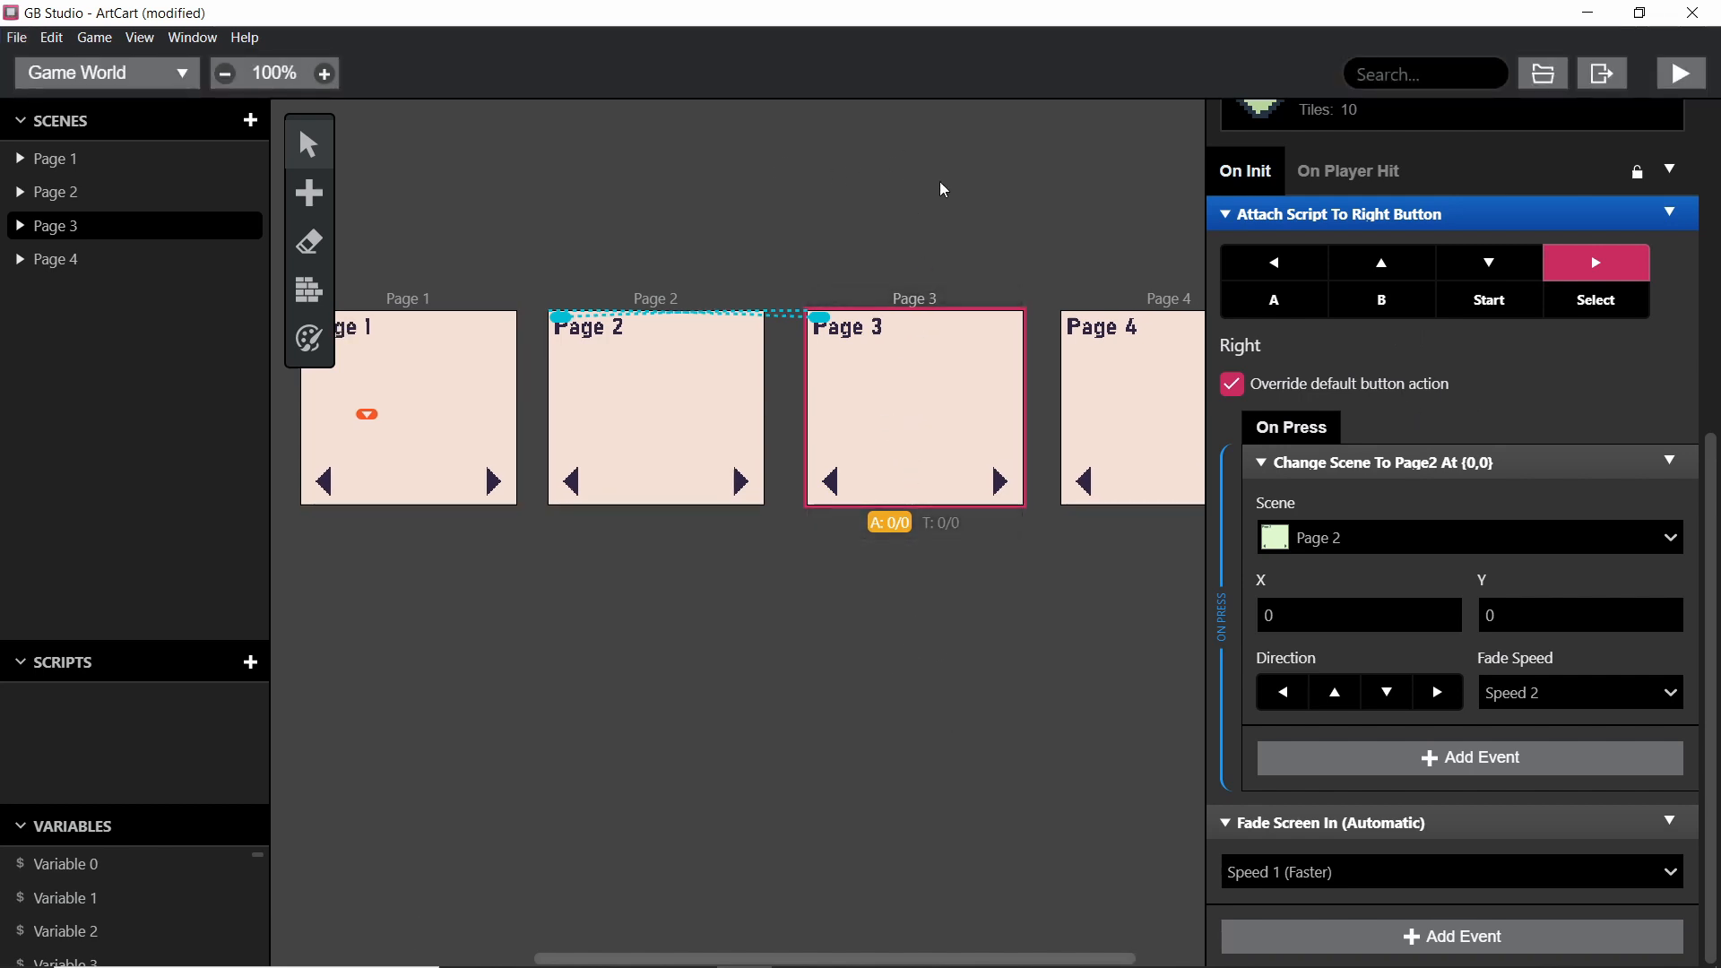
pyautogui.moveTo(894, 147)
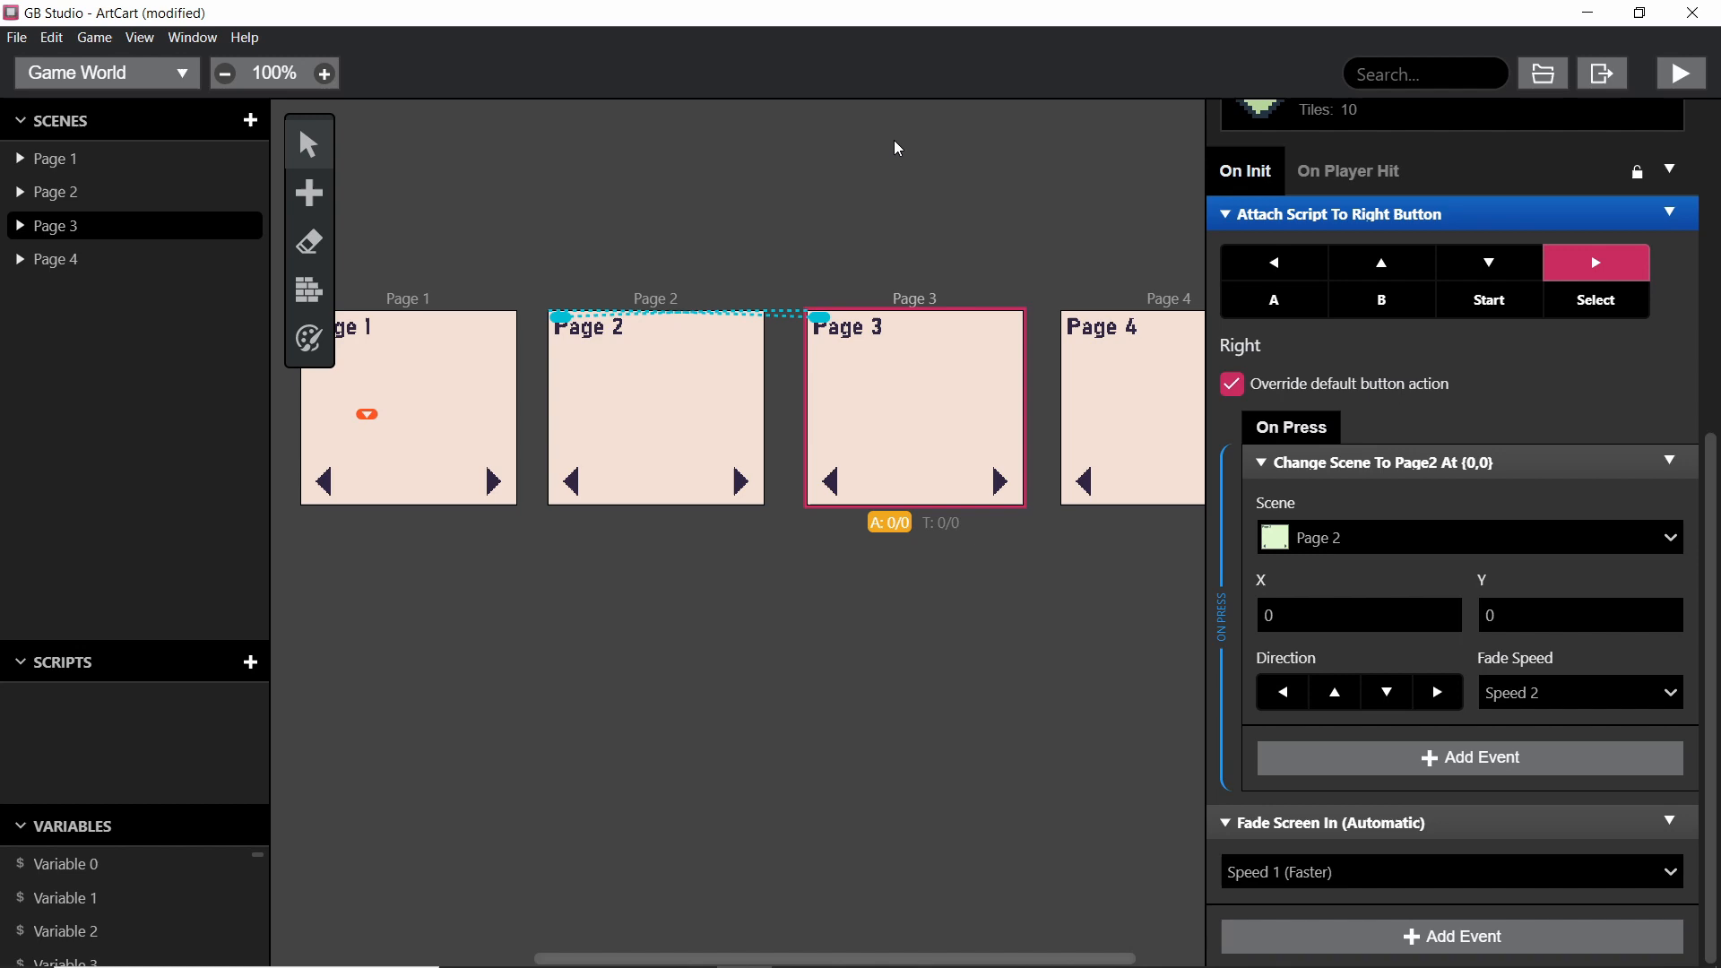
pyautogui.moveTo(1446, 572)
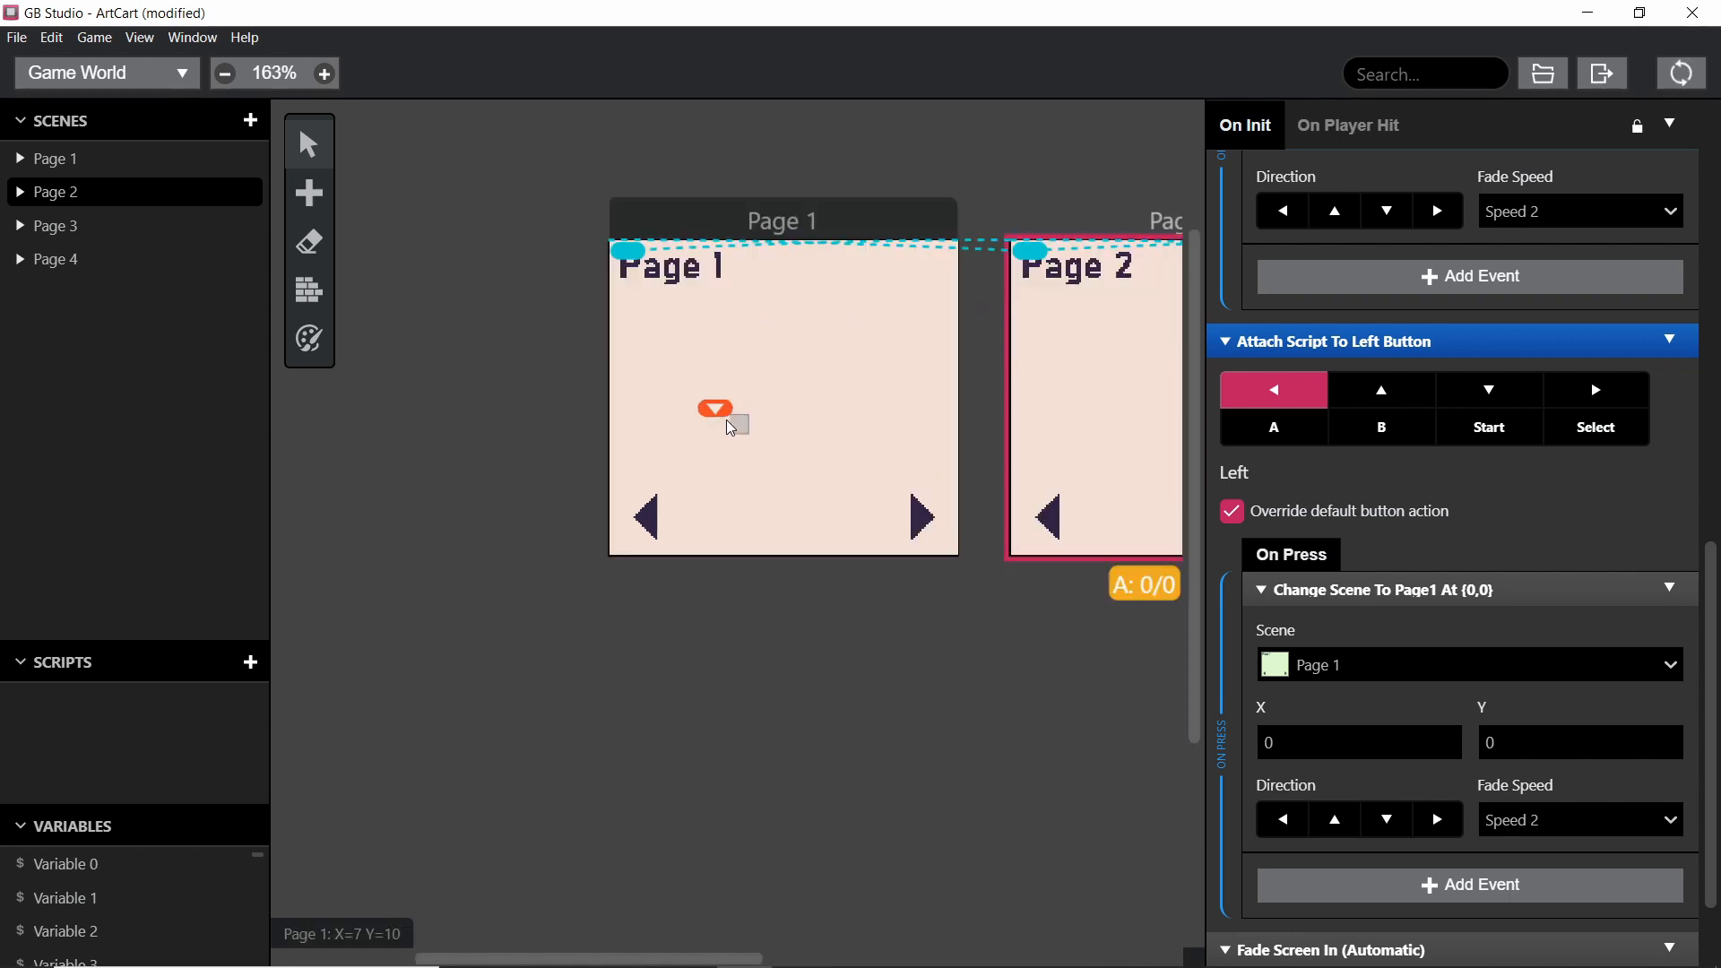
# Step: Select Page 1 and launch ArtCart in the play window
pyautogui.click(782, 395)
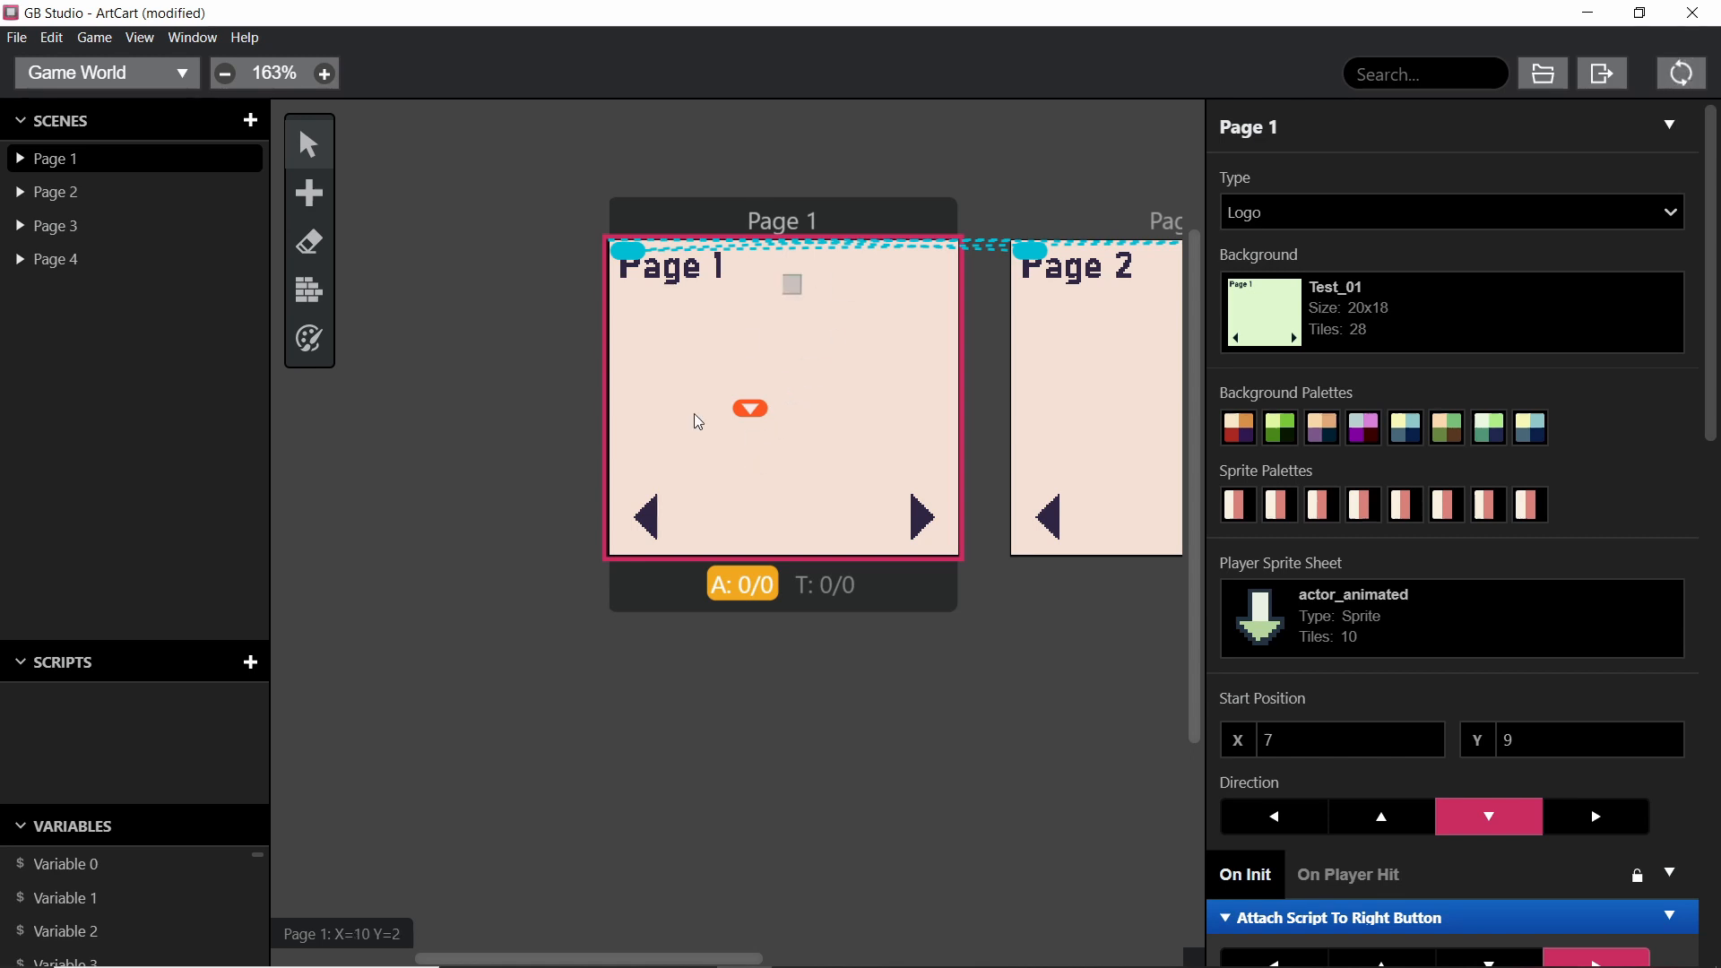
pyautogui.click(1680, 74)
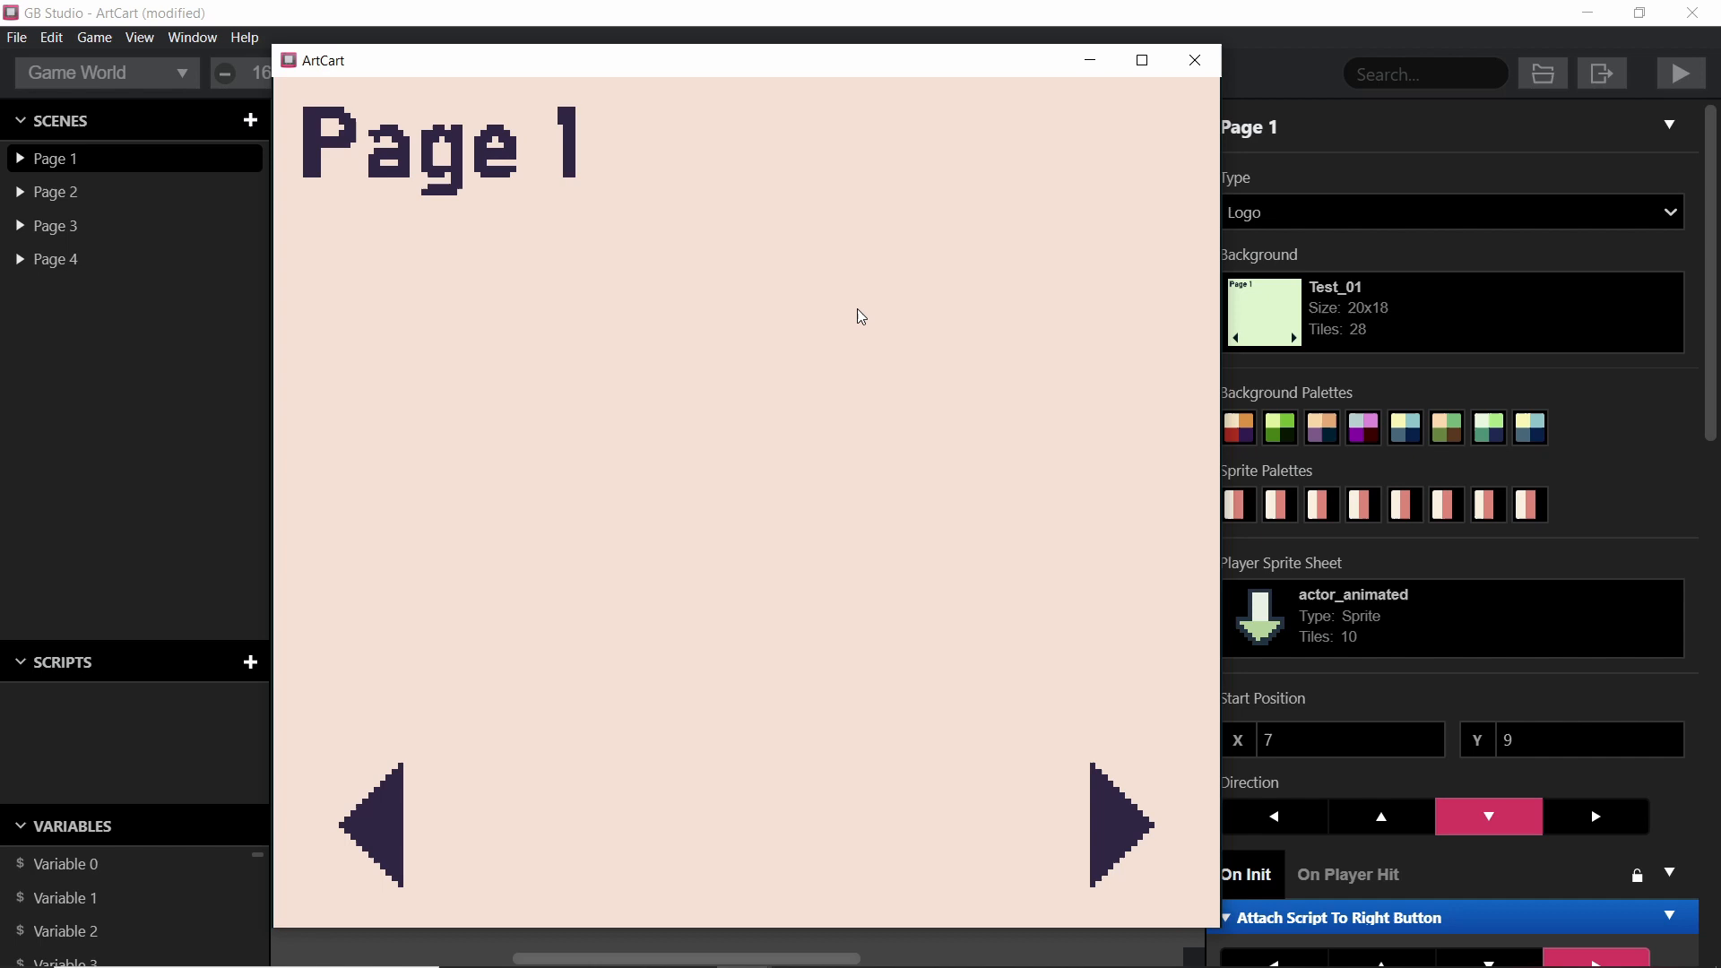
pyautogui.moveTo(1379, 162)
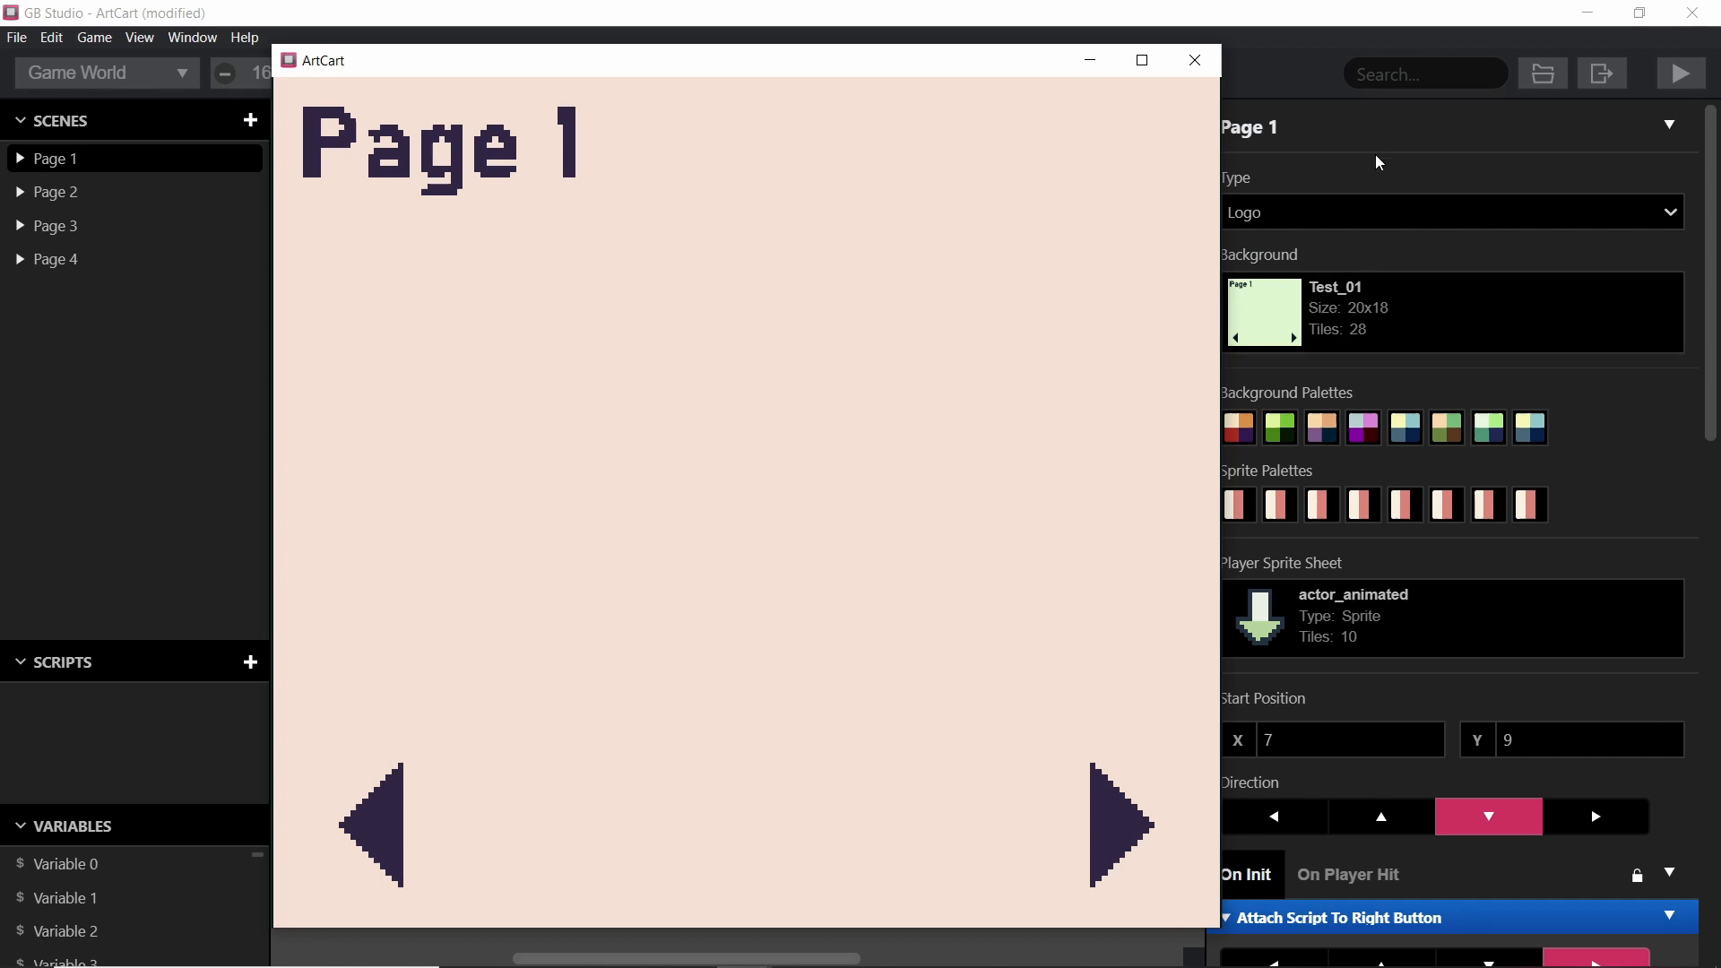
# Step: Advance the running game from Page 1 to Page 2, then close the ArtCart test window
pyautogui.click(1119, 825)
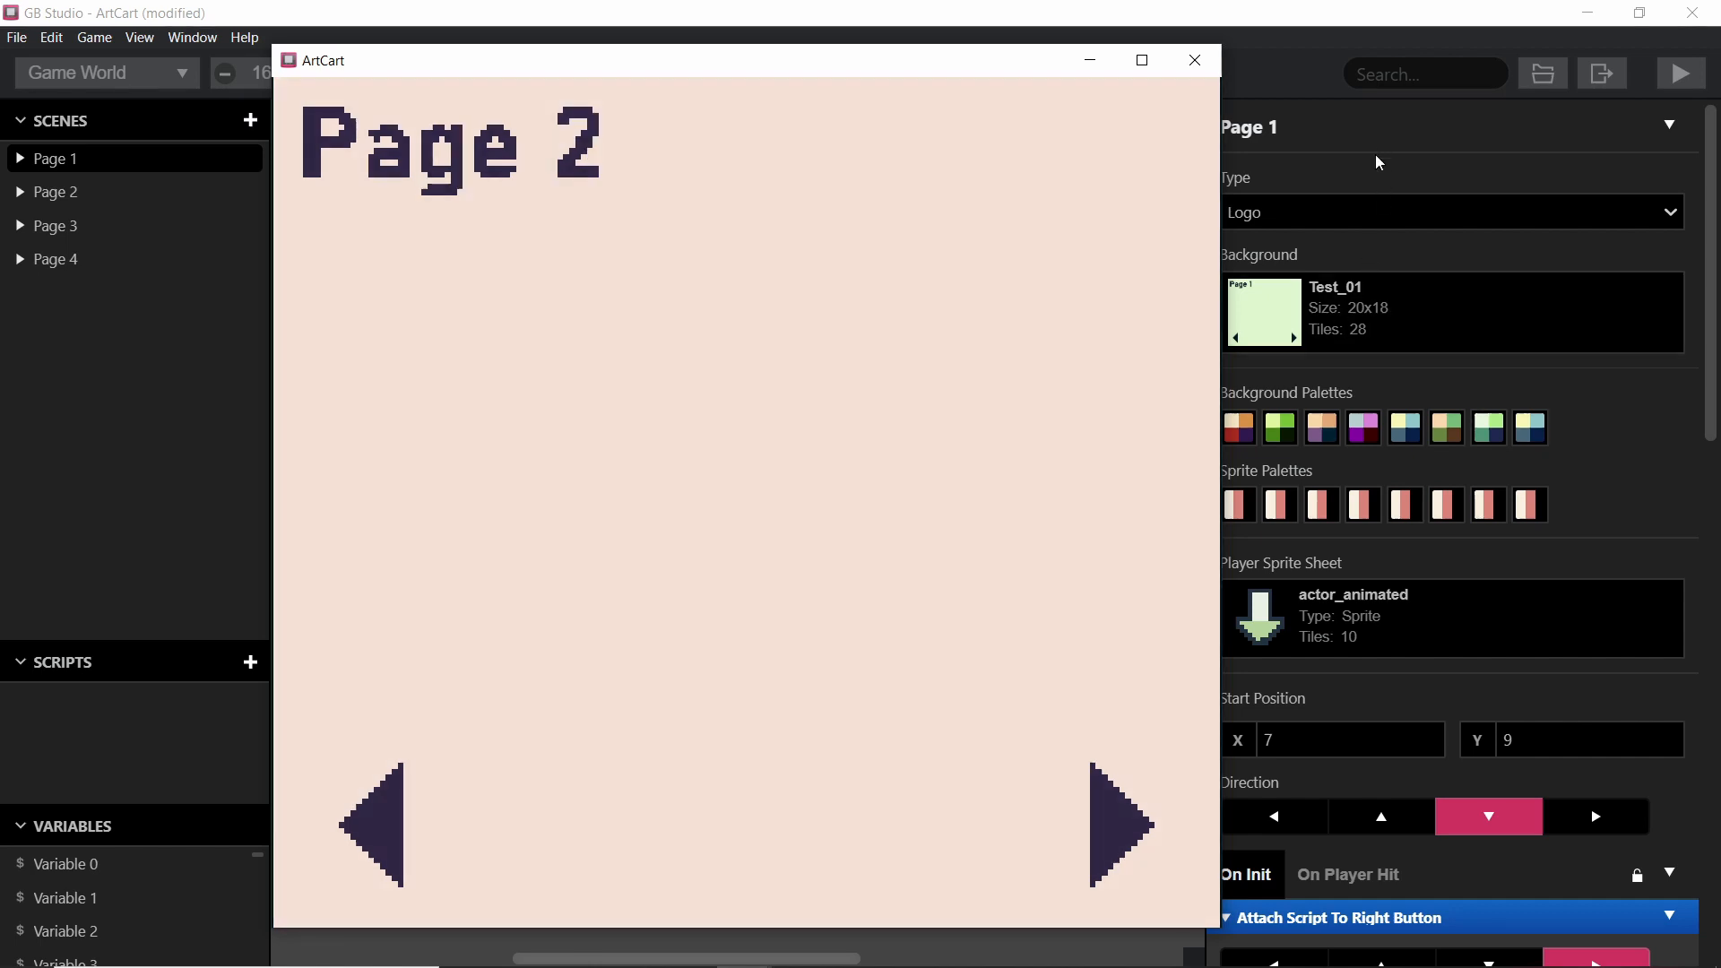
pyautogui.click(1120, 826)
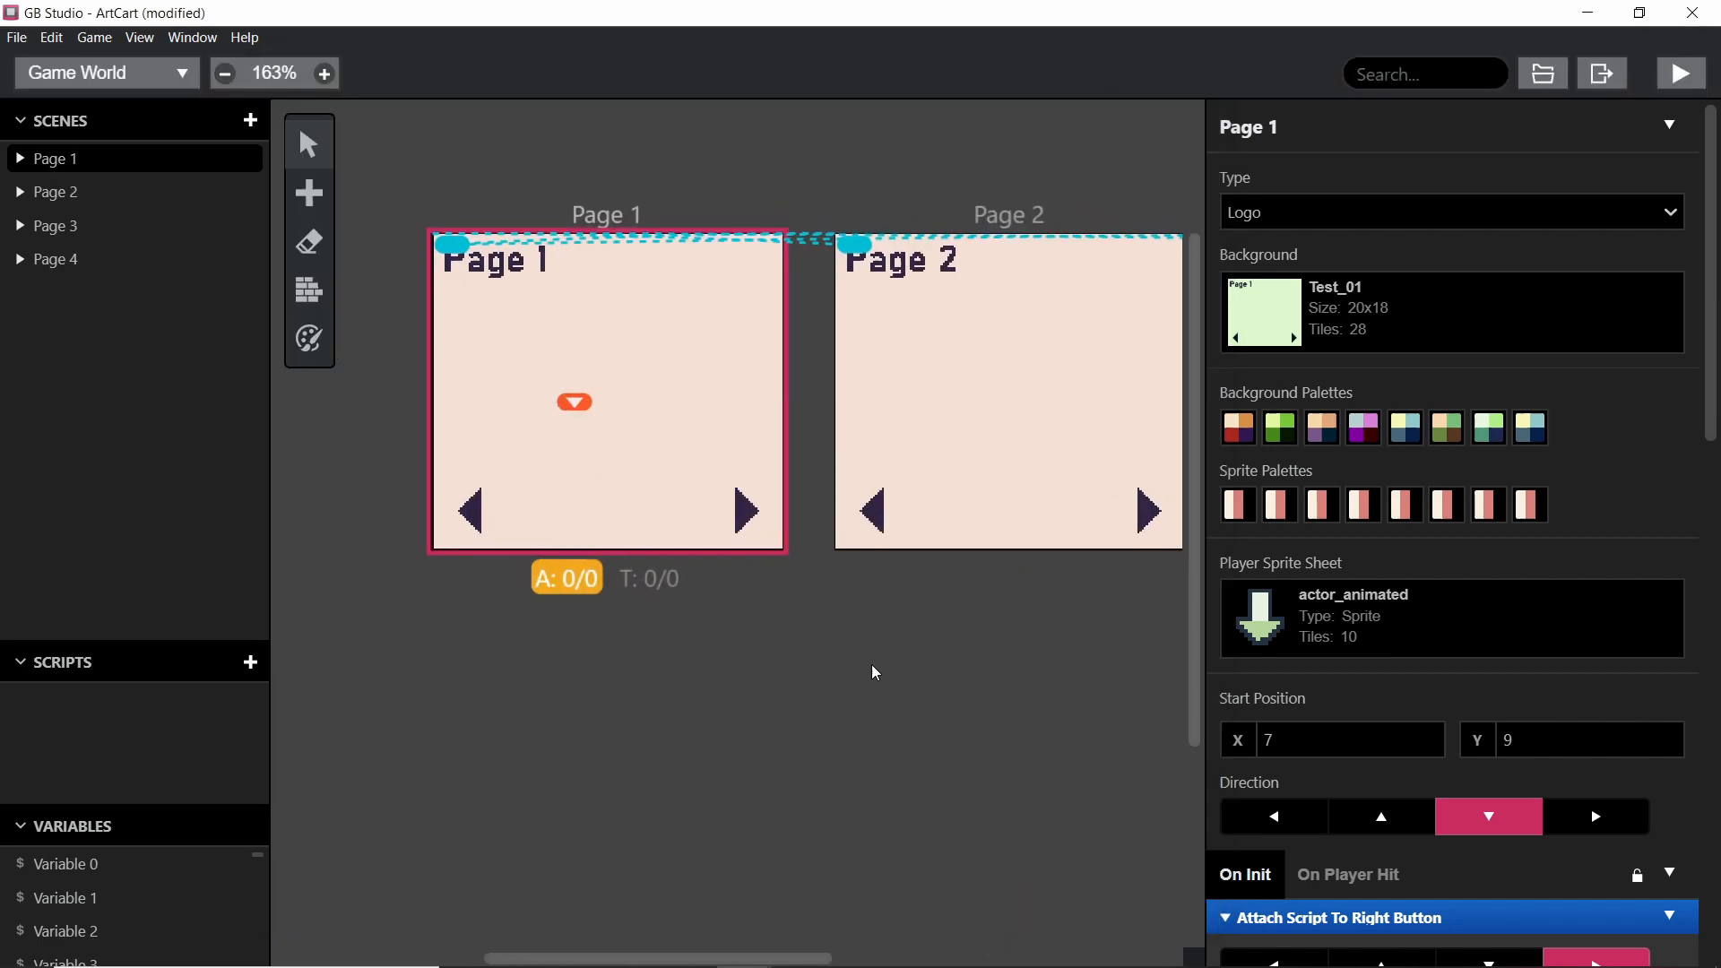
pyautogui.hscroll(3)
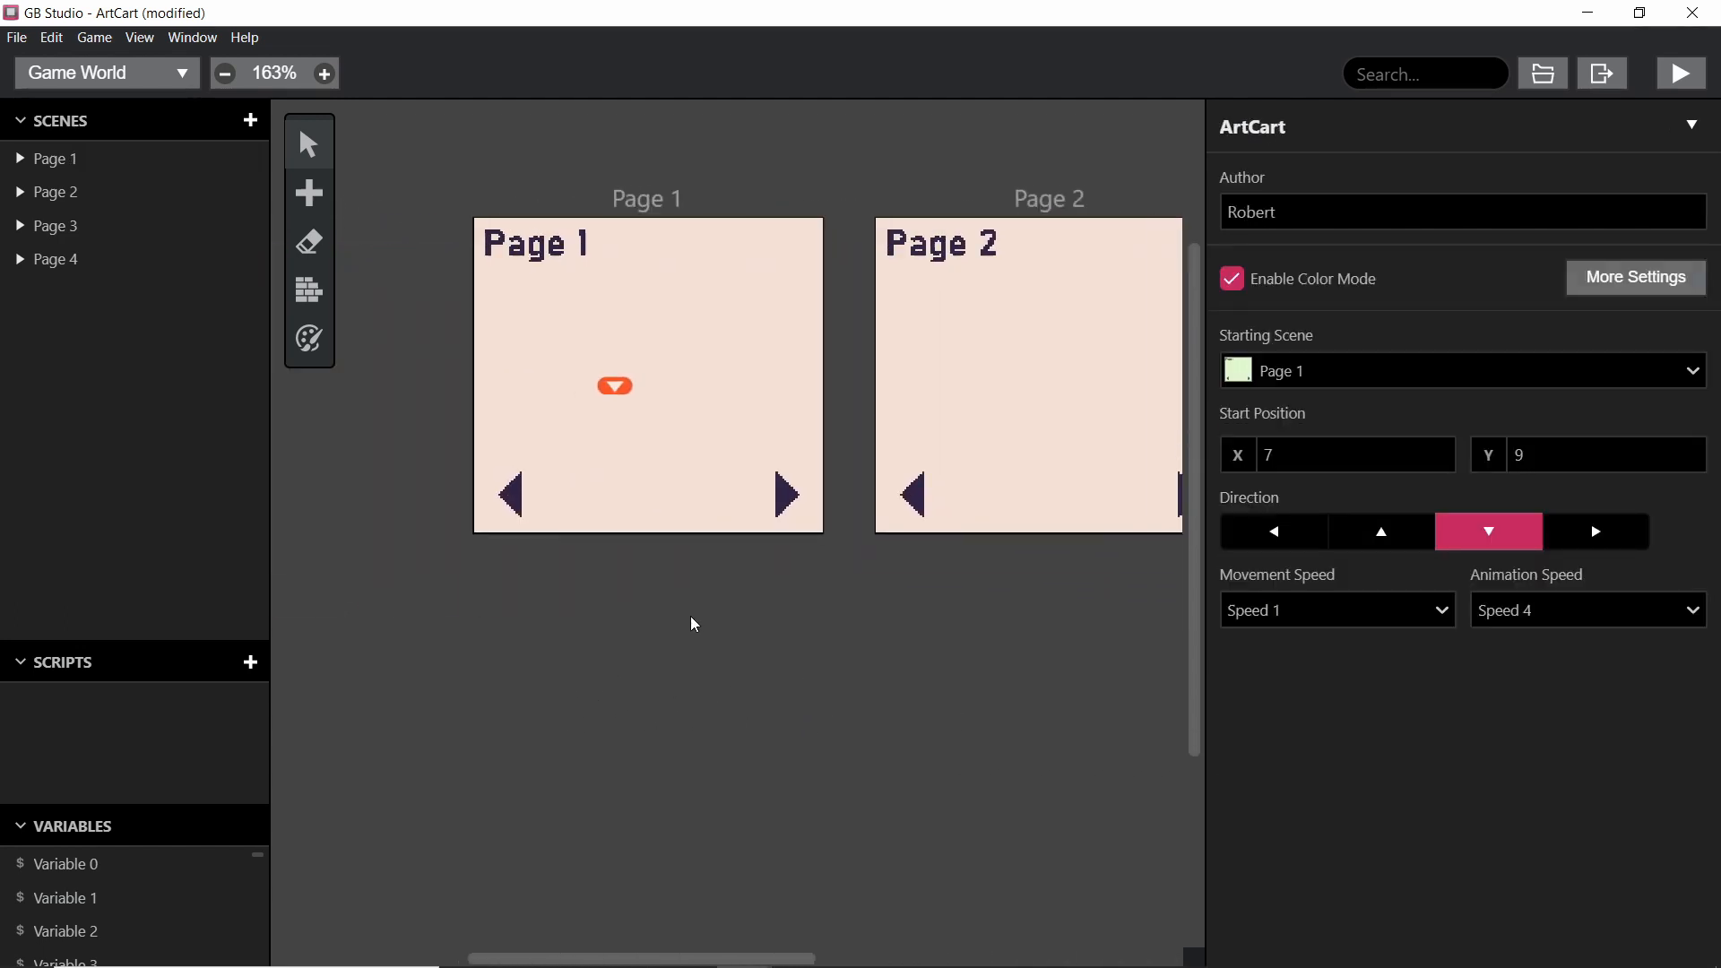
pyautogui.moveTo(765, 602)
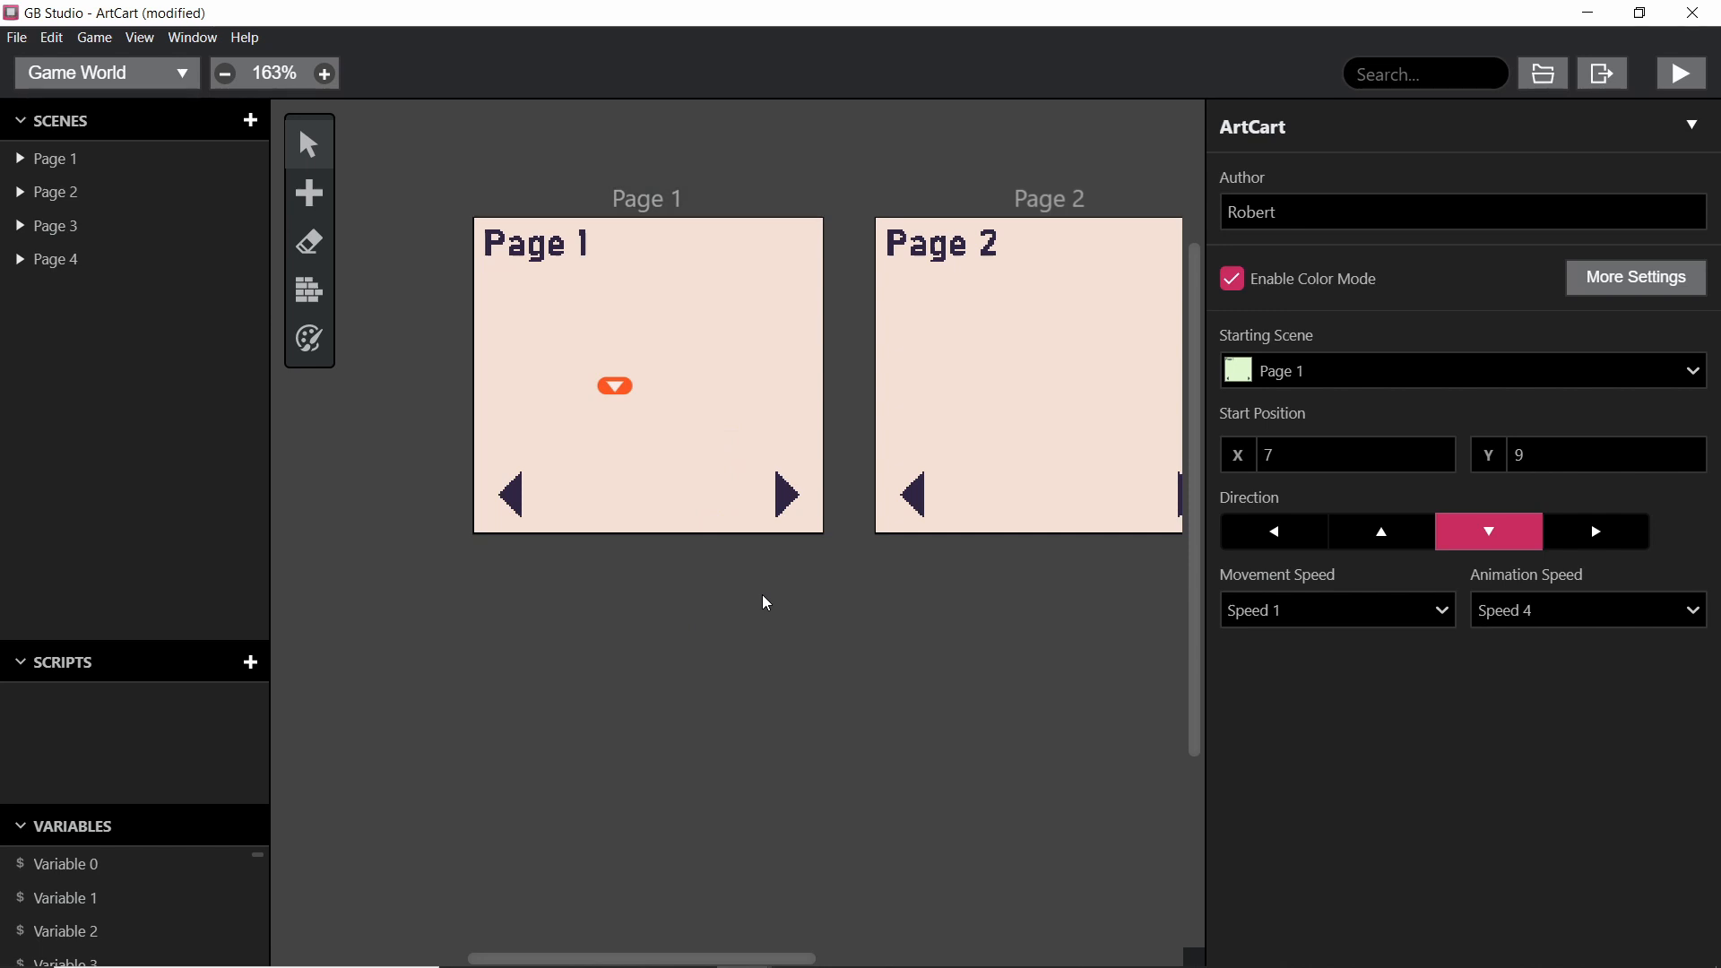
pyautogui.moveTo(779, 424)
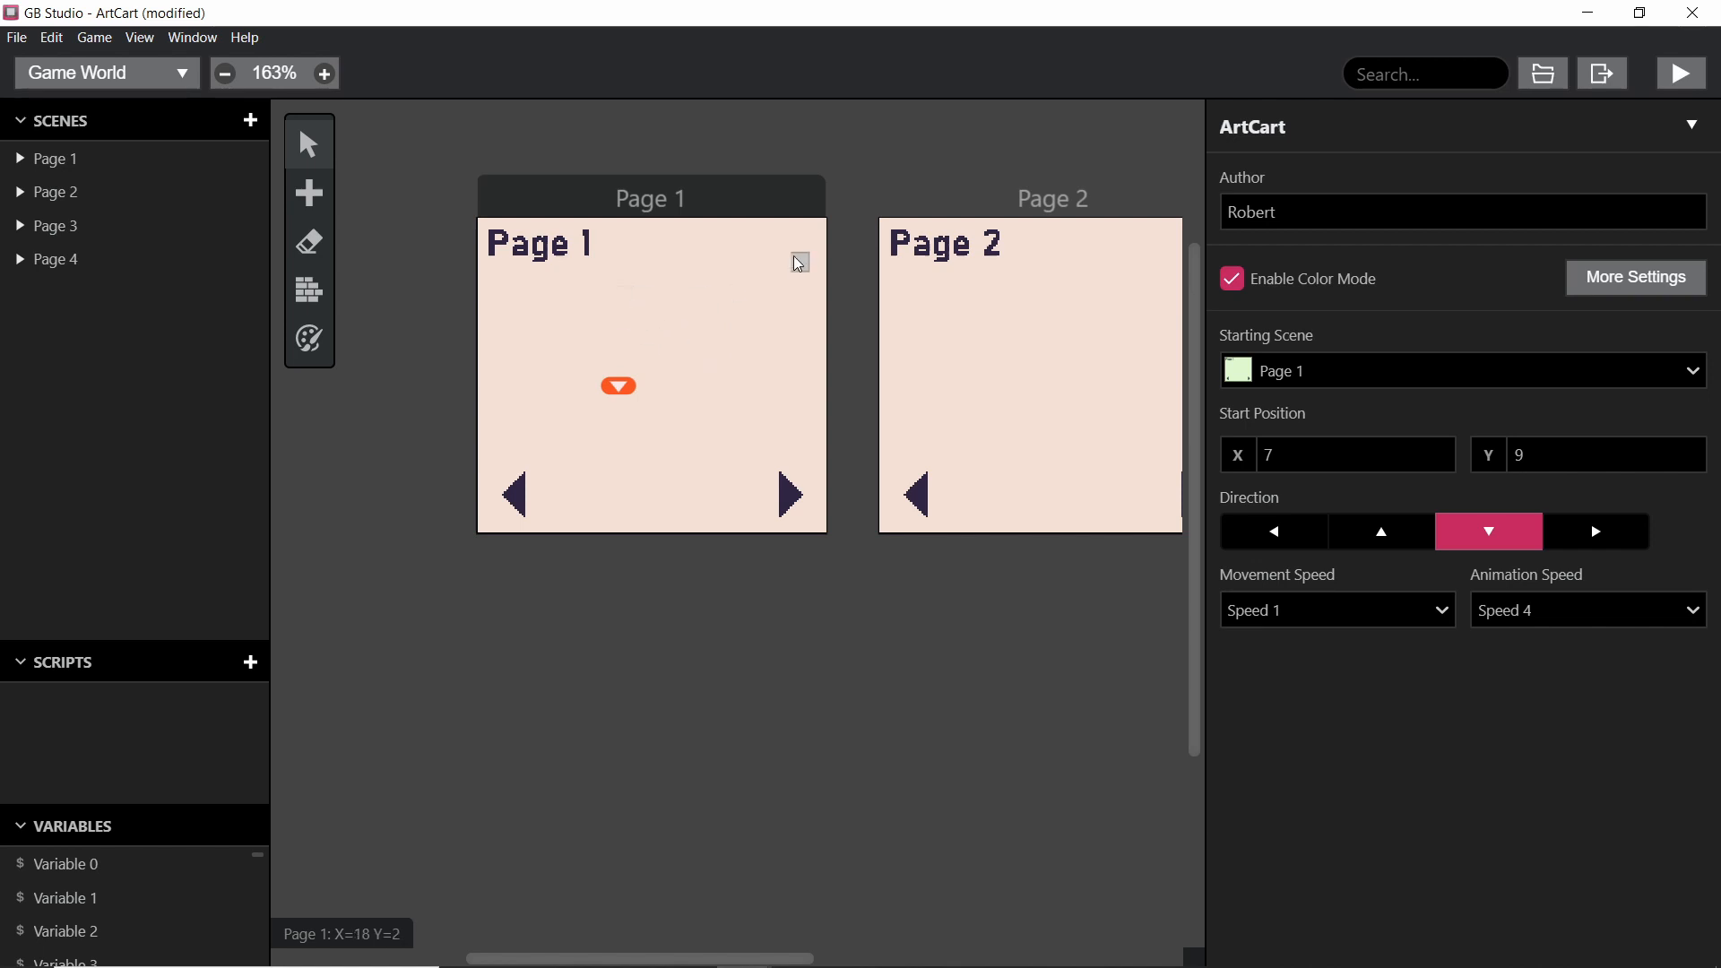
pyautogui.moveTo(806, 699)
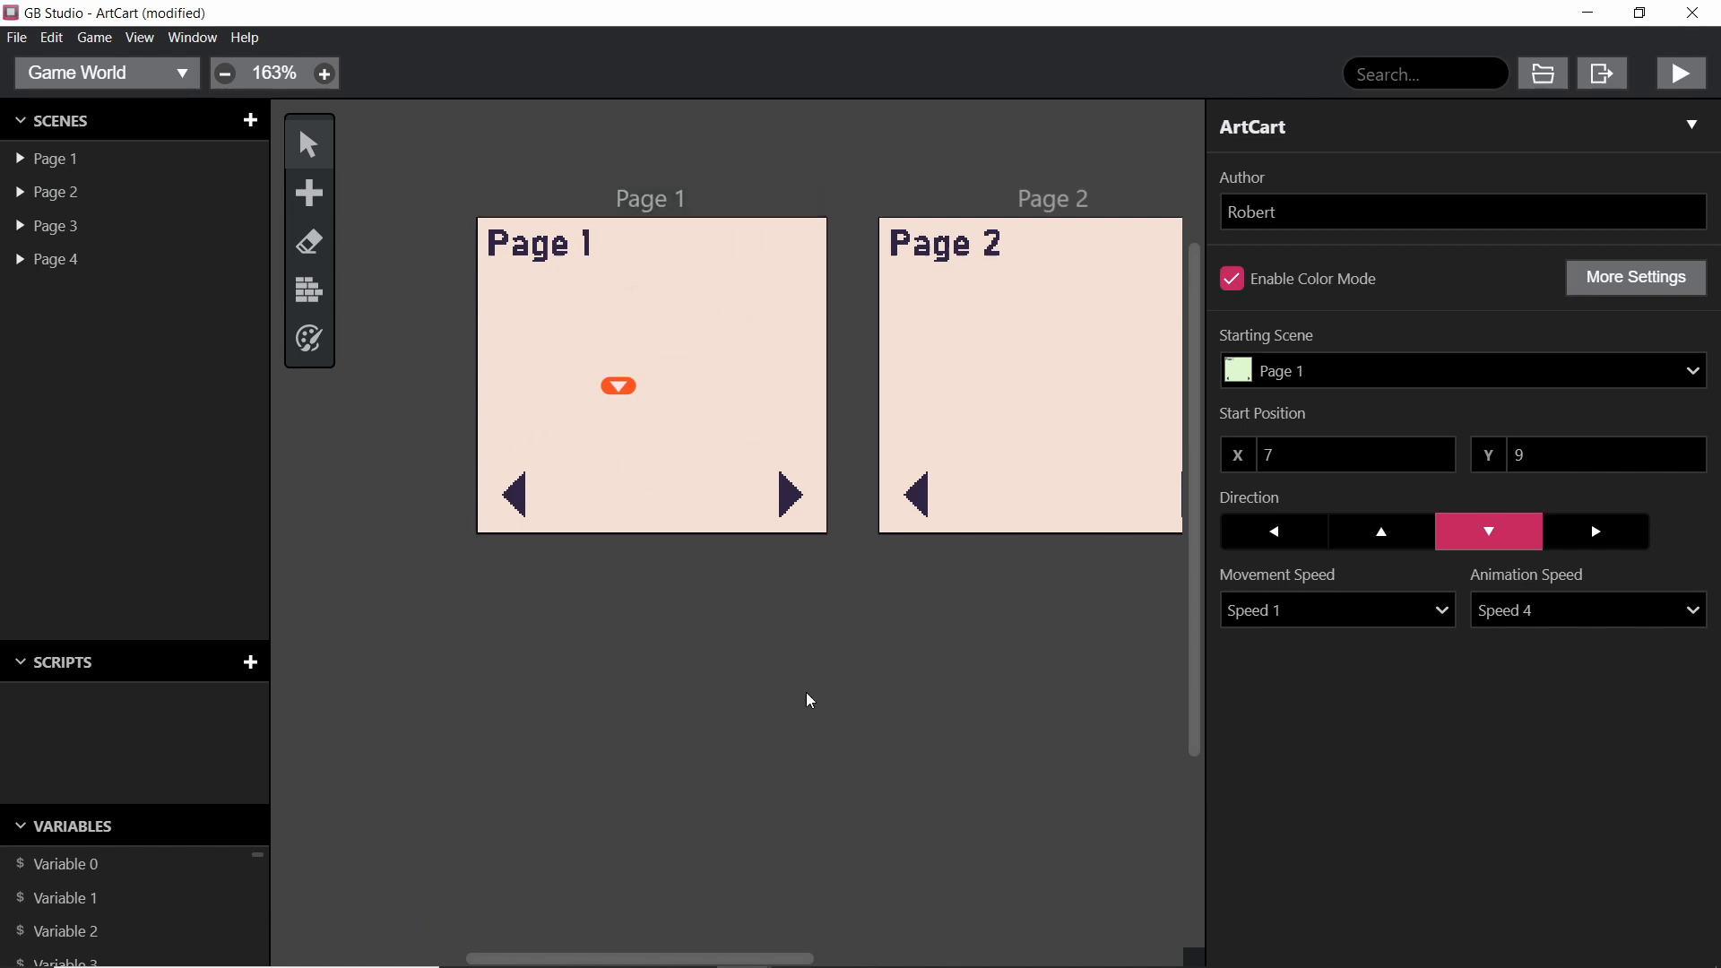
pyautogui.moveTo(800, 703)
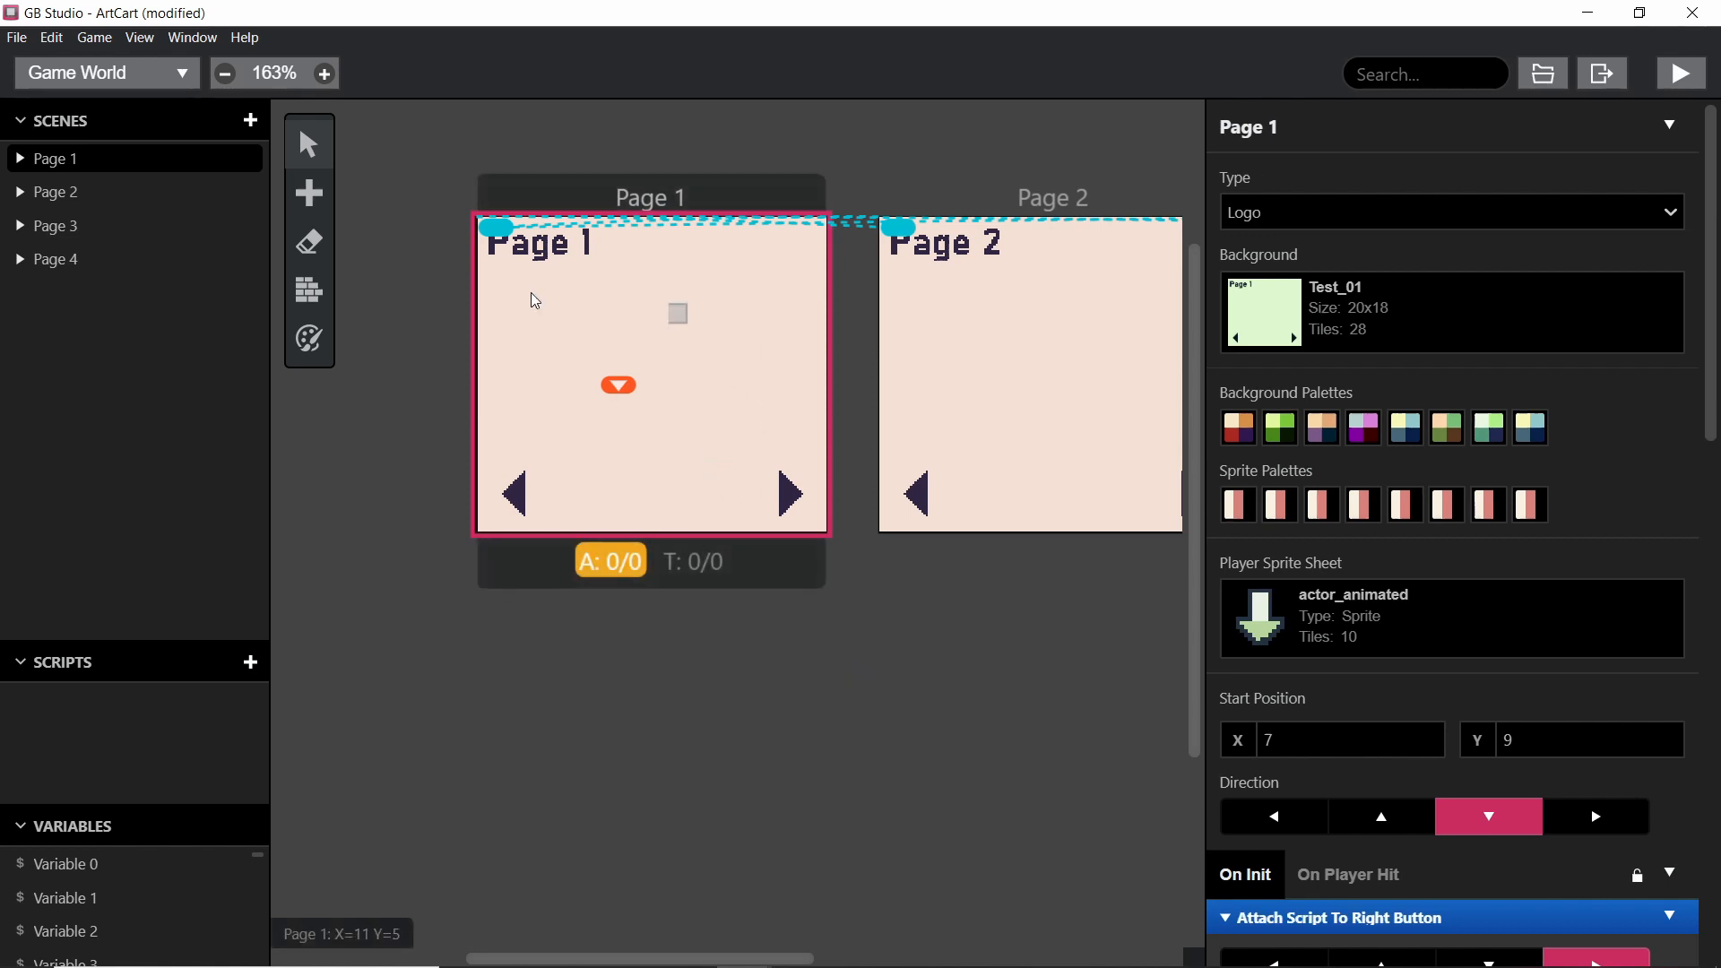
pyautogui.moveTo(702, 334)
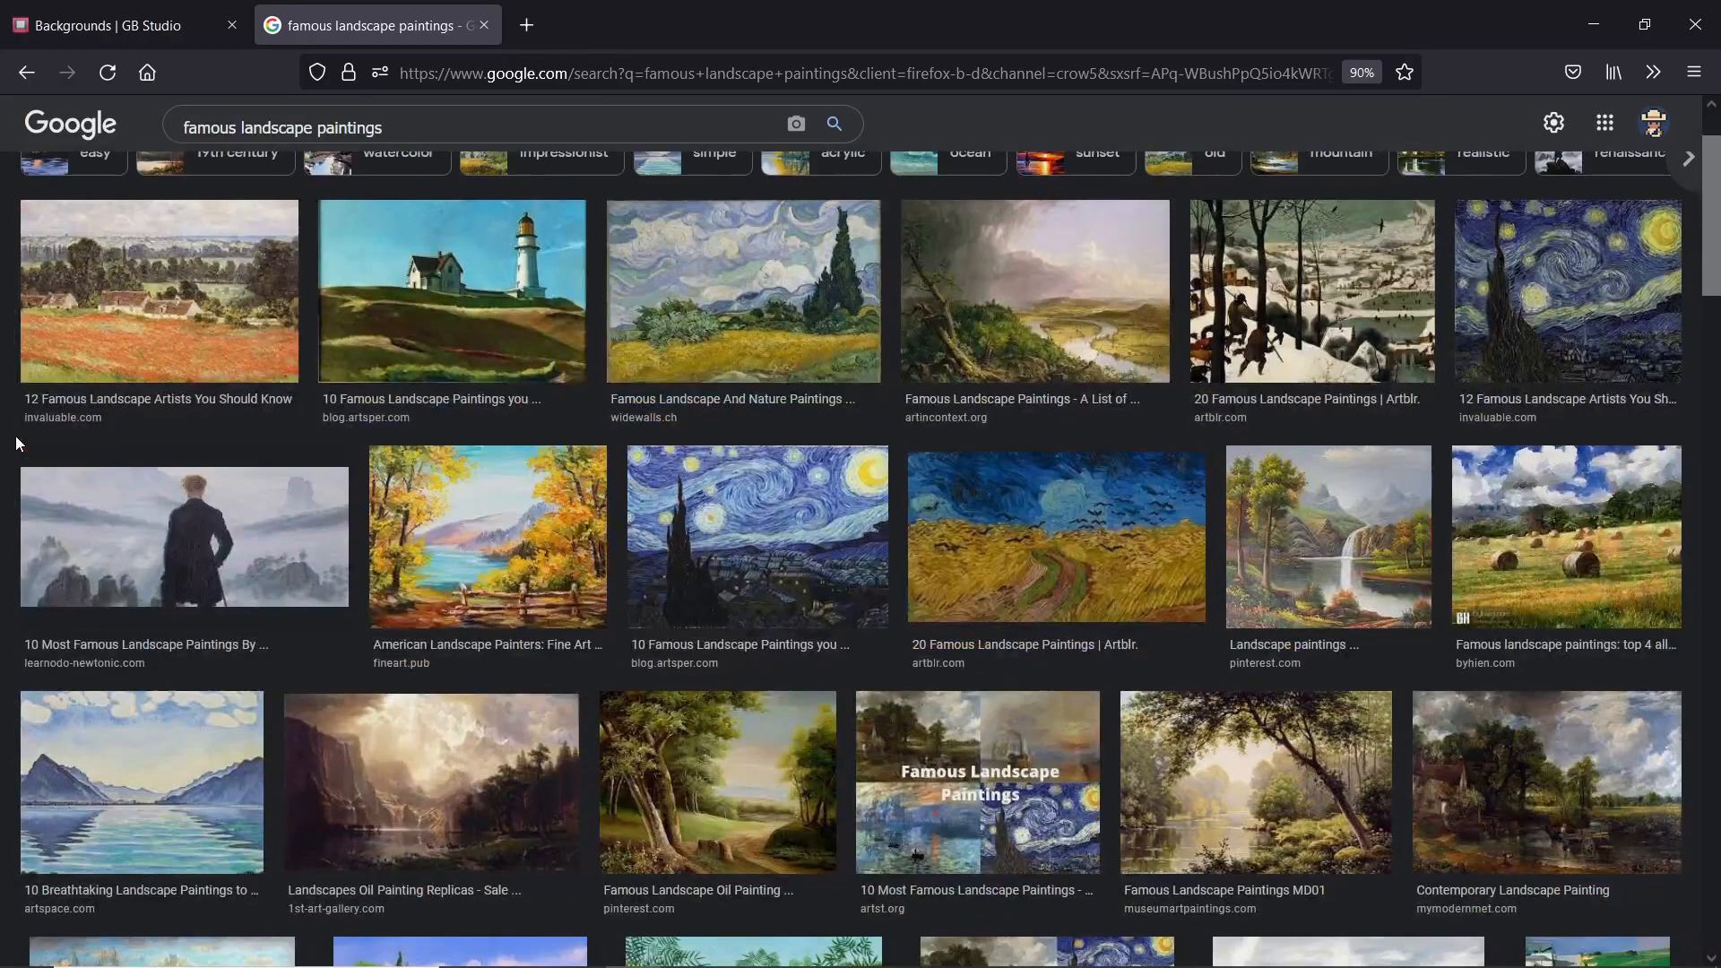
pyautogui.moveTo(914, 514)
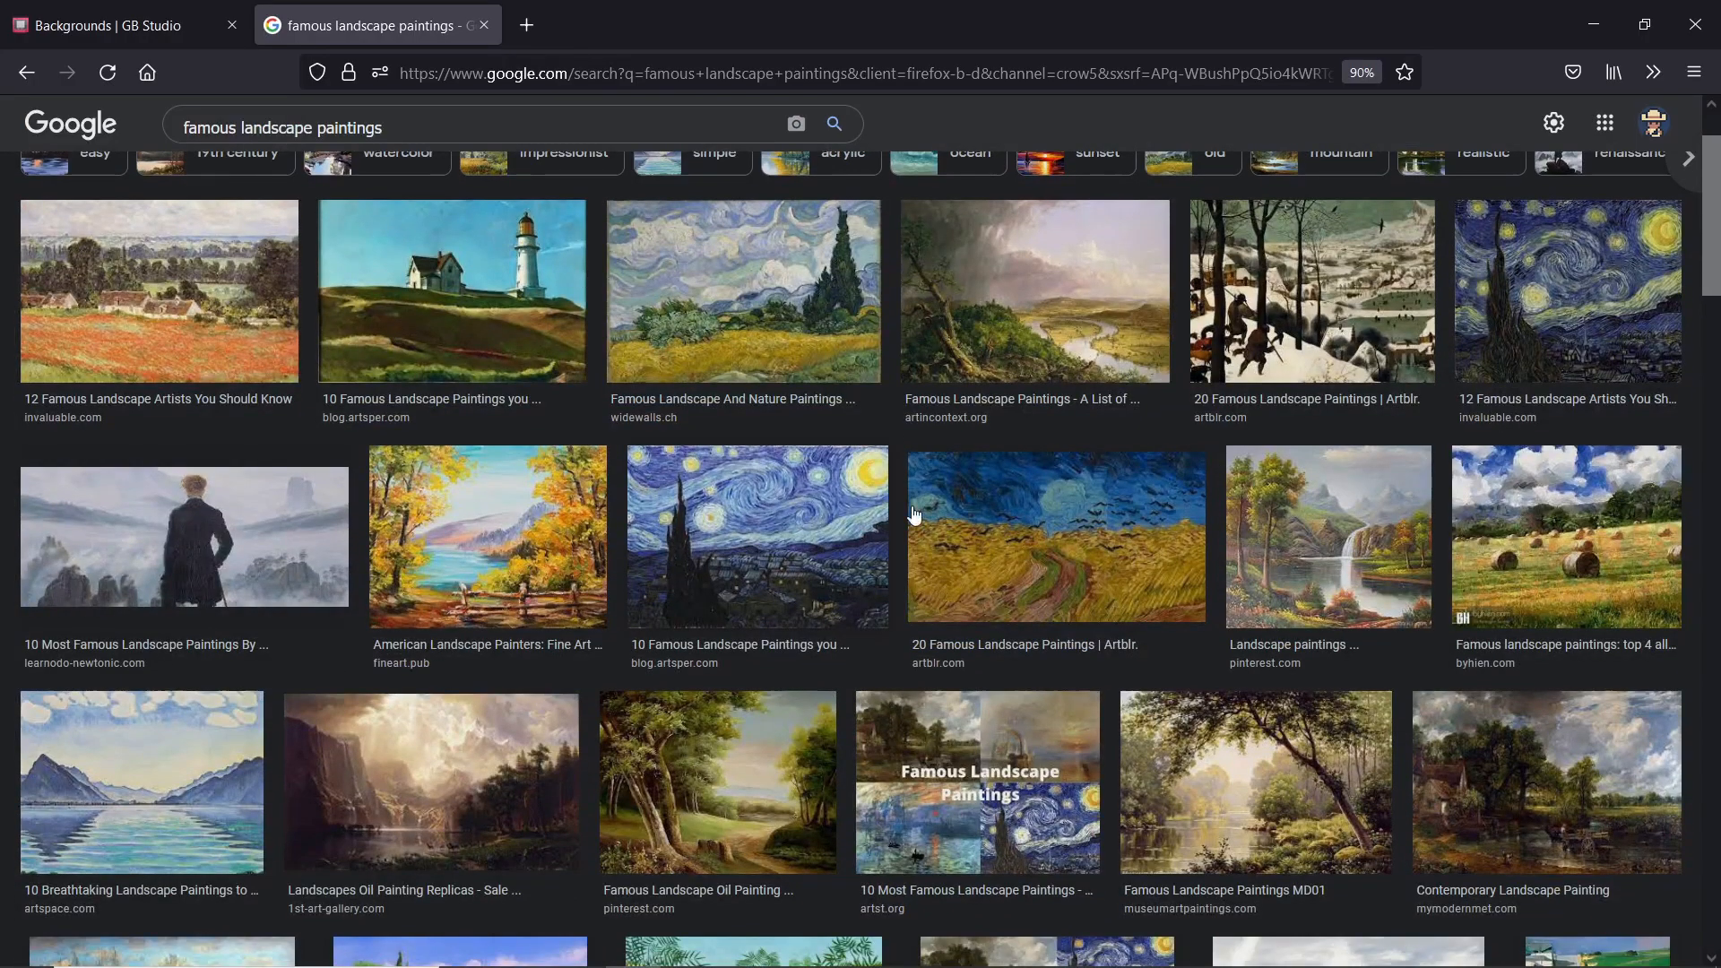
# Step: Open the hay-bale field painting's larger preview and copy the image
pyautogui.scroll(-3)
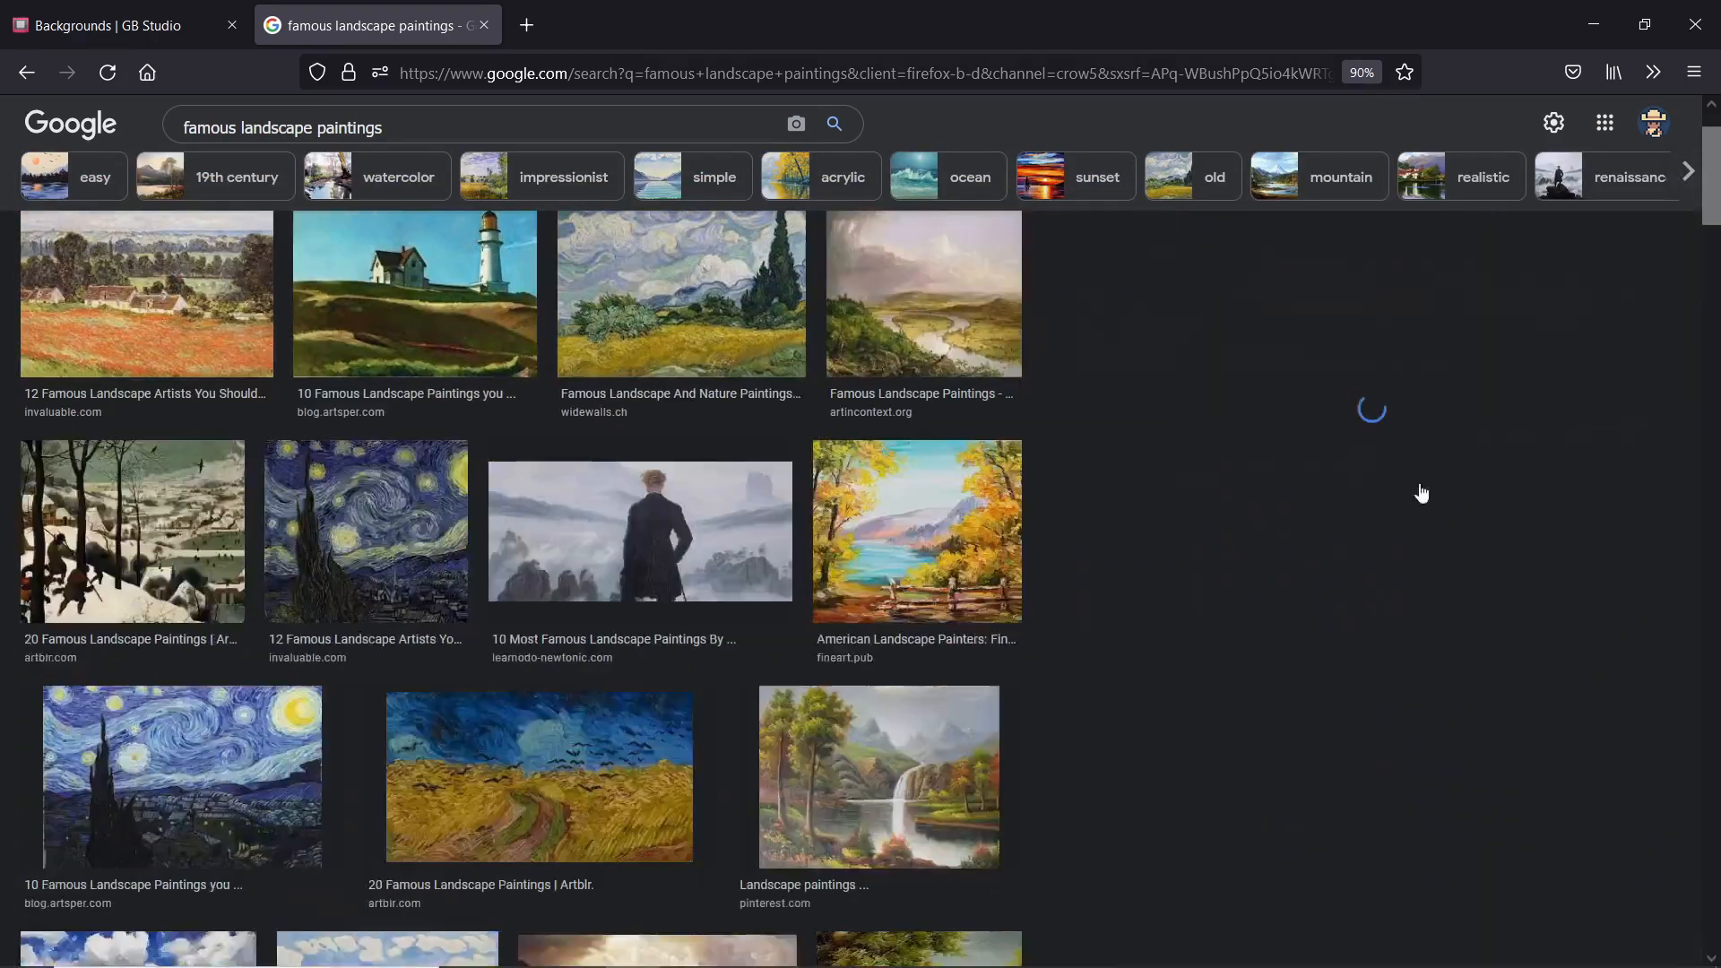
pyautogui.click(137, 787)
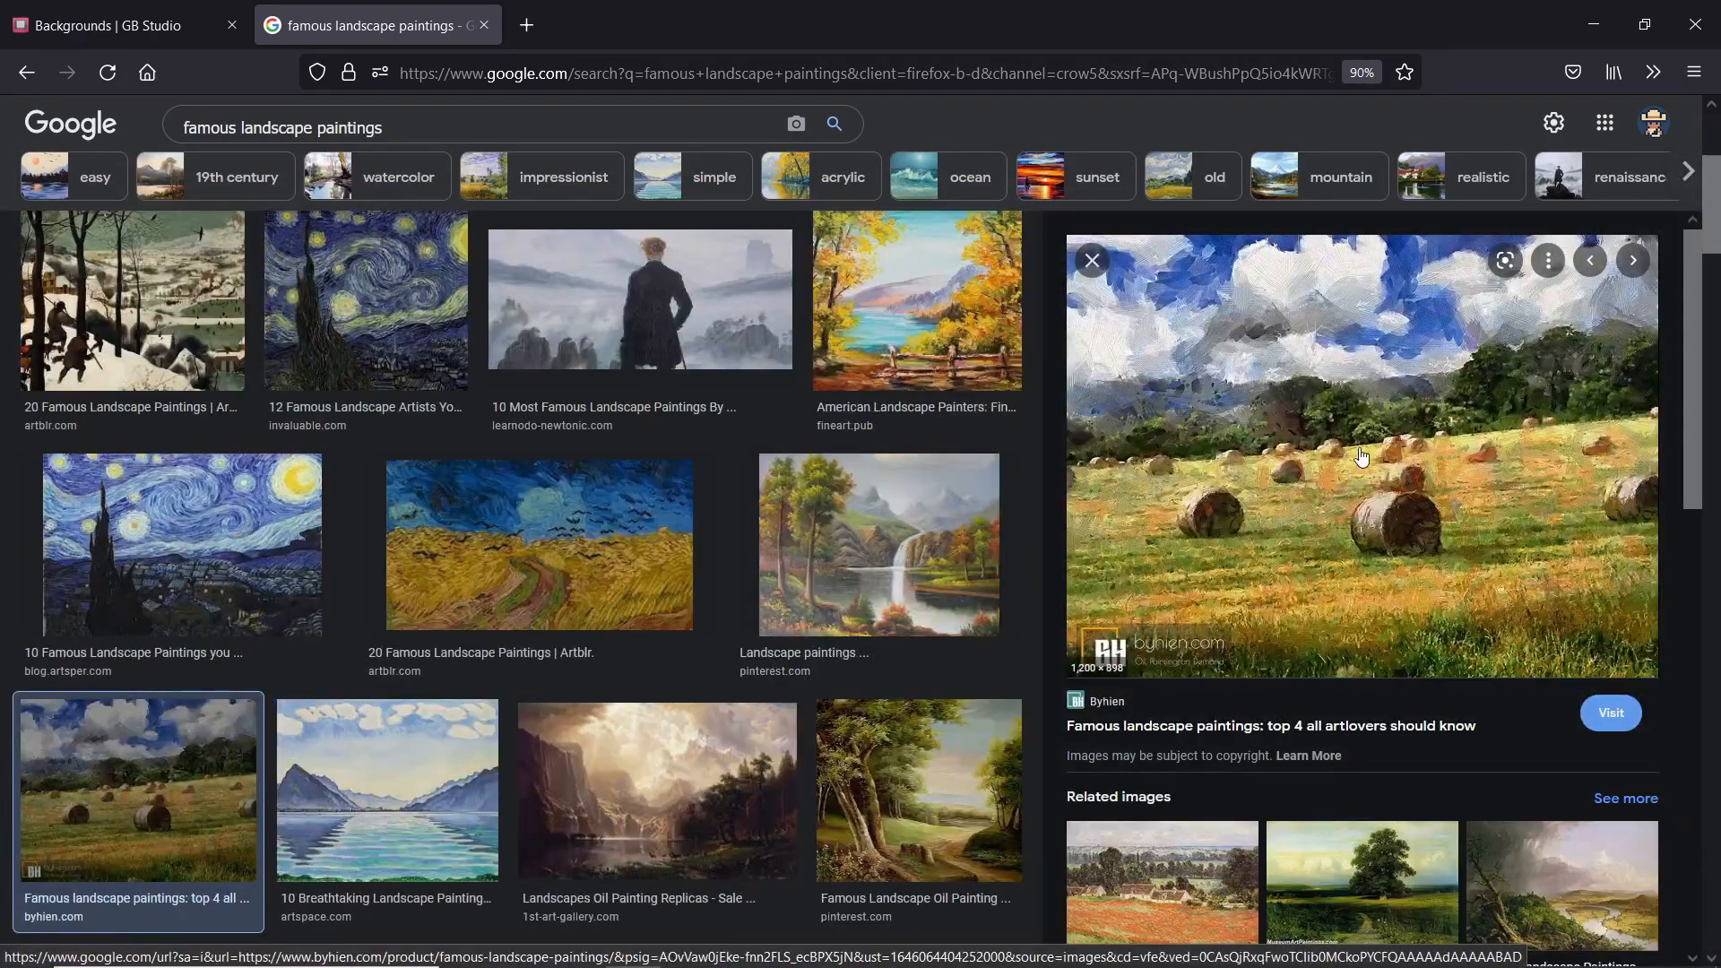
pyautogui.rightClick(1360, 456)
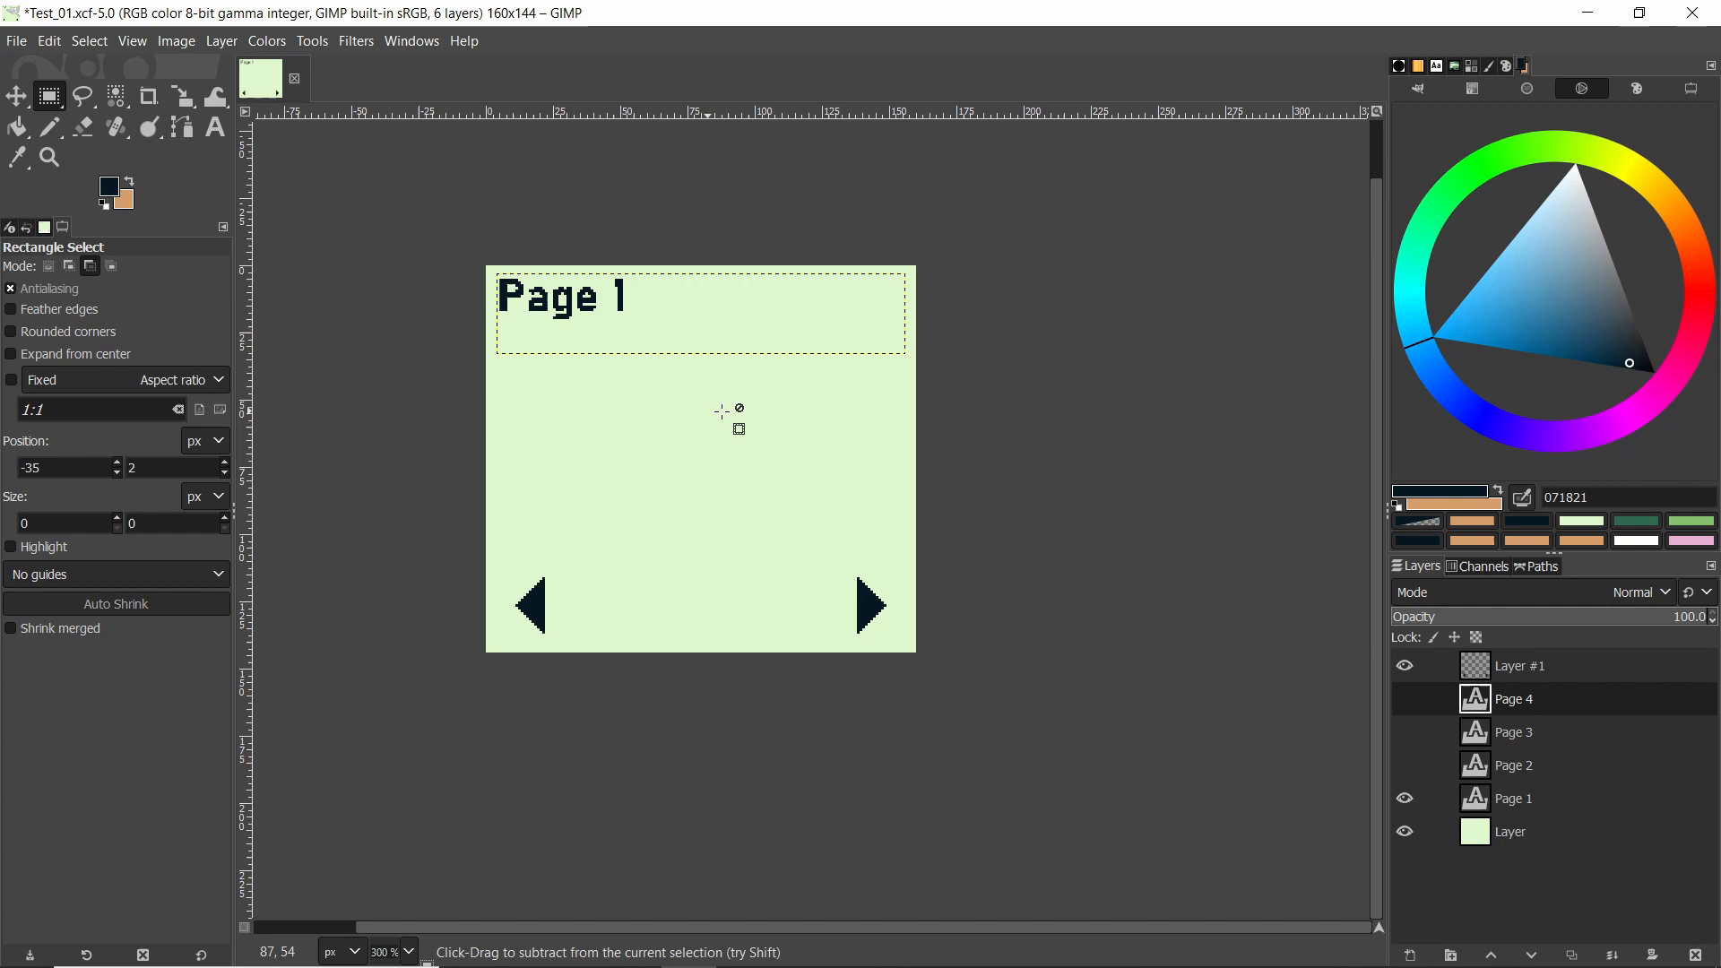
# Step: Paste the painting as a new layer and set Scale tool interpolation to None
pyautogui.press('ctrl+v')
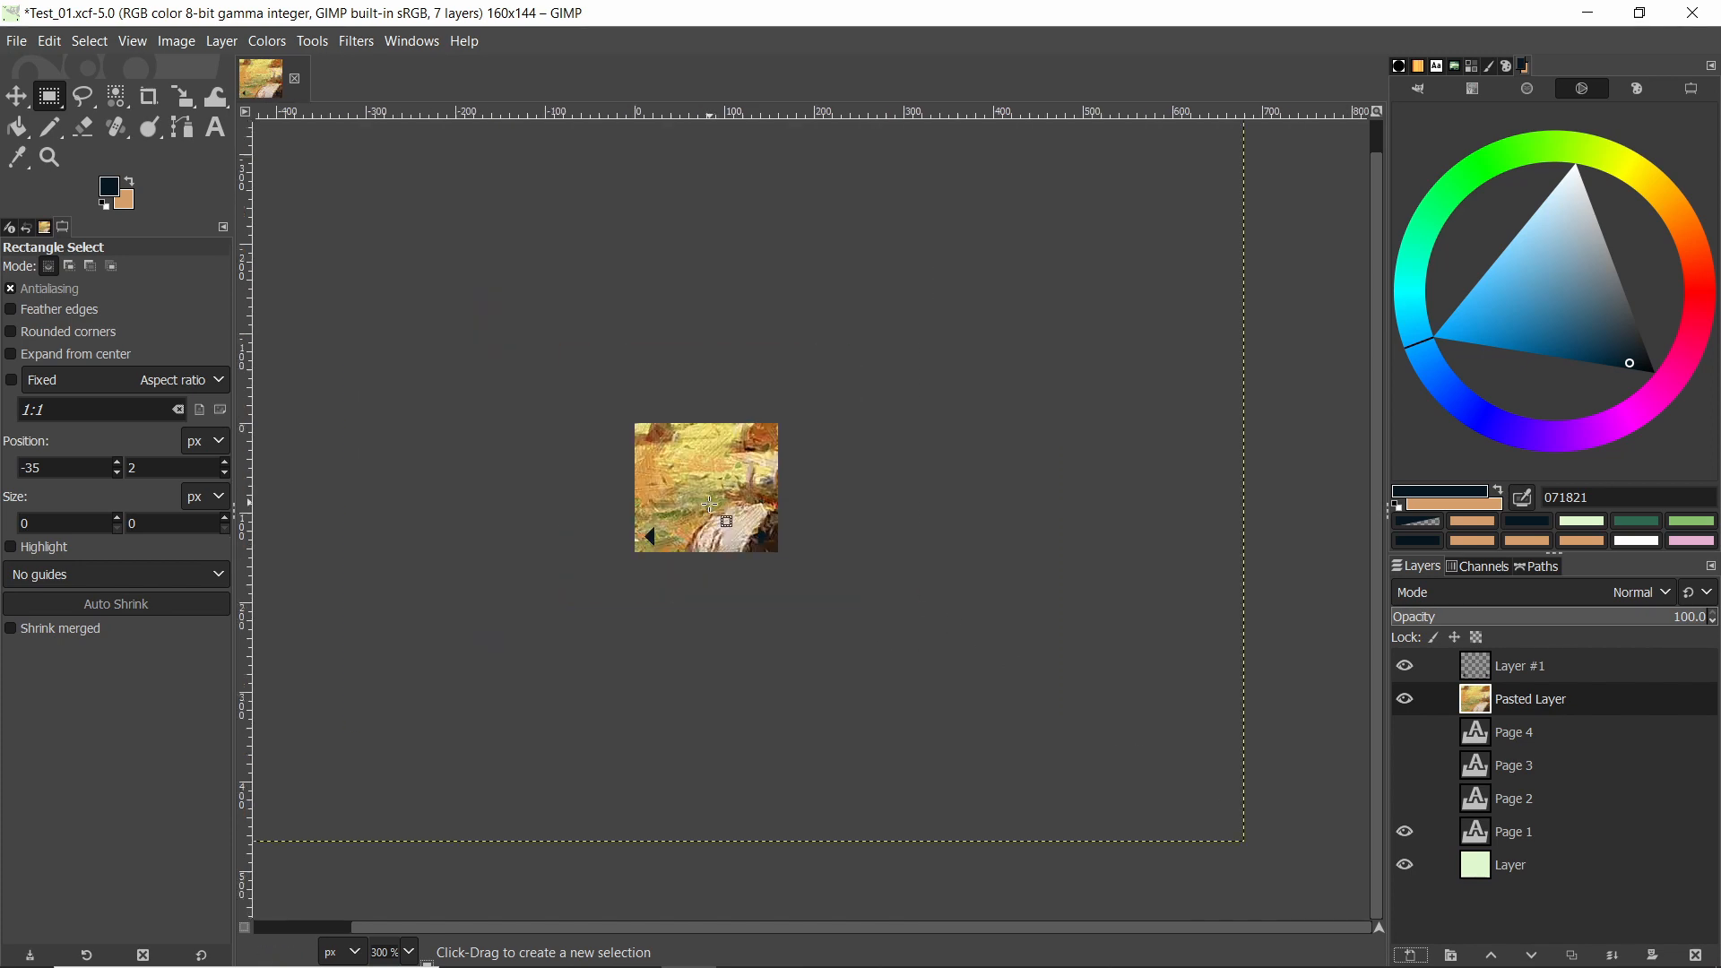
pyautogui.click(386, 951)
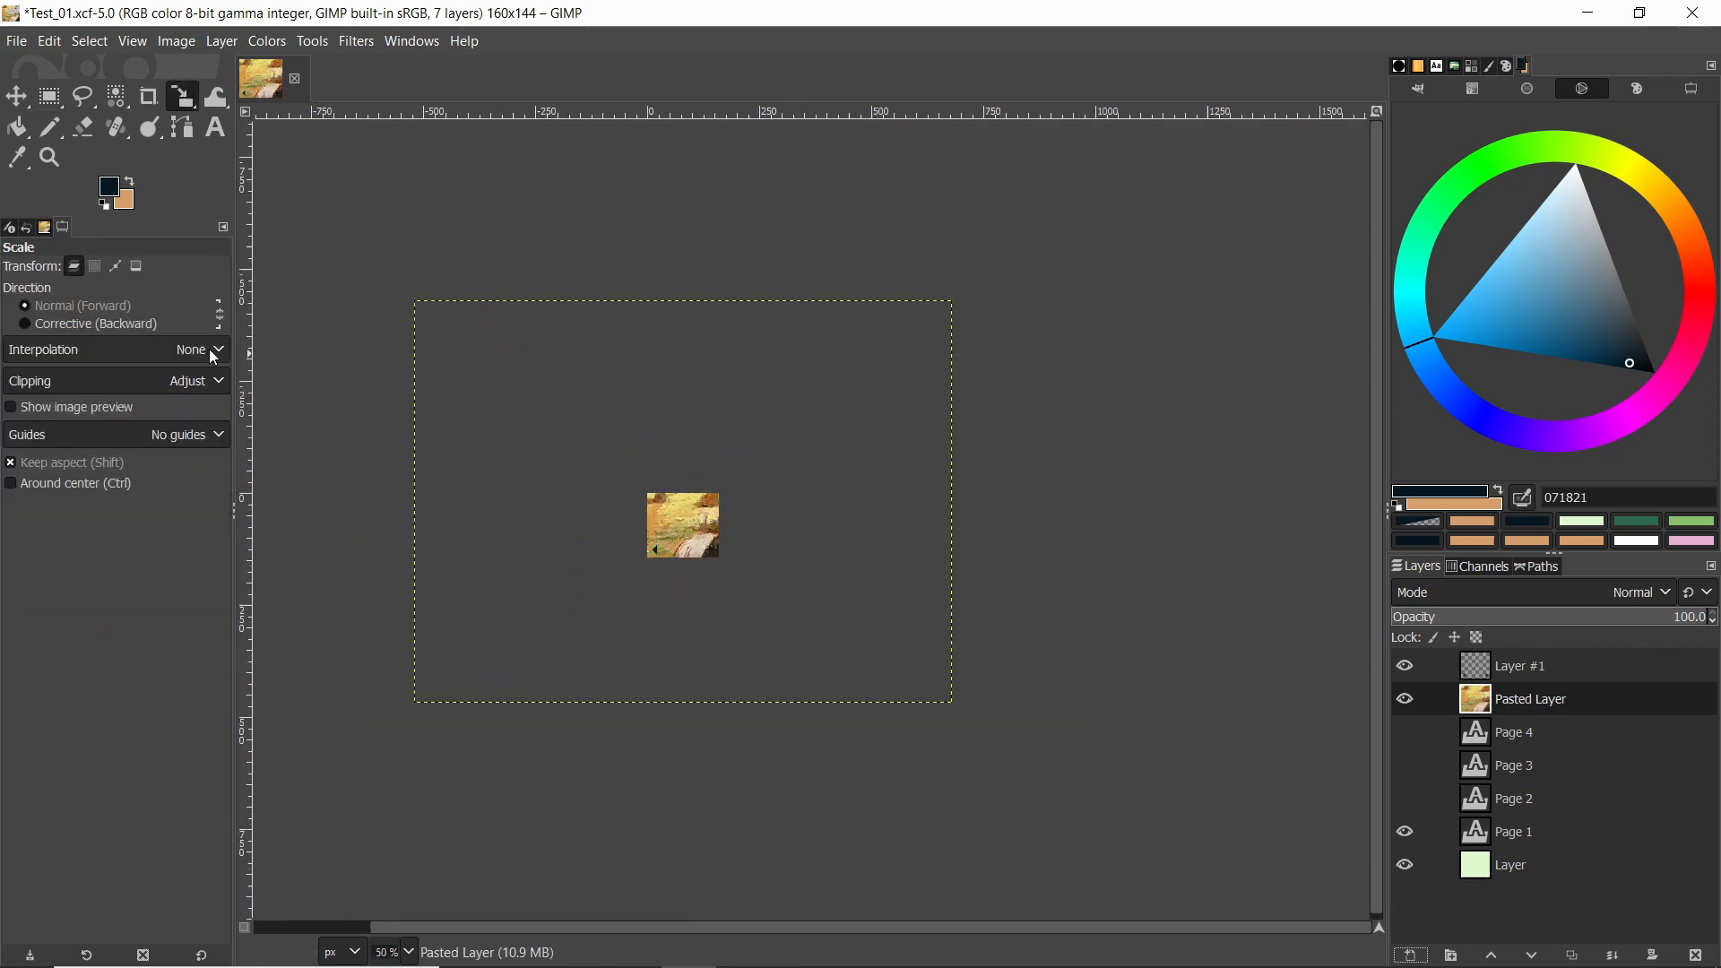
pyautogui.click(199, 349)
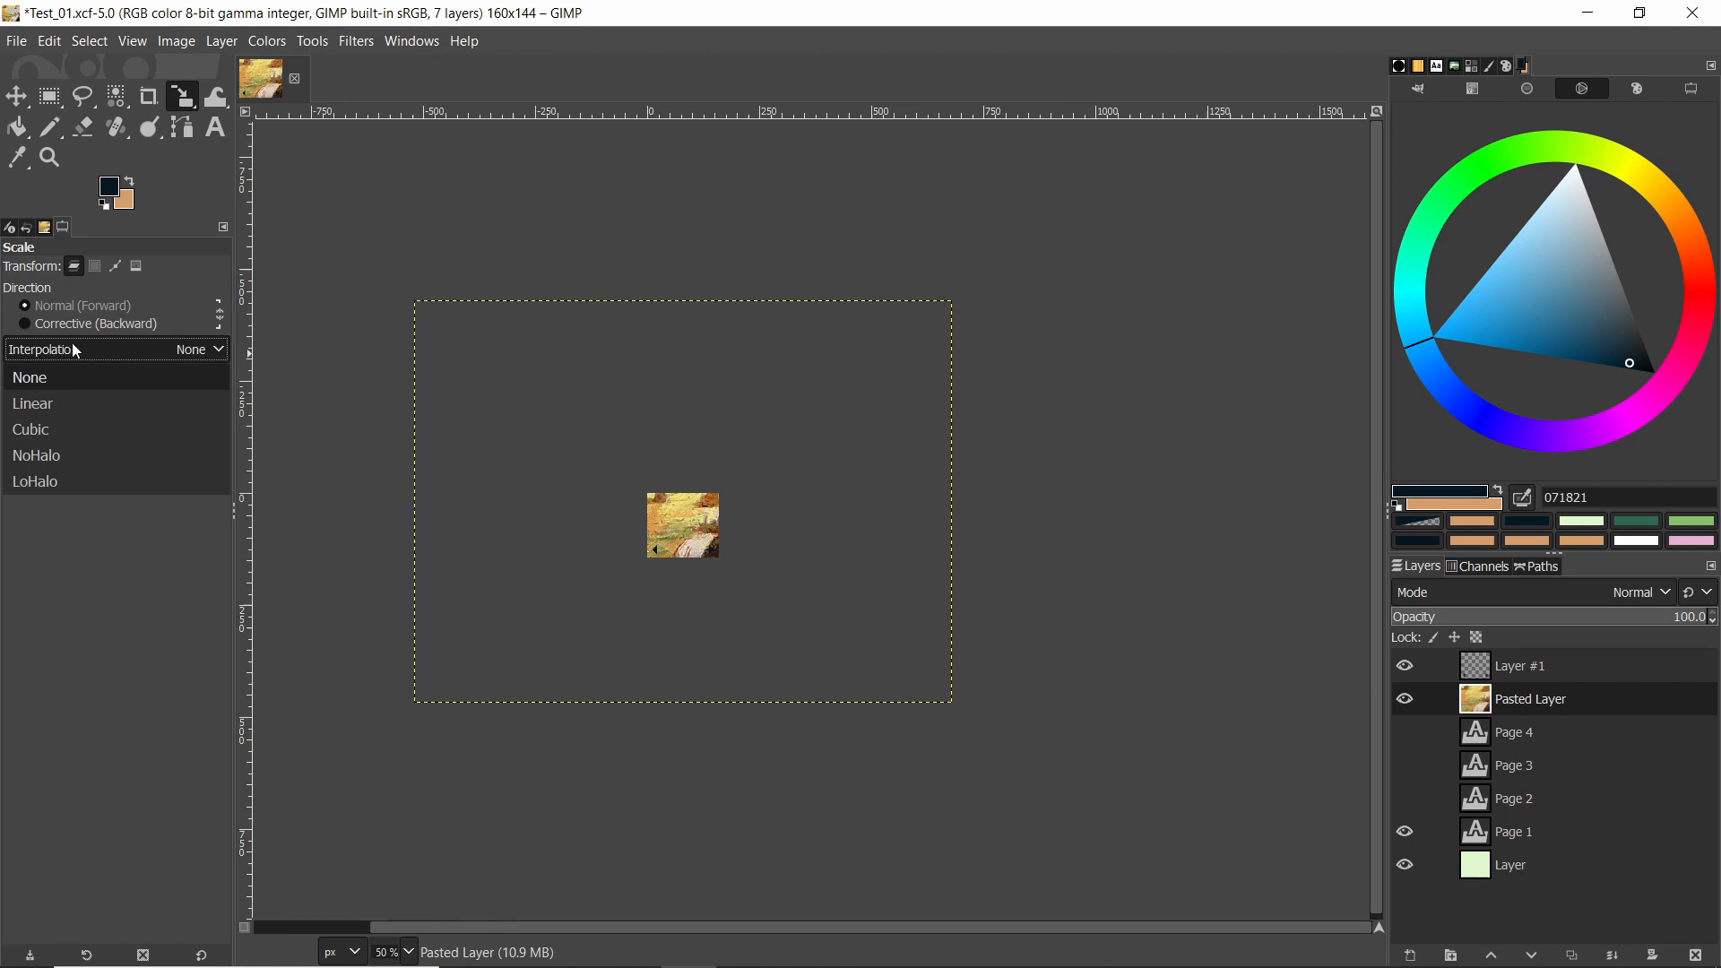
pyautogui.moveTo(71, 349)
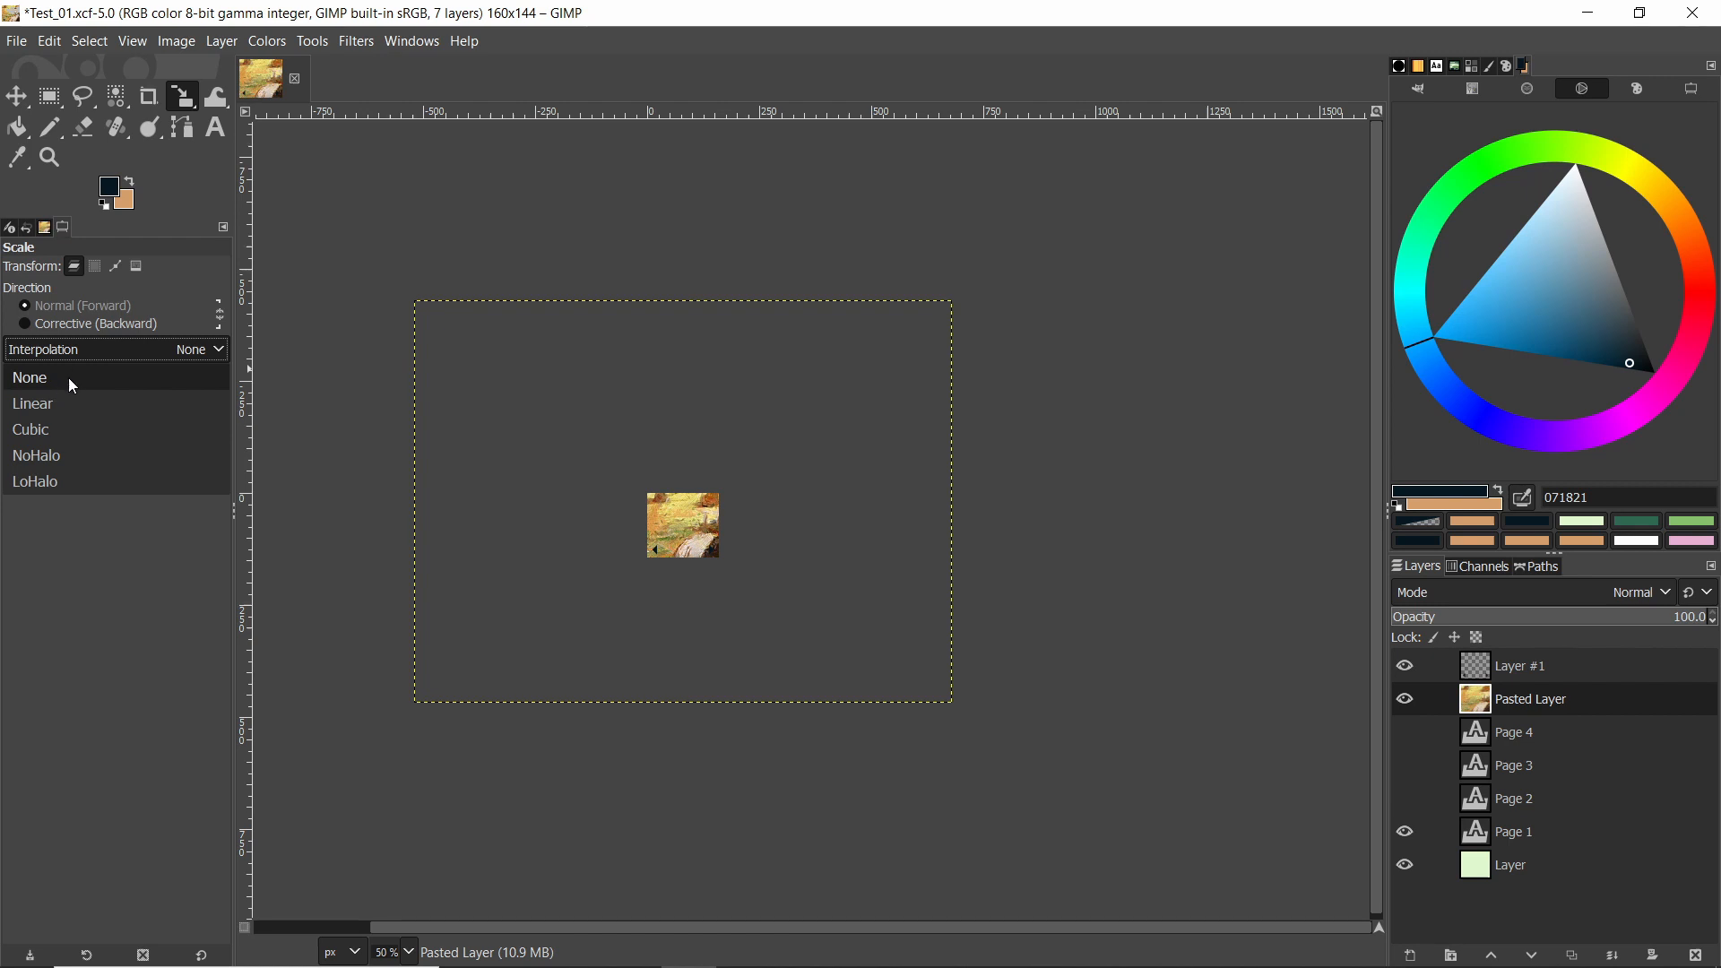
pyautogui.moveTo(60, 430)
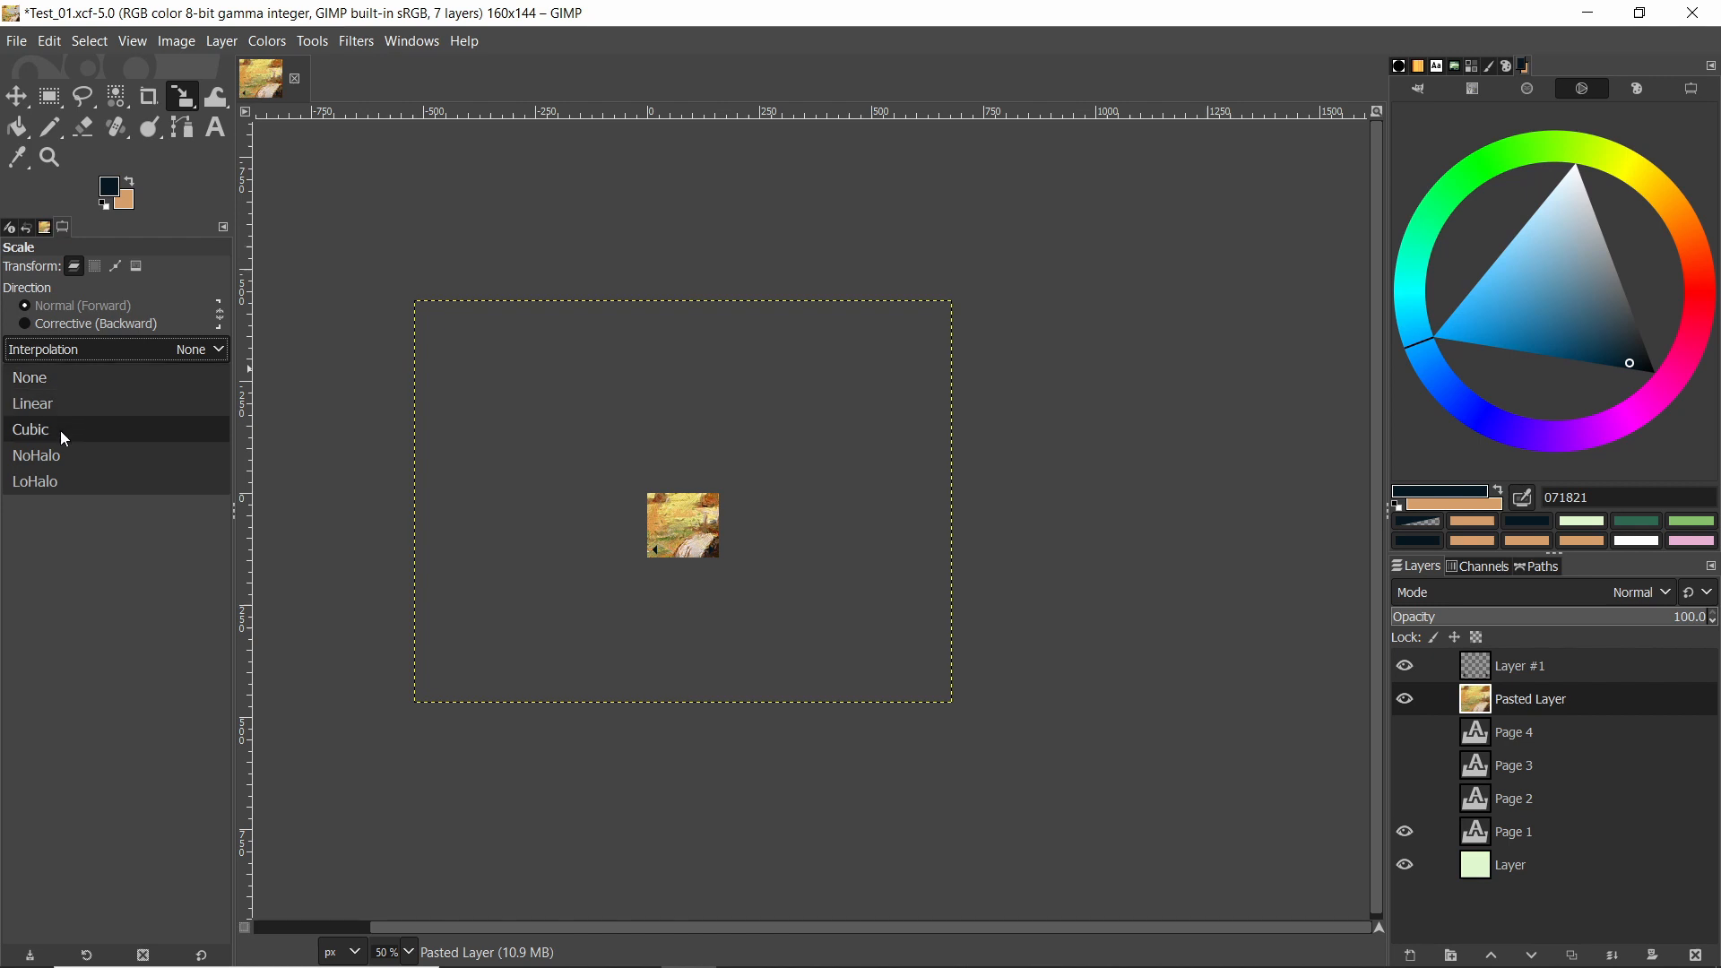
pyautogui.moveTo(34, 377)
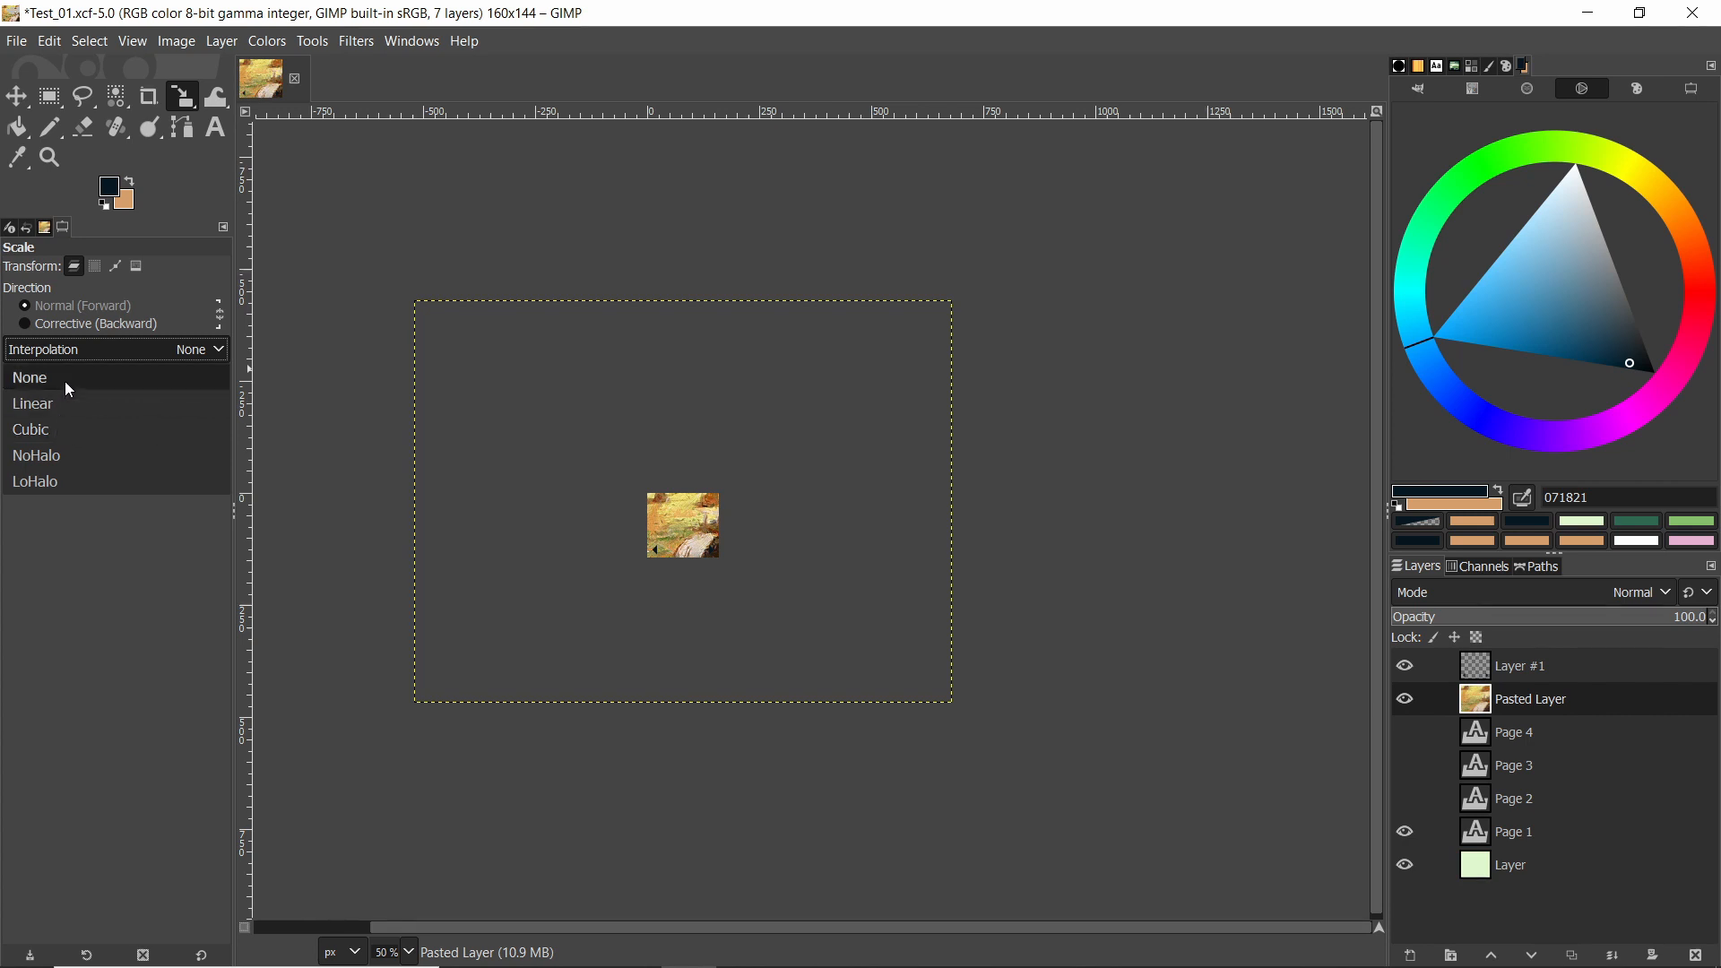
pyautogui.moveTo(67, 429)
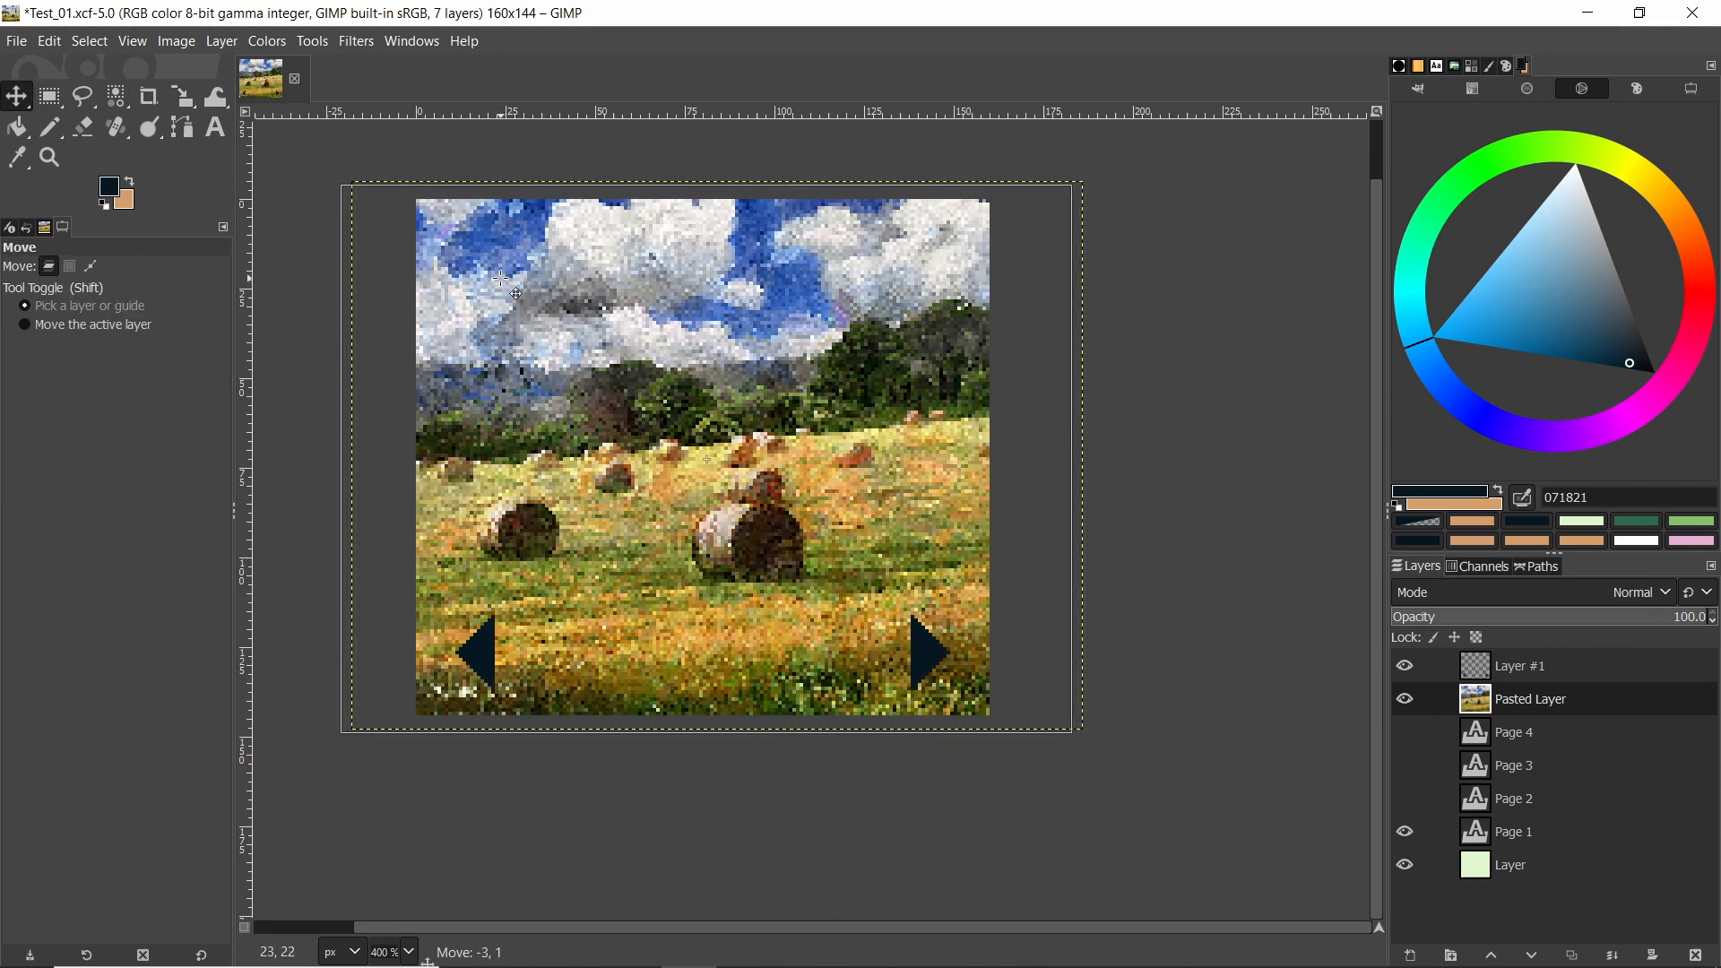
# Step: Align the painting with the 160×144 canvas, add a layer group, and duplicate the painting layer
pyautogui.moveTo(516, 293); pyautogui.dragTo(872, 505)
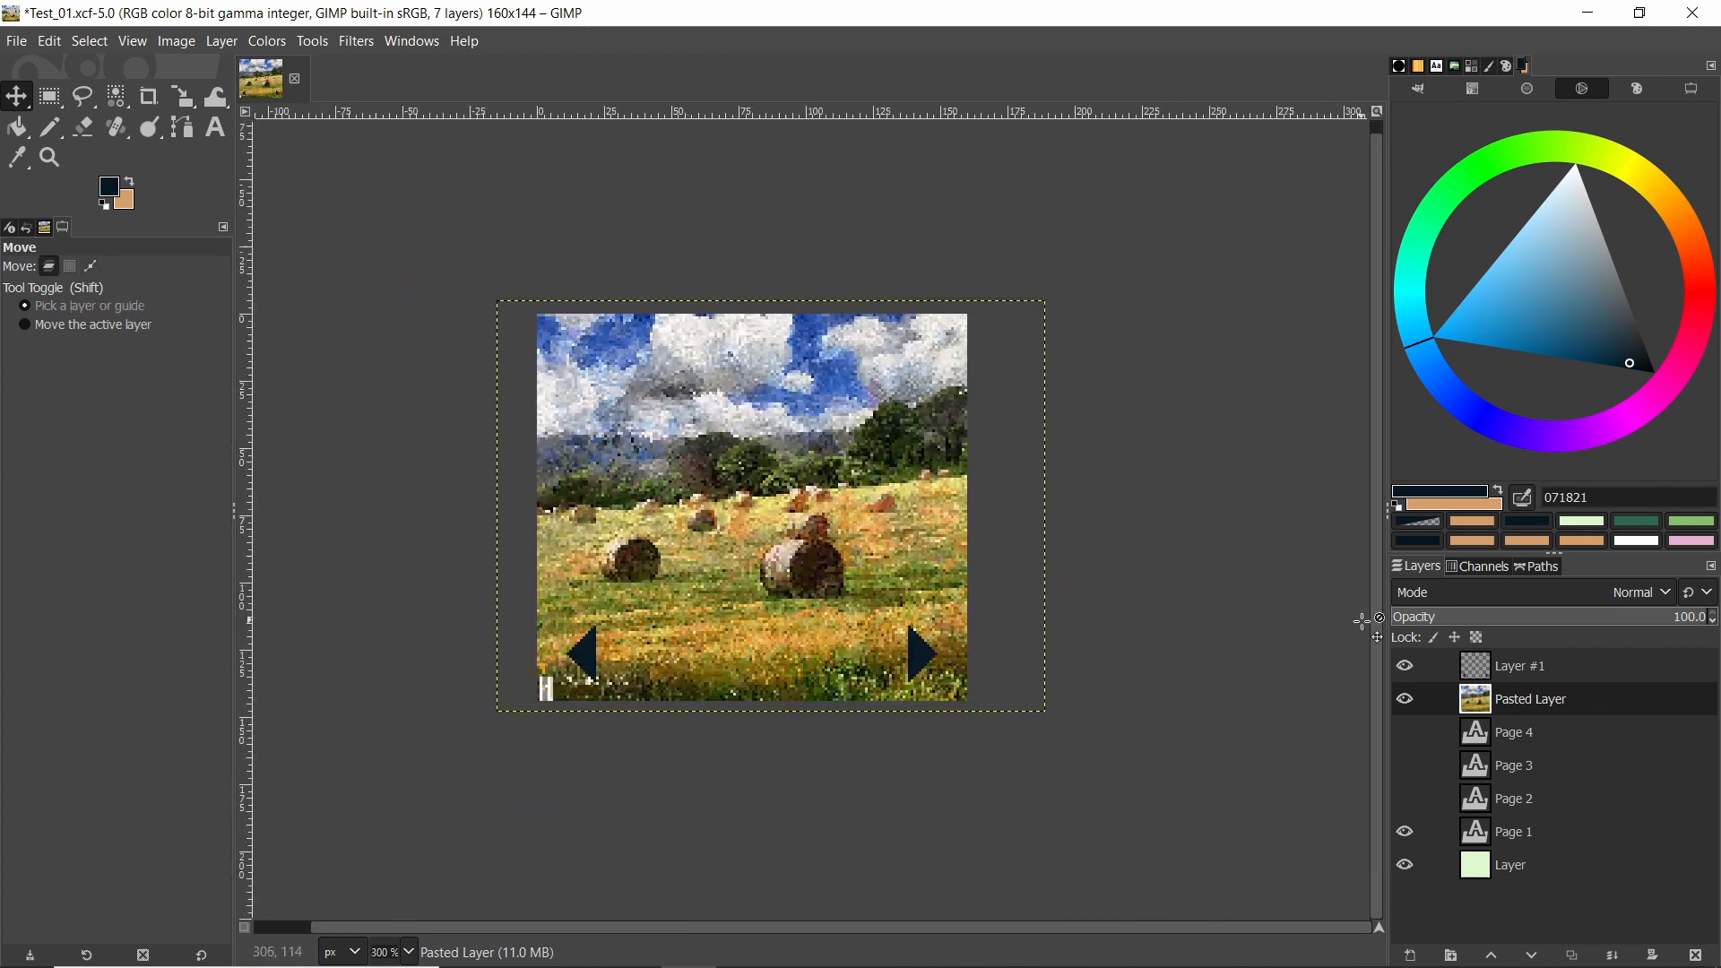
pyautogui.click(1448, 953)
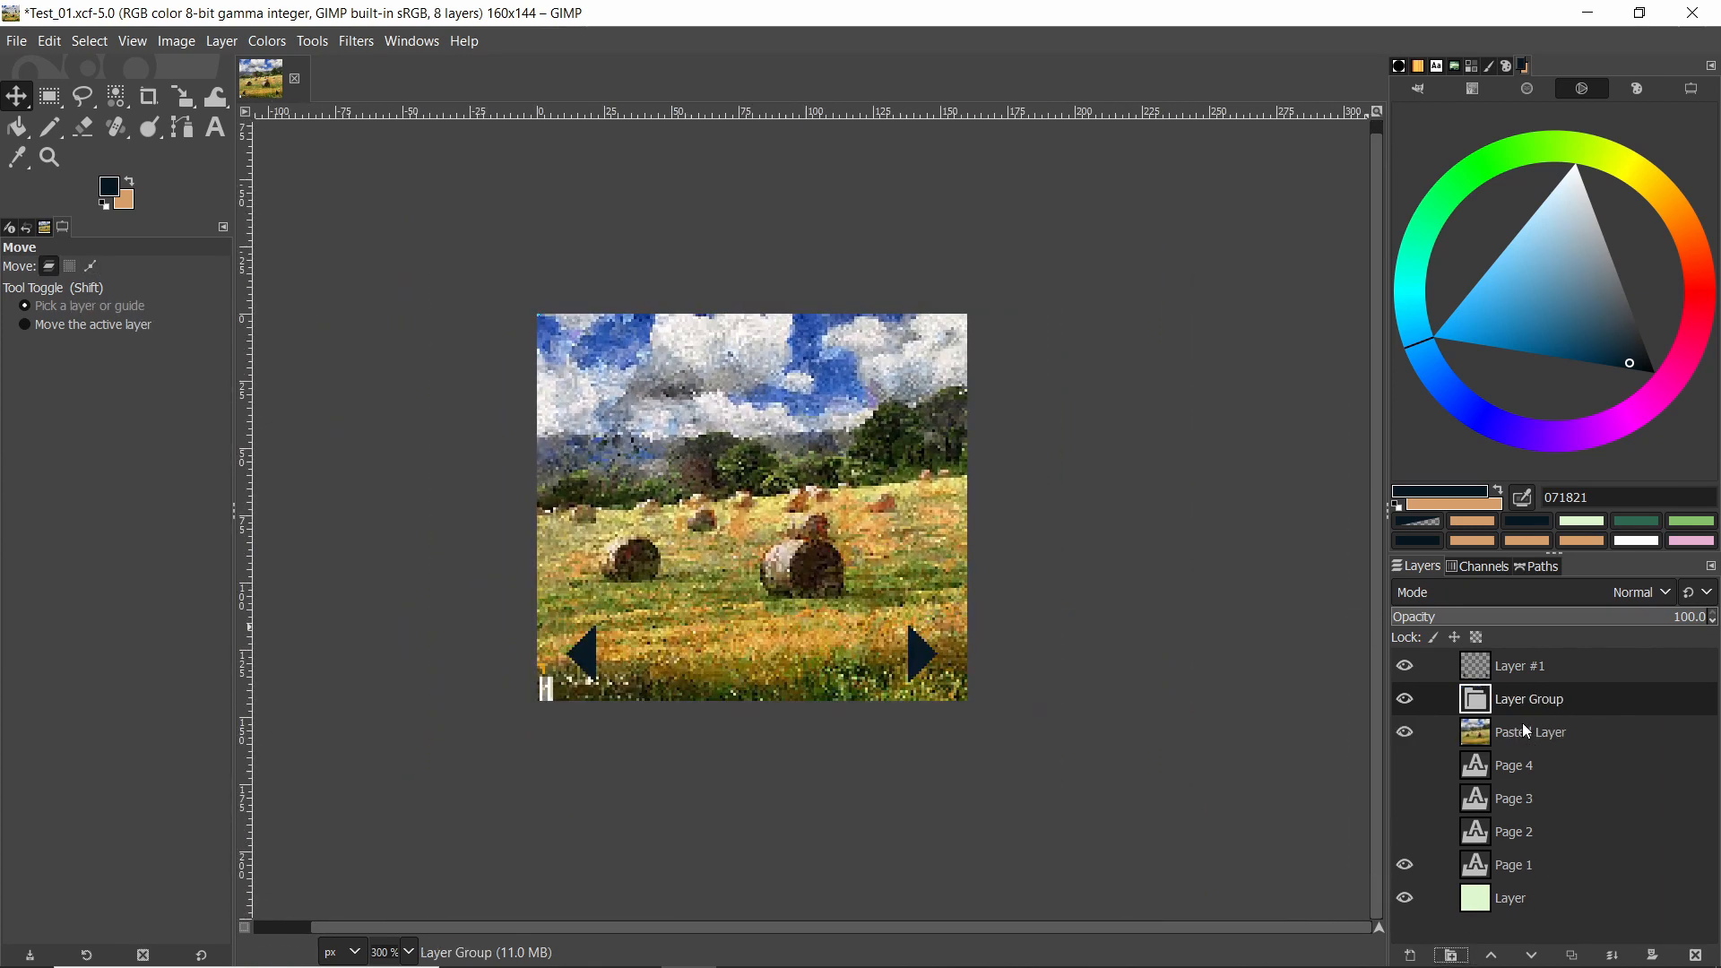
pyautogui.click(1546, 732)
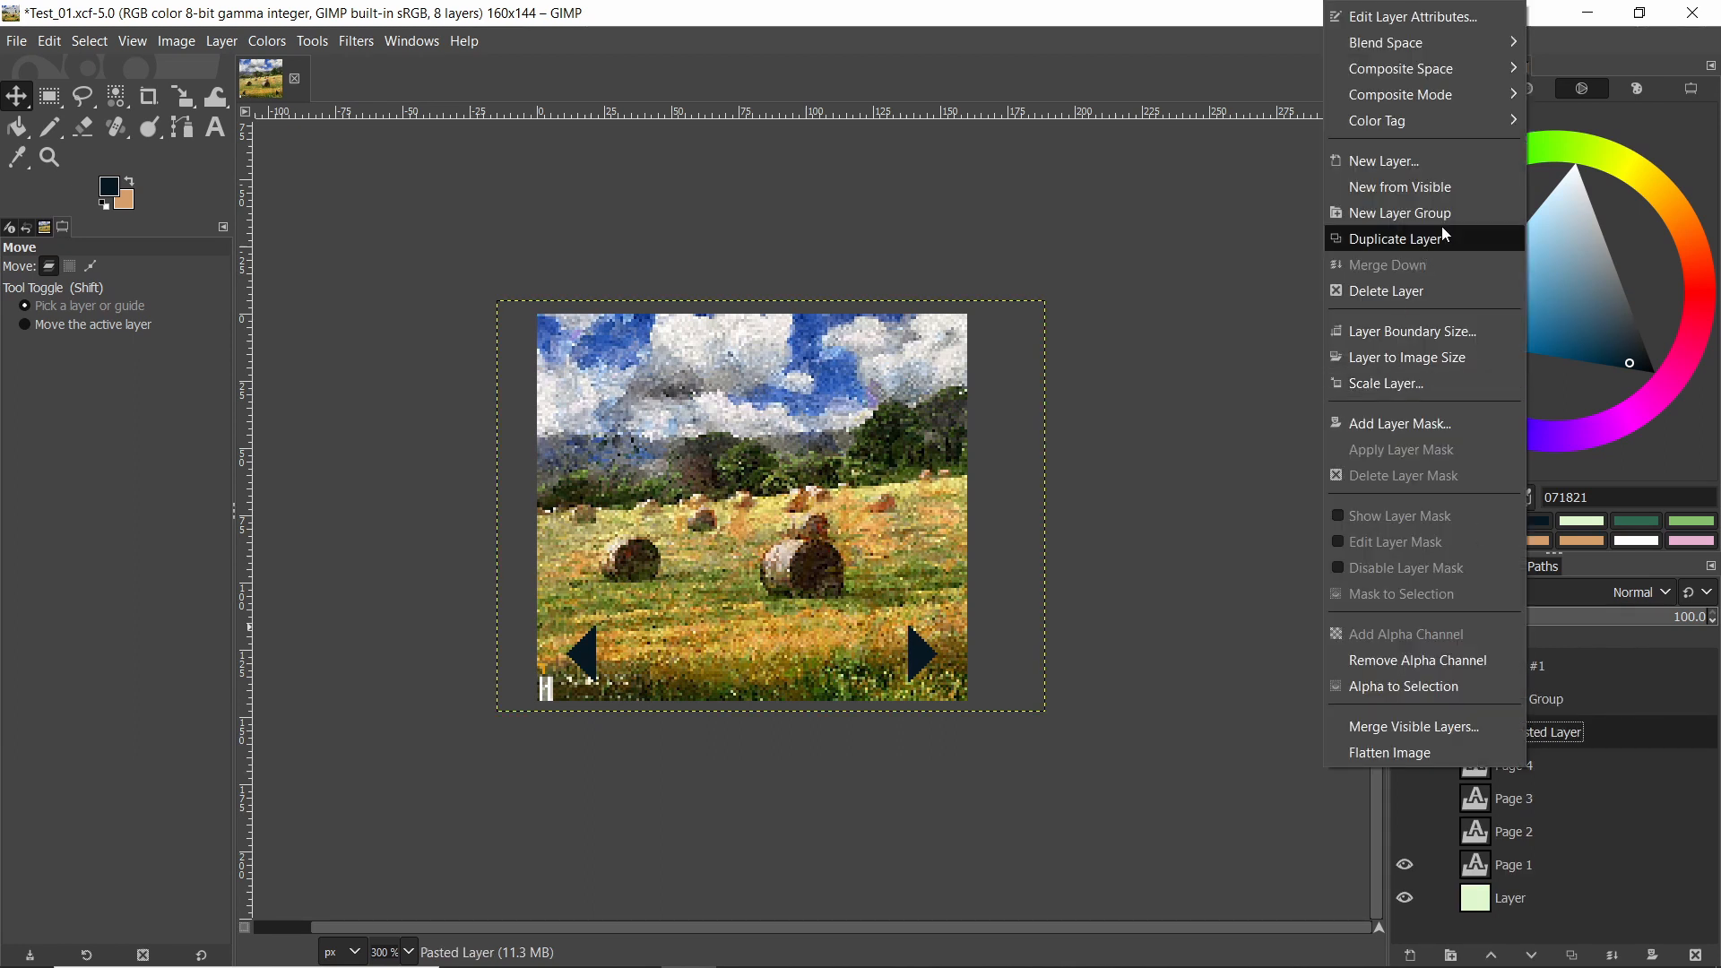
pyautogui.click(1396, 238)
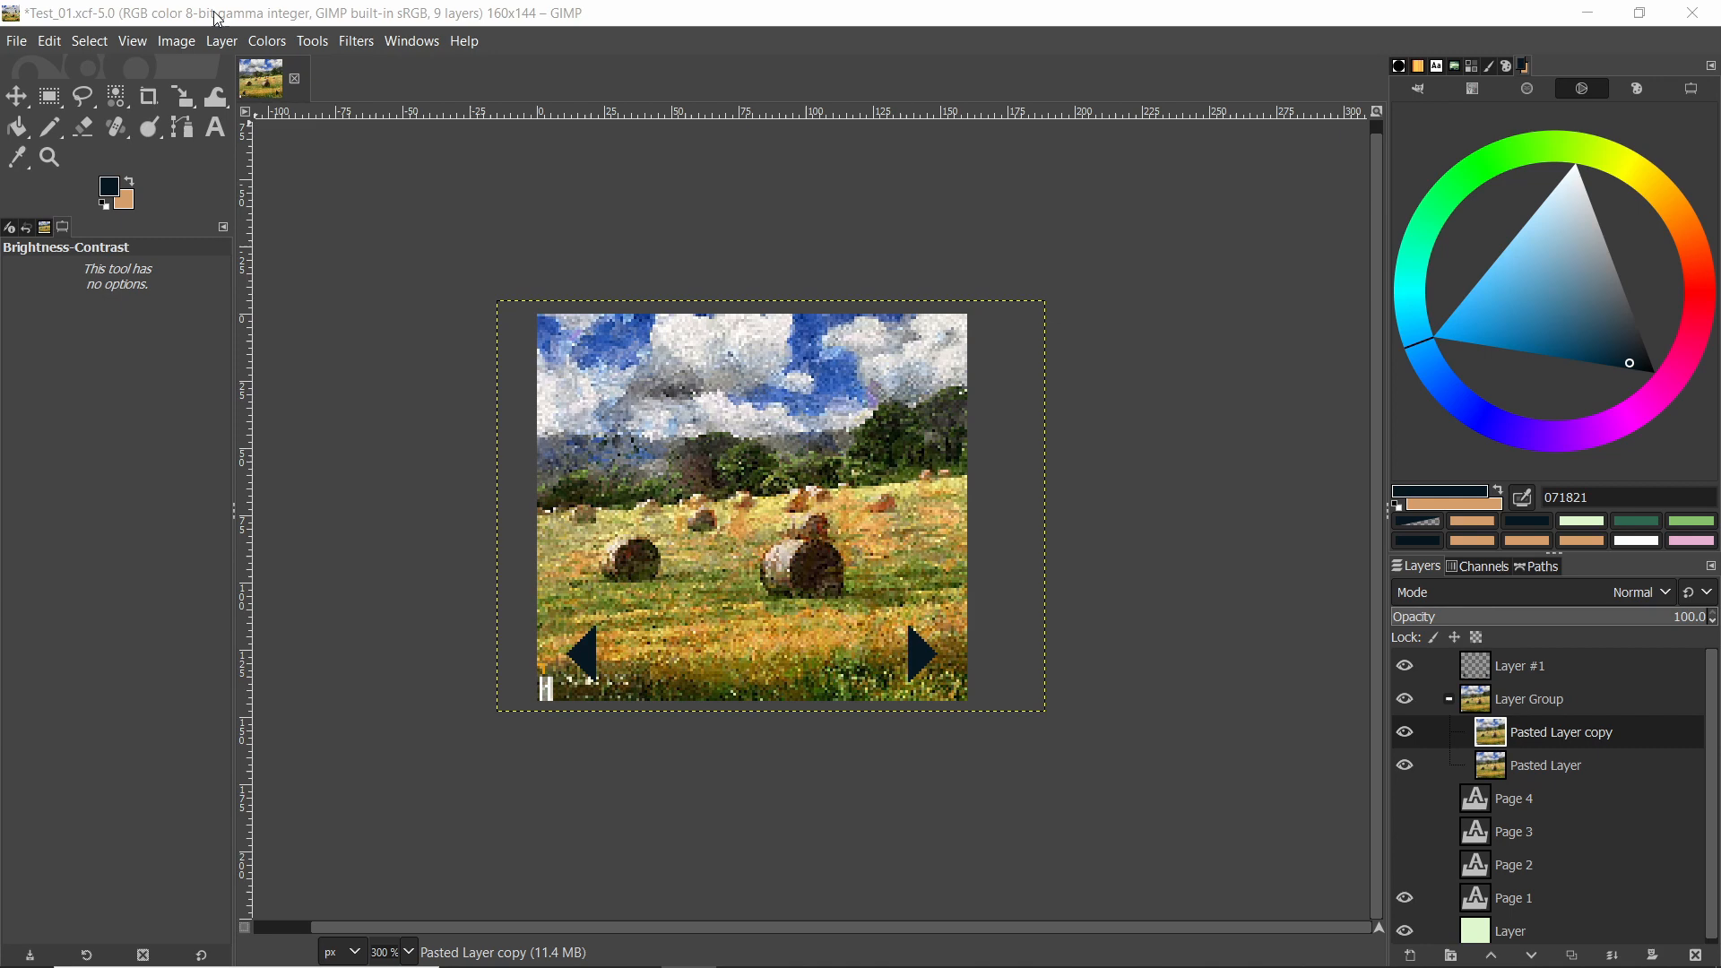
# Step: Desaturate the duplicate painting layer to greyscale with Hue-Saturation
pyautogui.click(266, 40)
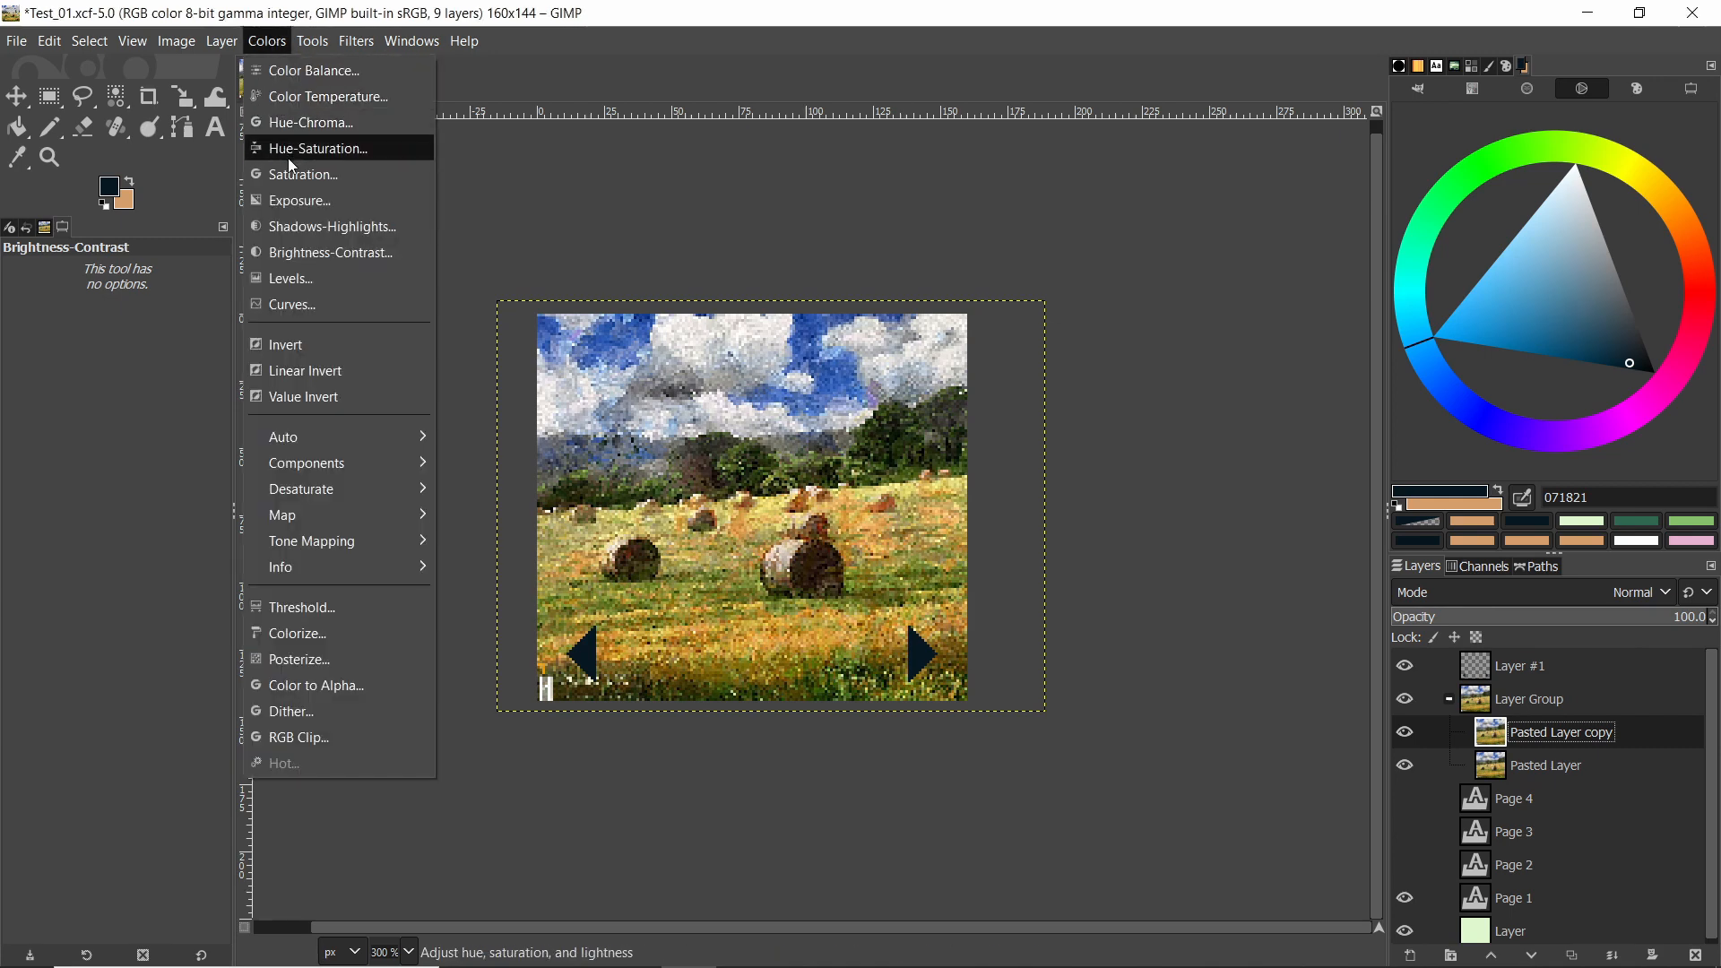
pyautogui.click(318, 147)
pyautogui.write('-100')
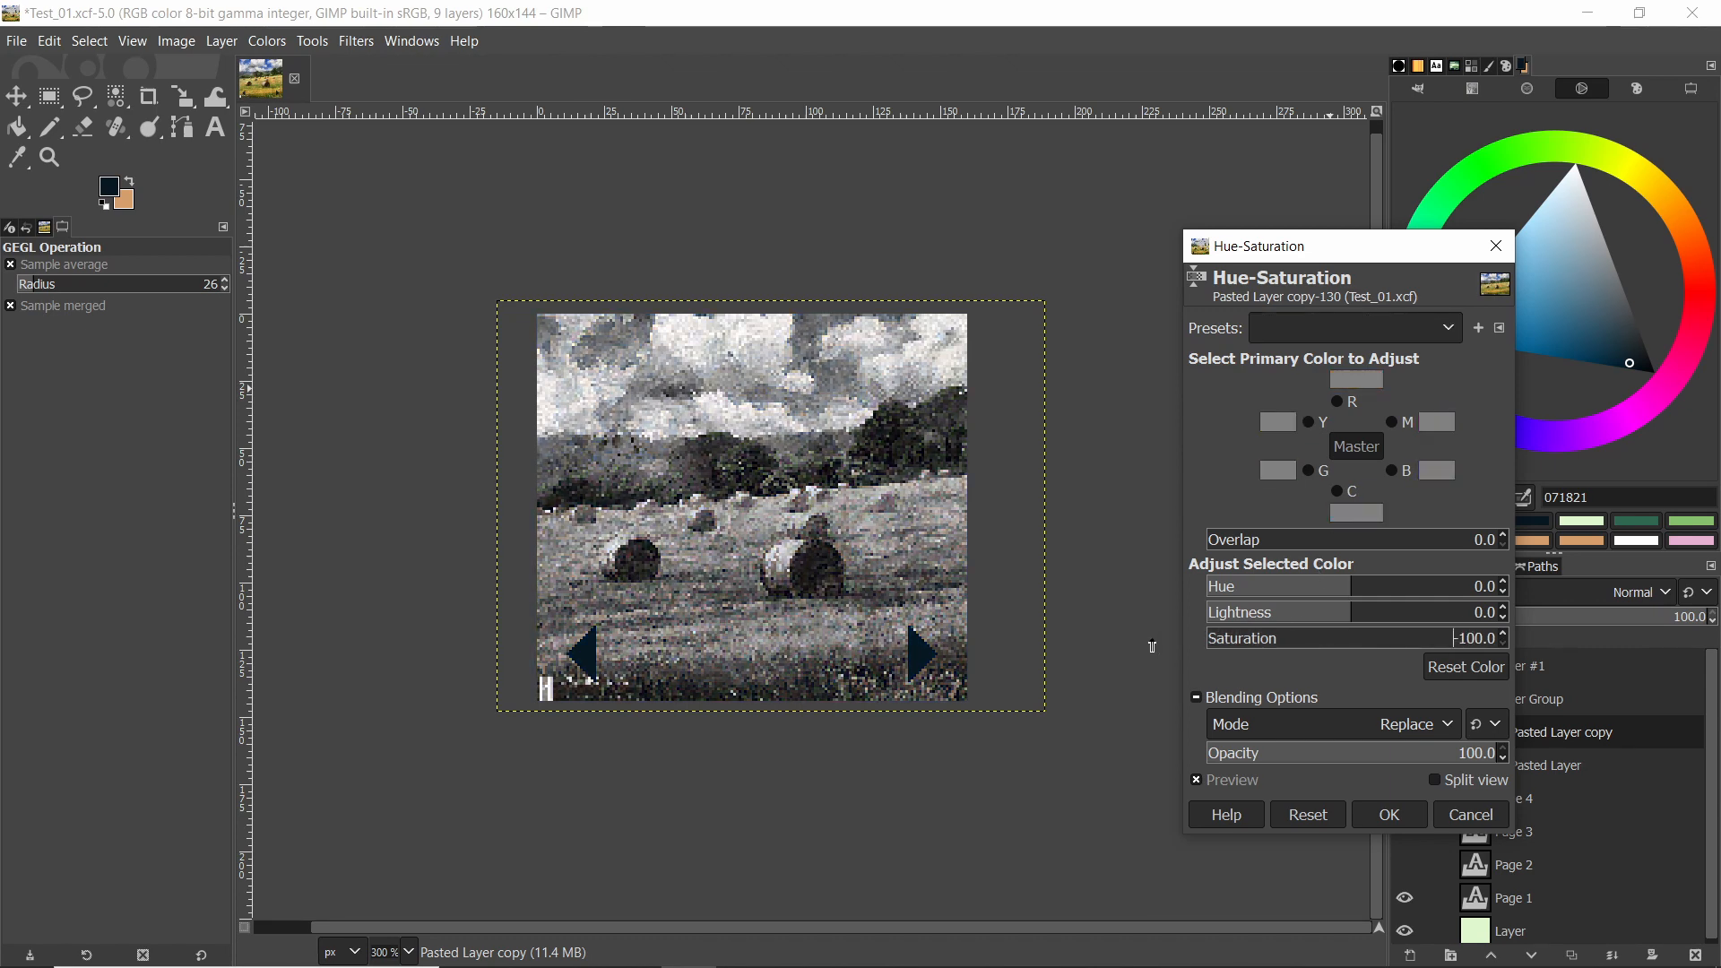
pyautogui.moveTo(1396, 700)
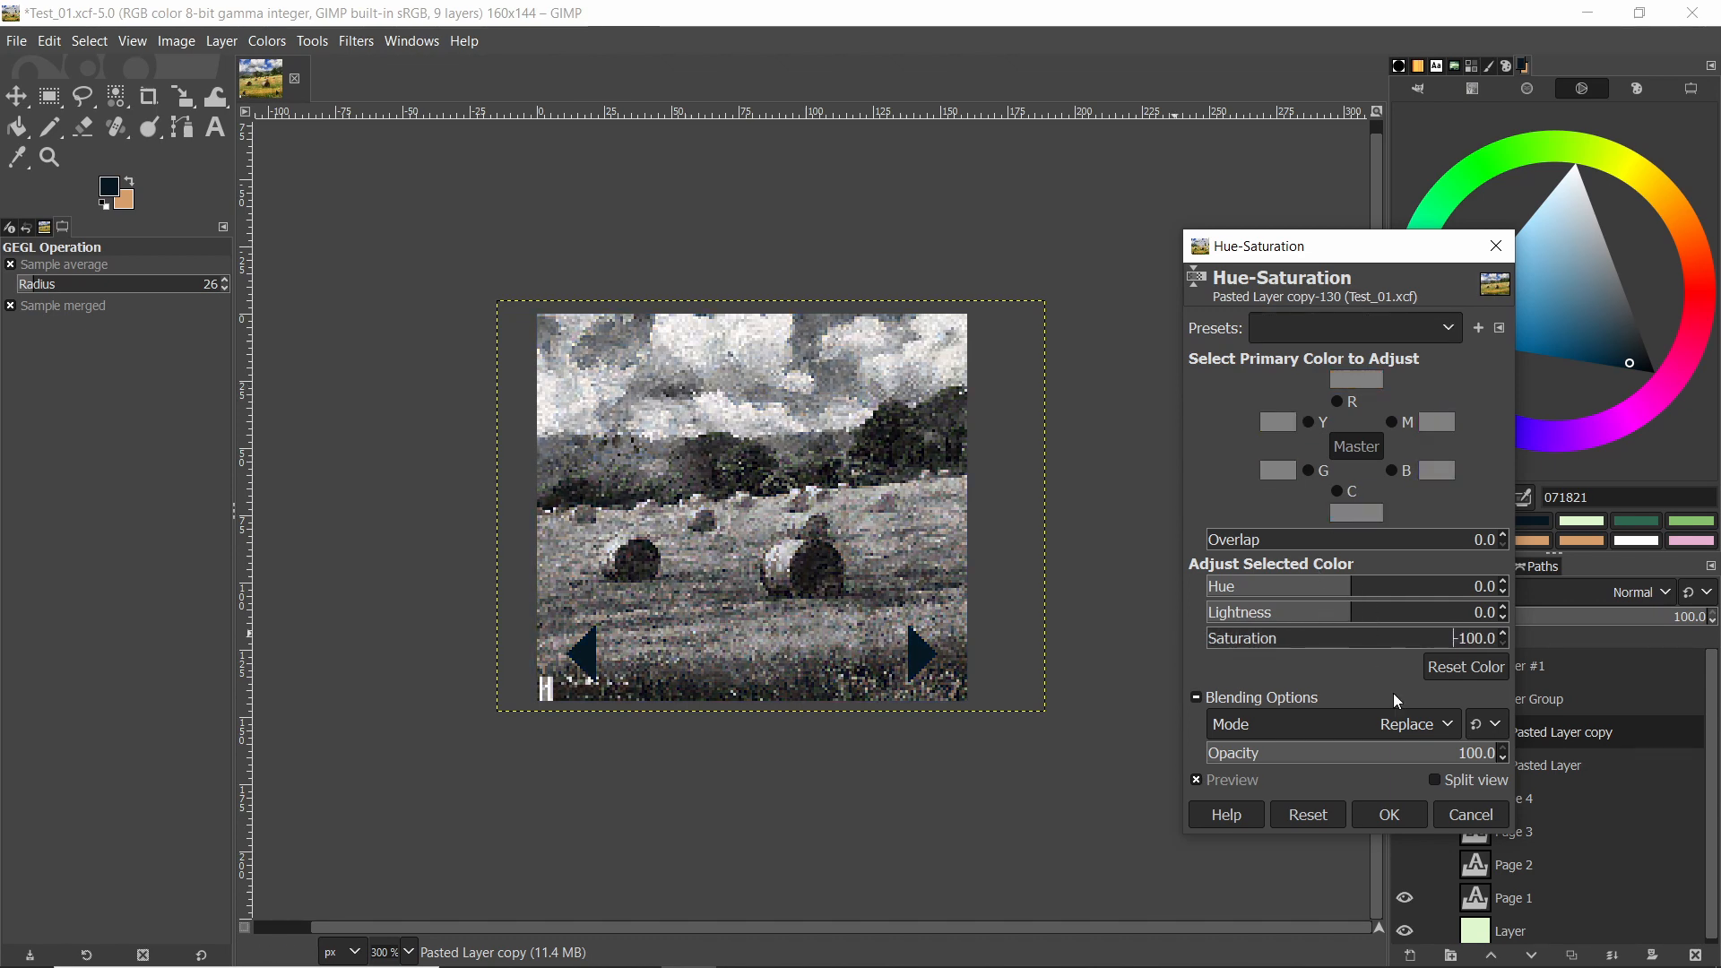
pyautogui.click(1387, 815)
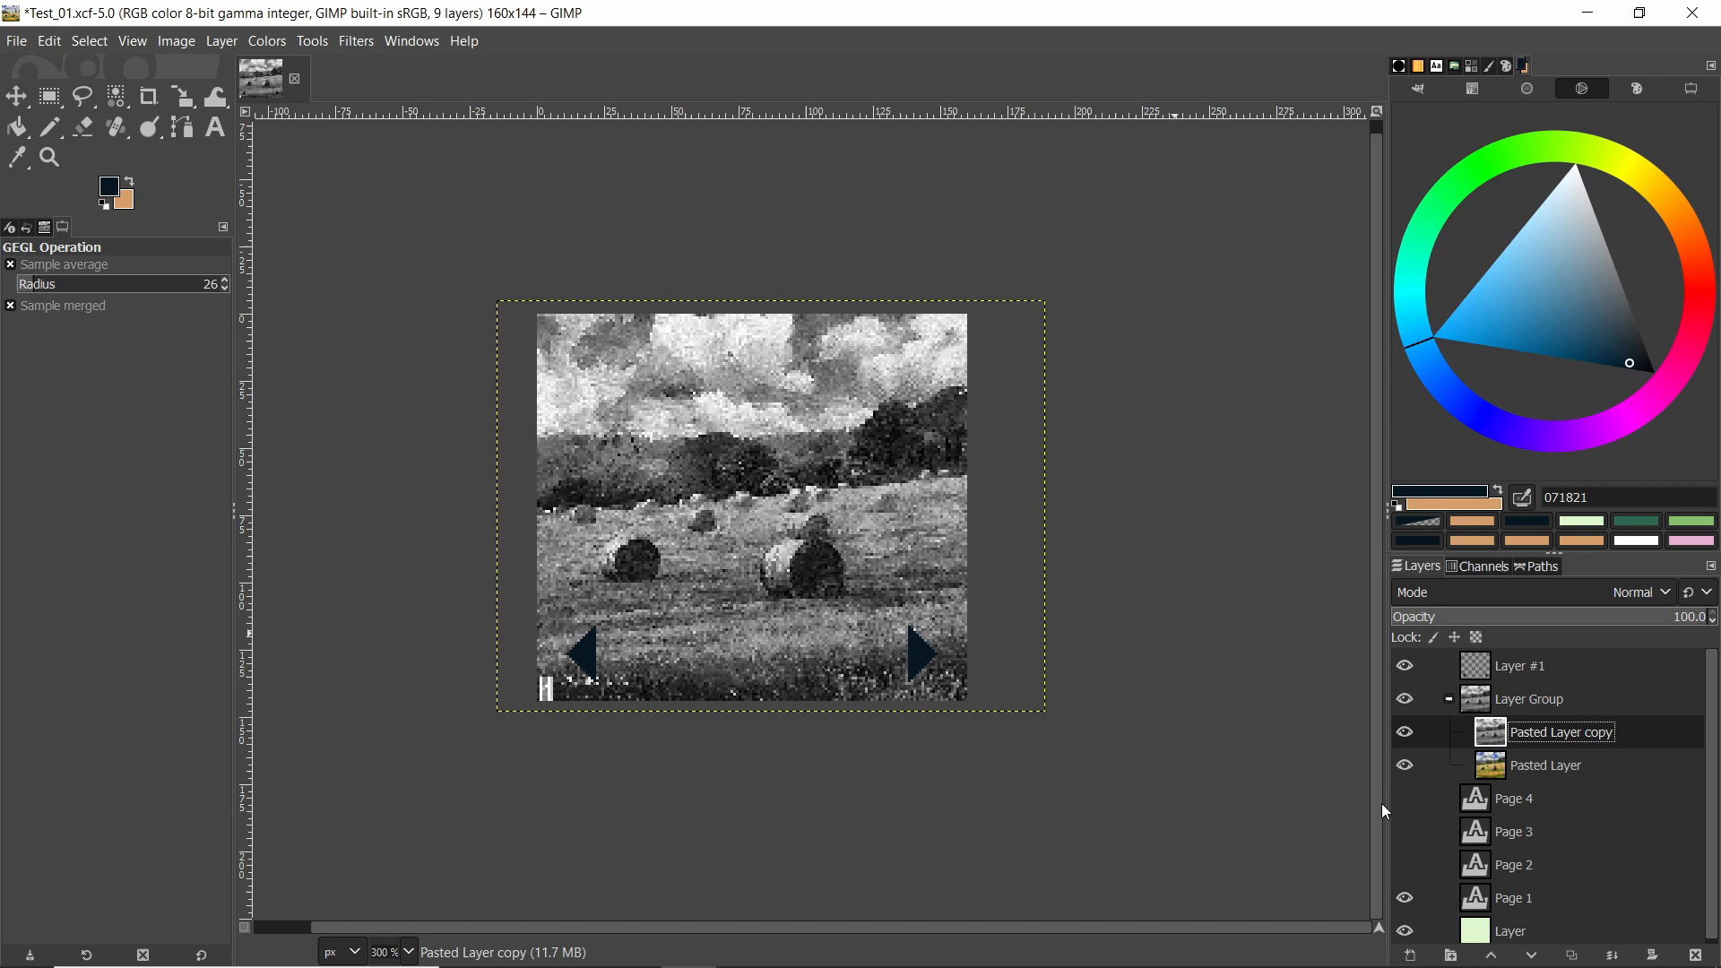
pyautogui.moveTo(239, 66)
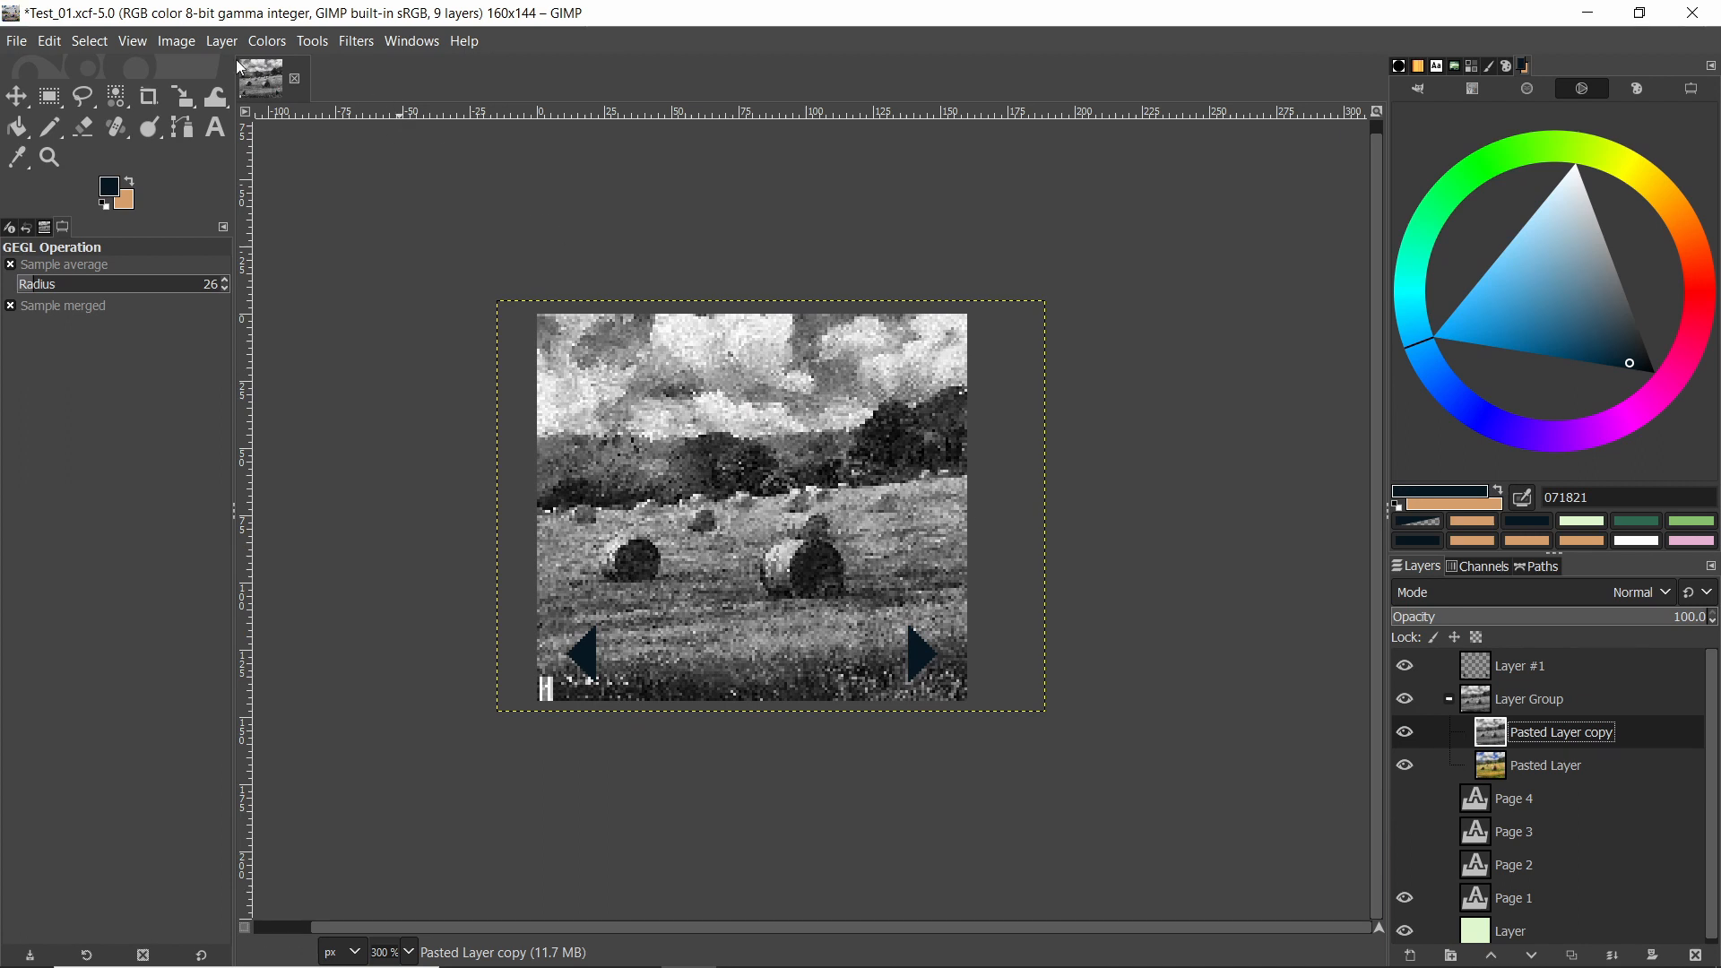
# Step: Apply Brightness-Contrast with contrast 127 and brightness about -75 for stark black and white
pyautogui.click(267, 41)
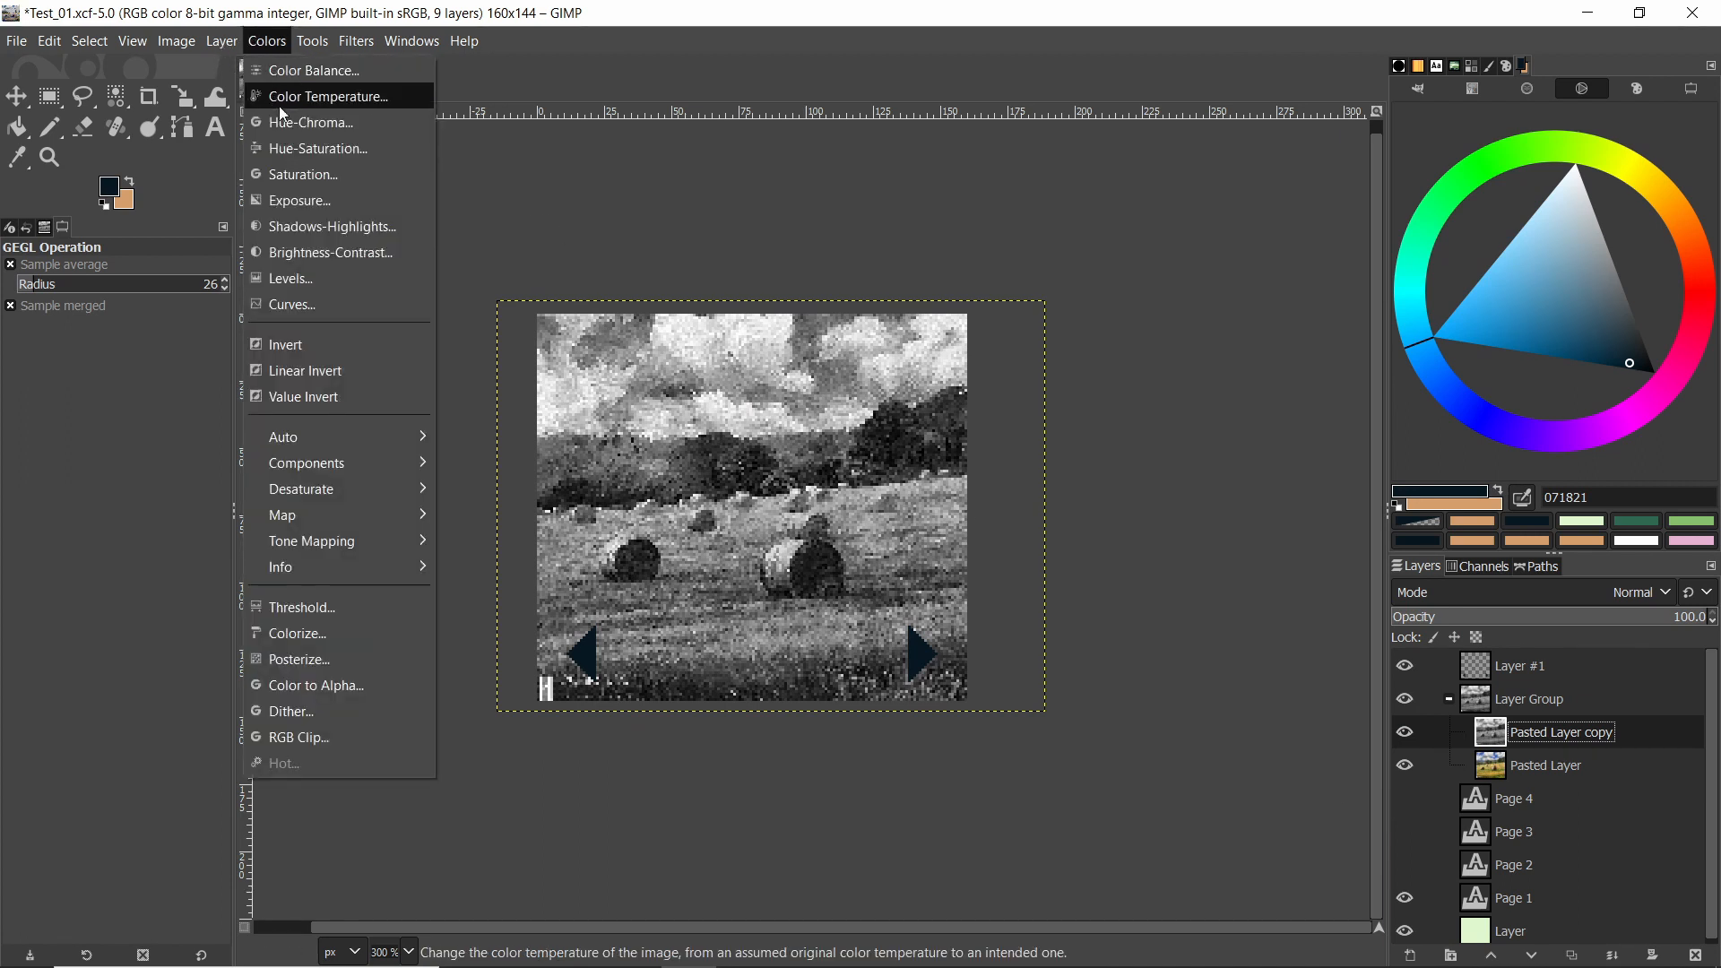
pyautogui.moveTo(327, 251)
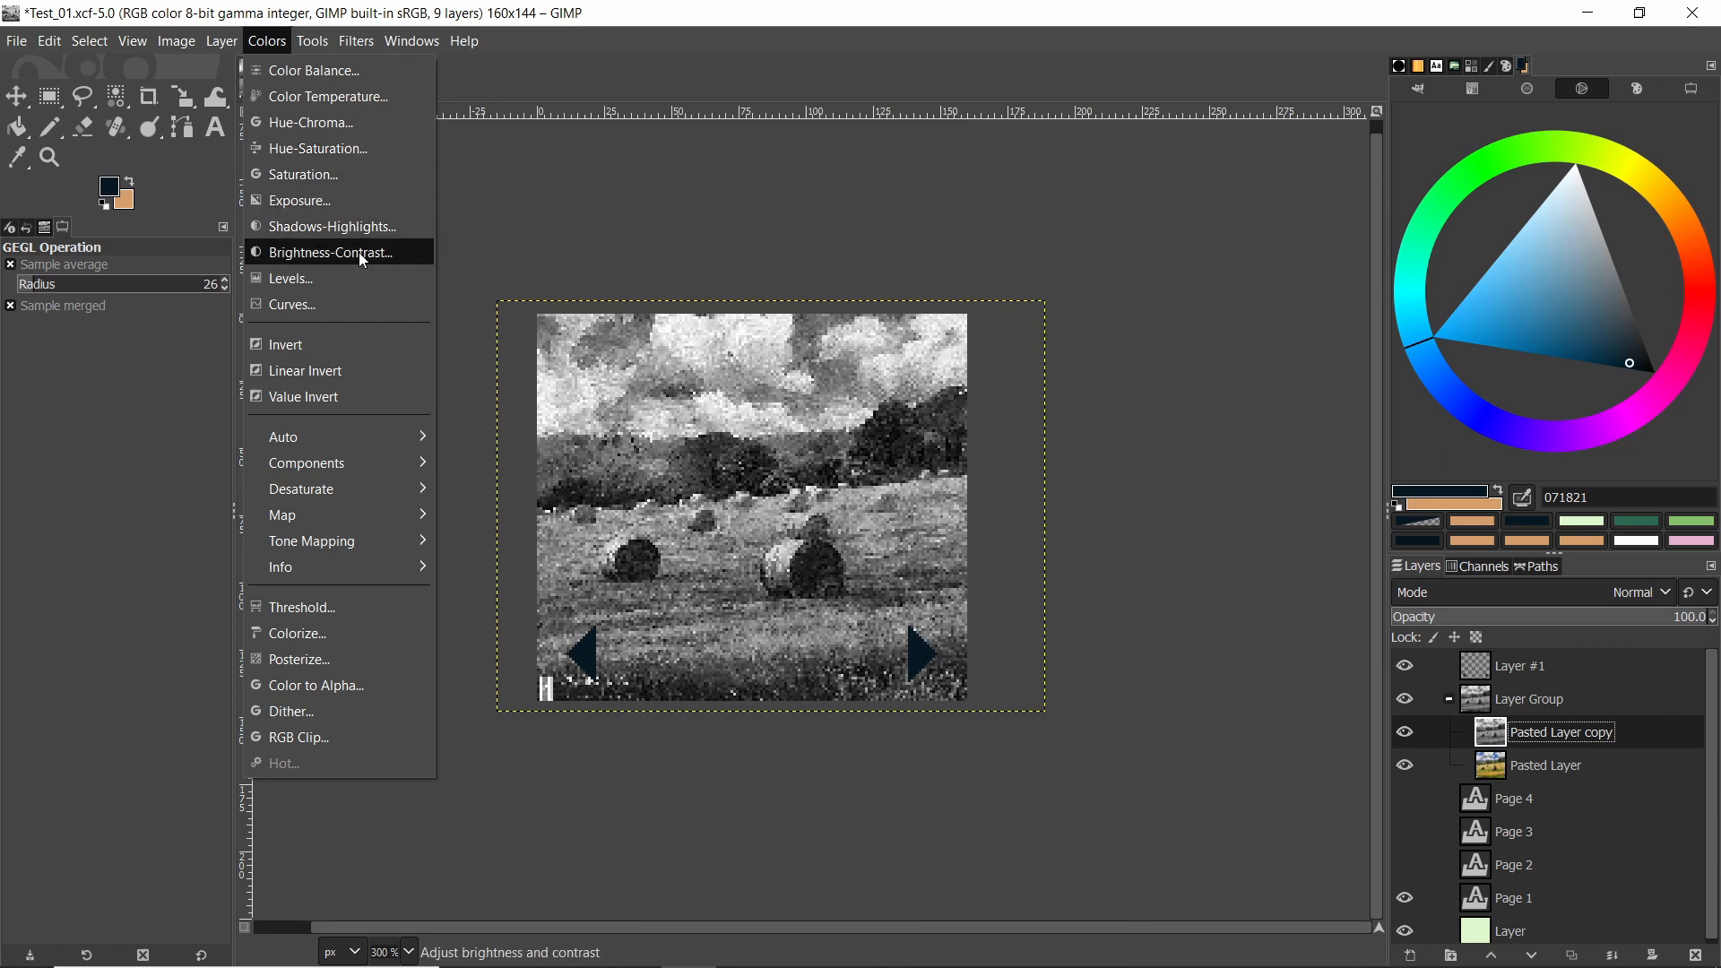
pyautogui.click(327, 253)
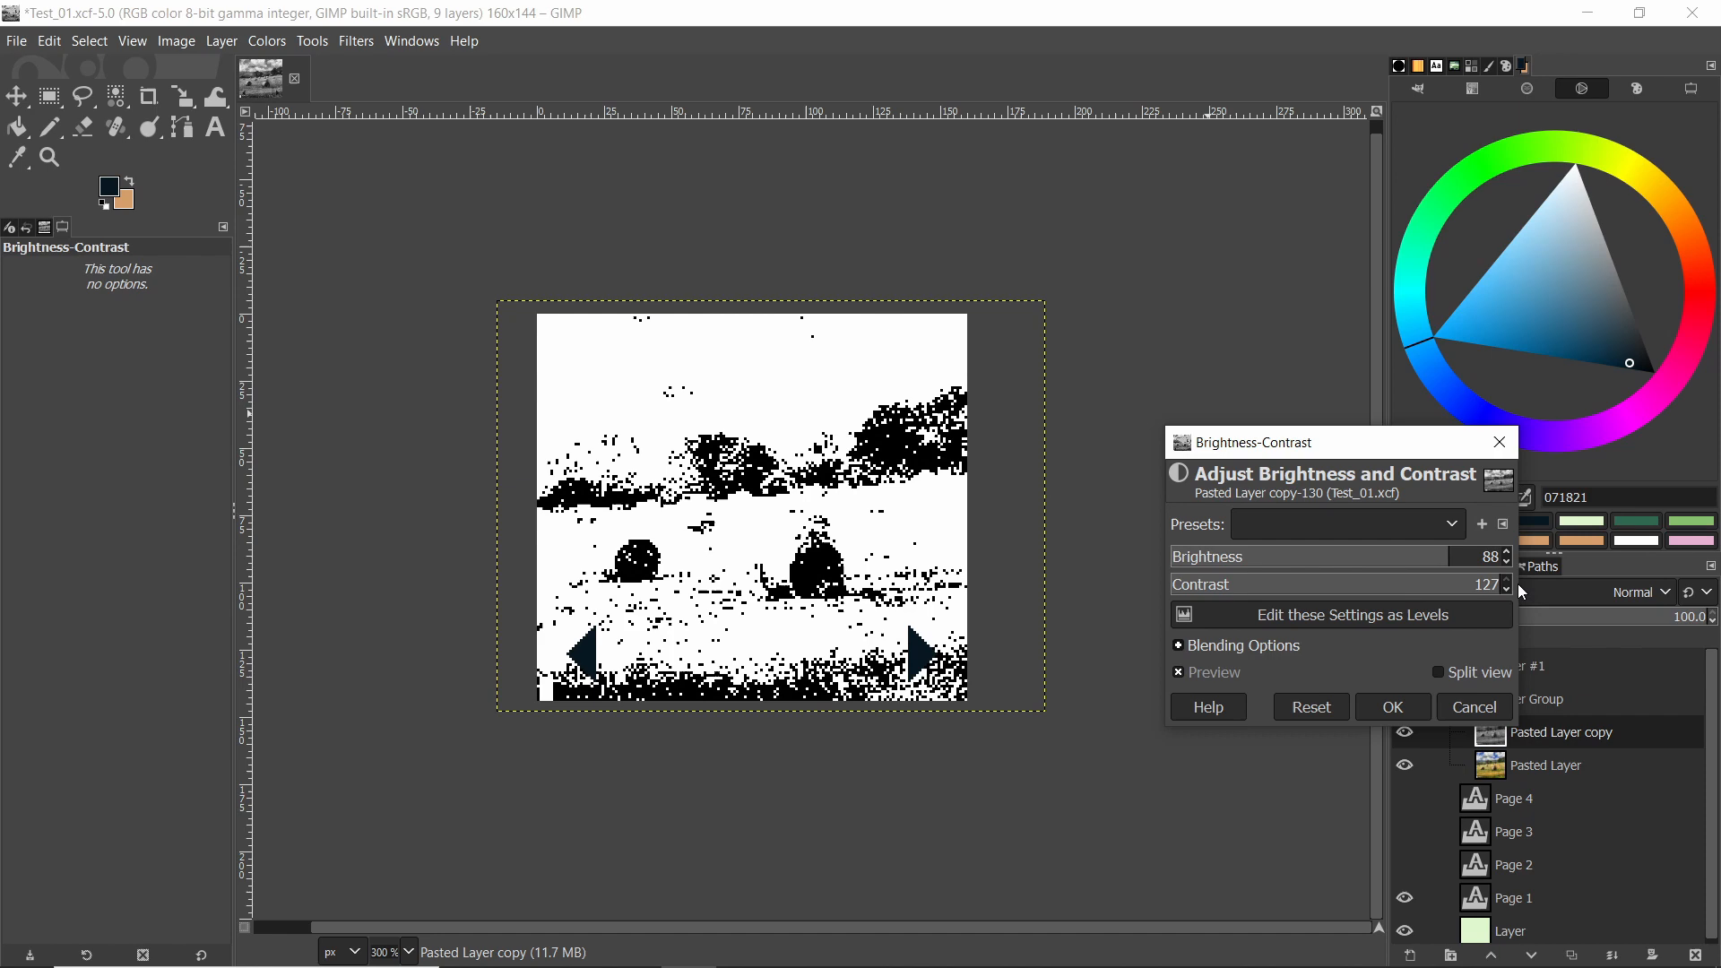
pyautogui.moveTo(1482, 556); pyautogui.dragTo(1377, 556)
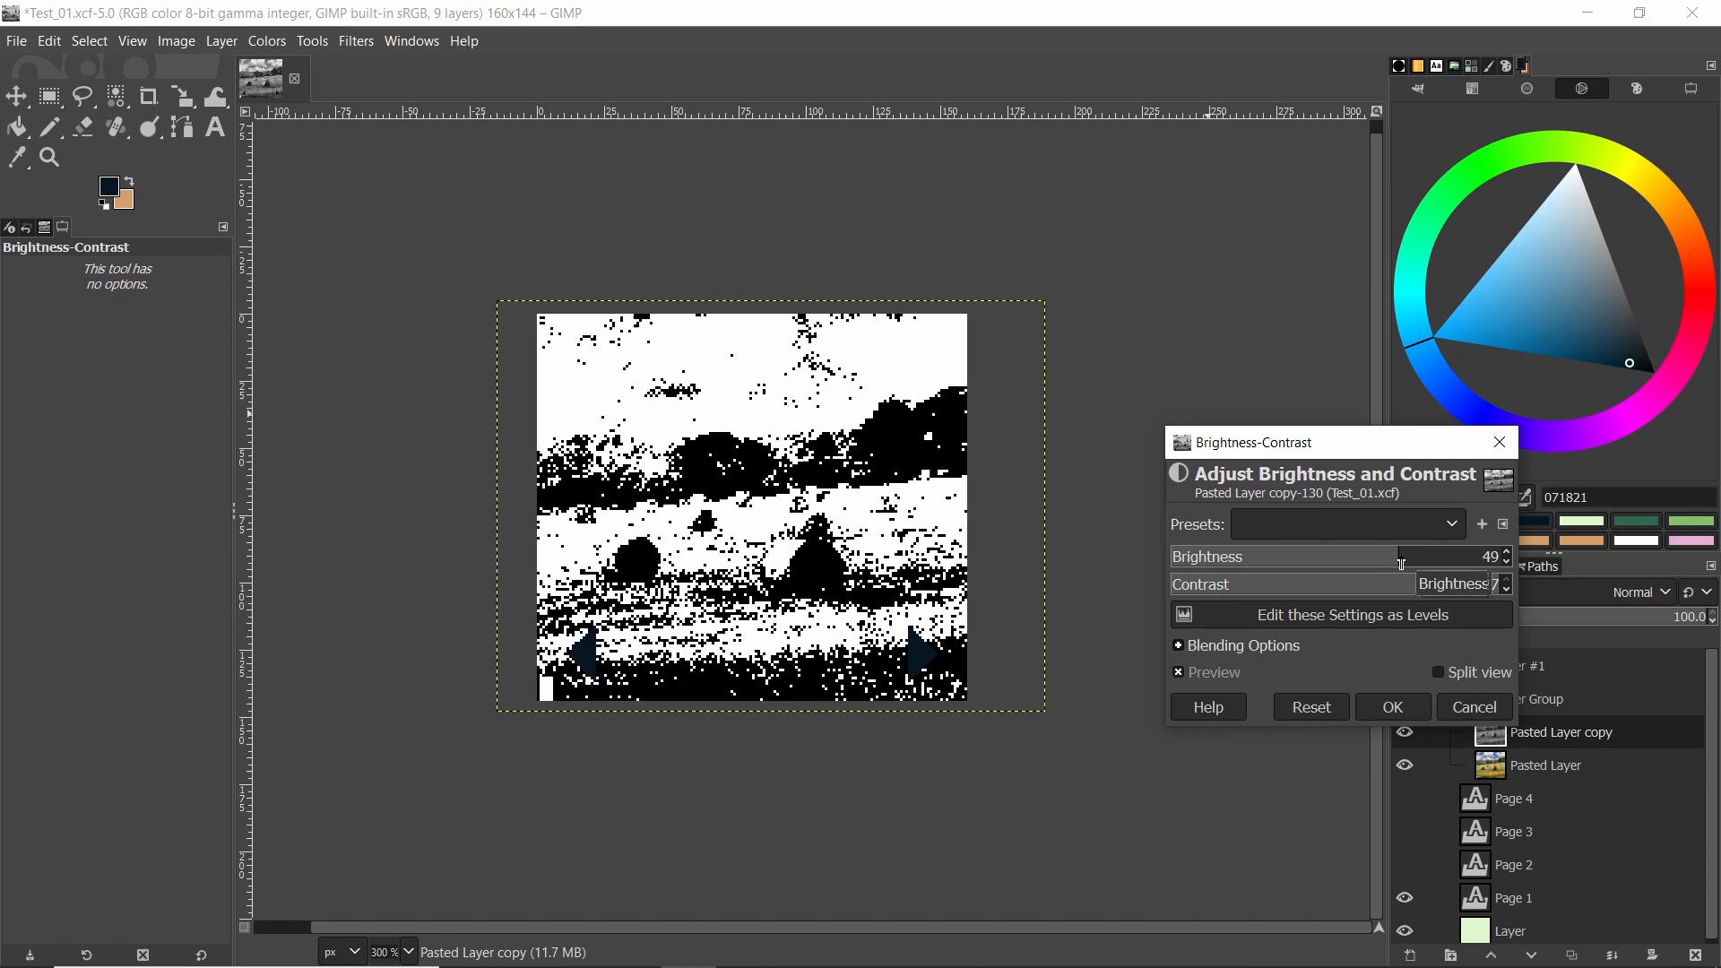
pyautogui.moveTo(1404, 584); pyautogui.dragTo(1504, 584)
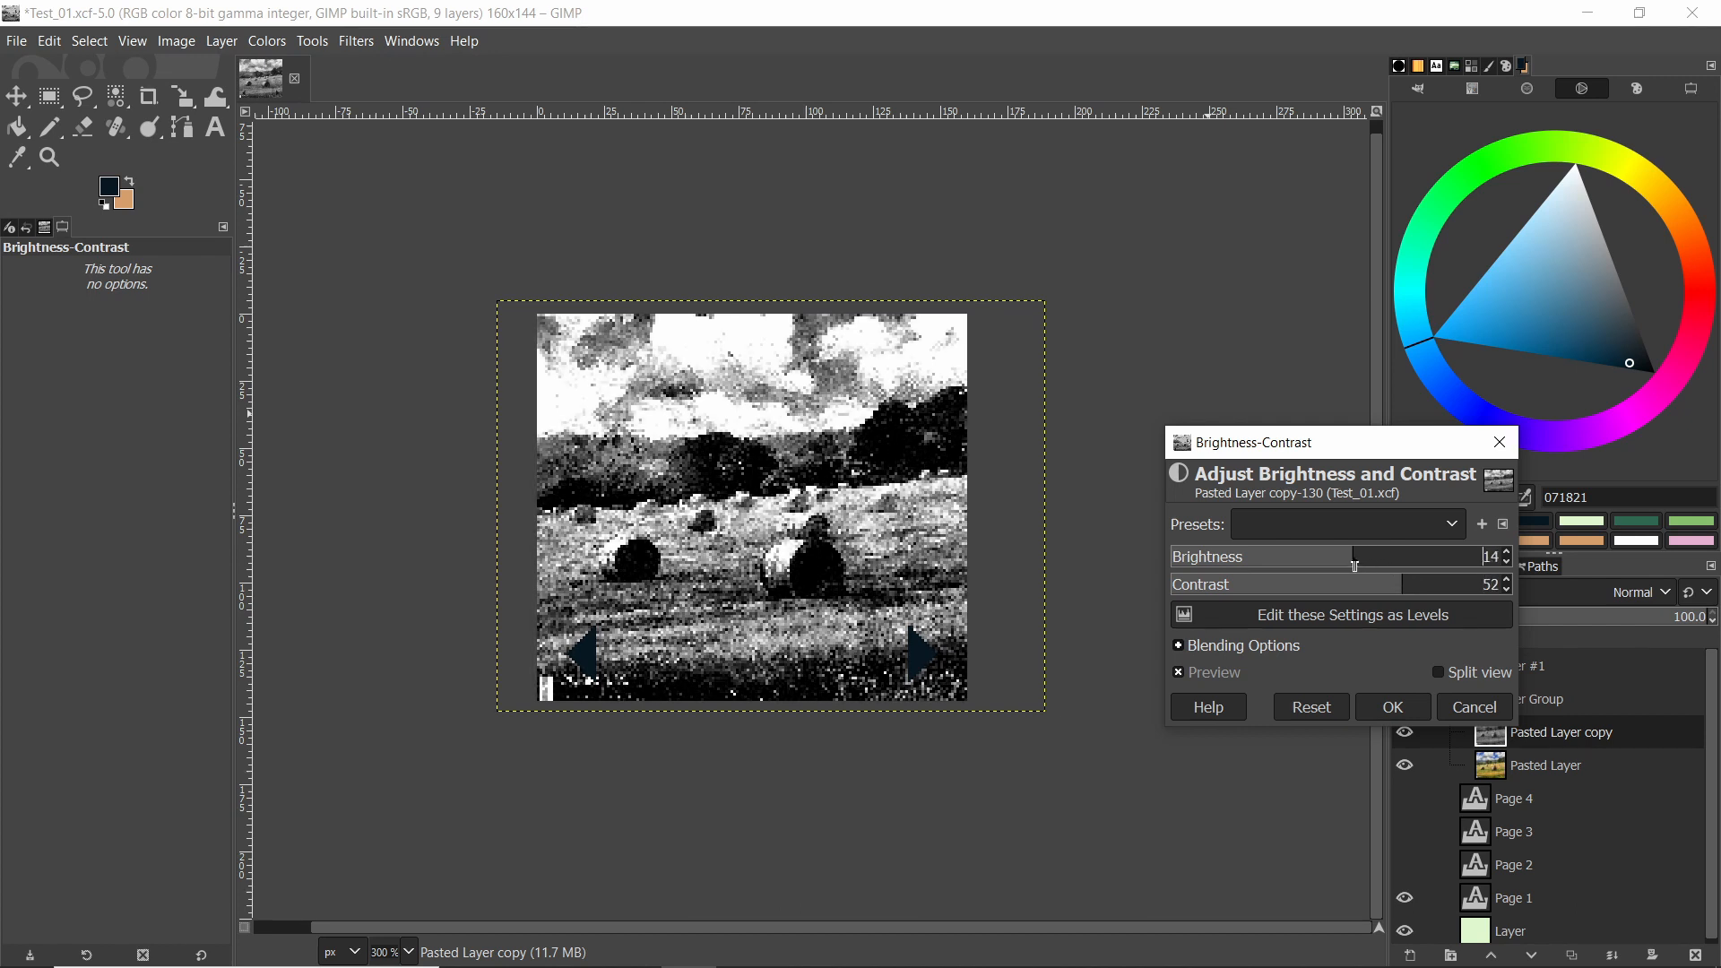
pyautogui.moveTo(1353, 557); pyautogui.dragTo(1338, 556)
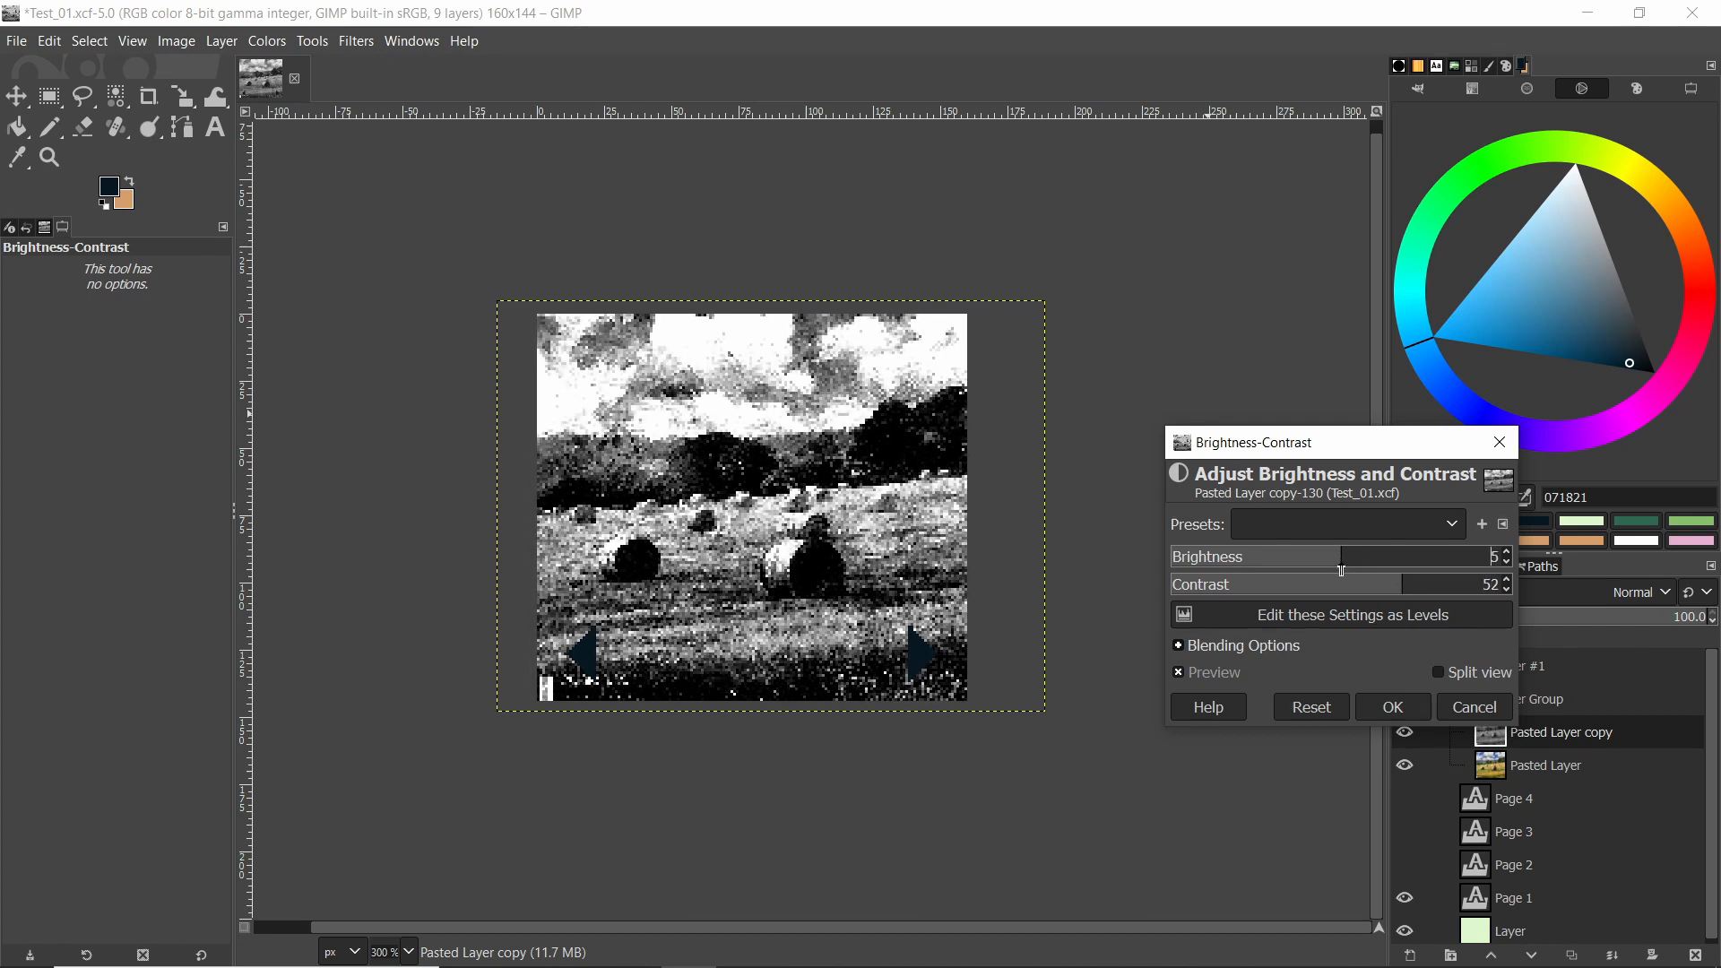
pyautogui.moveTo(1339, 567); pyautogui.dragTo(1295, 567)
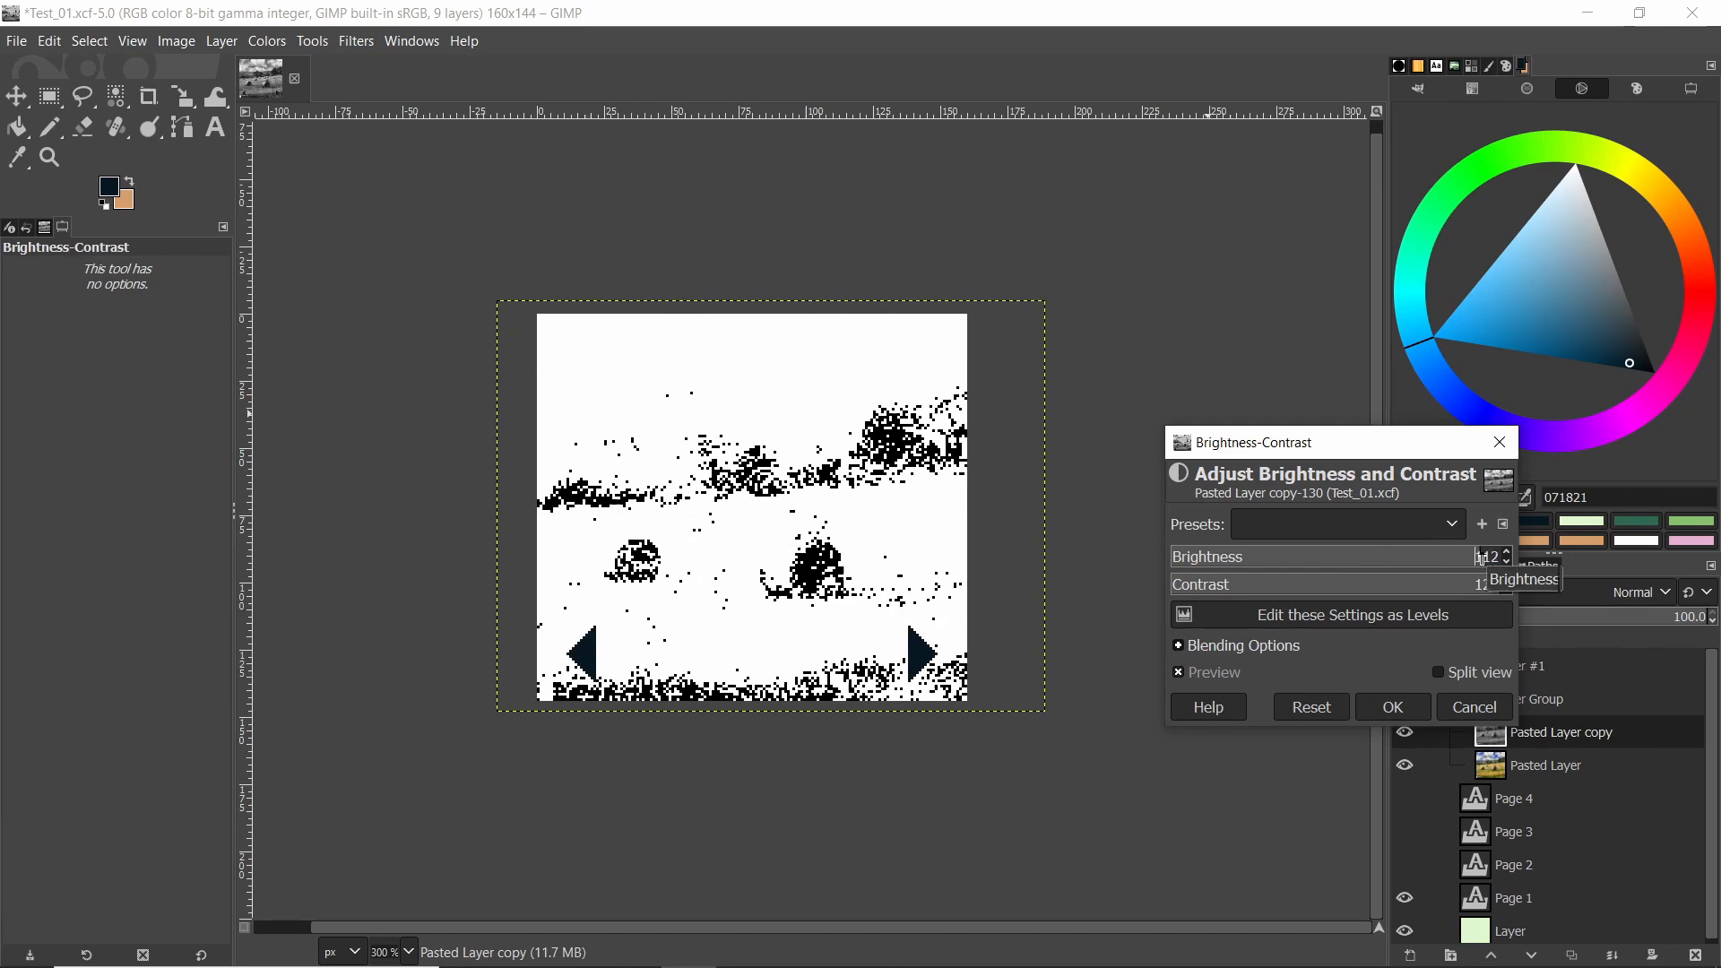
pyautogui.moveTo(1487, 556); pyautogui.dragTo(1460, 557)
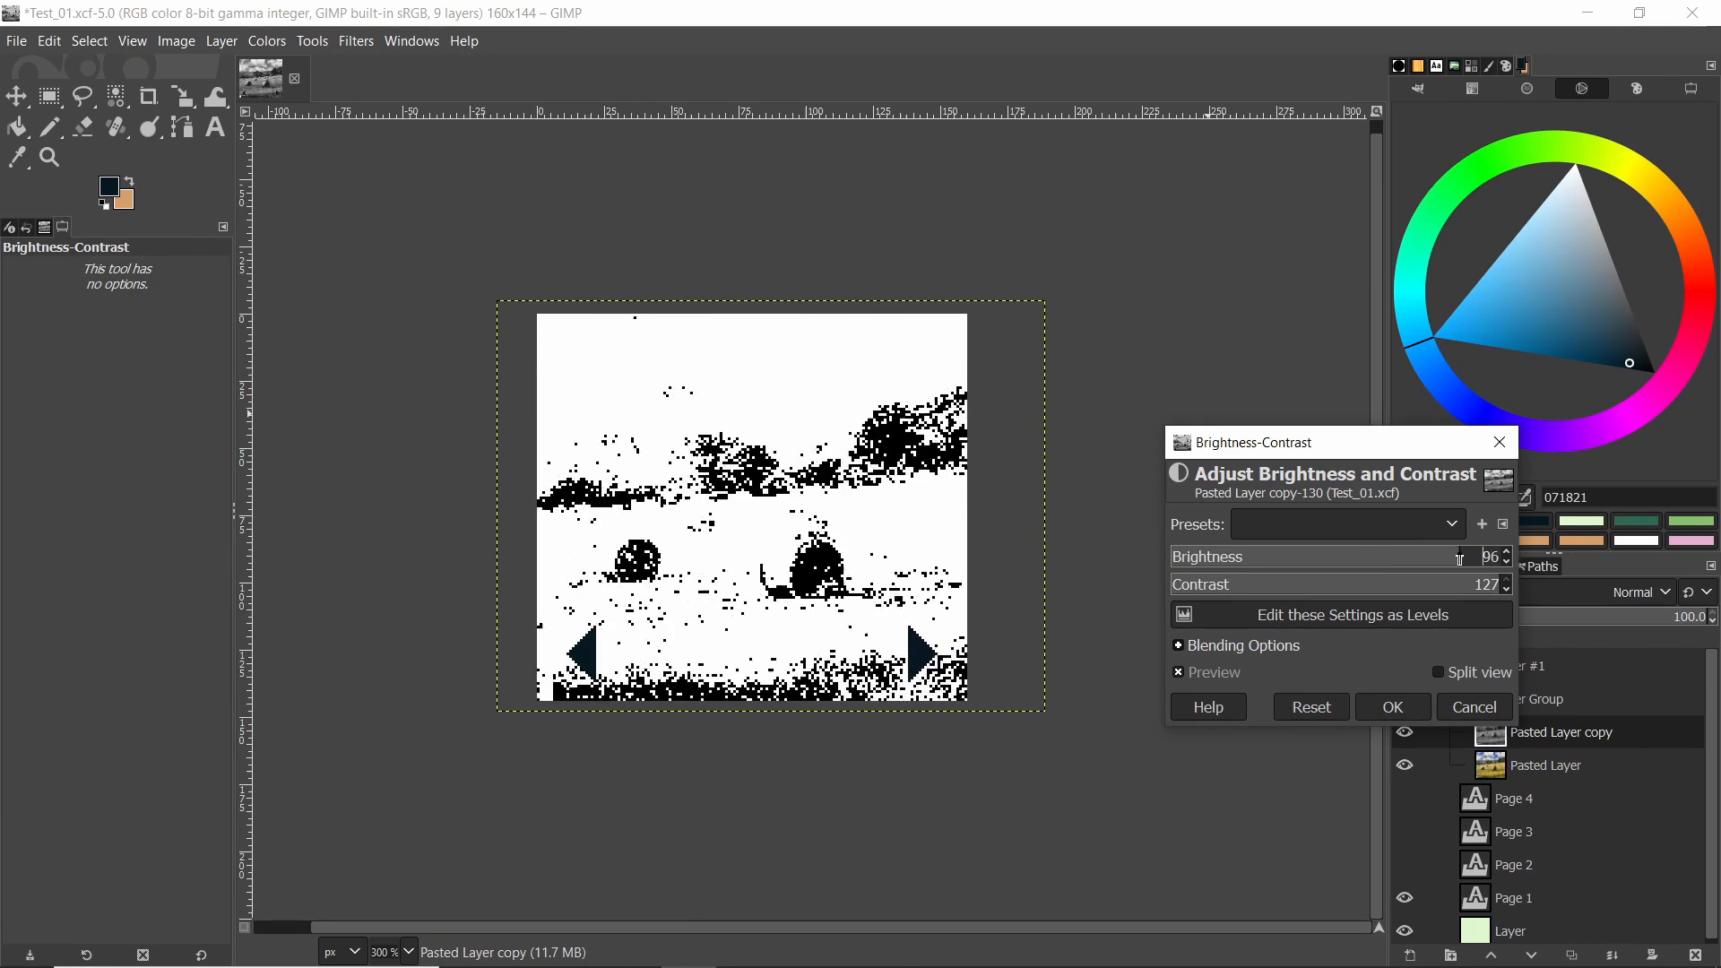
pyautogui.moveTo(1448, 556); pyautogui.dragTo(1348, 557)
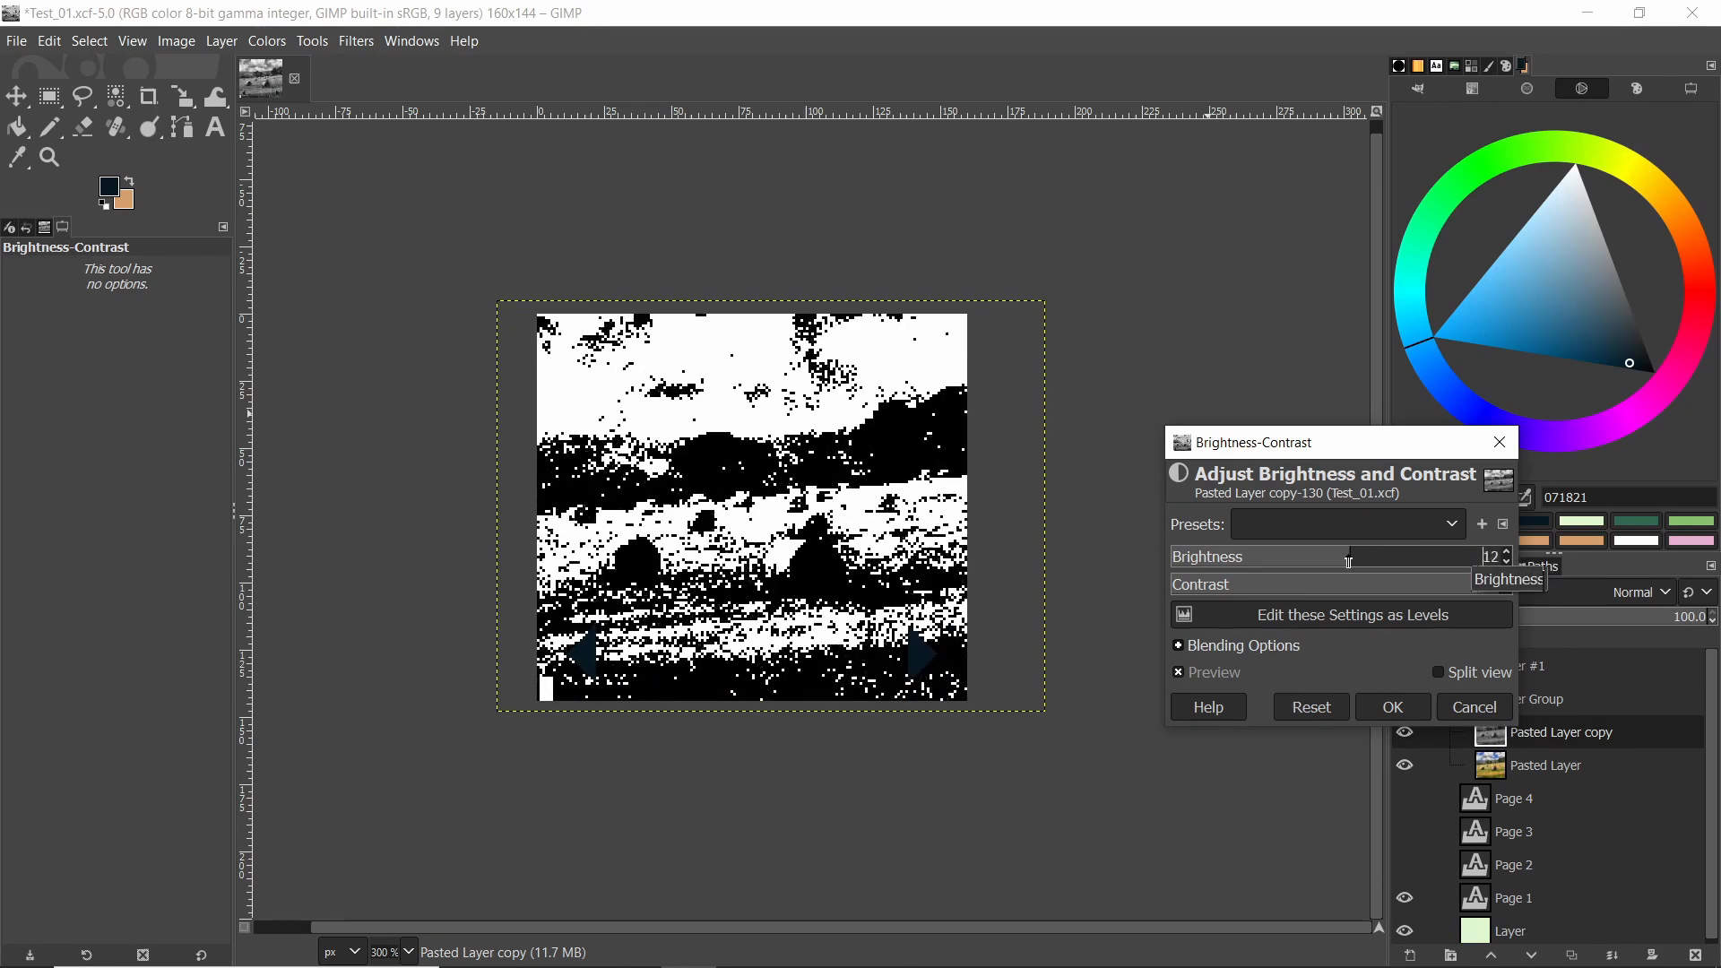
pyautogui.moveTo(1348, 557); pyautogui.dragTo(1393, 556)
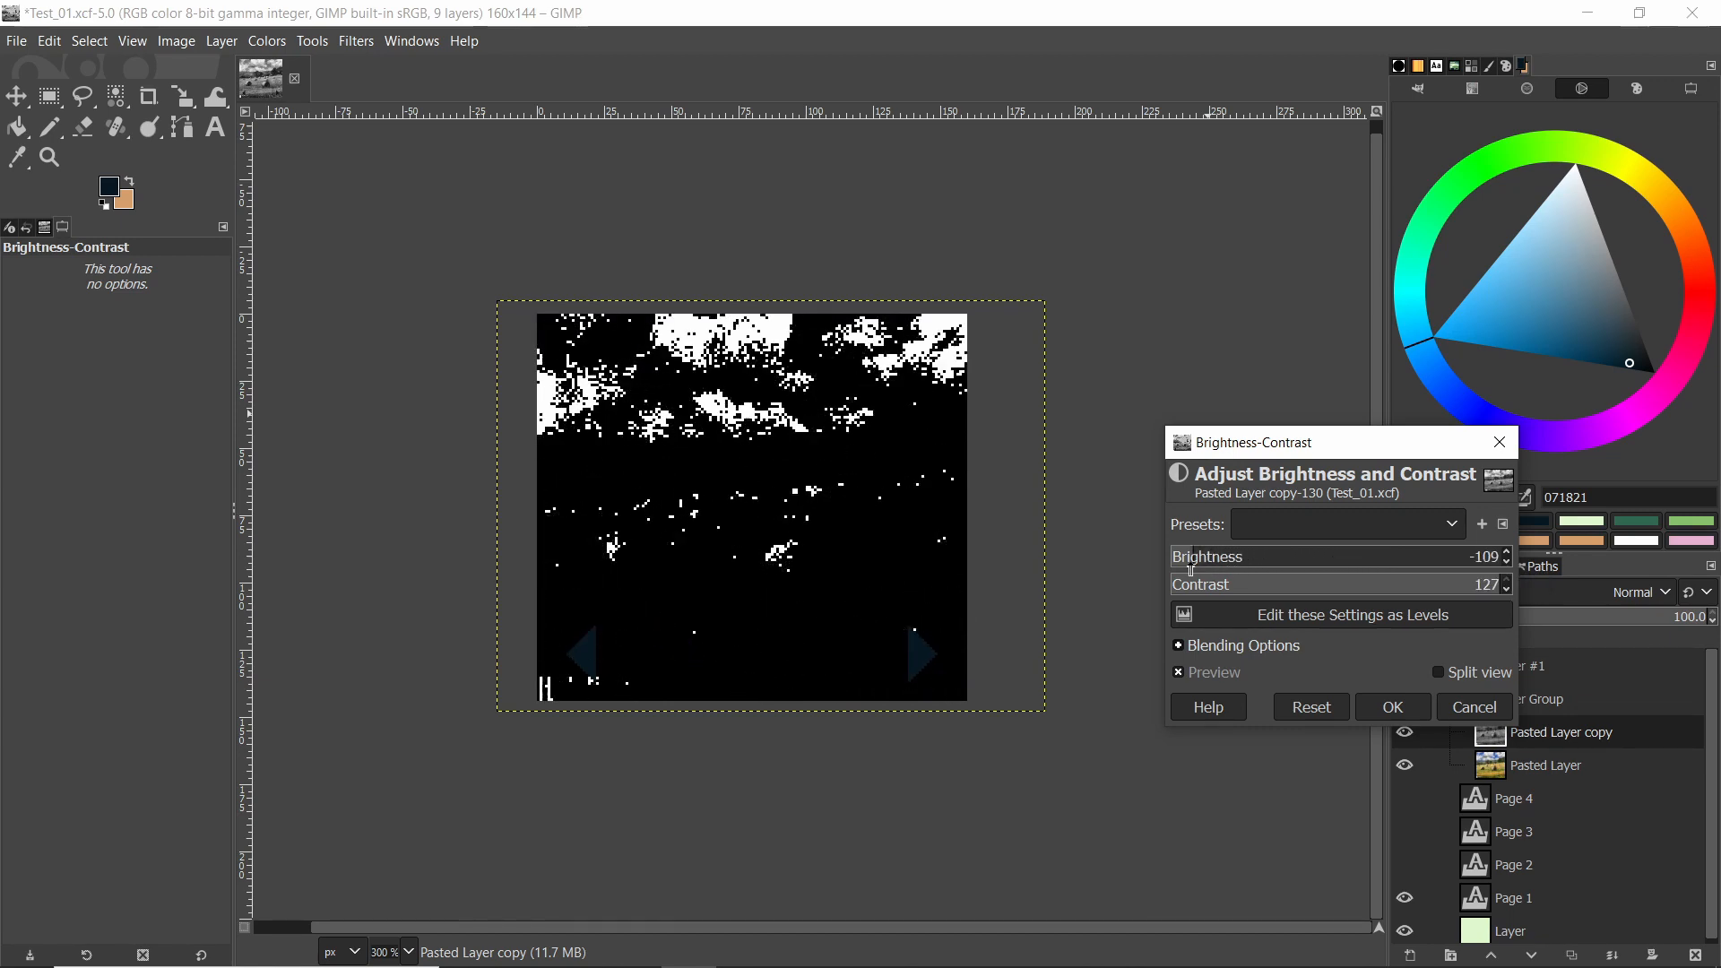
pyautogui.moveTo(1191, 556); pyautogui.dragTo(1262, 556)
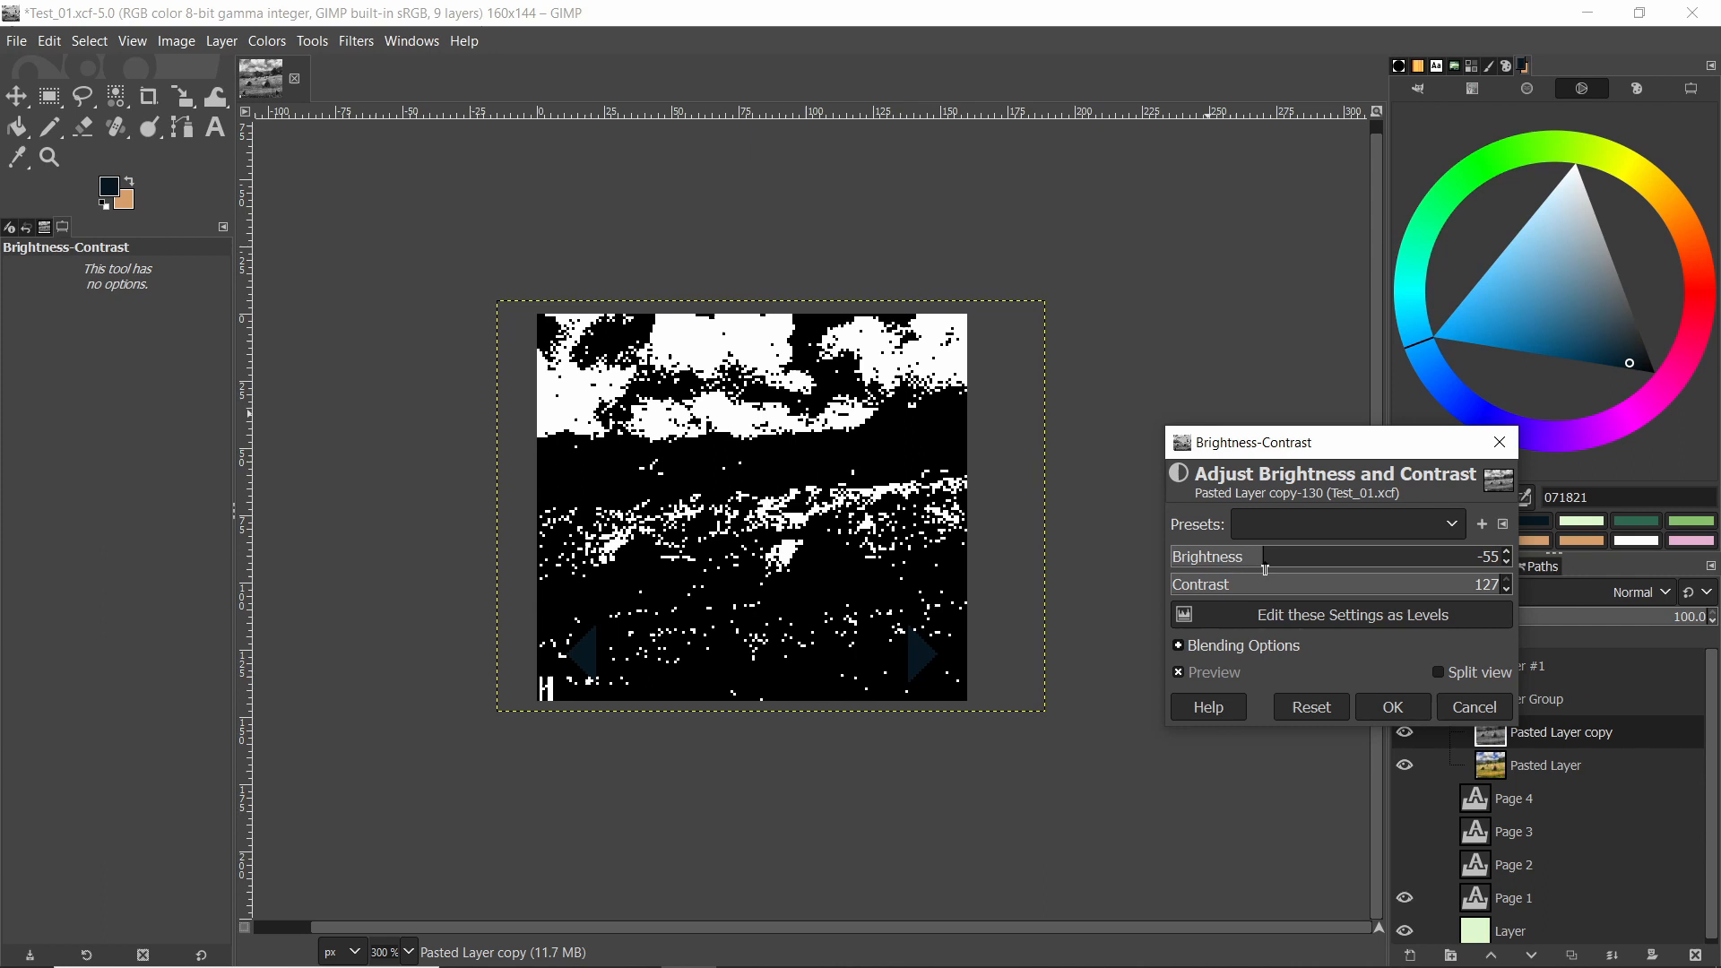
pyautogui.moveTo(1272, 571); pyautogui.dragTo(1261, 571)
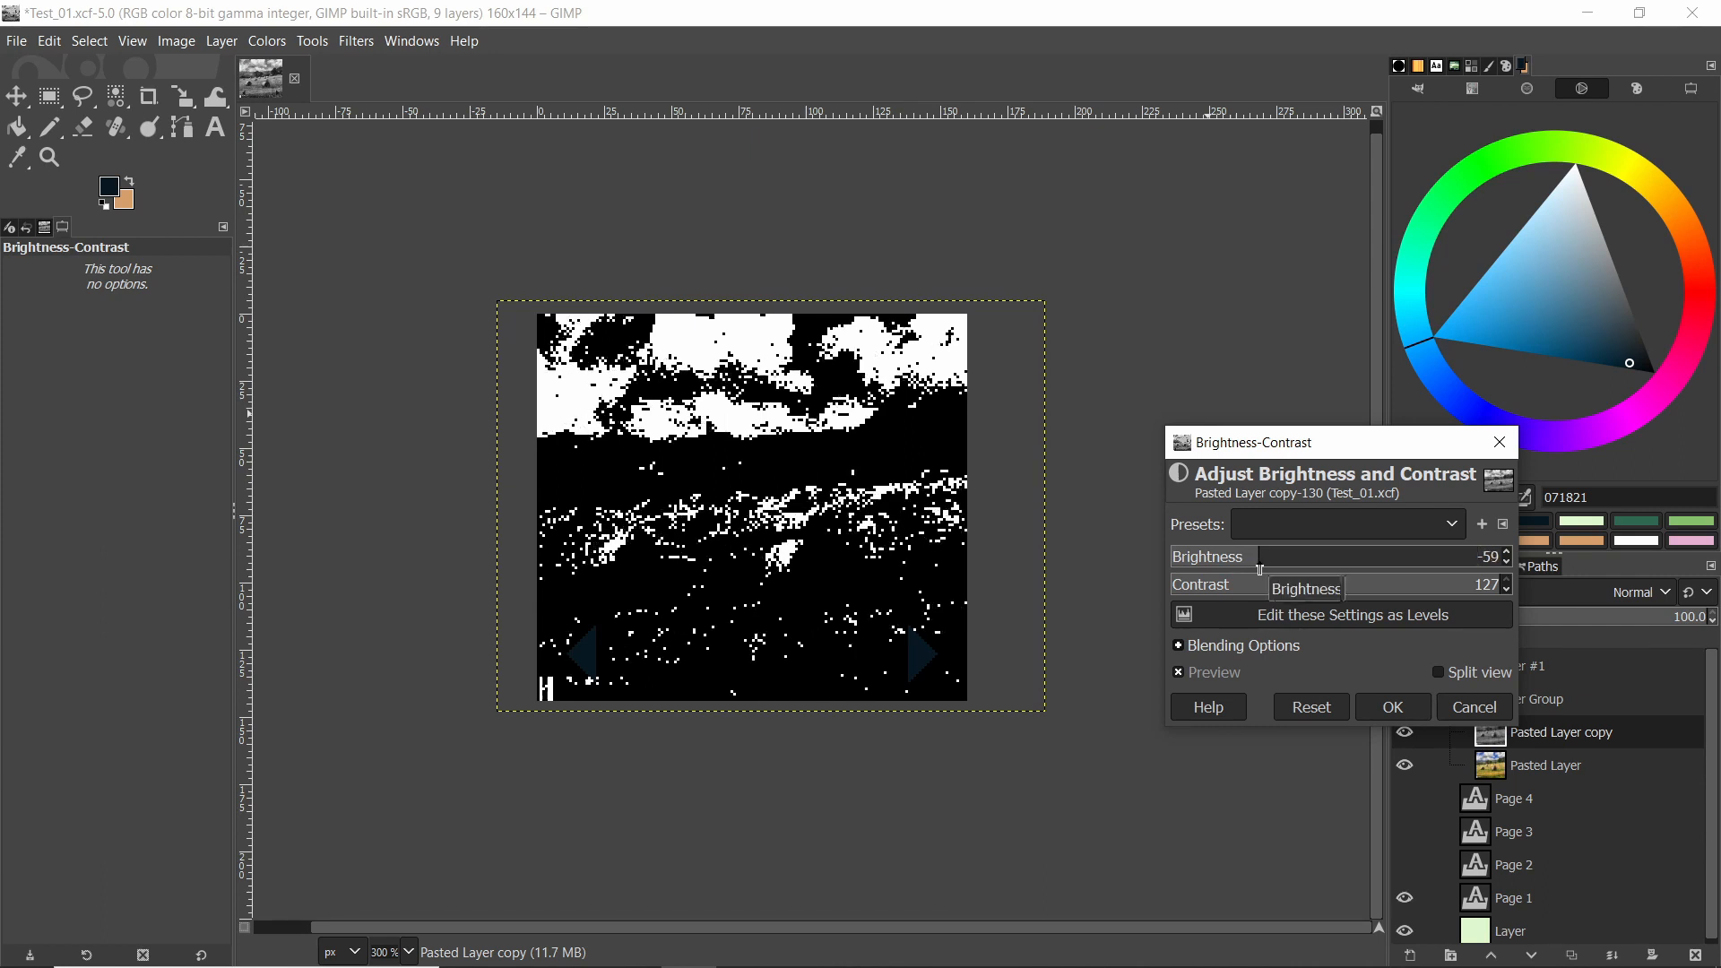
pyautogui.moveTo(1260, 570); pyautogui.dragTo(1255, 569)
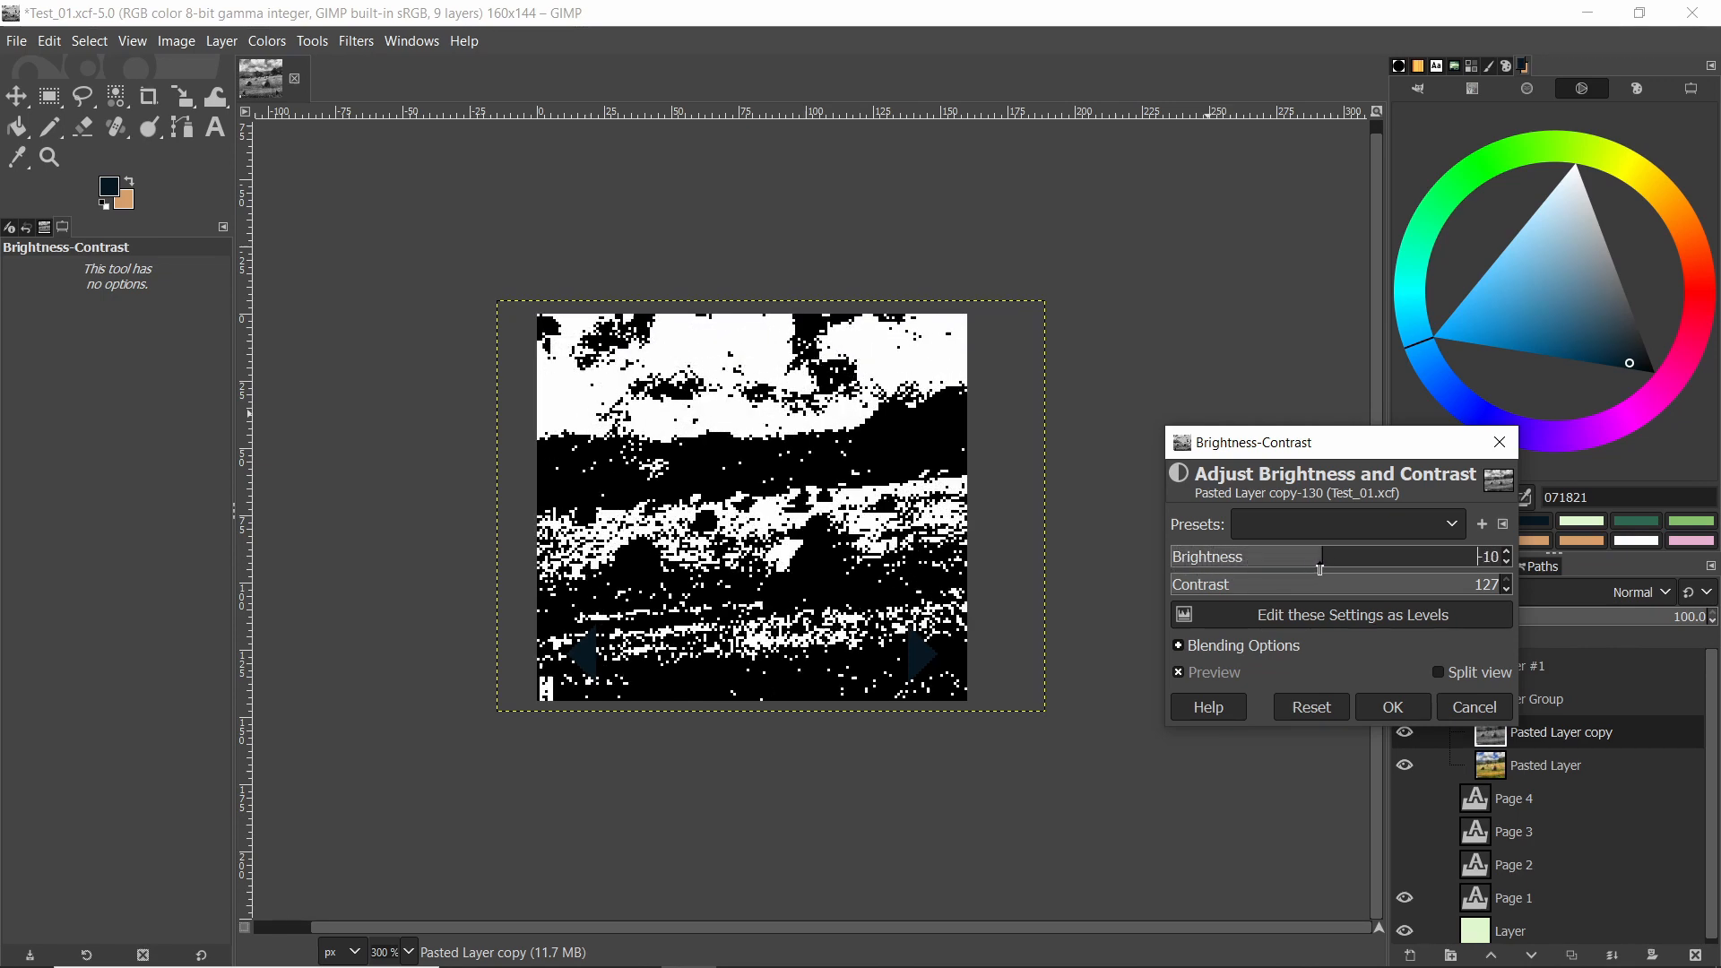
pyautogui.moveTo(1316, 568); pyautogui.dragTo(1279, 568)
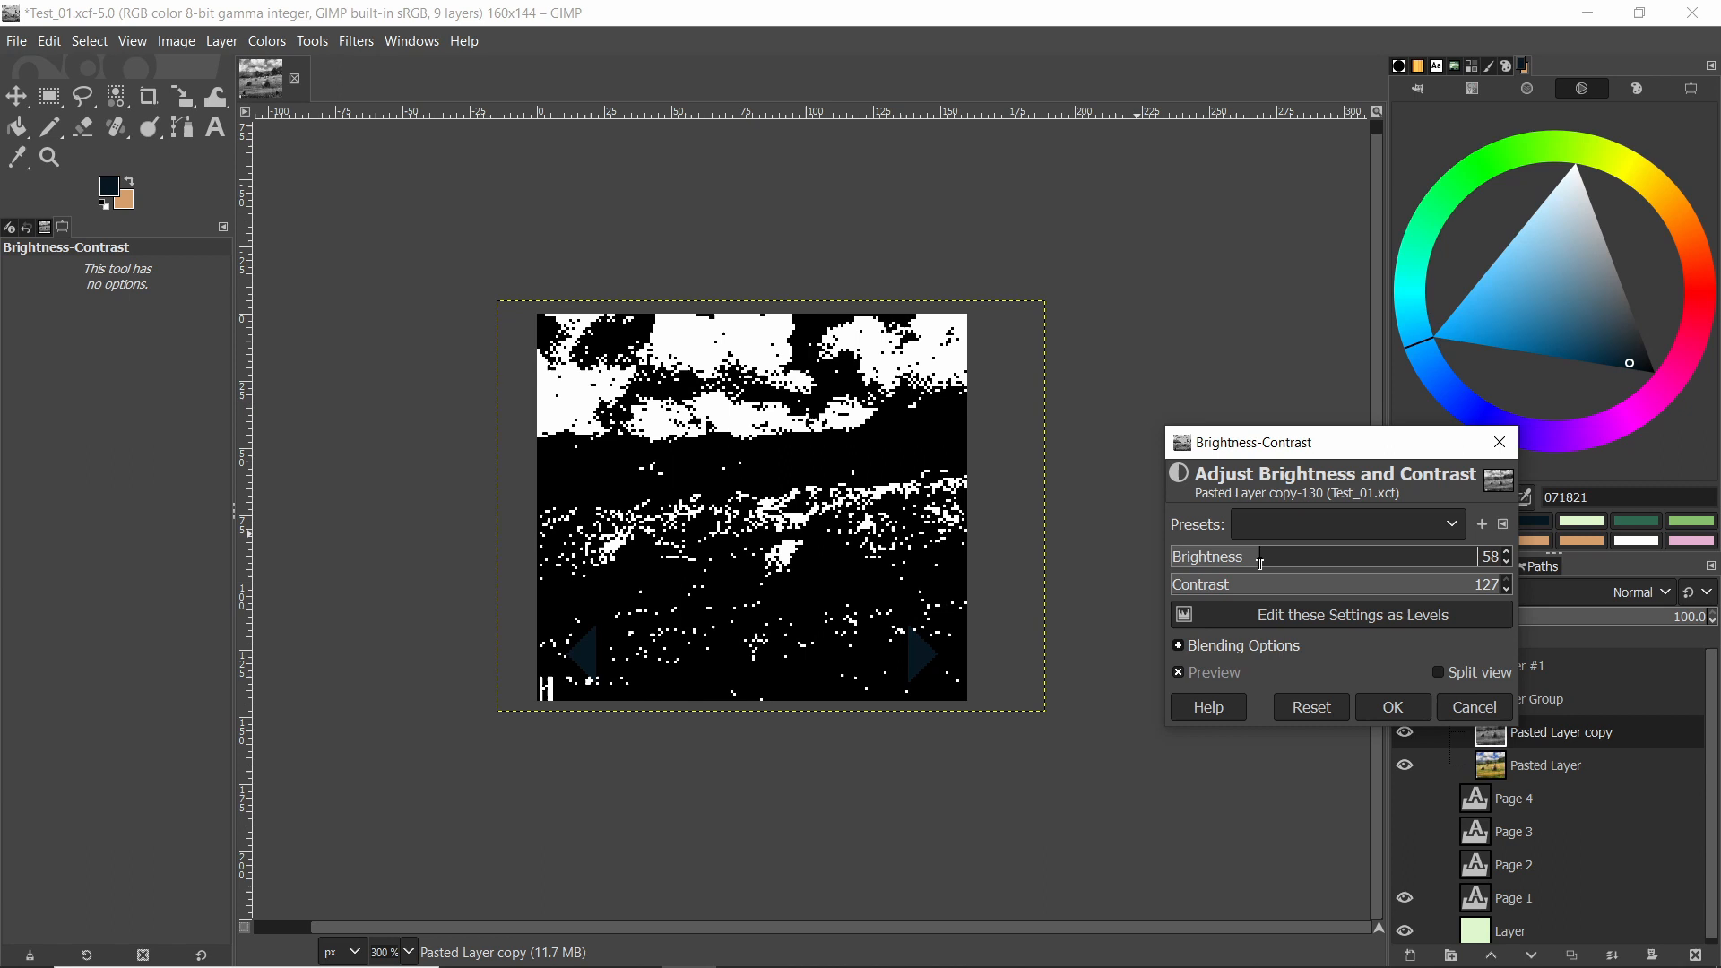
pyautogui.moveTo(1215, 557); pyautogui.dragTo(1267, 556)
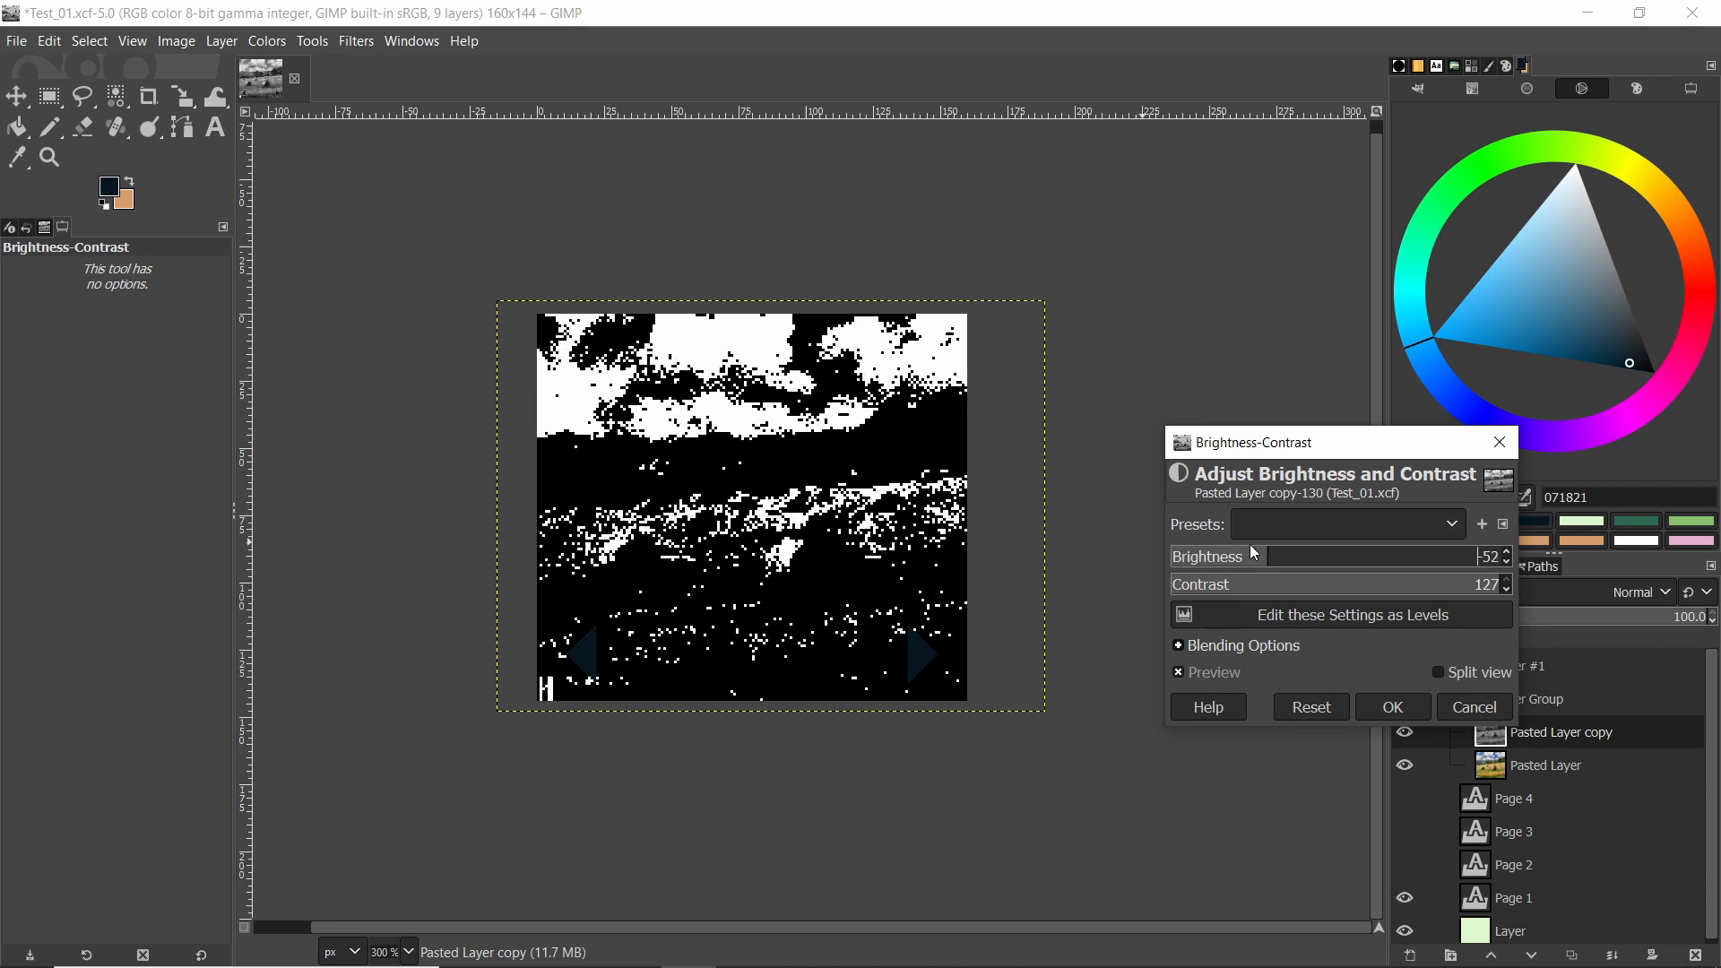
pyautogui.moveTo(1262, 556); pyautogui.dragTo(1290, 556)
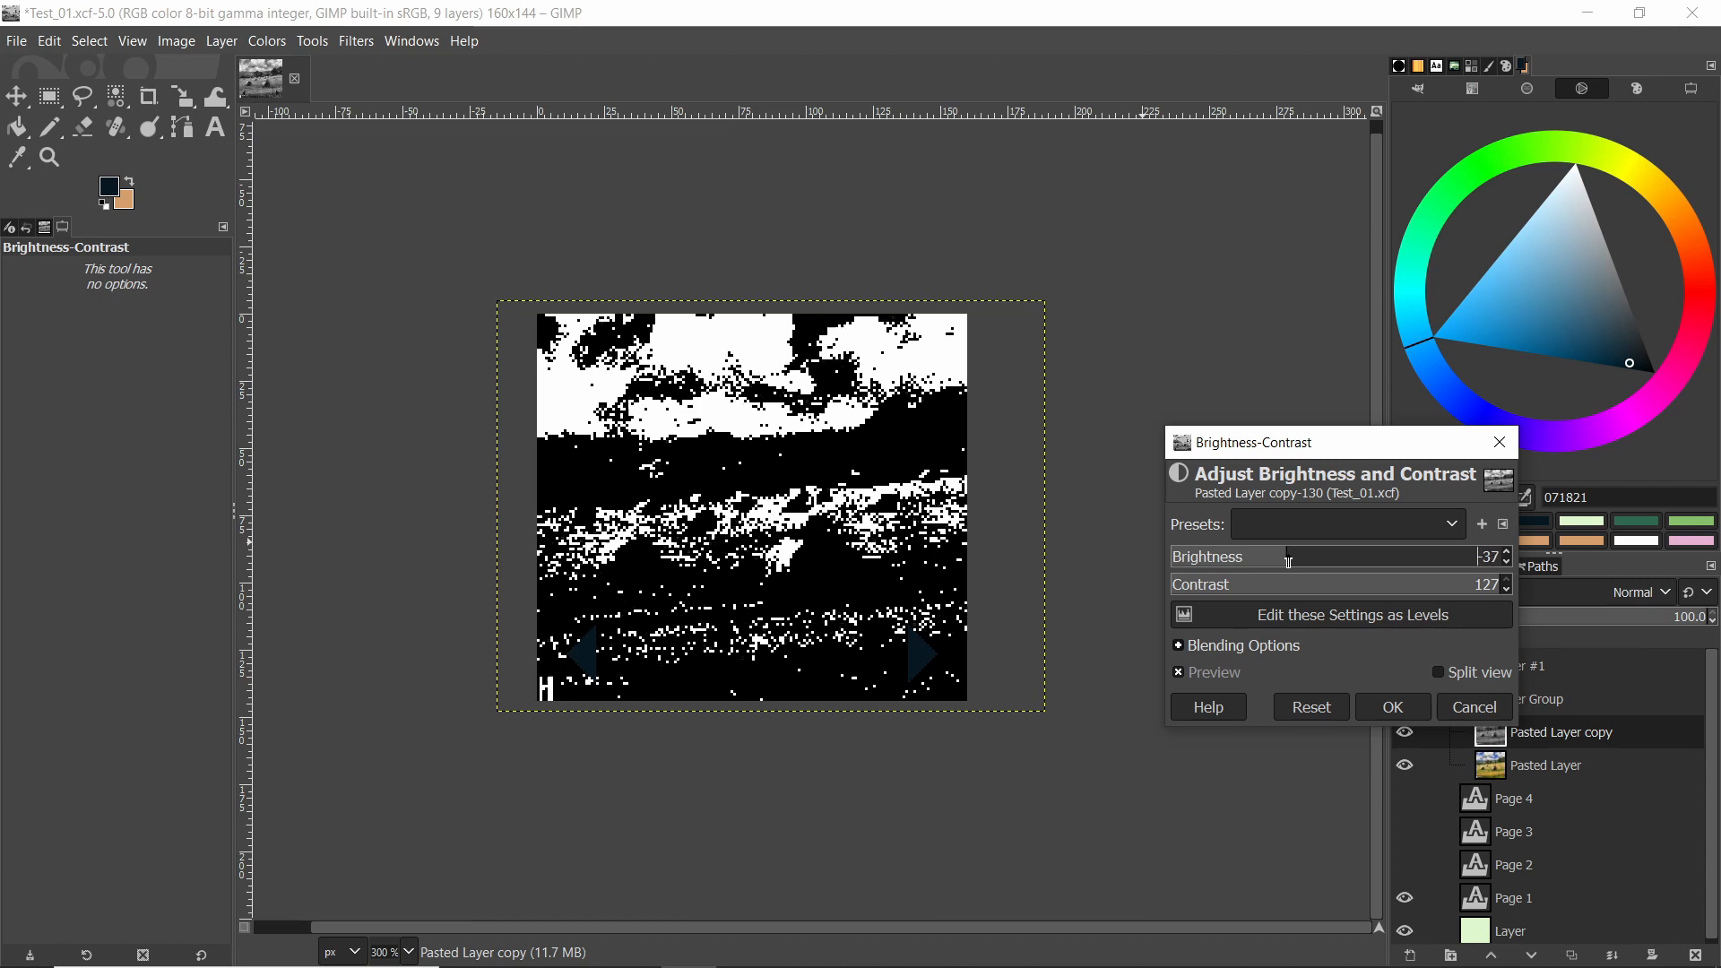
pyautogui.moveTo(1240, 556); pyautogui.dragTo(1328, 557)
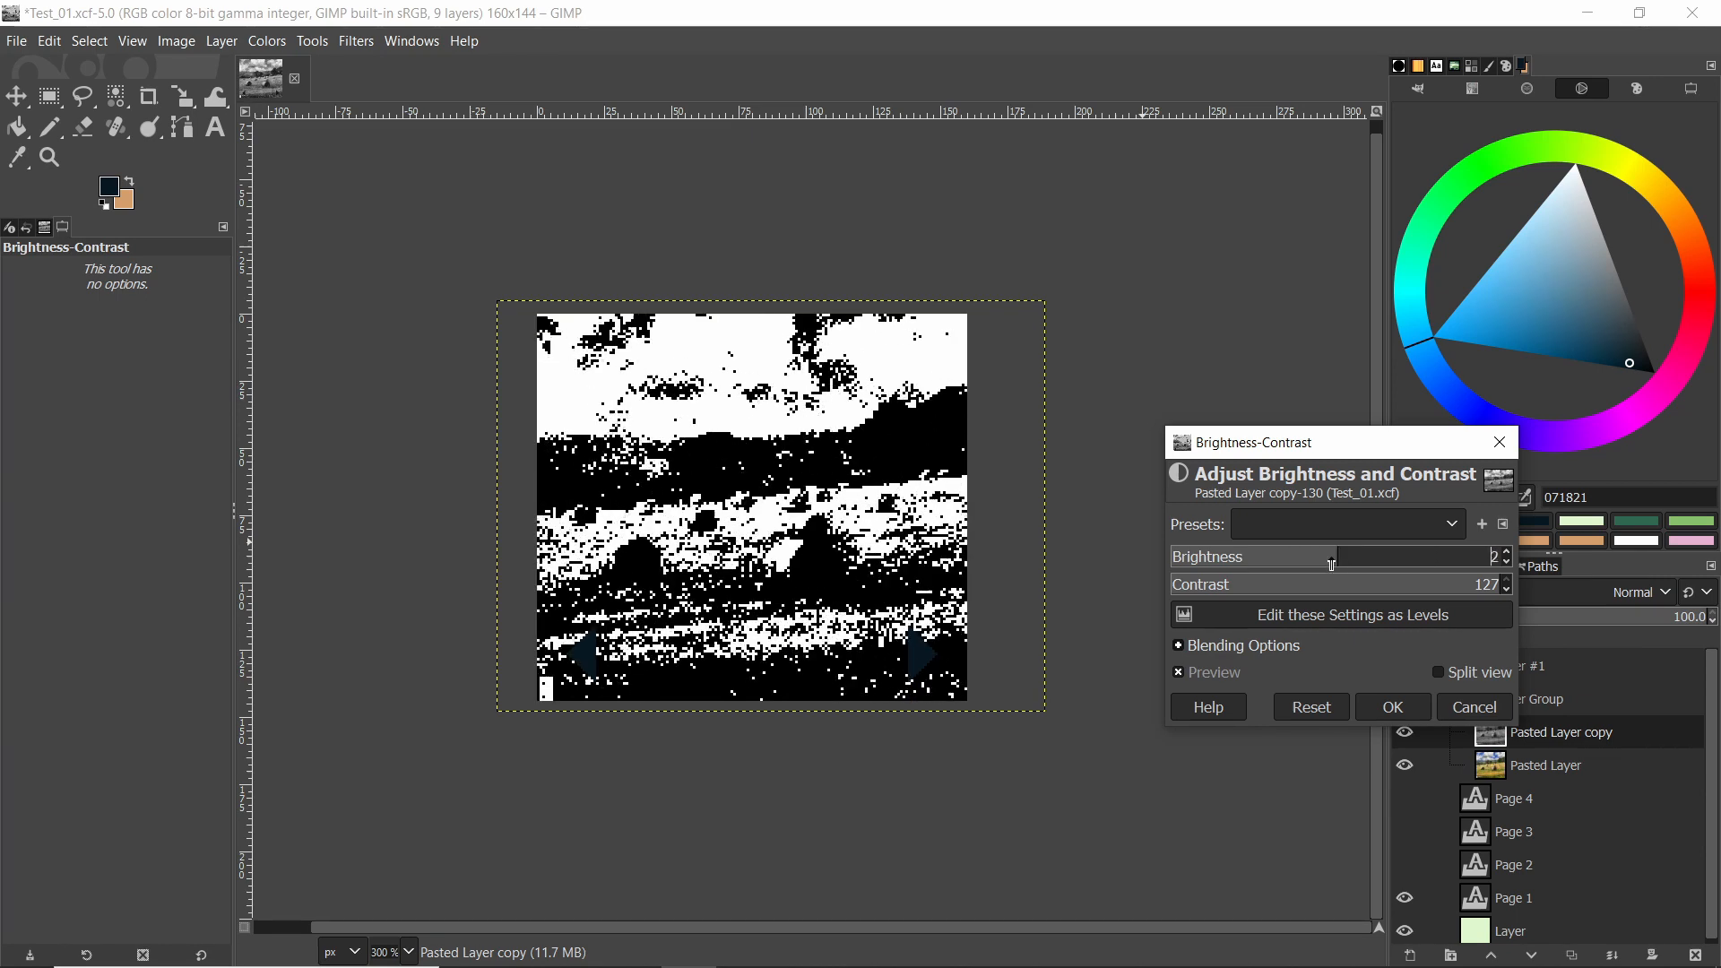
pyautogui.moveTo(1331, 557); pyautogui.dragTo(1246, 557)
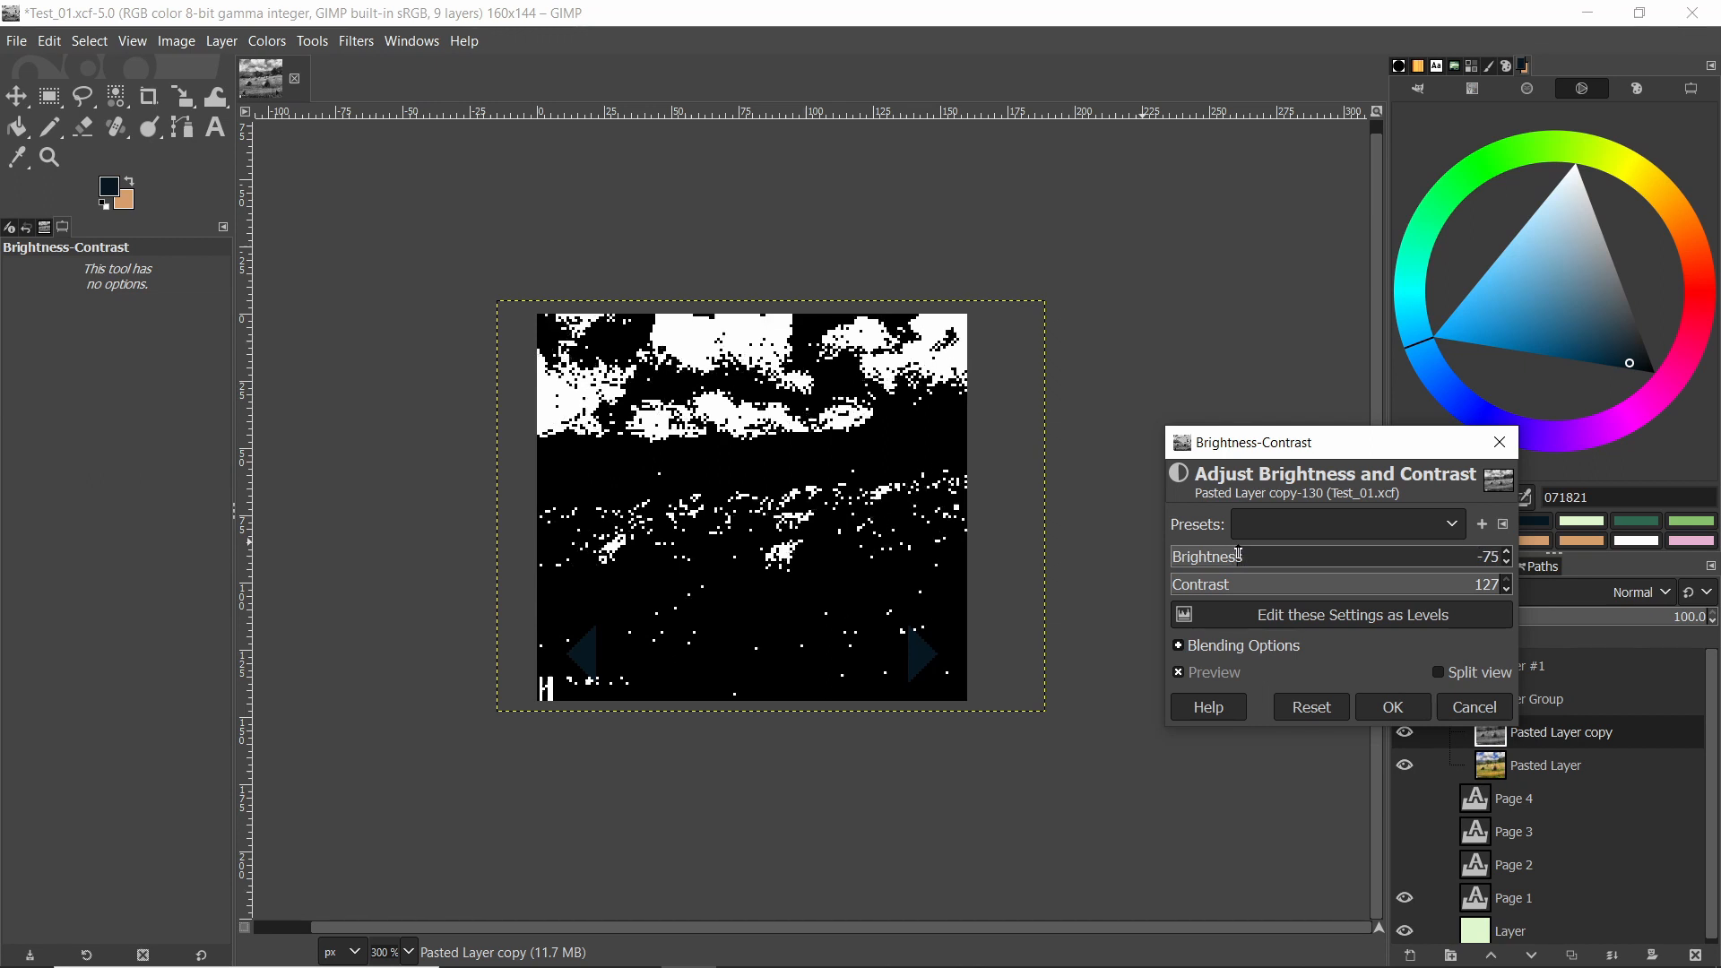
pyautogui.click(1389, 705)
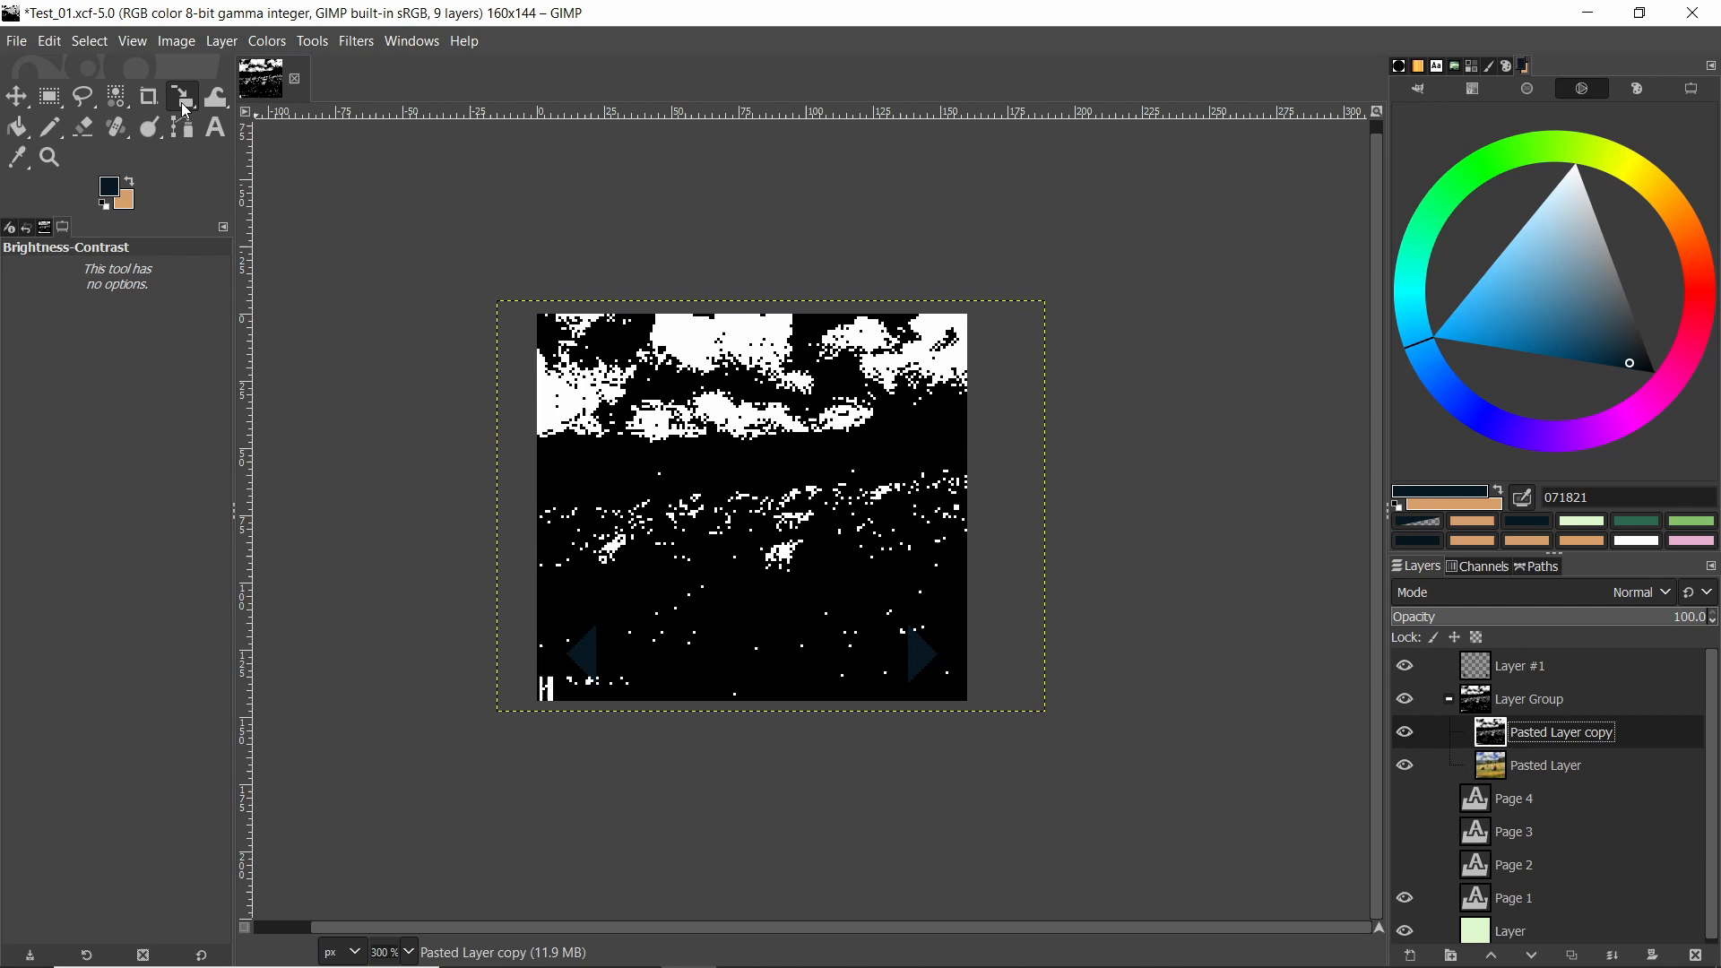
# Step: Select the black areas by colour, delete them, and hide the original Pasted Layer
pyautogui.click(114, 96)
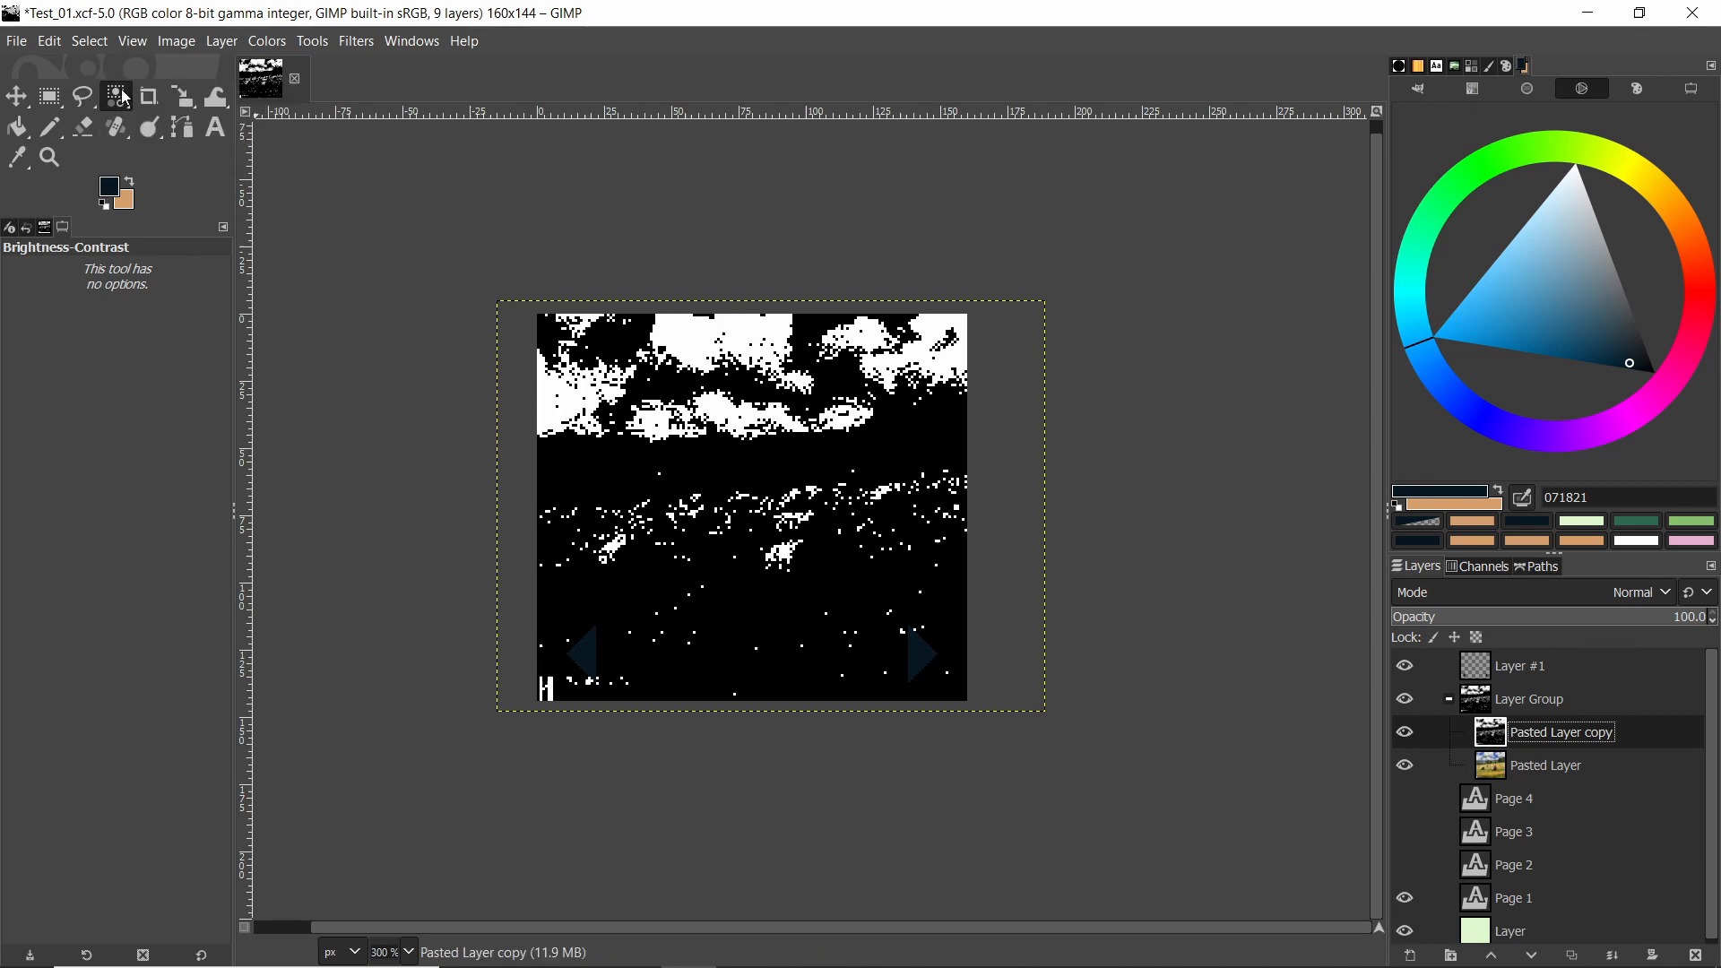
pyautogui.click(116, 96)
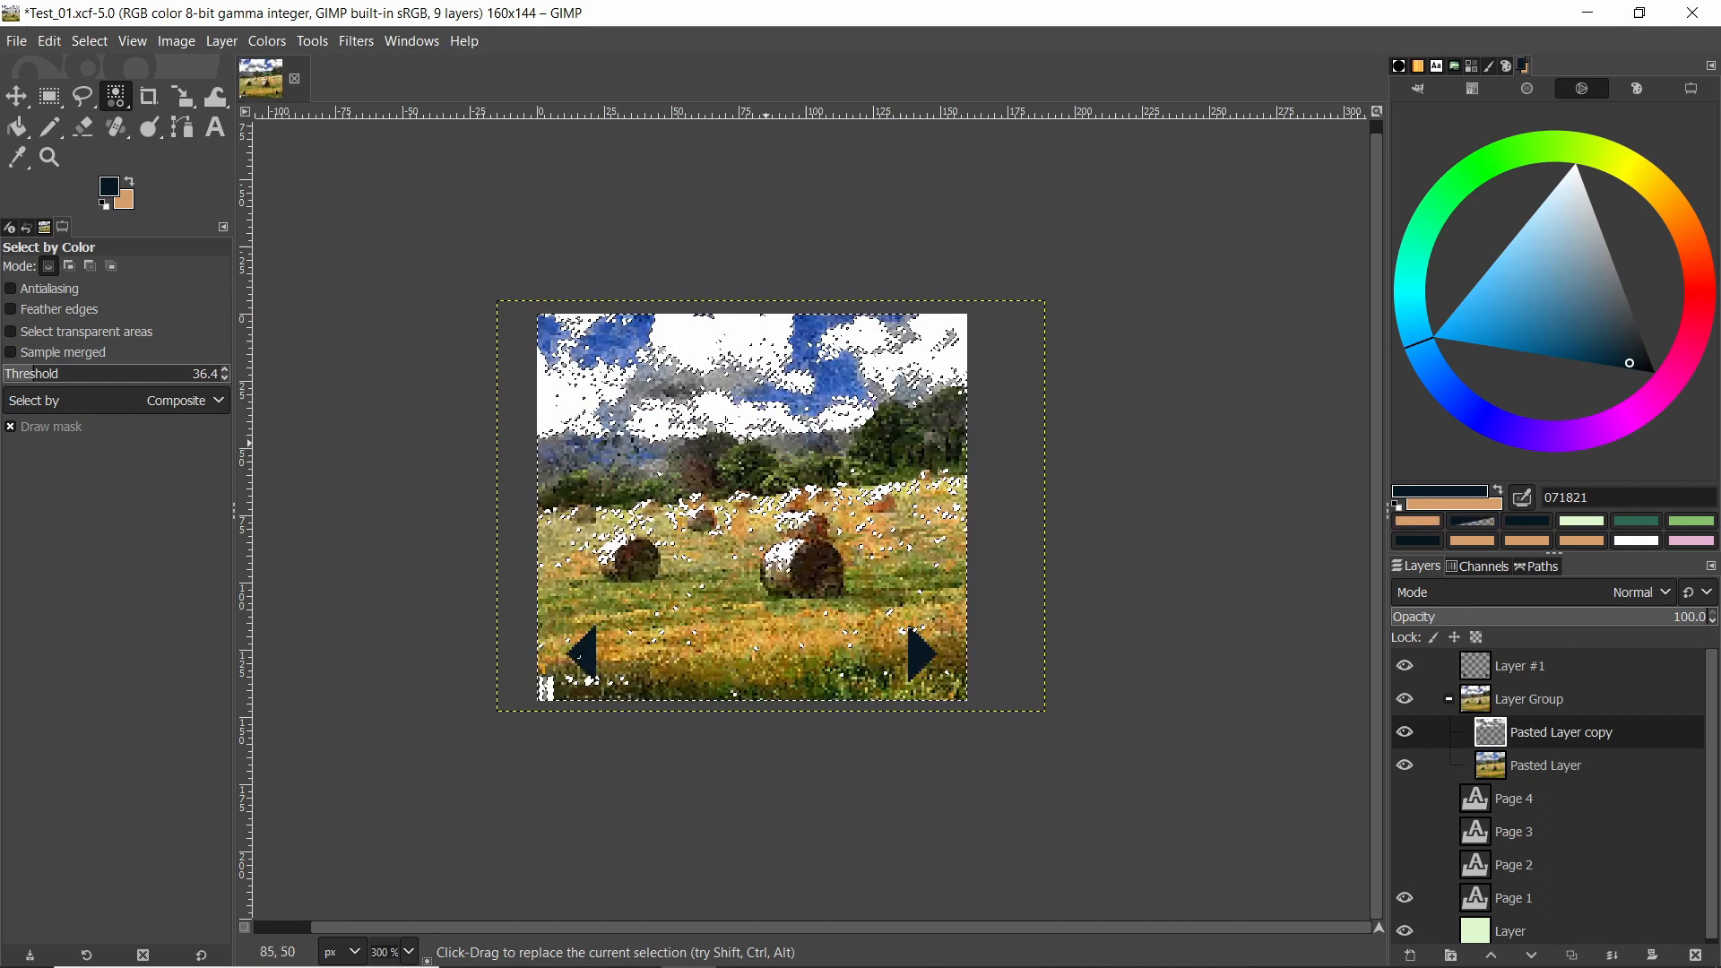
pyautogui.click(49, 96)
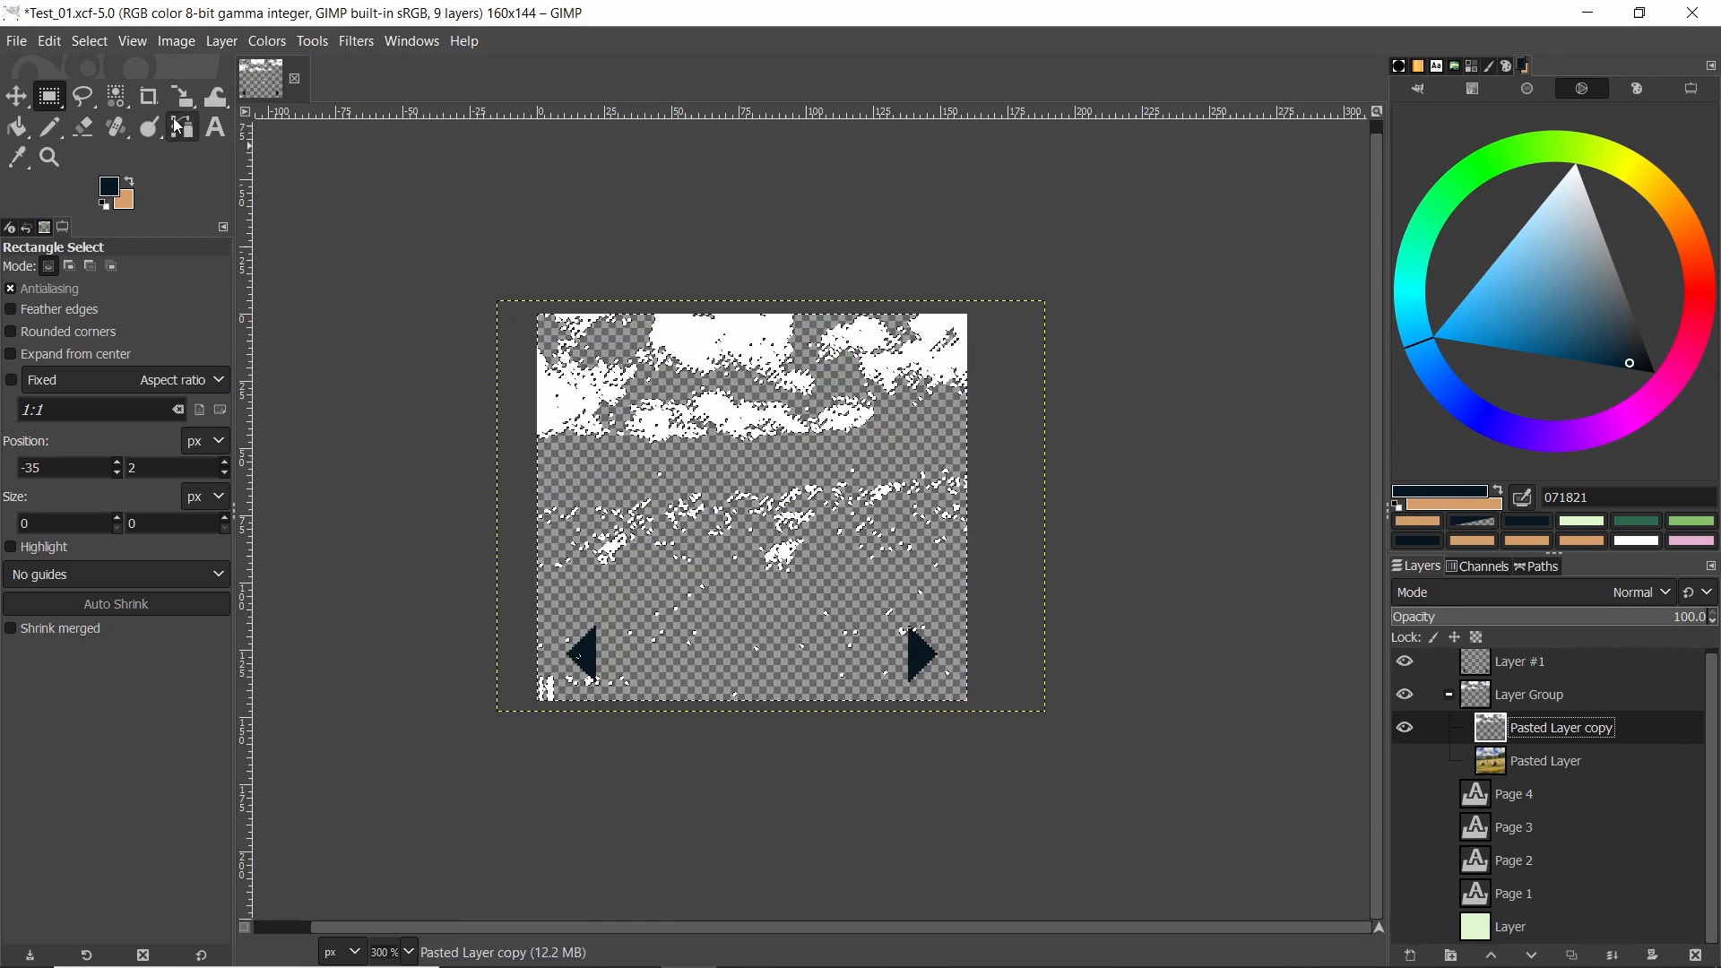
pyautogui.click(116, 97)
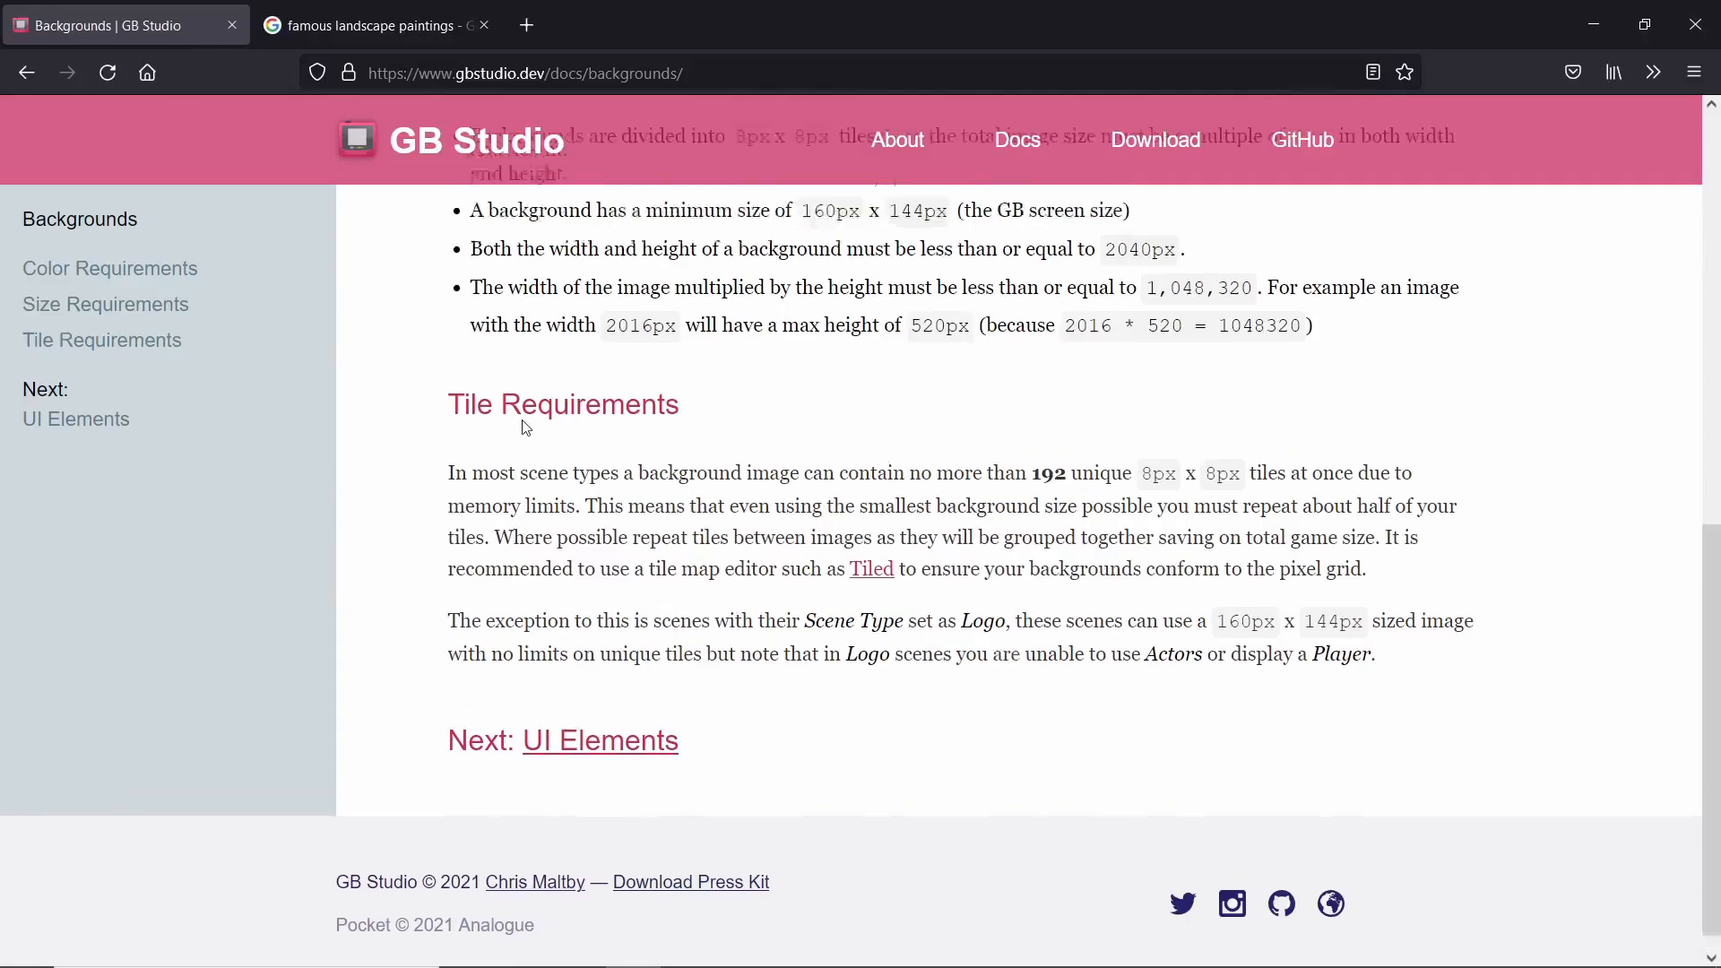
# Step: Scroll up to Color Requirements and select the lightest colour's hex code #e0f8cf
pyautogui.scroll(3)
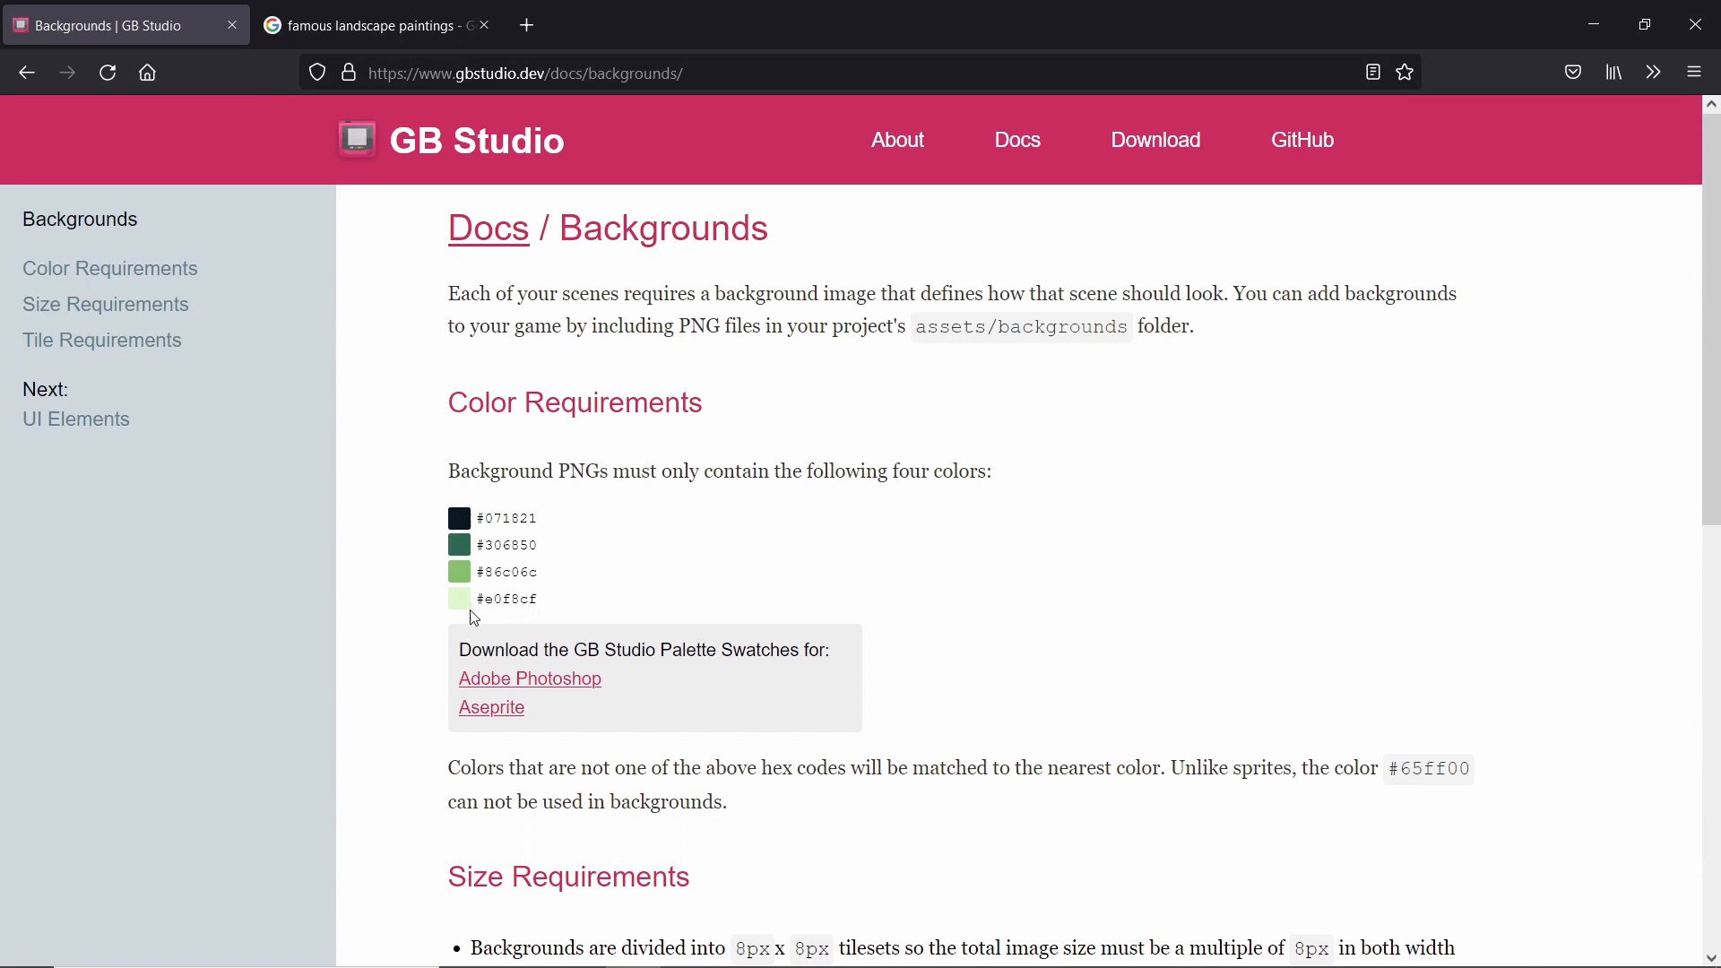
pyautogui.doubleClick(507, 597)
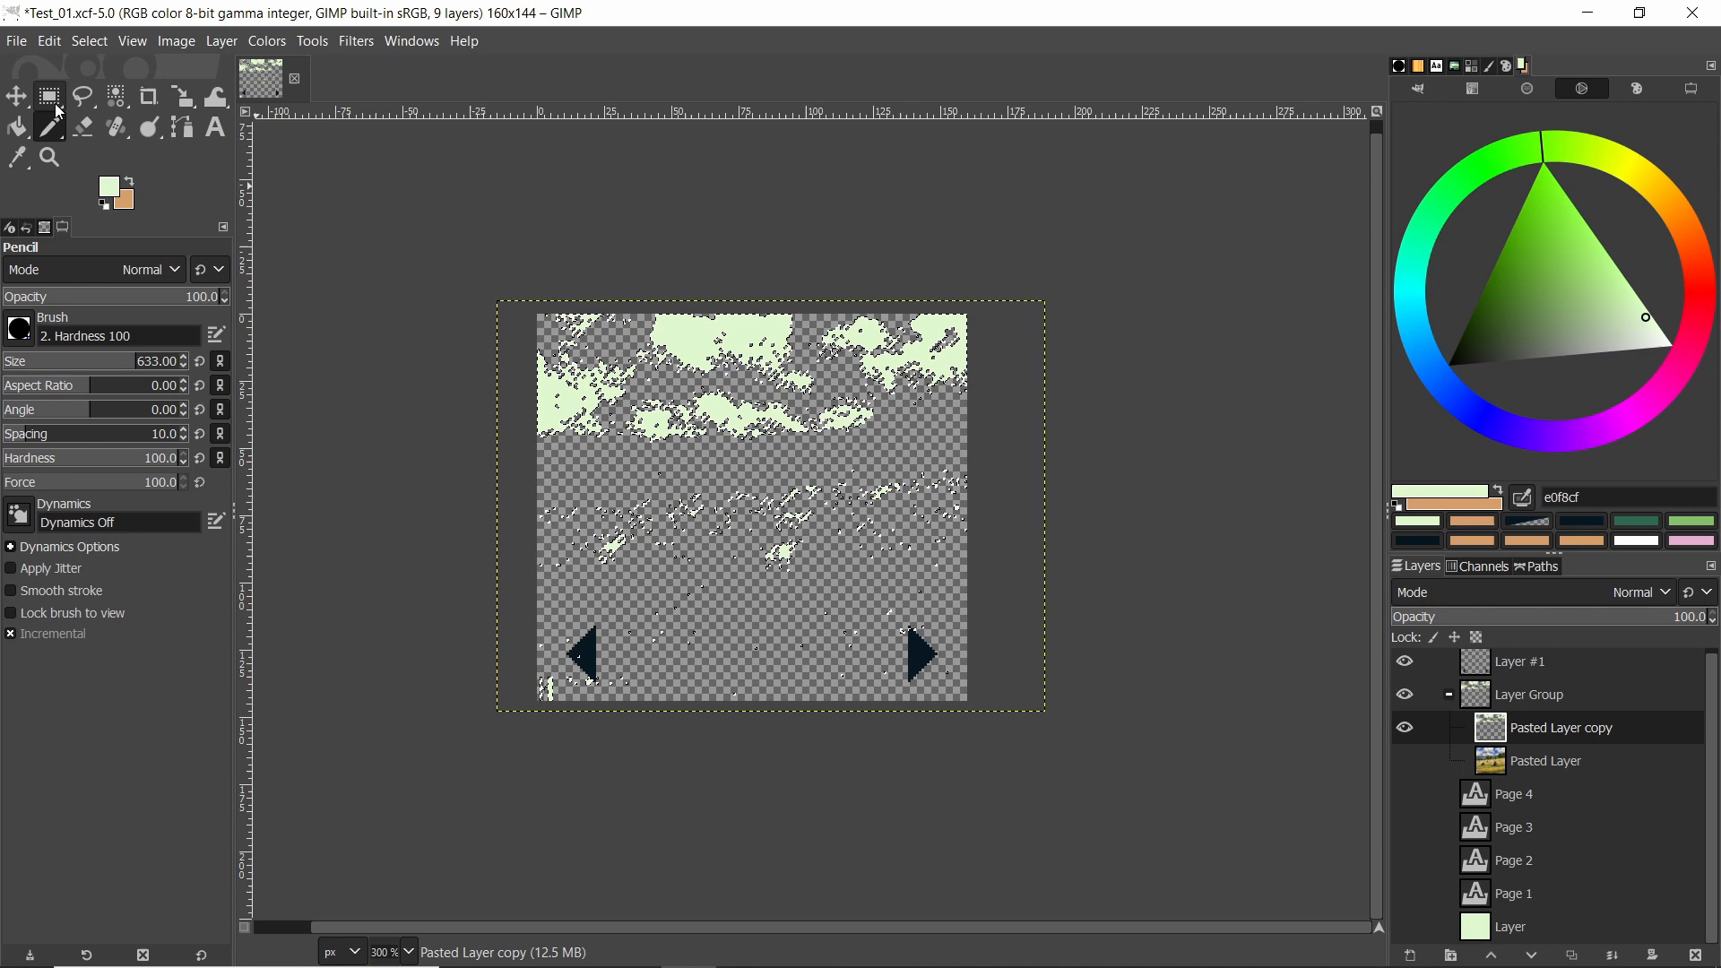
# Step: Hide the pale-green Pasted Layer copy and duplicate the original Pasted Layer
pyautogui.click(49, 97)
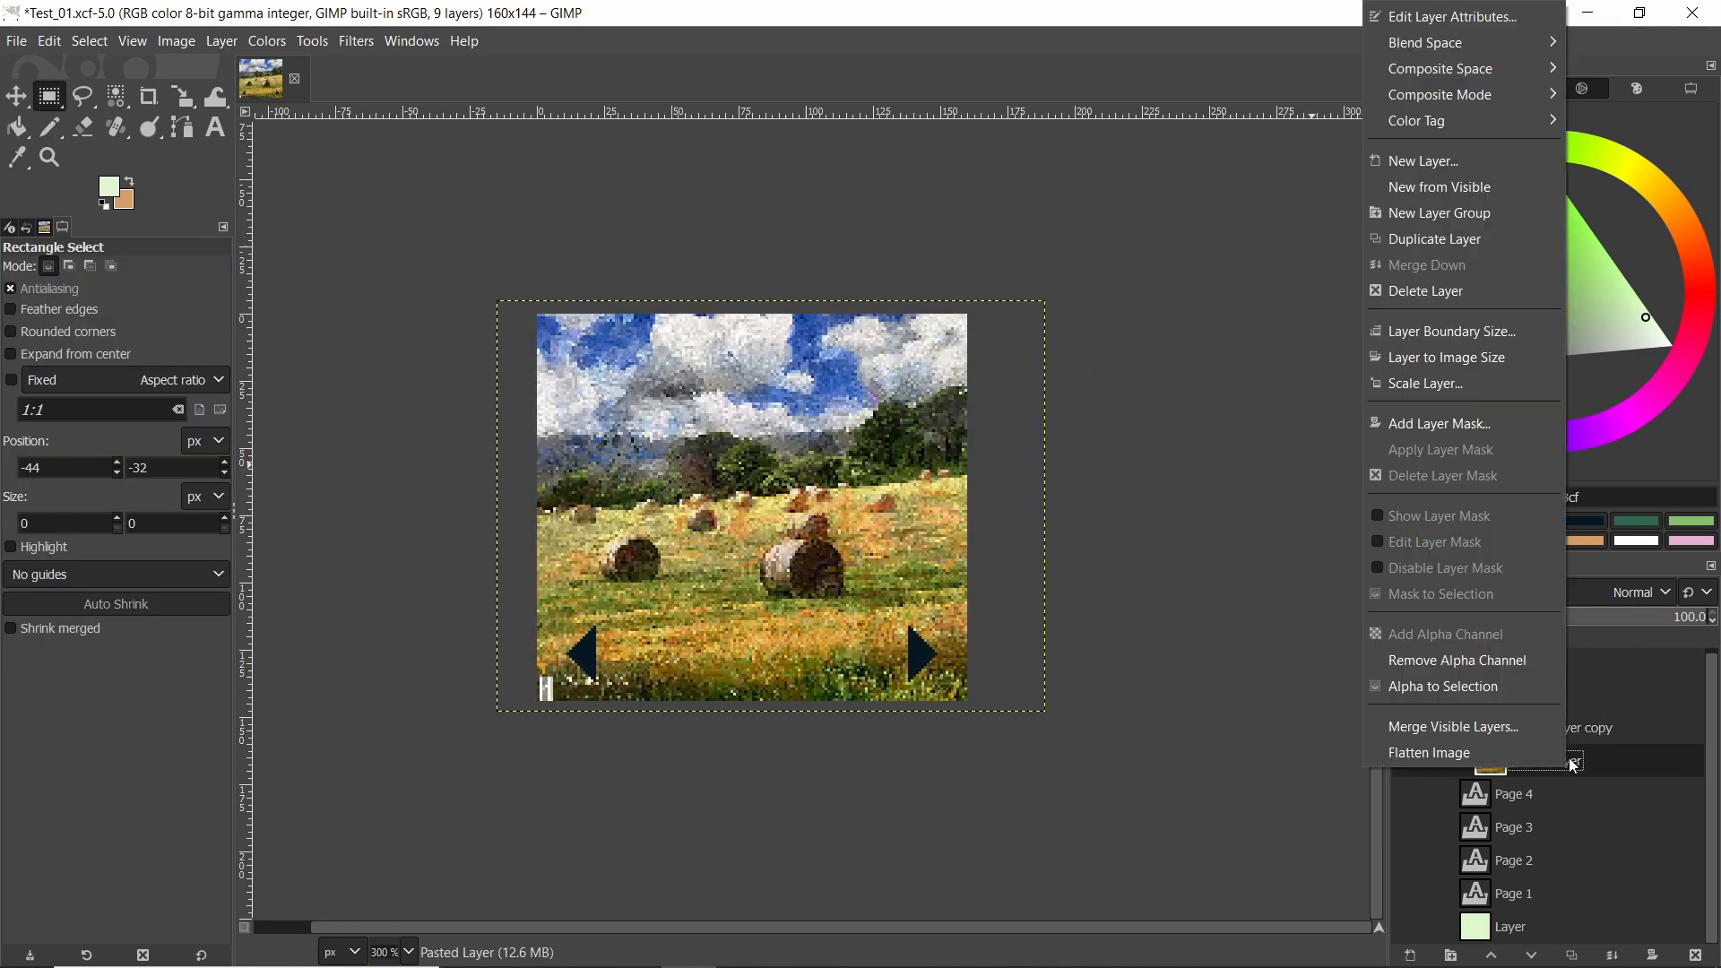
pyautogui.click(1436, 238)
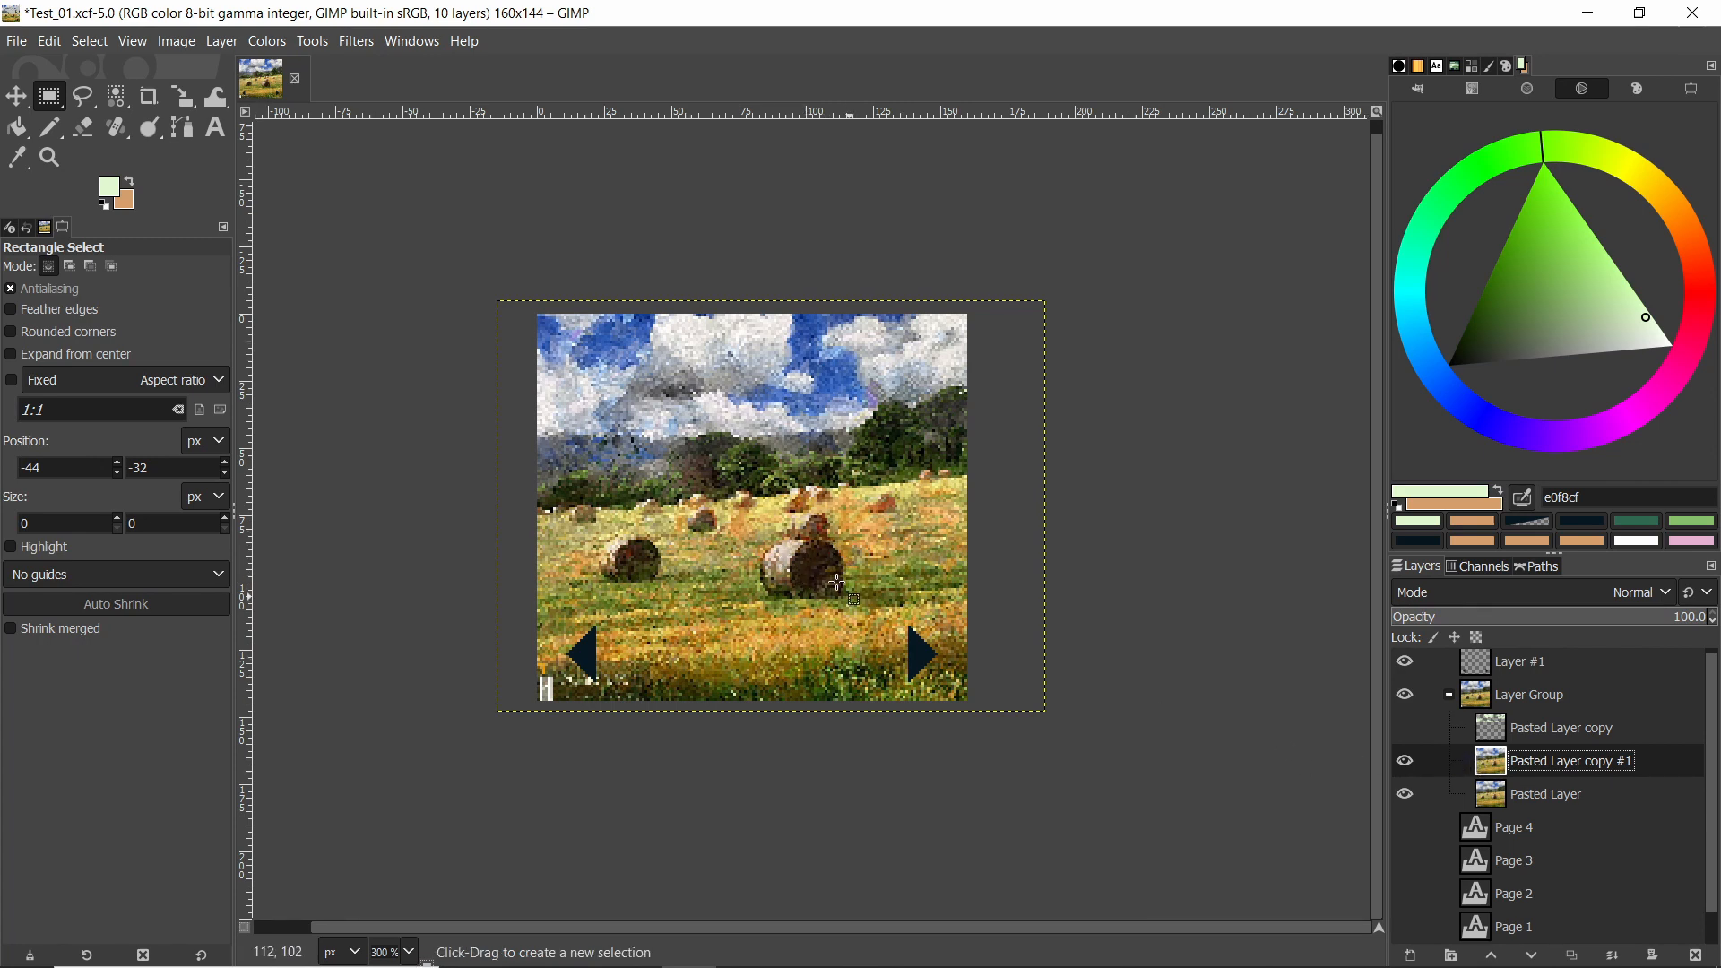
pyautogui.moveTo(946, 404)
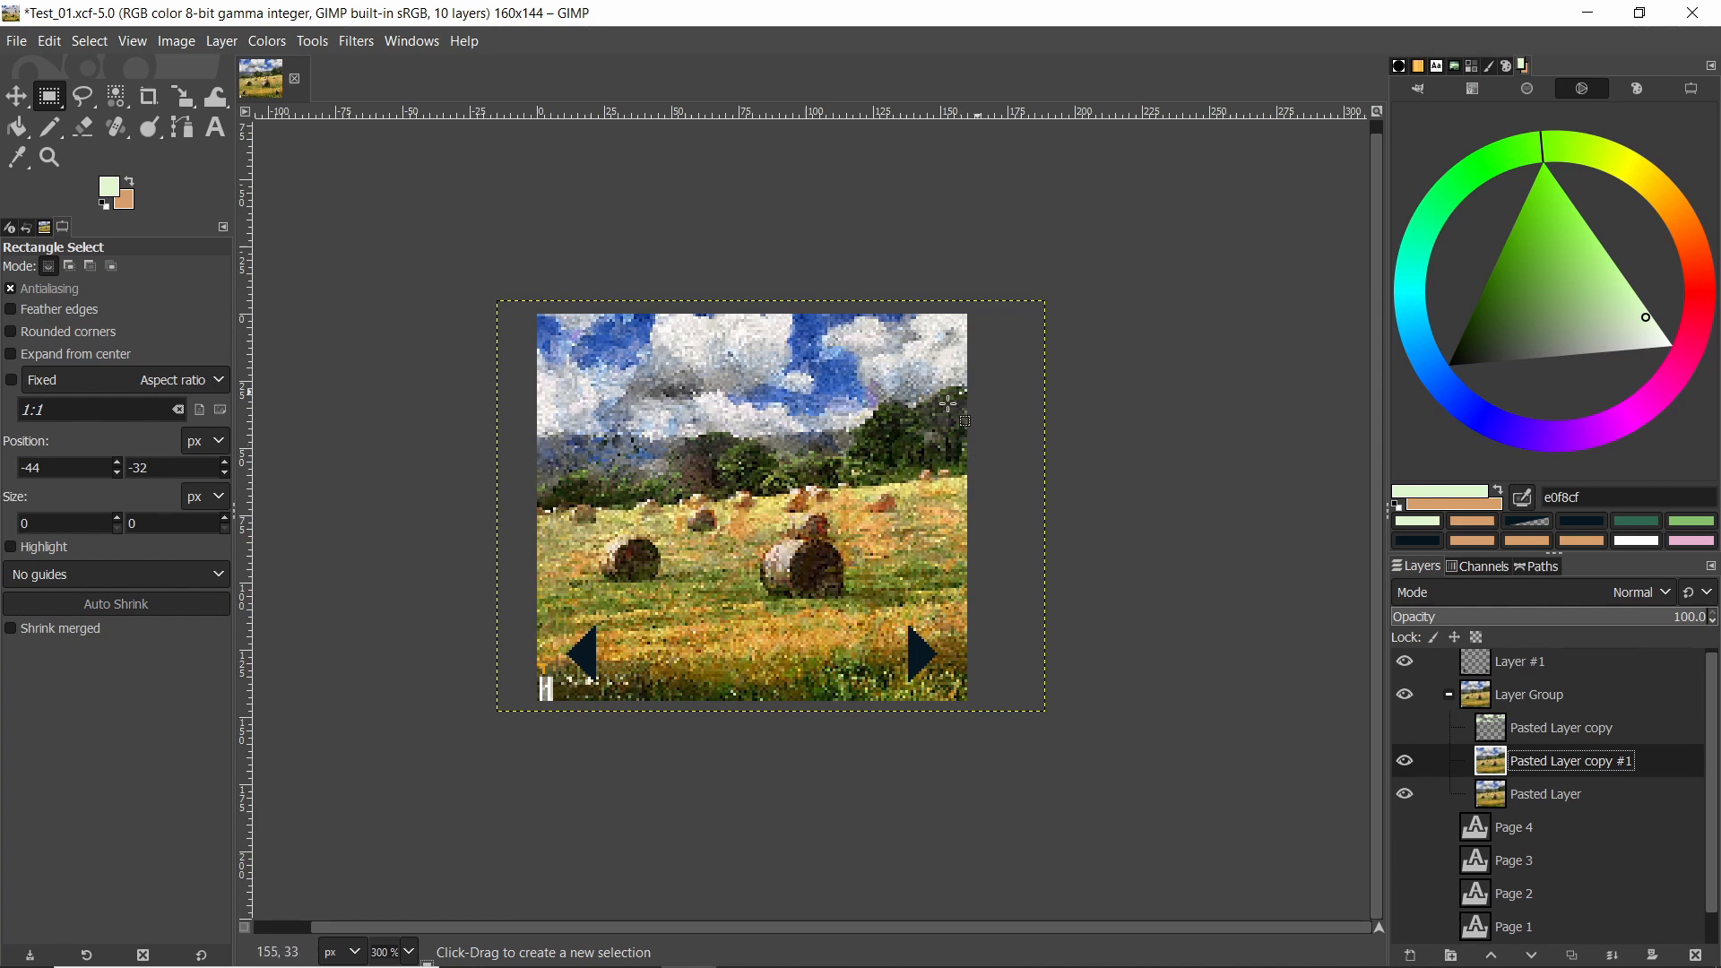
pyautogui.moveTo(1279, 500)
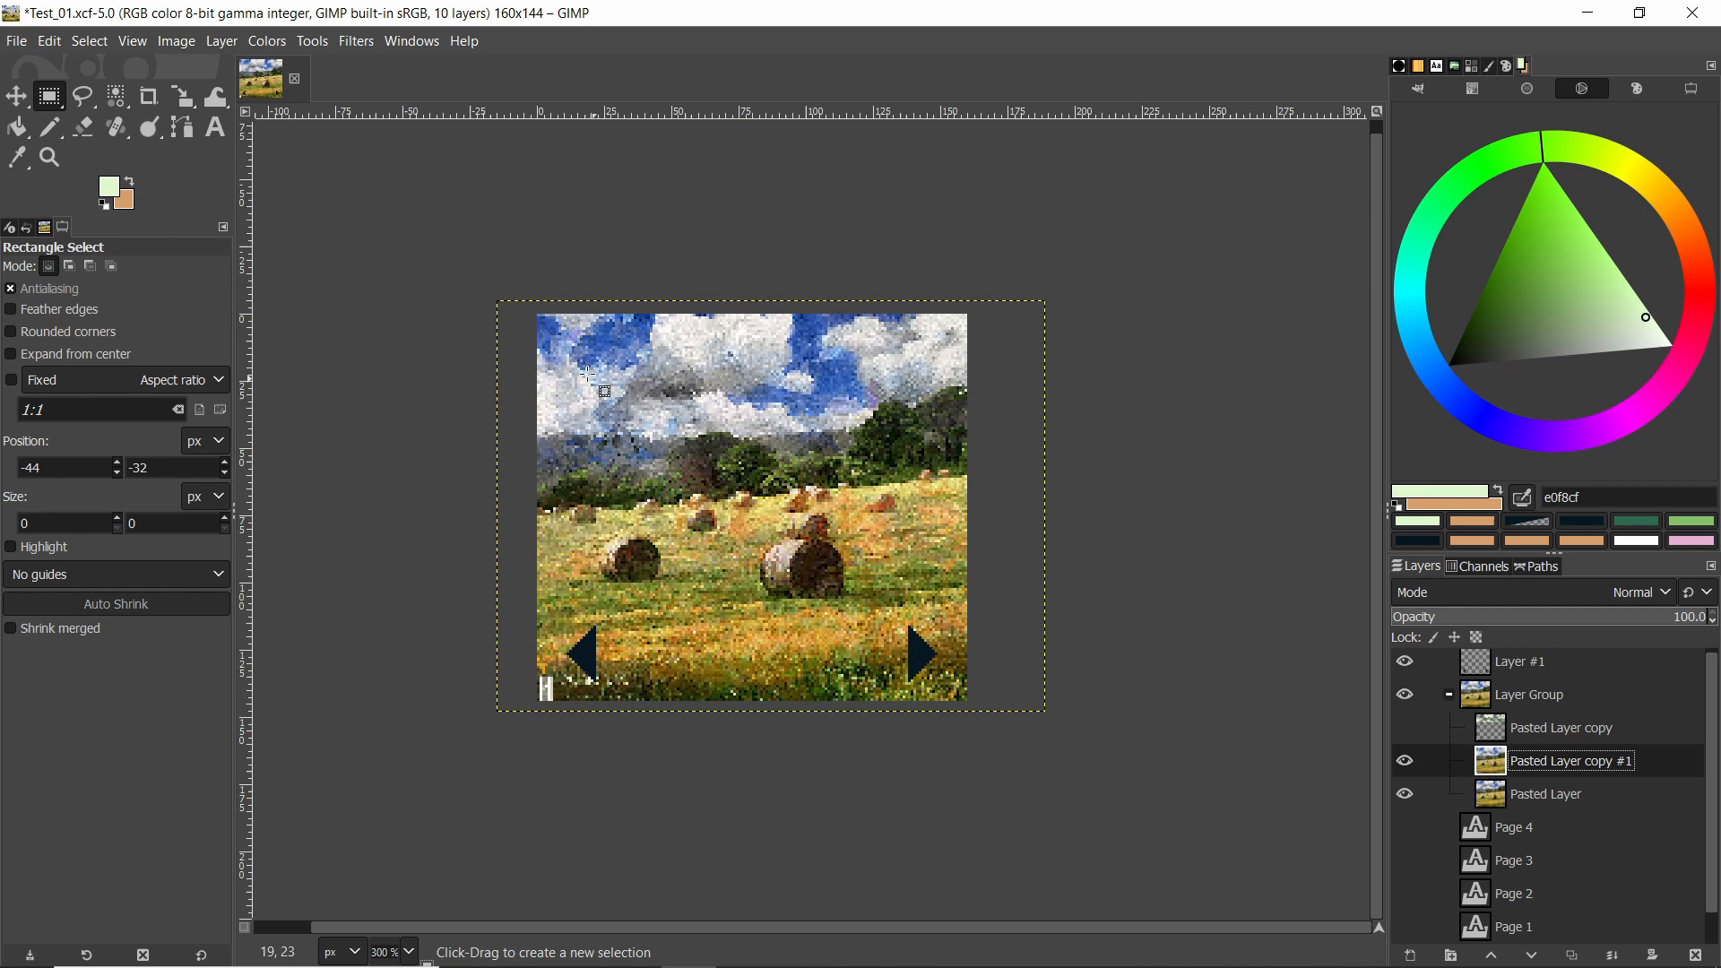
# Step: Desaturate the new copy and apply Brightness-Contrast at contrast 127 for two tones
pyautogui.click(265, 41)
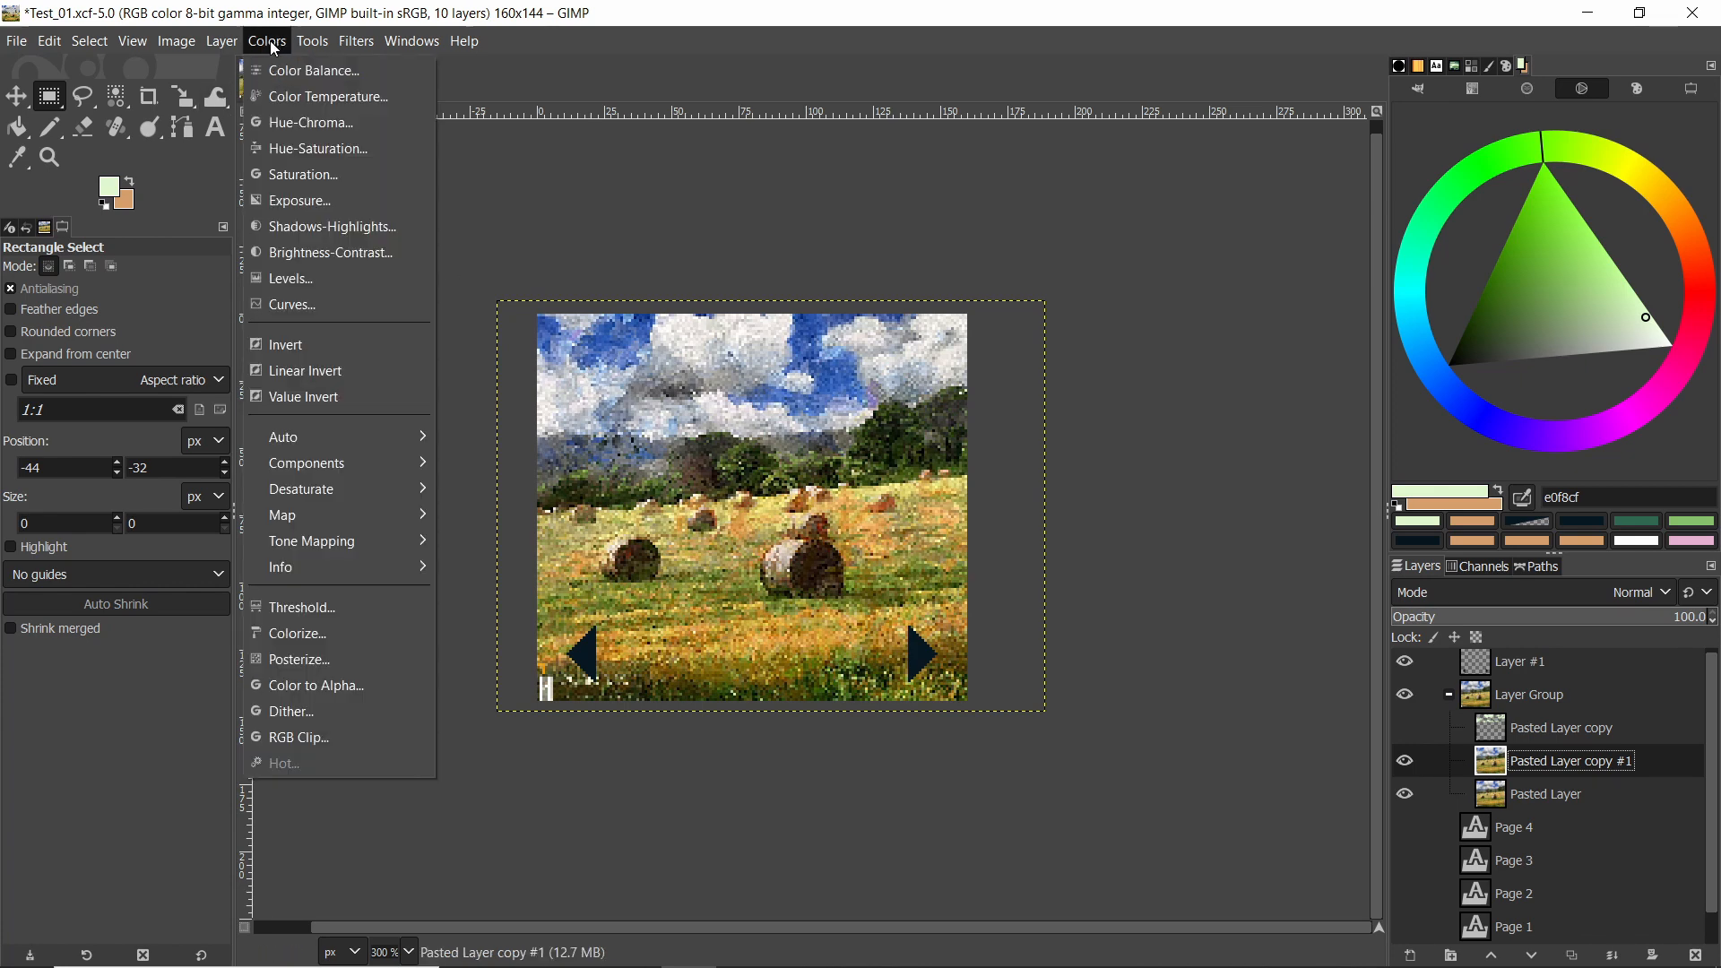
pyautogui.moveTo(317, 148)
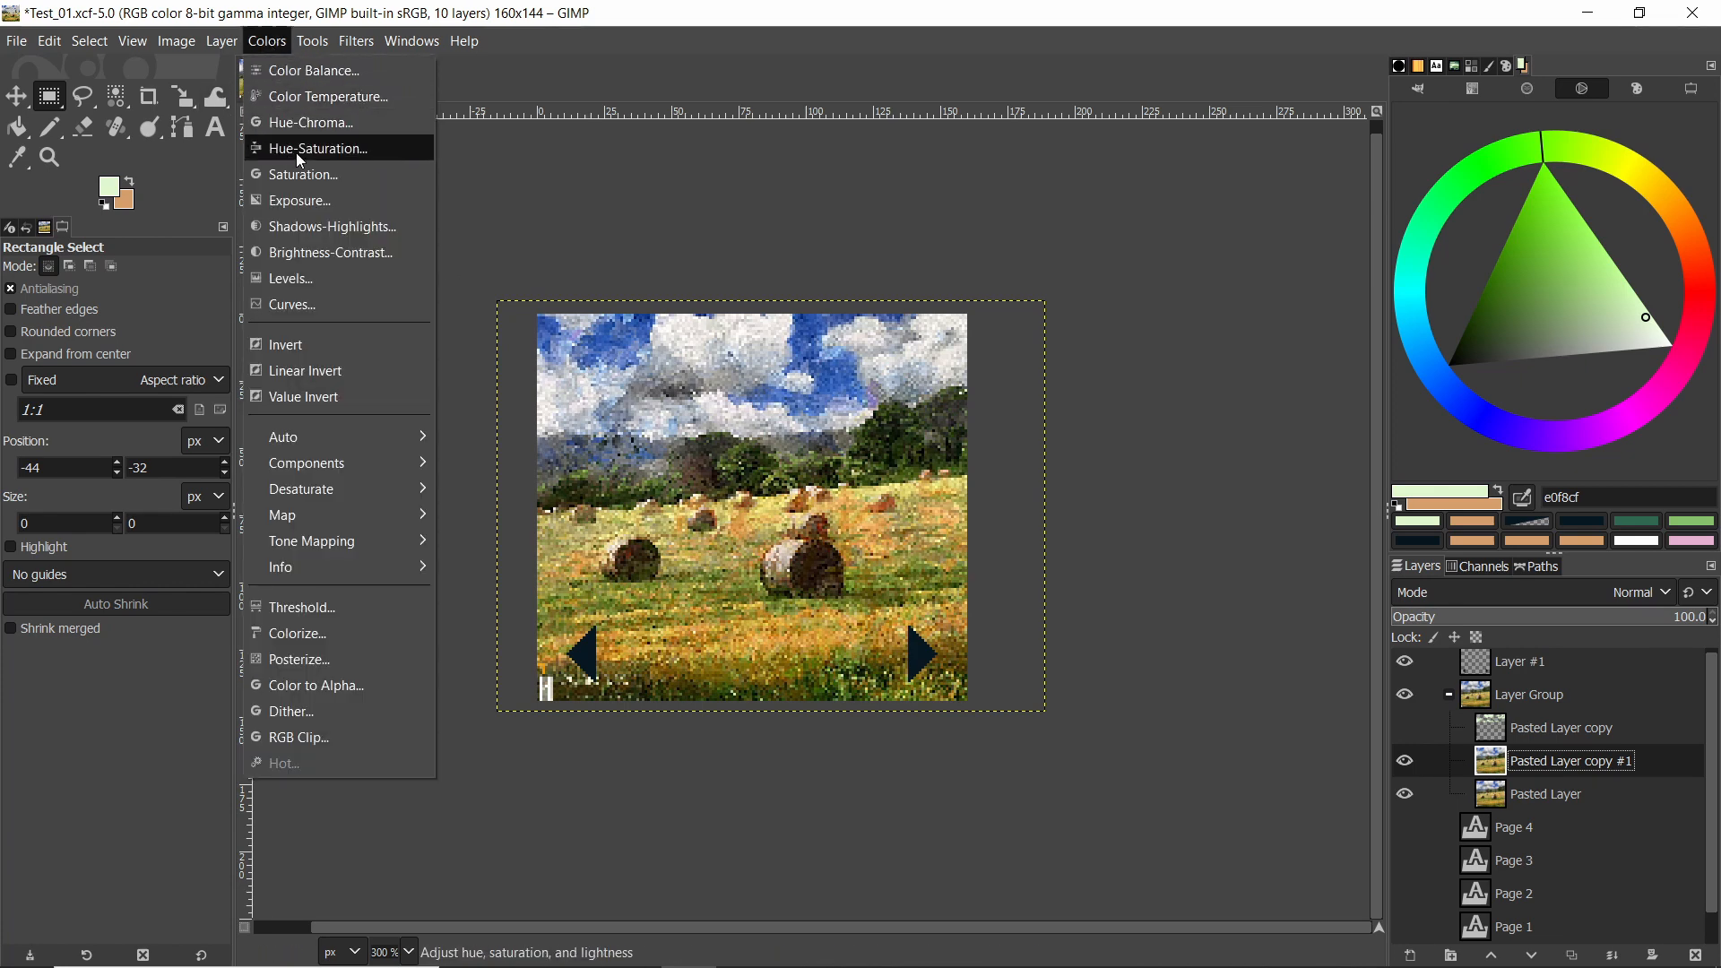
pyautogui.click(318, 148)
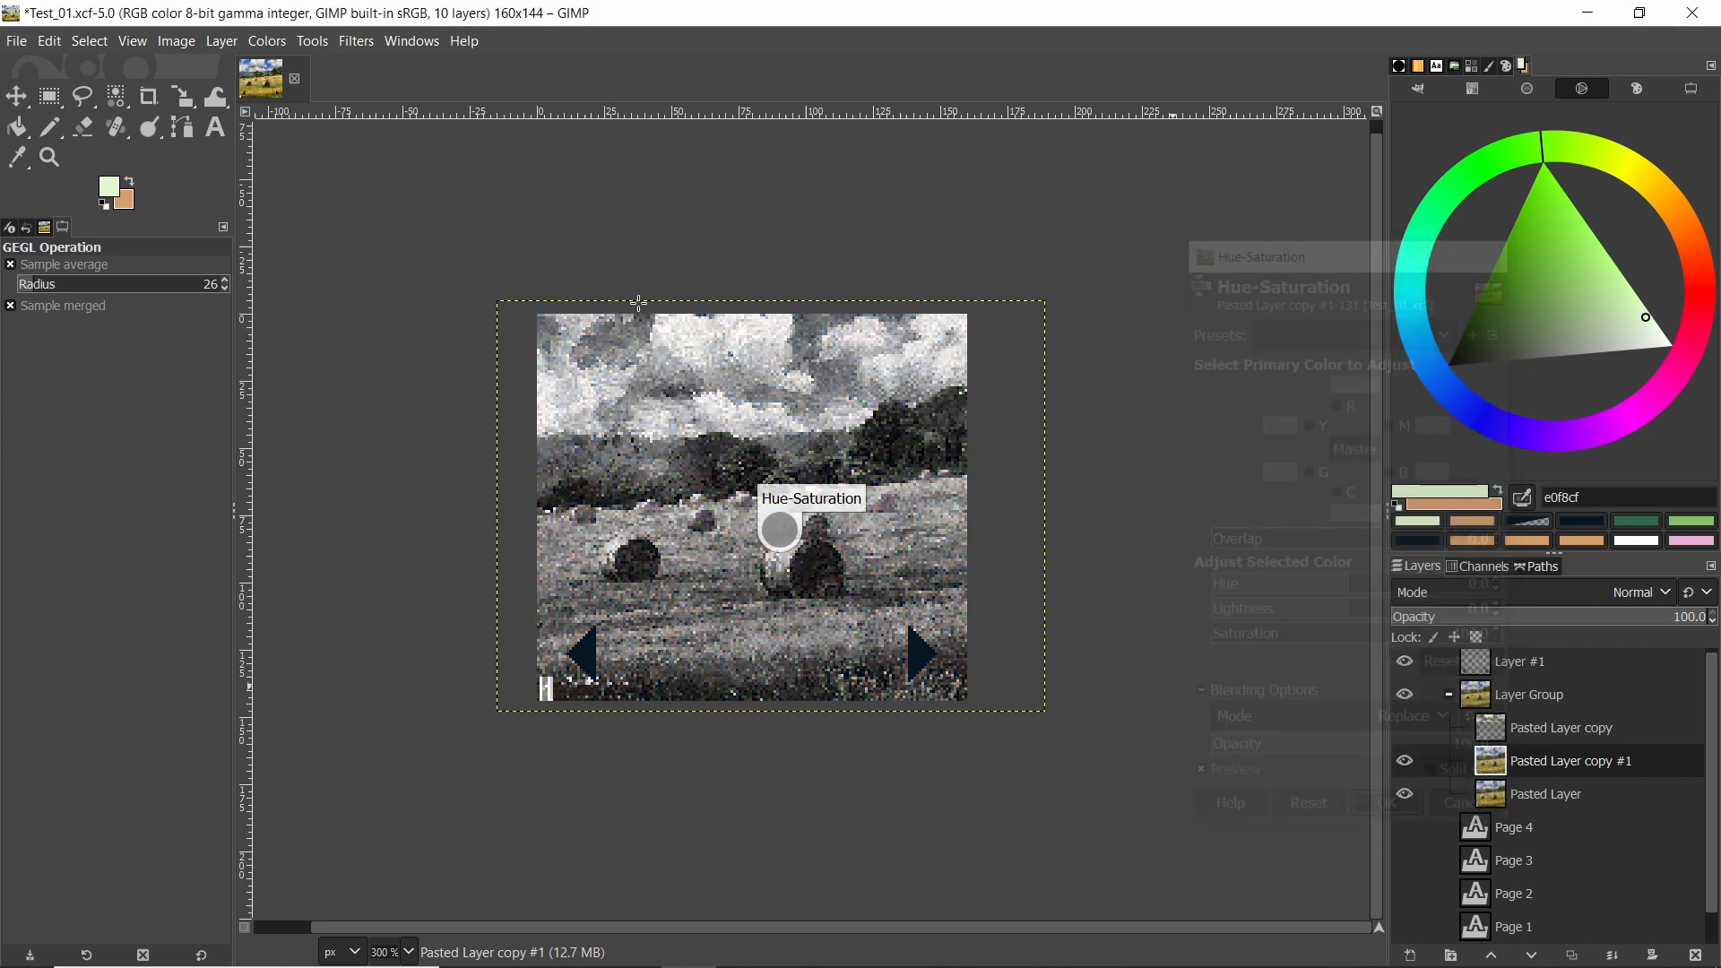
pyautogui.click(265, 40)
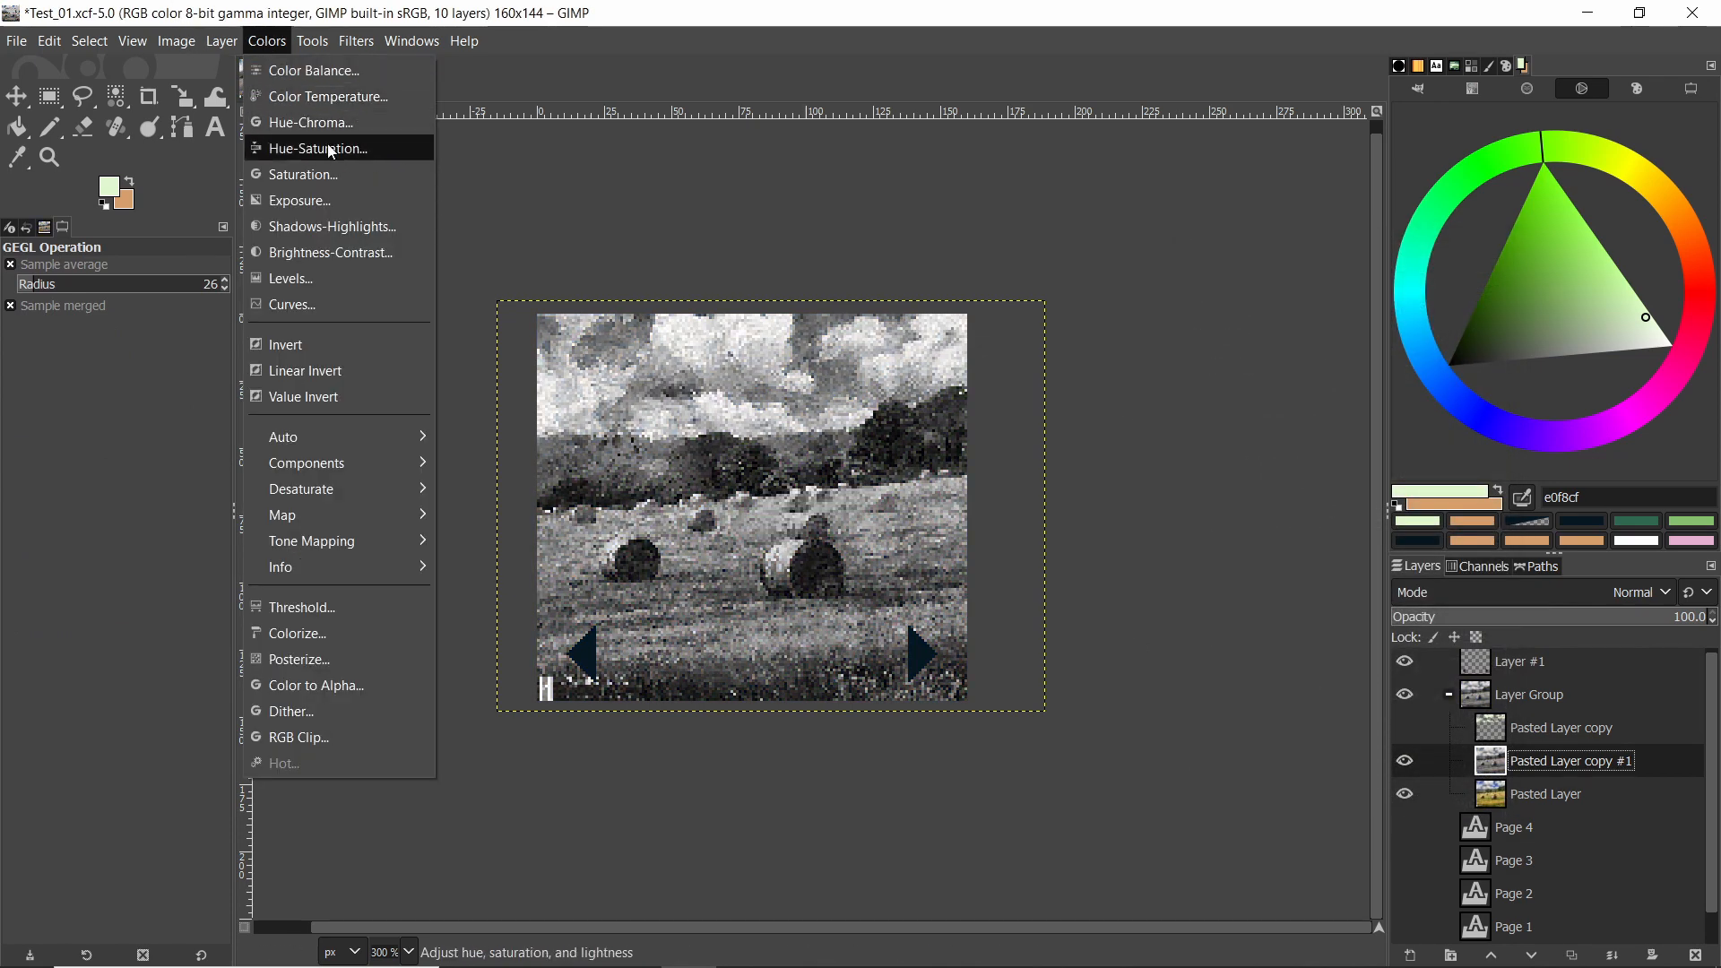
pyautogui.moveTo(331, 226)
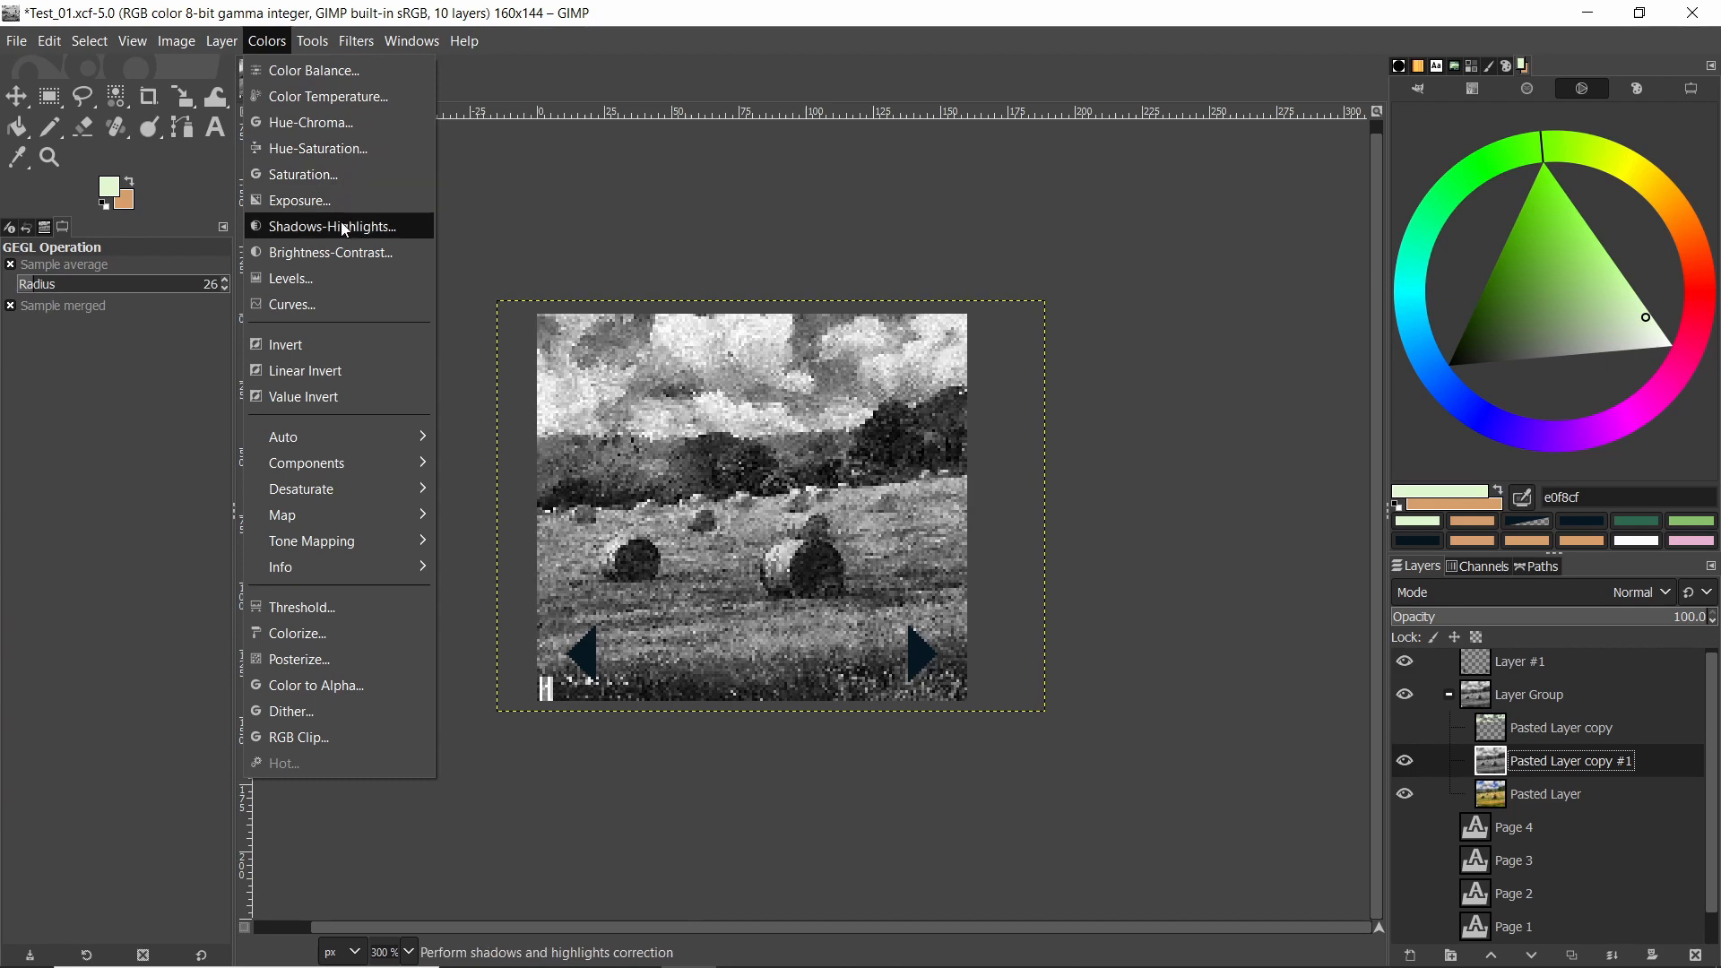
pyautogui.click(329, 253)
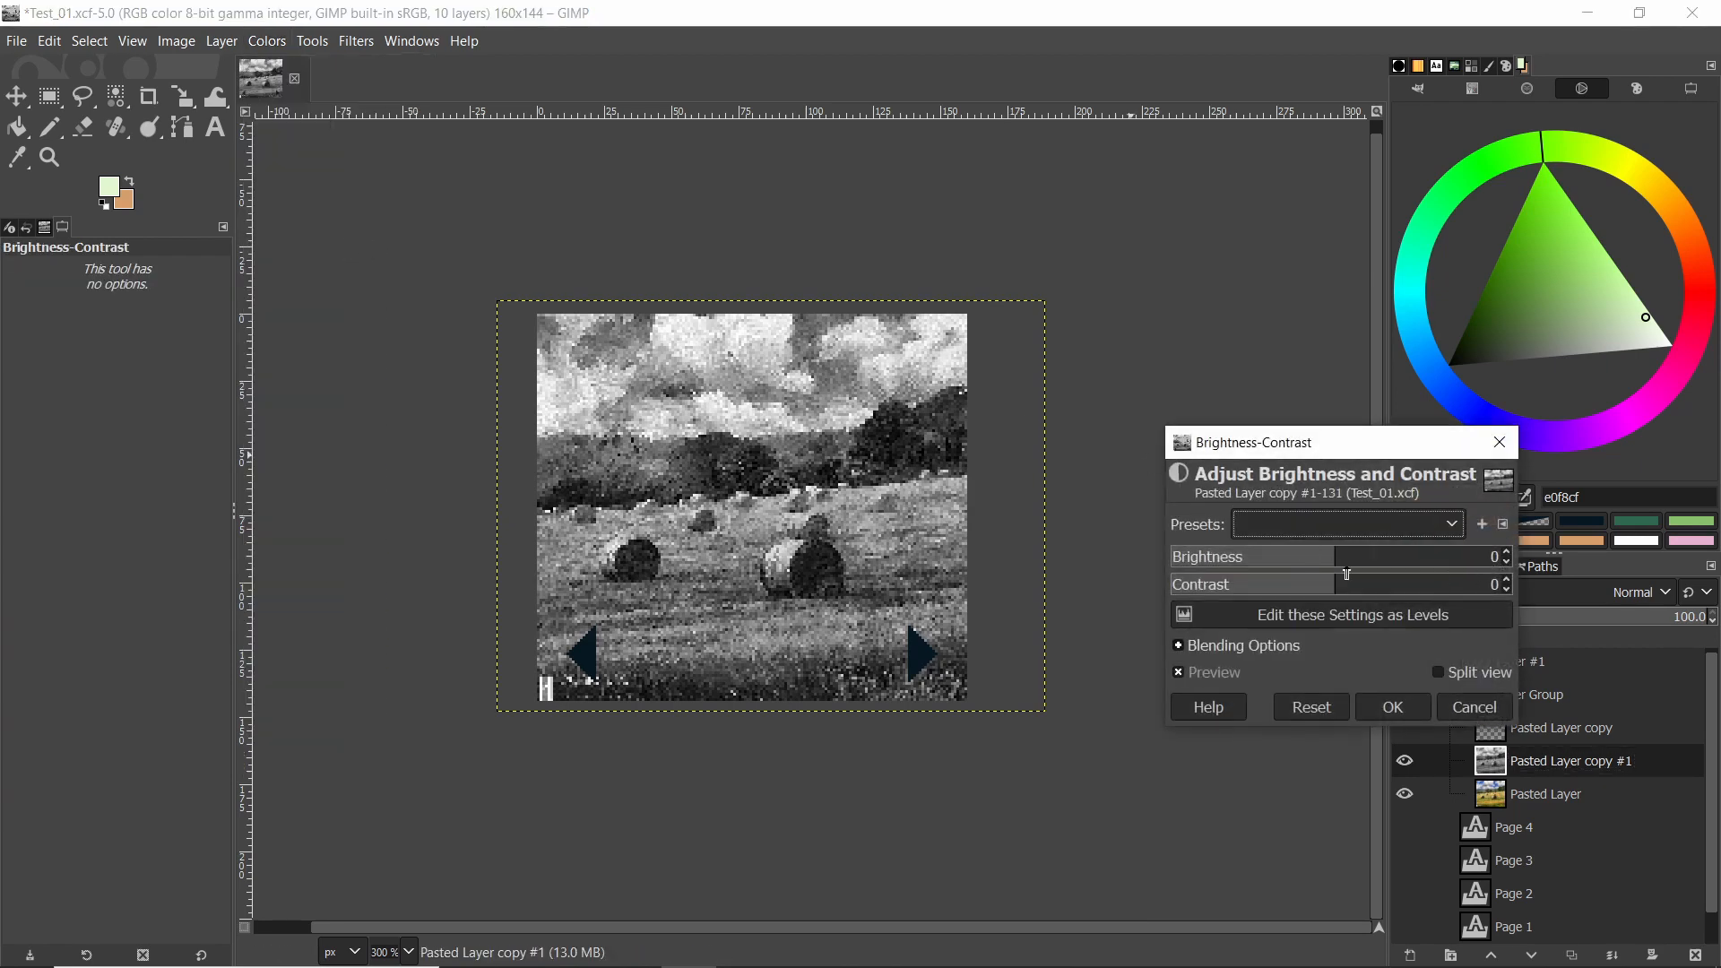
pyautogui.moveTo(1345, 584); pyautogui.dragTo(1492, 583)
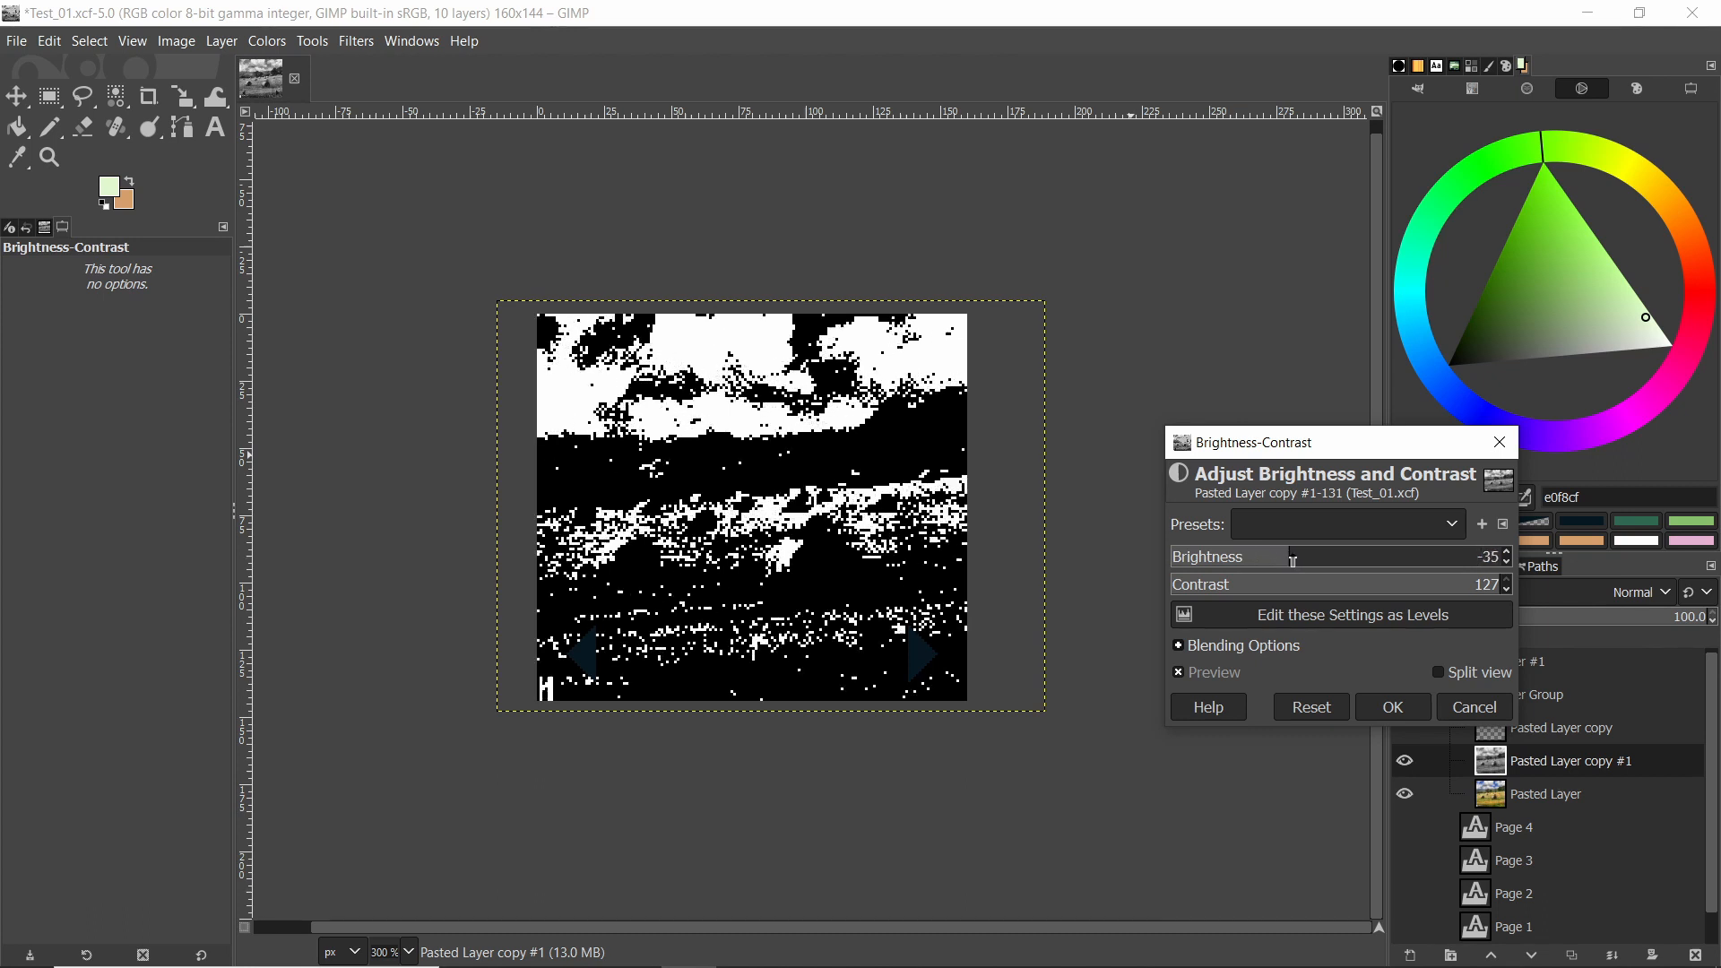
pyautogui.moveTo(1292, 559); pyautogui.dragTo(1303, 559)
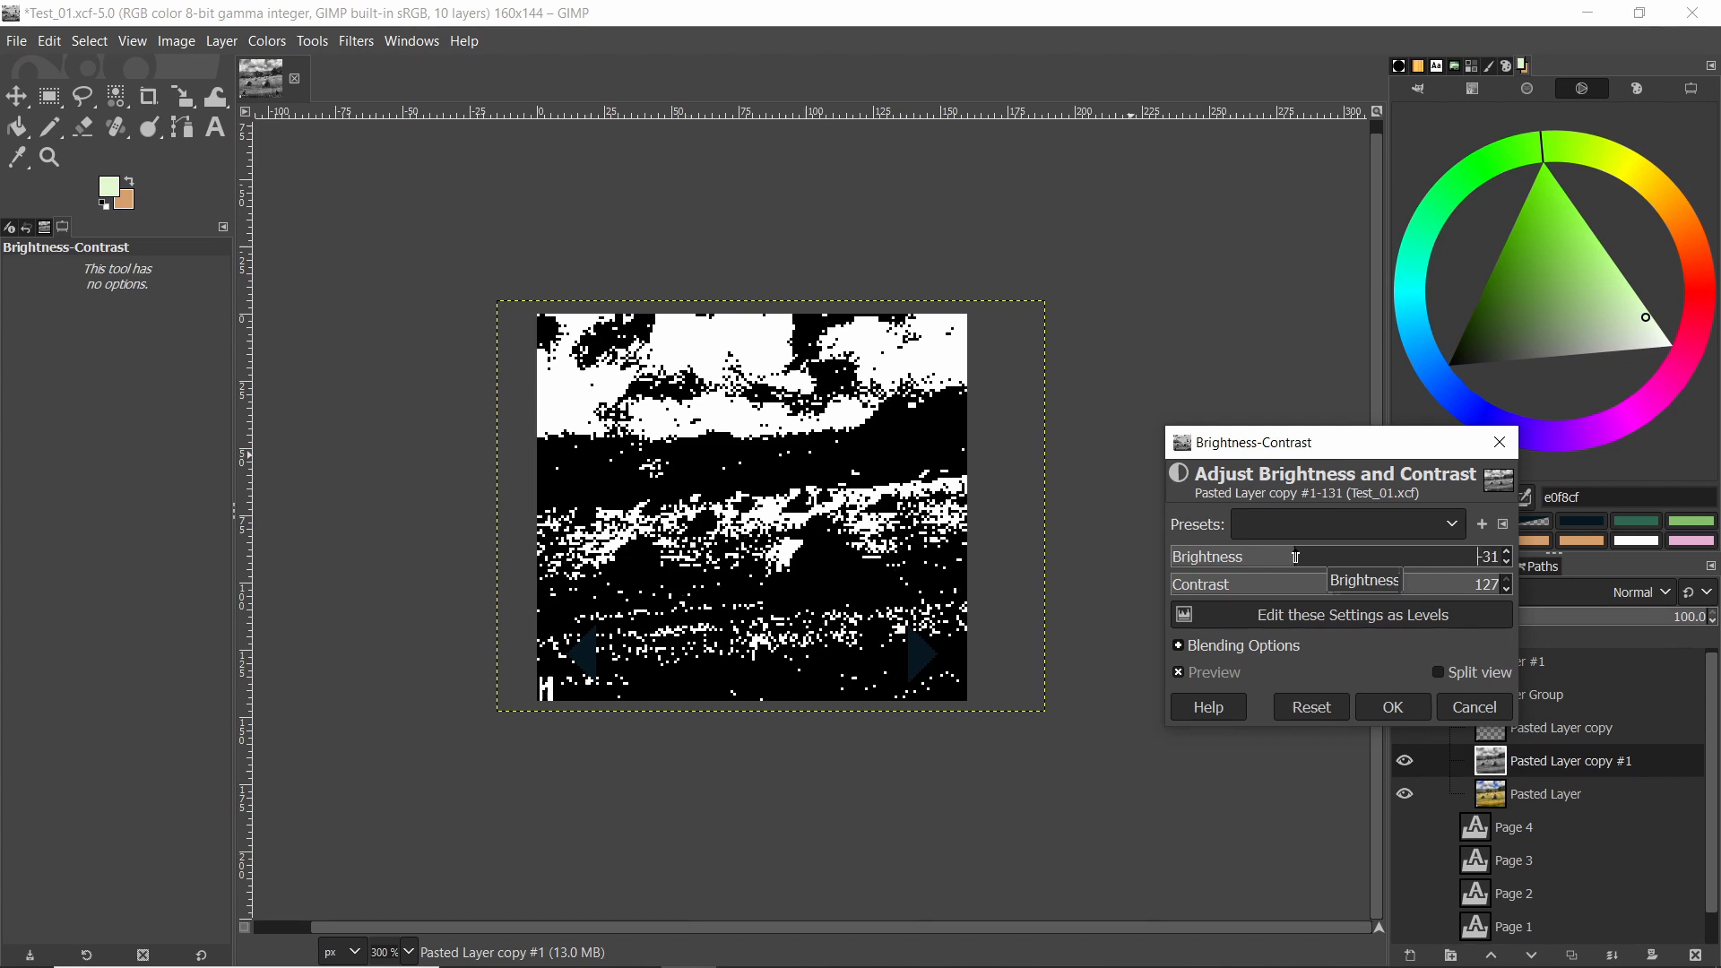
pyautogui.moveTo(1295, 557); pyautogui.dragTo(1339, 557)
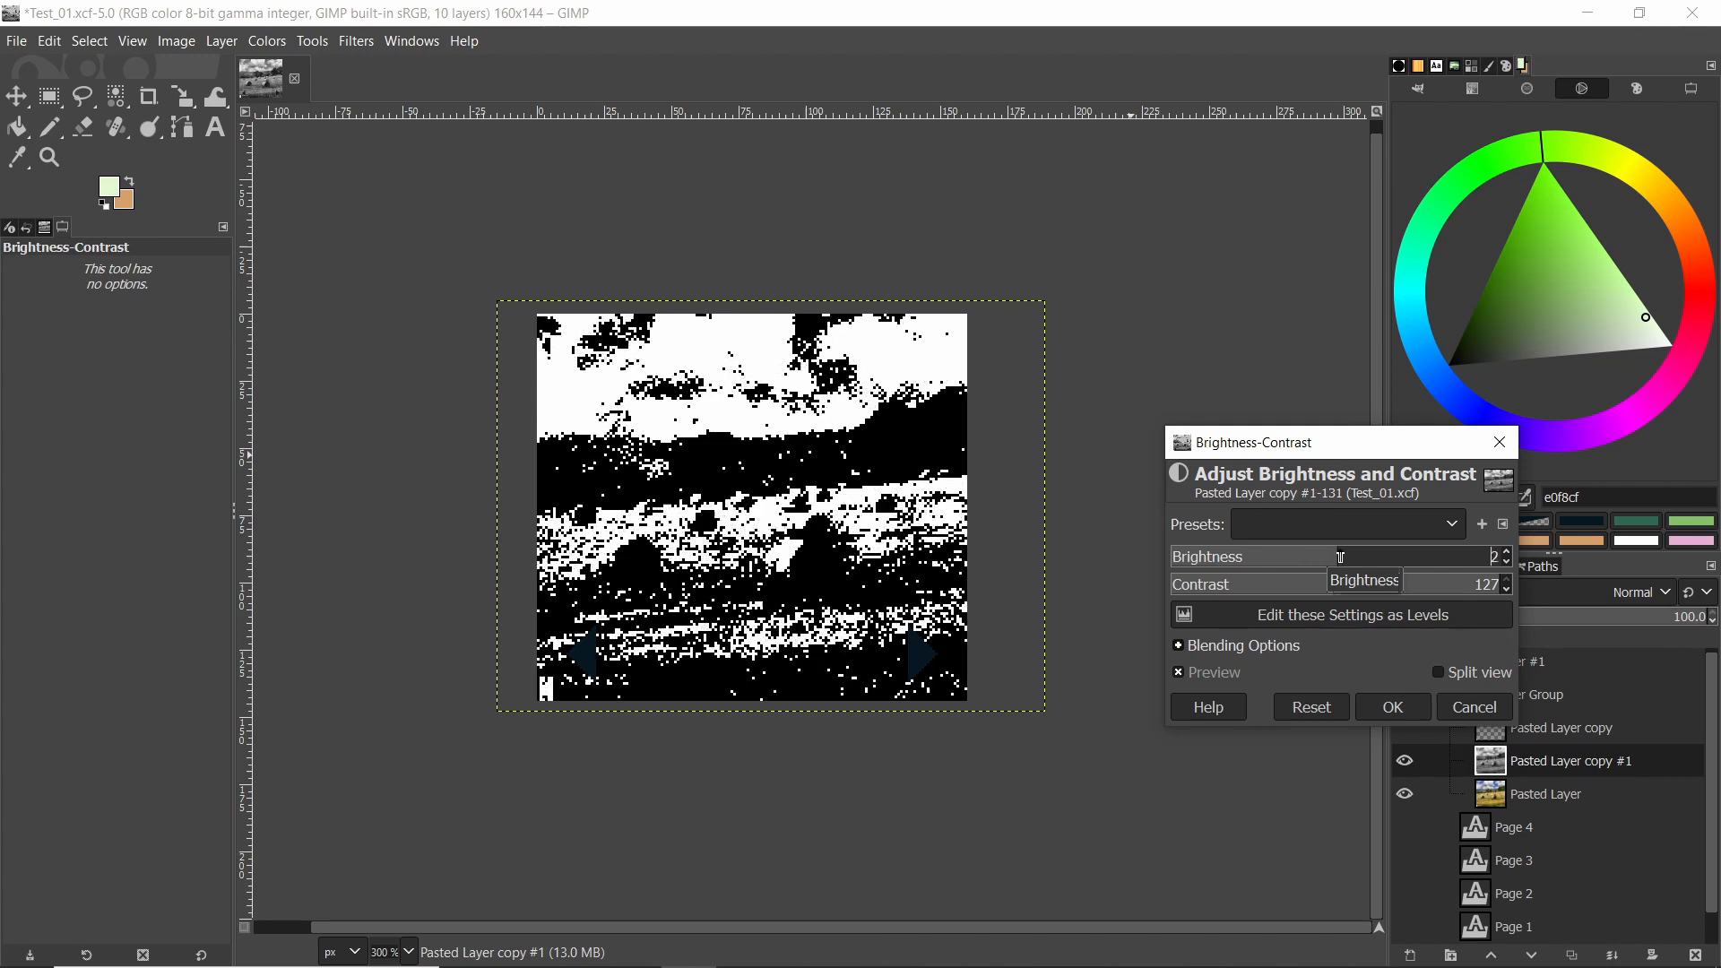
pyautogui.moveTo(1339, 557); pyautogui.dragTo(1426, 556)
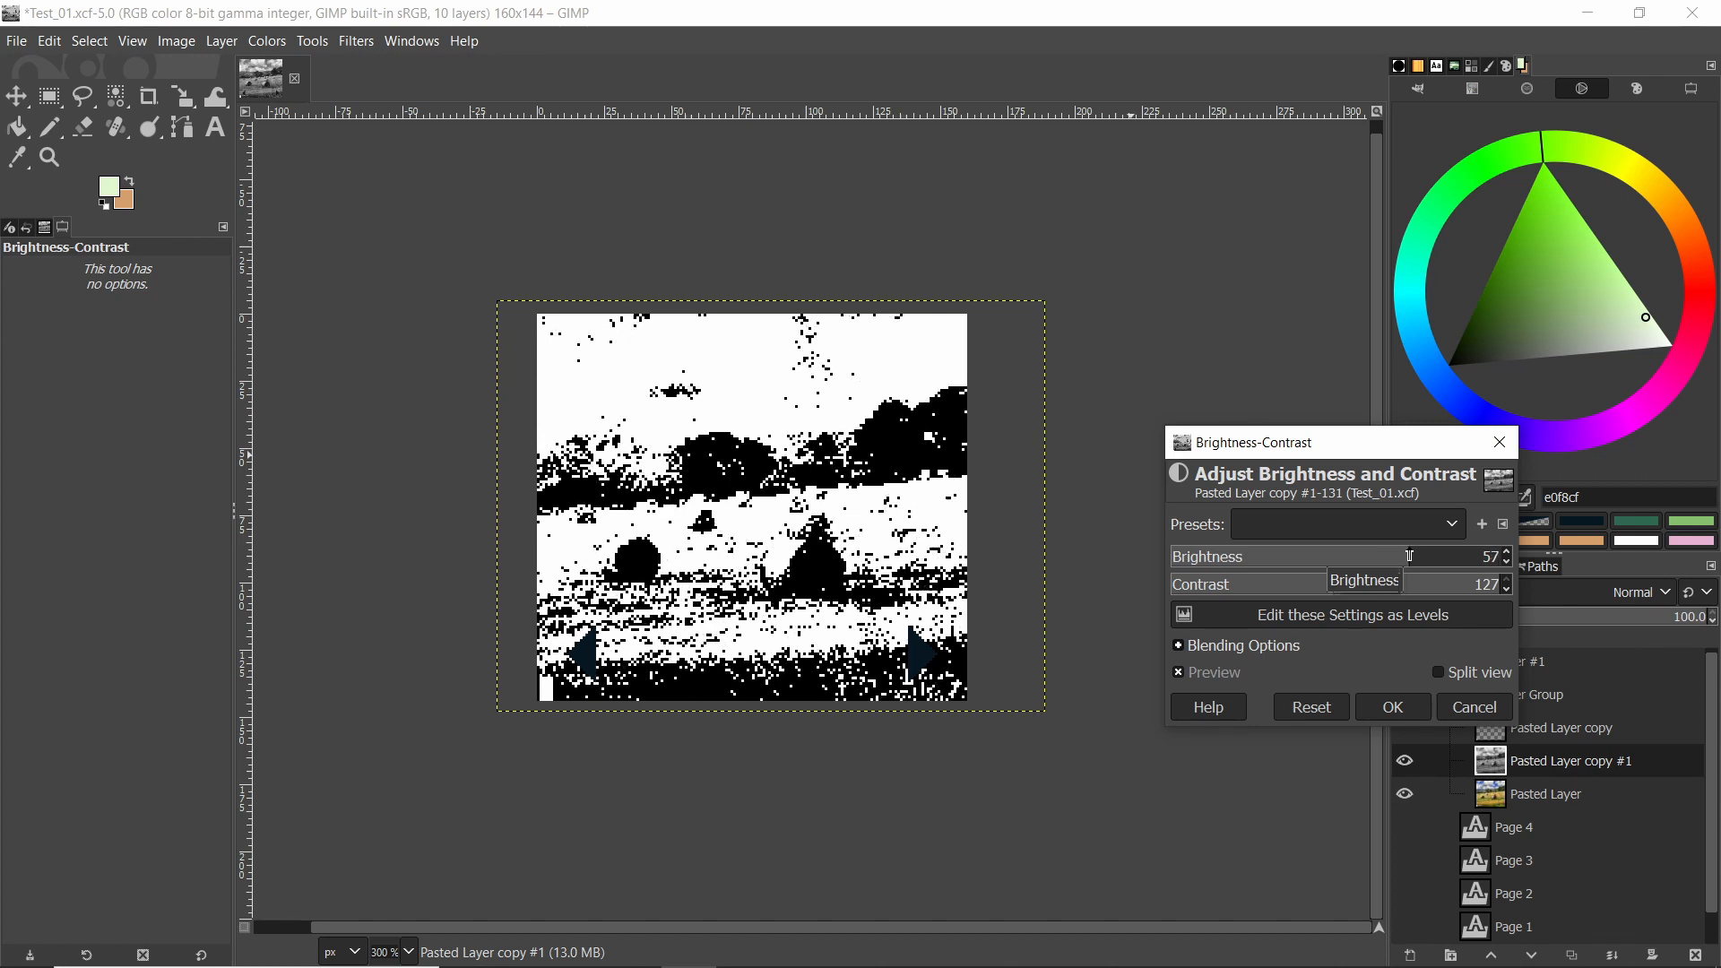
pyautogui.click(1507, 552)
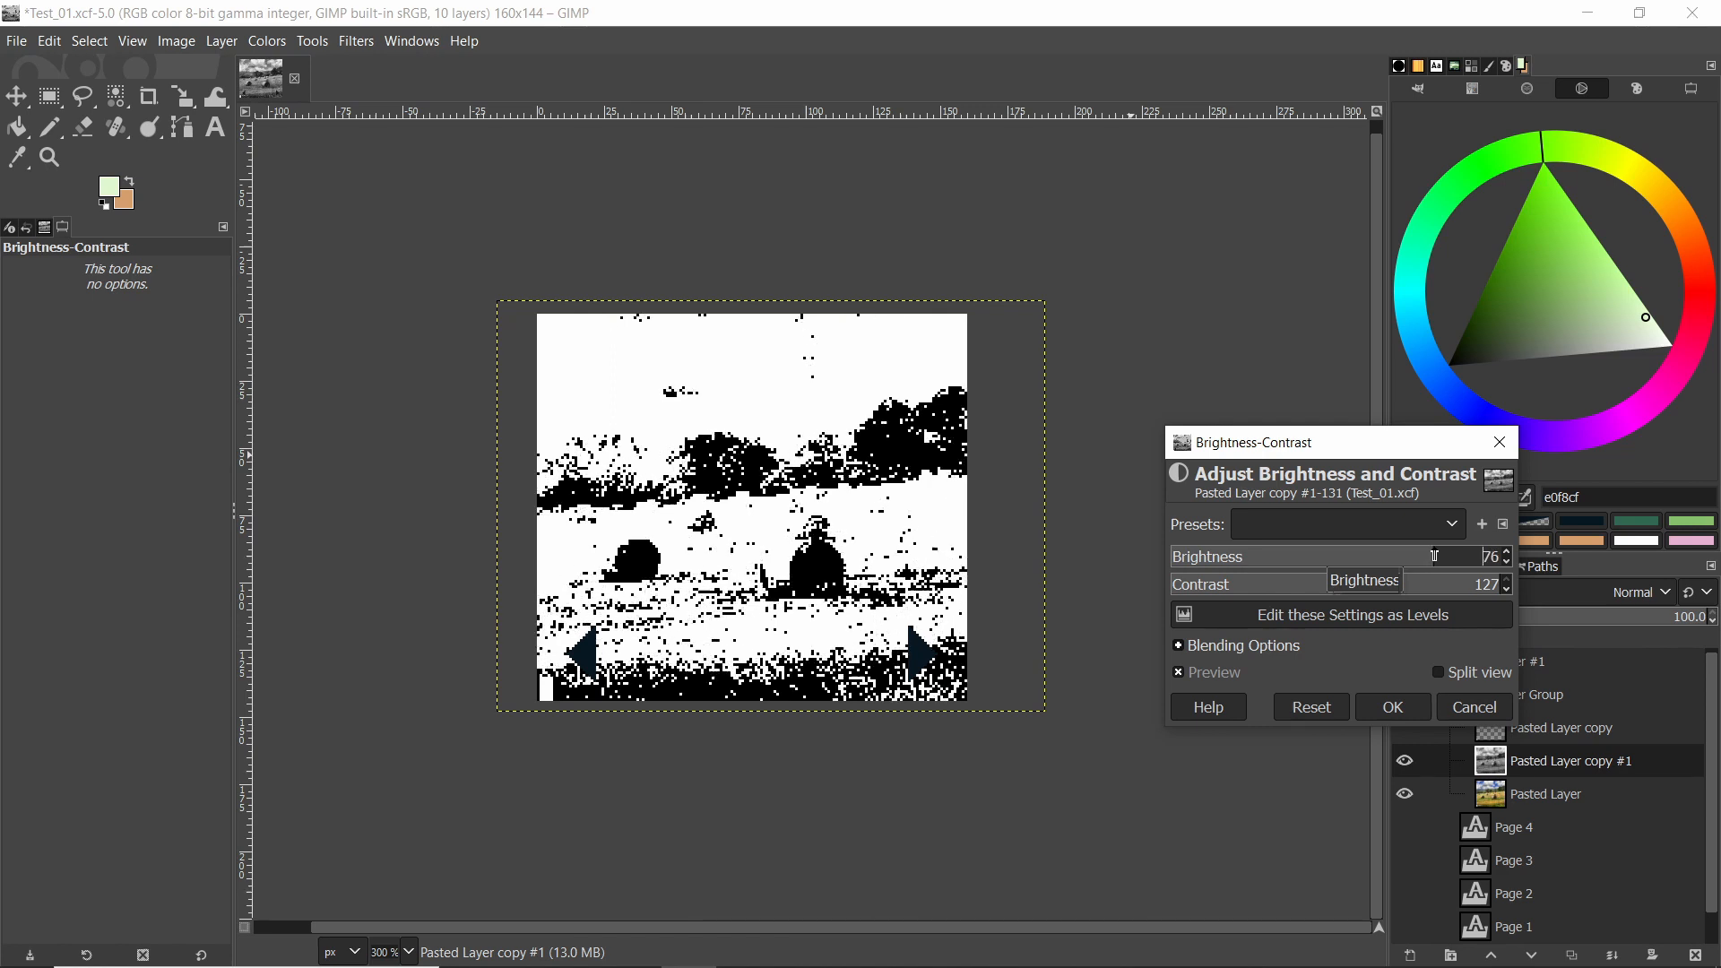
pyautogui.moveTo(1448, 557); pyautogui.dragTo(1380, 556)
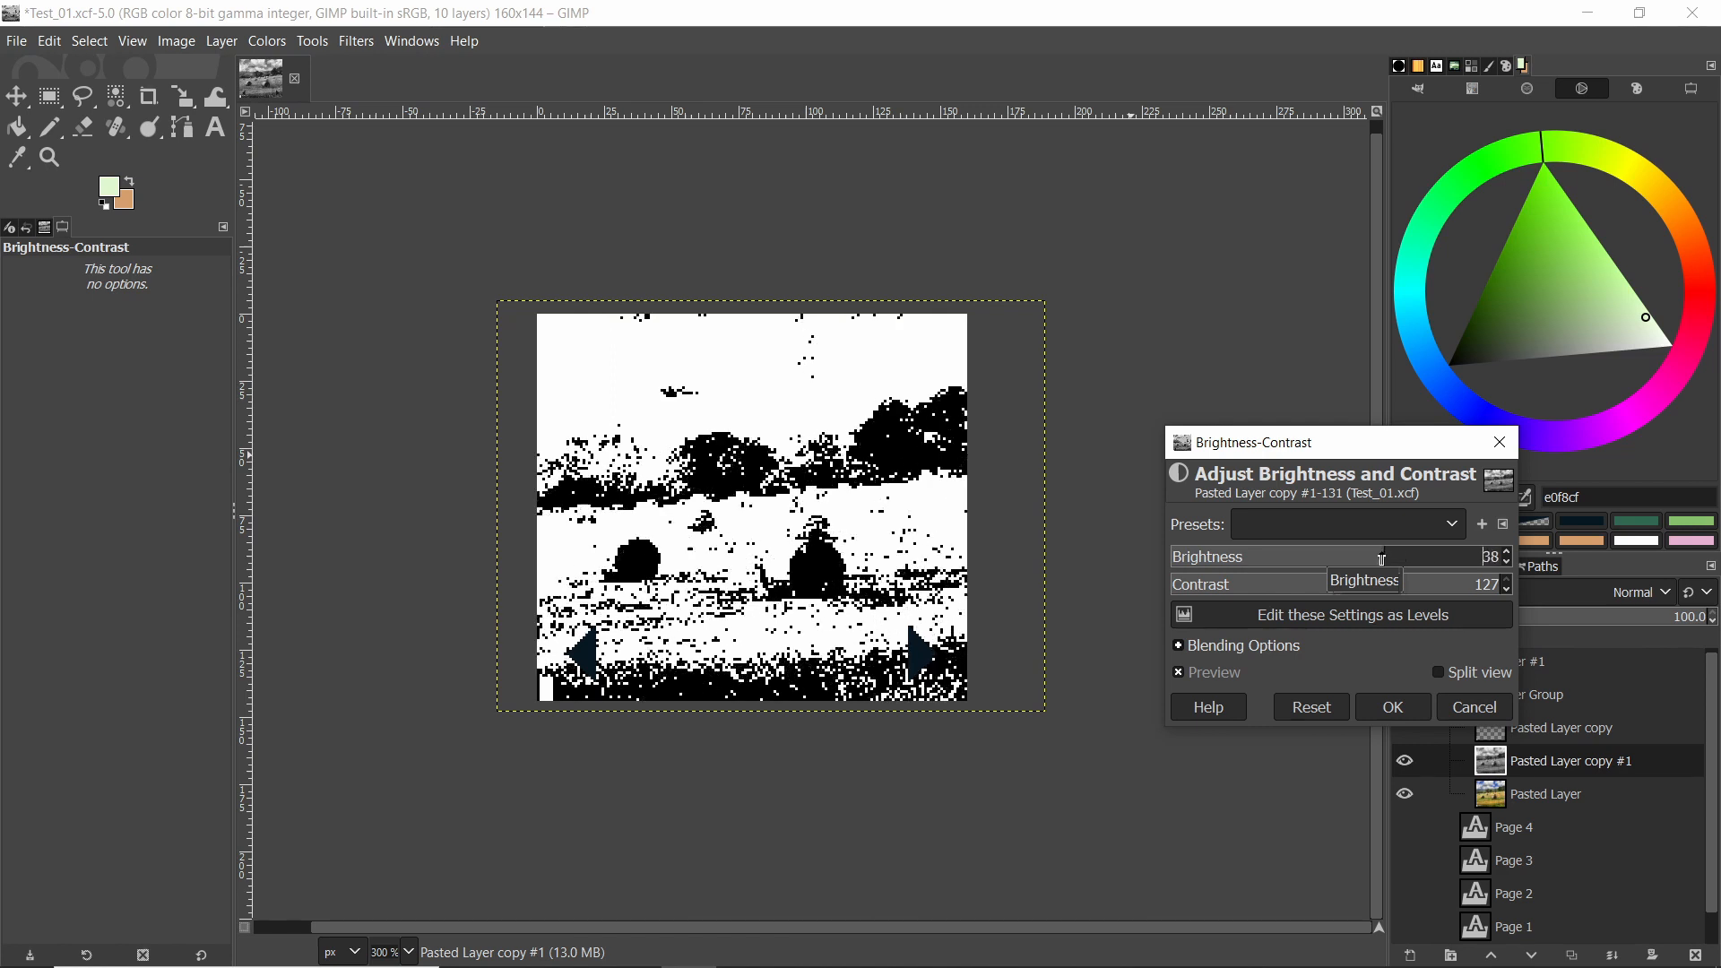
pyautogui.moveTo(1377, 556); pyautogui.dragTo(1258, 556)
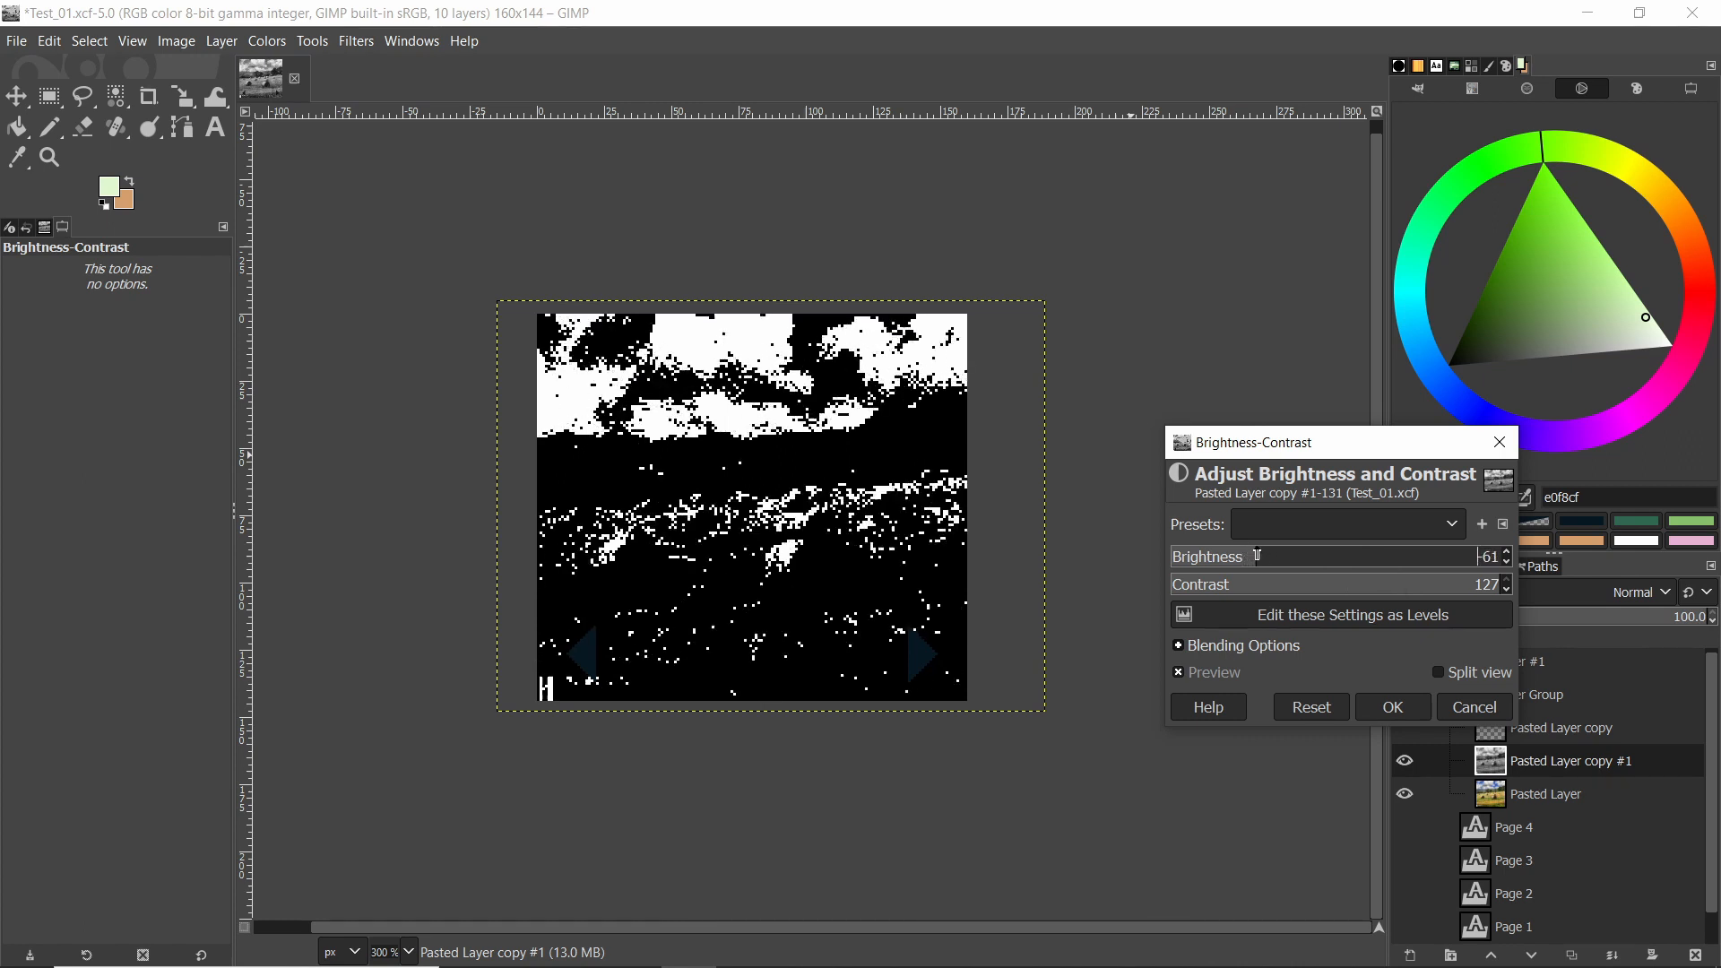
pyautogui.moveTo(1256, 557); pyautogui.dragTo(1292, 557)
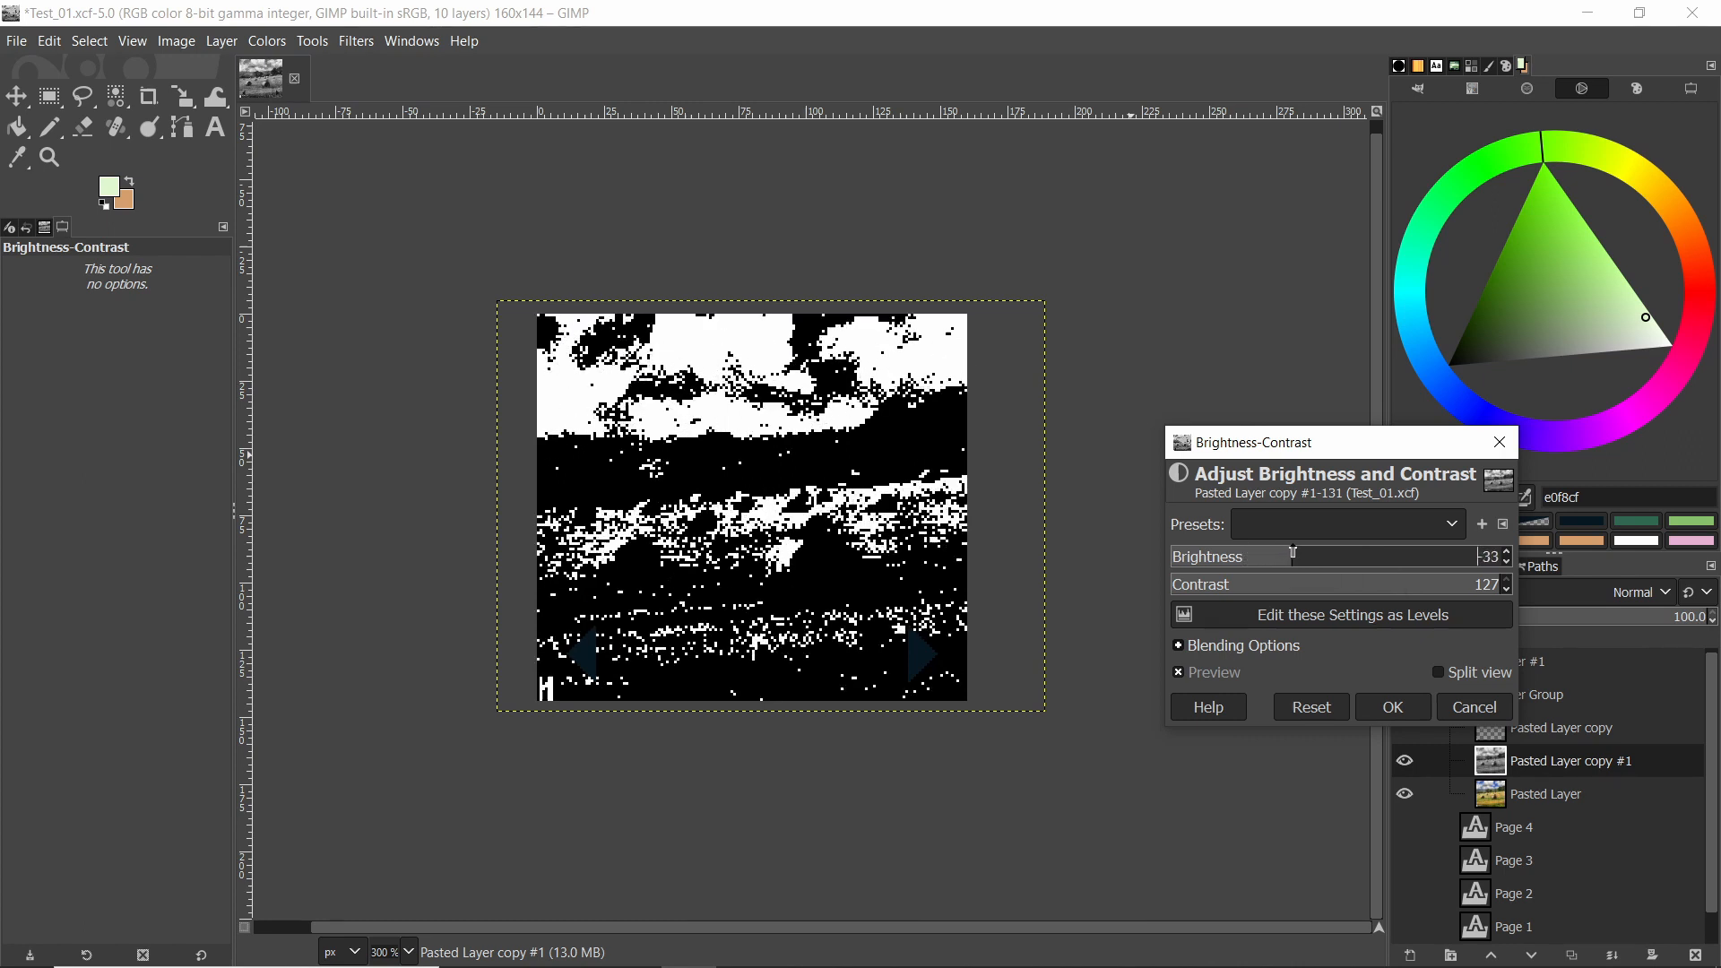
pyautogui.moveTo(1292, 554); pyautogui.dragTo(1316, 554)
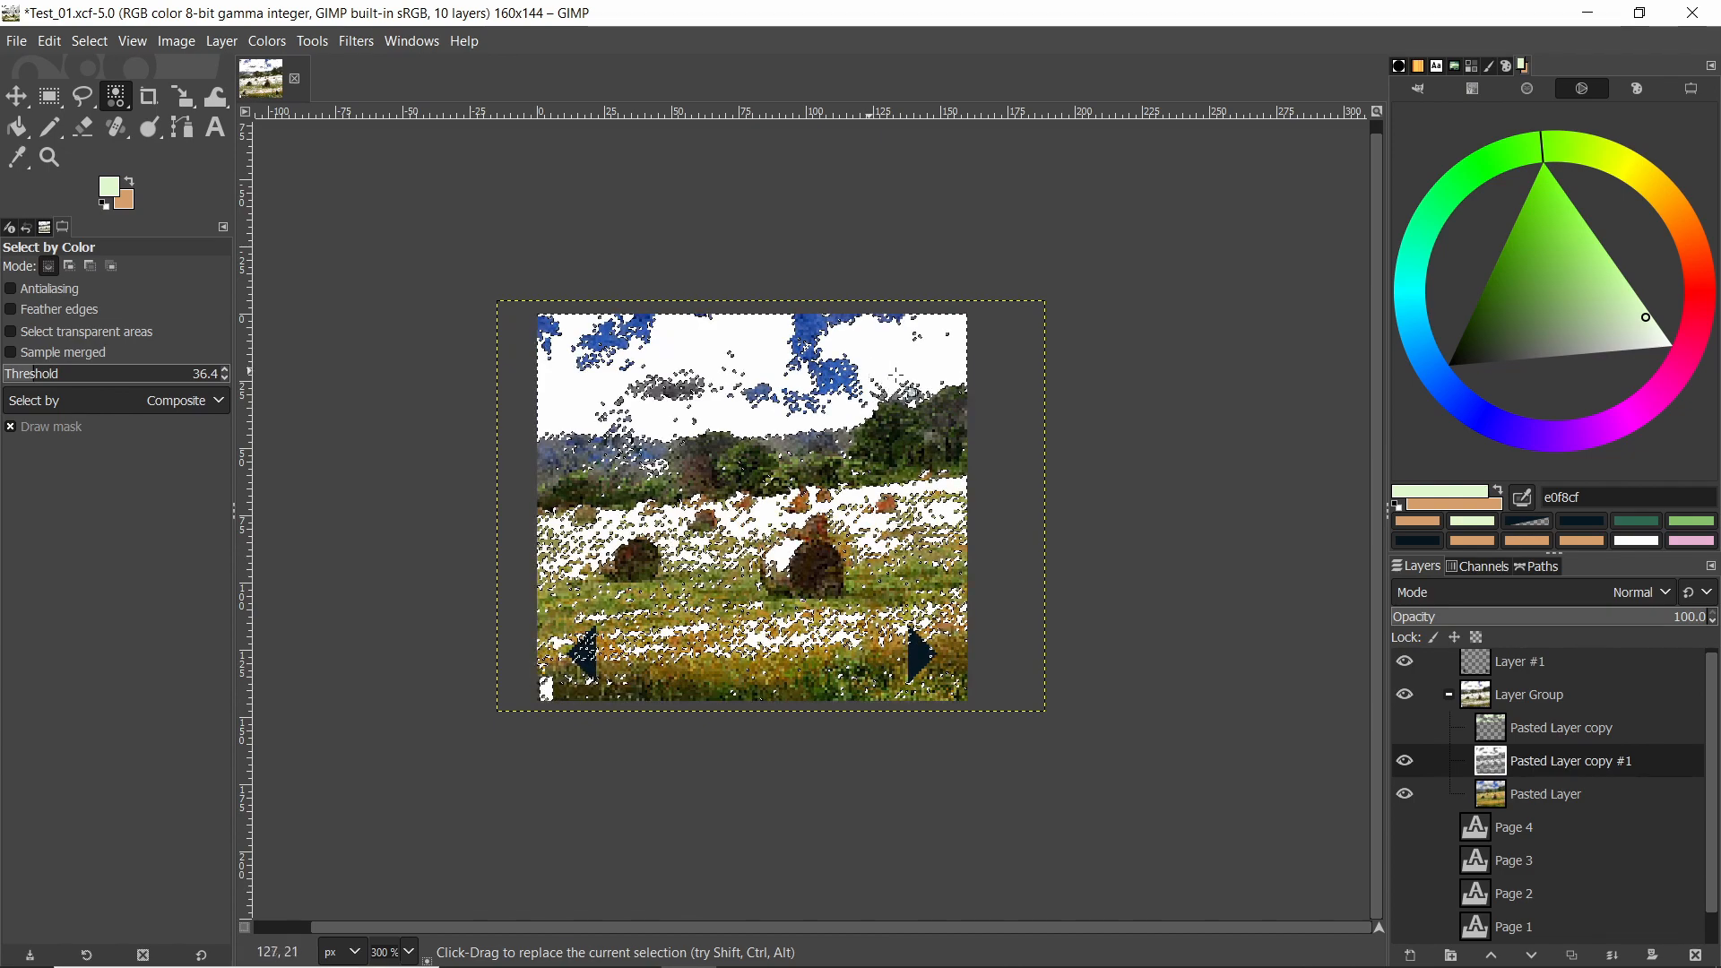
# Step: Fill the selected white areas with mid-green #86c06c using the Pencil
pyautogui.click(49, 127)
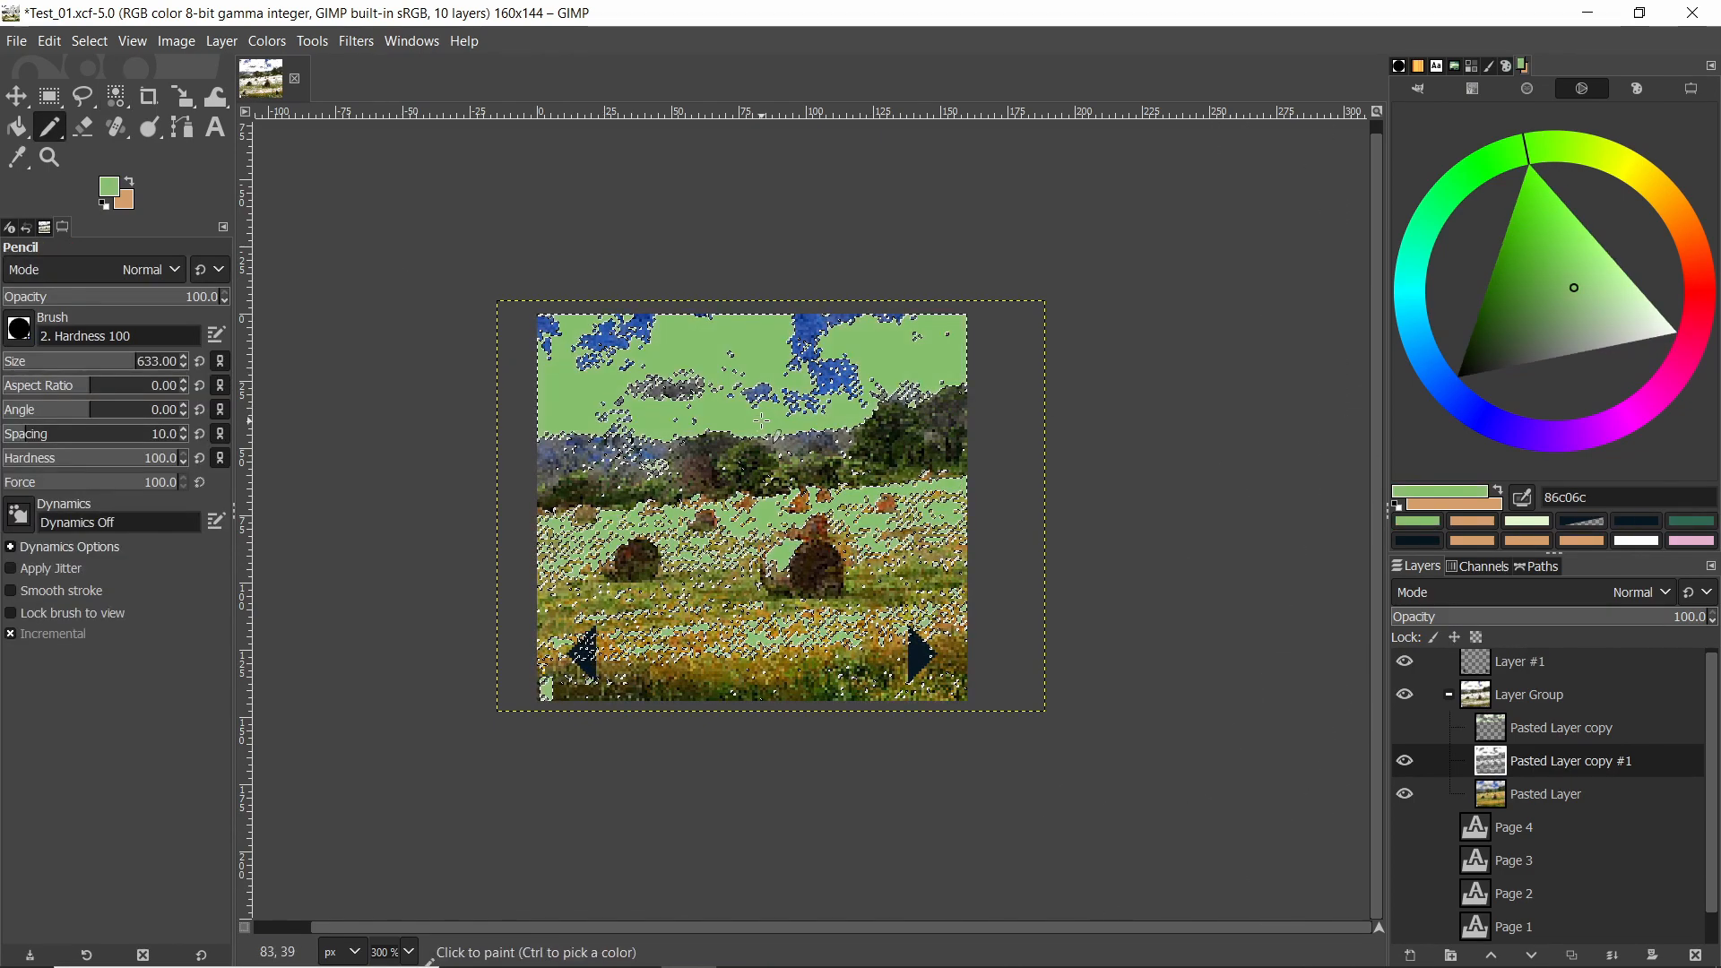
pyautogui.click(49, 96)
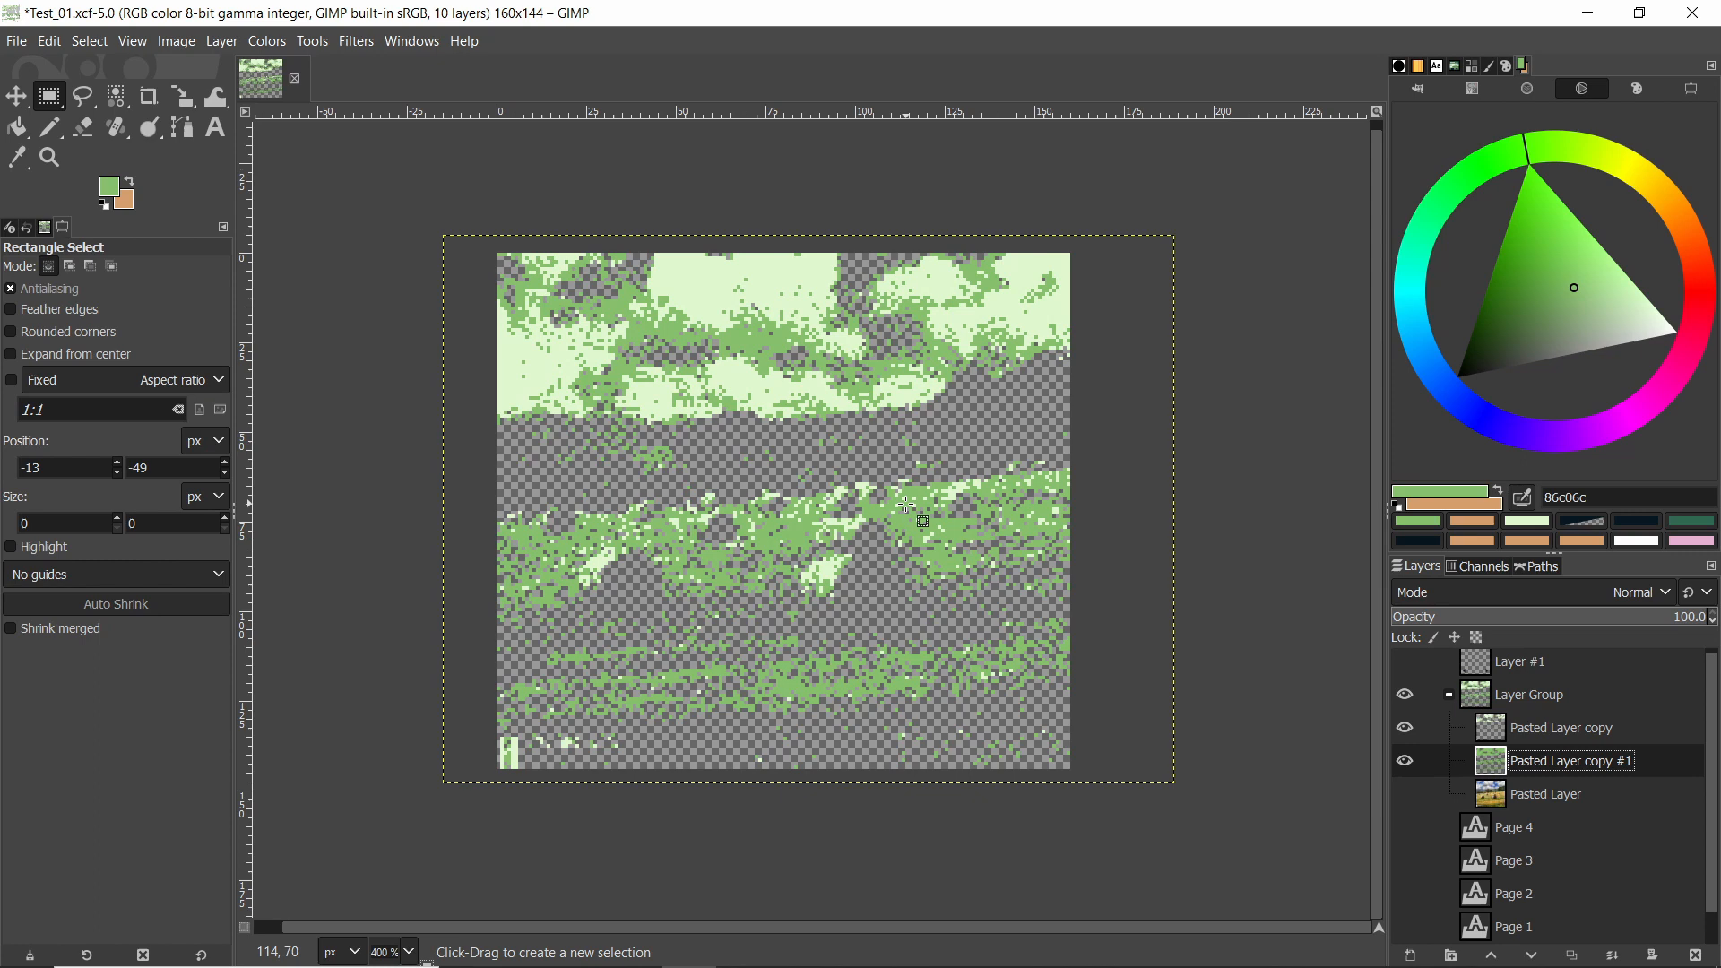
pyautogui.click(1404, 761)
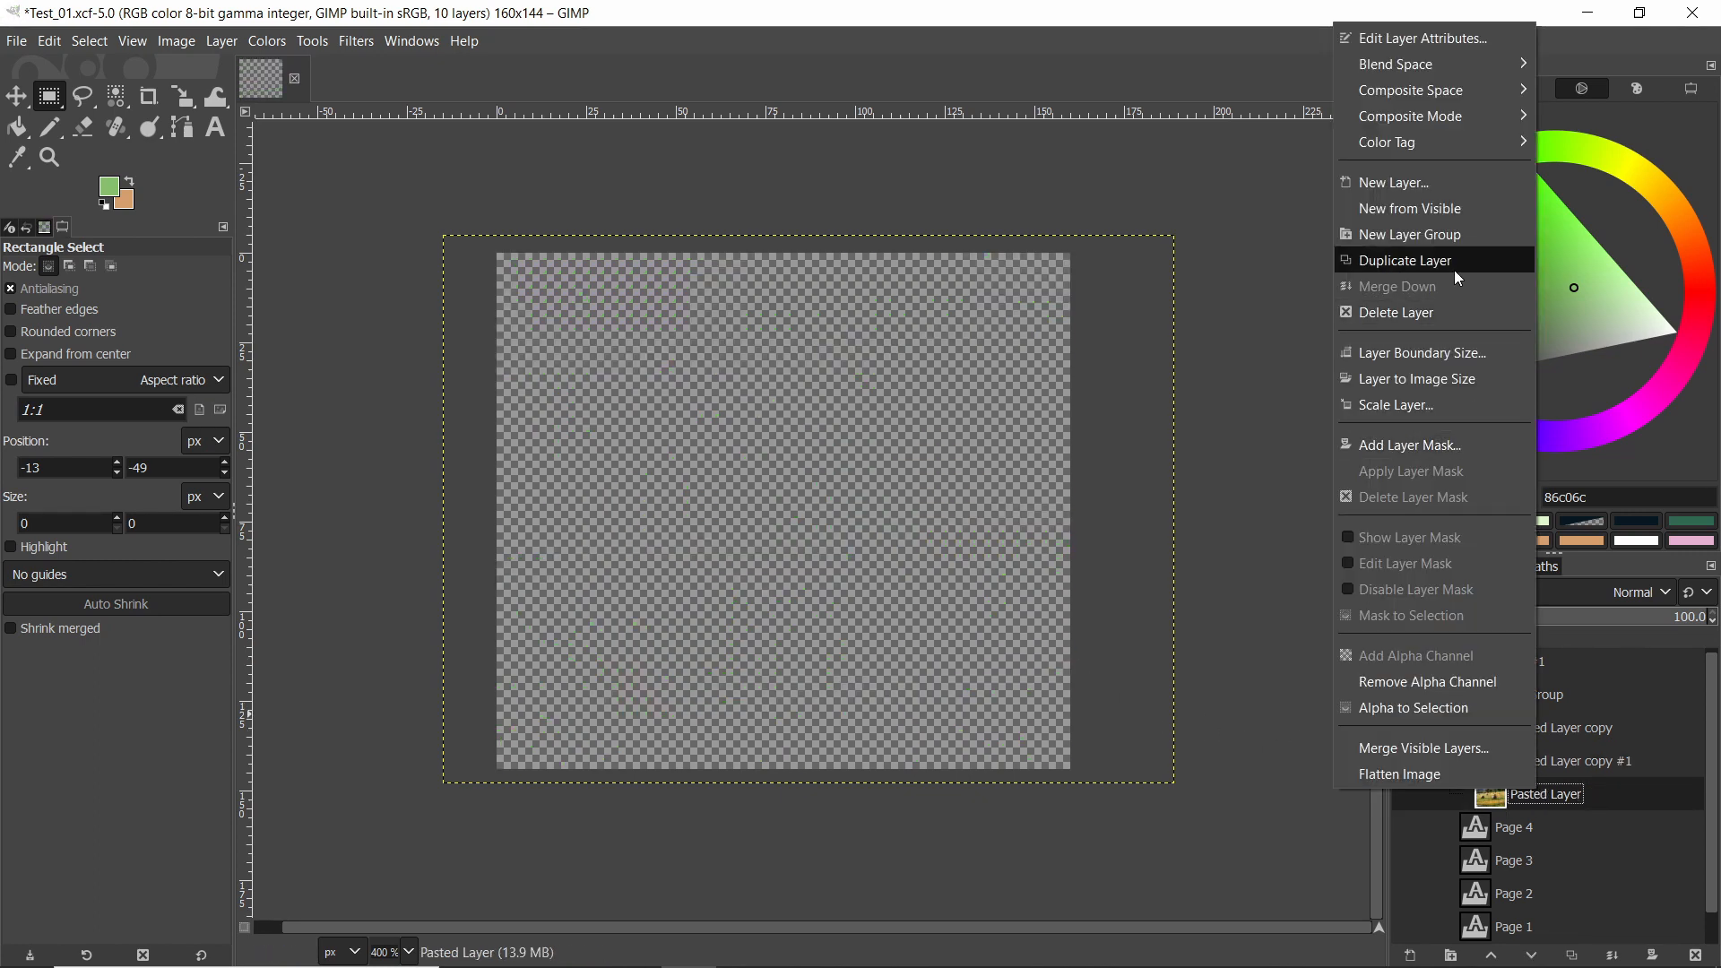
# Step: Duplicate Pasted Layer, make the copy visible, and desaturate it with saturation -100
pyautogui.click(1402, 260)
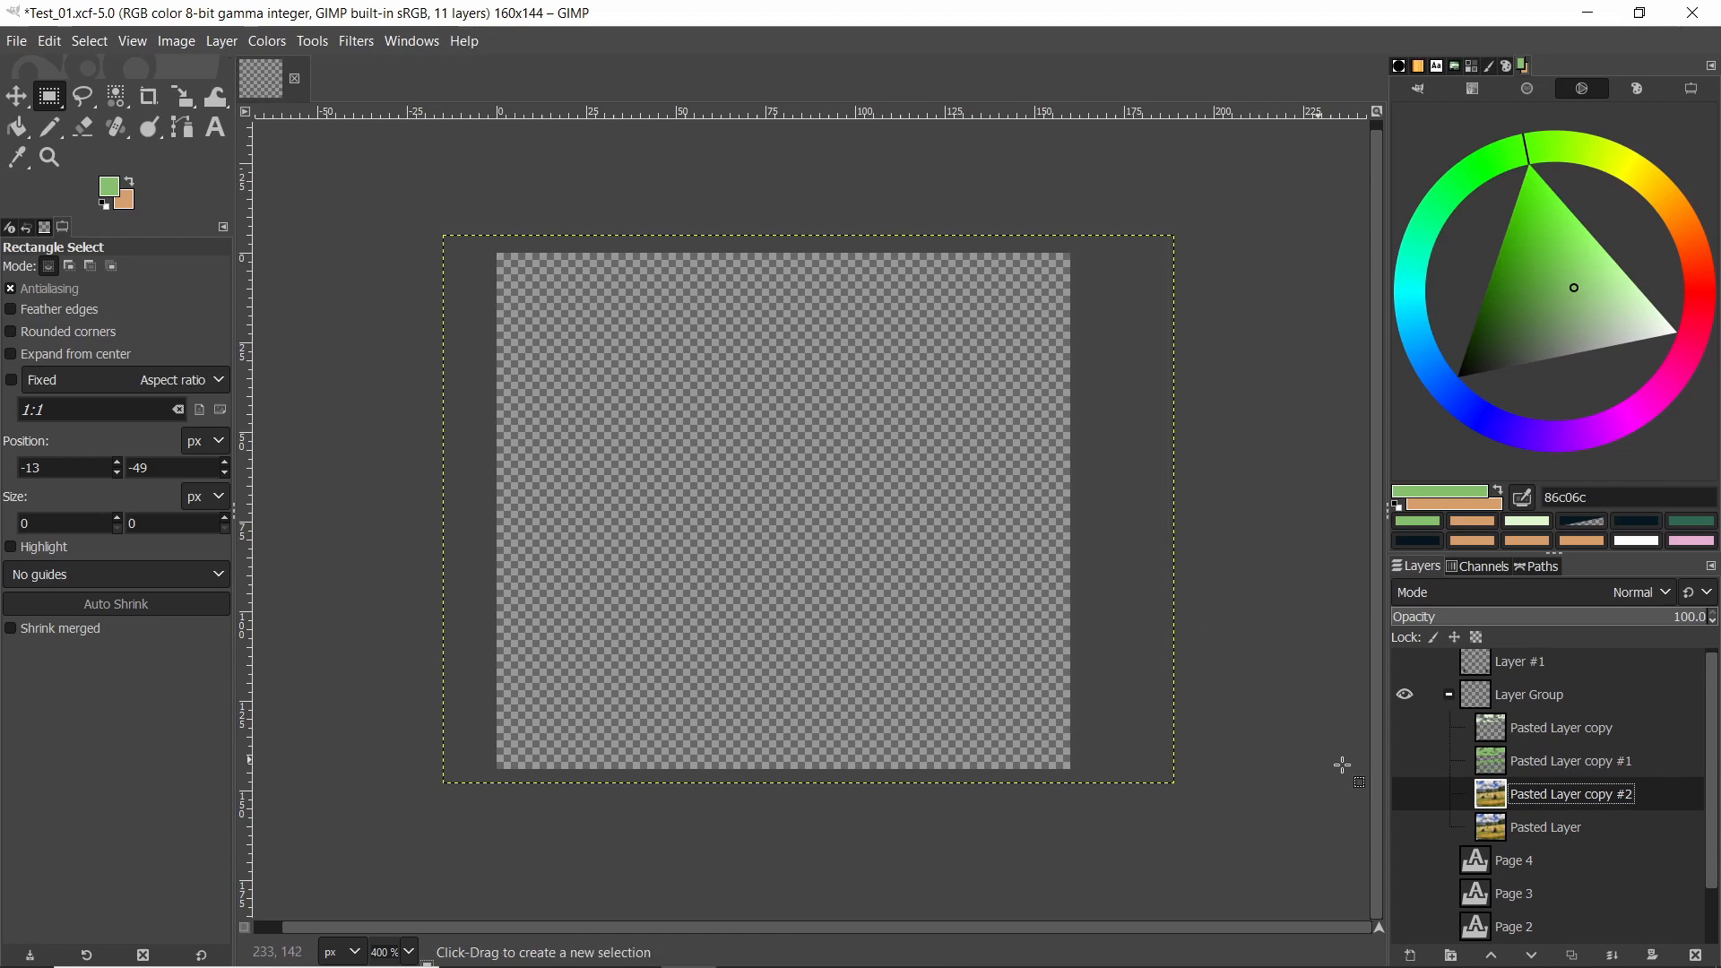
pyautogui.click(1404, 793)
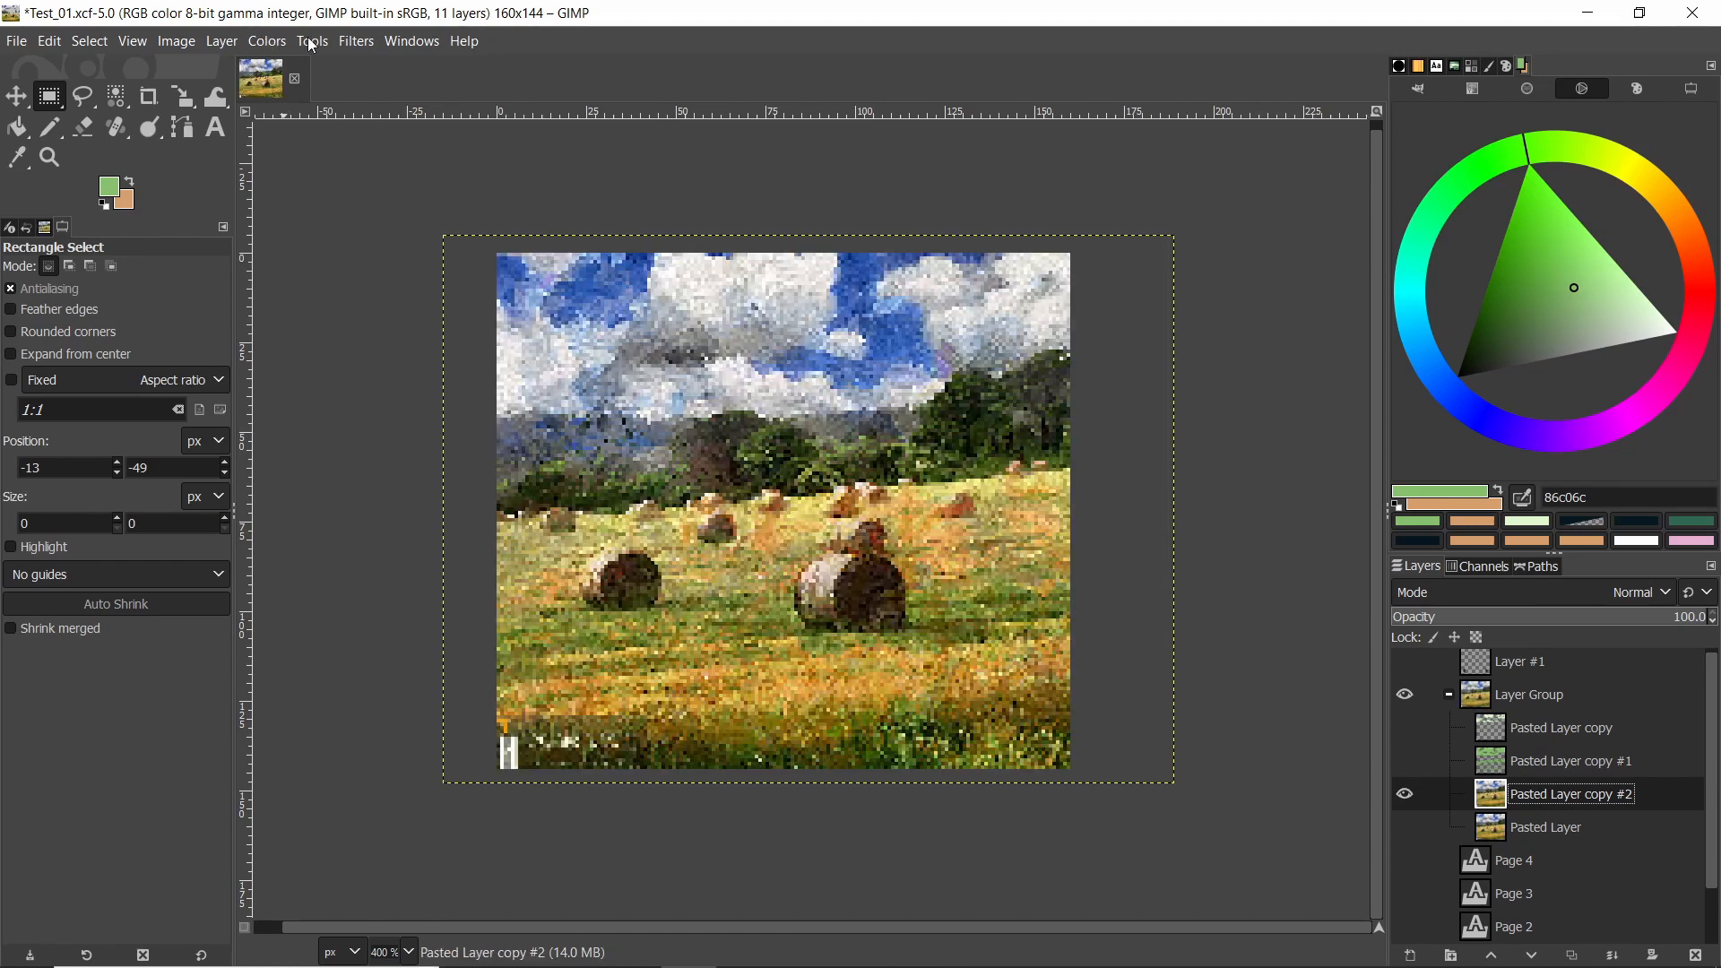
pyautogui.click(267, 41)
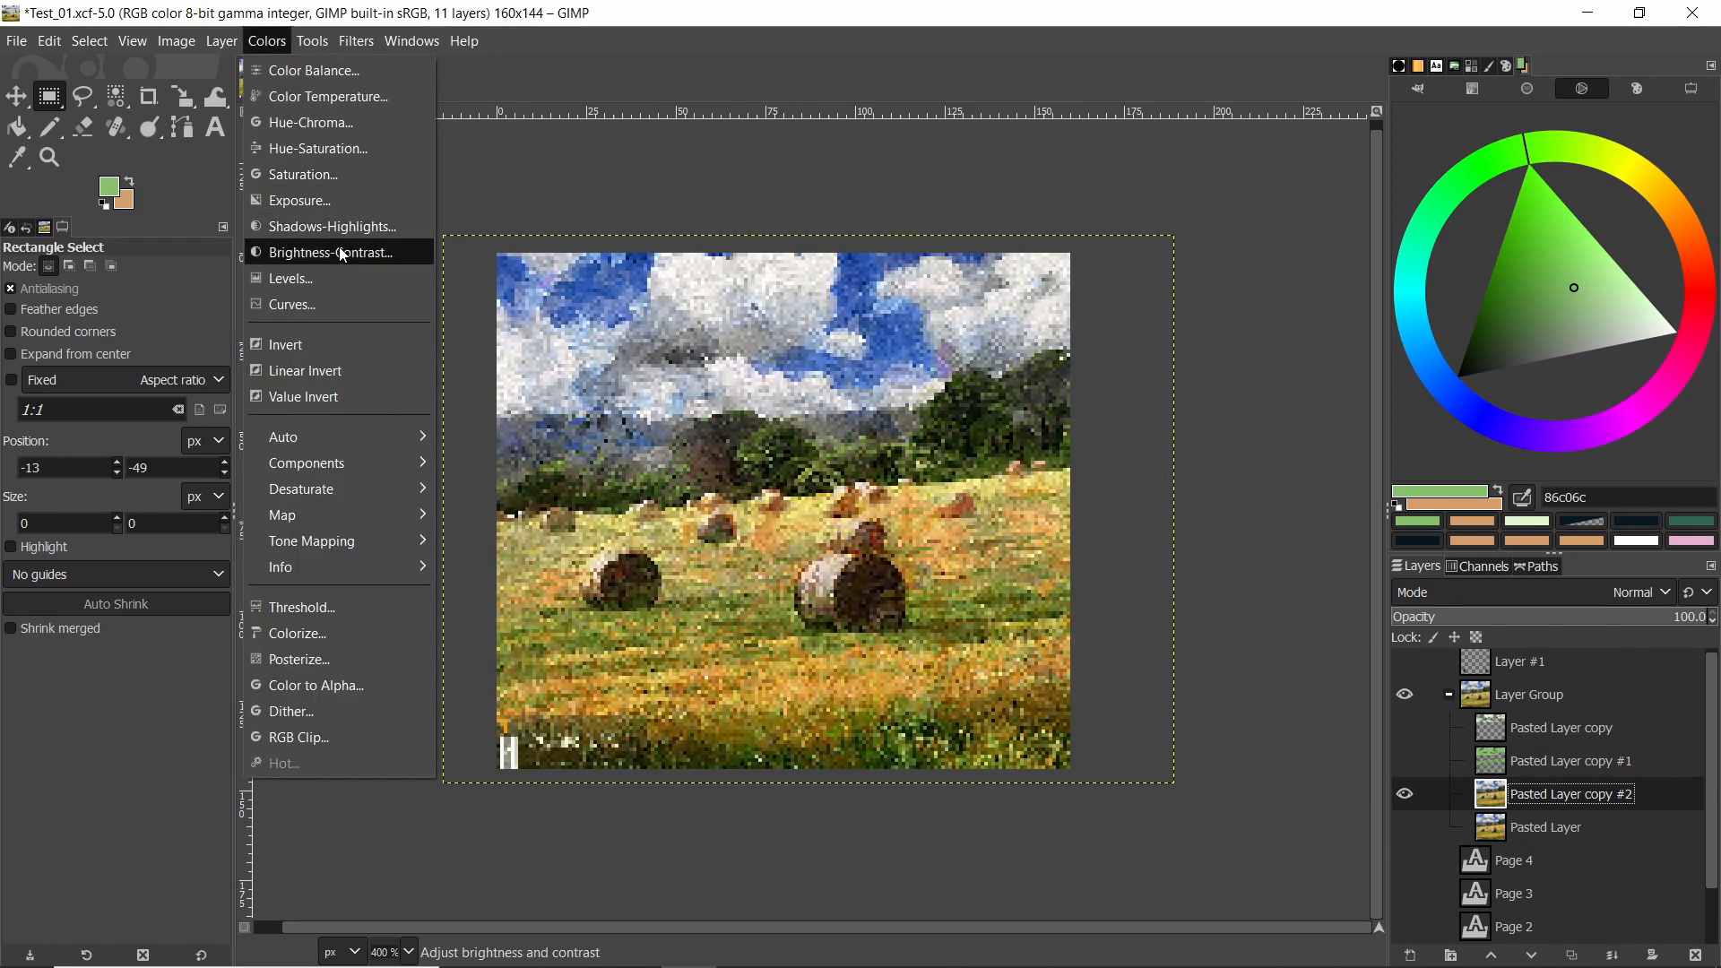
pyautogui.moveTo(318, 148)
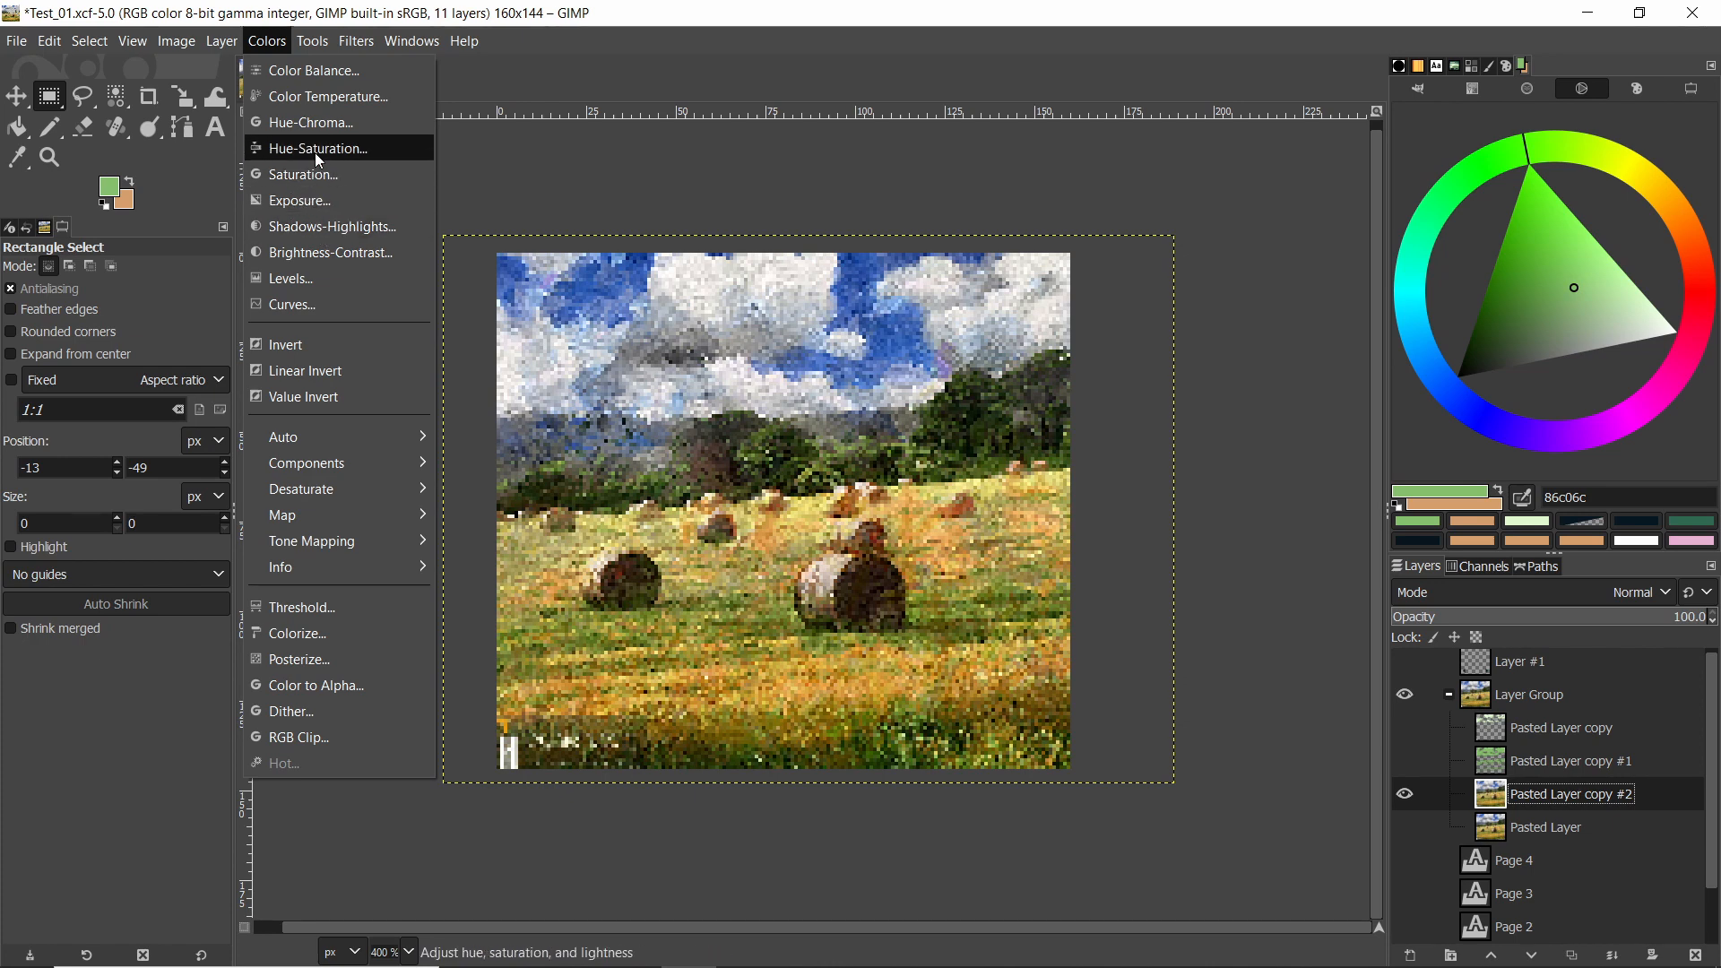
pyautogui.click(318, 148)
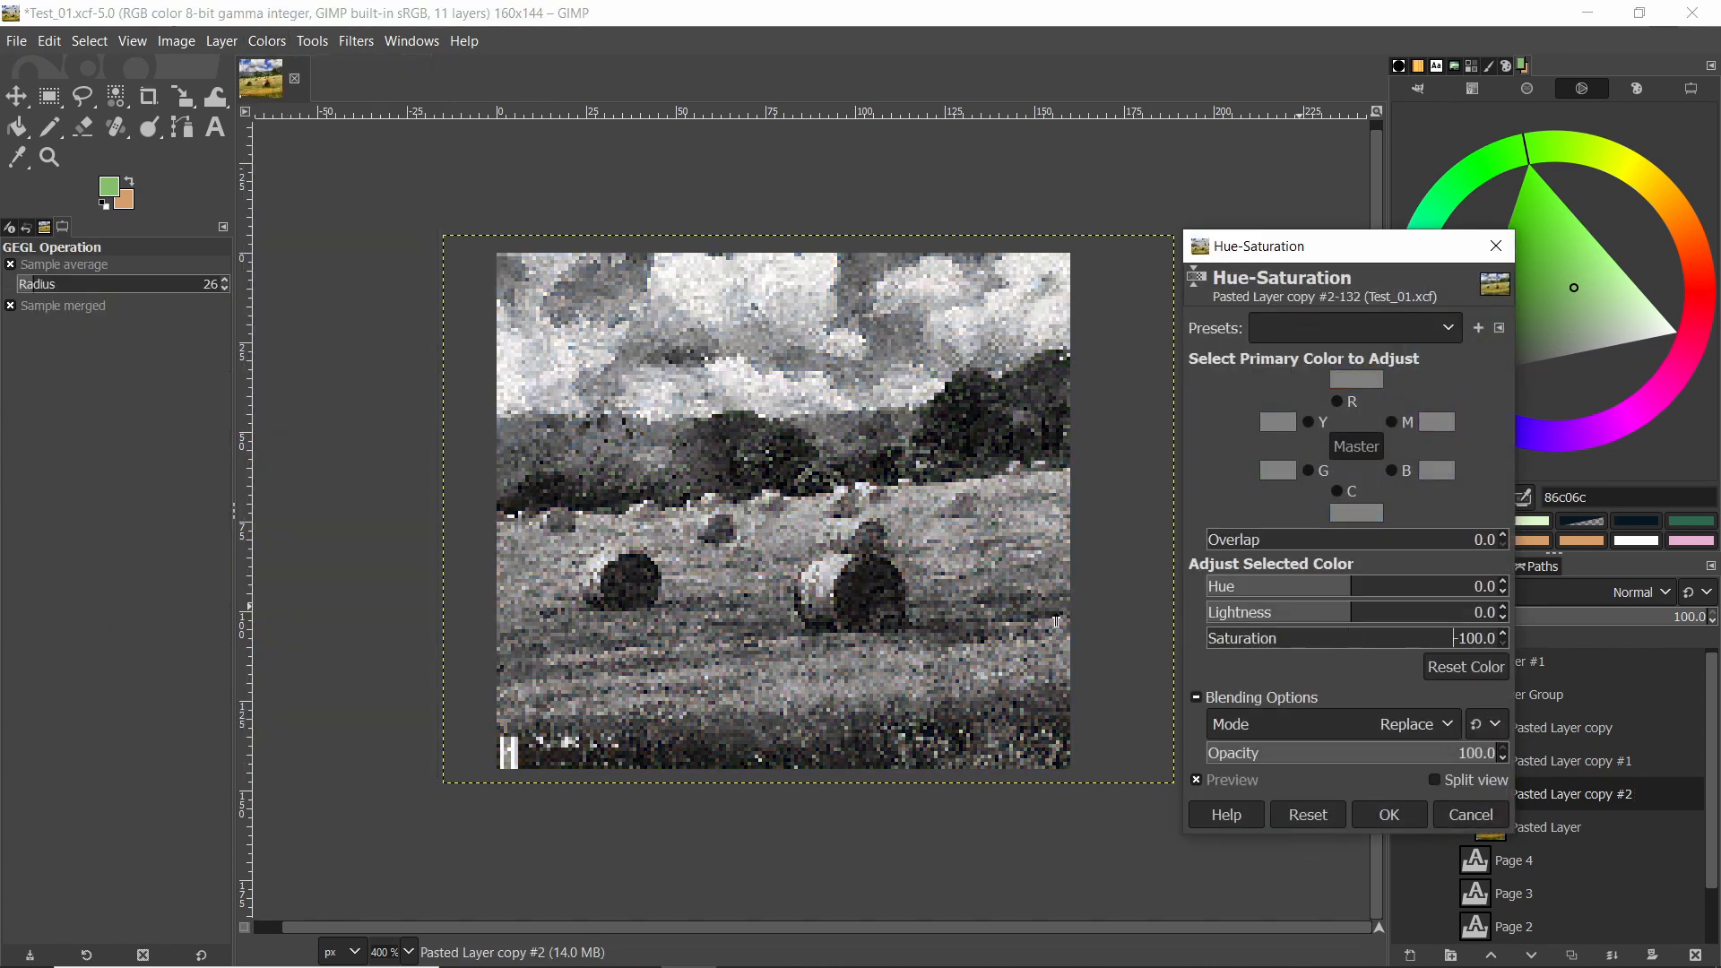
pyautogui.click(176, 41)
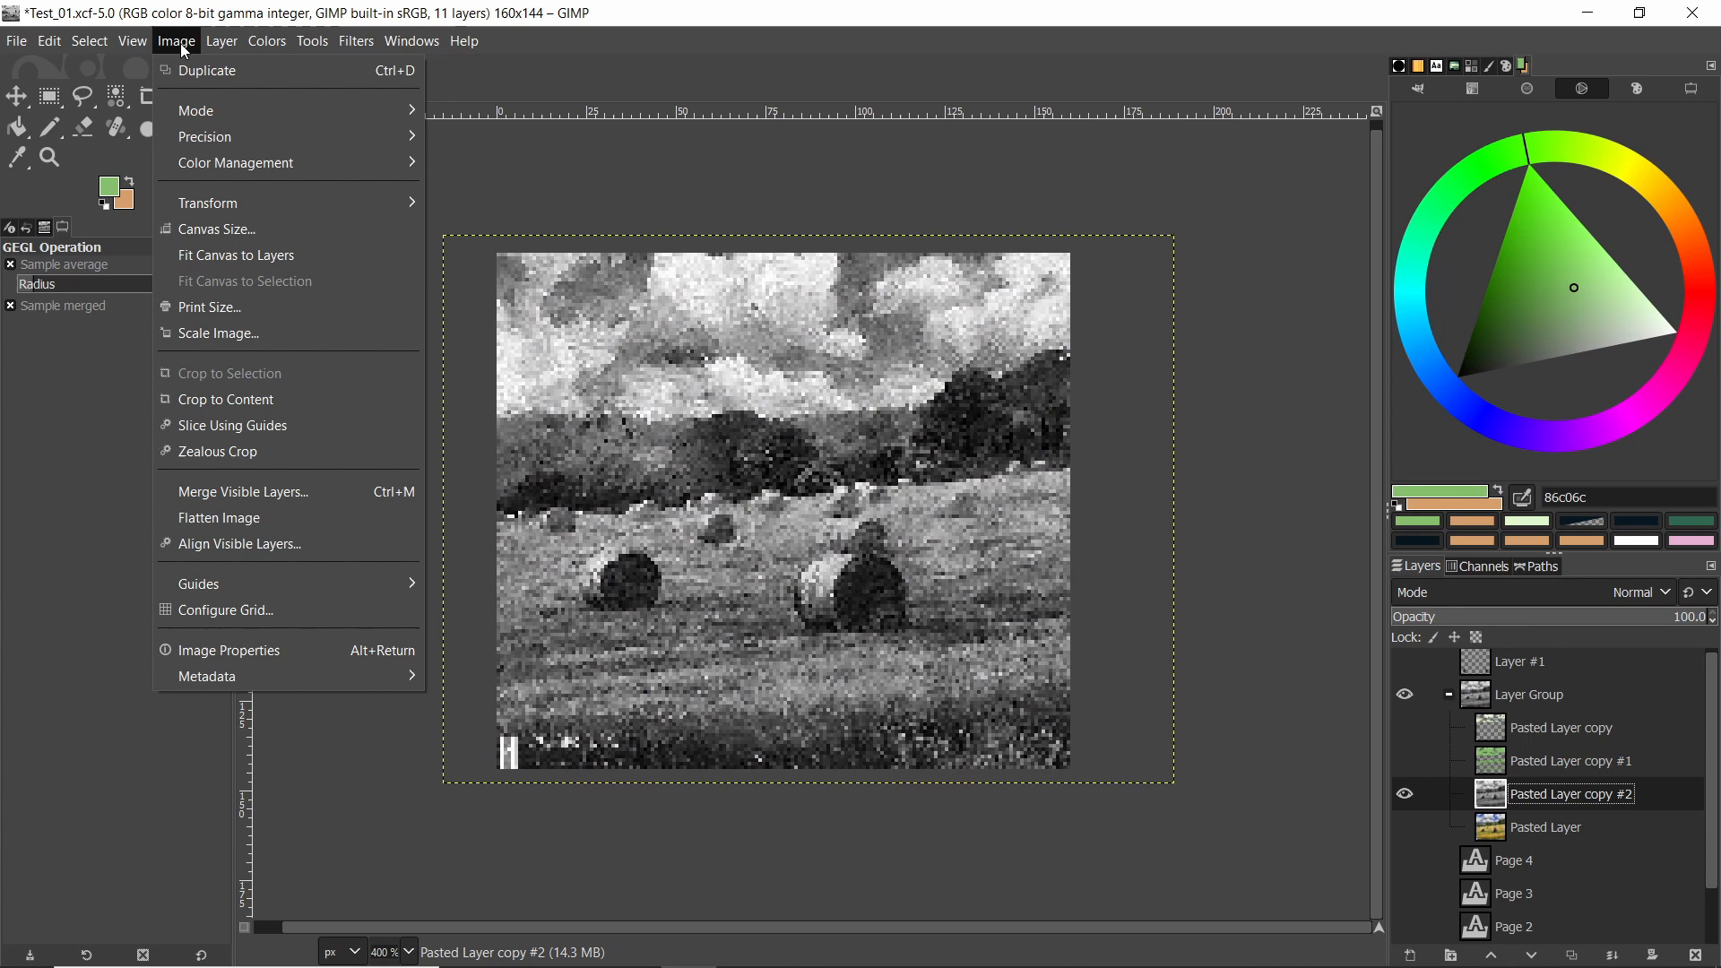
# Step: Apply Brightness-Contrast with brightness 86 and contrast 127 to the copy
pyautogui.click(265, 41)
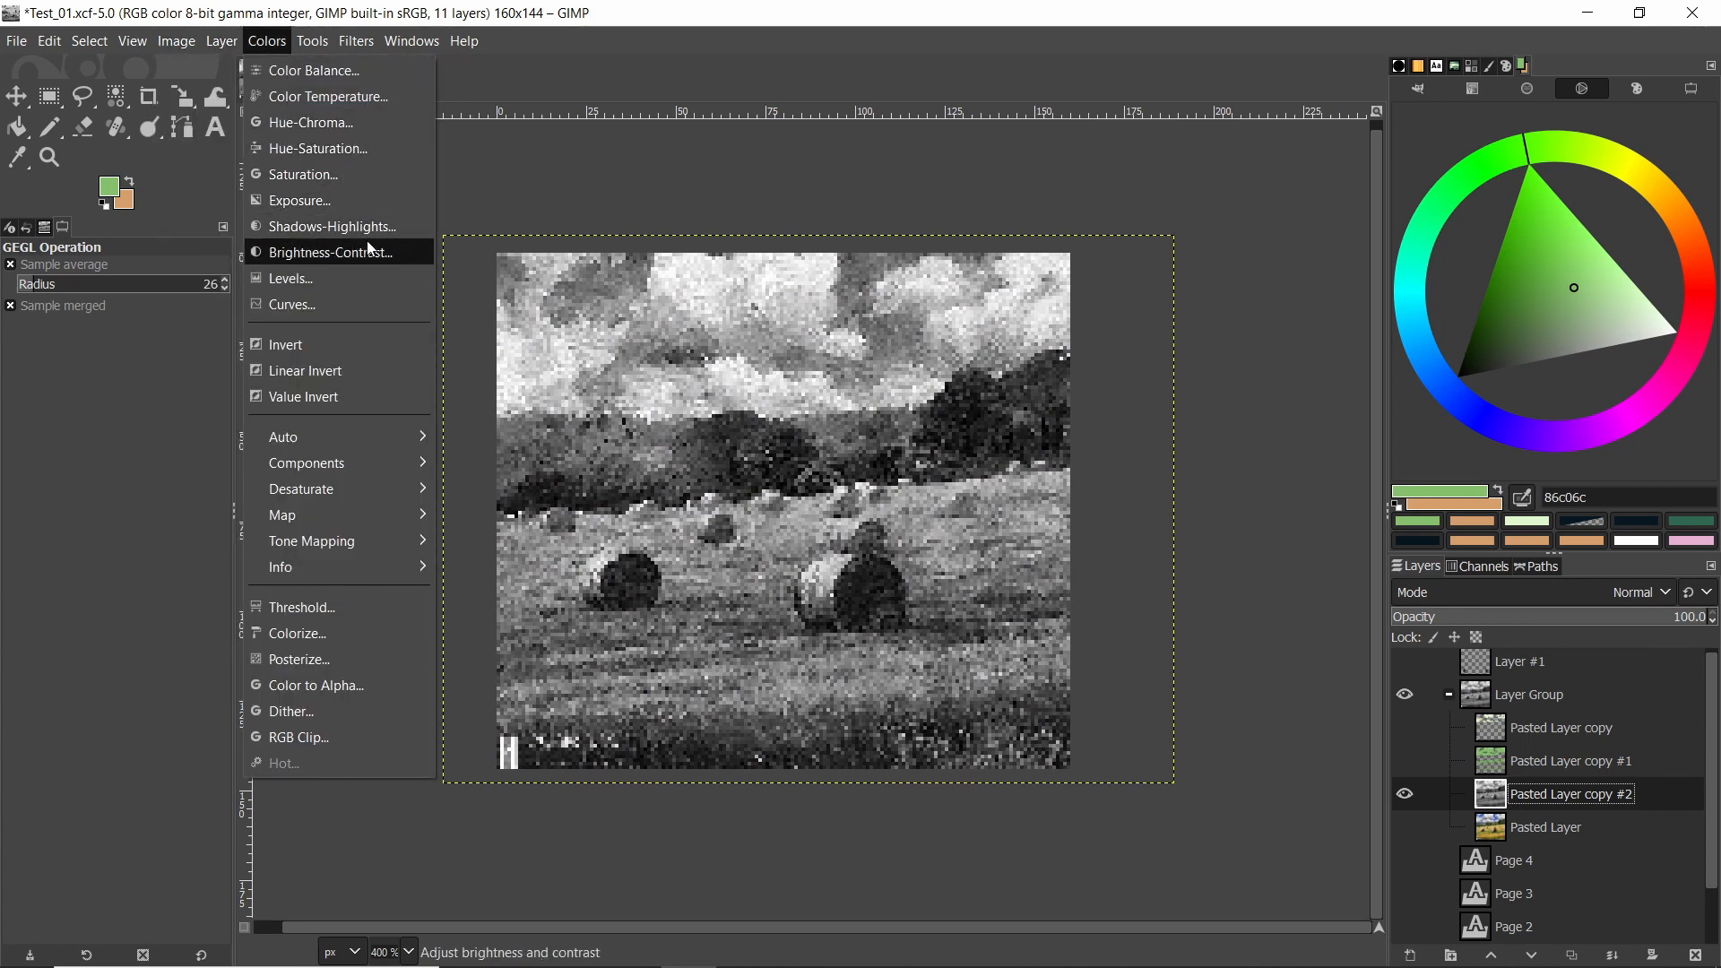
pyautogui.click(328, 251)
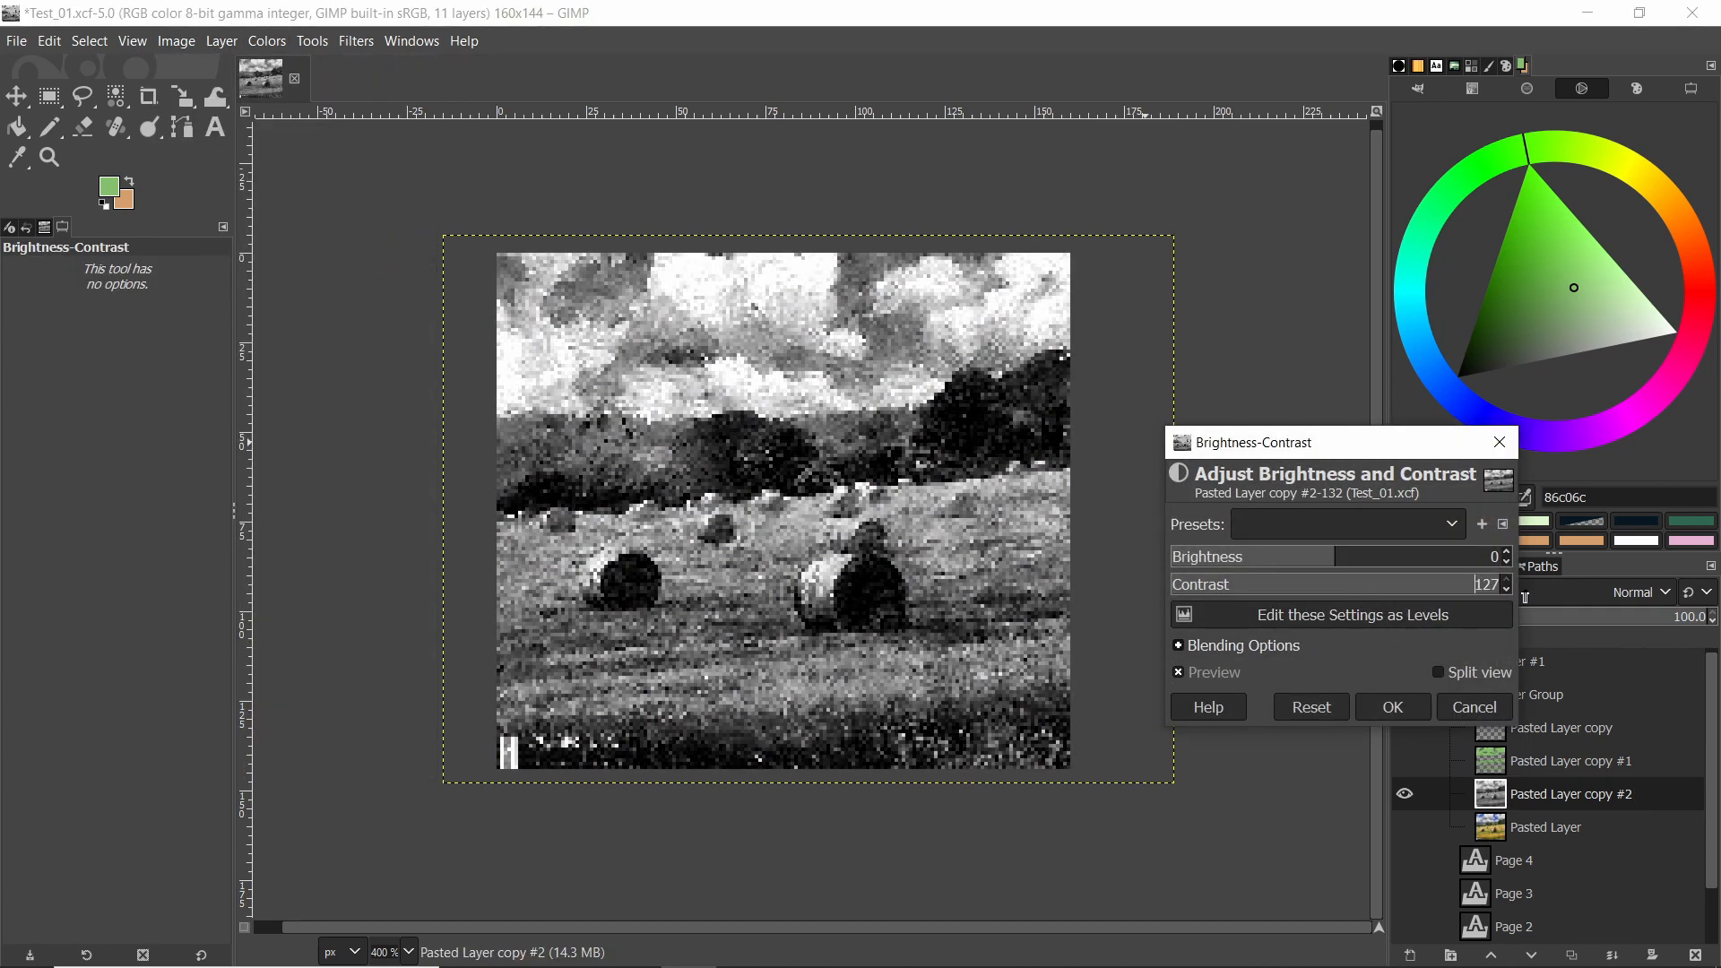
pyautogui.moveTo(1207, 556); pyautogui.dragTo(1375, 556)
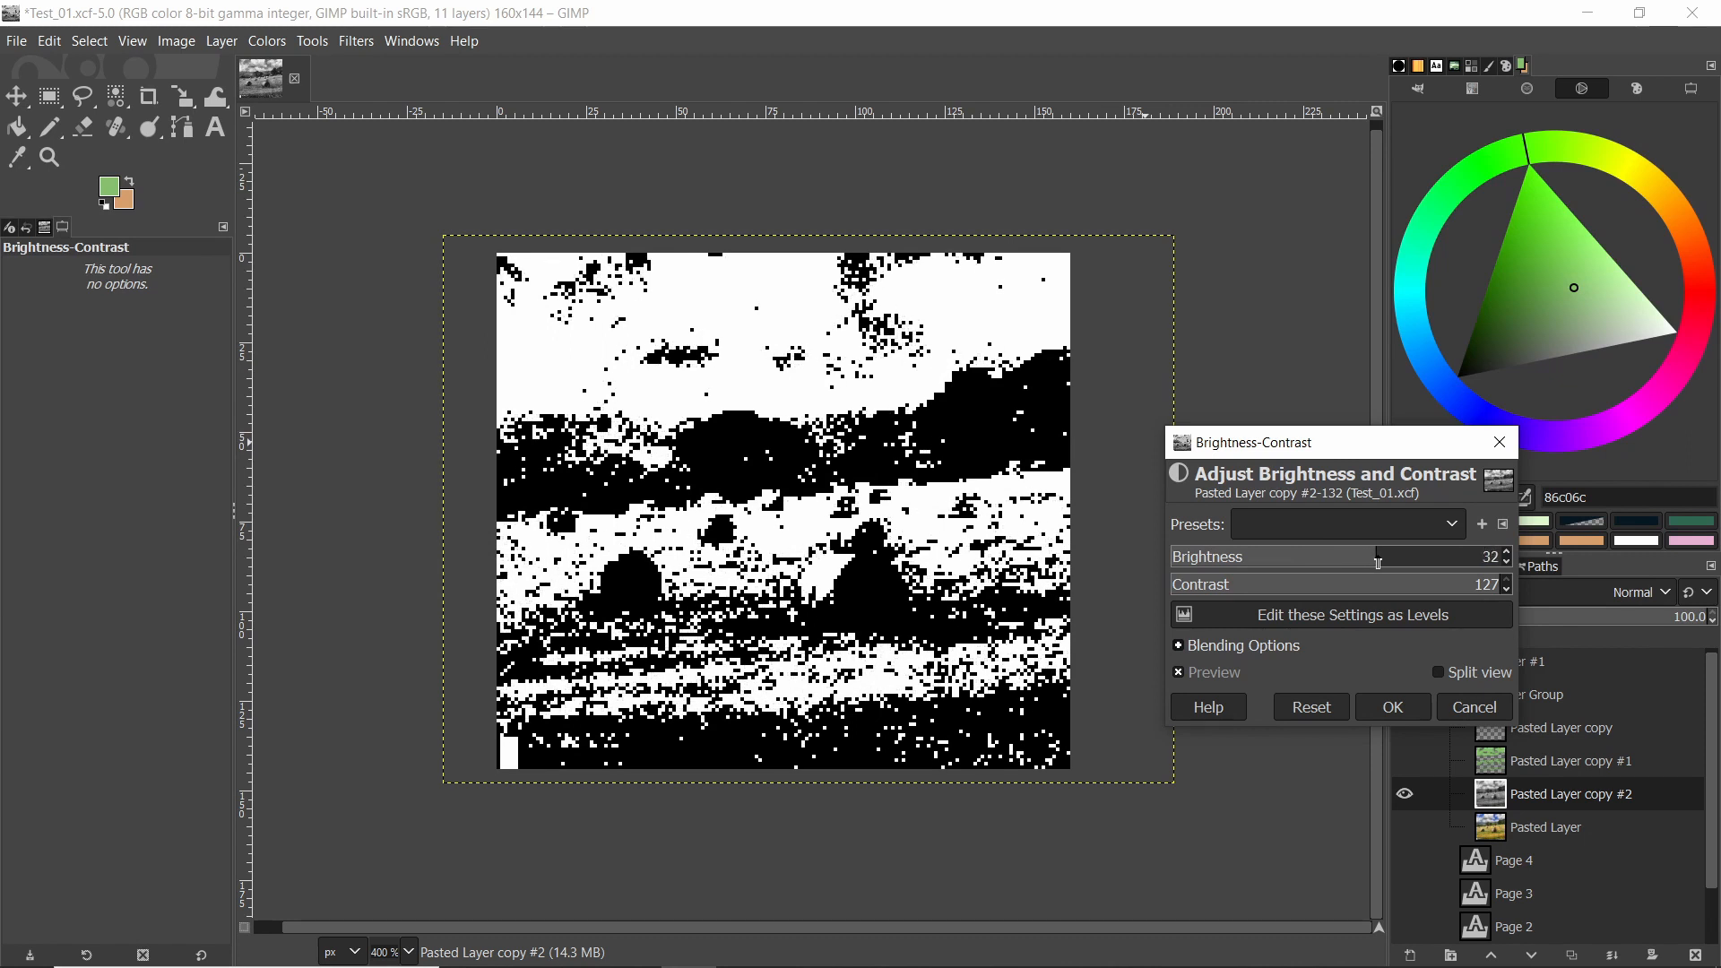
pyautogui.moveTo(1377, 557); pyautogui.dragTo(1492, 556)
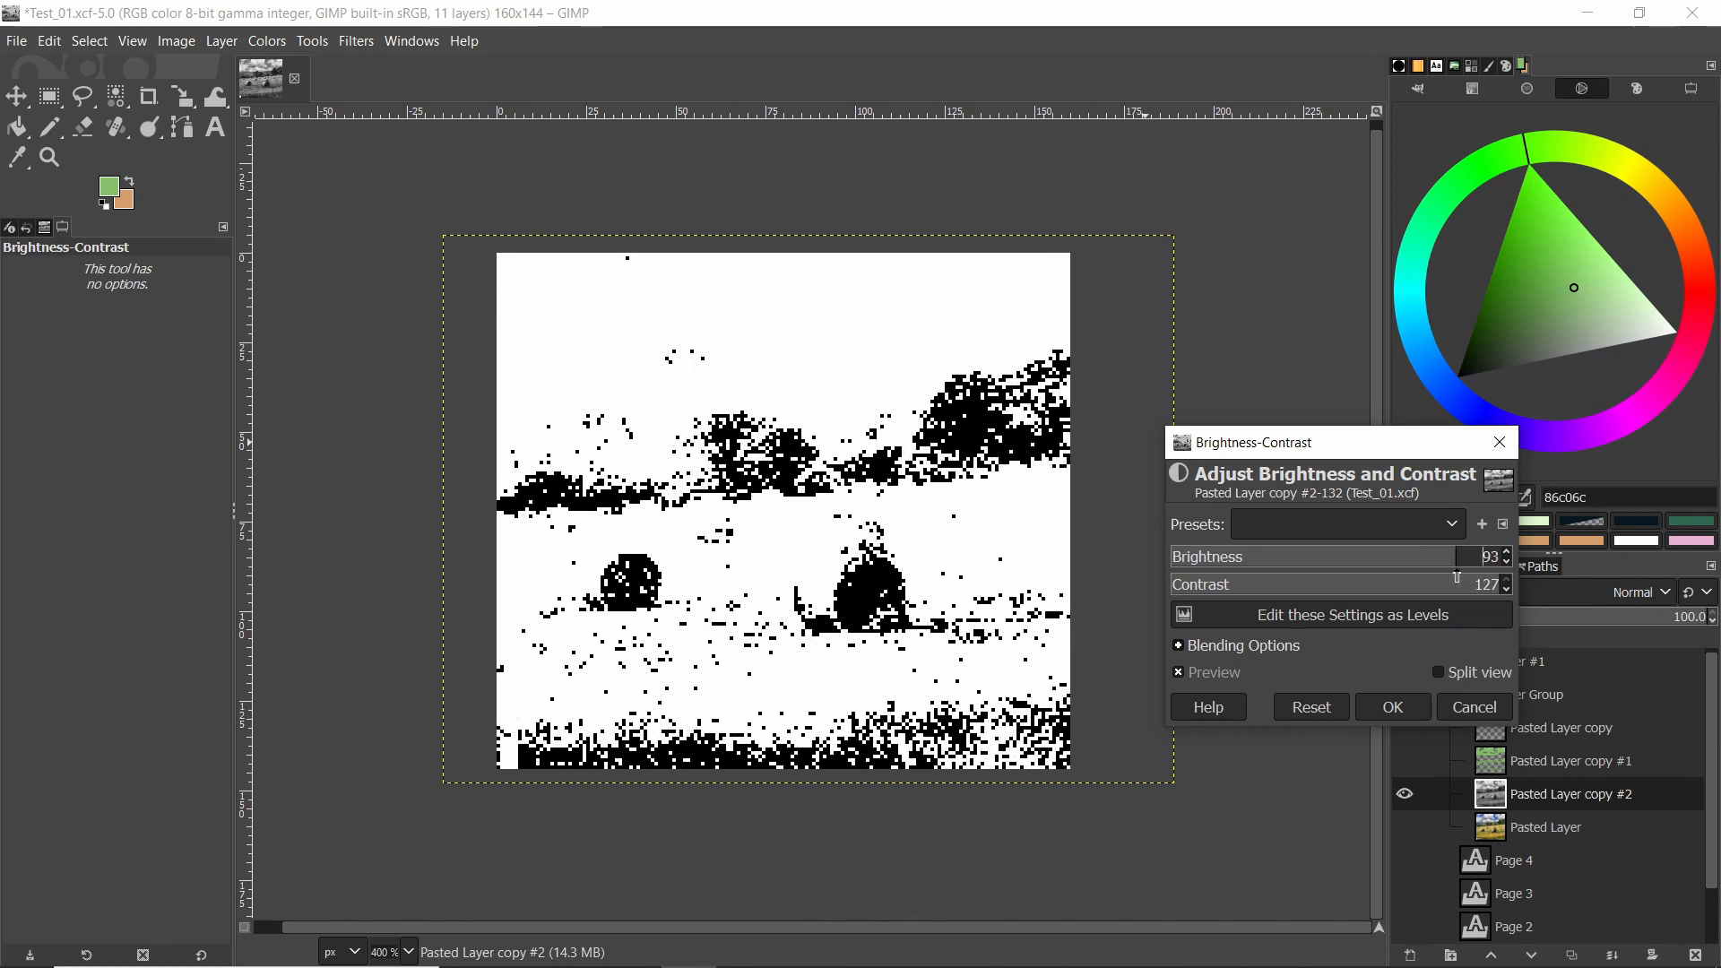
pyautogui.moveTo(1471, 556); pyautogui.dragTo(1454, 556)
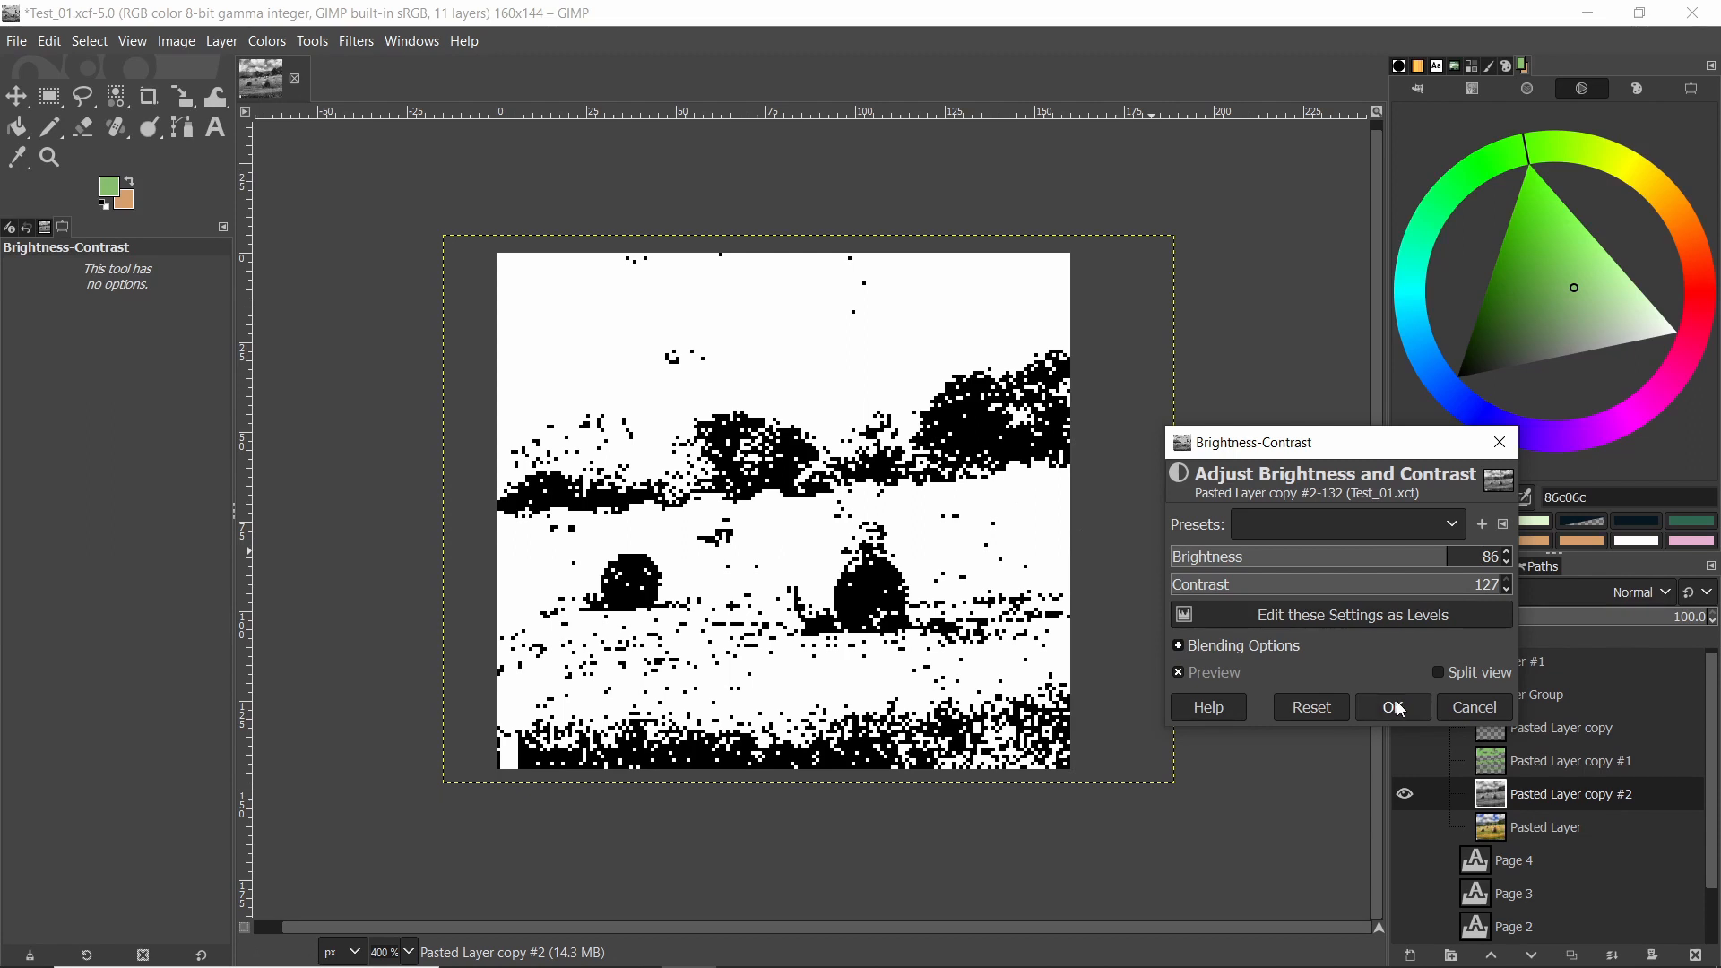
pyautogui.click(1390, 705)
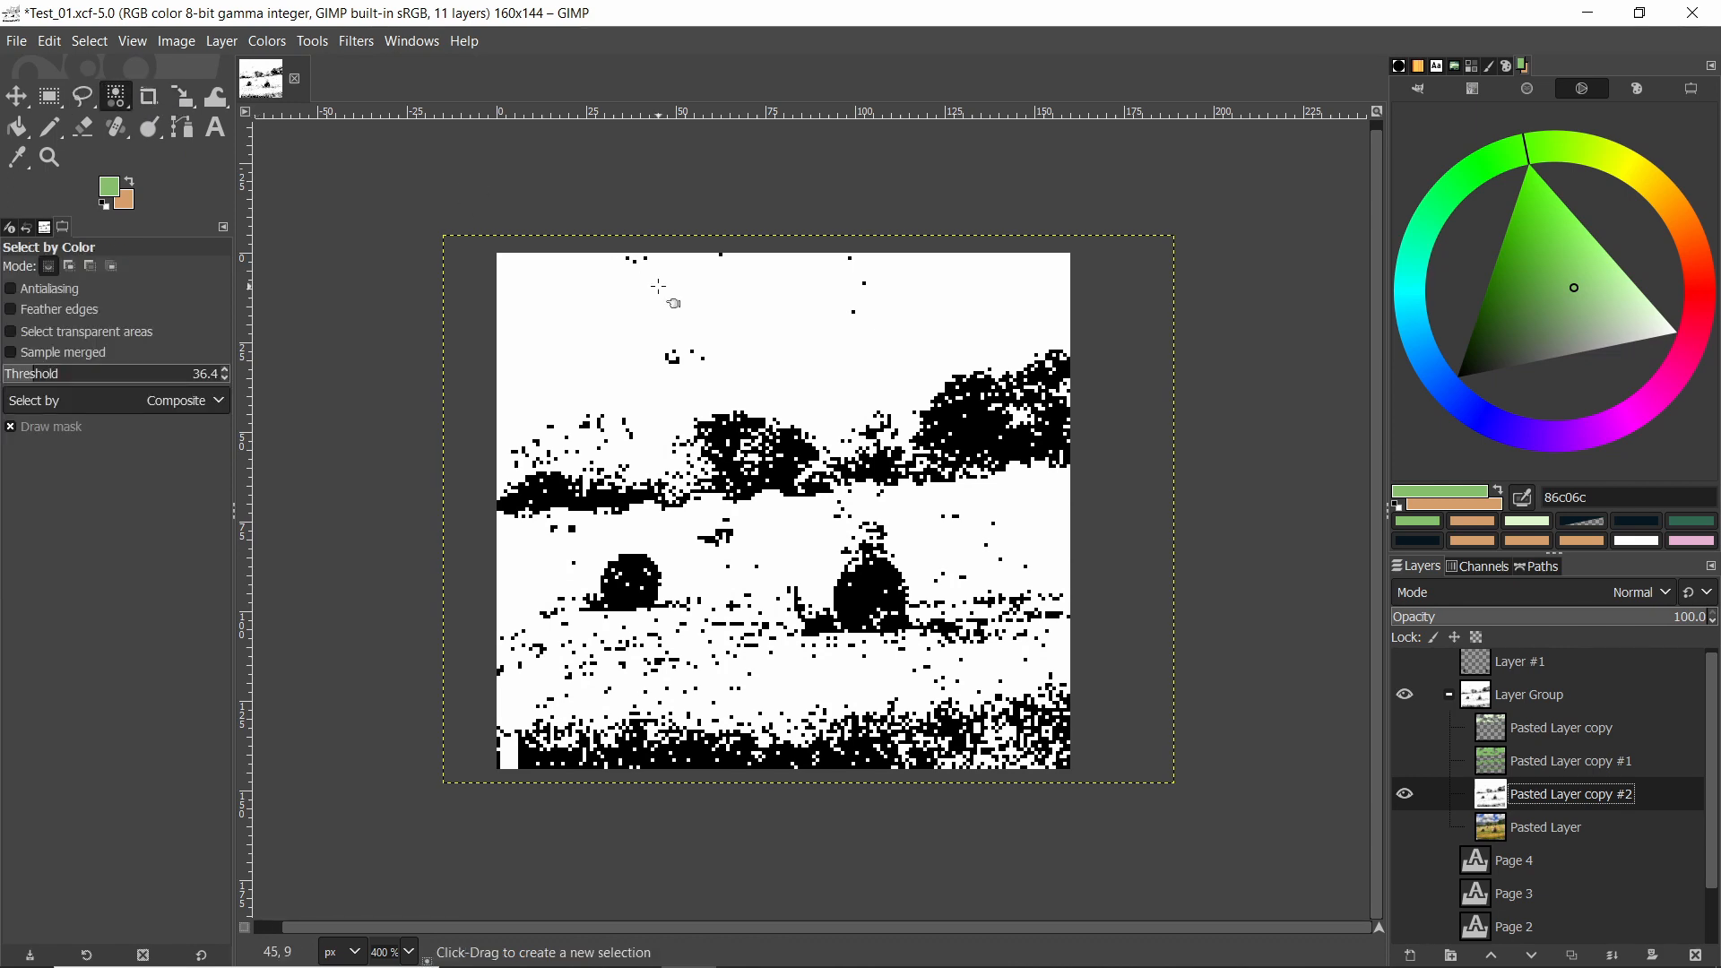
pyautogui.moveTo(993, 445)
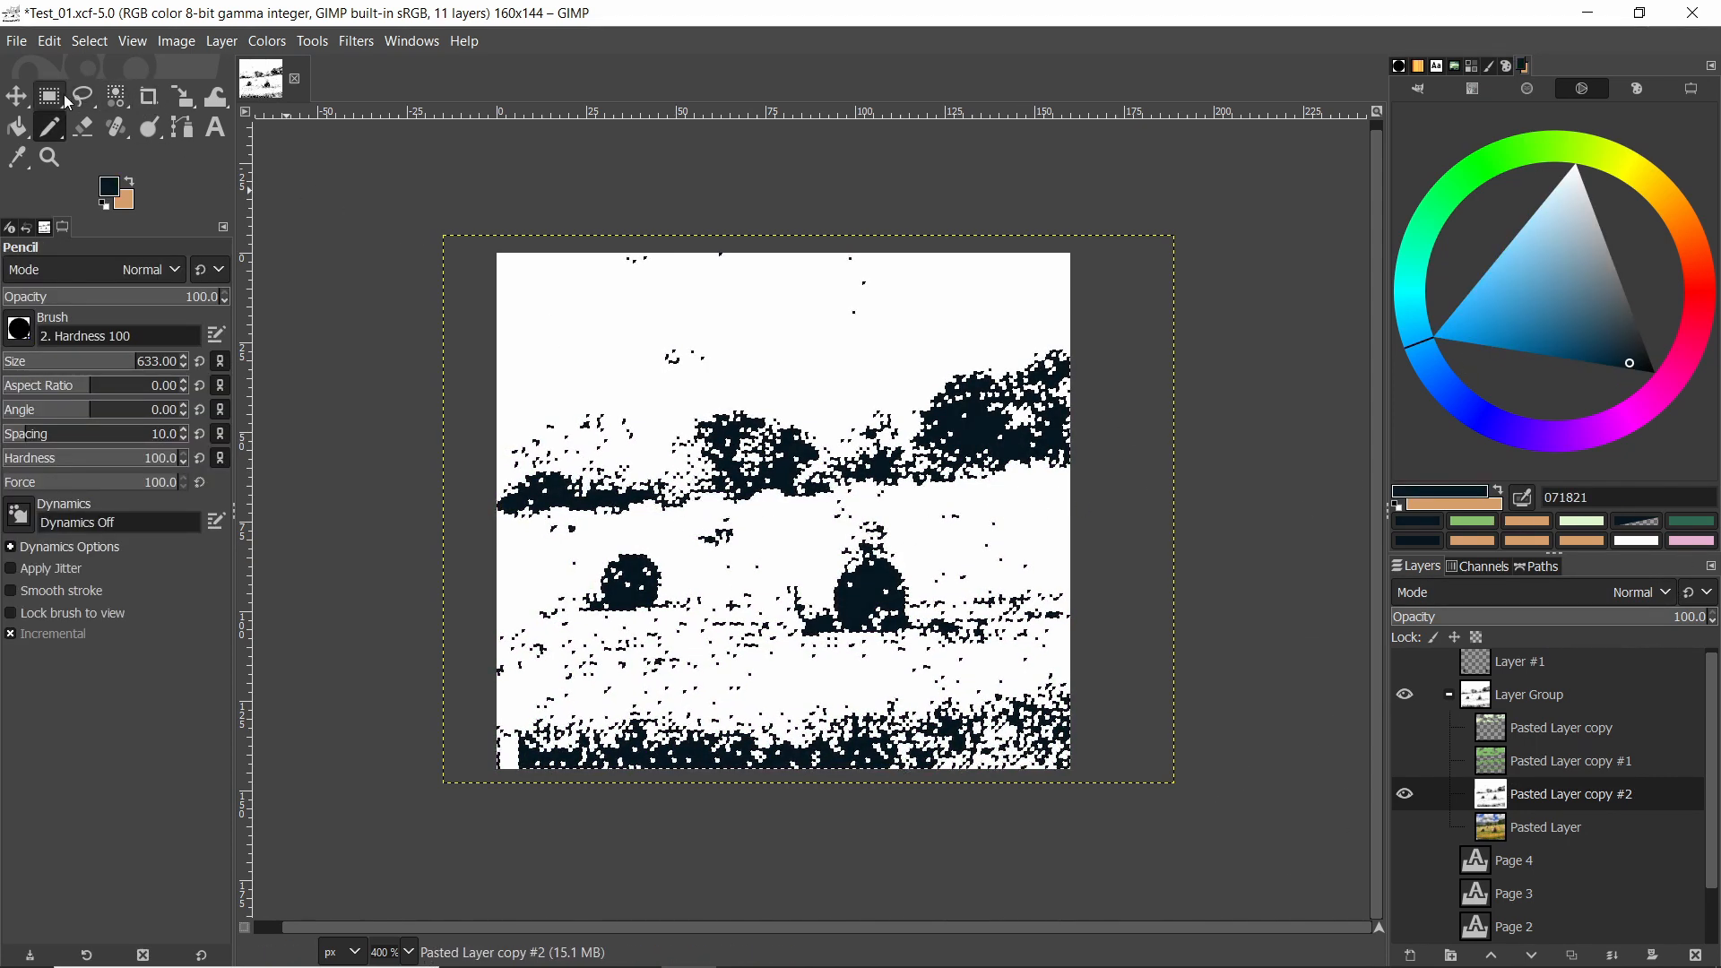
# Step: Select the layer's white areas by colour, fill them mid green, and deselect
pyautogui.click(114, 97)
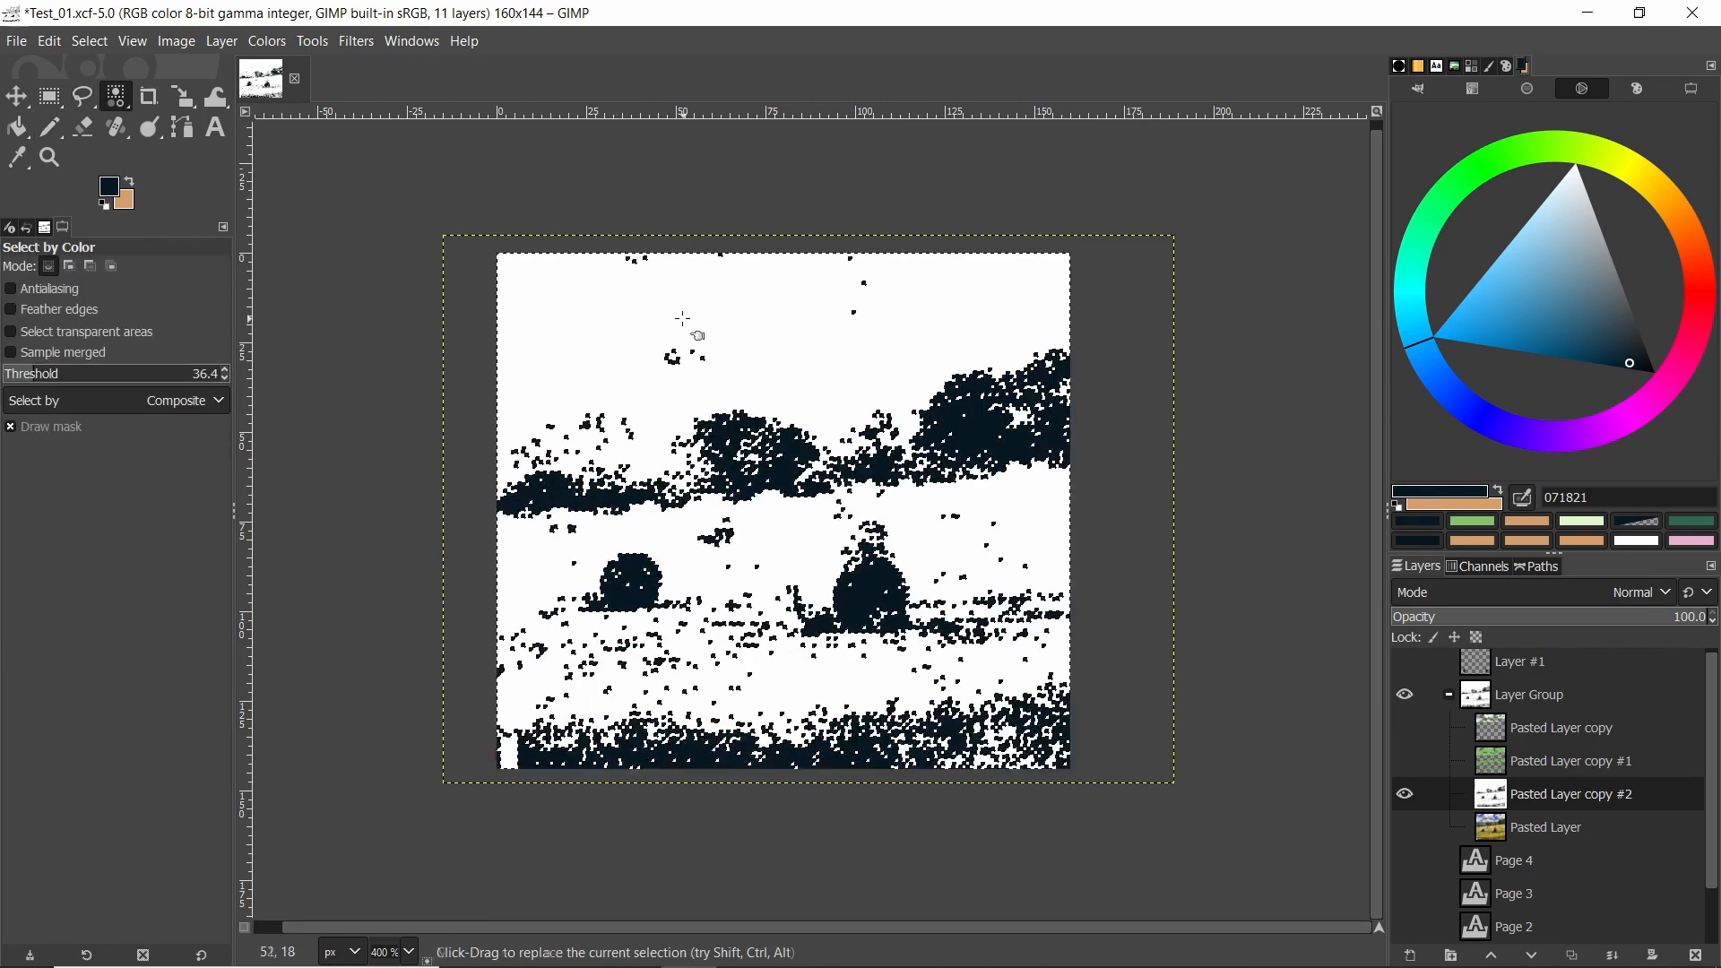
pyautogui.click(1553, 342)
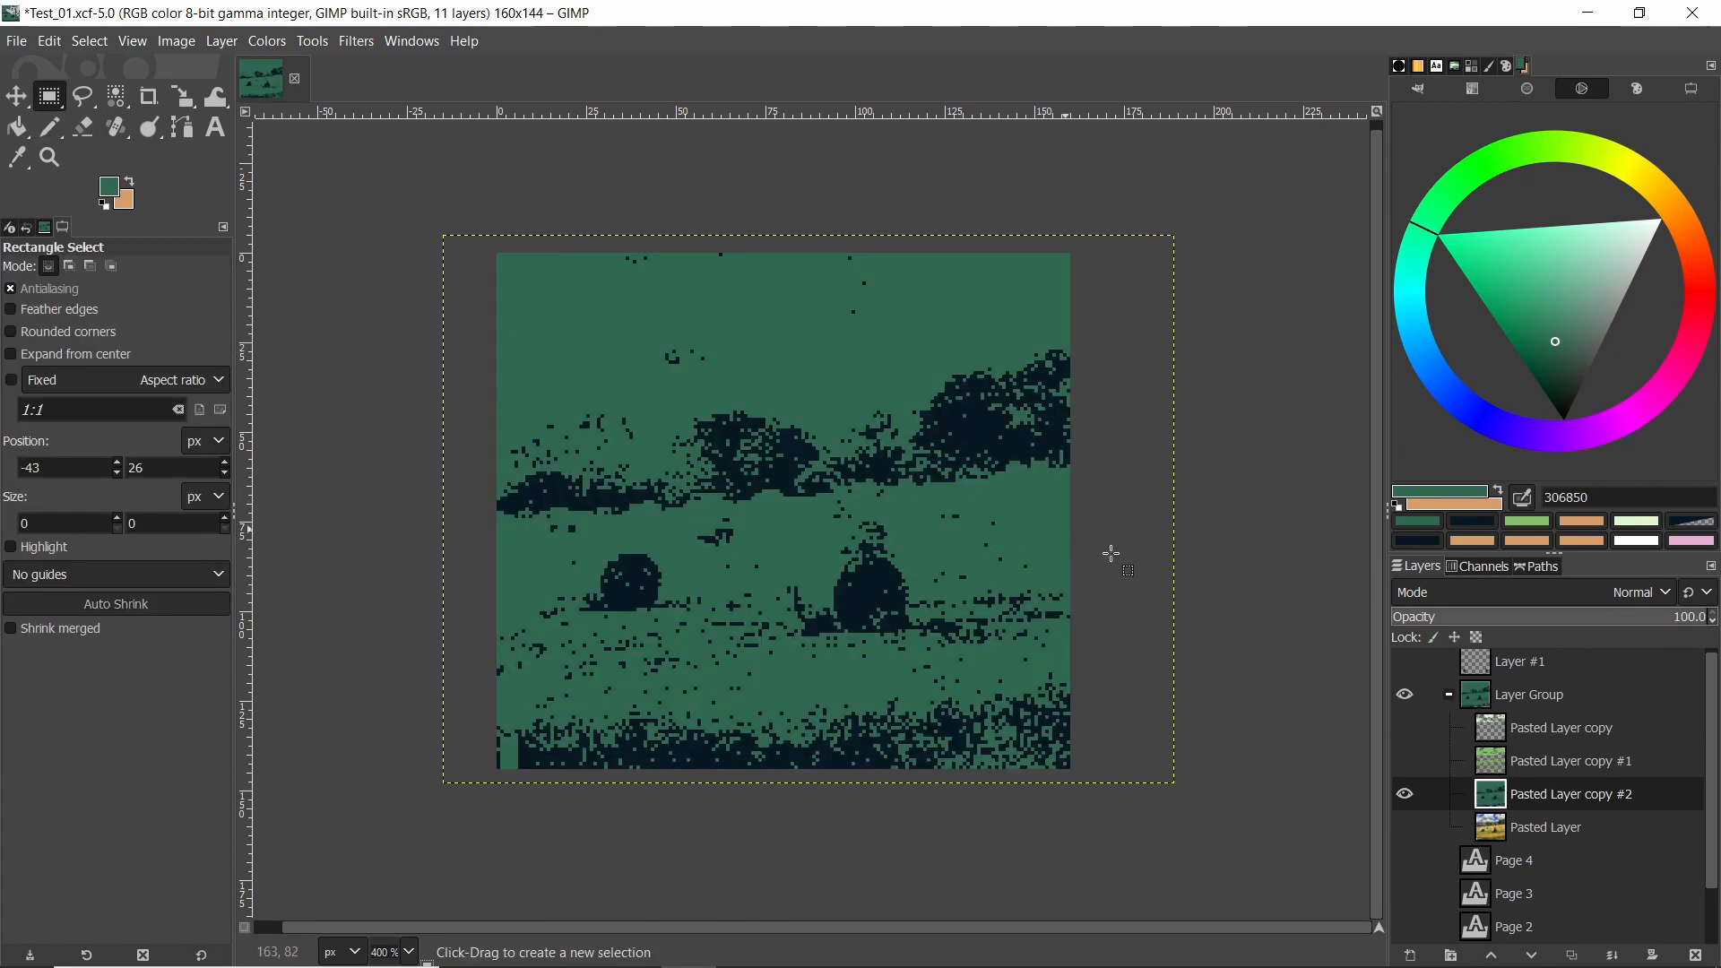
pyautogui.click(1403, 728)
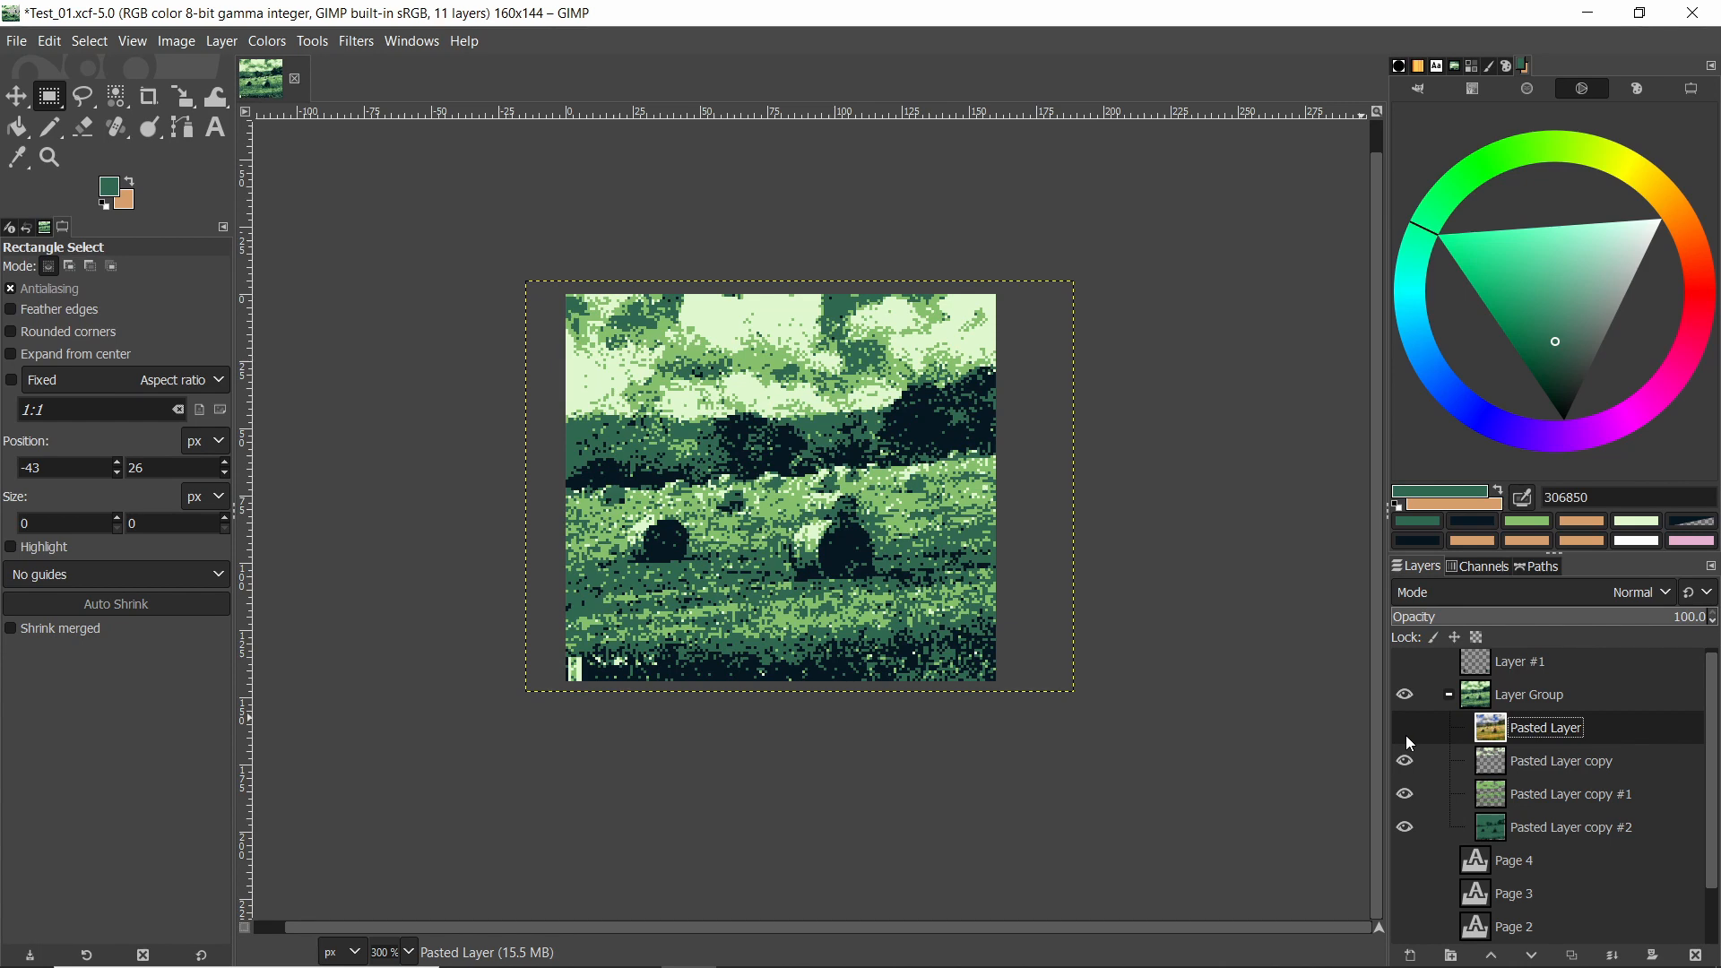
# Step: Export the four-shade green landscape over Test_01.png in the backgrounds folder
pyautogui.click(1403, 727)
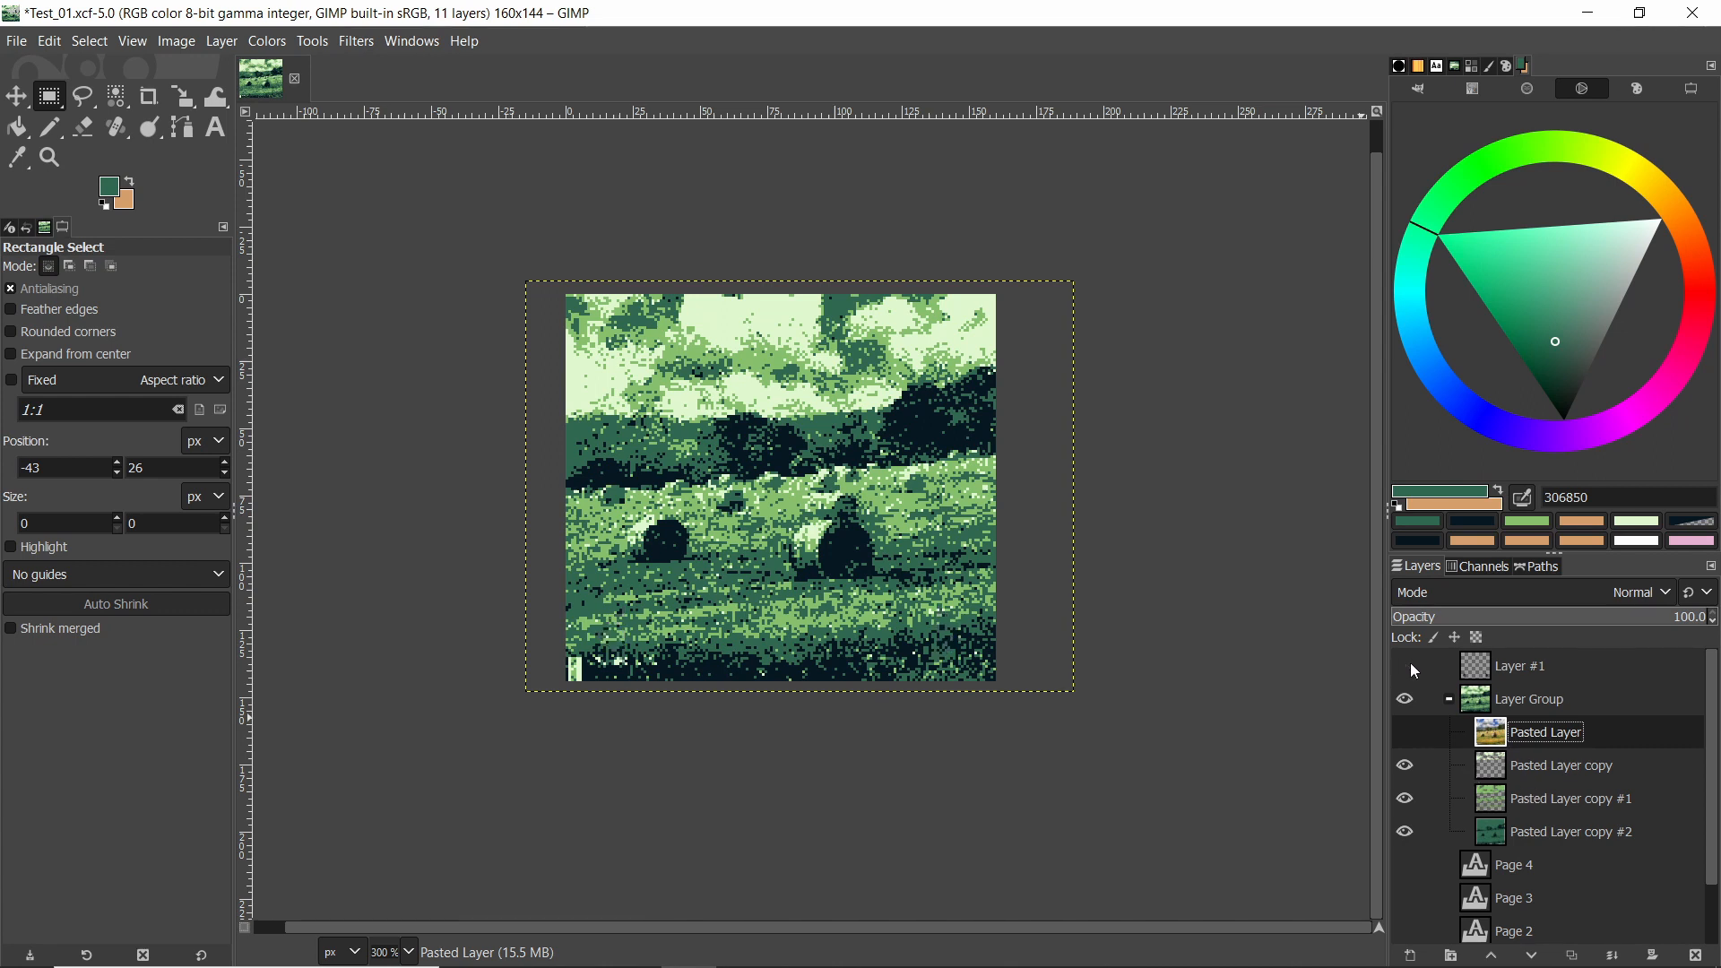
pyautogui.moveTo(719, 429)
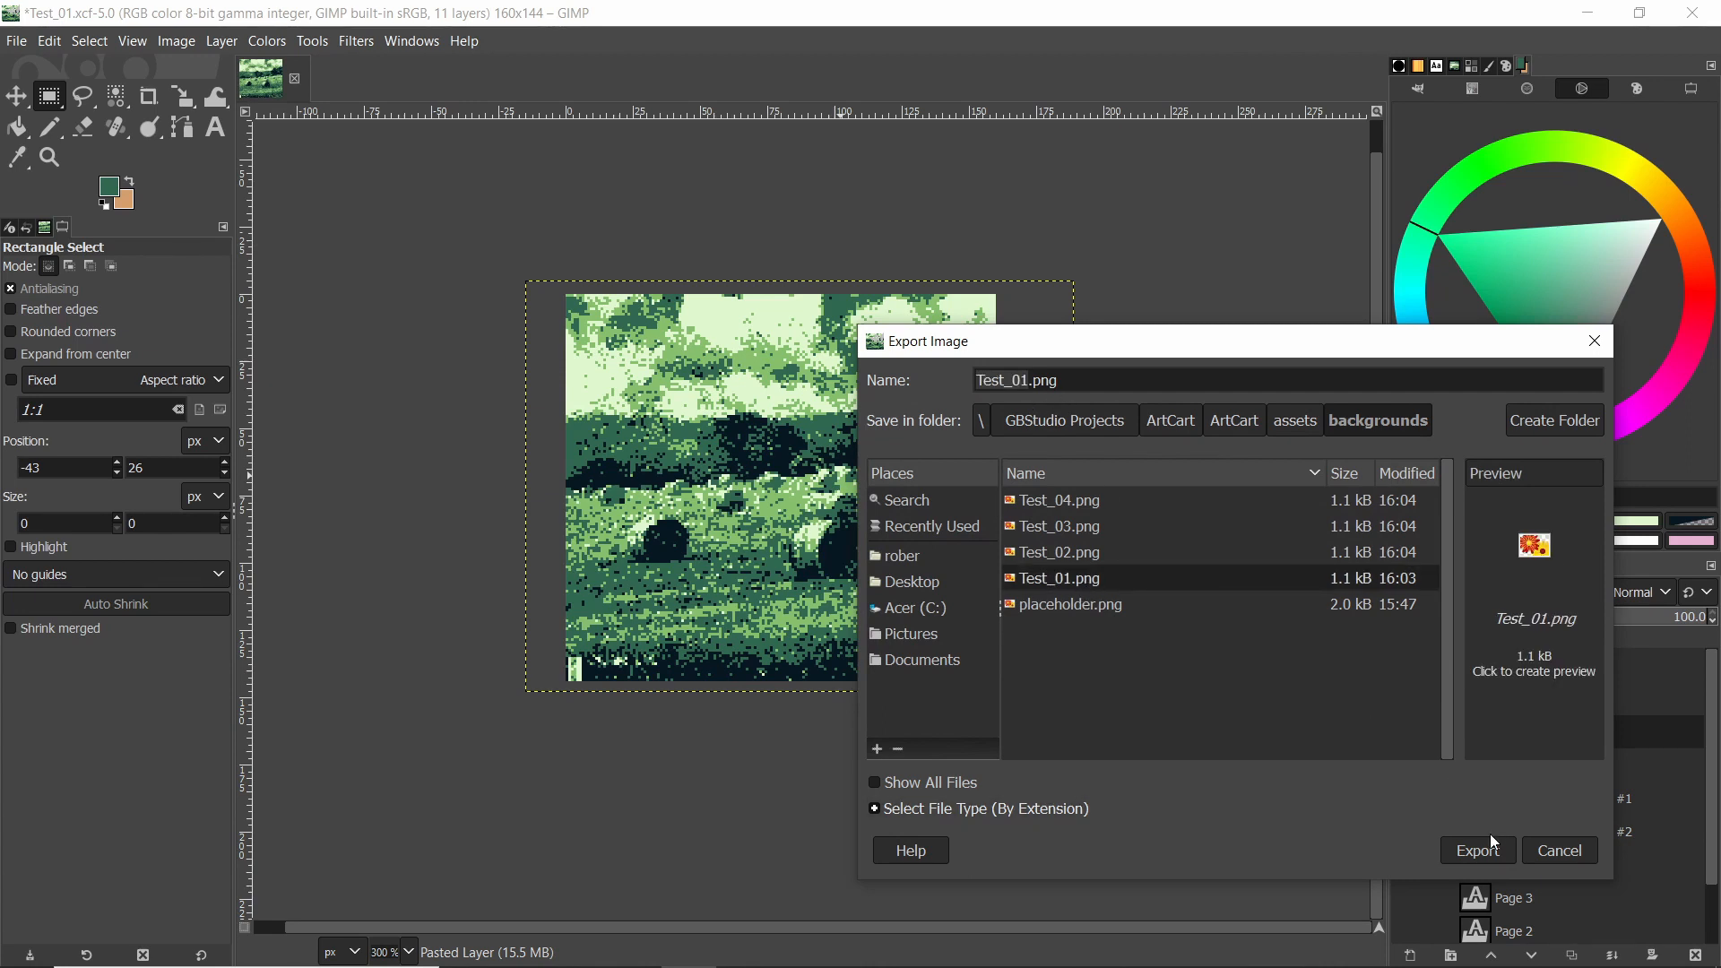
pyautogui.click(1475, 850)
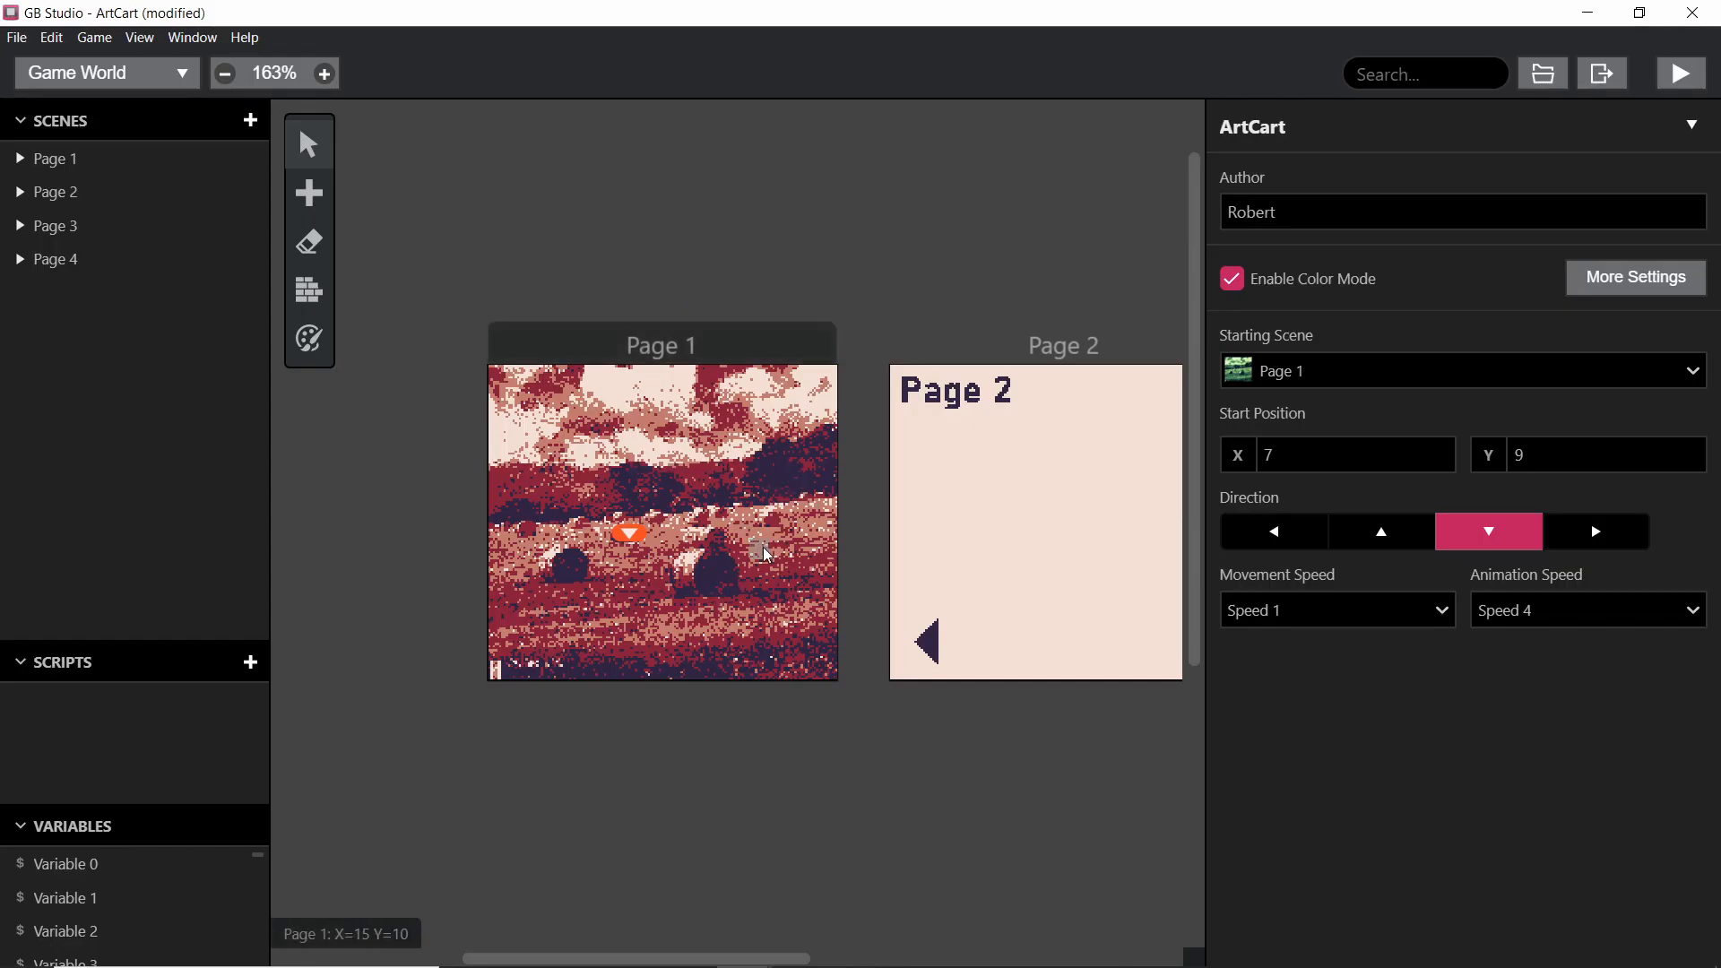
# Step: Select the Page 1 scene and keep Test_01 as its background image
pyautogui.click(660, 493)
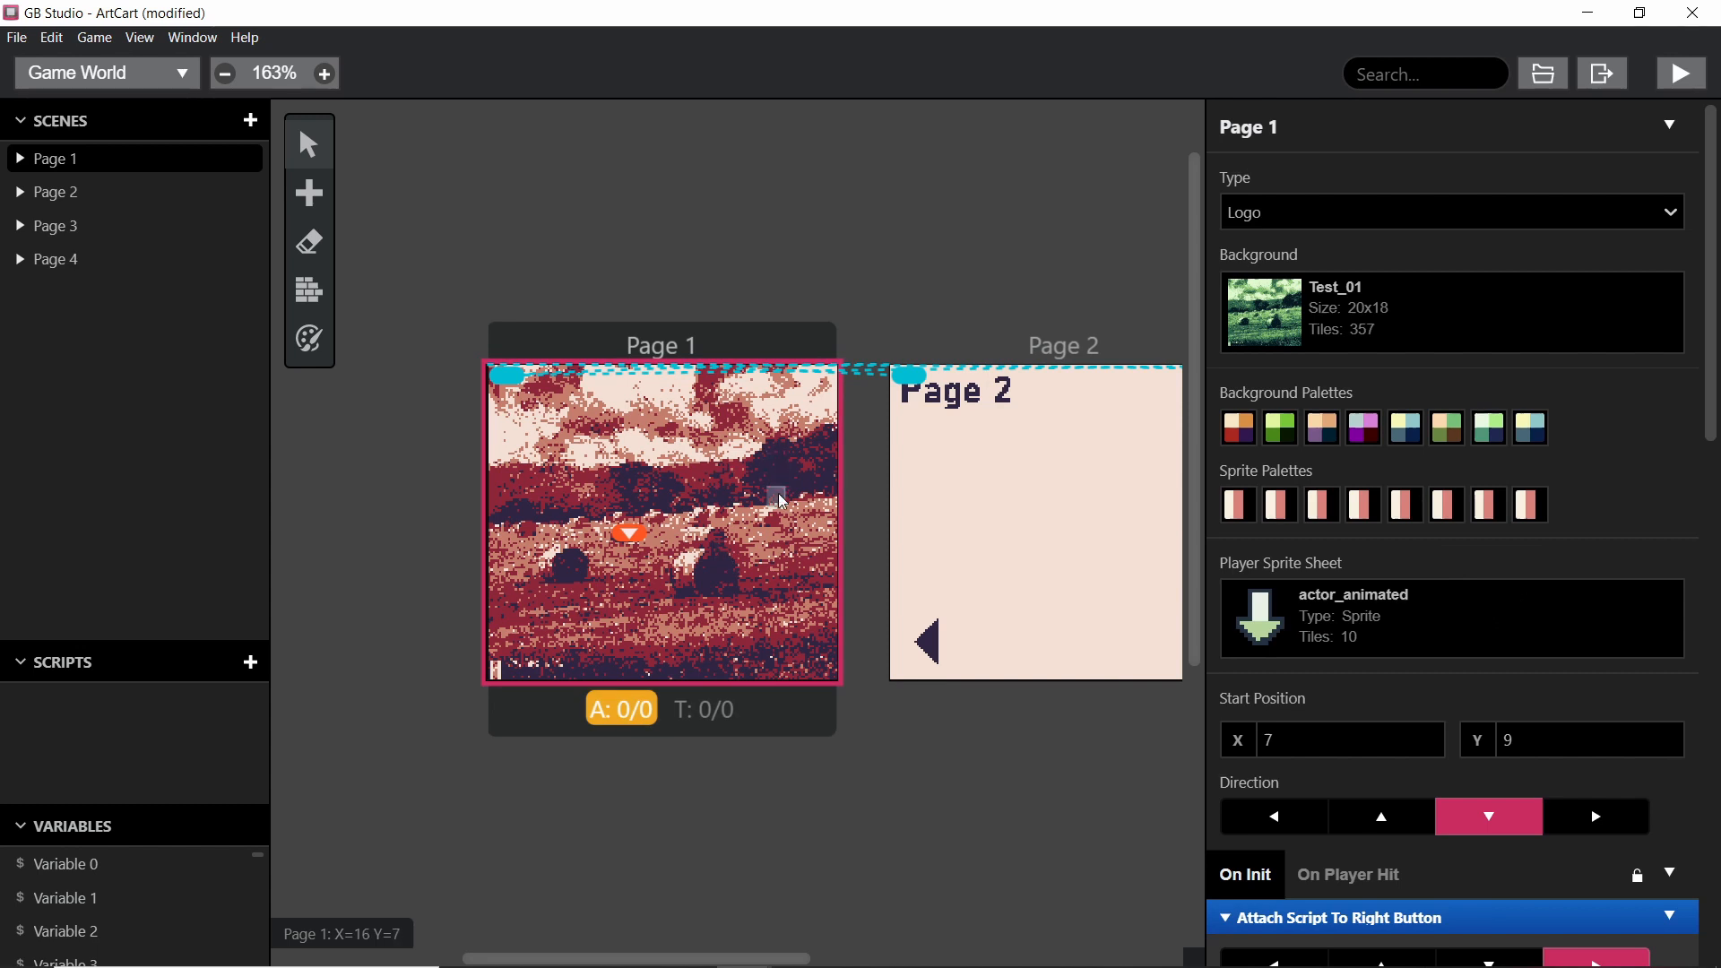
pyautogui.click(1448, 312)
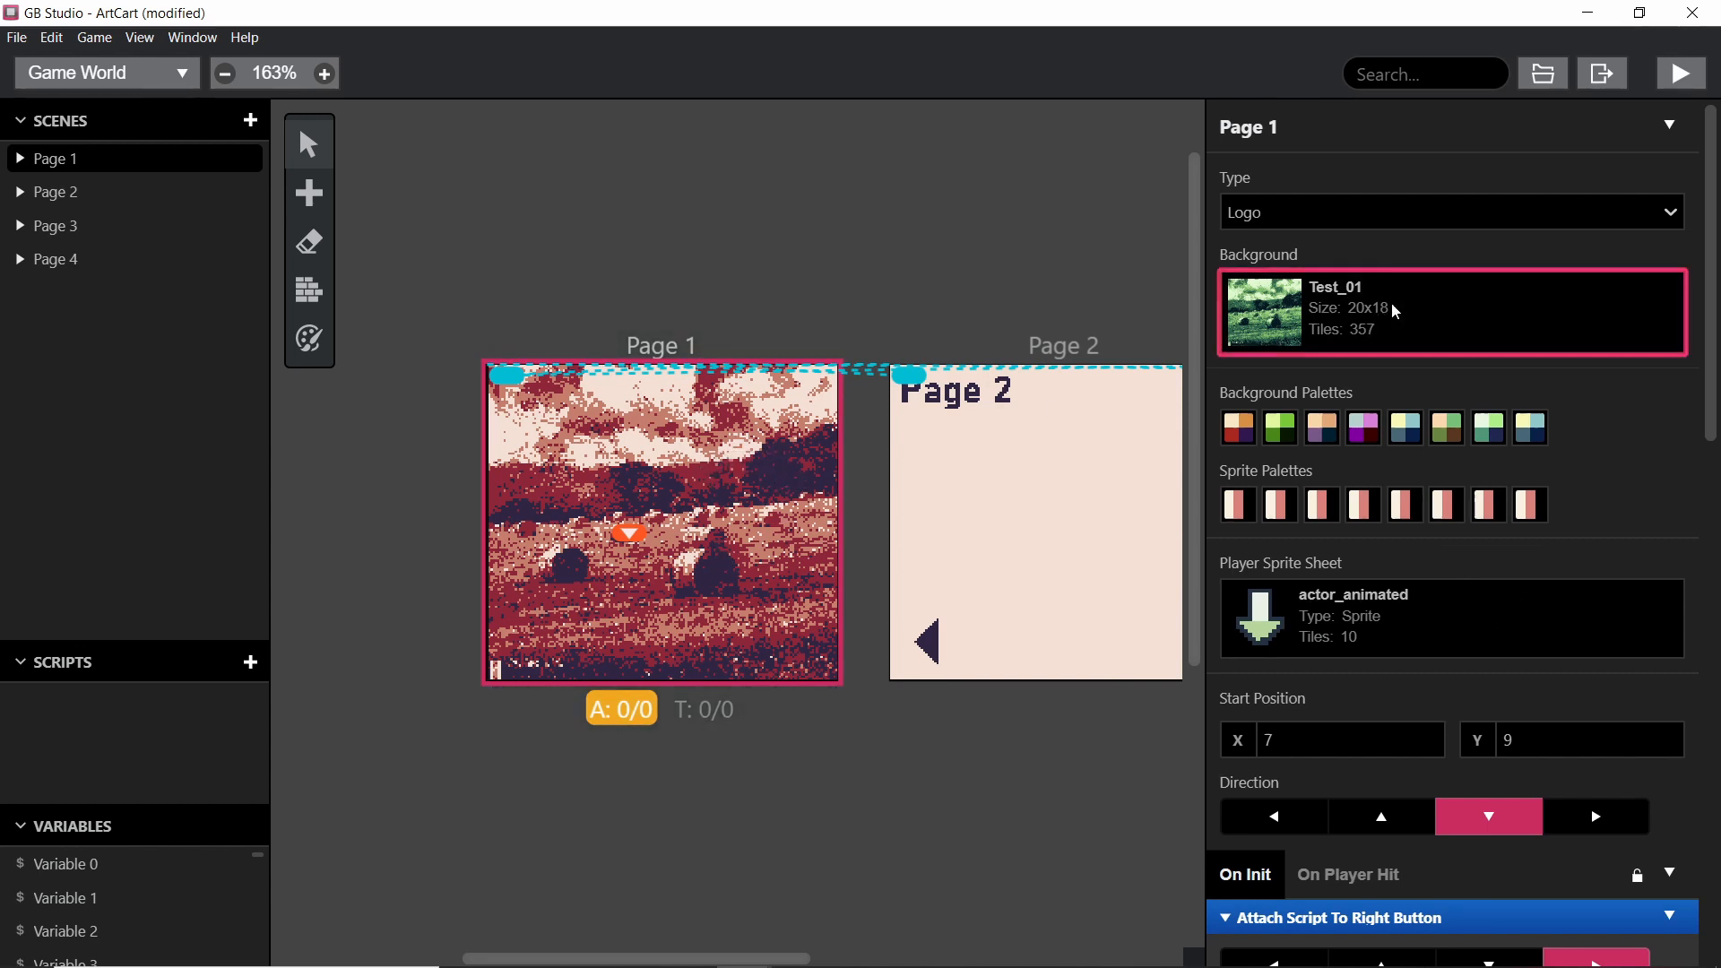
pyautogui.click(1450, 311)
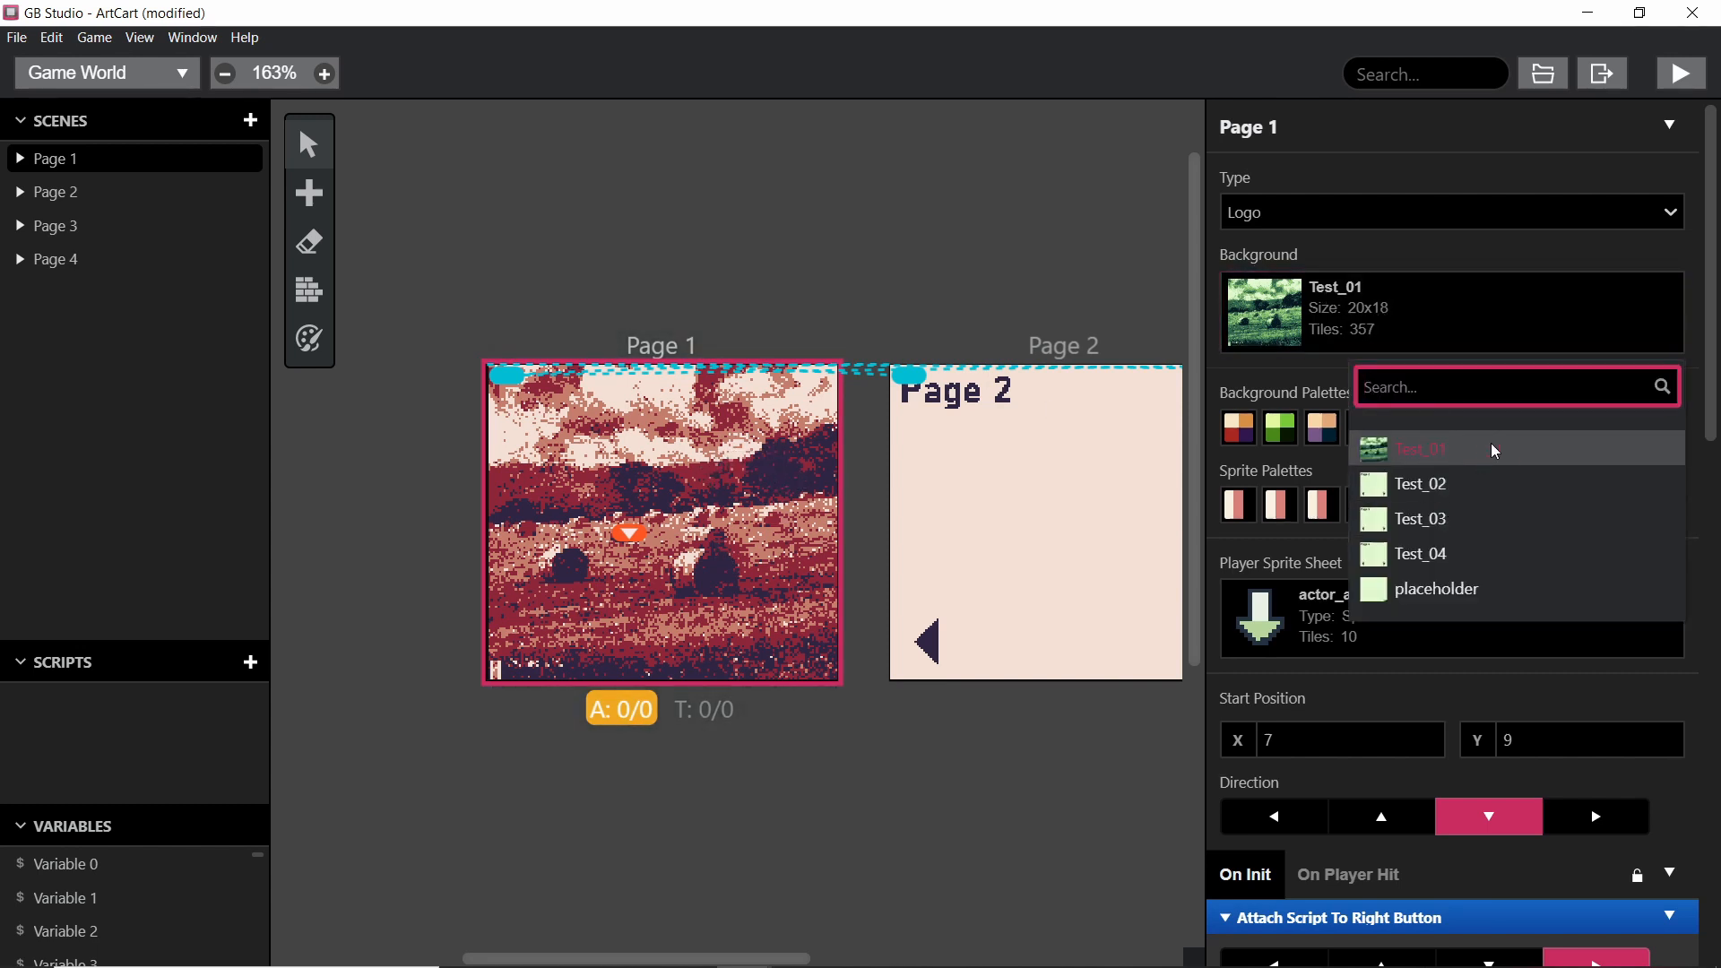
pyautogui.click(1416, 448)
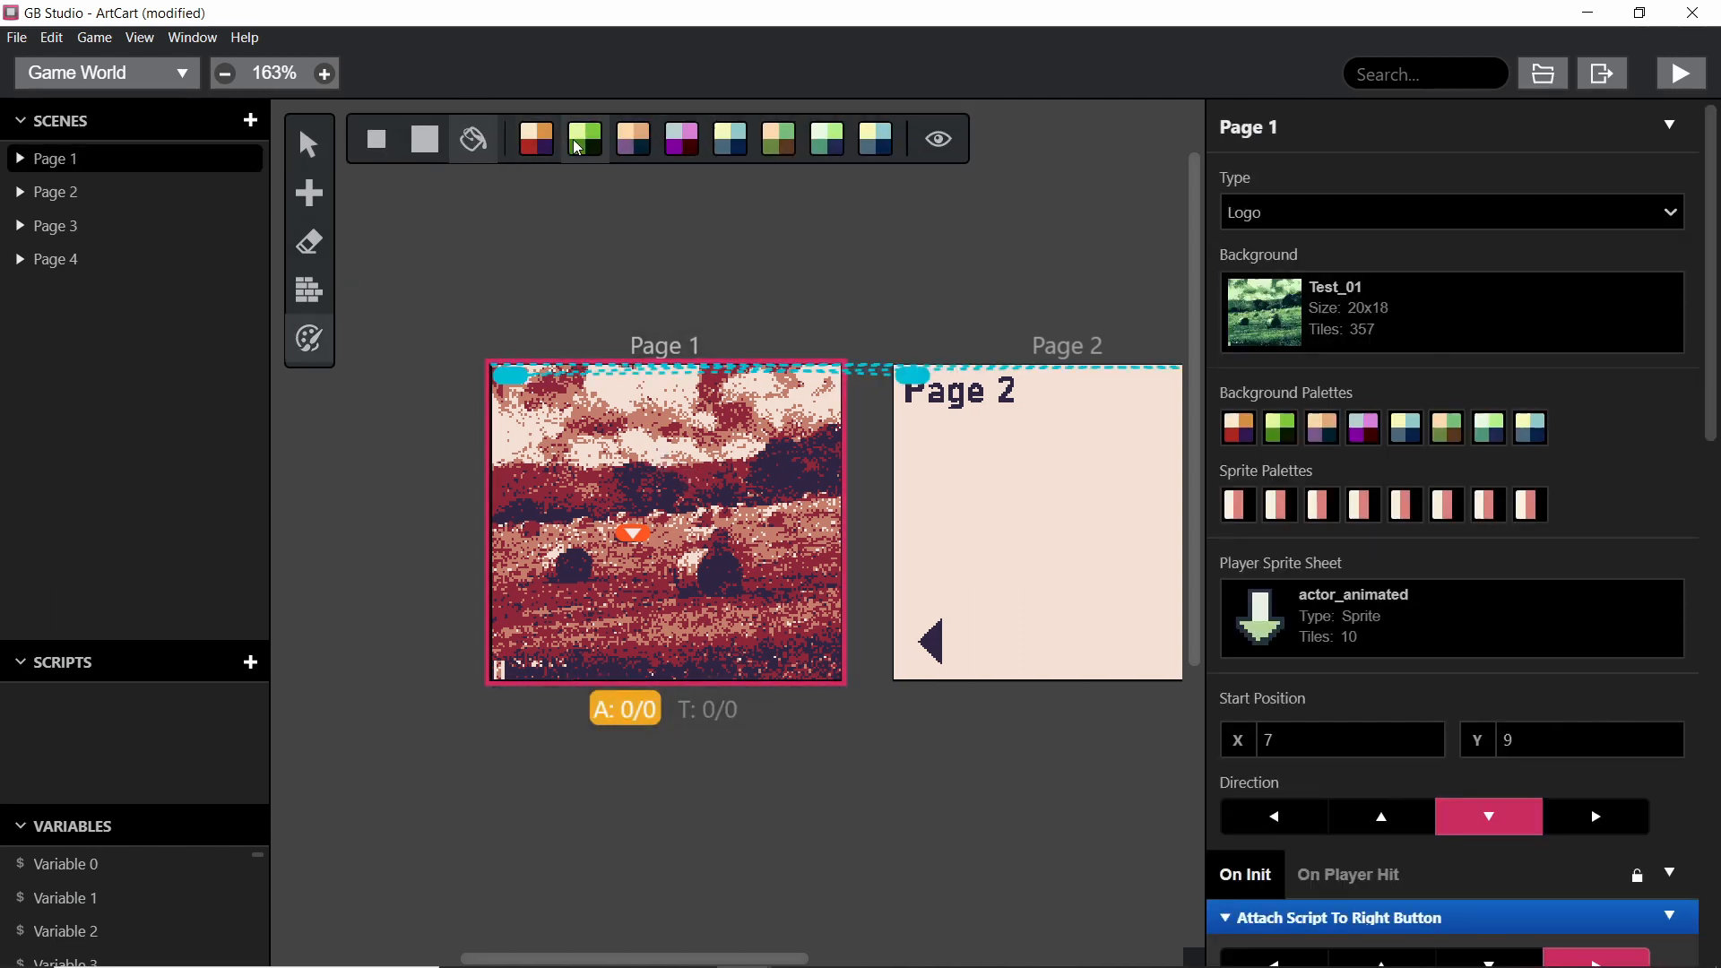
# Step: Paint a green, pink and brown background palette onto the Page 1 landscape
pyautogui.click(583, 137)
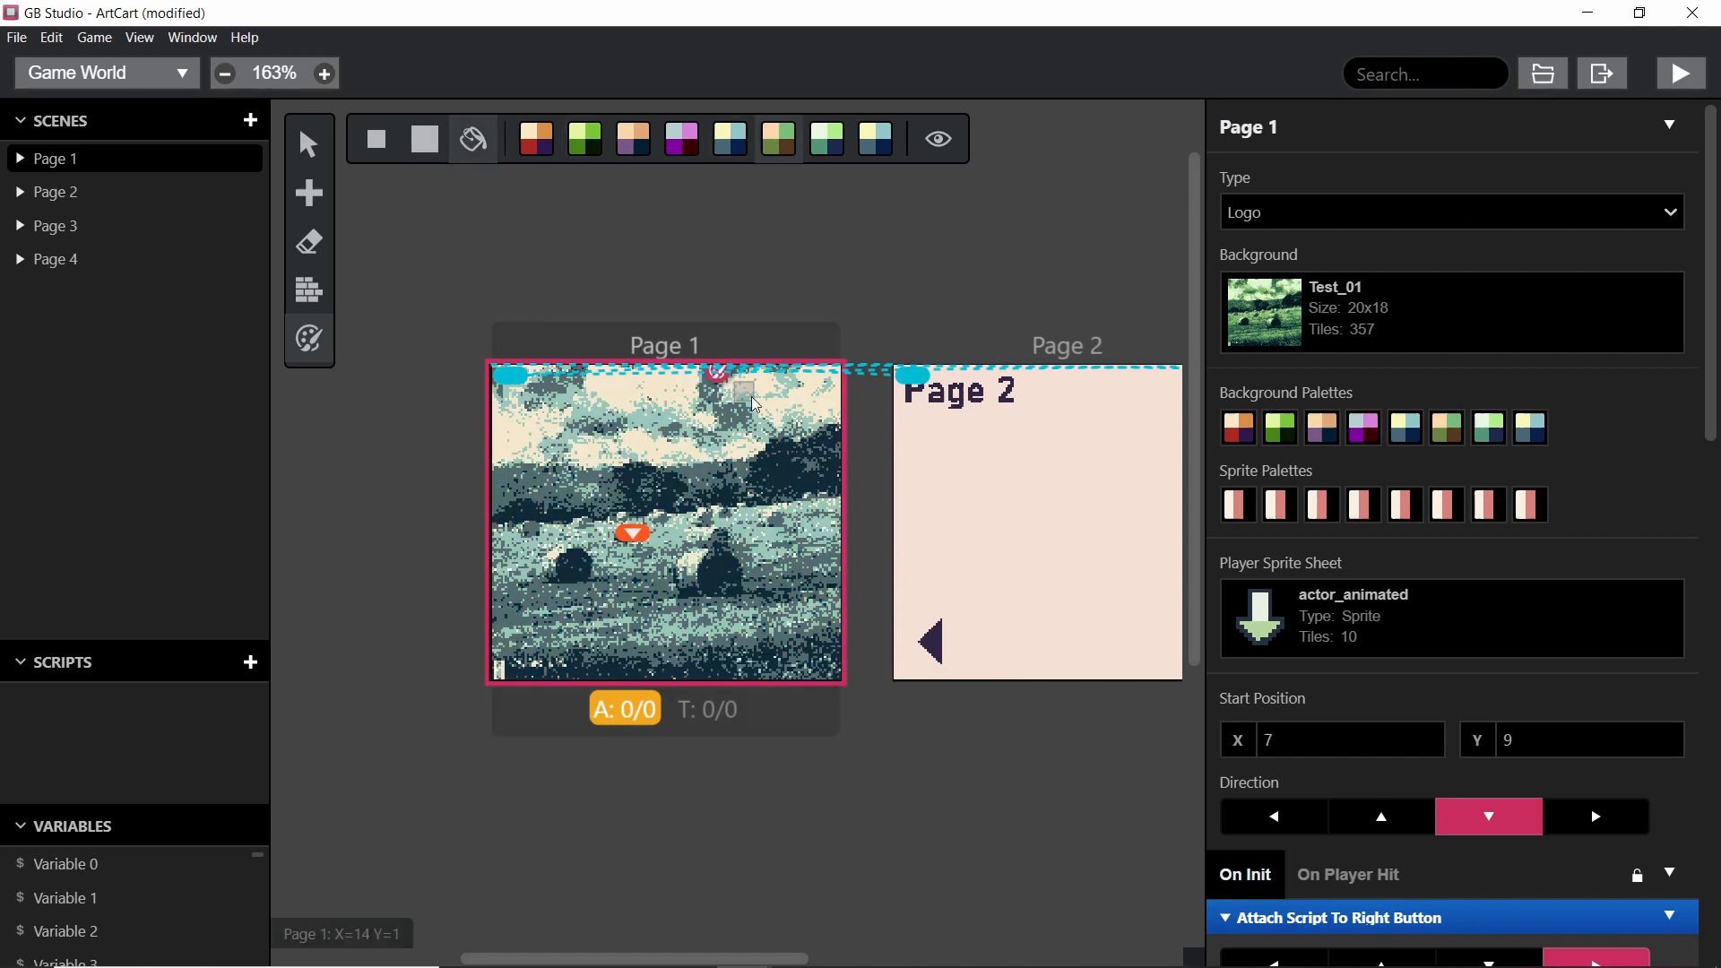
pyautogui.click(871, 137)
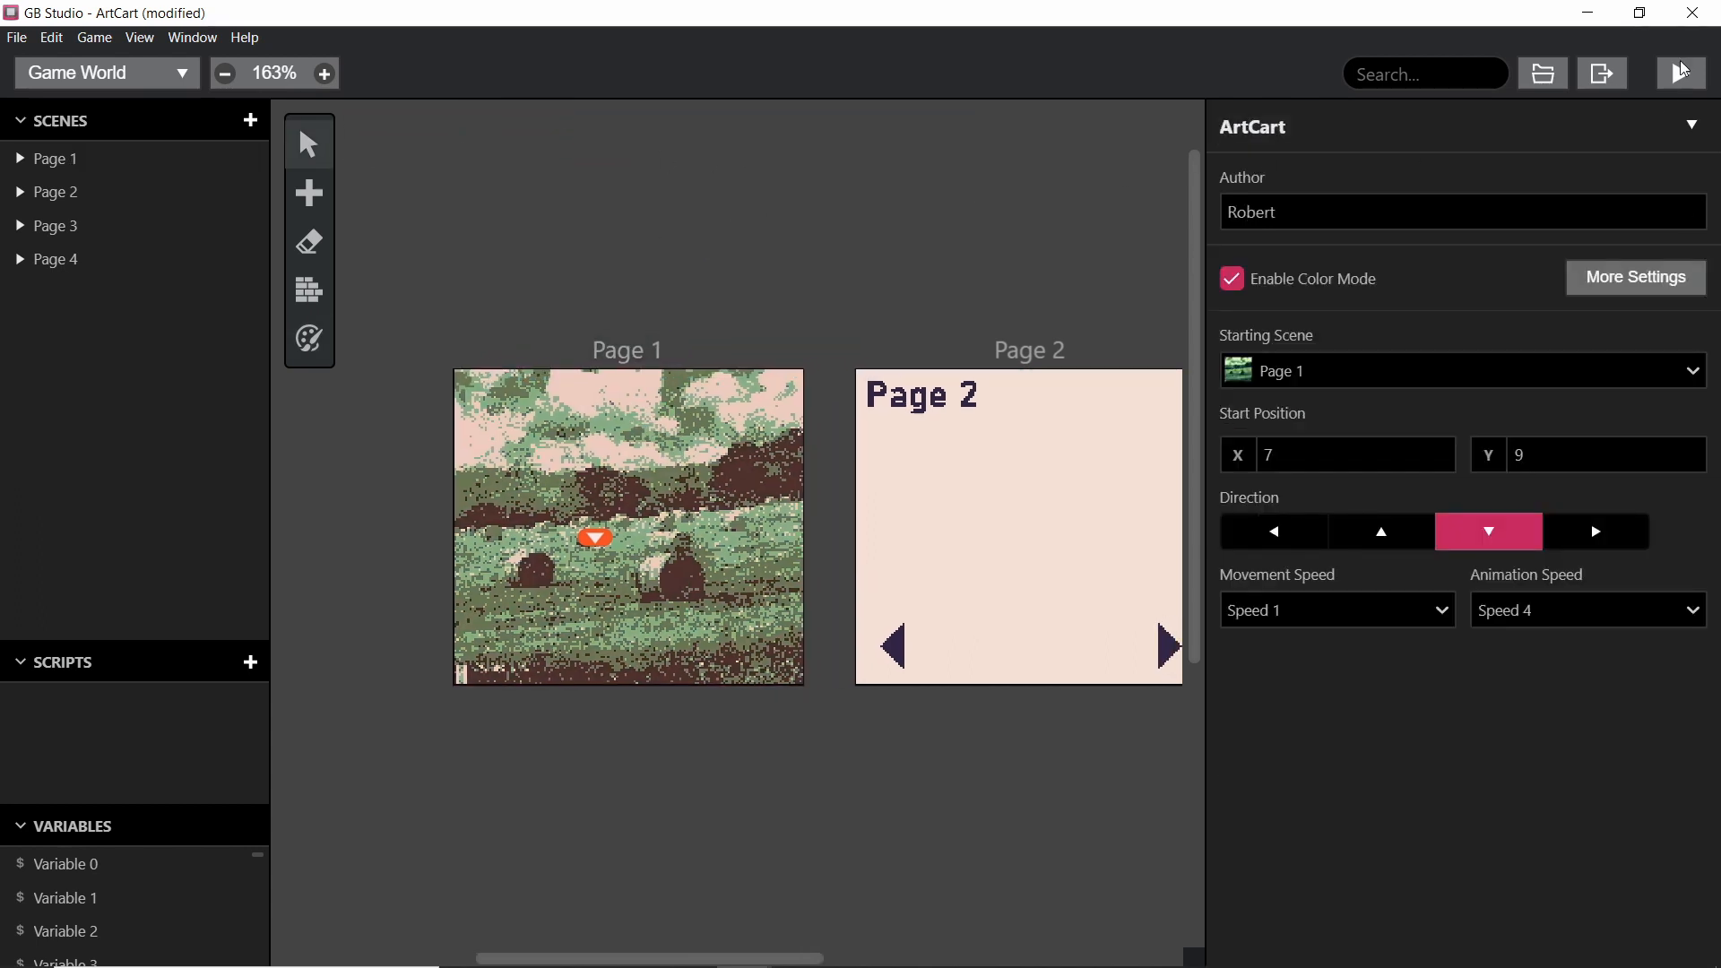
# Step: Run the game, page from Page 1 to Page 2 and back, then close it
pyautogui.click(1680, 74)
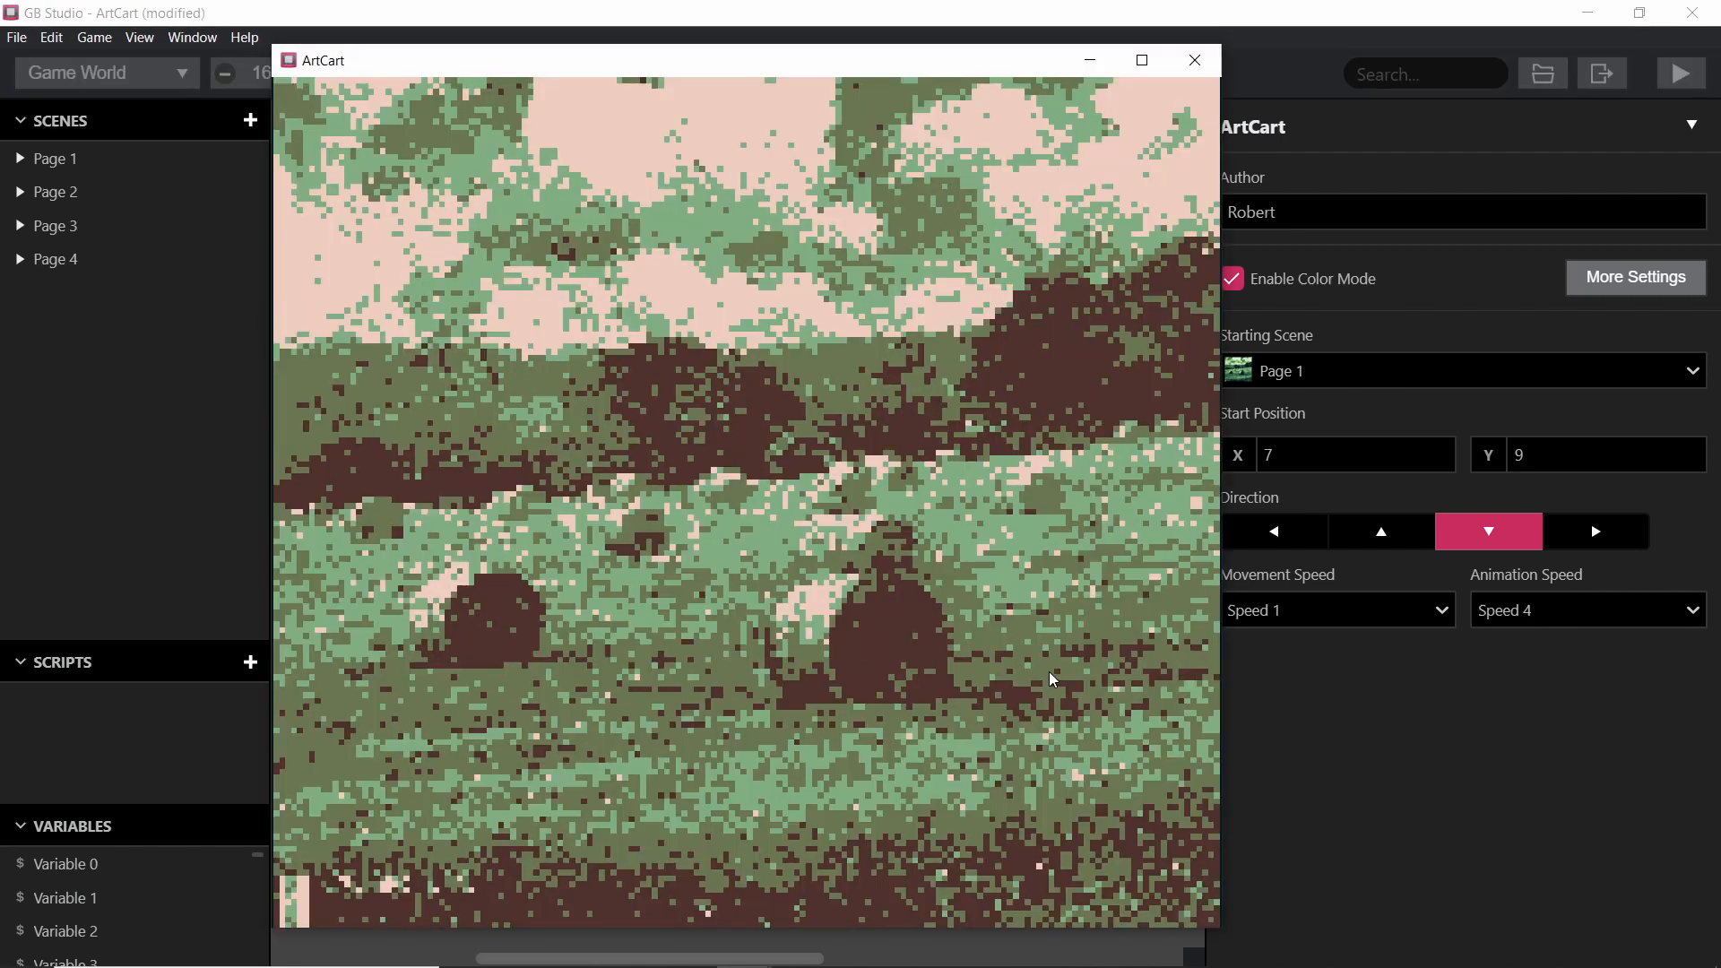
pyautogui.moveTo(906, 664)
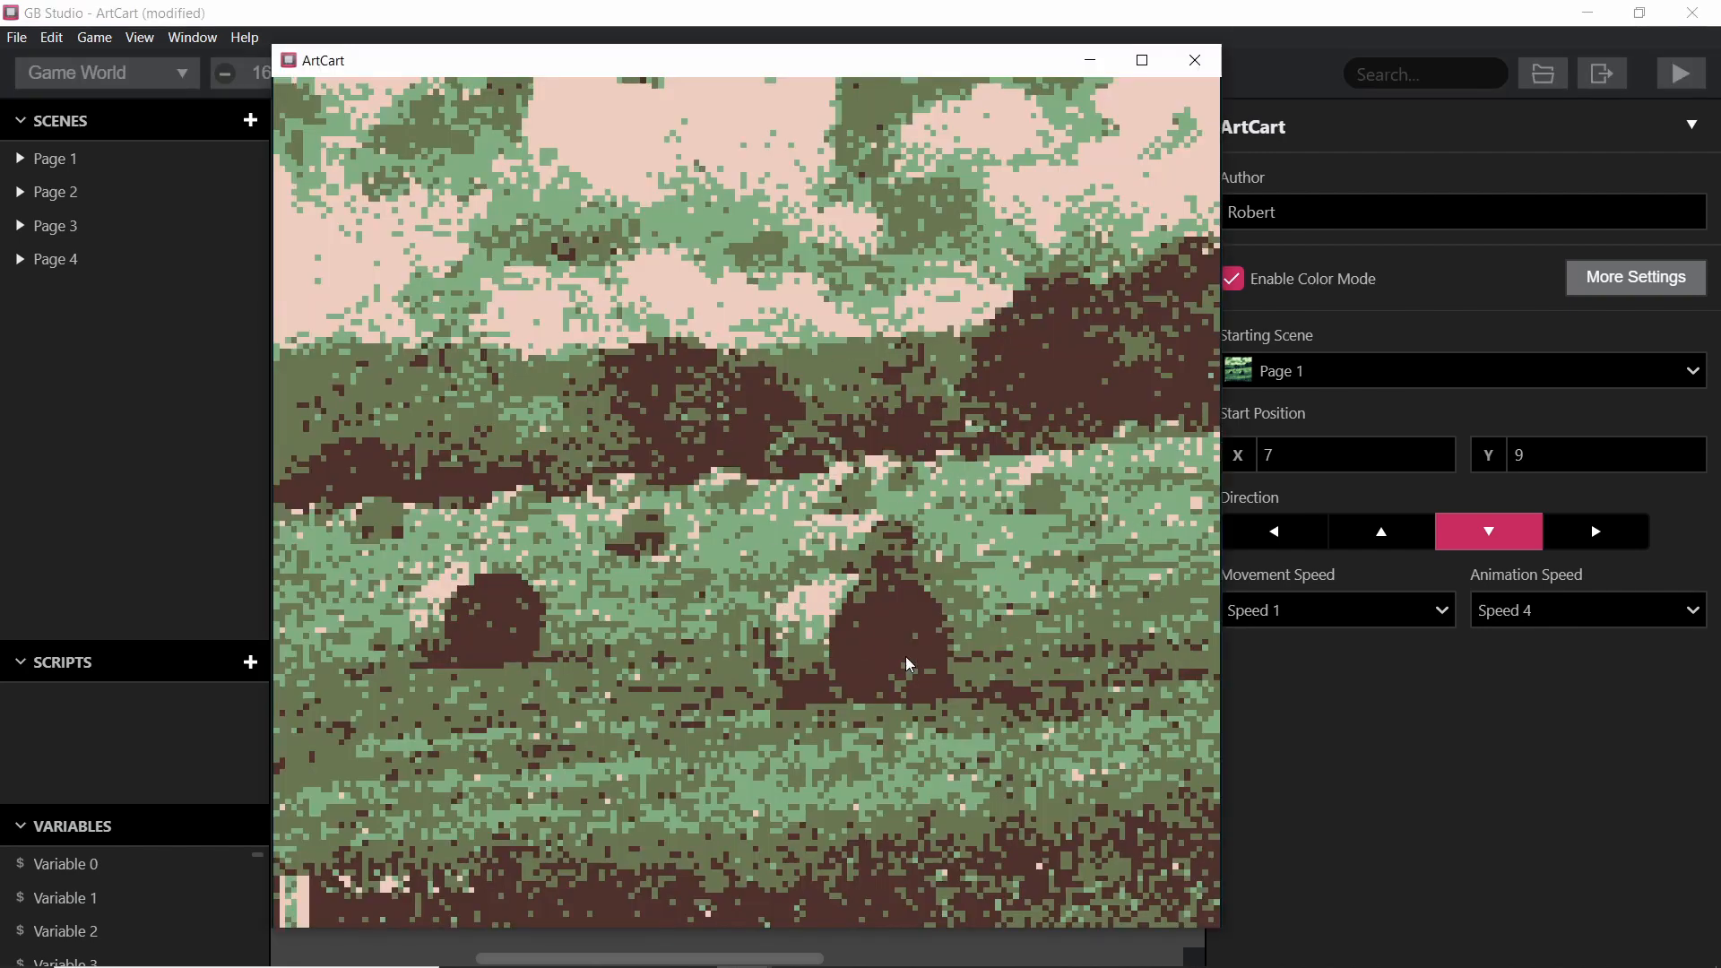
pyautogui.moveTo(510, 675)
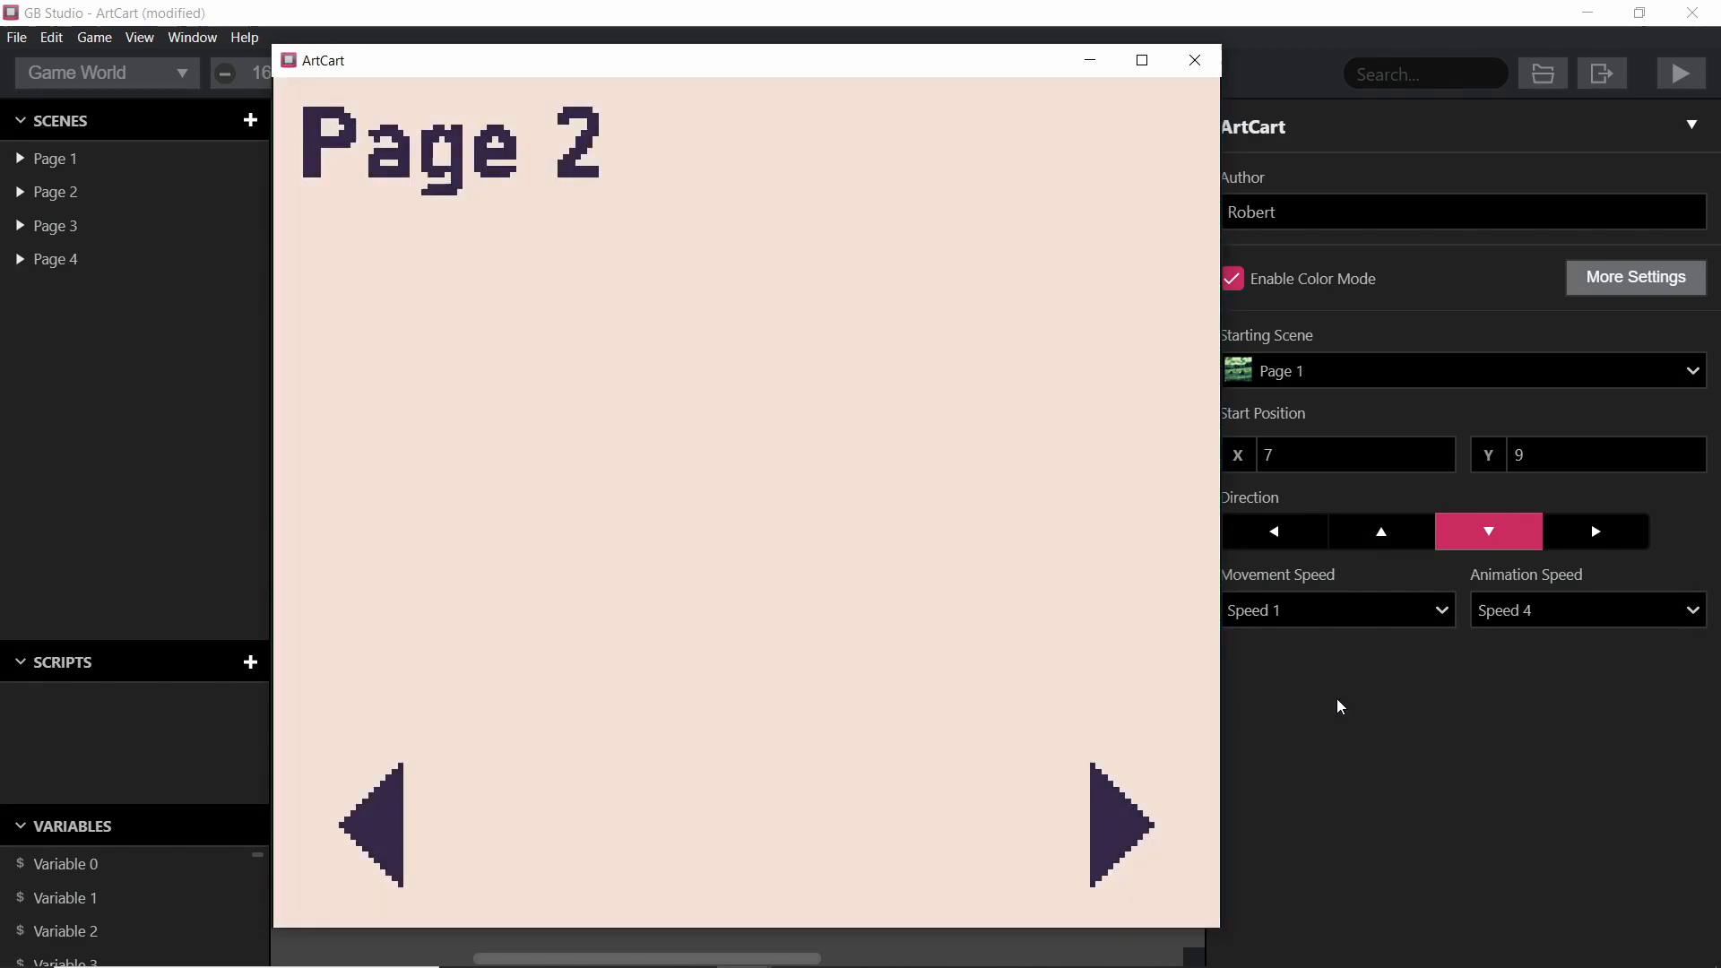
pyautogui.click(1119, 825)
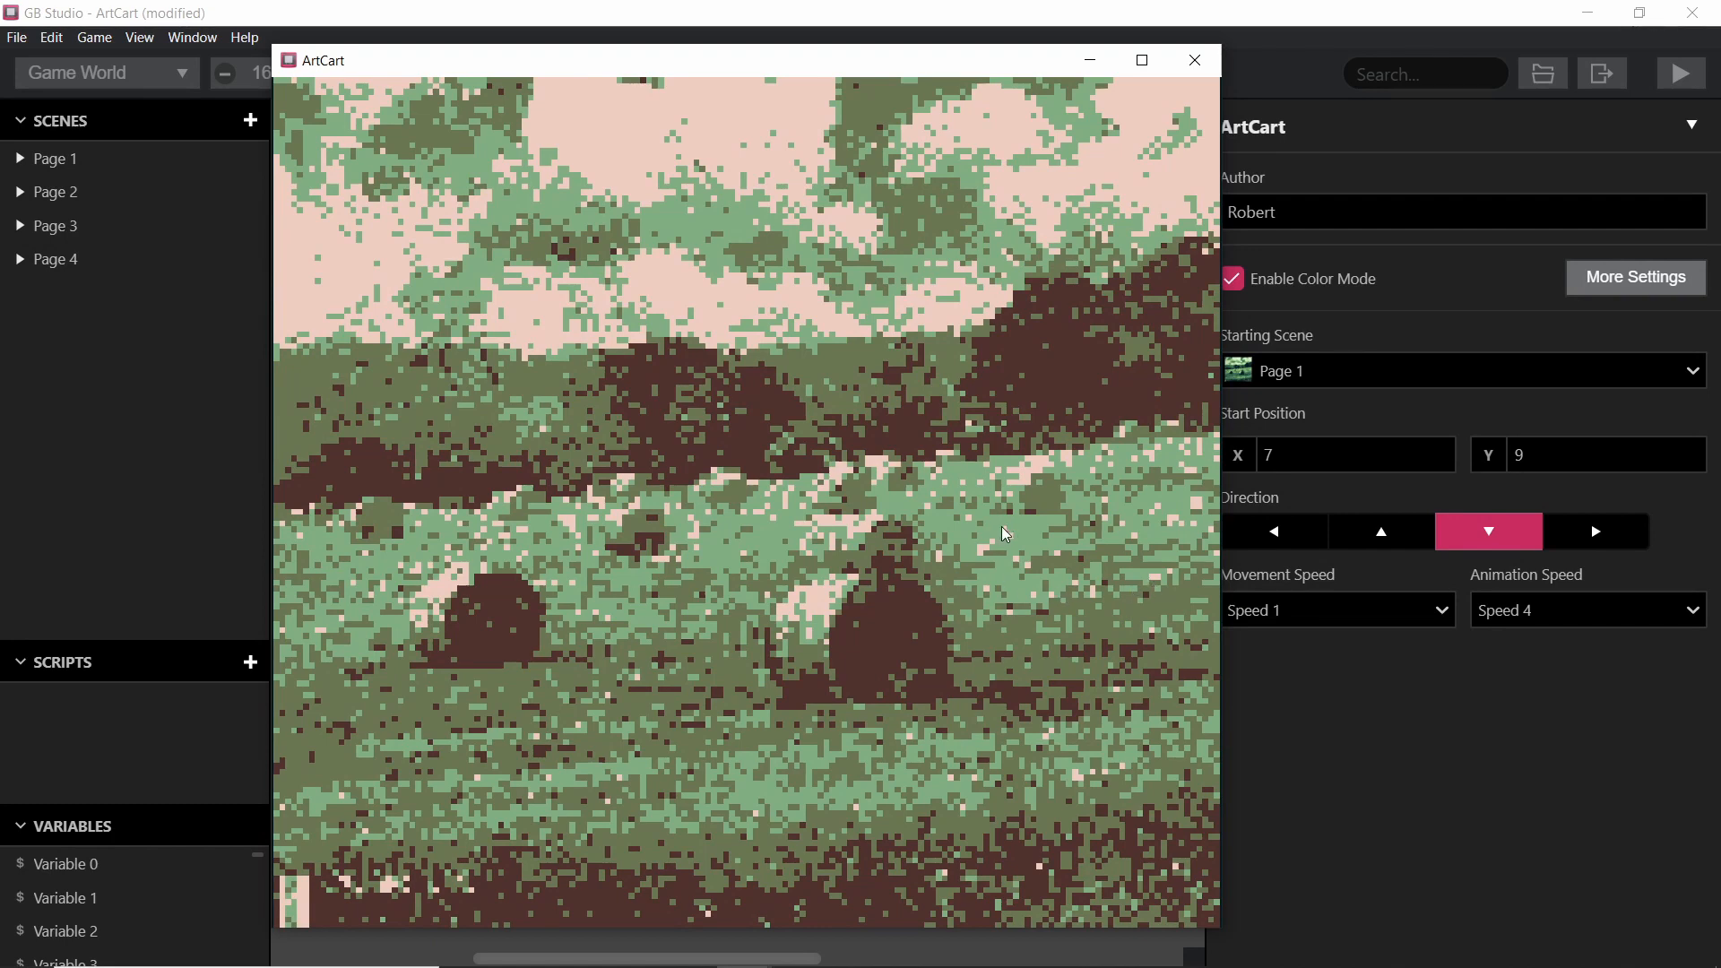
pyautogui.click(1192, 59)
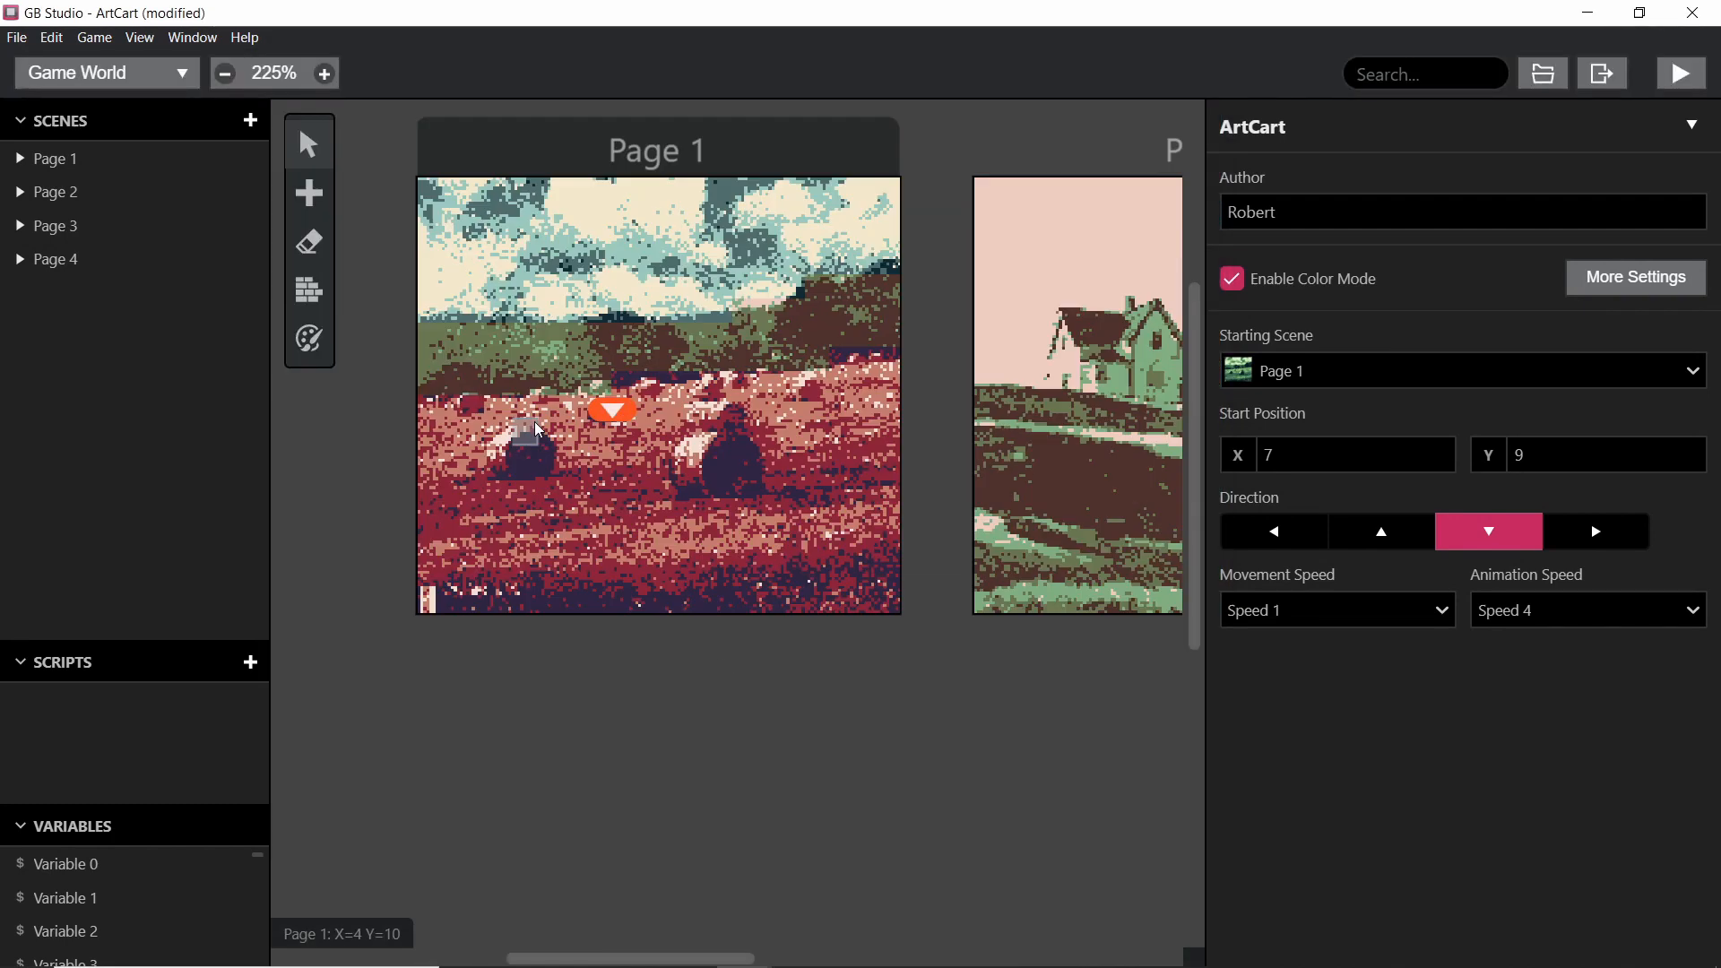
# Step: Scroll to the Page 4 boat scene and pick the background palette painting tool
pyautogui.hscroll(3)
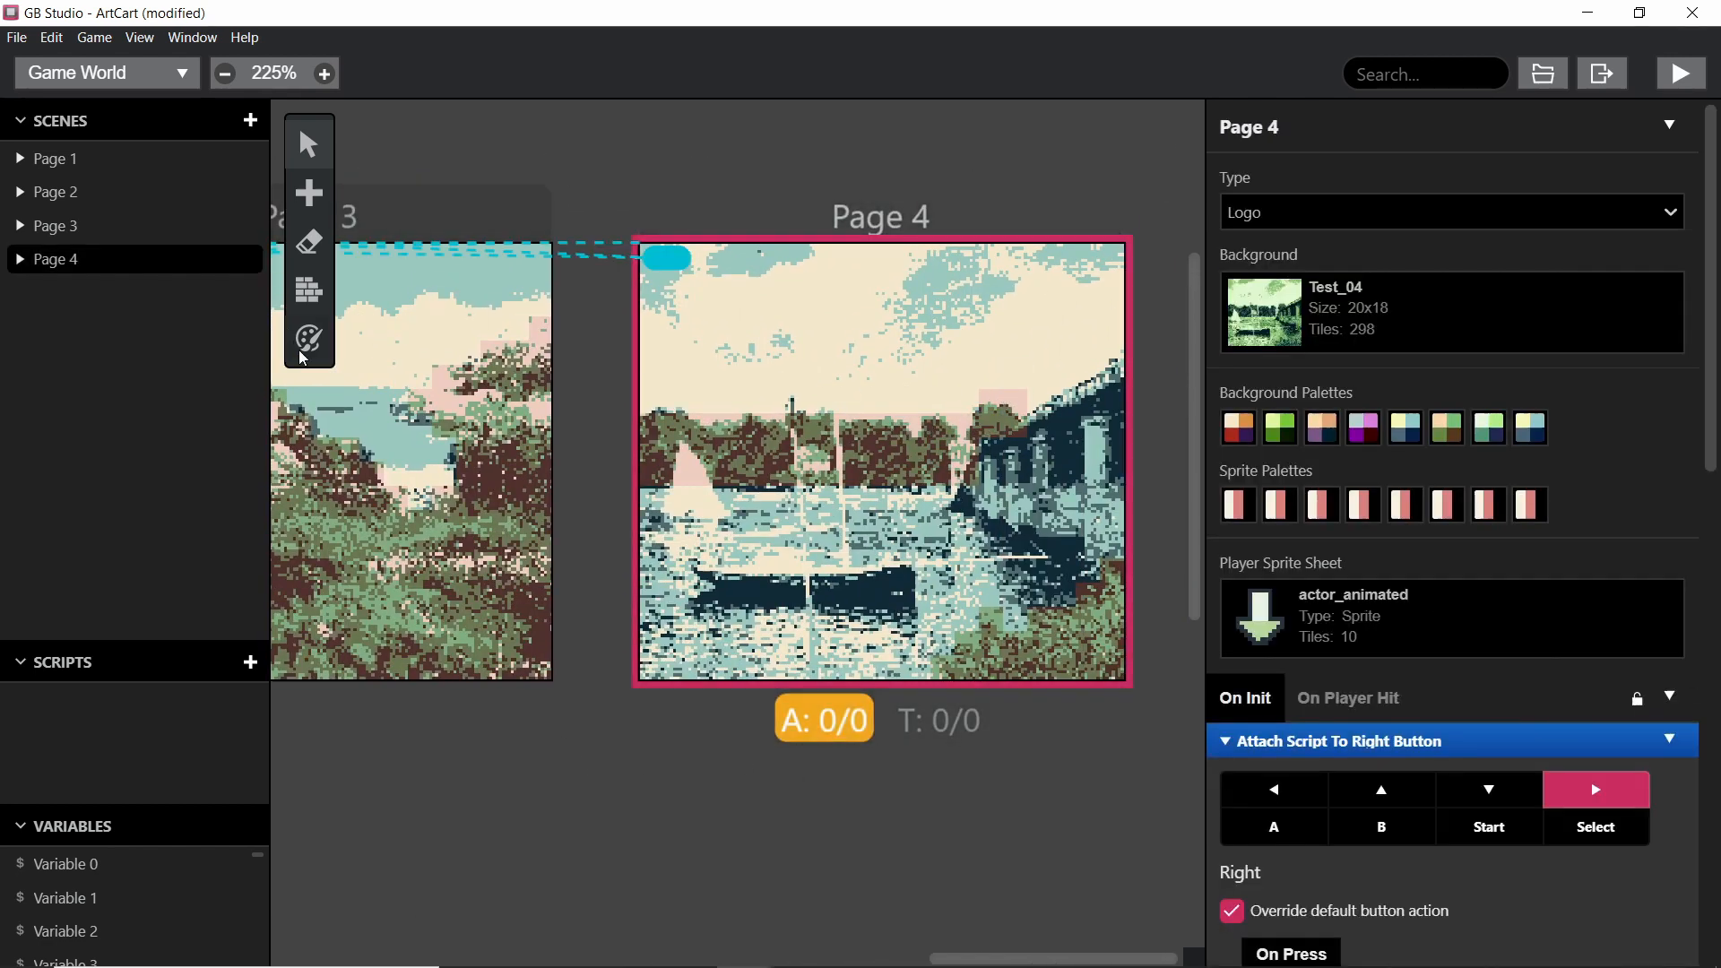
pyautogui.click(308, 339)
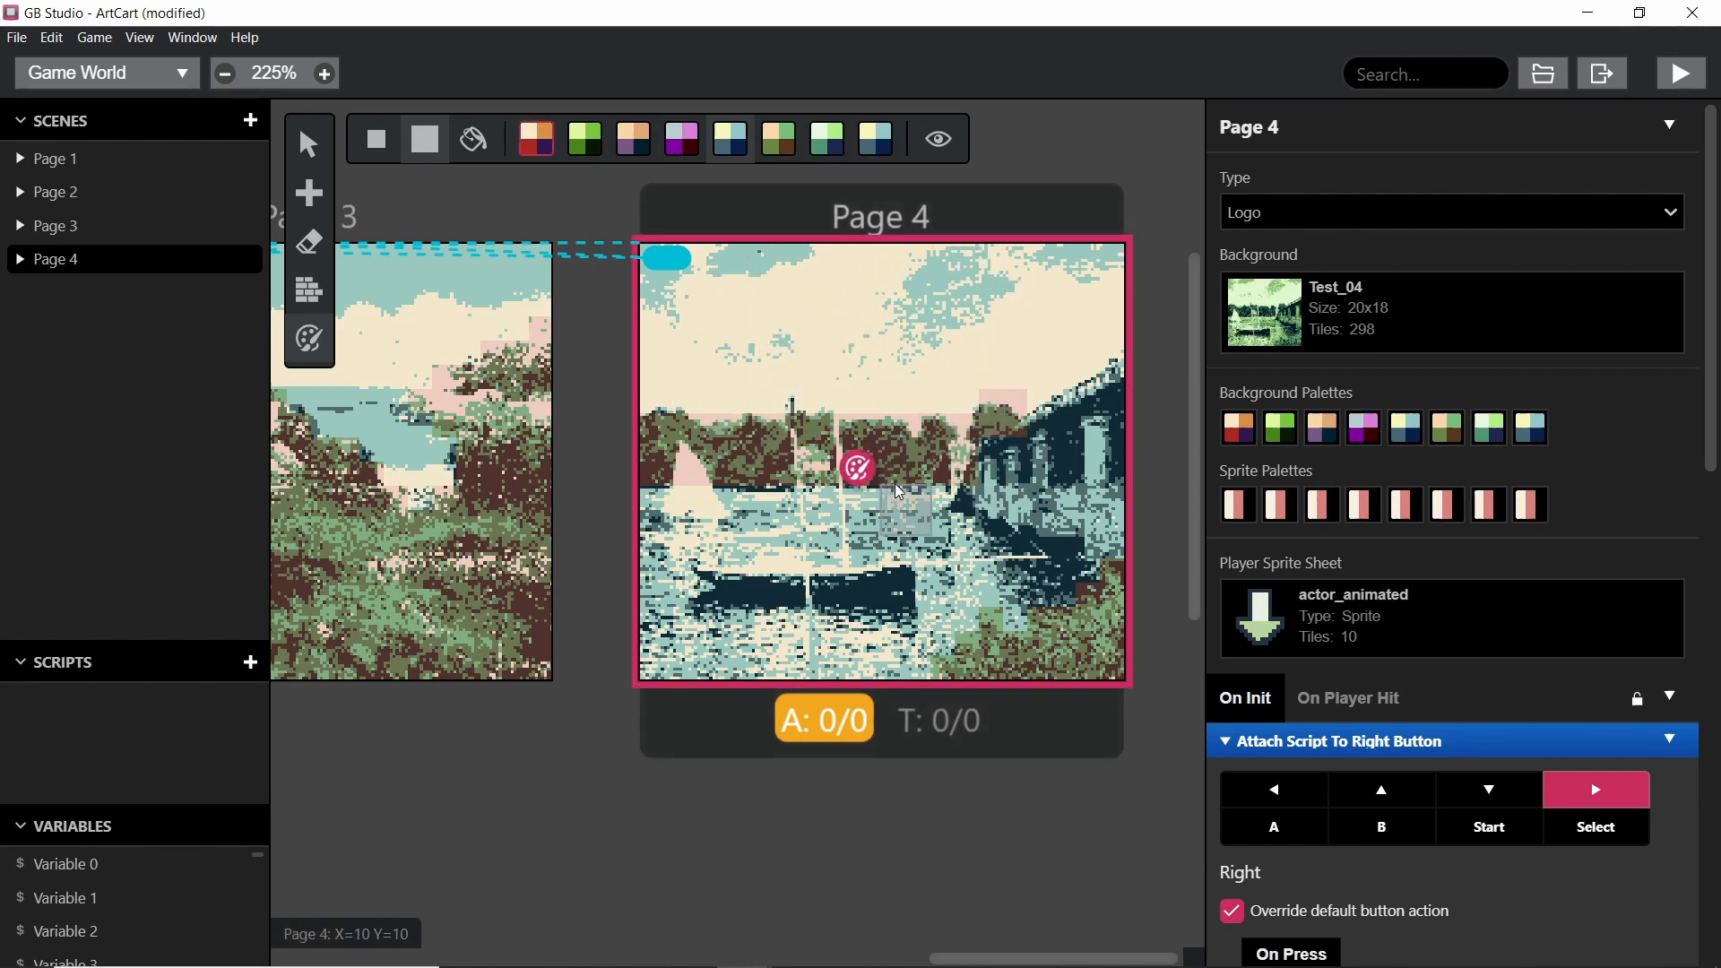
pyautogui.moveTo(871, 448)
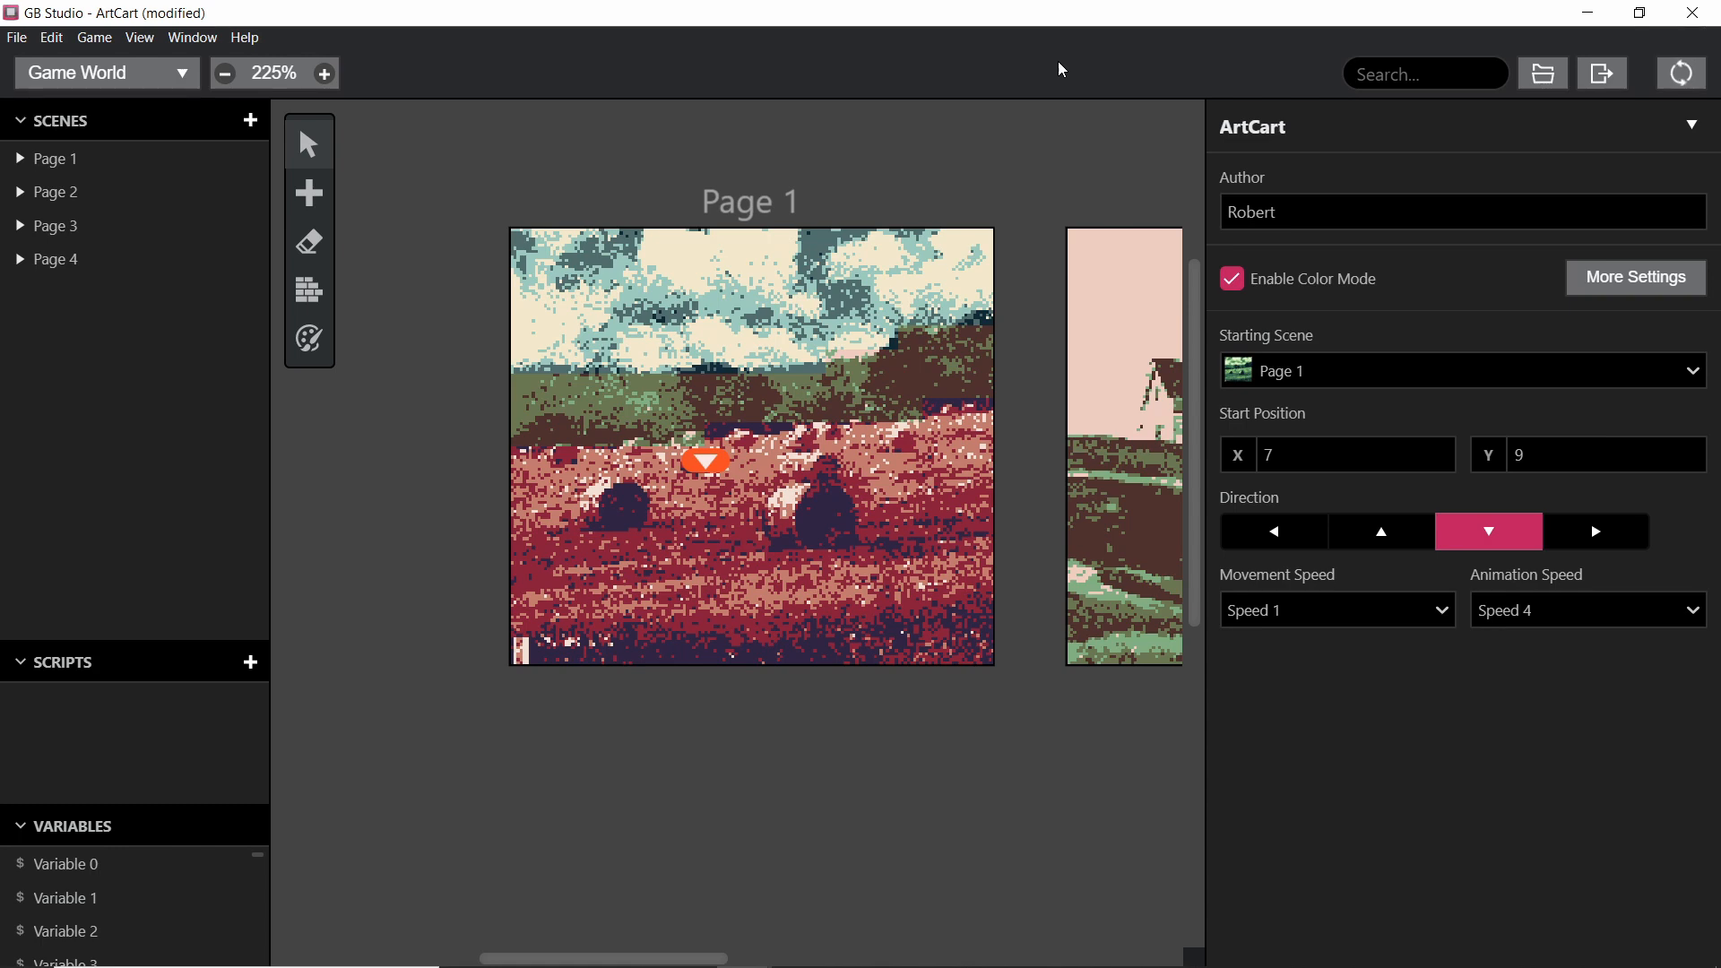
# Step: Play-test the recoloured gallery, opening on the red-and-teal Page 1 field
pyautogui.click(1680, 74)
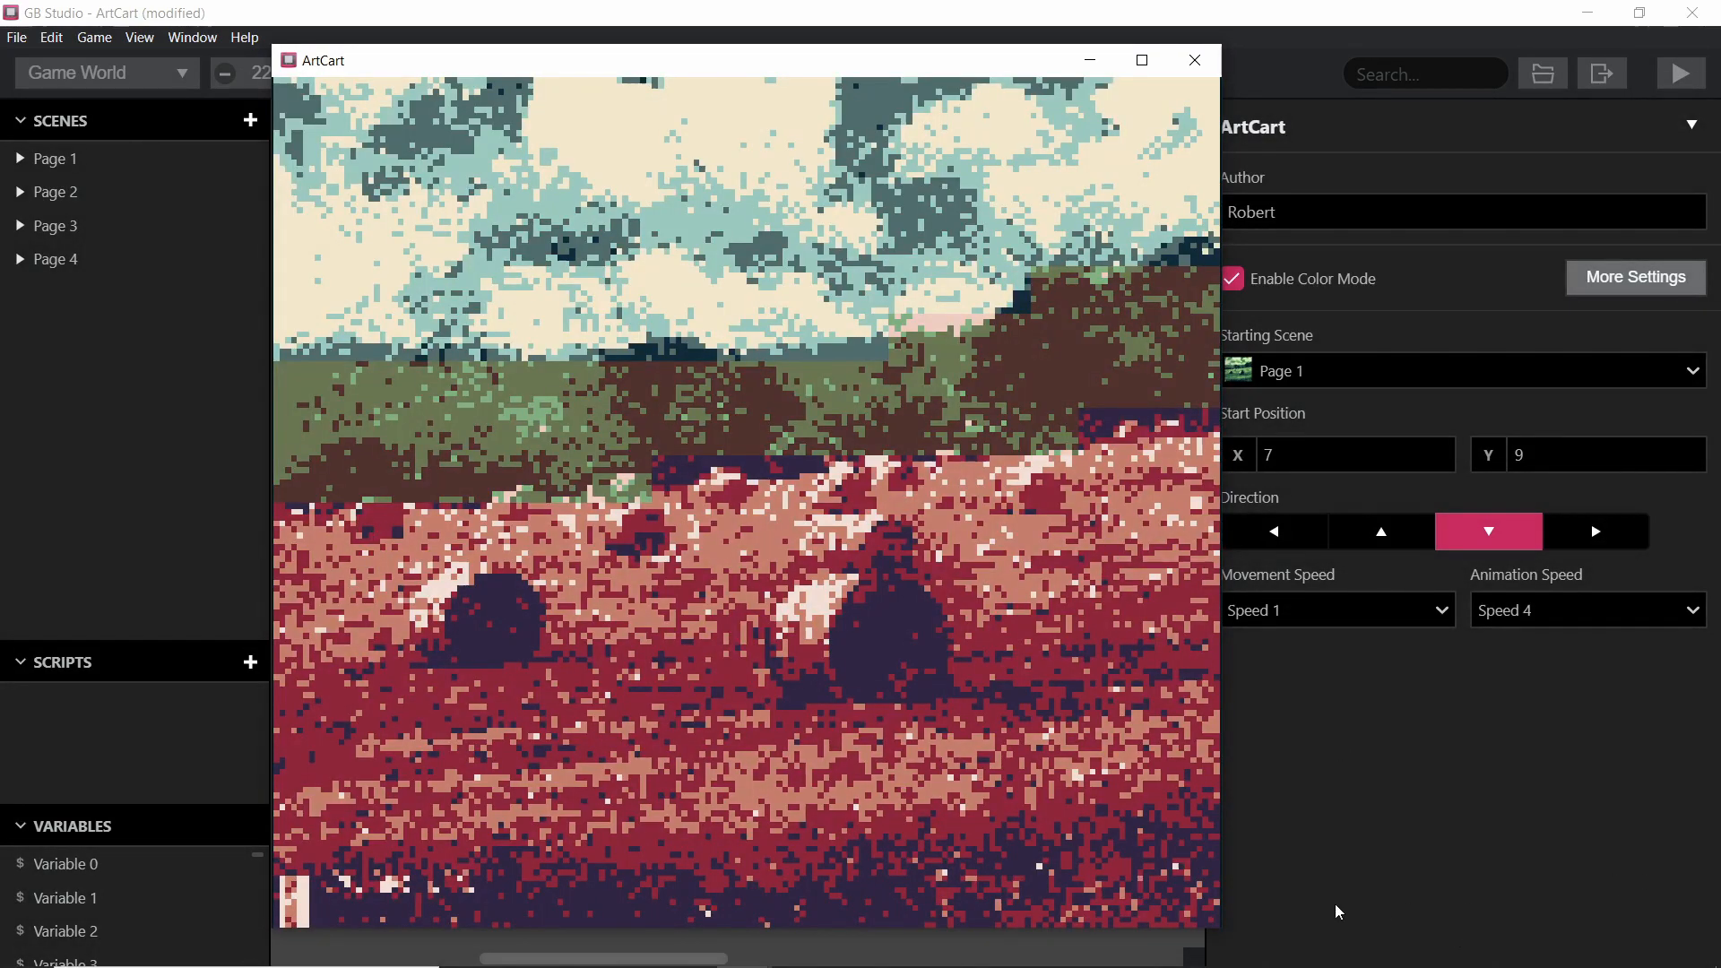
pyautogui.moveTo(1222, 934)
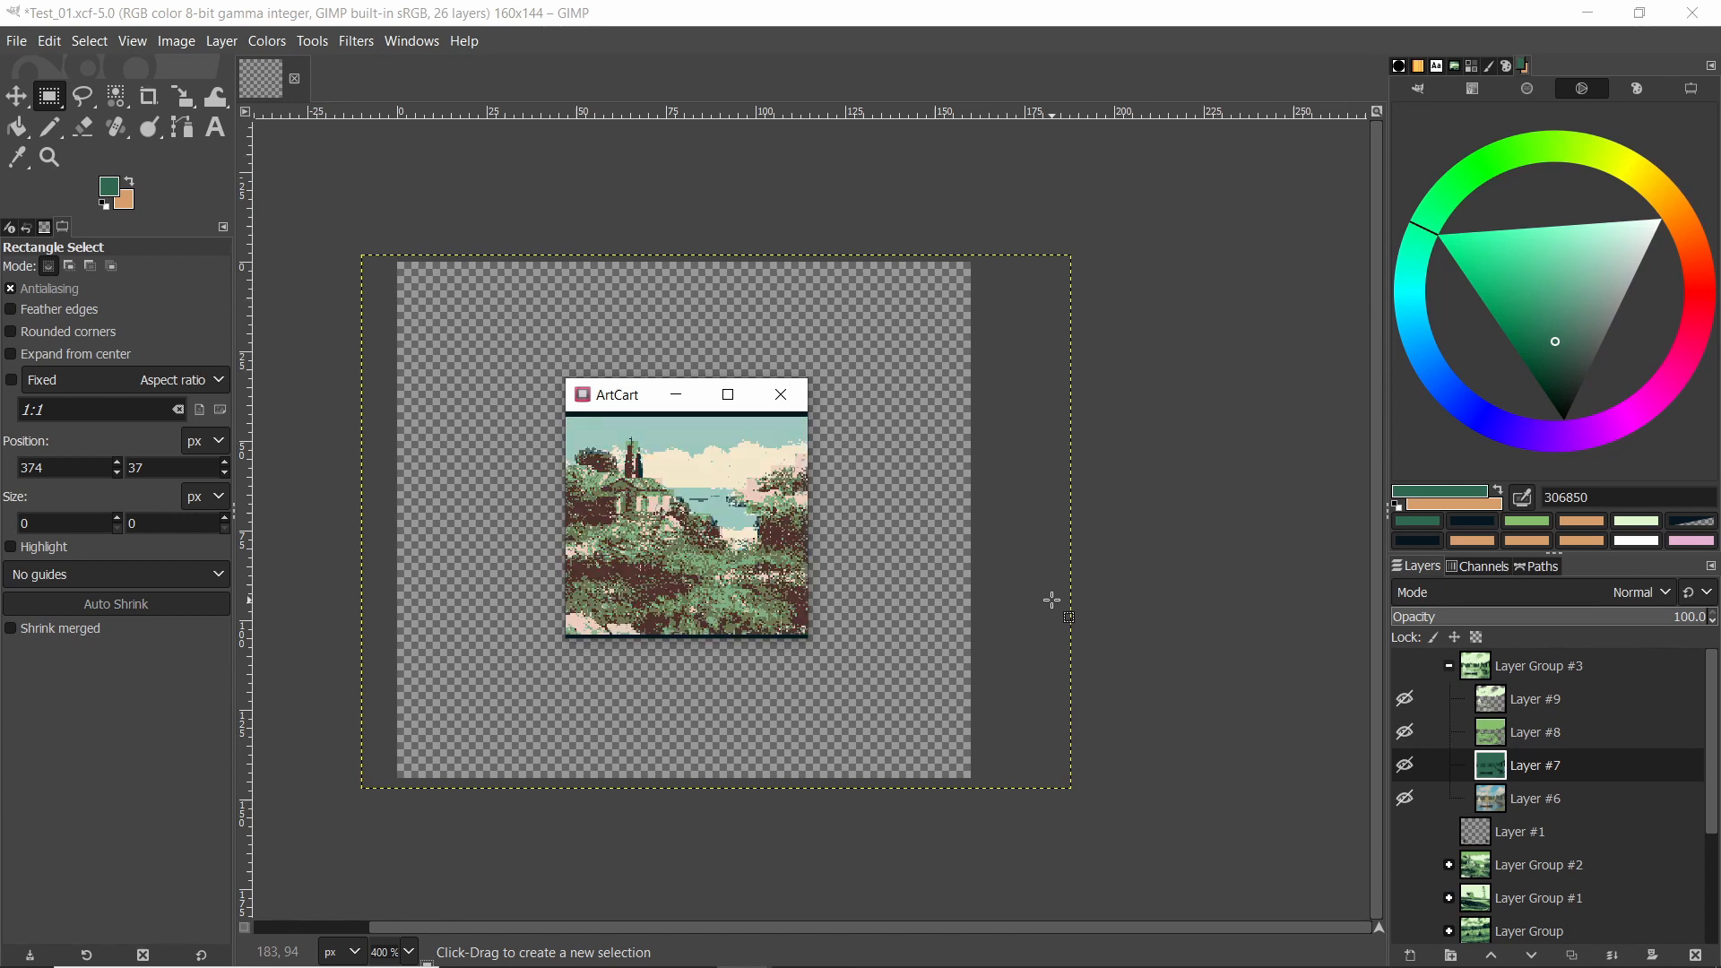
# Step: Review GIMP's converted painting layer groups and game capture, then return to GB Studio
pyautogui.click(727, 396)
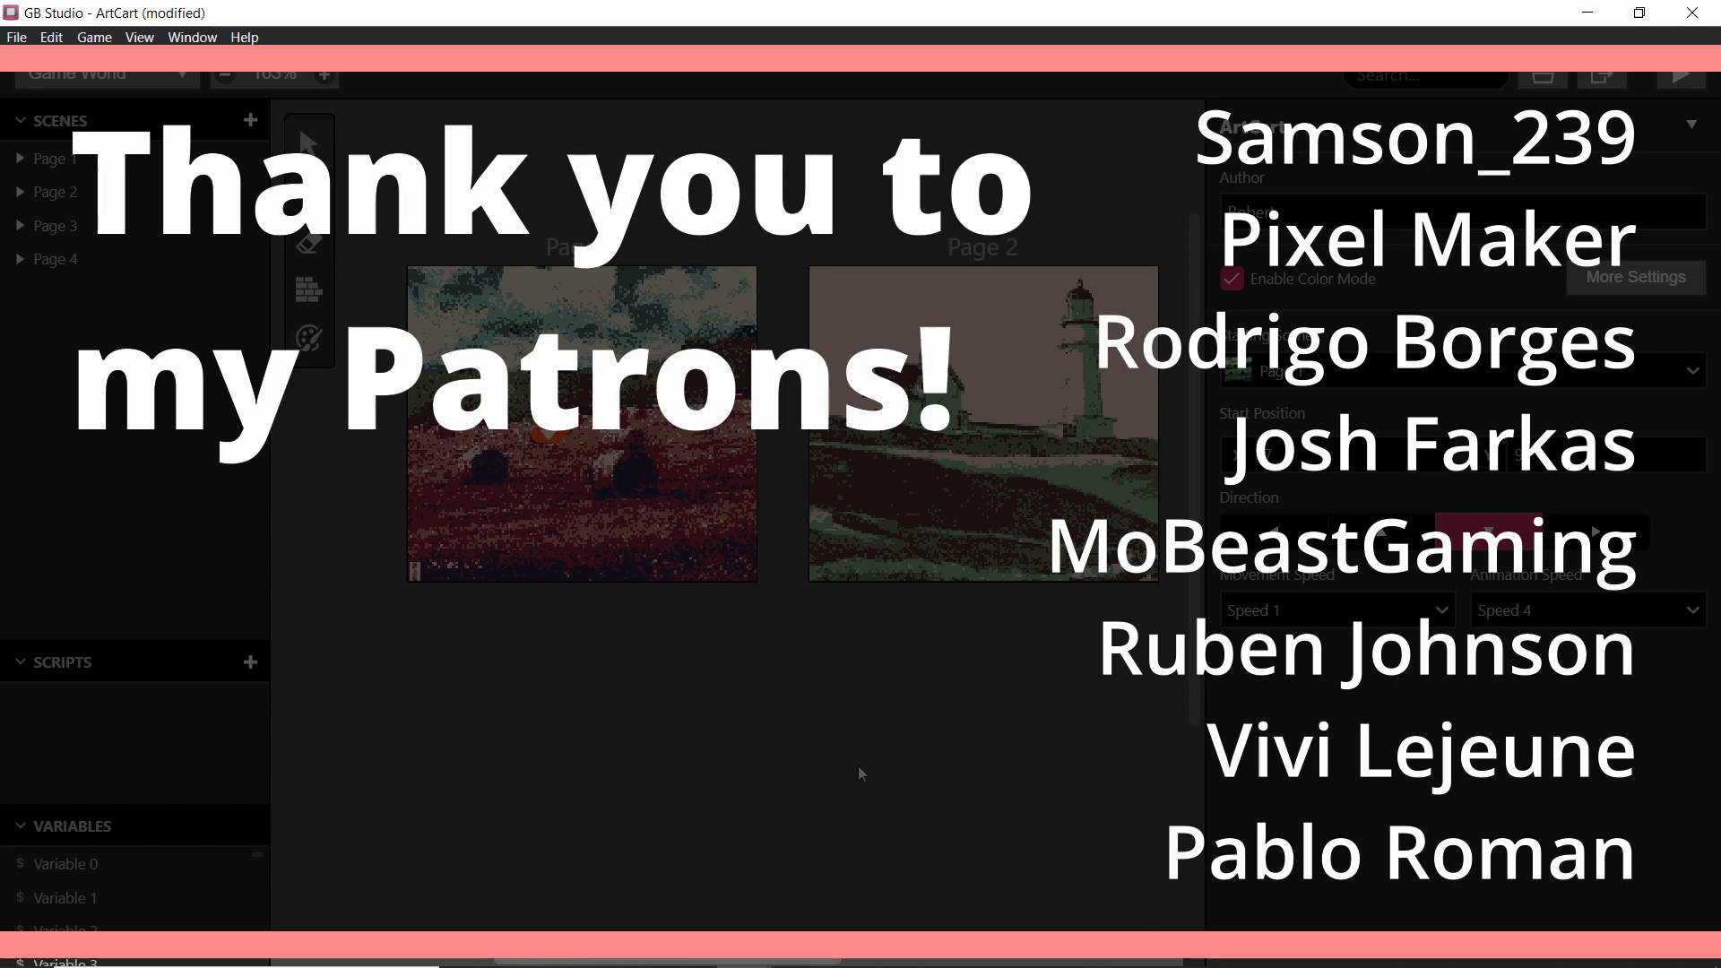
pyautogui.moveTo(862, 783)
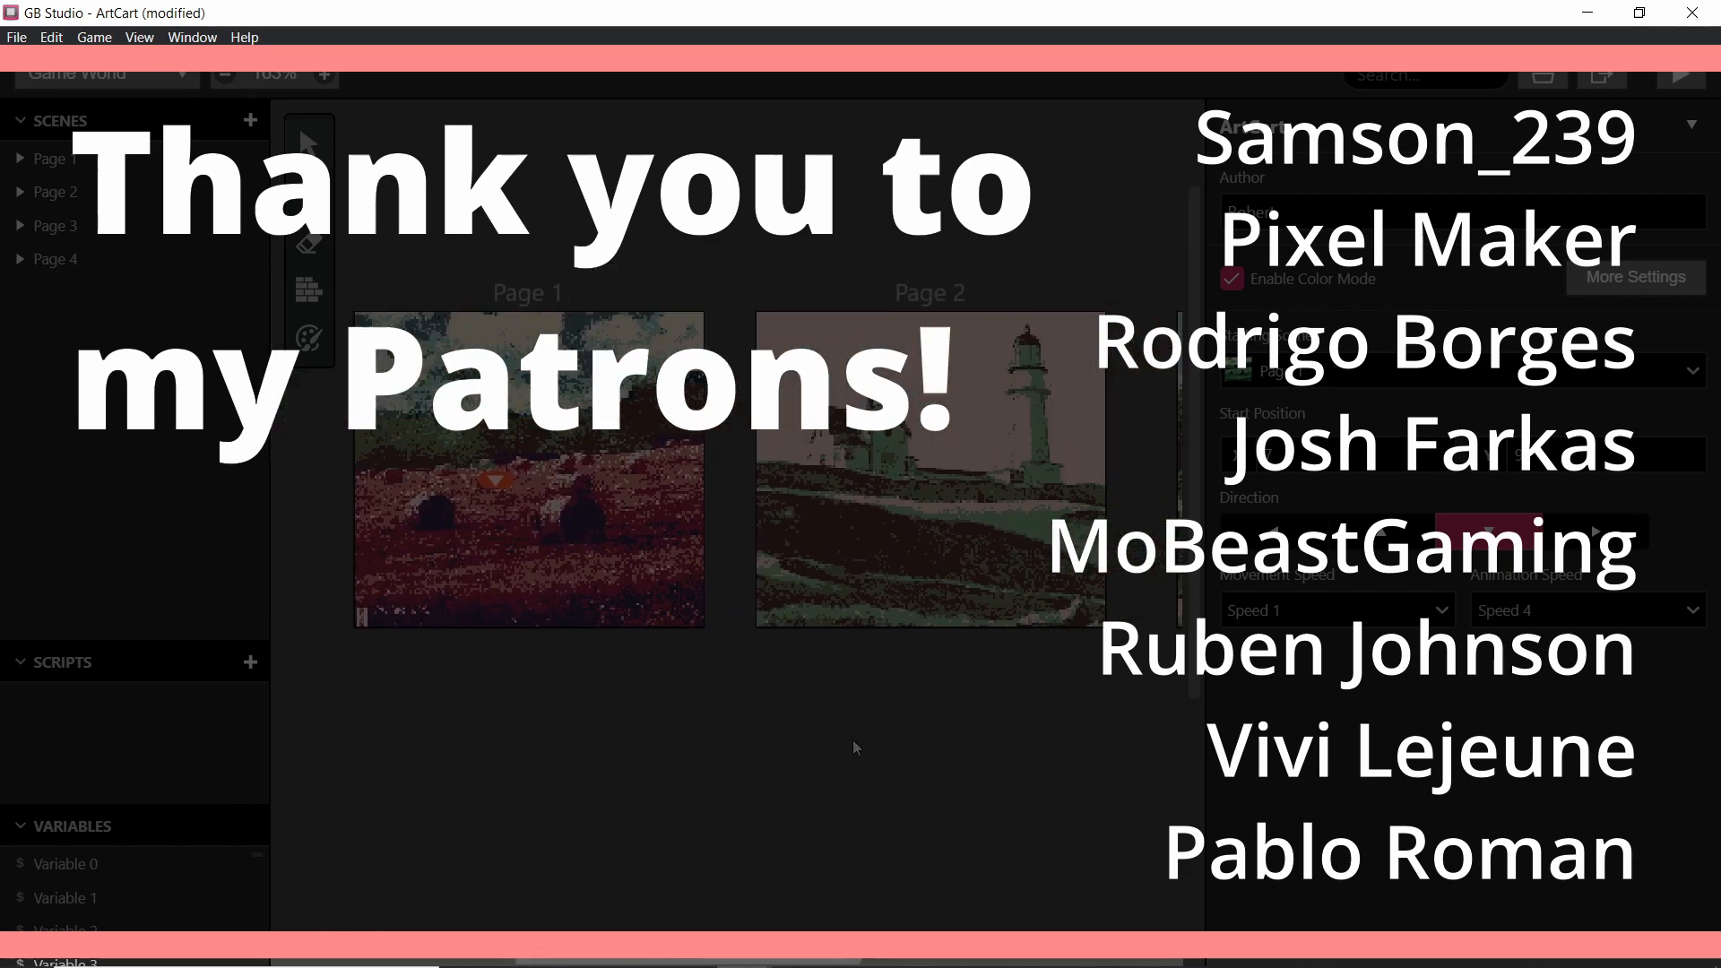
pyautogui.moveTo(875, 753)
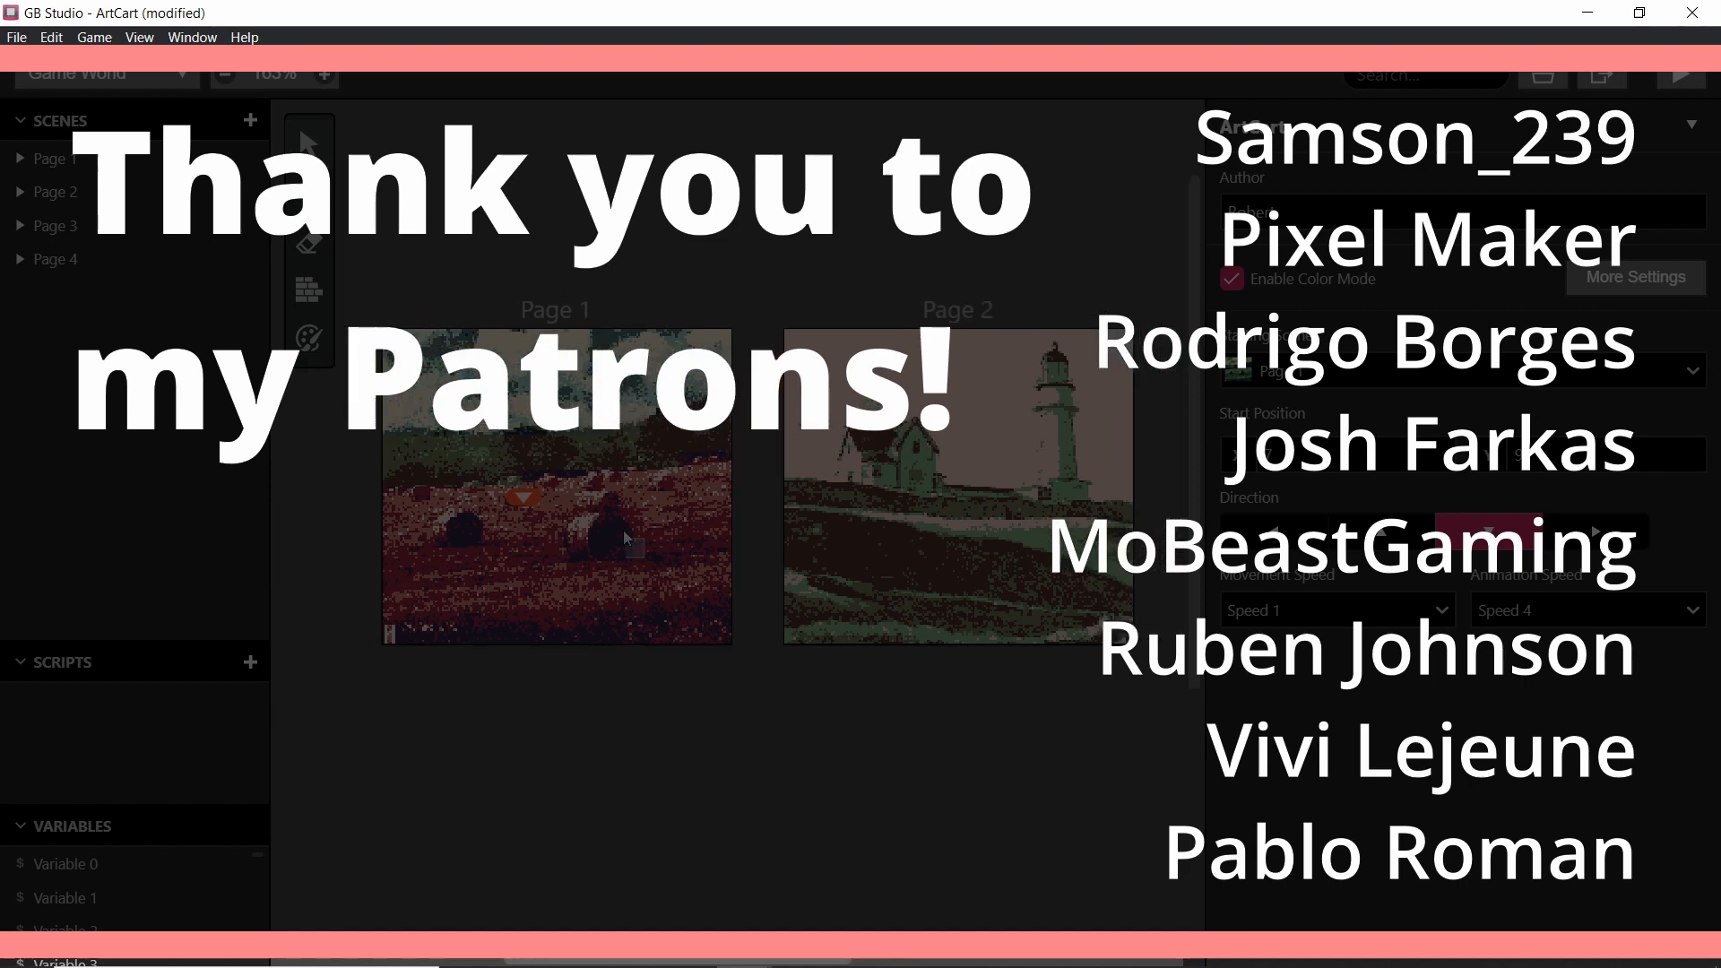
pyautogui.moveTo(705, 551)
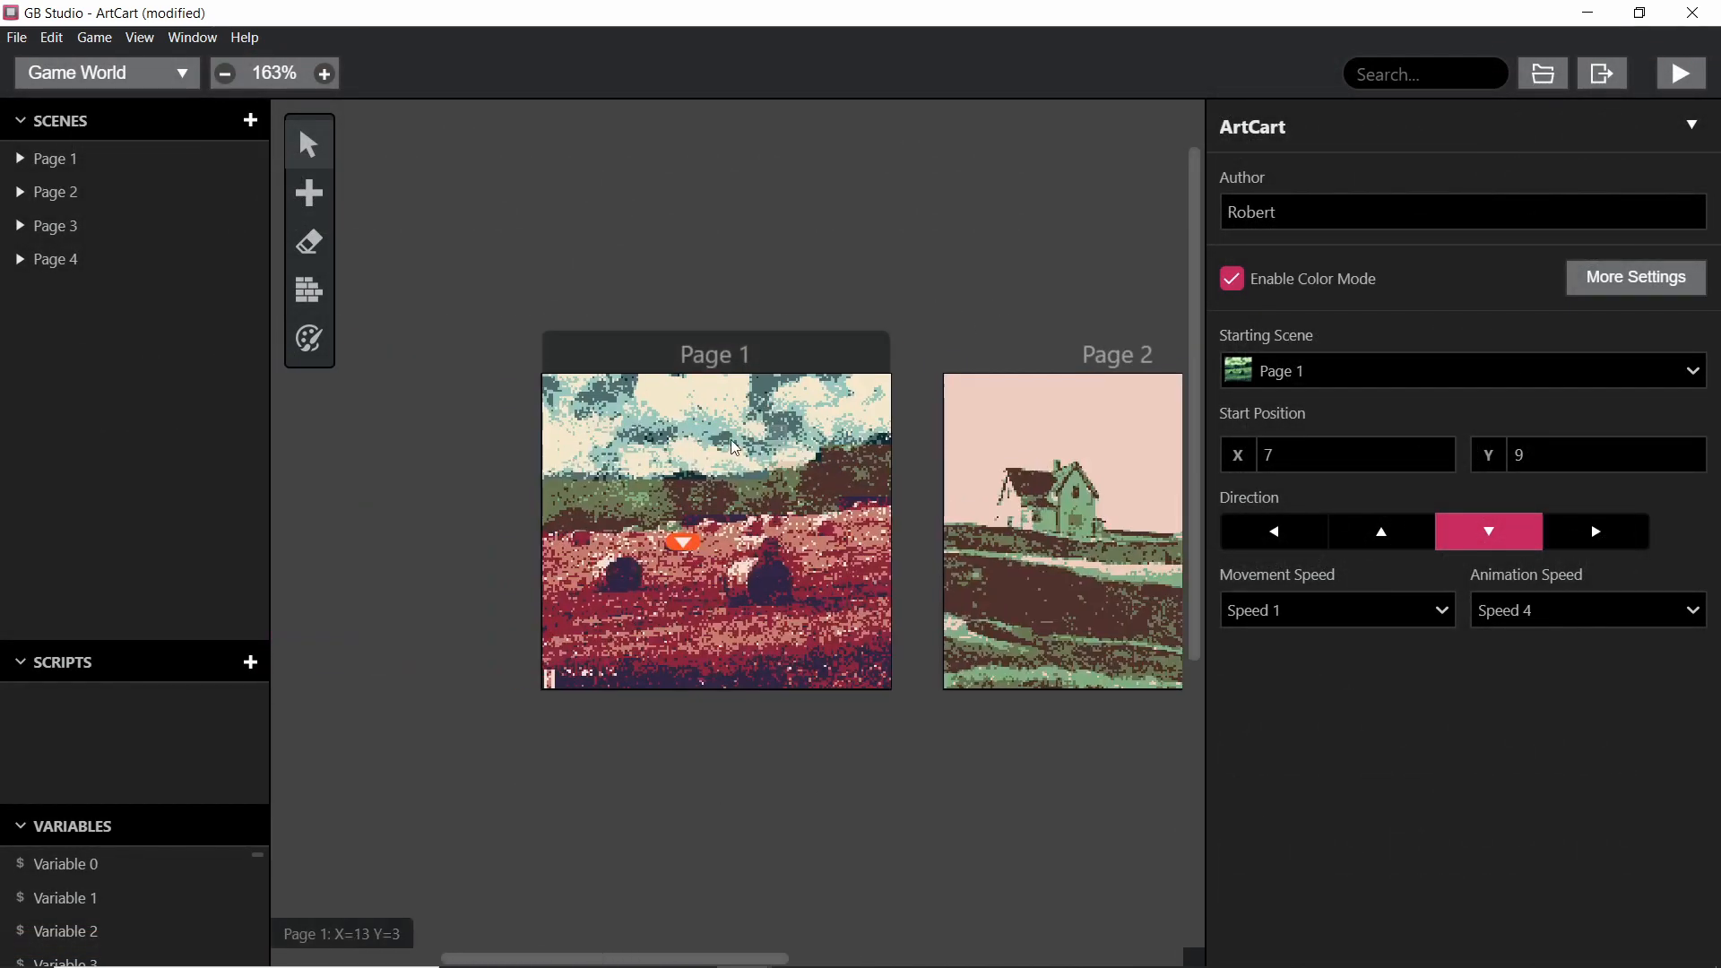
pyautogui.hscroll(3)
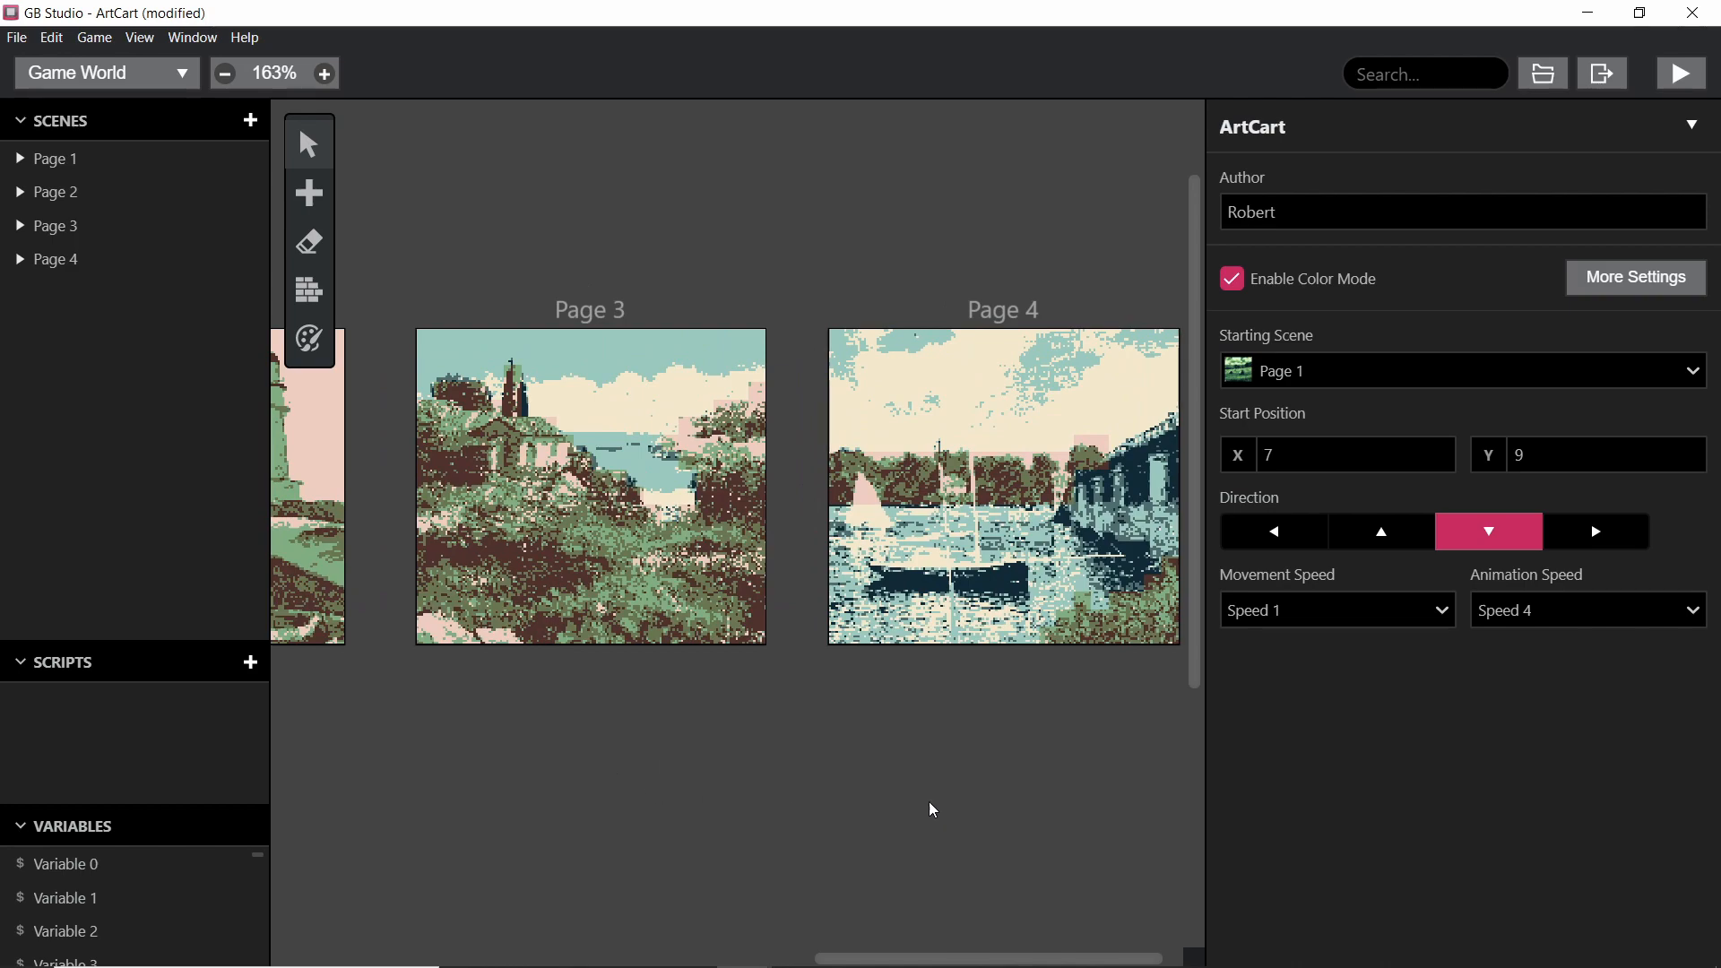